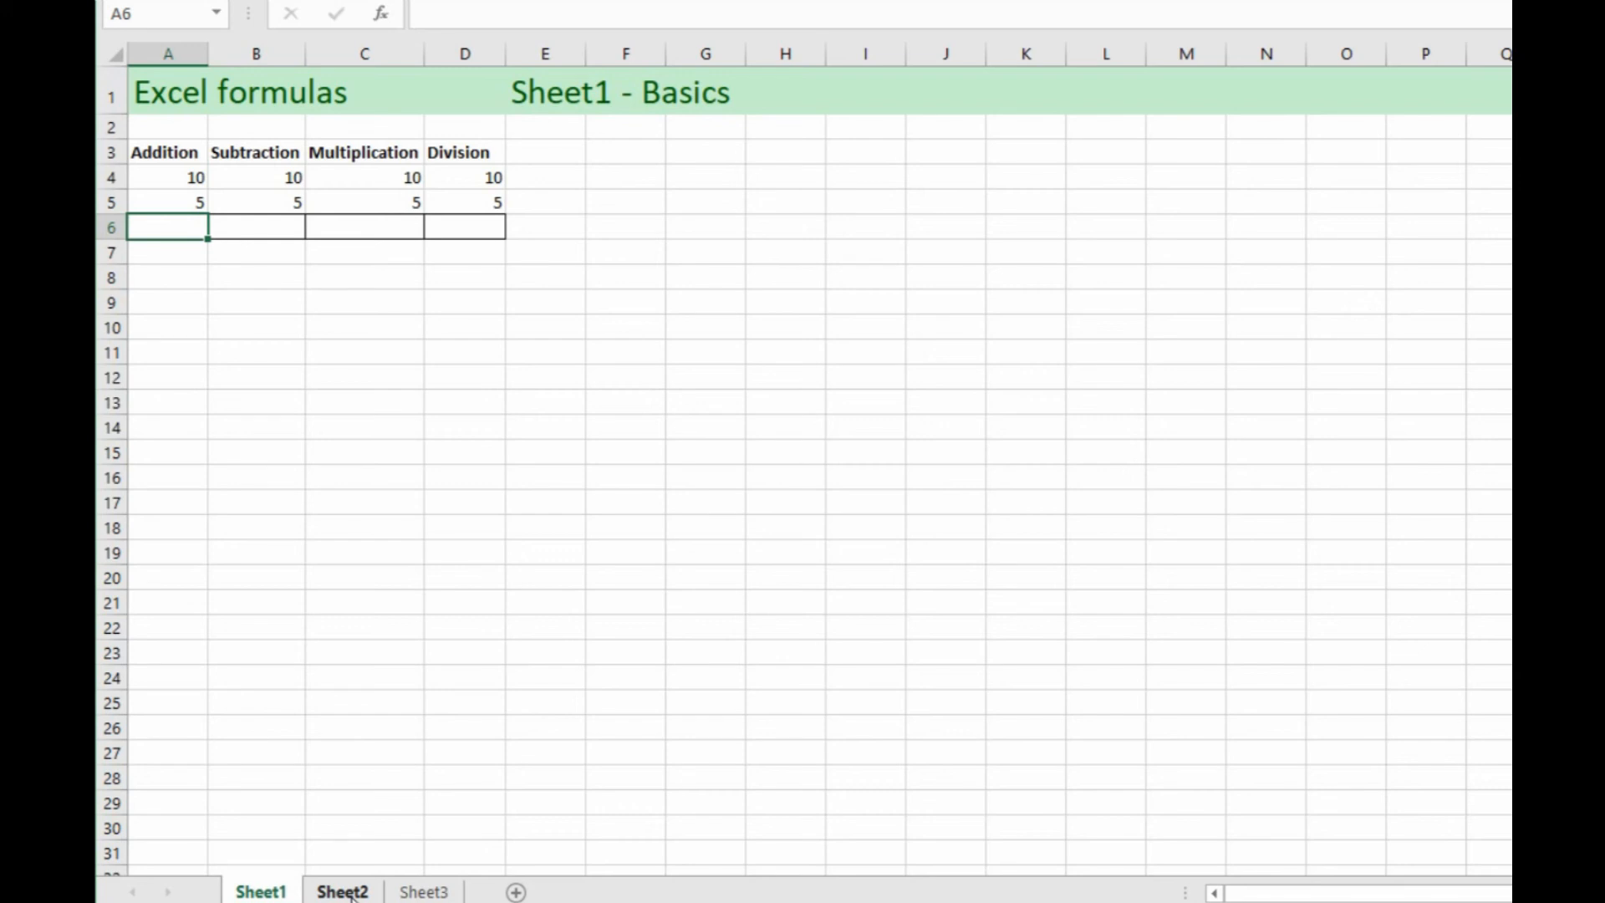
Step: Browse the workbook's Details and Summary sheets, ending on the Sheet3 Summary
{"action": "left_click", "coordinate": [342, 892]}
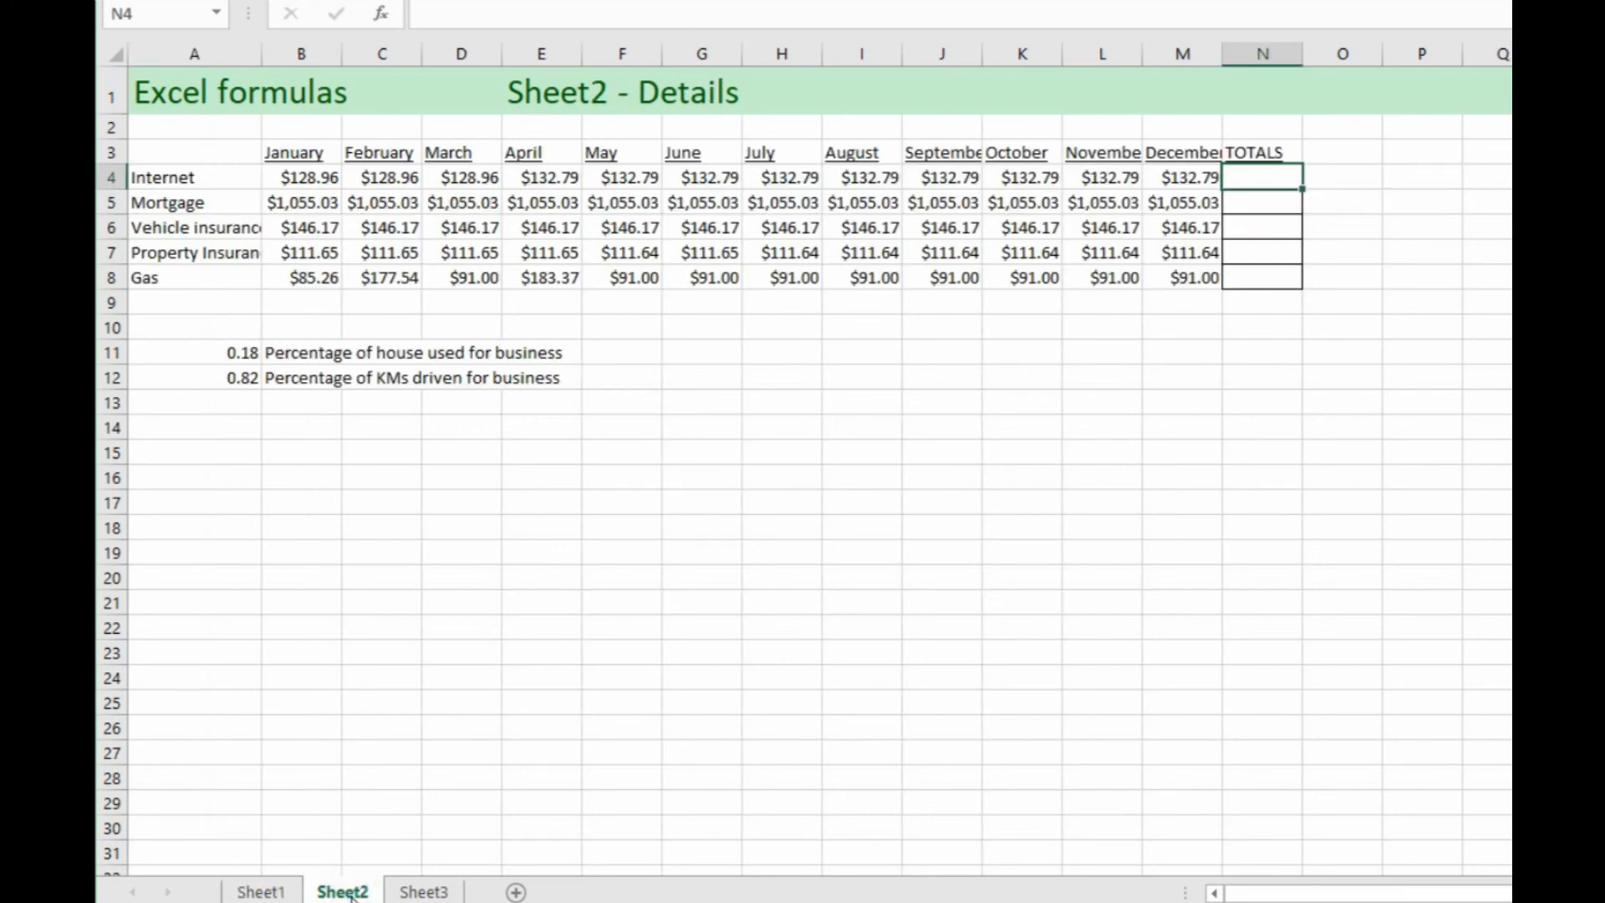
{"action": "left_click", "coordinate": [423, 892]}
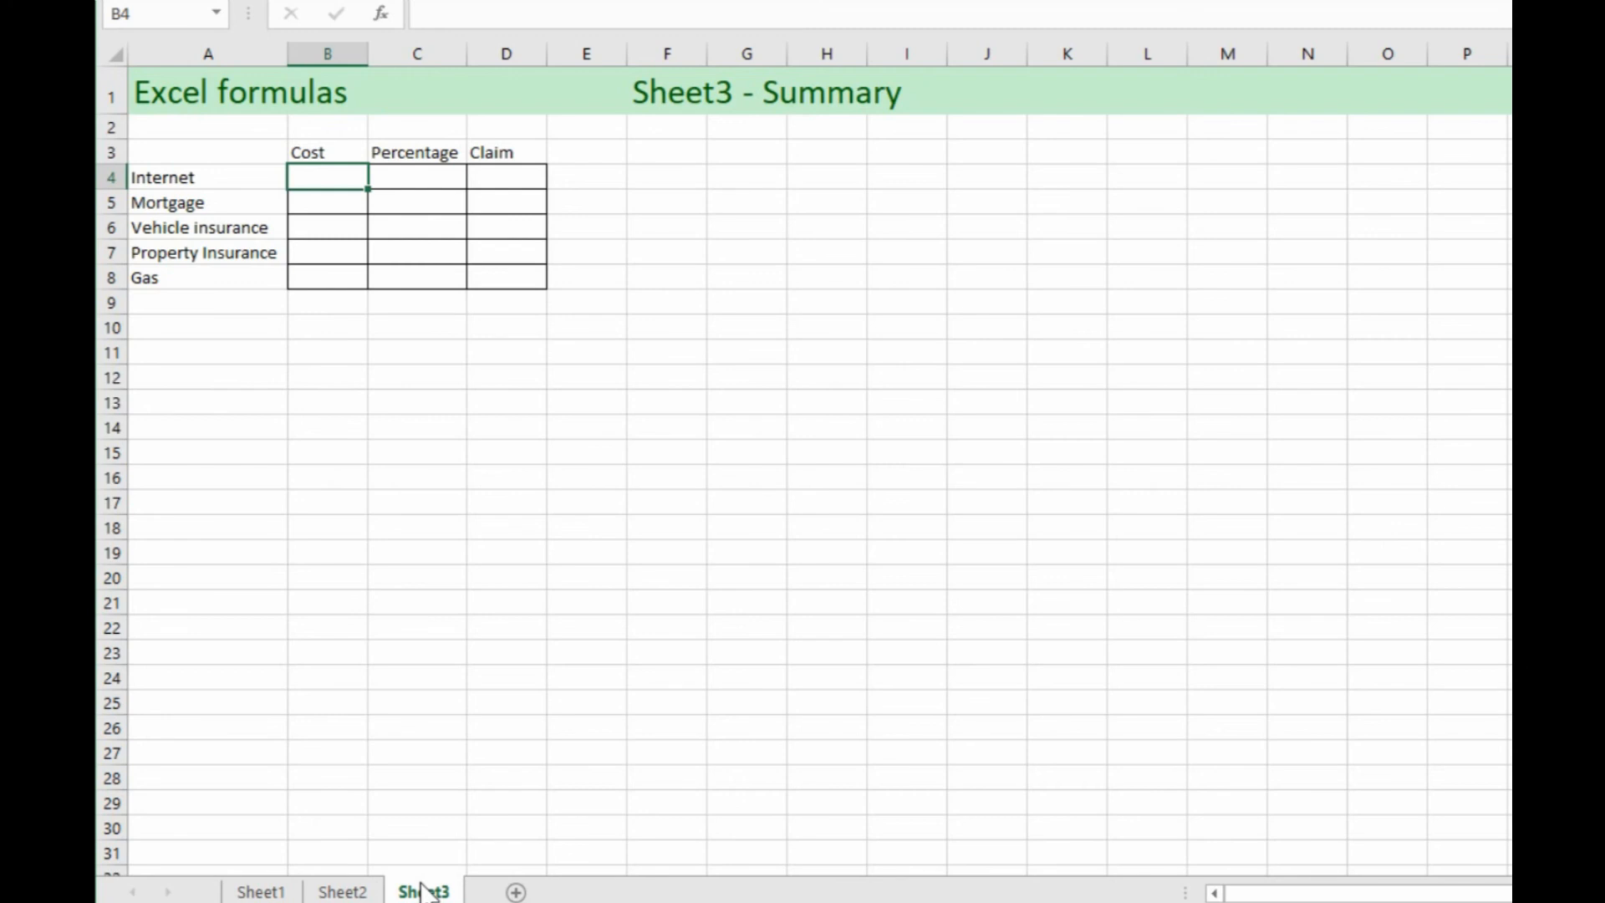
{"action": "left_click", "coordinate": [254, 889]}
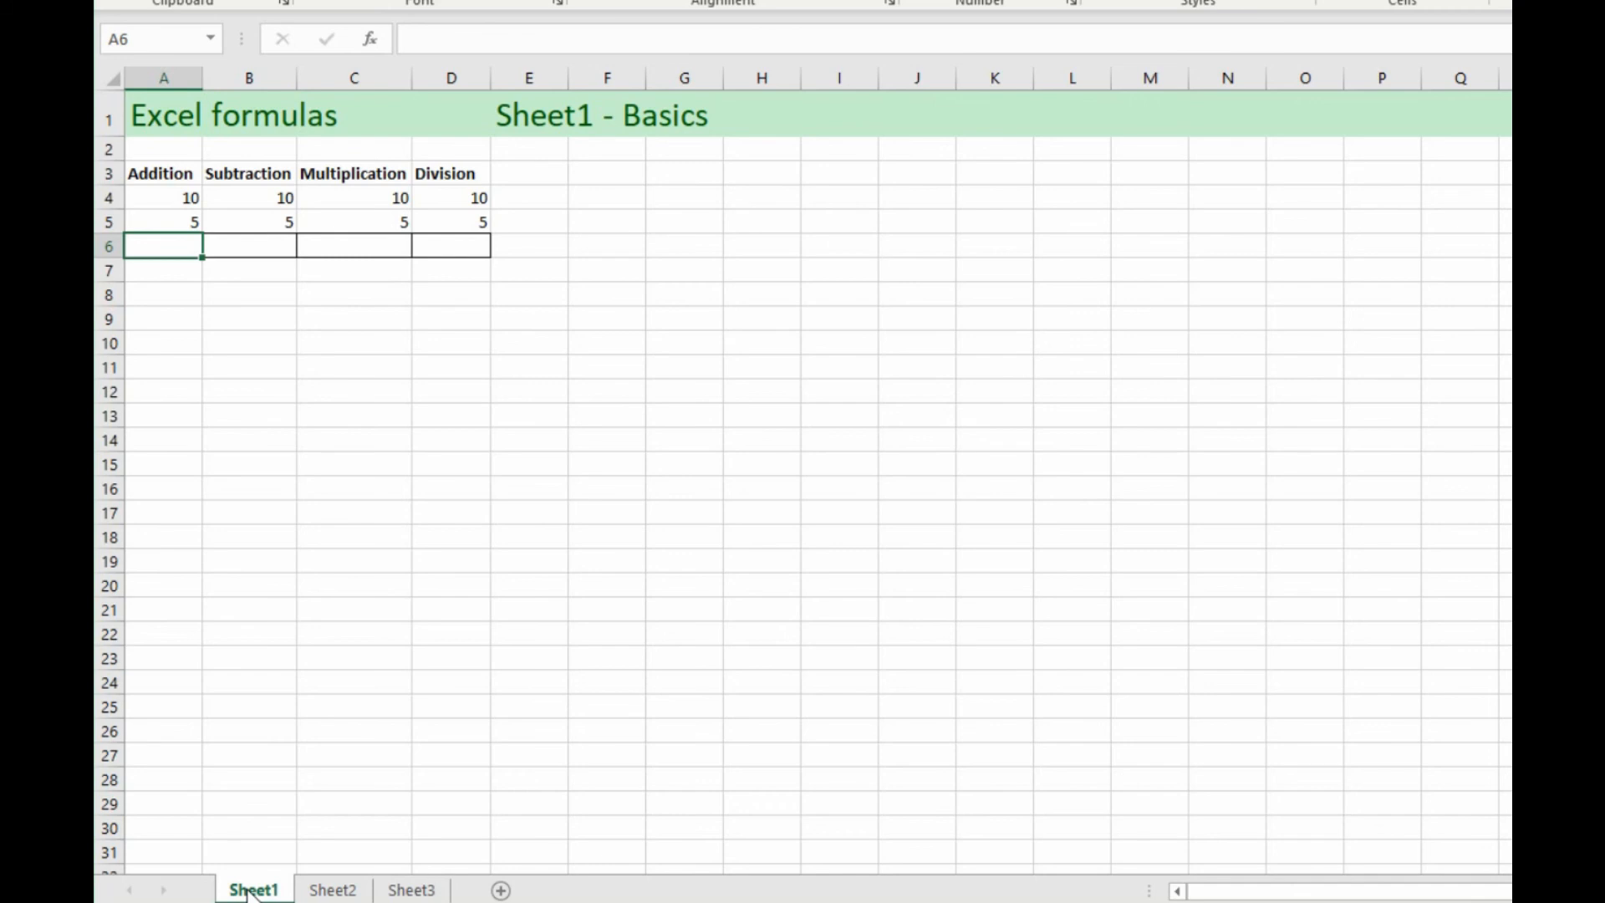
{"action": "mouse_move", "coordinate": [295, 506]}
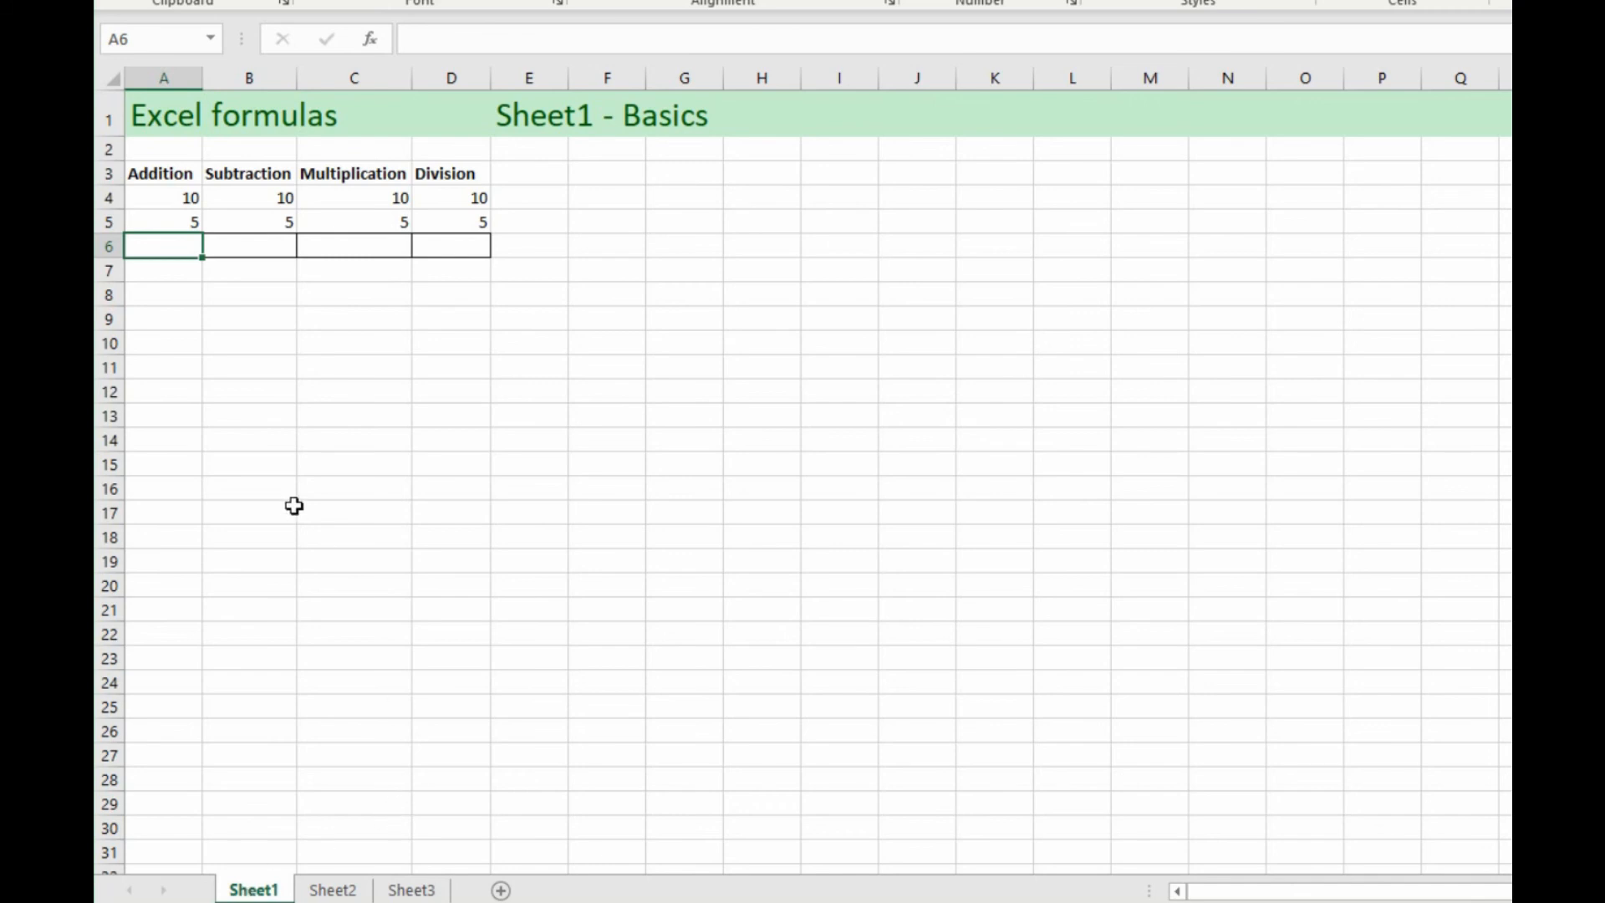
Step: Enter =SUM(A4:A5) in cell A6 on Sheet1 so it shows 15
{"action": "left_click", "coordinate": [164, 246]}
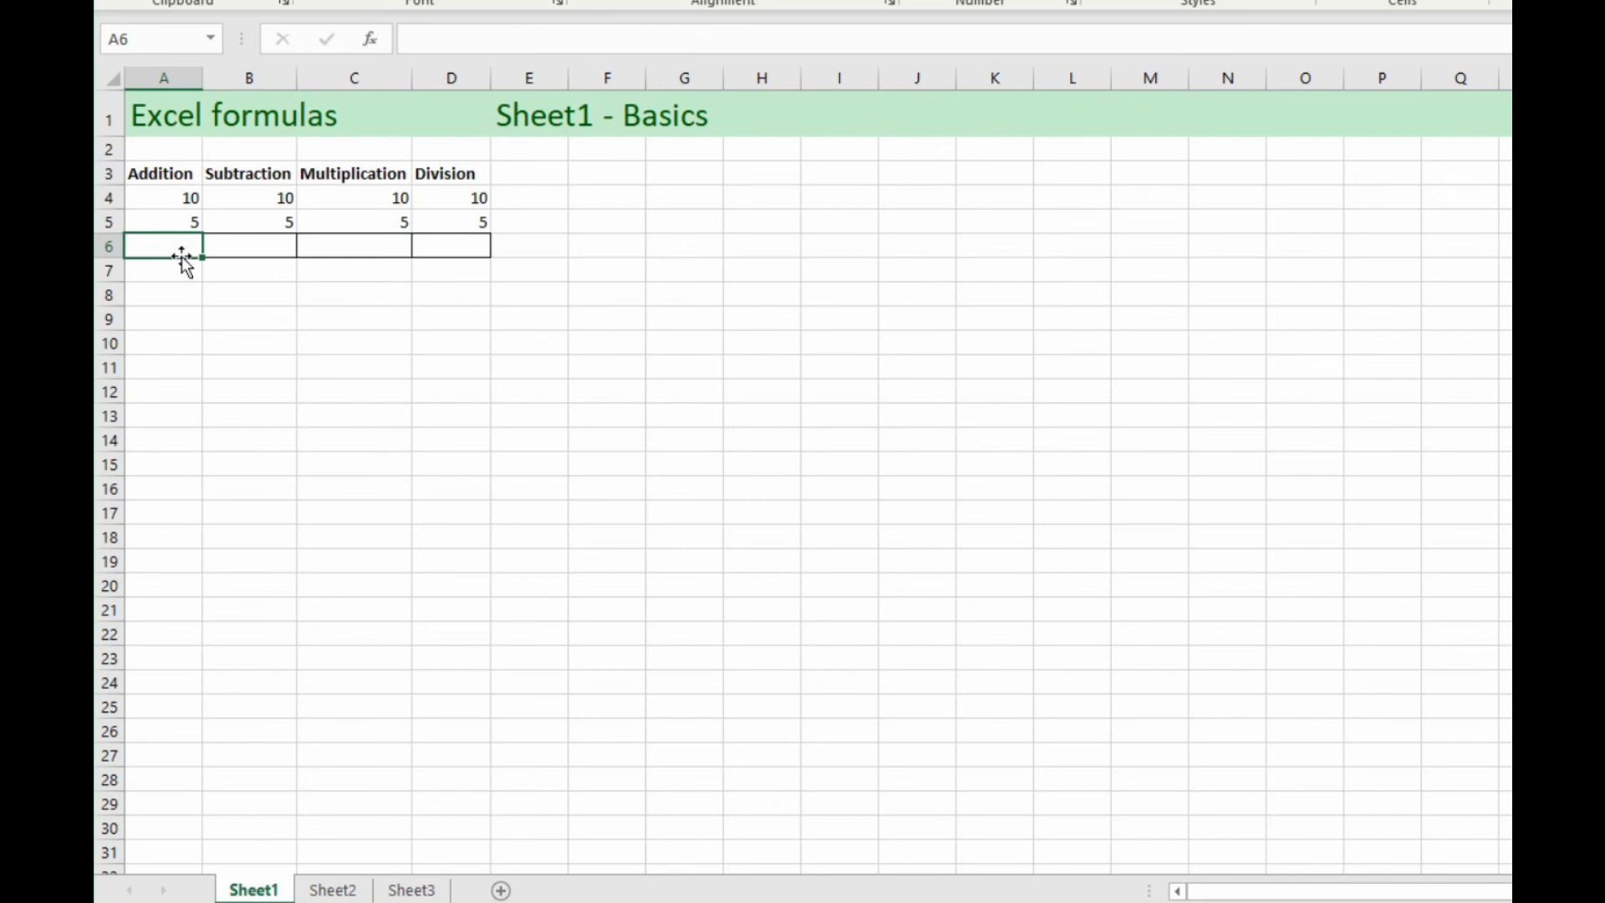
{"action": "type", "text": "="}
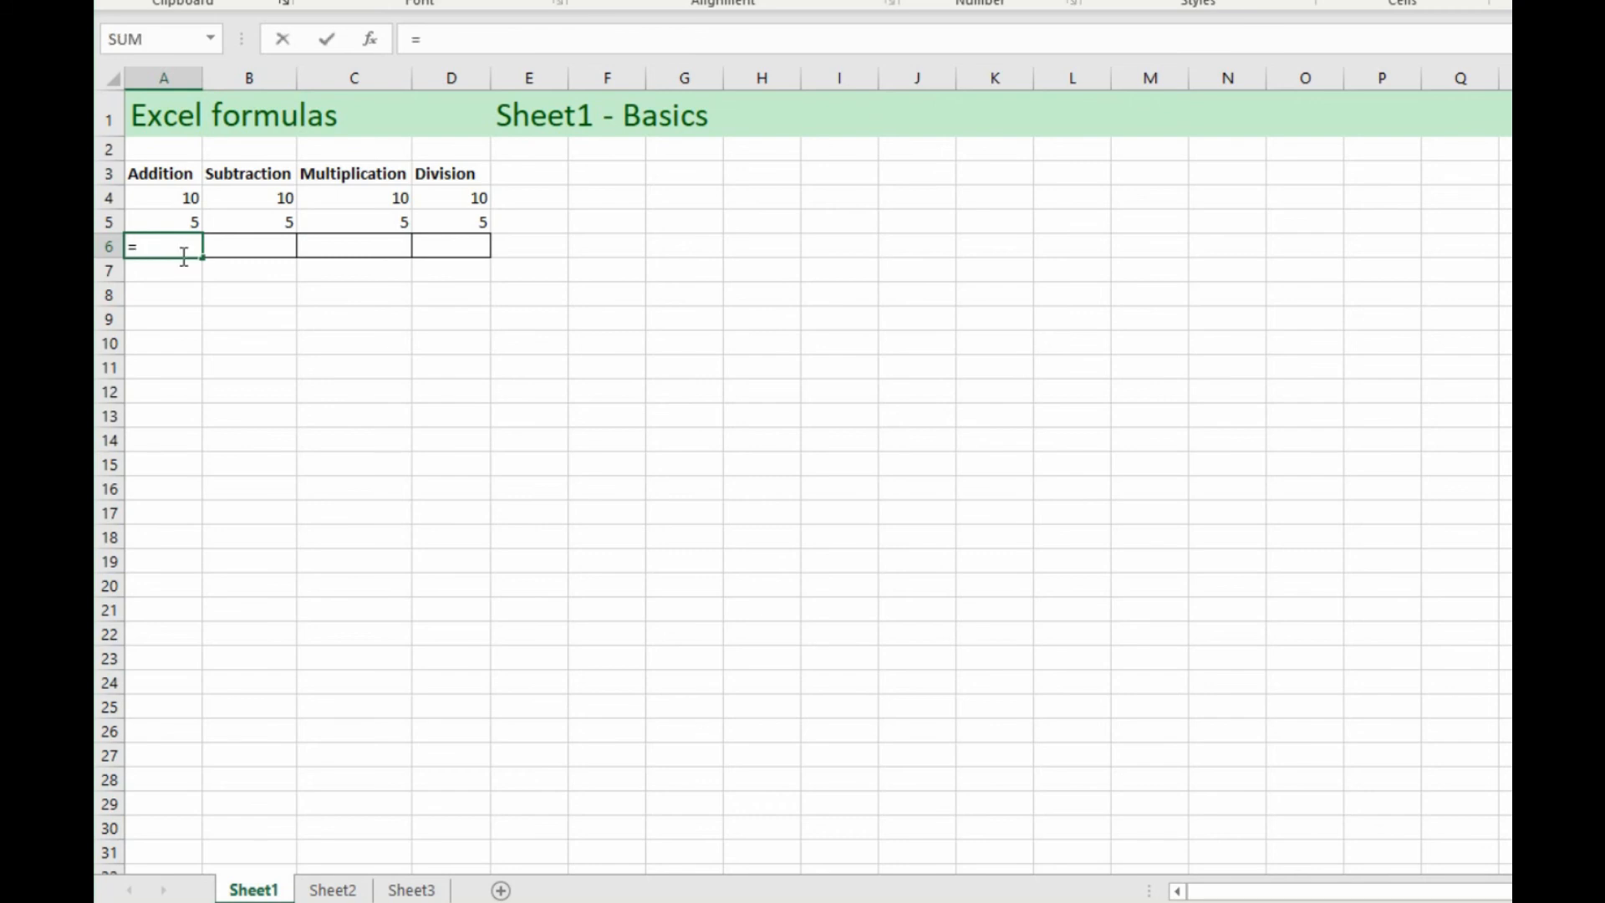
{"action": "mouse_move", "coordinate": [180, 82]}
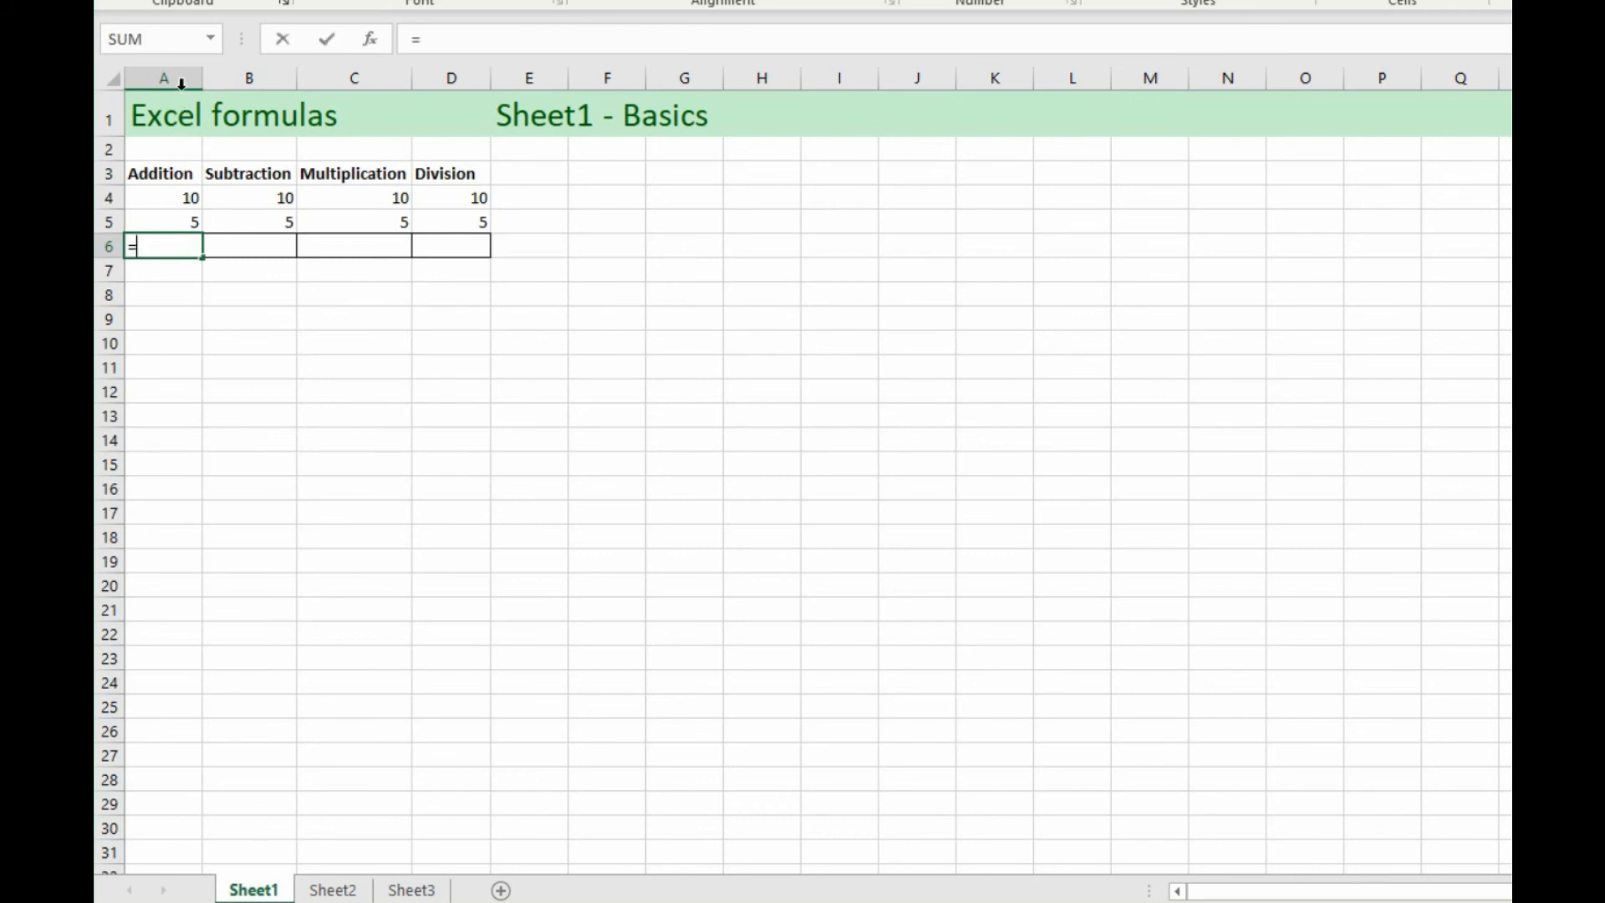
{"action": "mouse_move", "coordinate": [164, 41]}
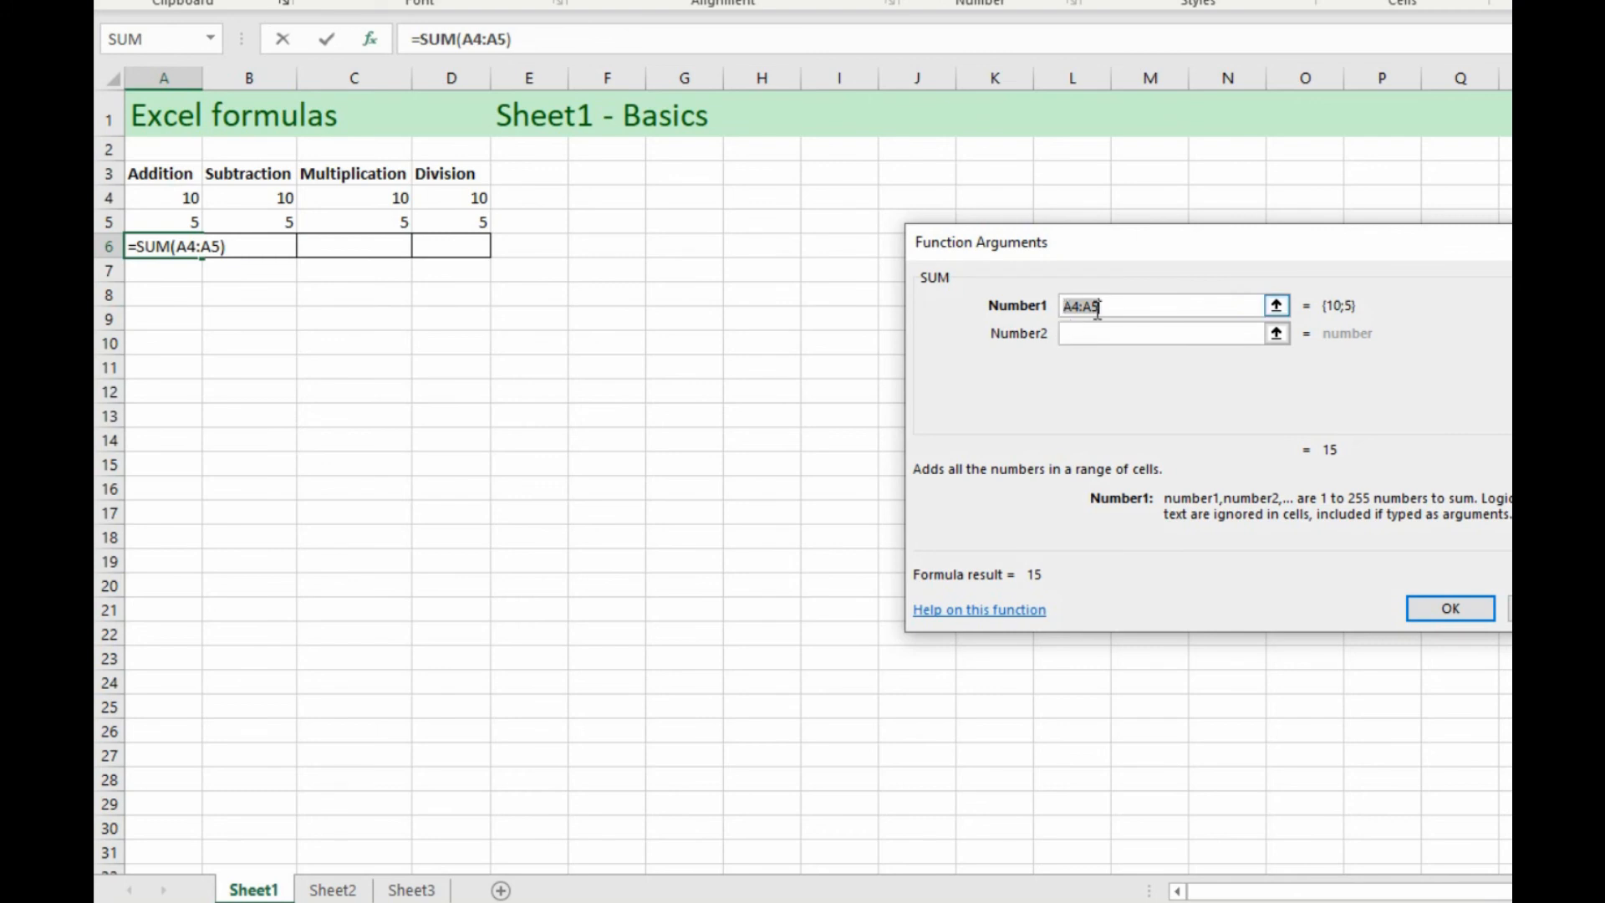
{"action": "mouse_move", "coordinate": [1109, 360]}
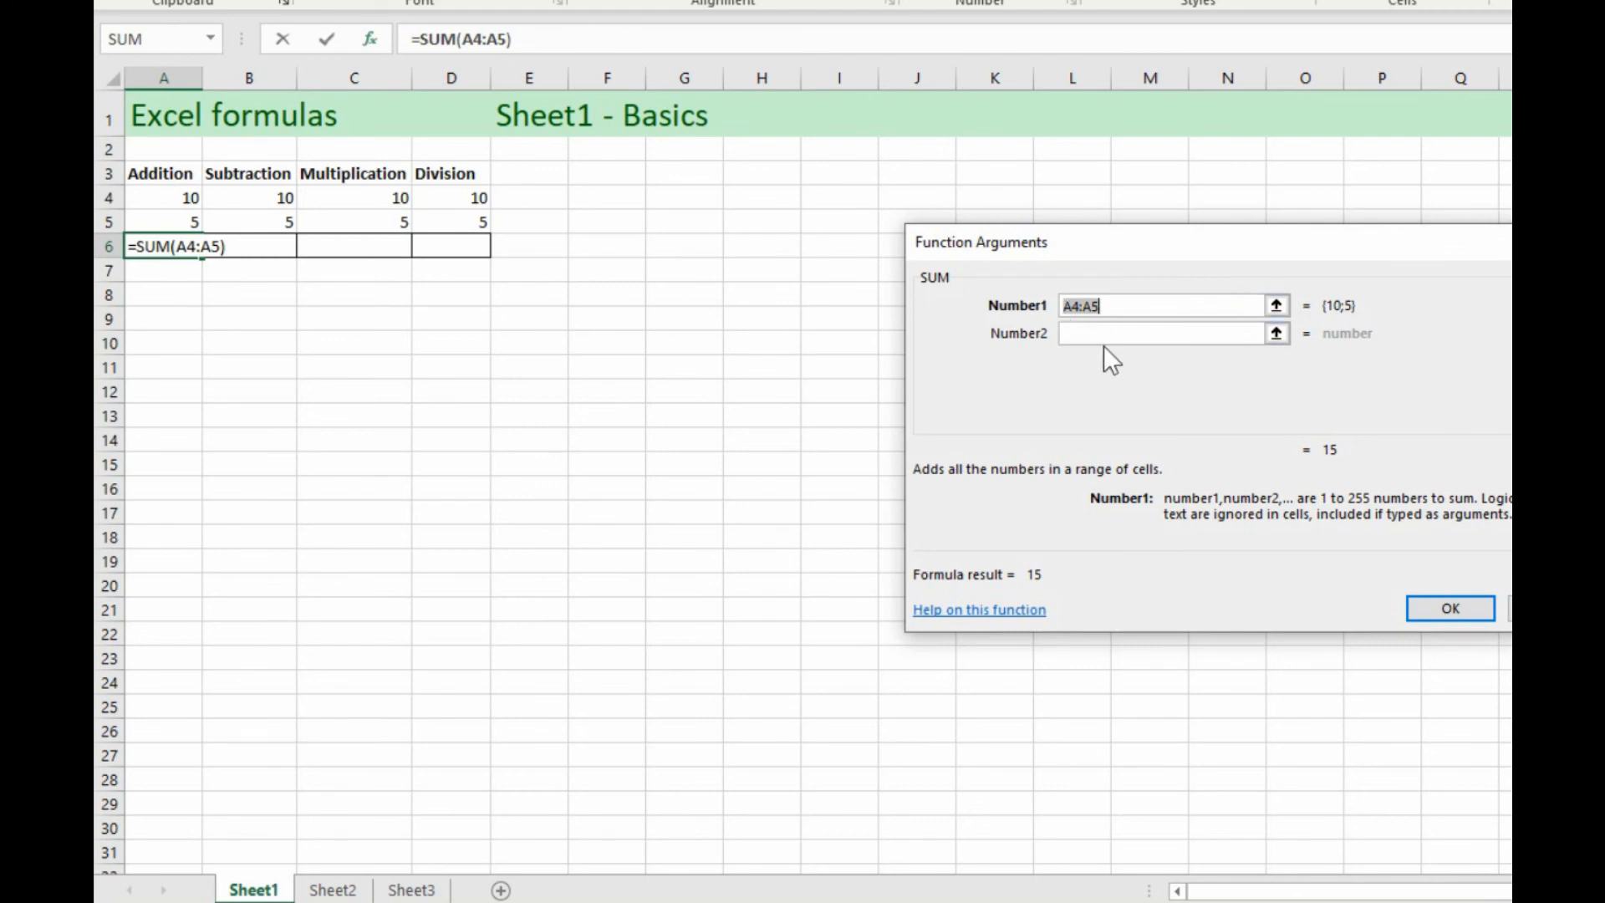
{"action": "mouse_move", "coordinate": [1113, 366]}
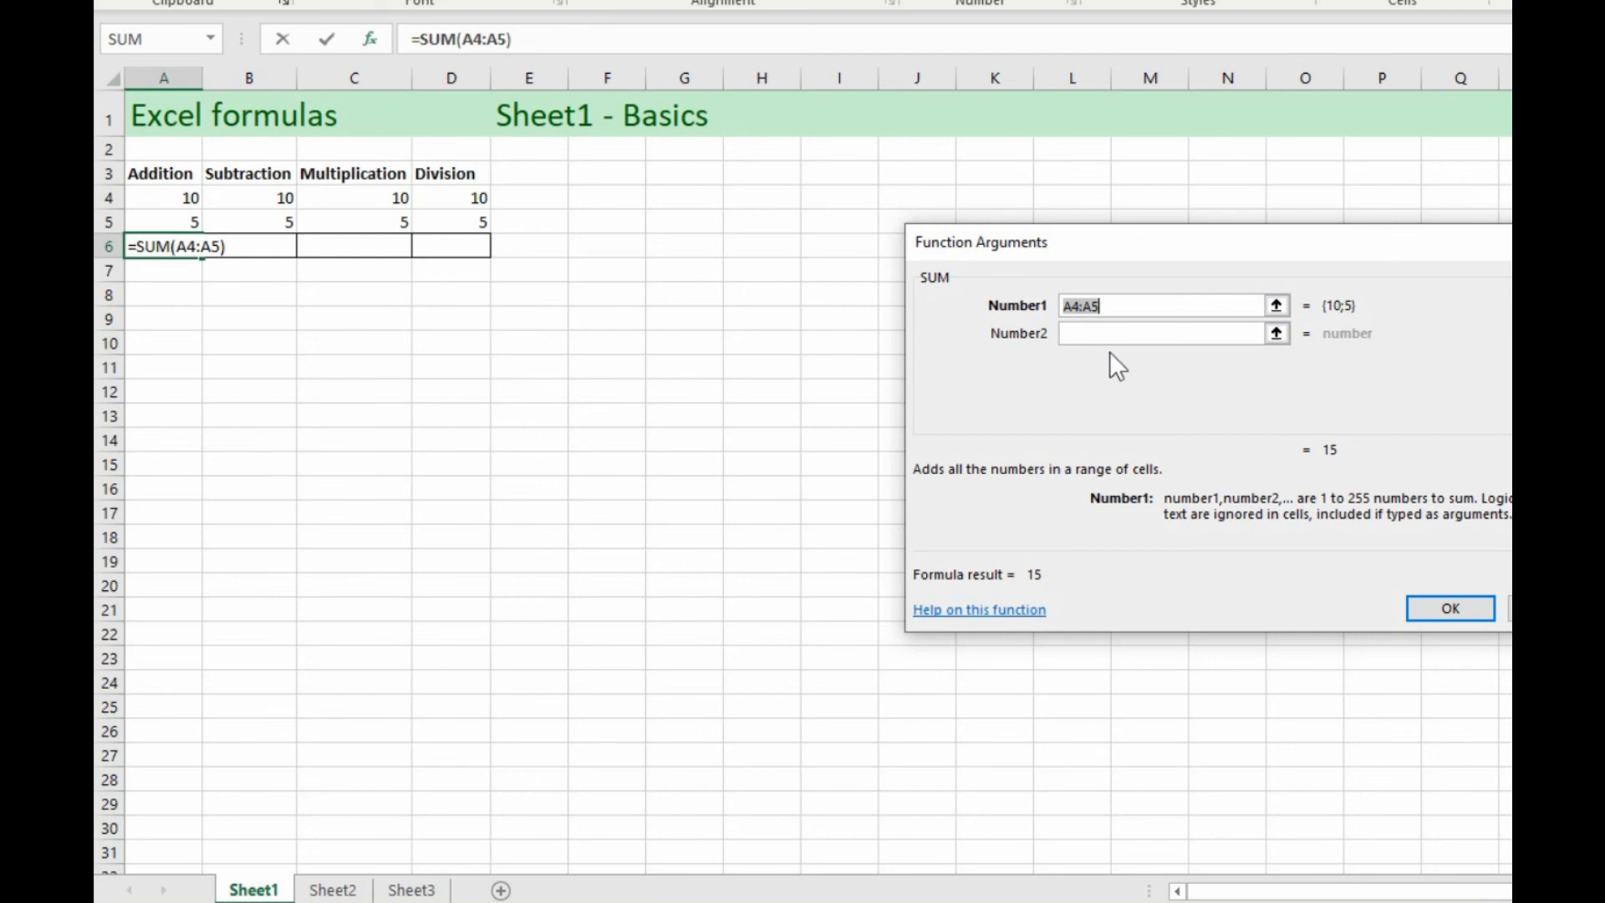
{"action": "mouse_move", "coordinate": [451, 283]}
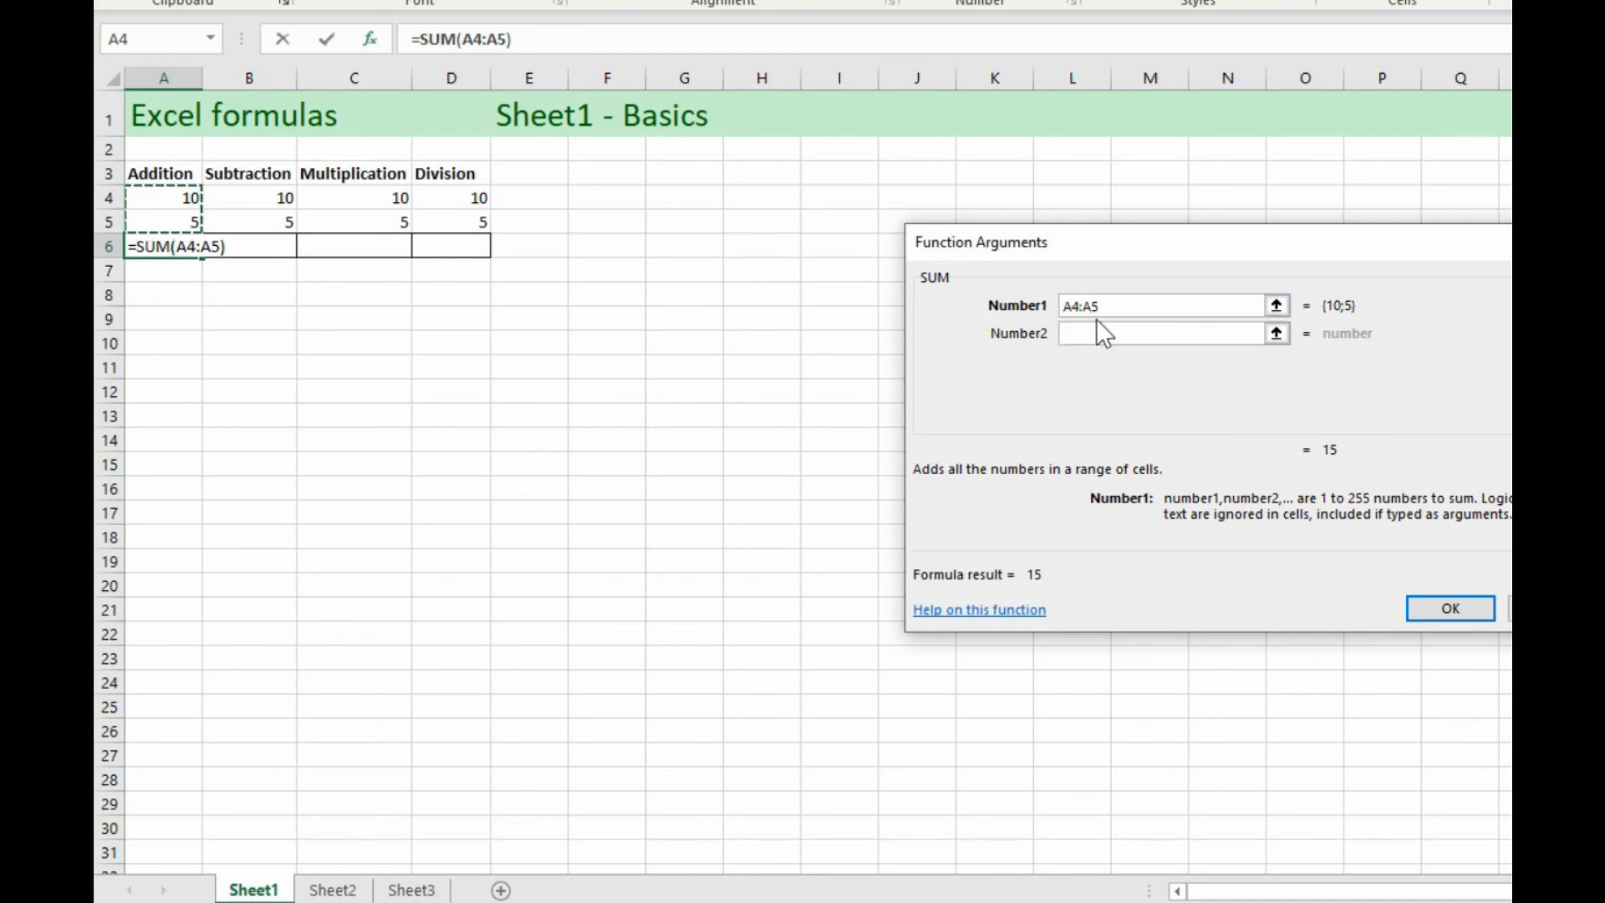
{"action": "left_click", "coordinate": [1449, 608]}
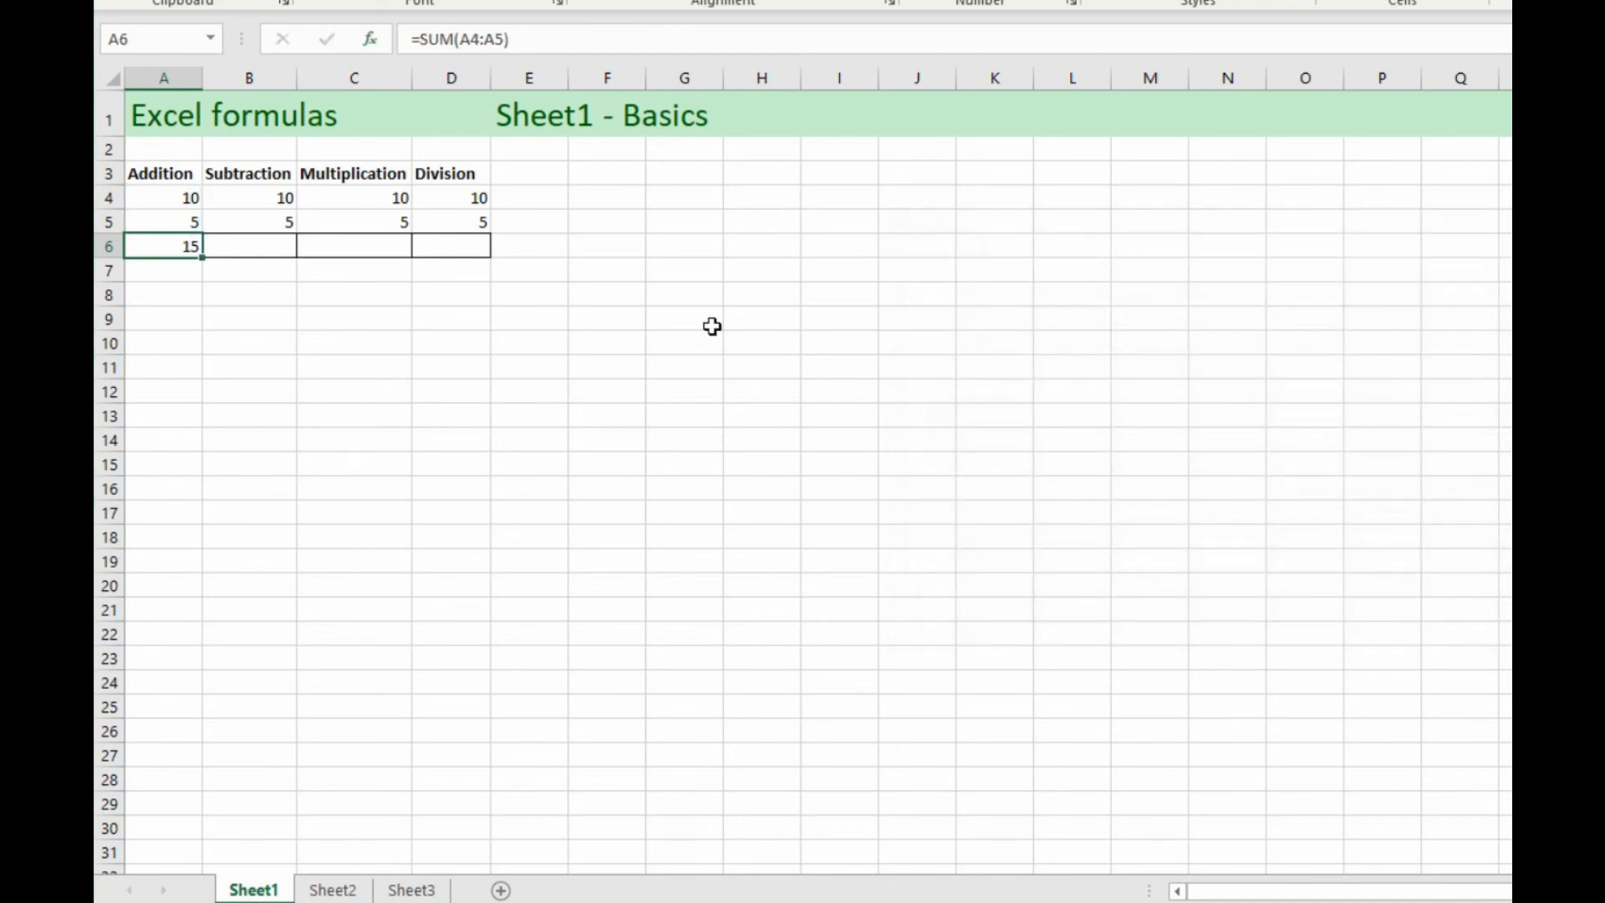
{"action": "mouse_move", "coordinate": [176, 270]}
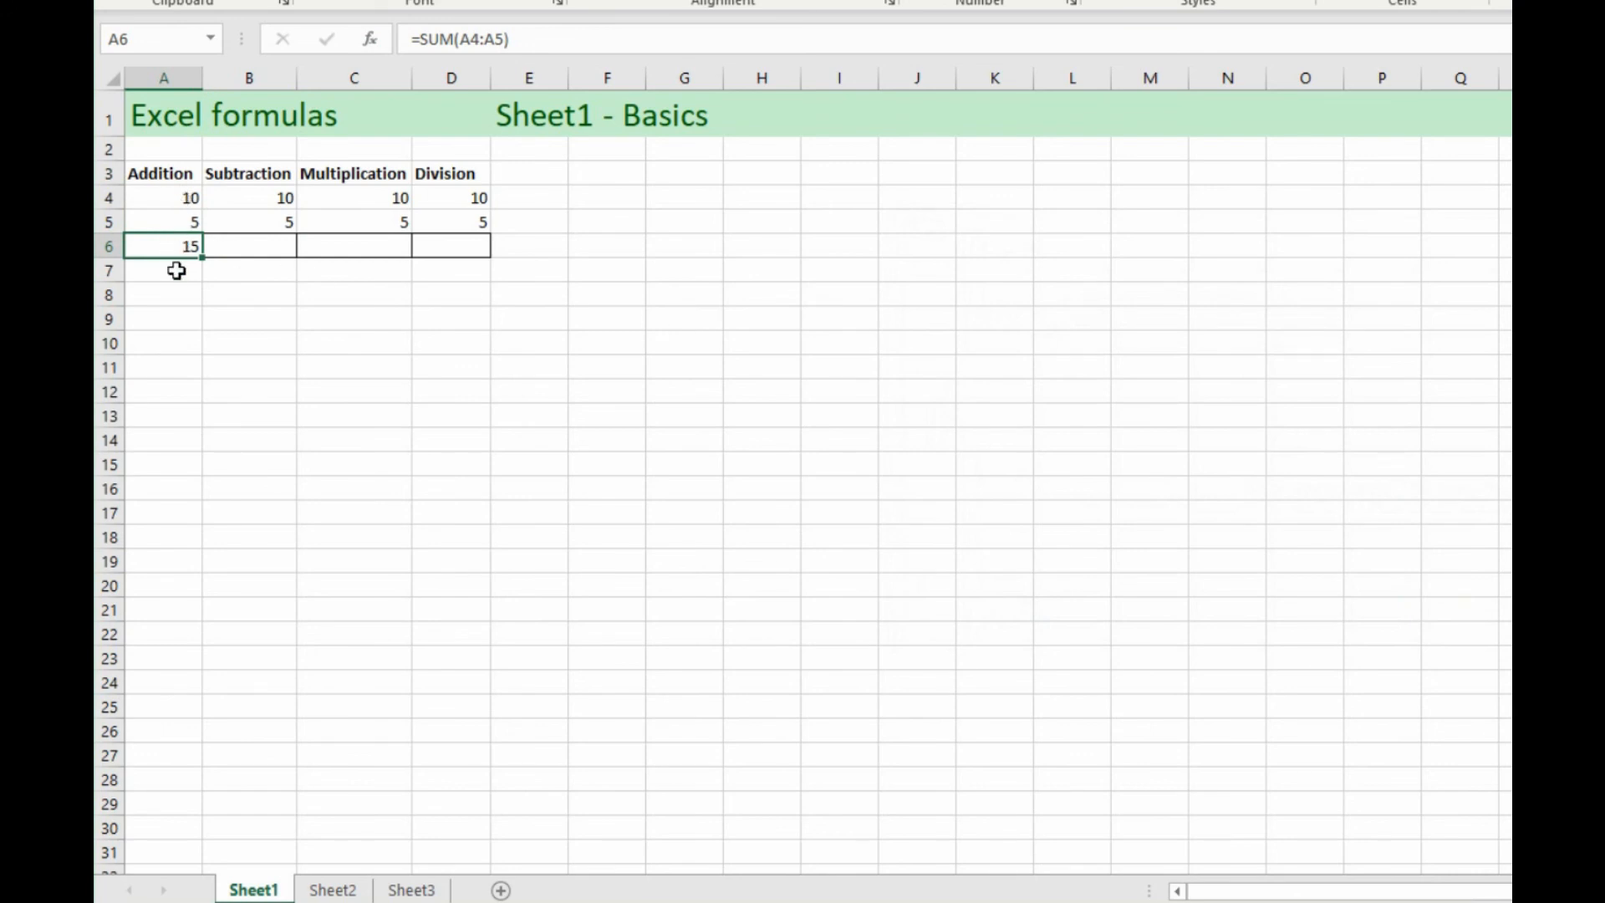
{"action": "mouse_move", "coordinate": [173, 249]}
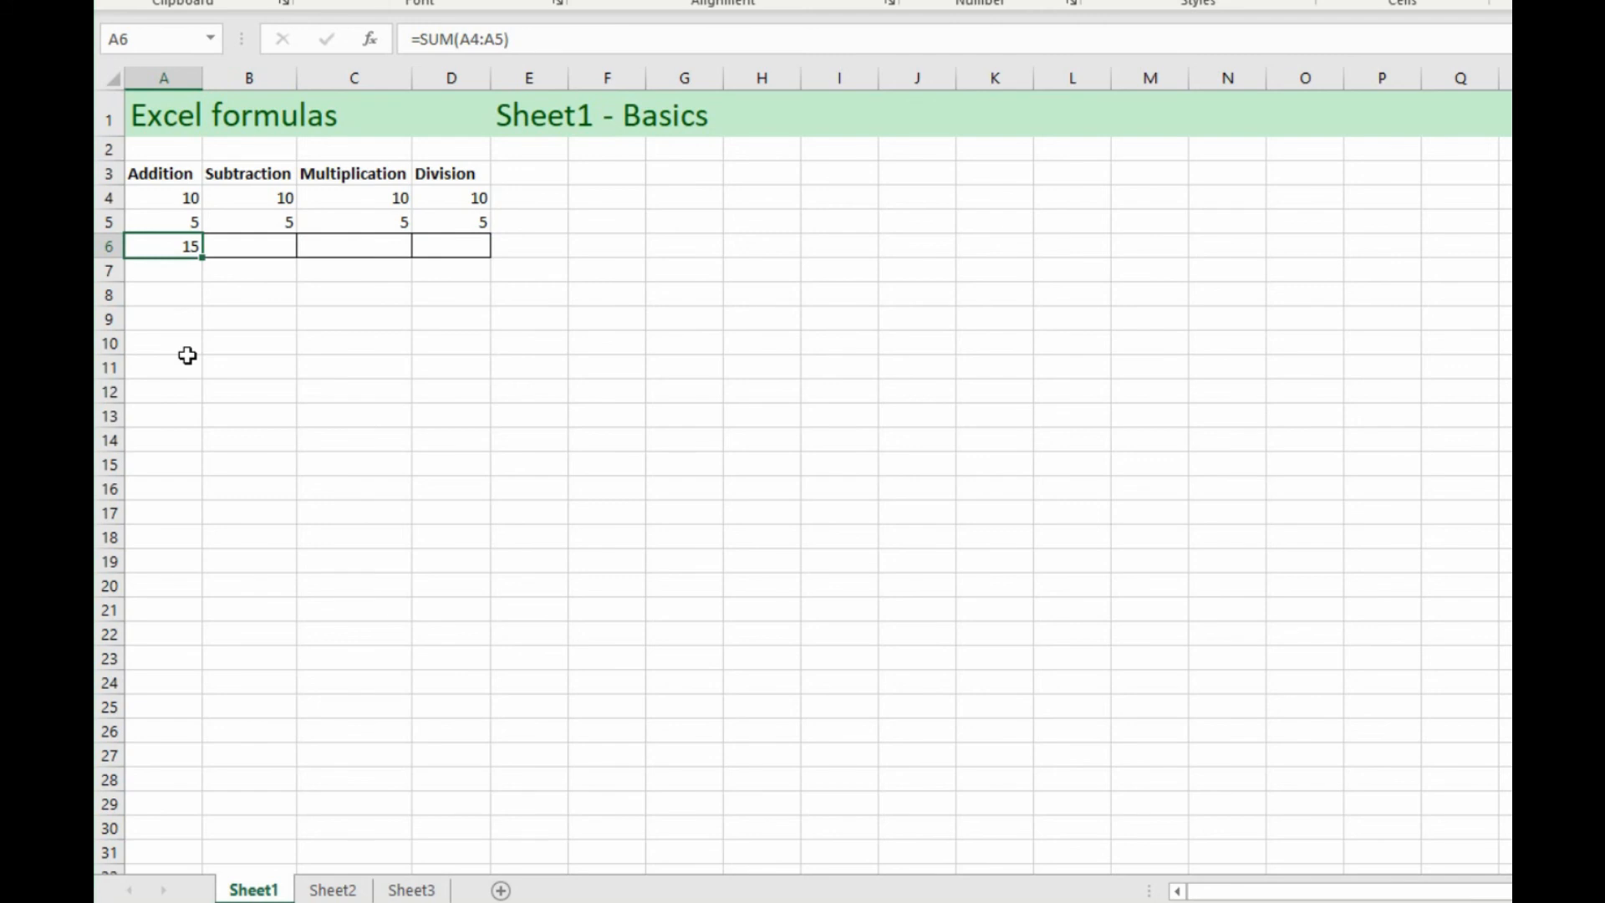
Step: Replace A6's SUM with the formula =A4+A5, still giving 15, and recheck it
{"action": "key", "text": "Delete"}
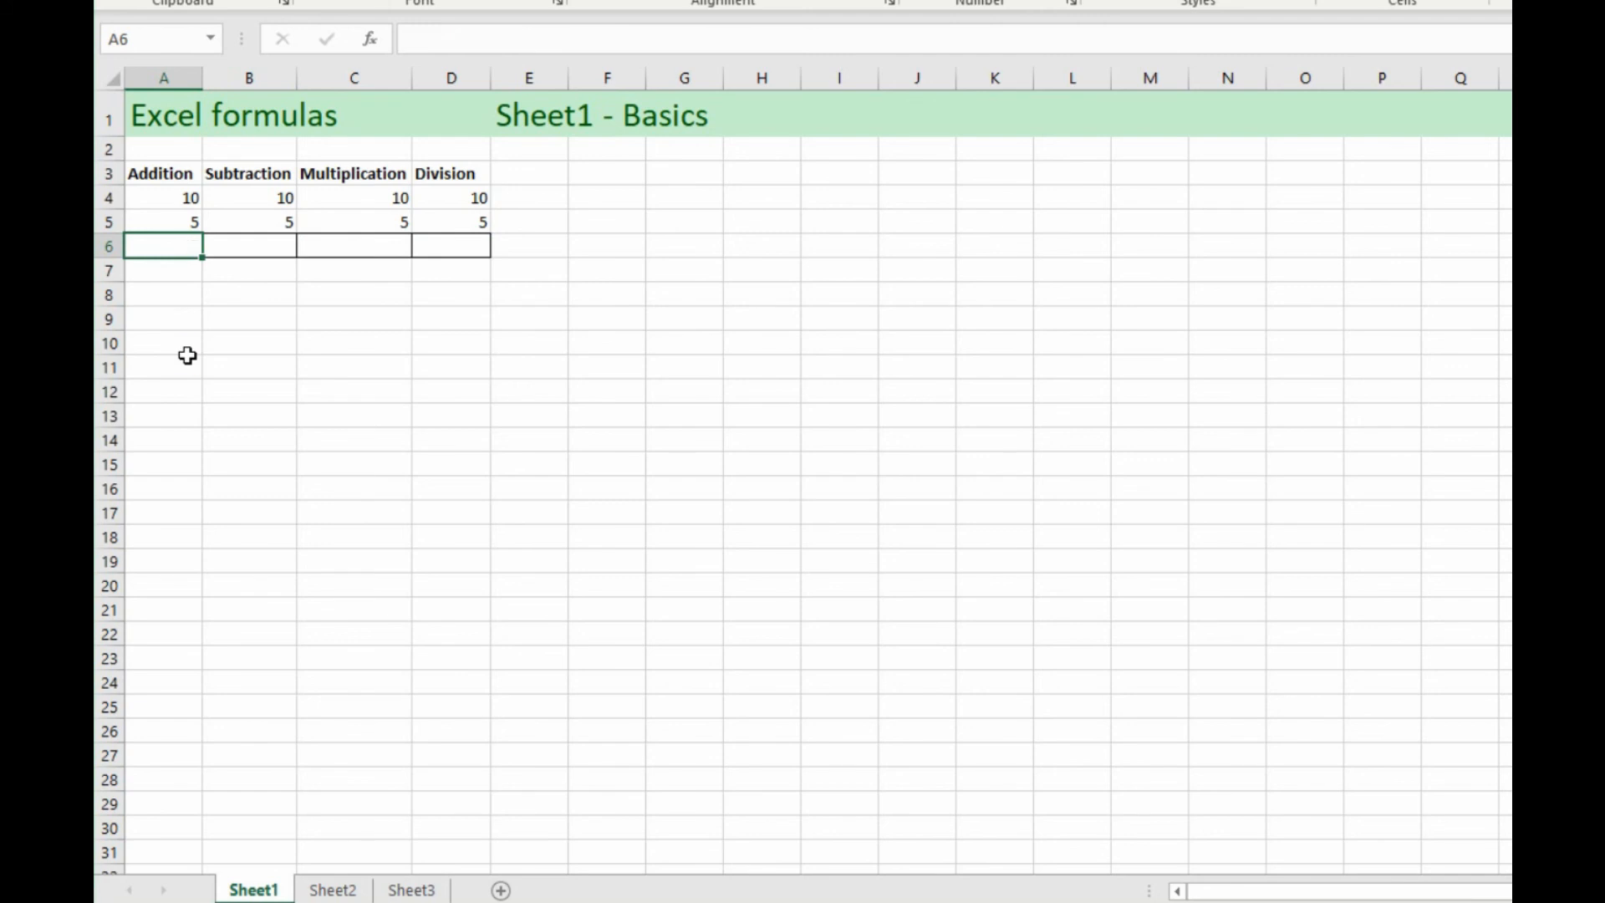
{"action": "type", "text": "="}
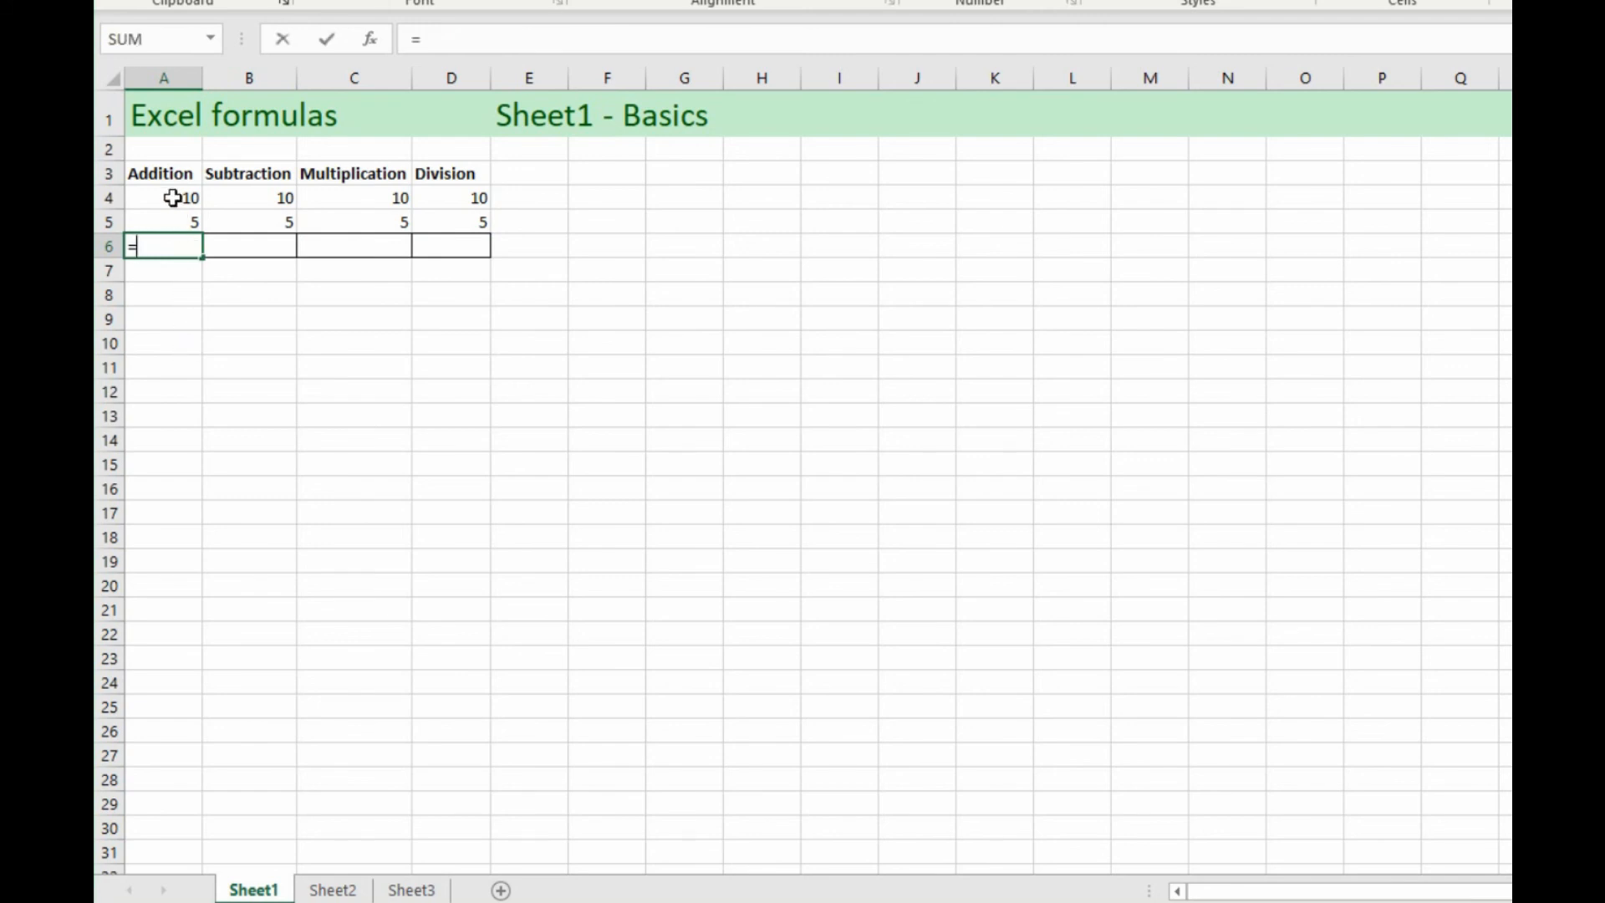
{"action": "left_click", "coordinate": [164, 198]}
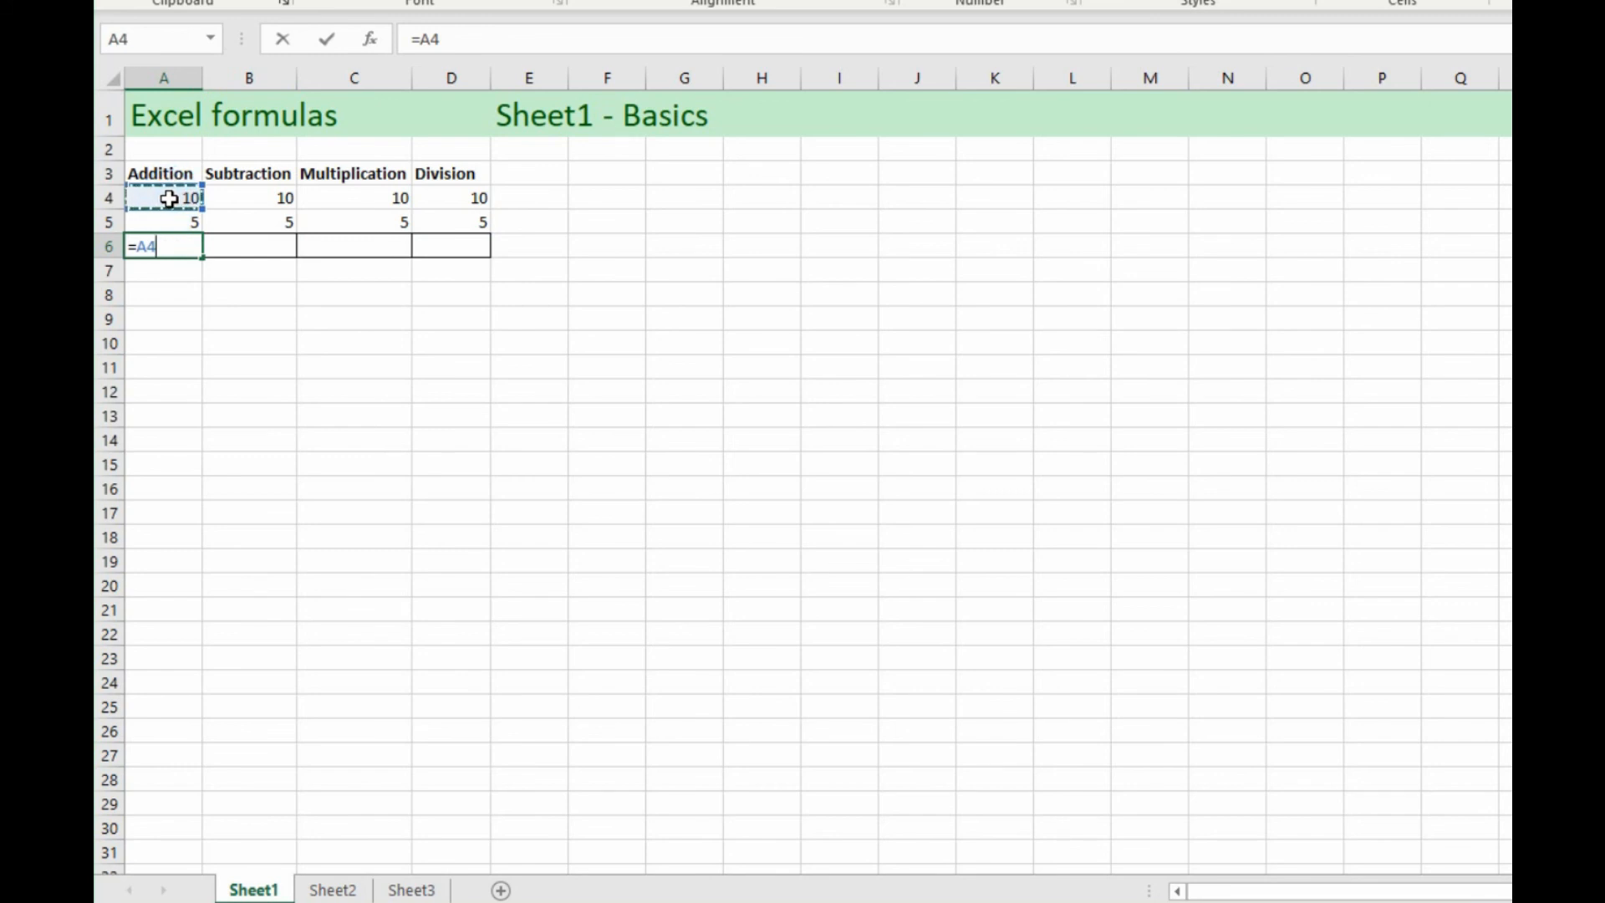
{"action": "type", "text": "+"}
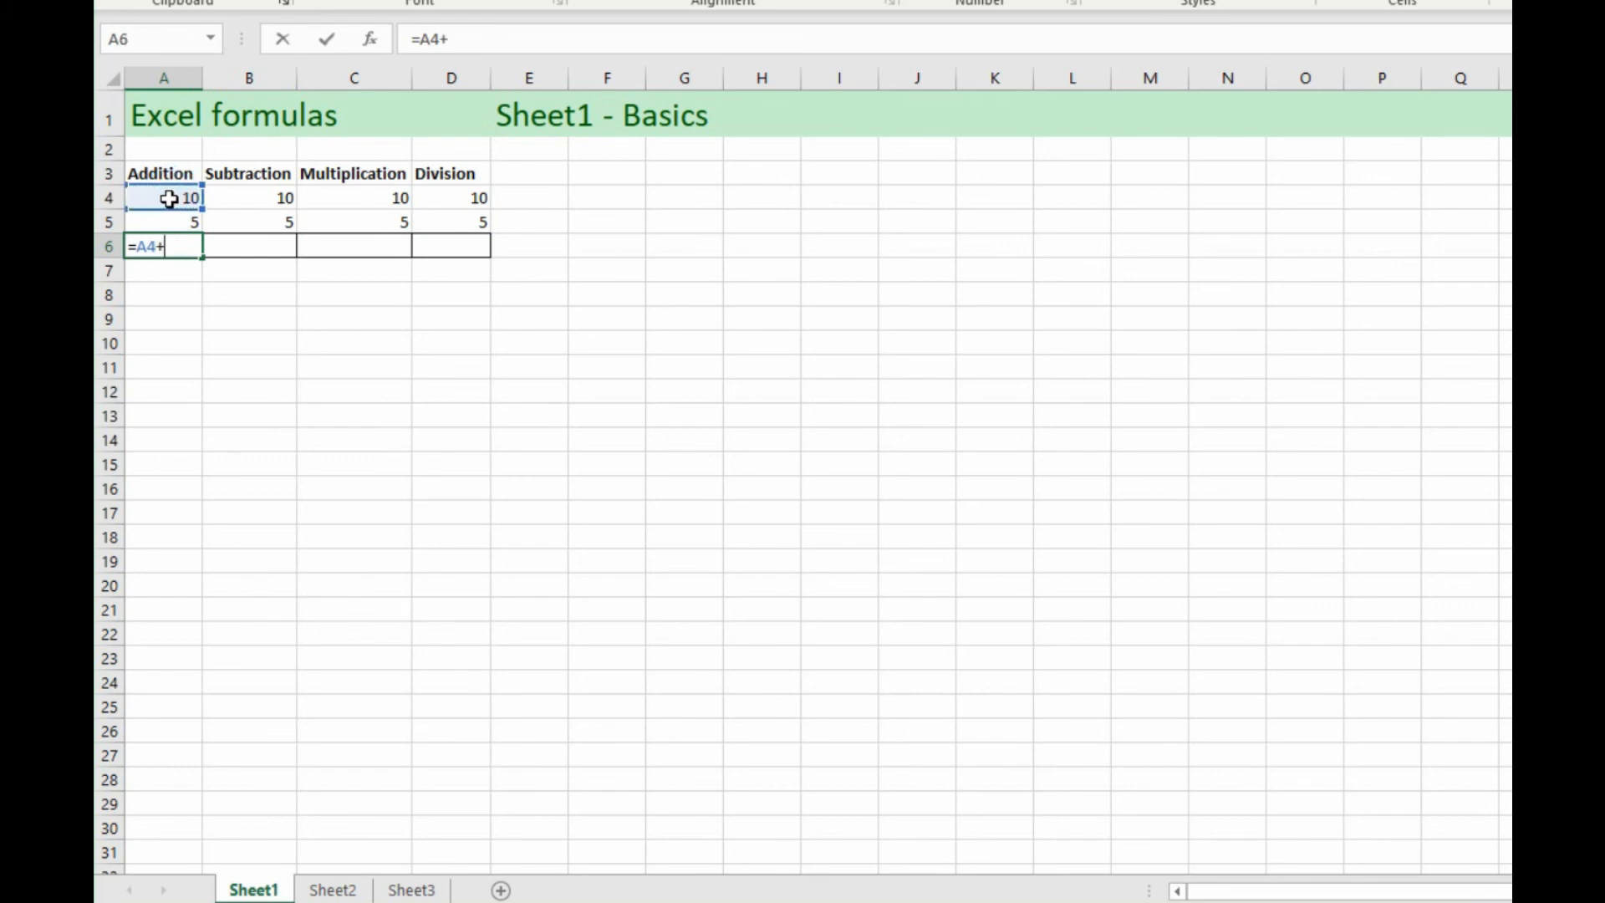
{"action": "left_click", "coordinate": [163, 222]}
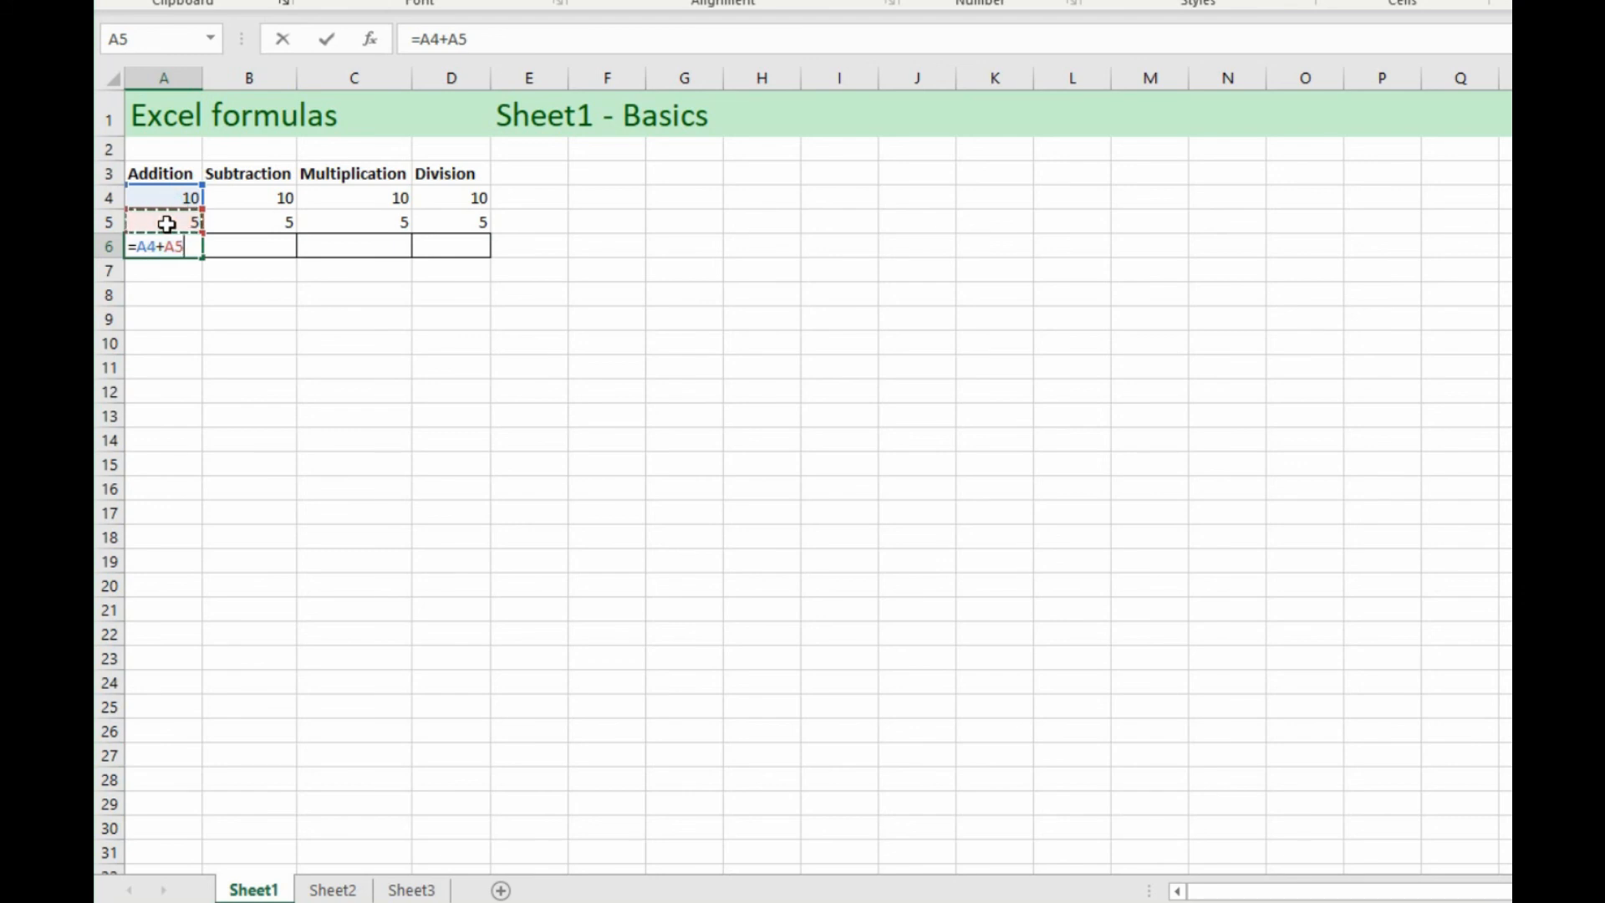
{"action": "key", "text": "Return"}
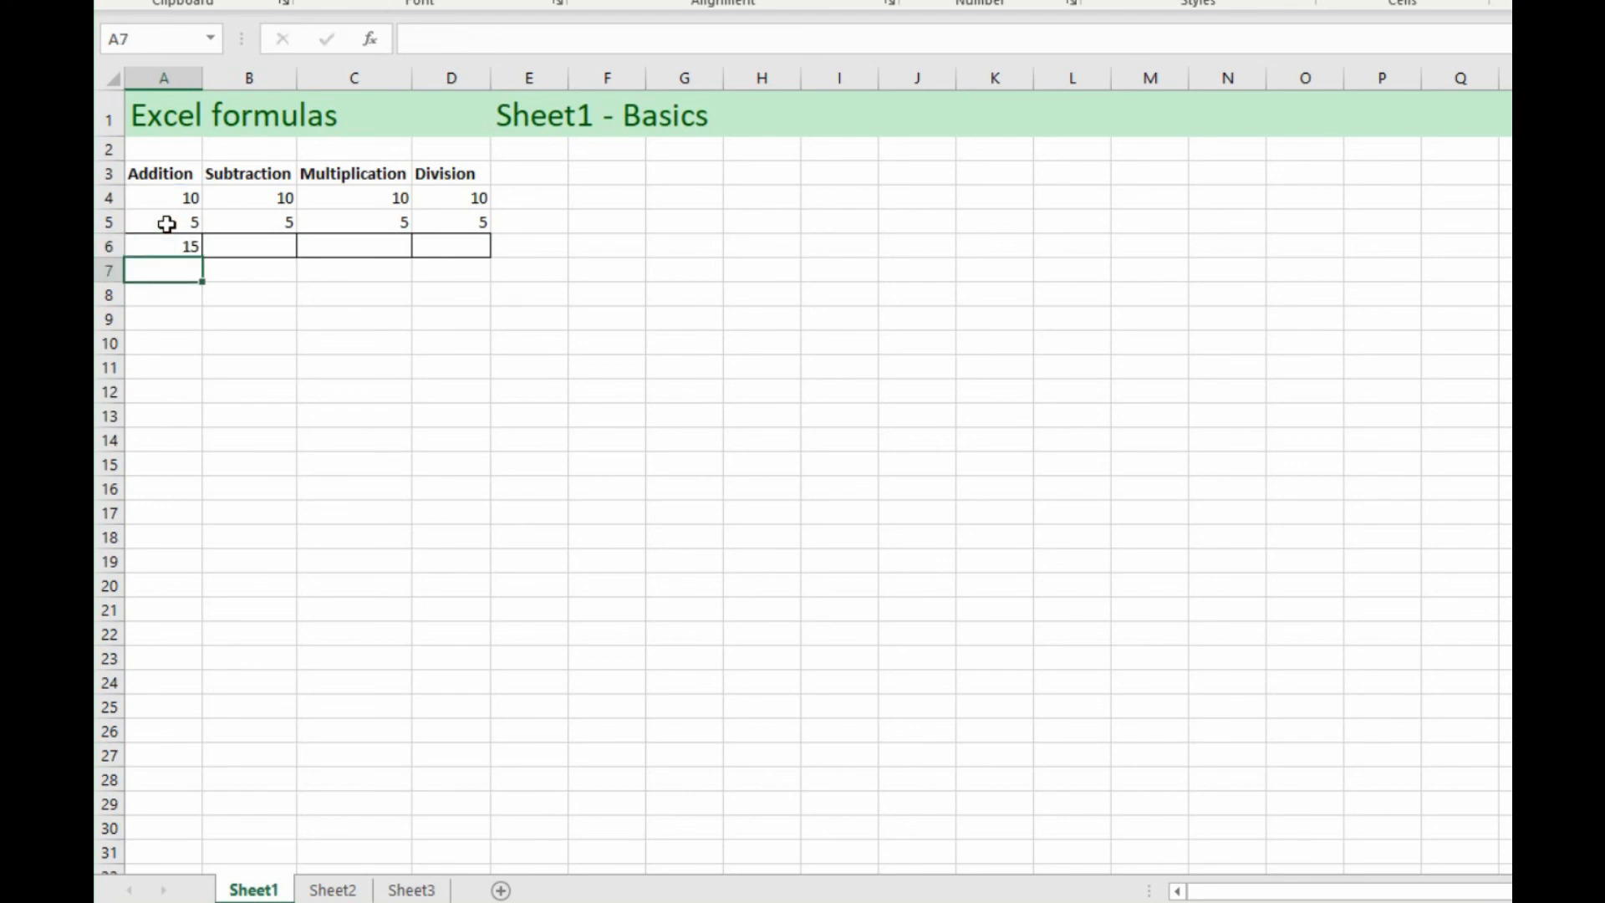
{"action": "left_click", "coordinate": [163, 246]}
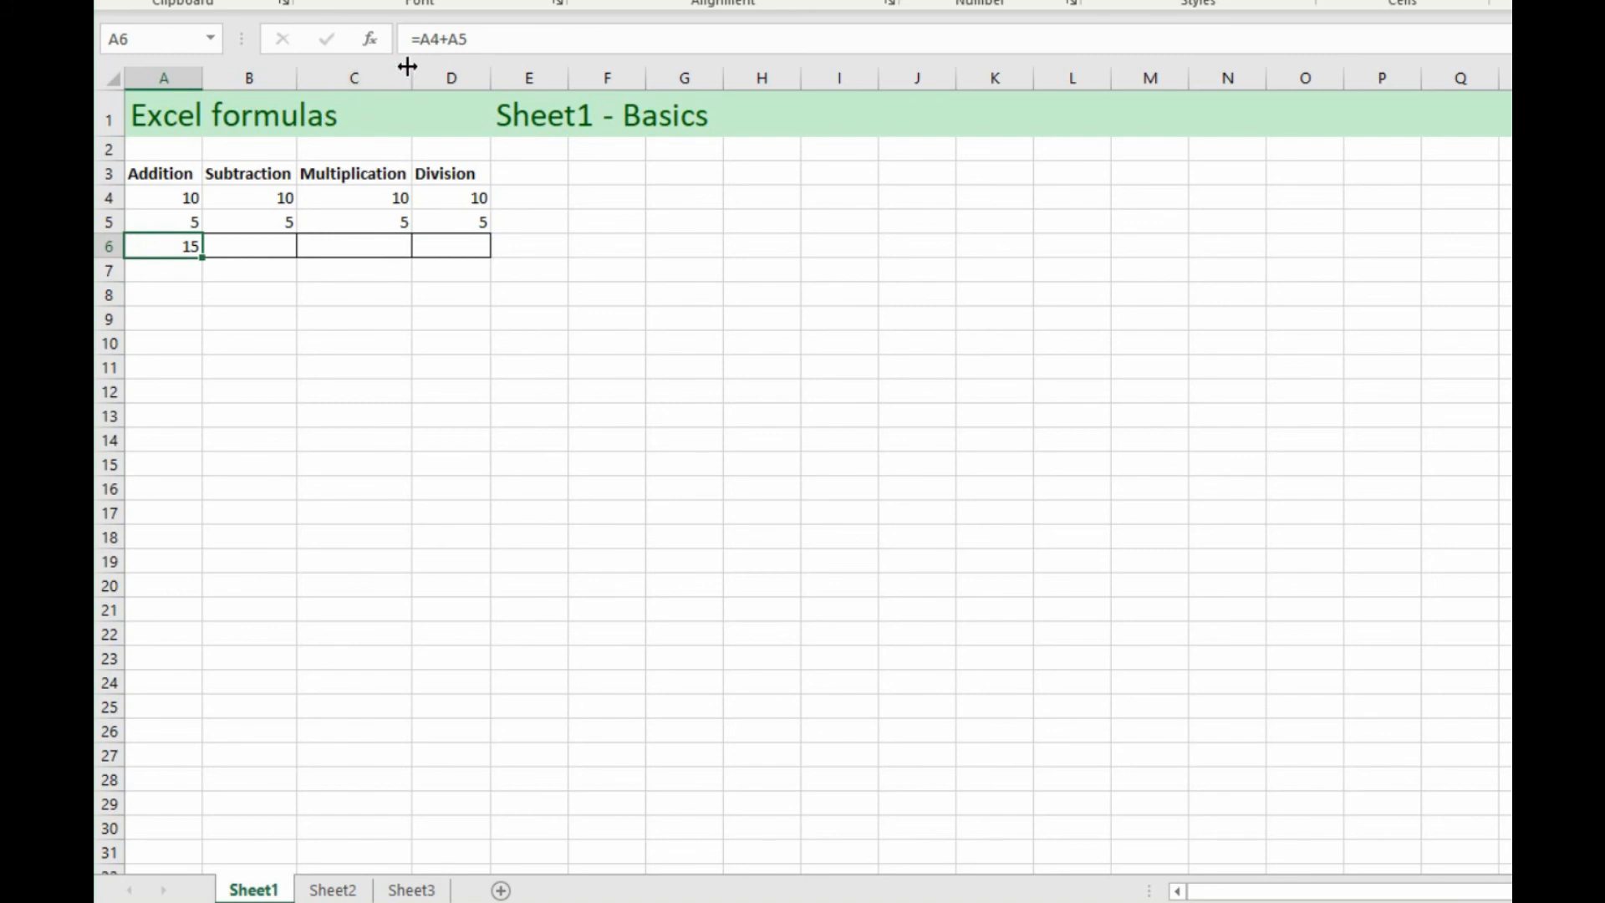
{"action": "mouse_move", "coordinate": [461, 41]}
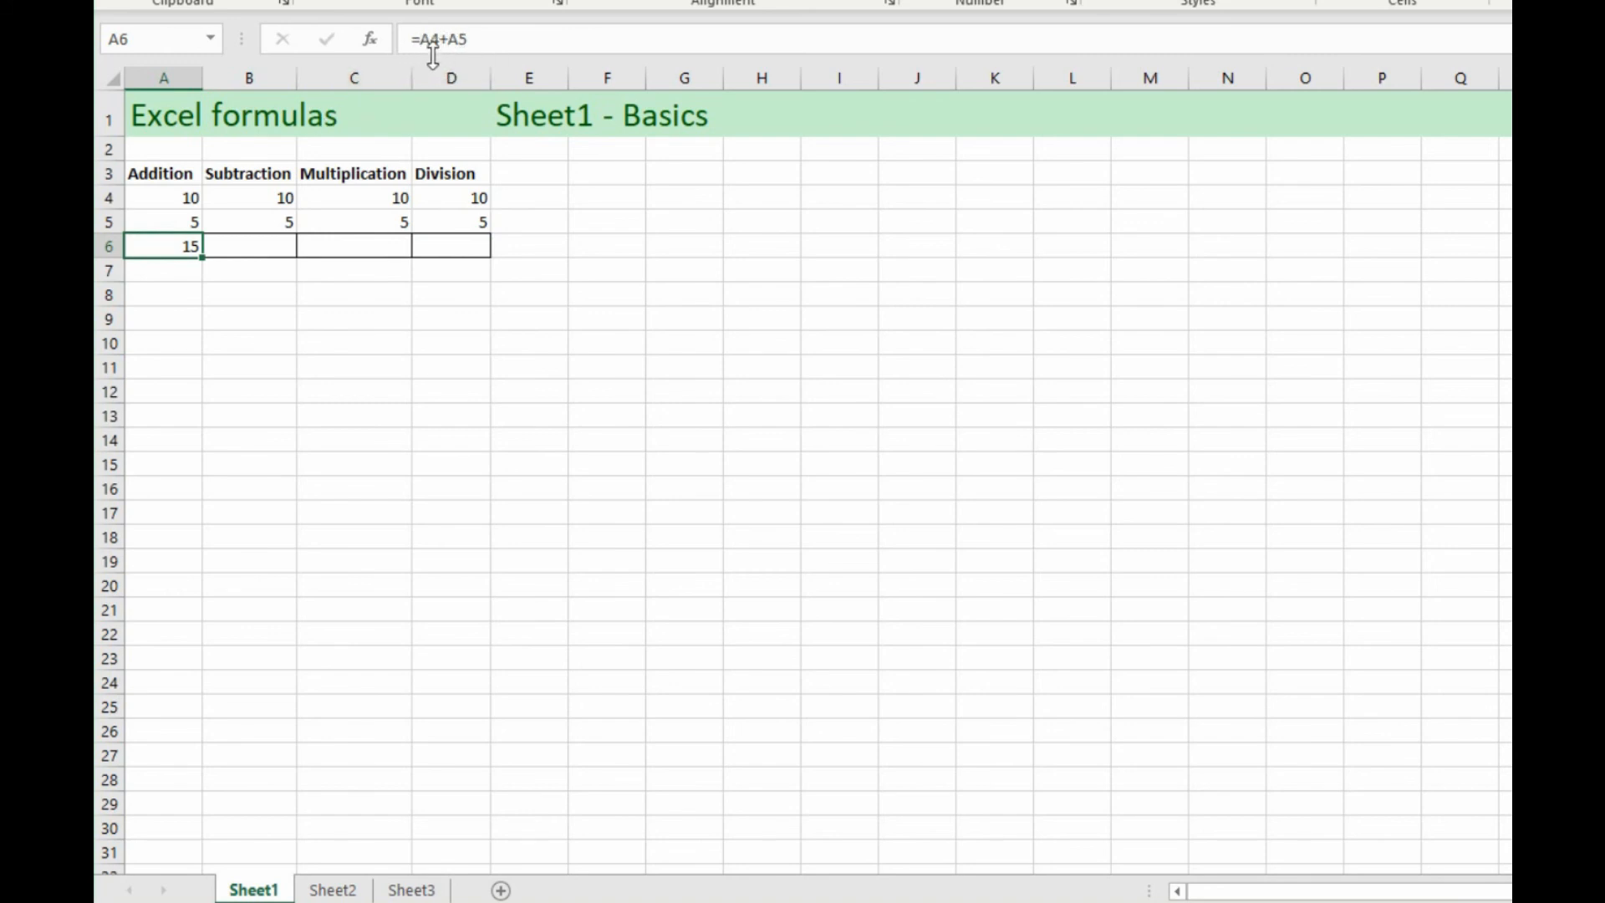
{"action": "mouse_move", "coordinate": [169, 290]}
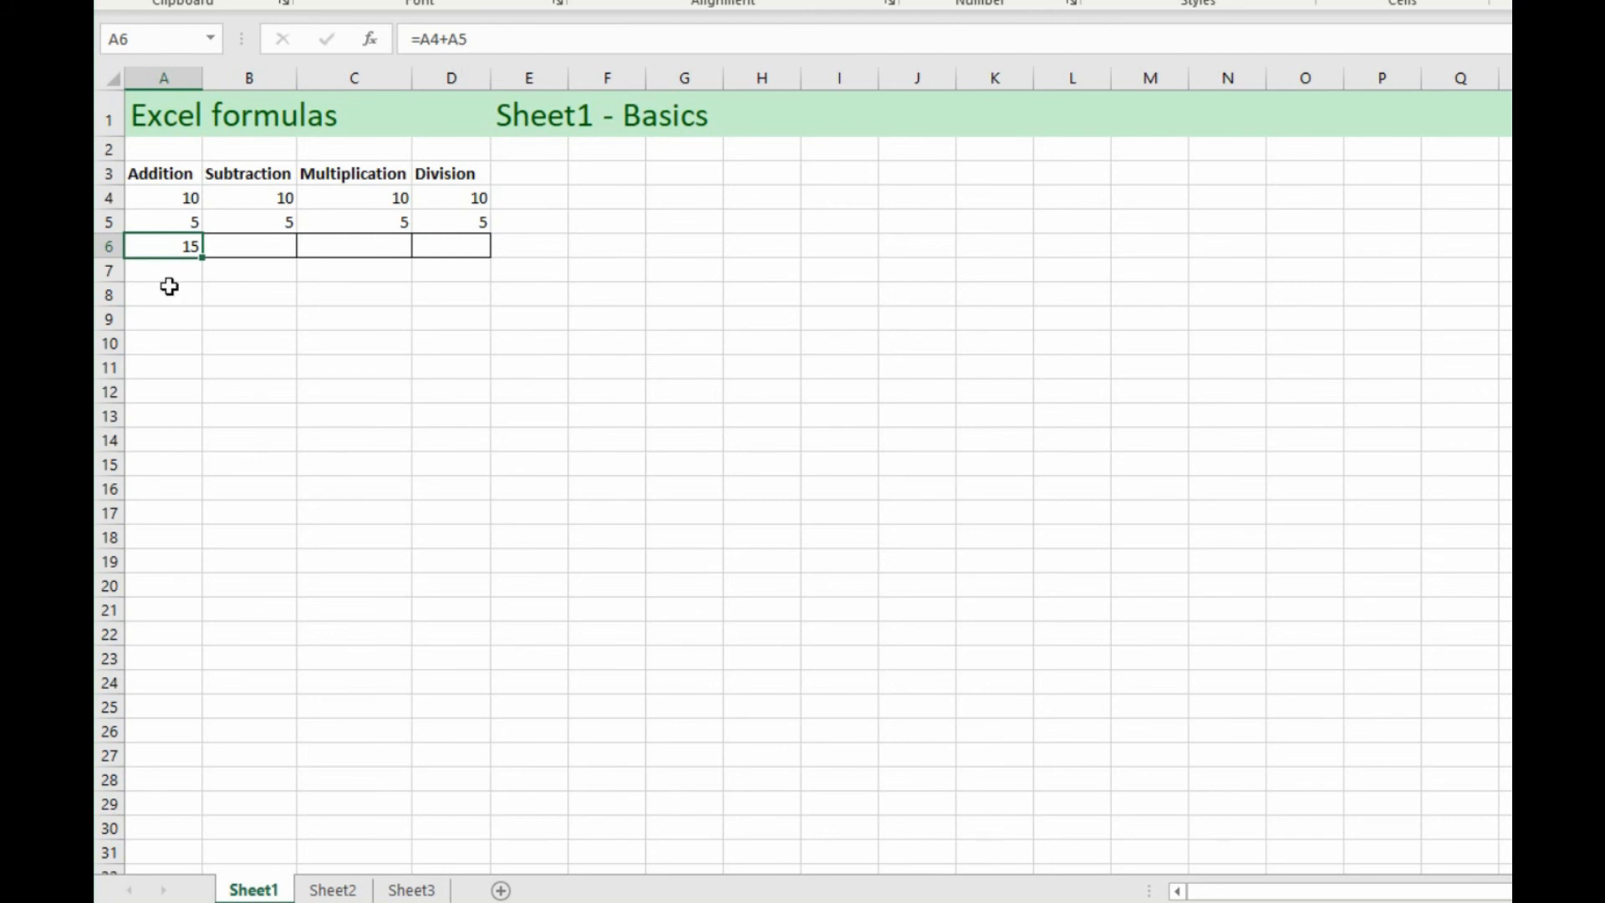
{"action": "mouse_move", "coordinate": [208, 256]}
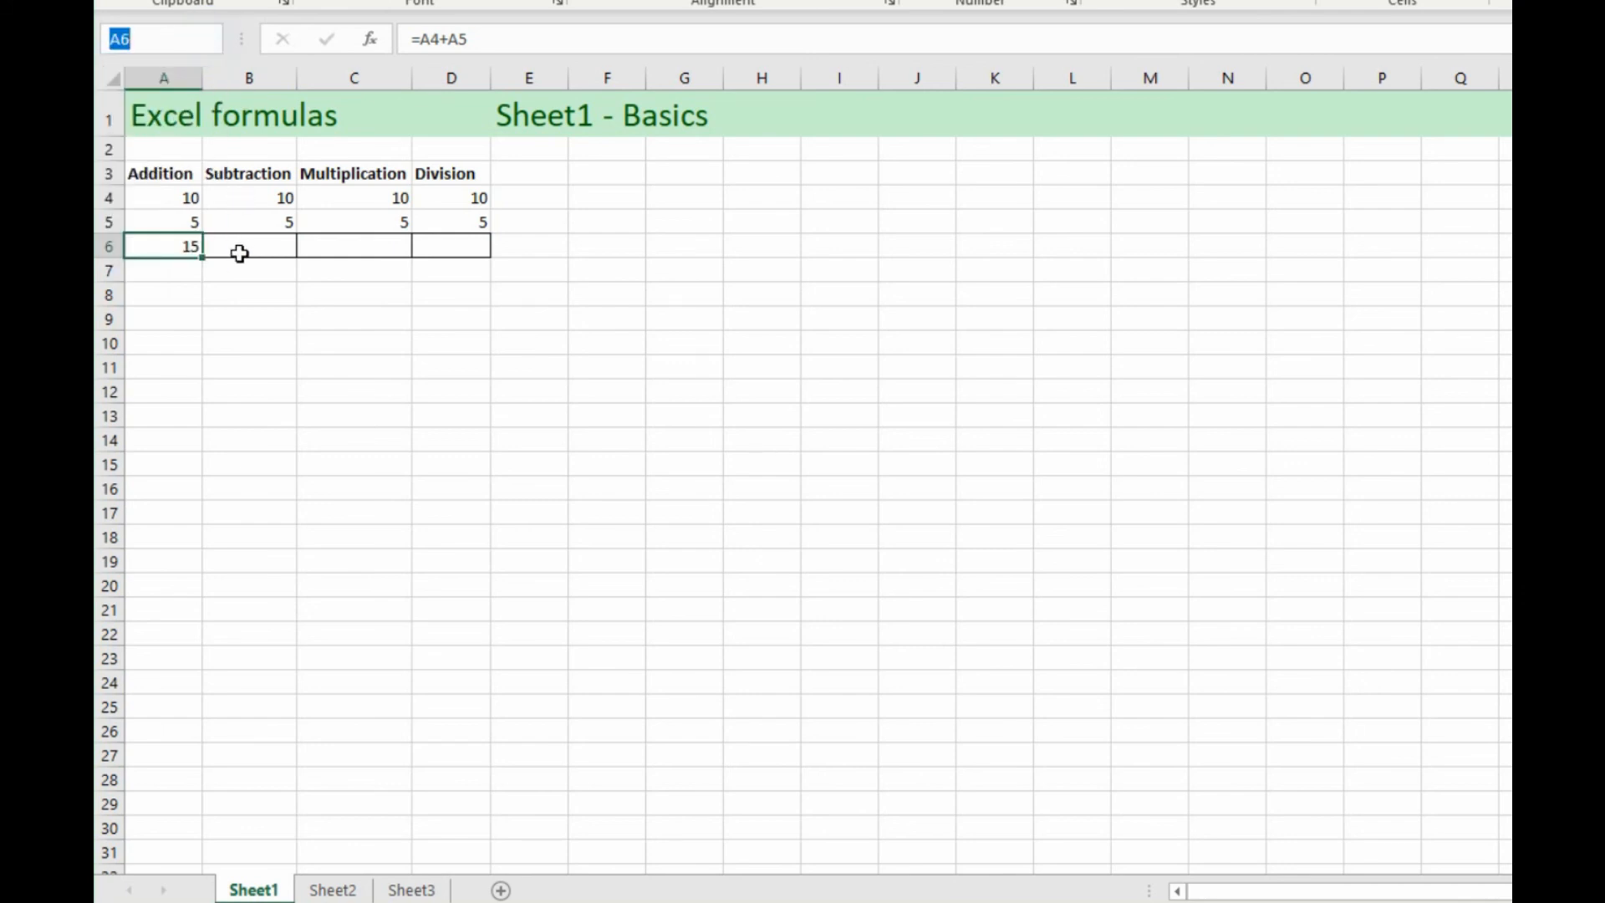
Step: Start a formula in cell B6 for the Subtraction result and view the function list
{"action": "left_click", "coordinate": [248, 246]}
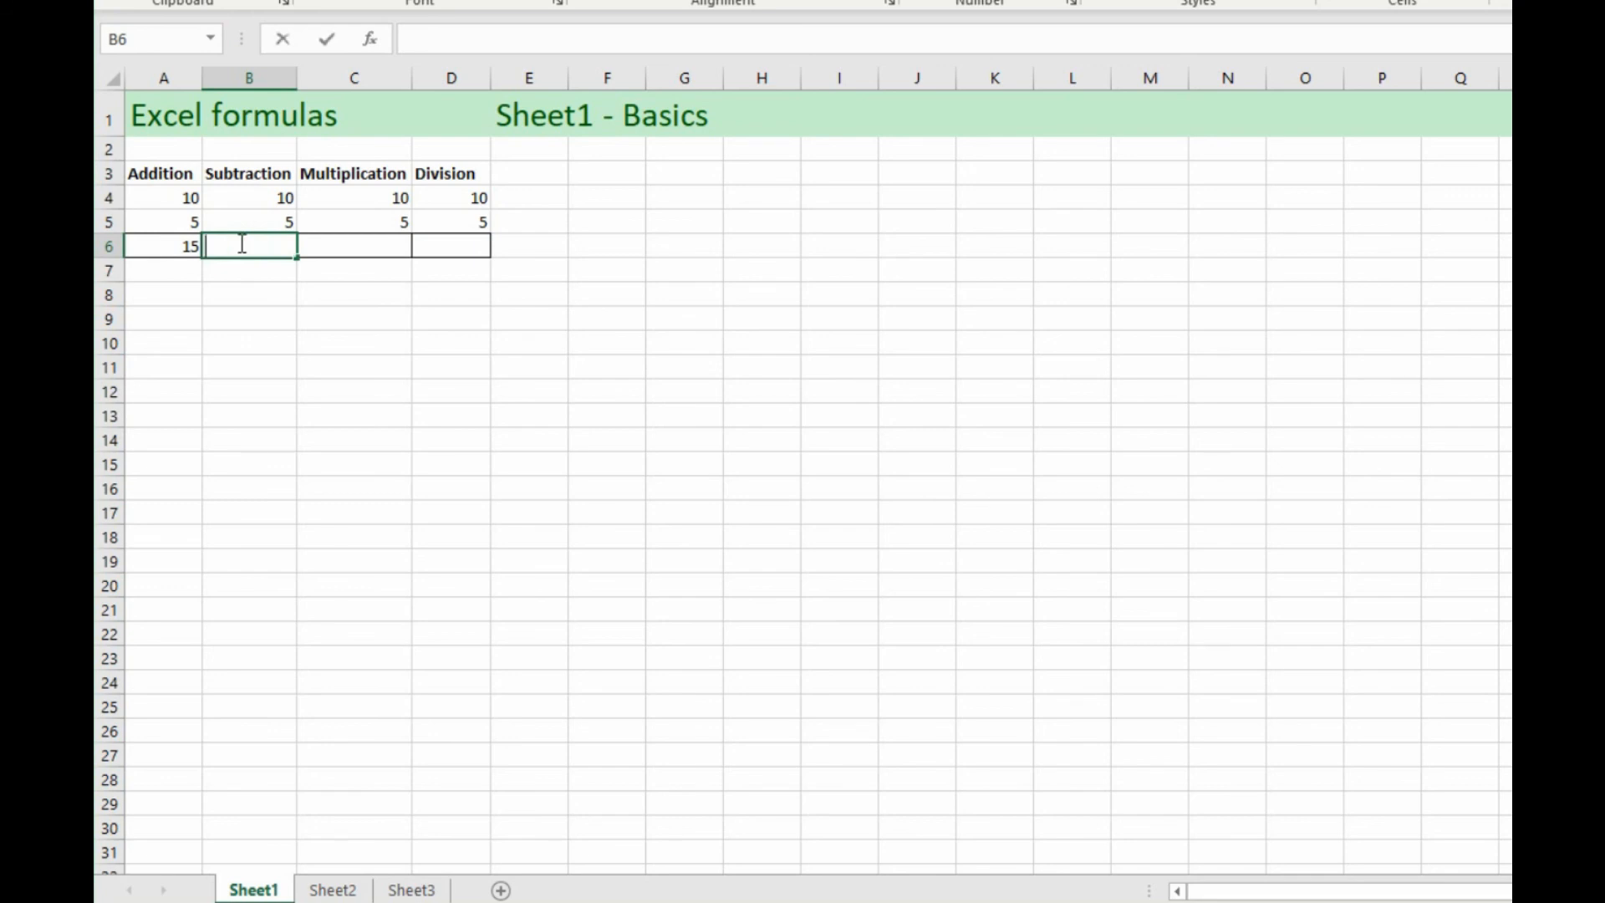
{"action": "type", "text": "="}
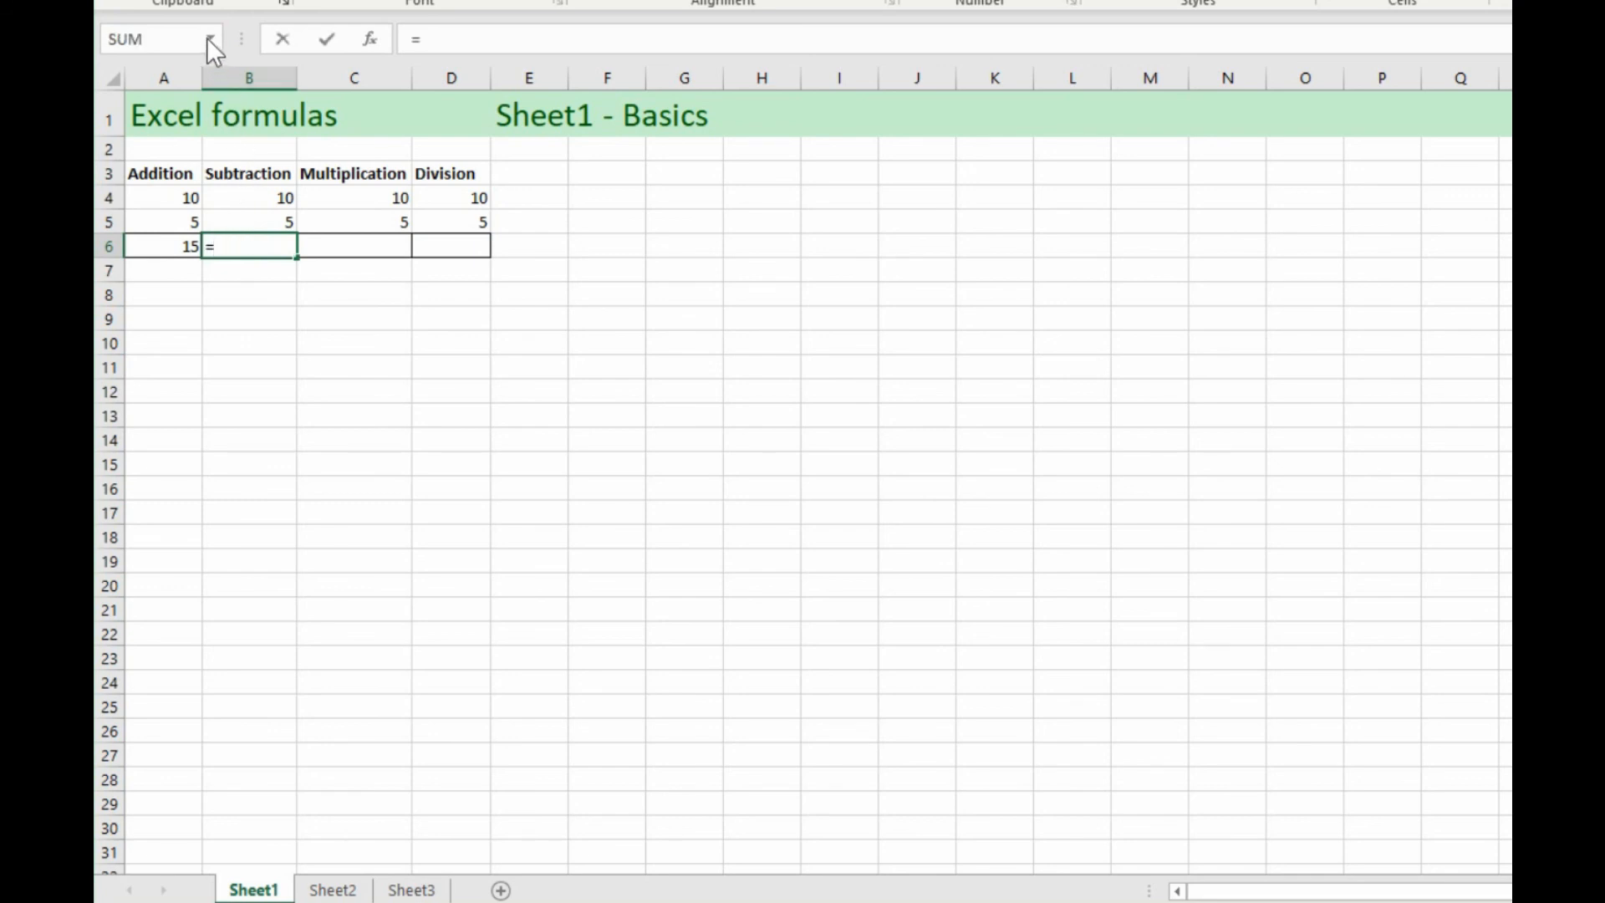
{"action": "left_click", "coordinate": [211, 39]}
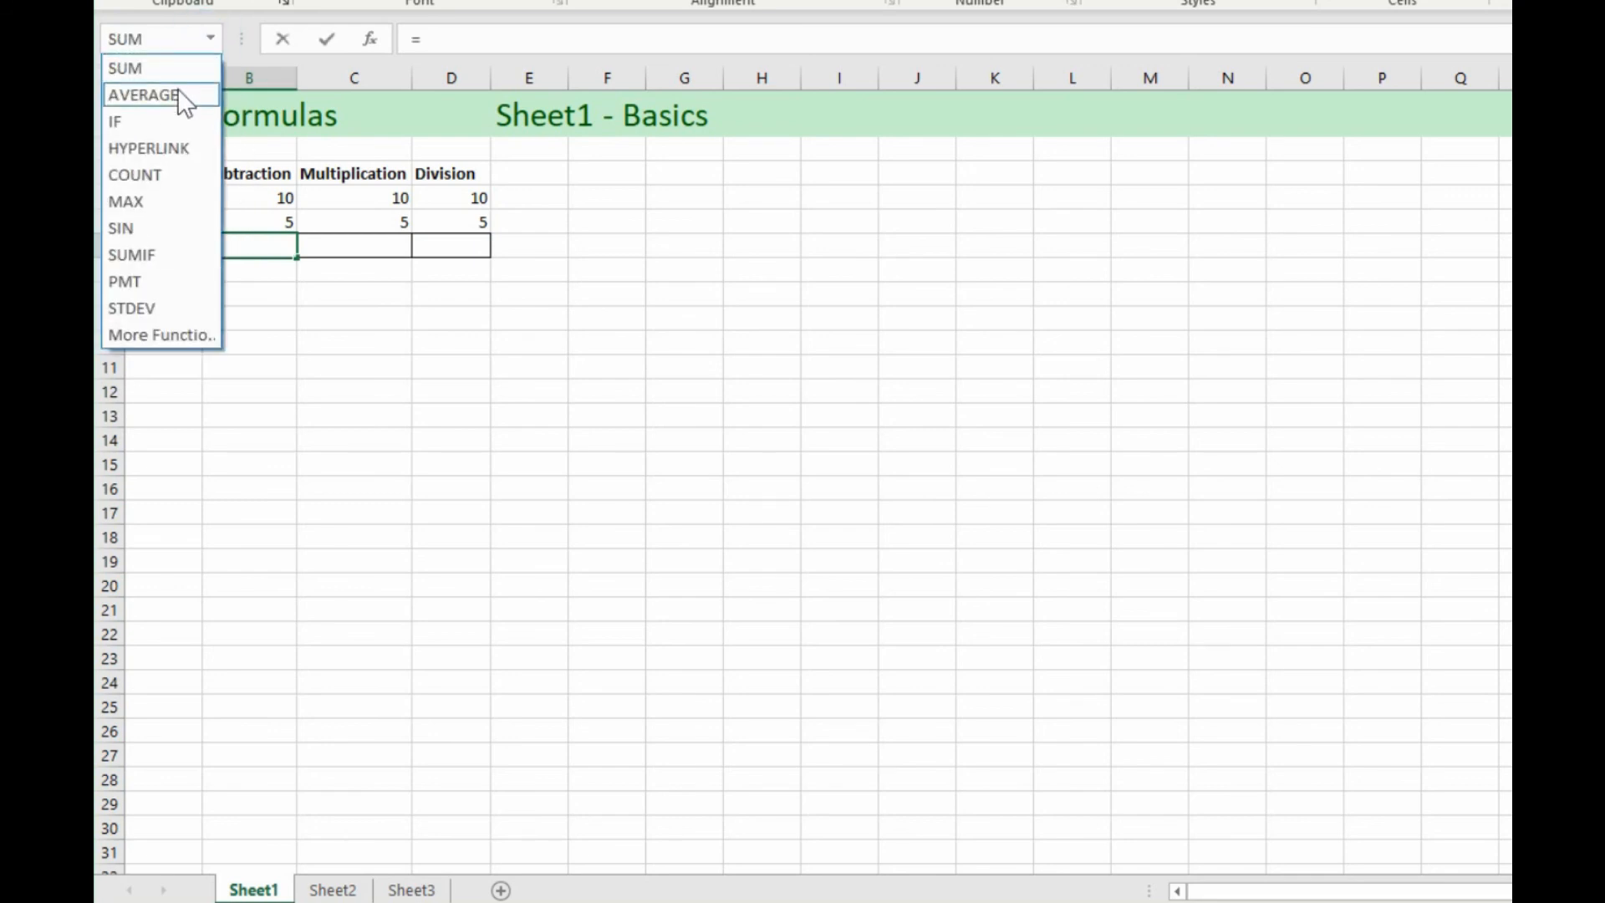
{"action": "mouse_move", "coordinate": [182, 335]}
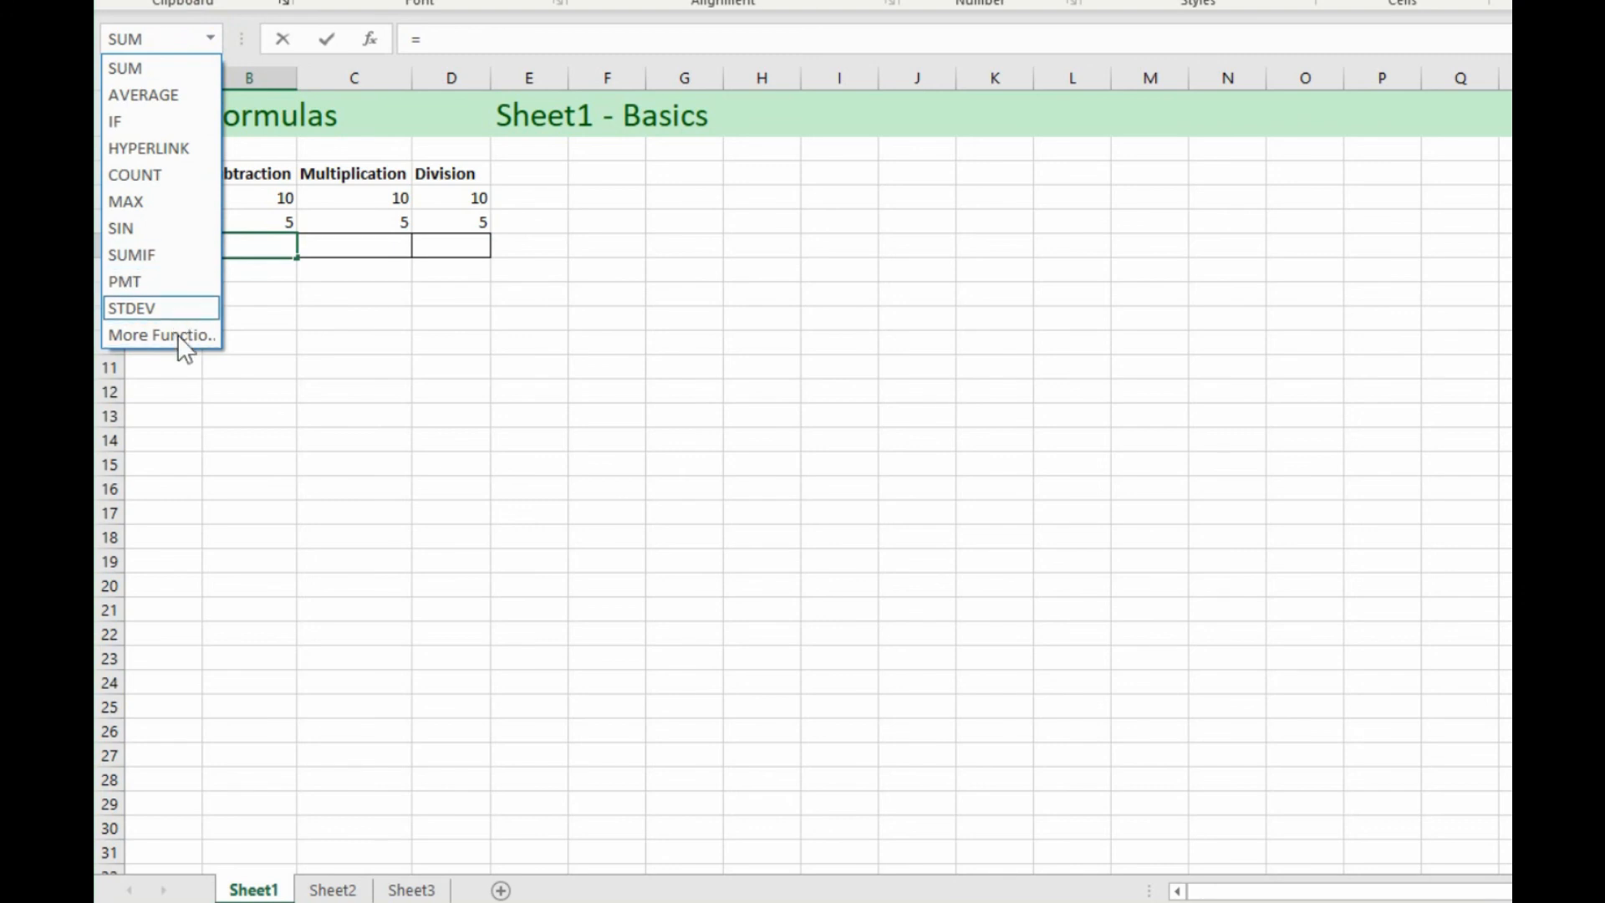
{"action": "mouse_move", "coordinate": [160, 334]}
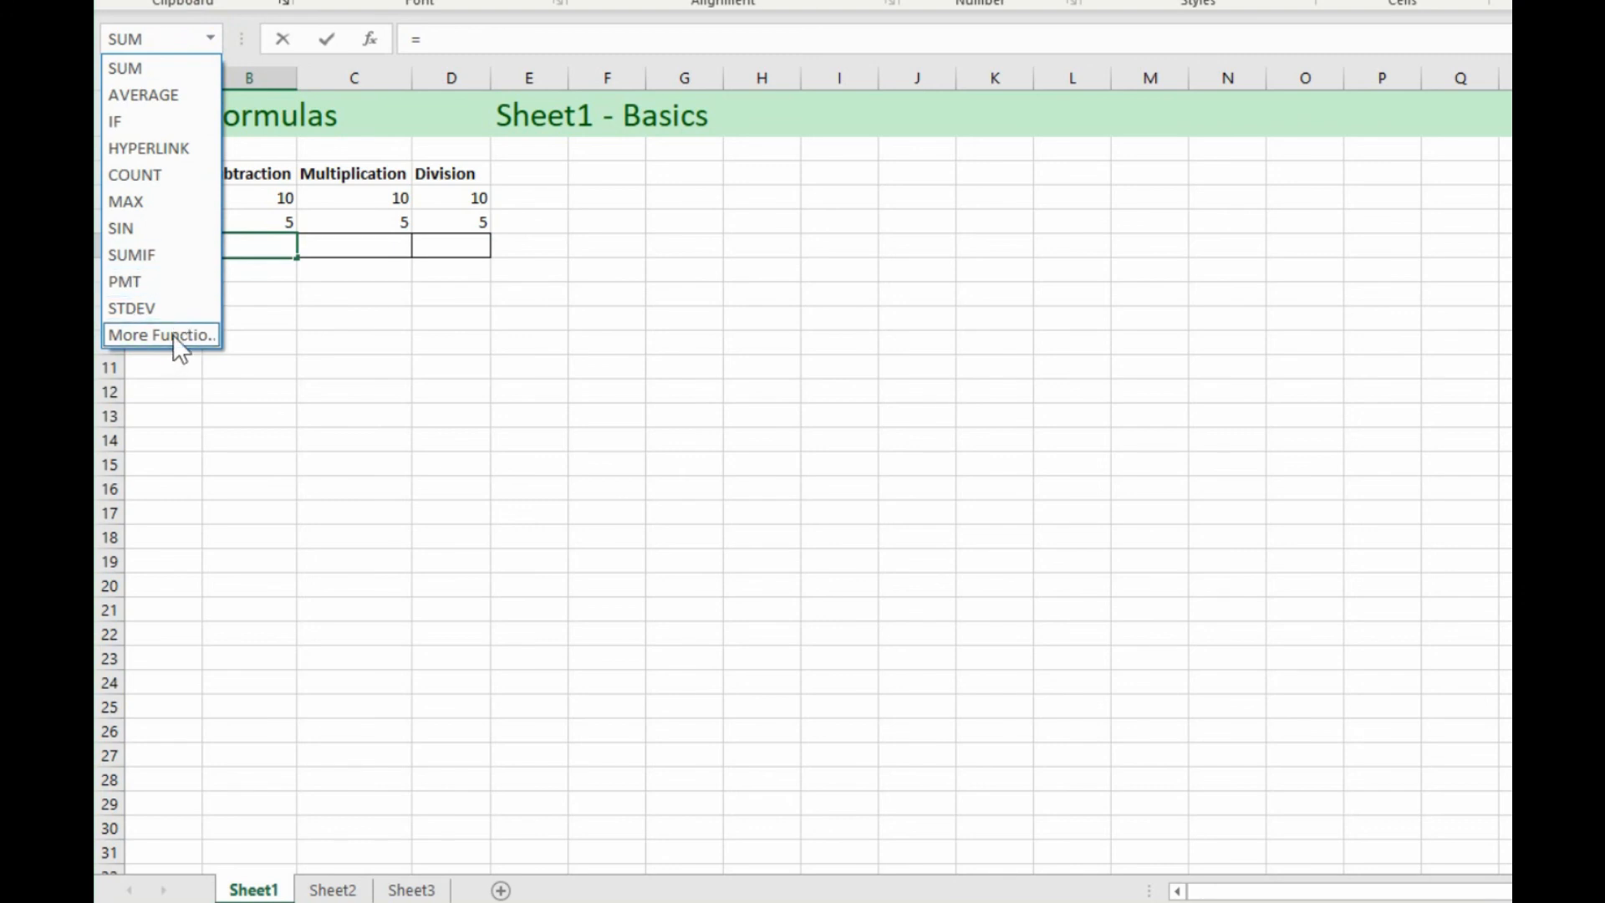
{"action": "mouse_move", "coordinate": [309, 307]}
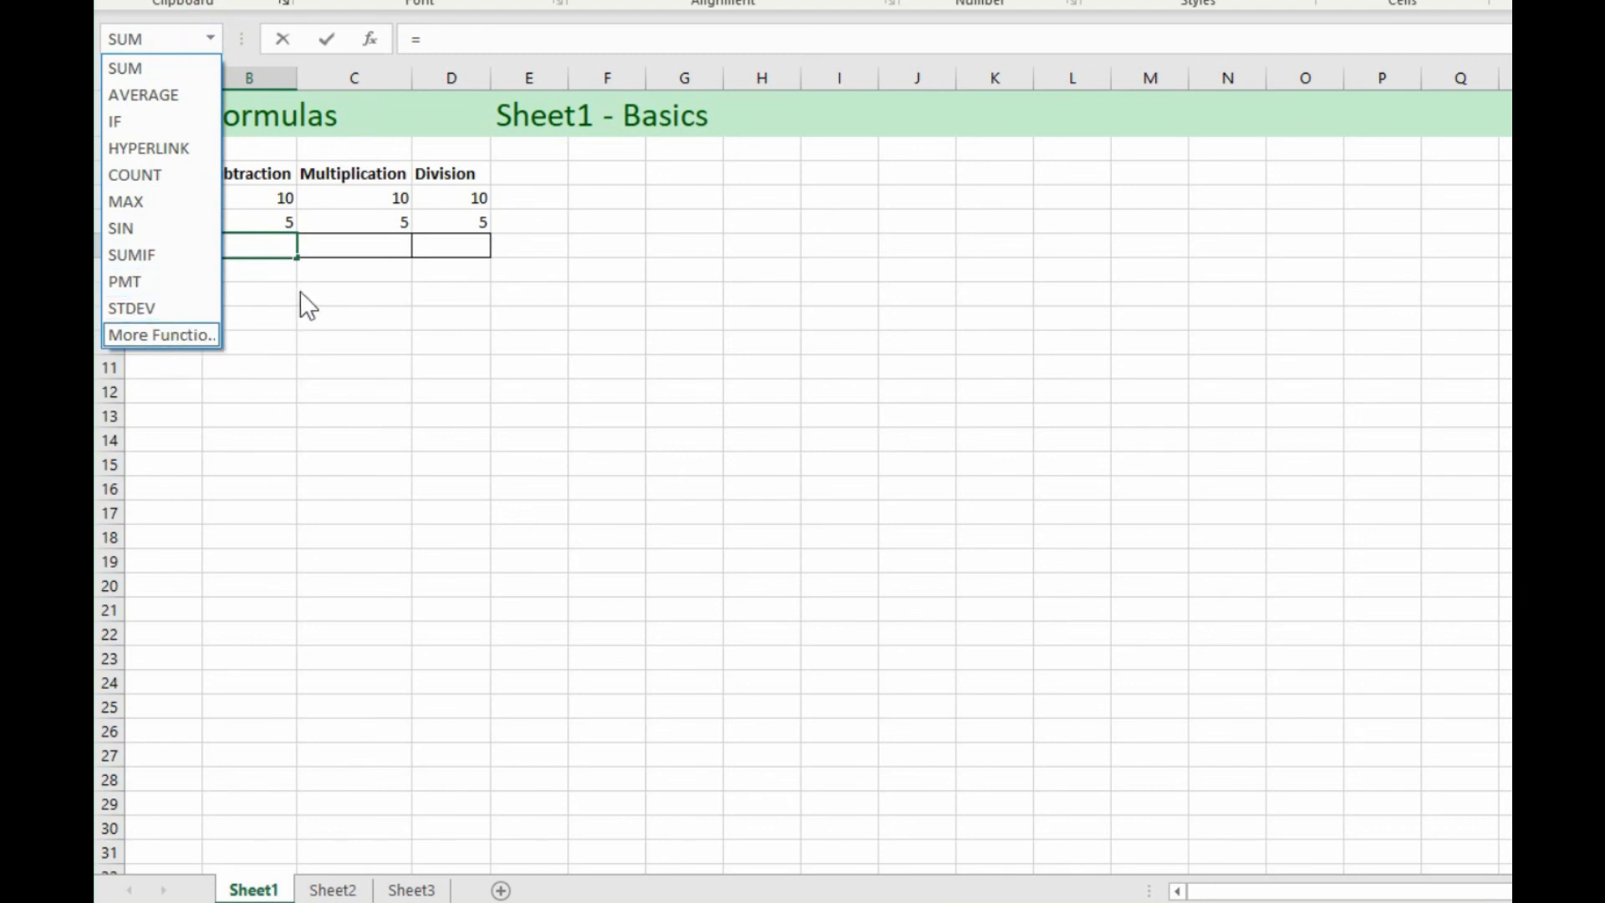
{"action": "mouse_move", "coordinate": [284, 280]}
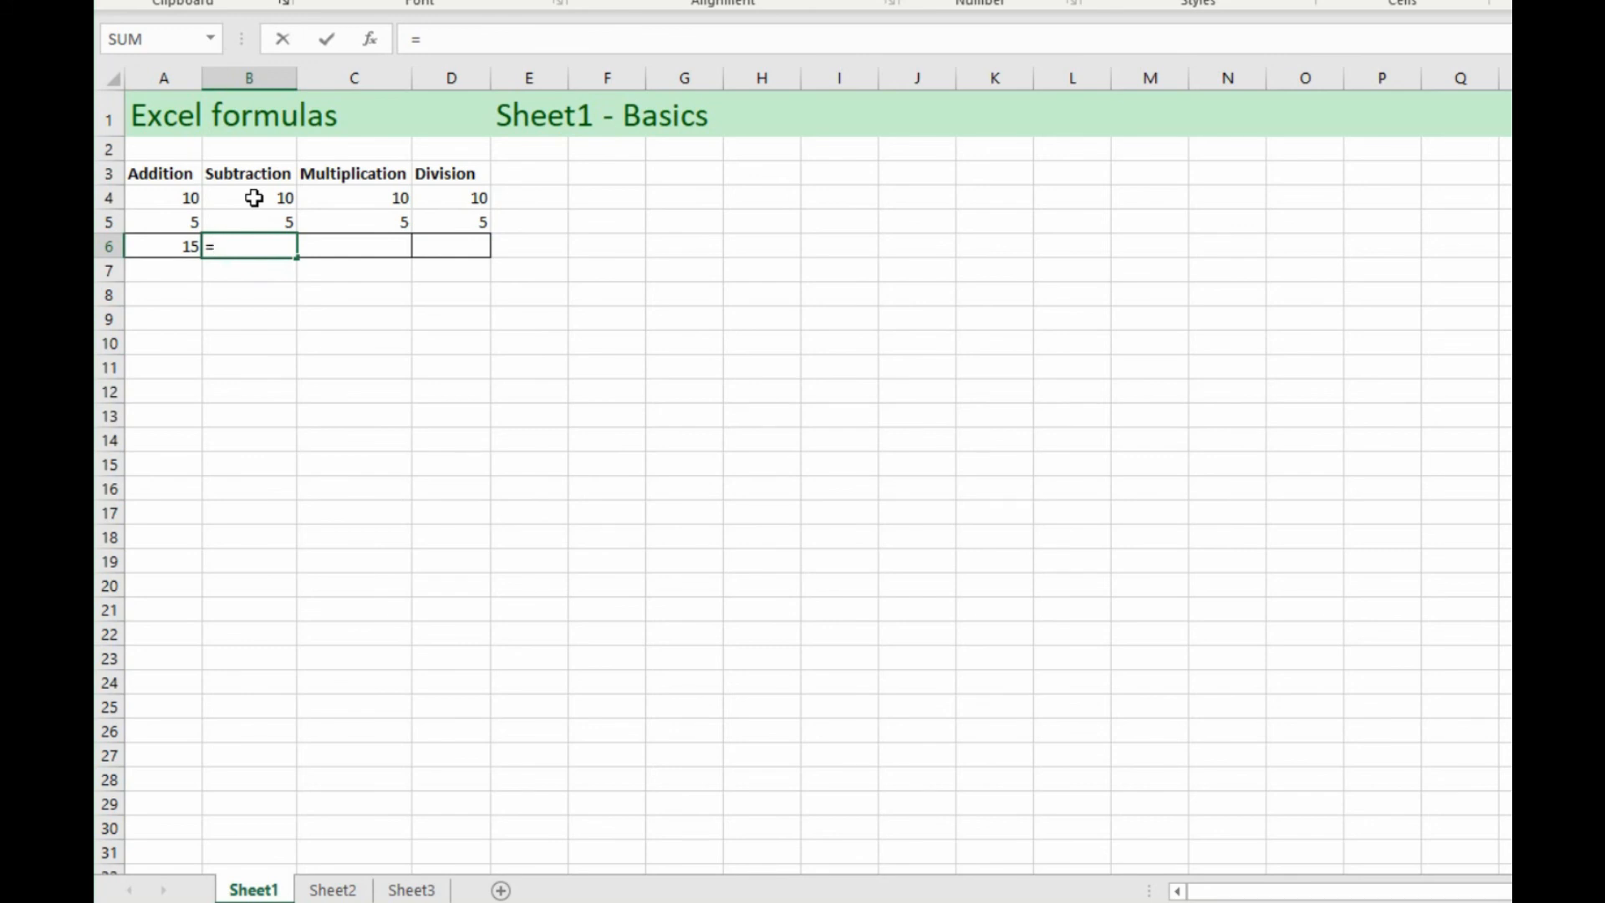
Step: Enter =B4-B5, =C4*C5 and =D4/D5 in B6, C6 and D6, giving 5, 50 and 2
{"action": "left_click", "coordinate": [248, 197]}
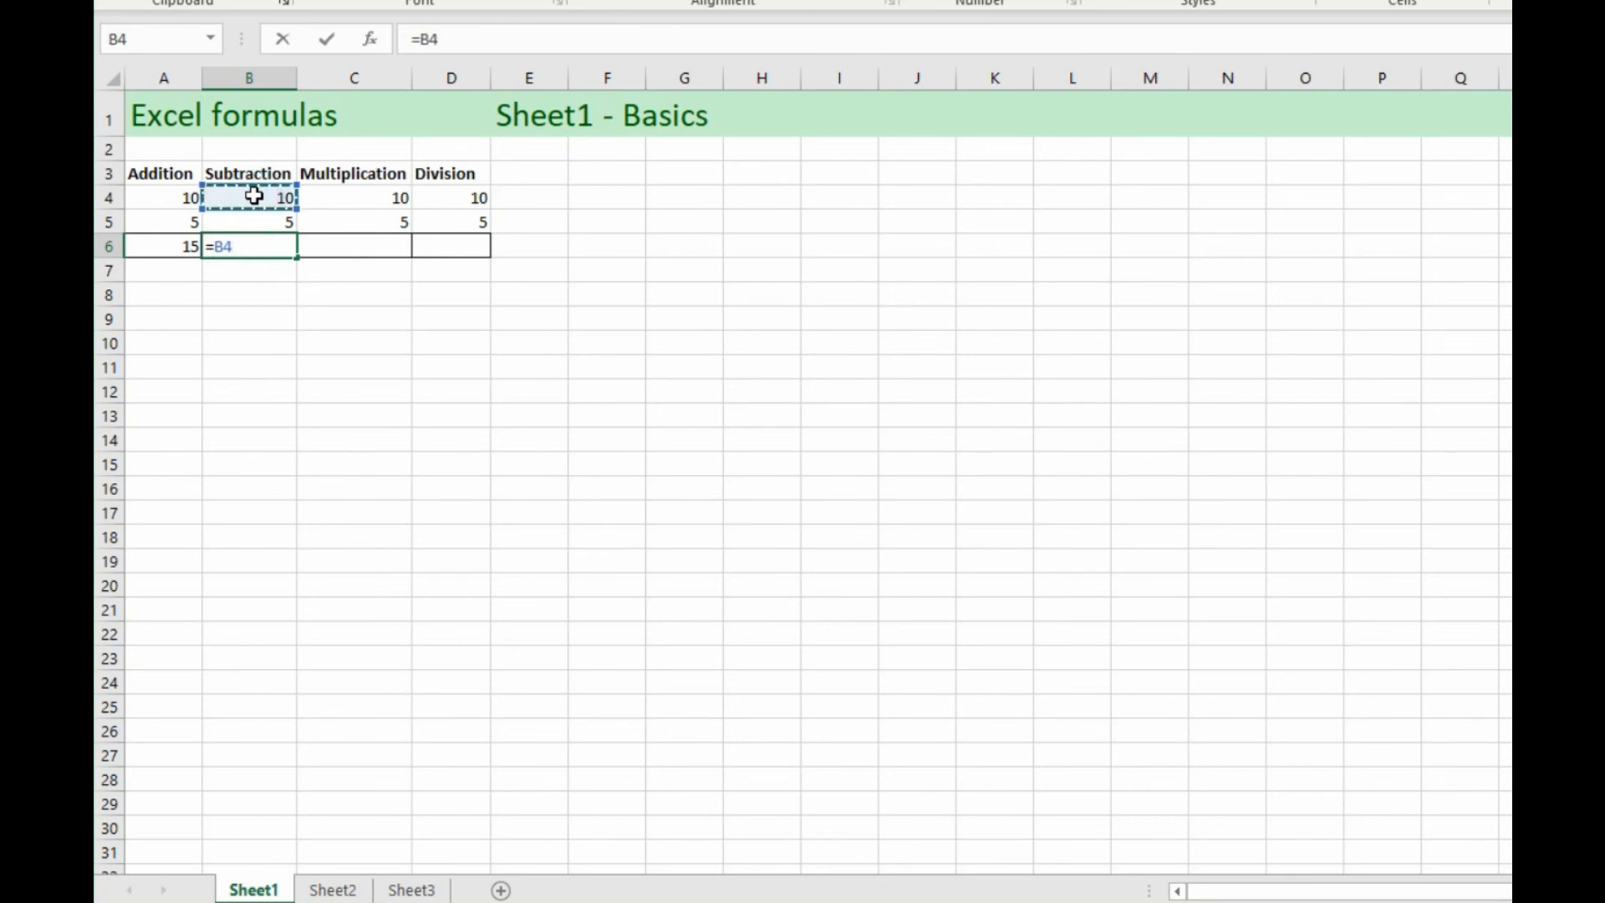
{"action": "left_click", "coordinate": [248, 223]}
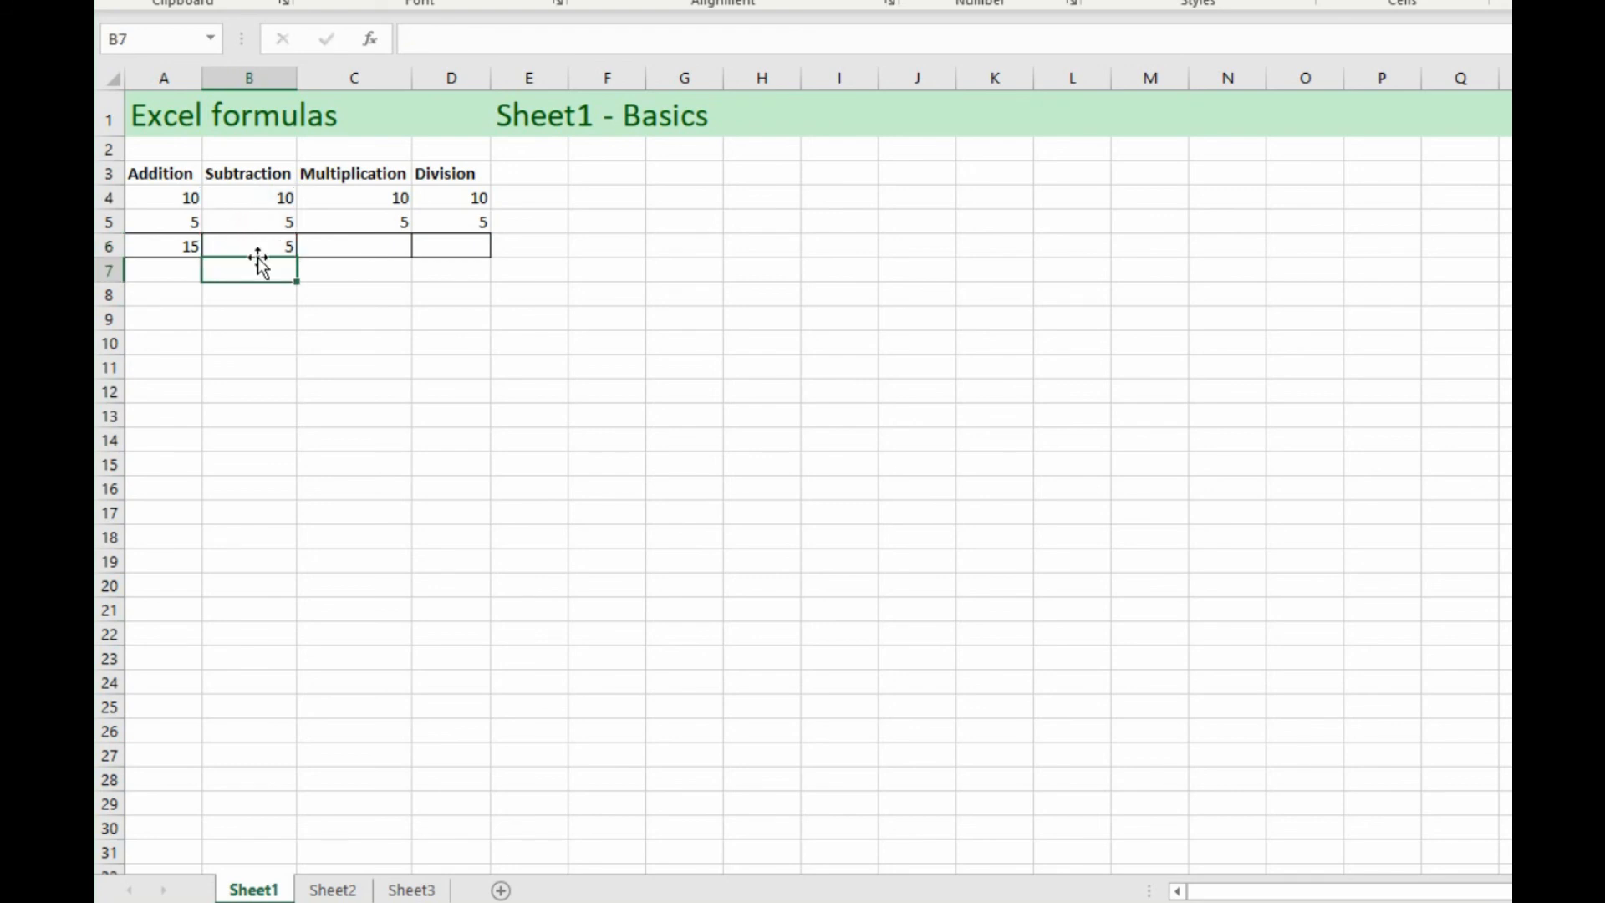
{"action": "left_click", "coordinate": [353, 245]}
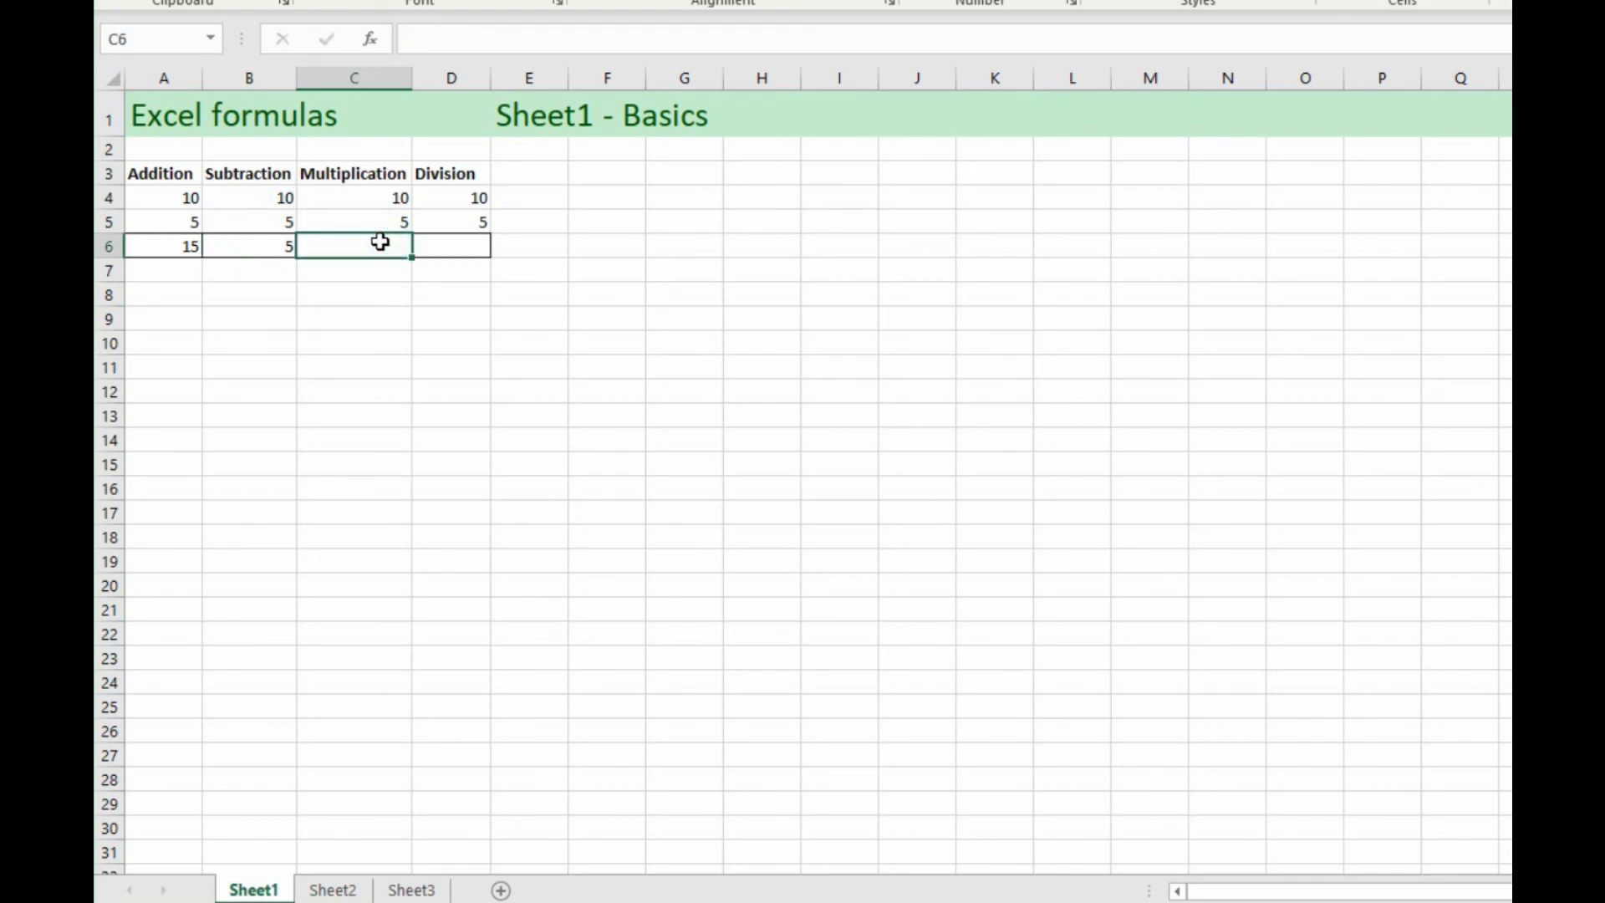
{"action": "type", "text": "="}
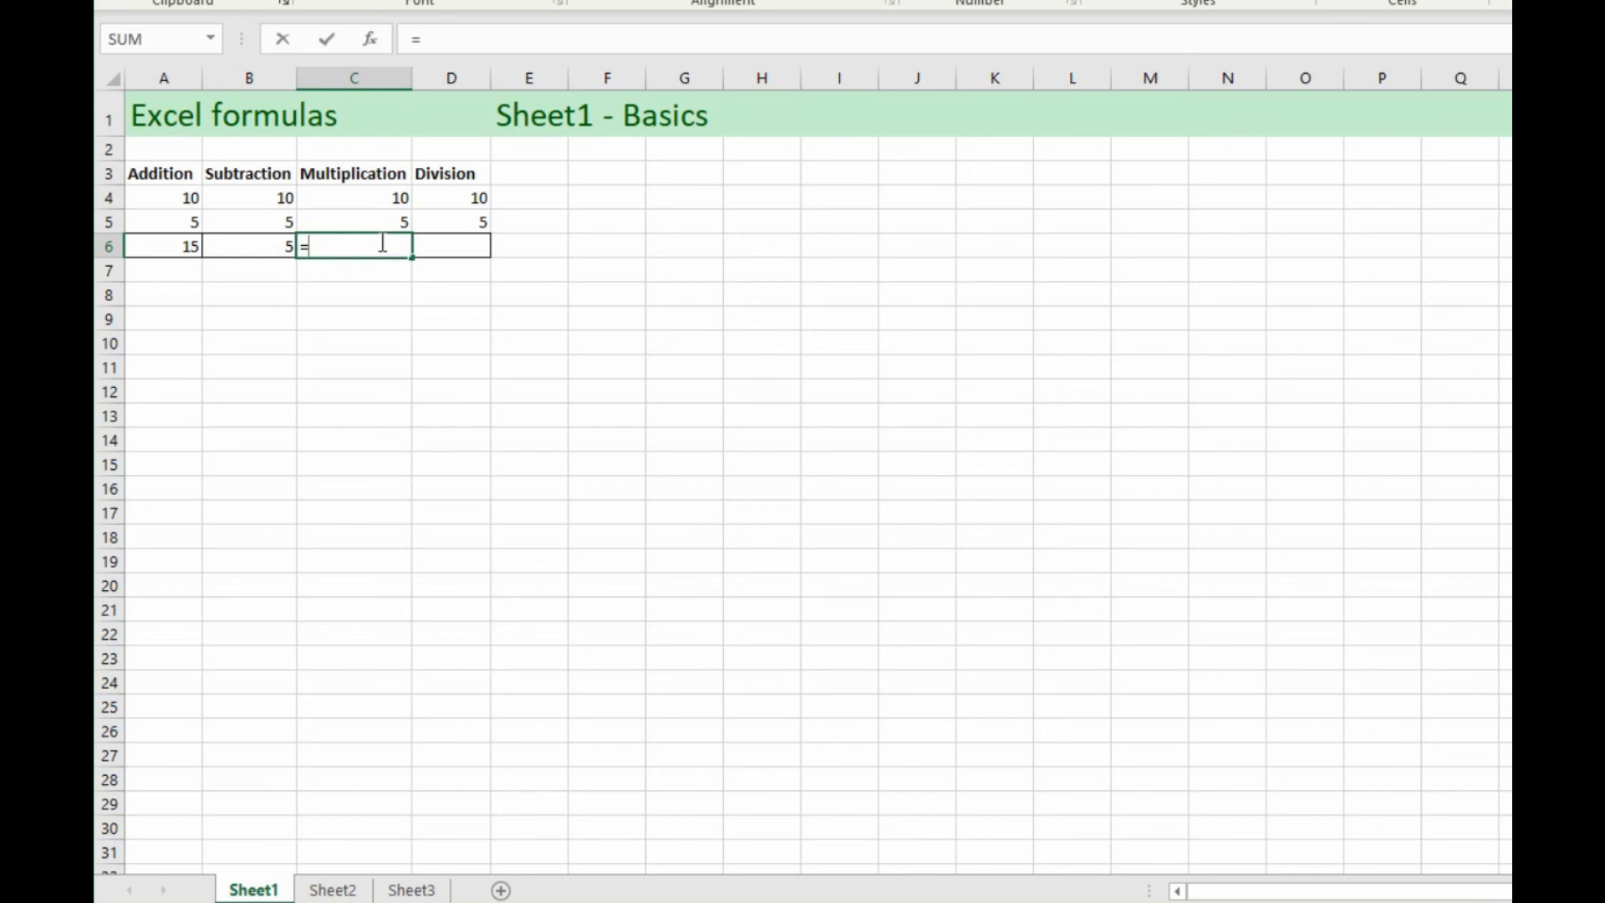
{"action": "left_click", "coordinate": [353, 197]}
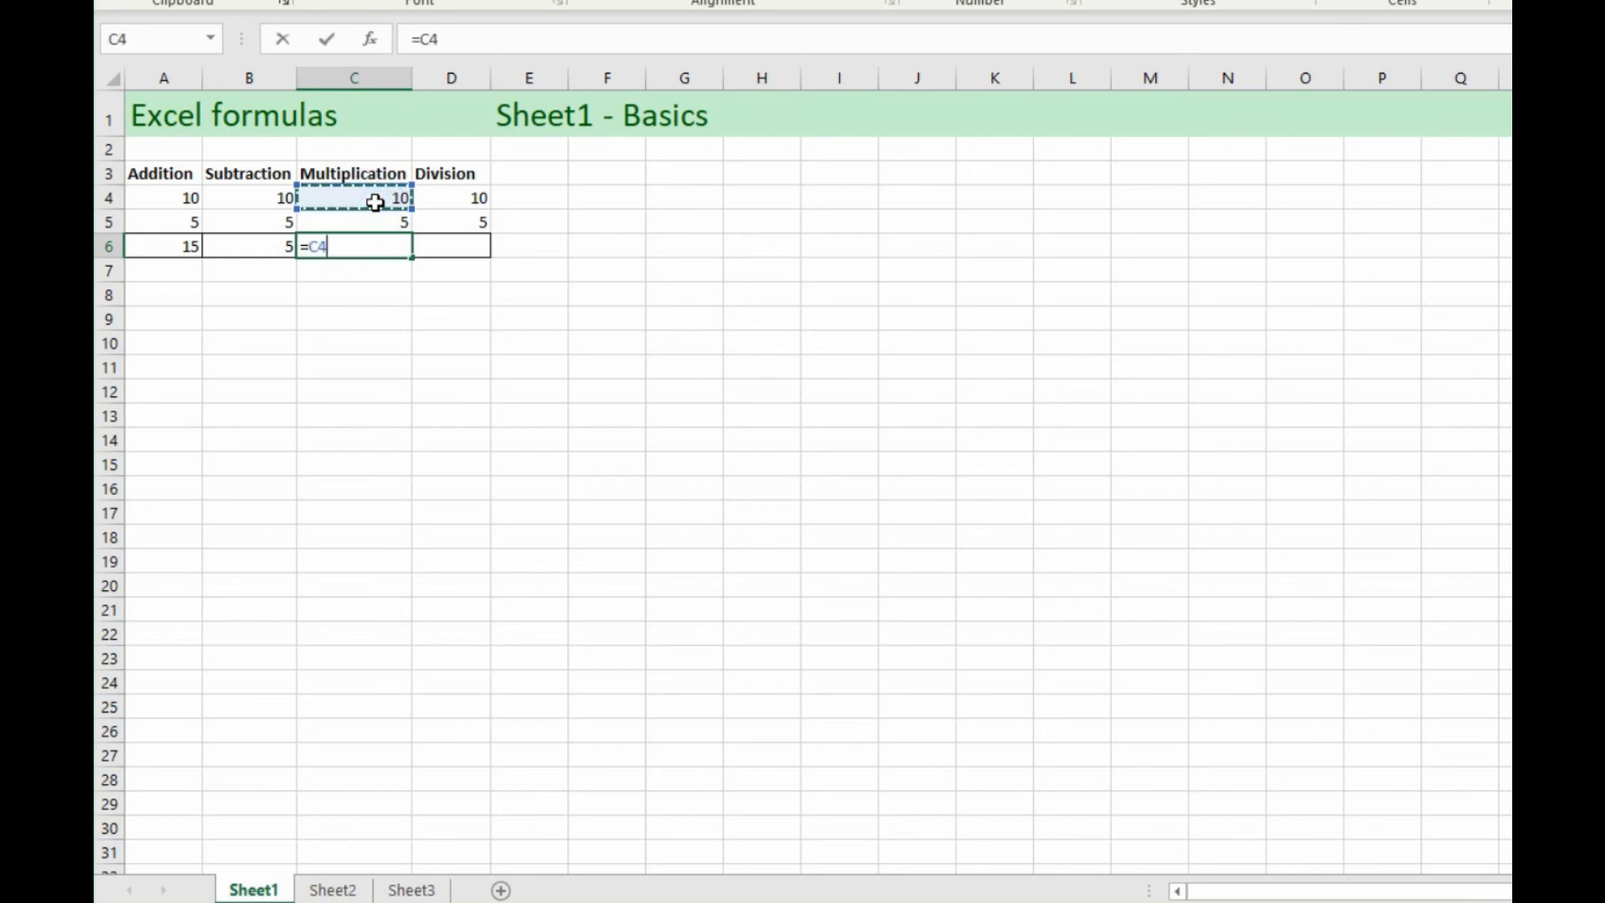
{"action": "left_click", "coordinate": [353, 222]}
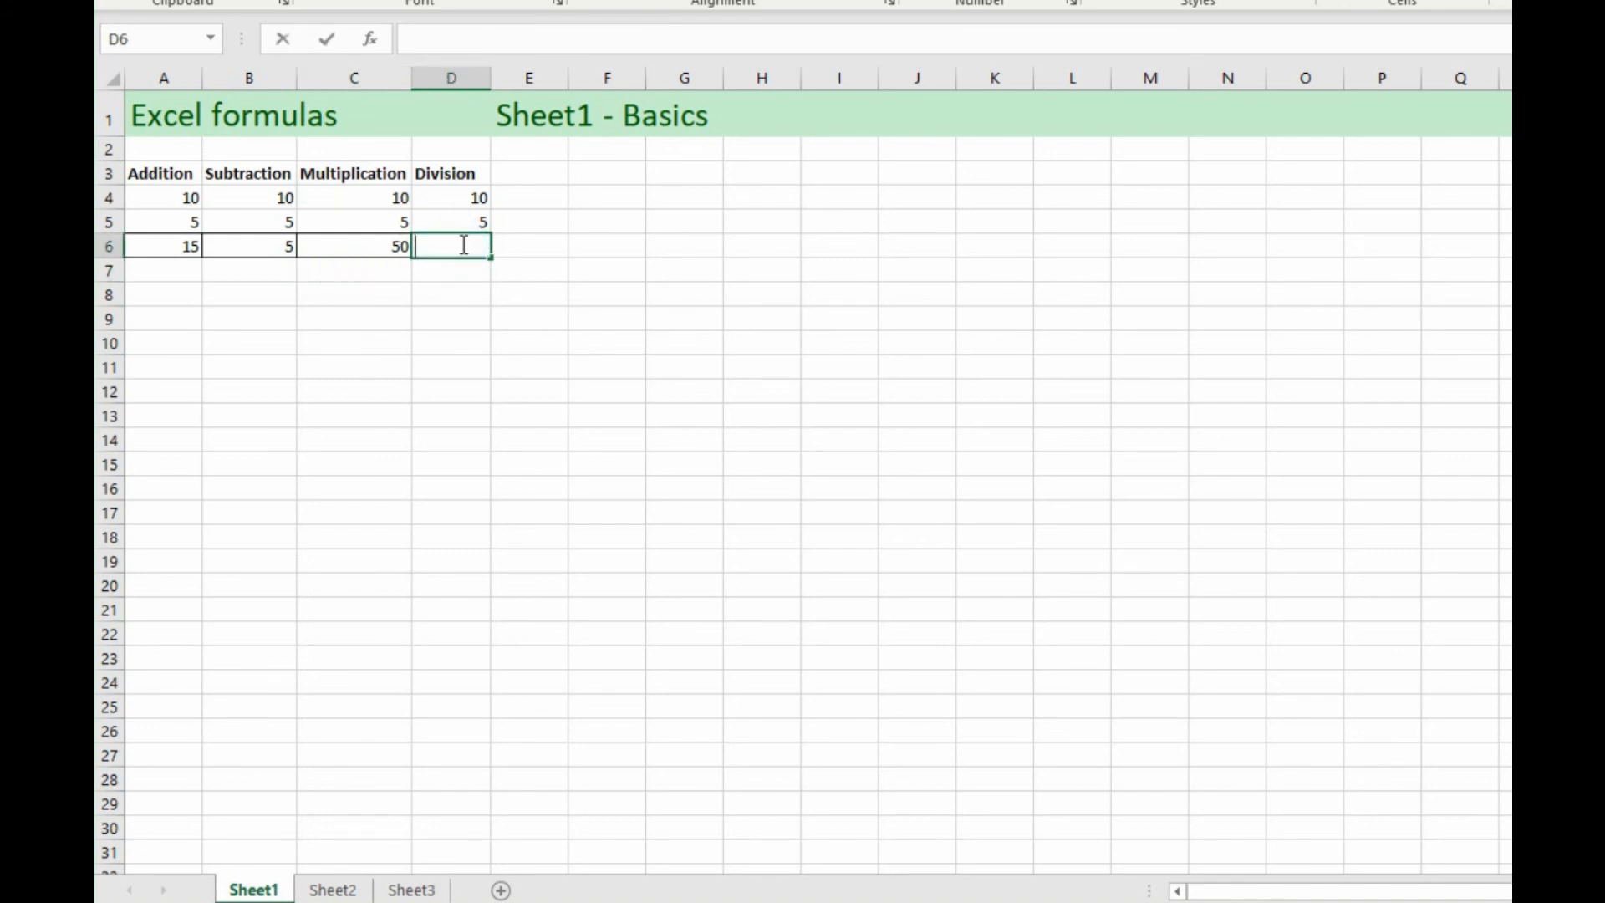
{"action": "left_click", "coordinate": [450, 197]}
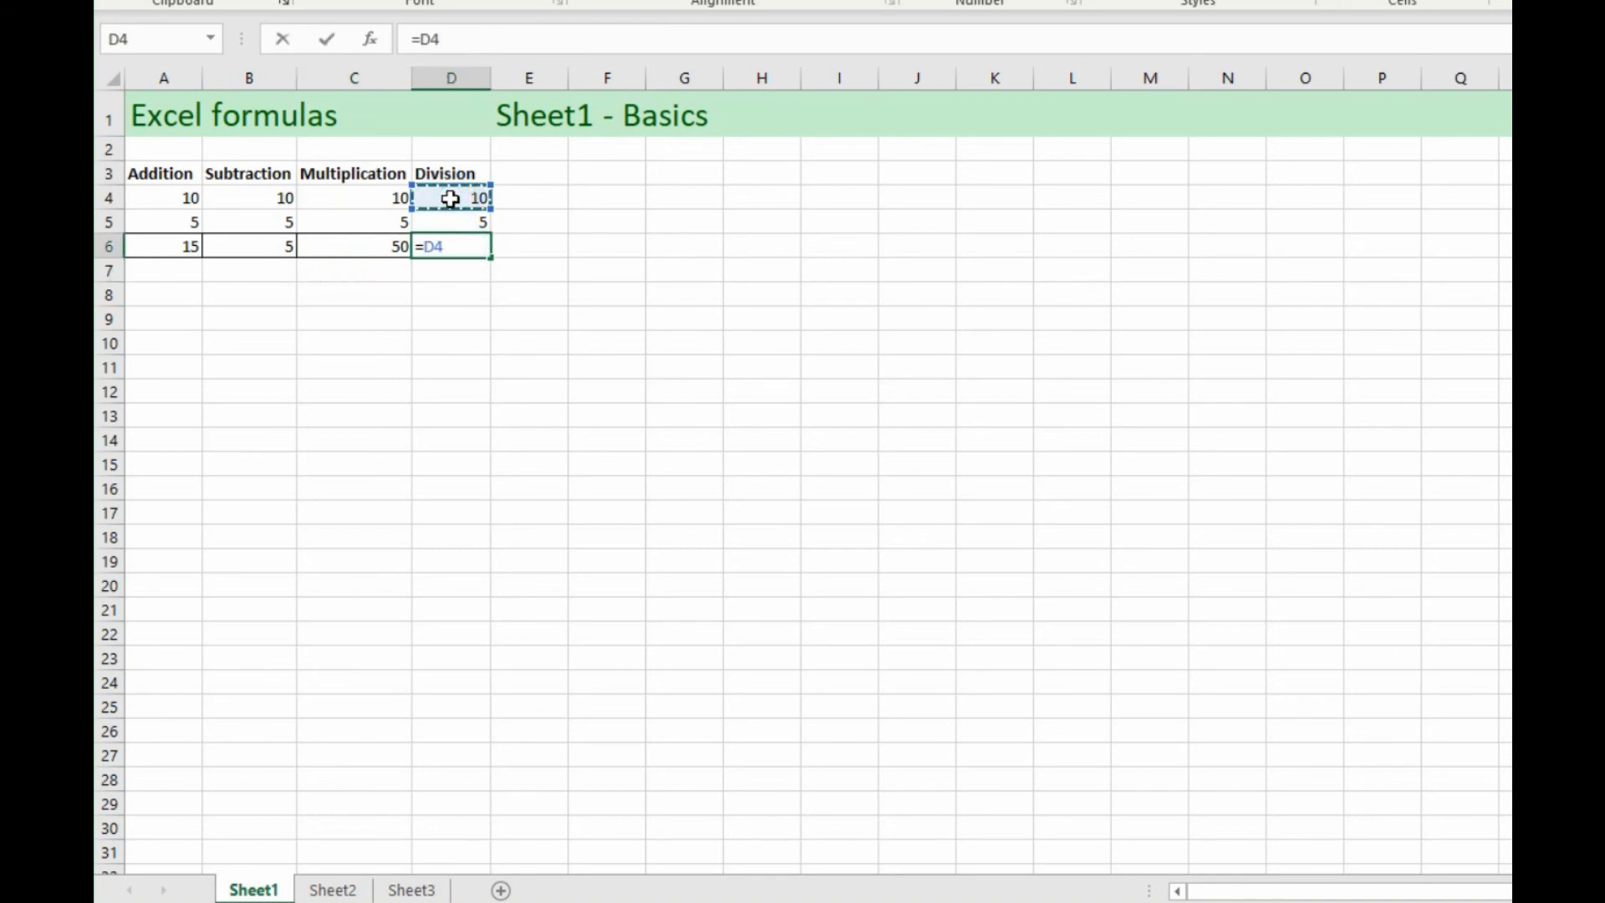
{"action": "type", "text": "/"}
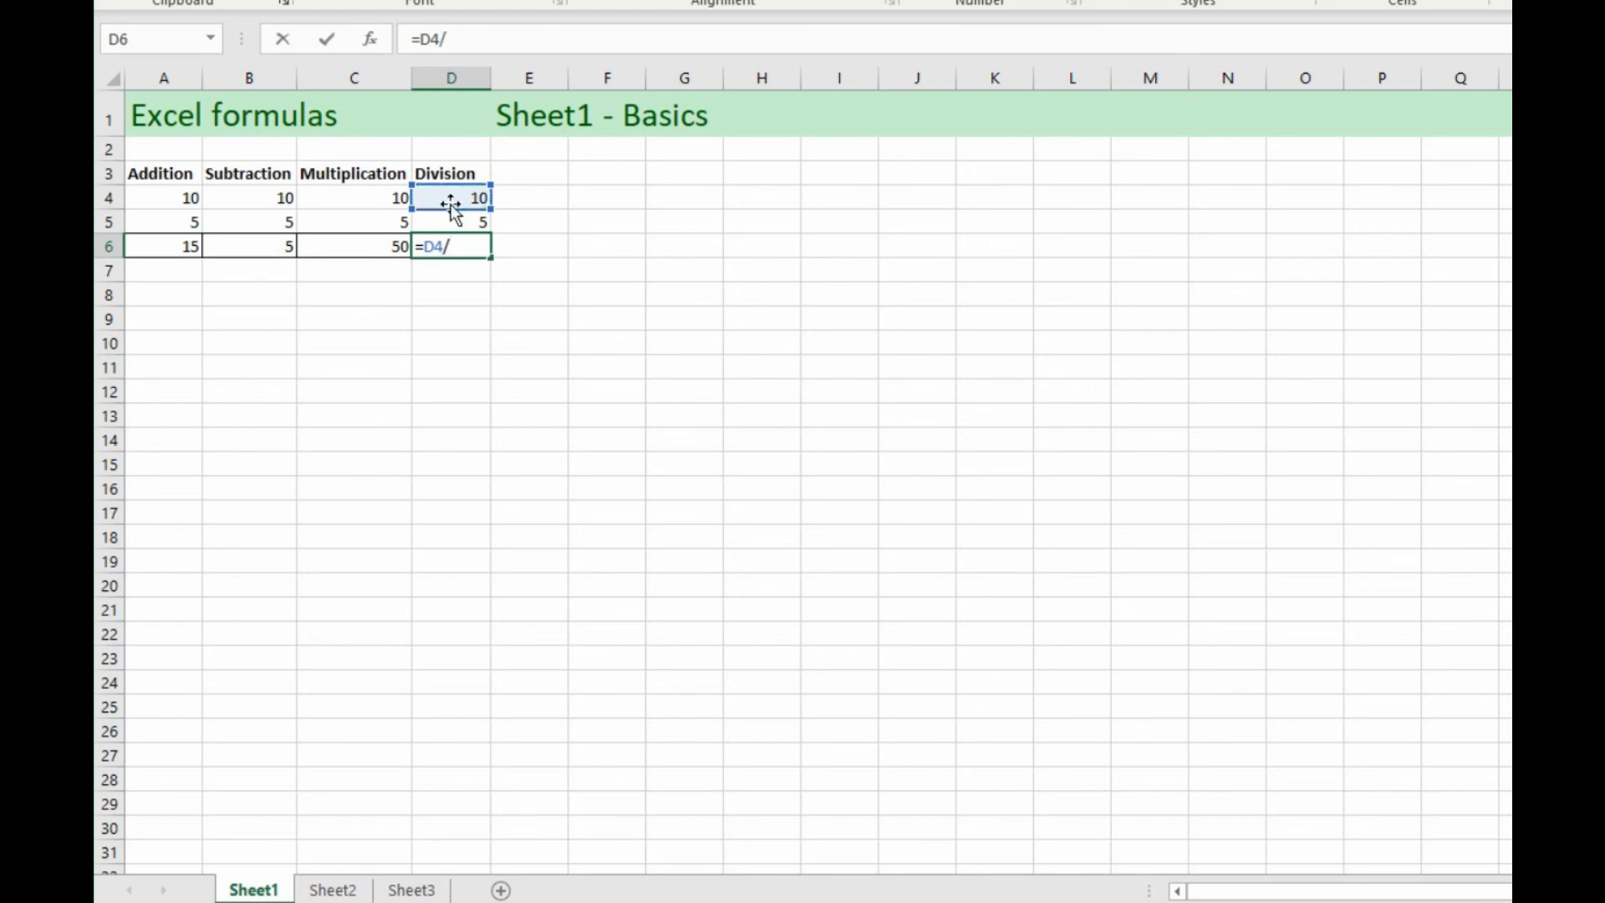
{"action": "mouse_move", "coordinate": [438, 220]}
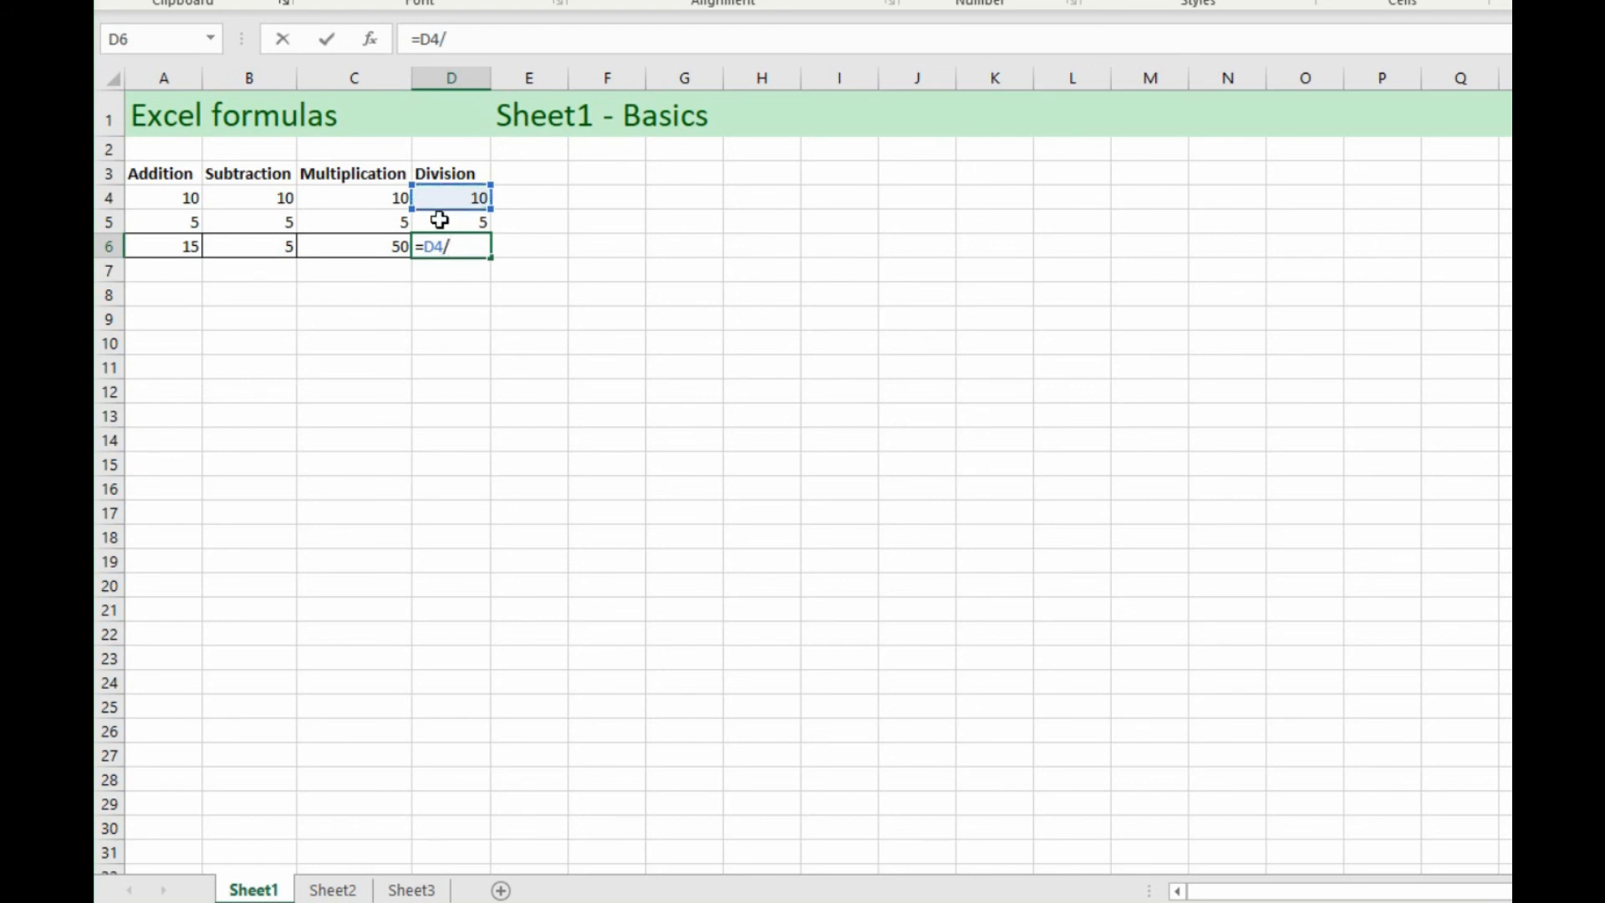
{"action": "left_click", "coordinate": [451, 221]}
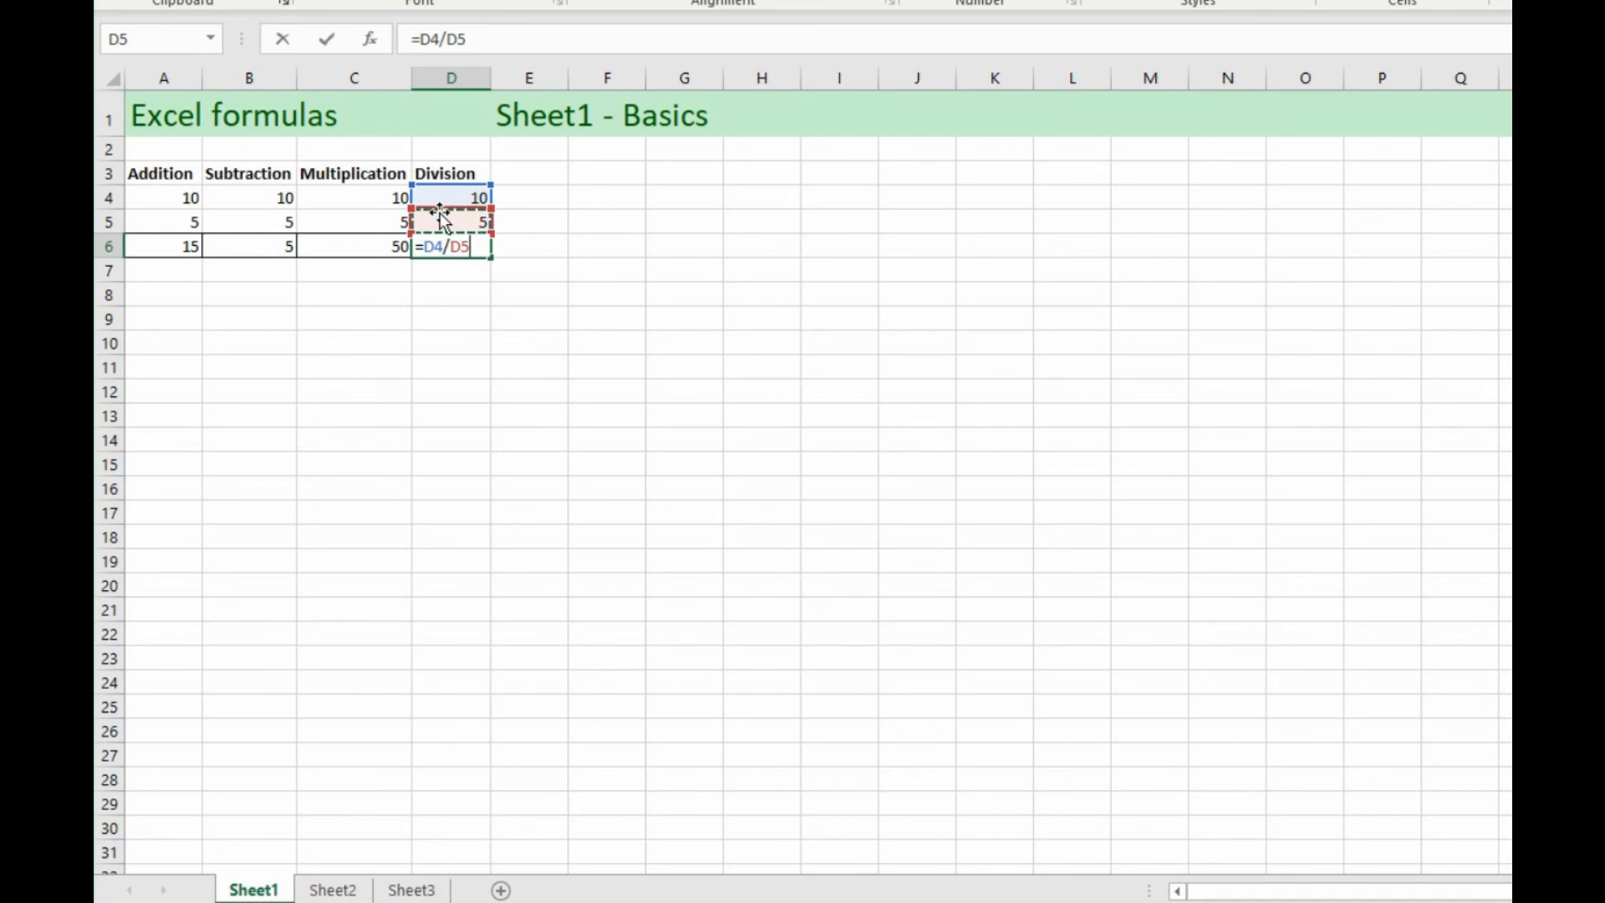
{"action": "key", "text": "Return"}
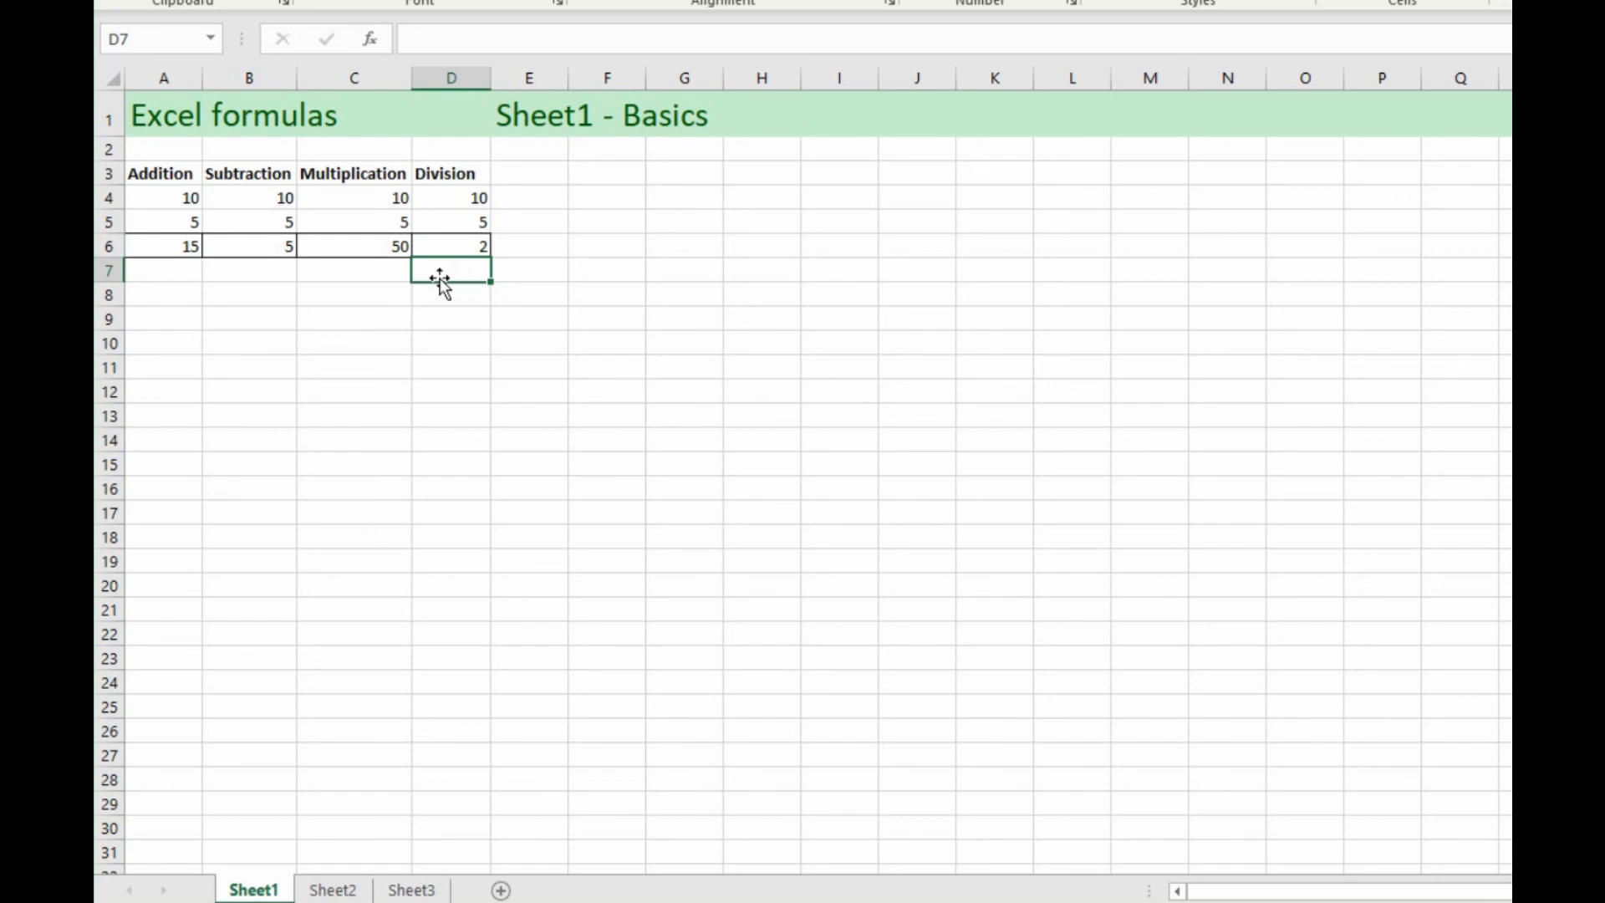
{"action": "mouse_move", "coordinate": [397, 300]}
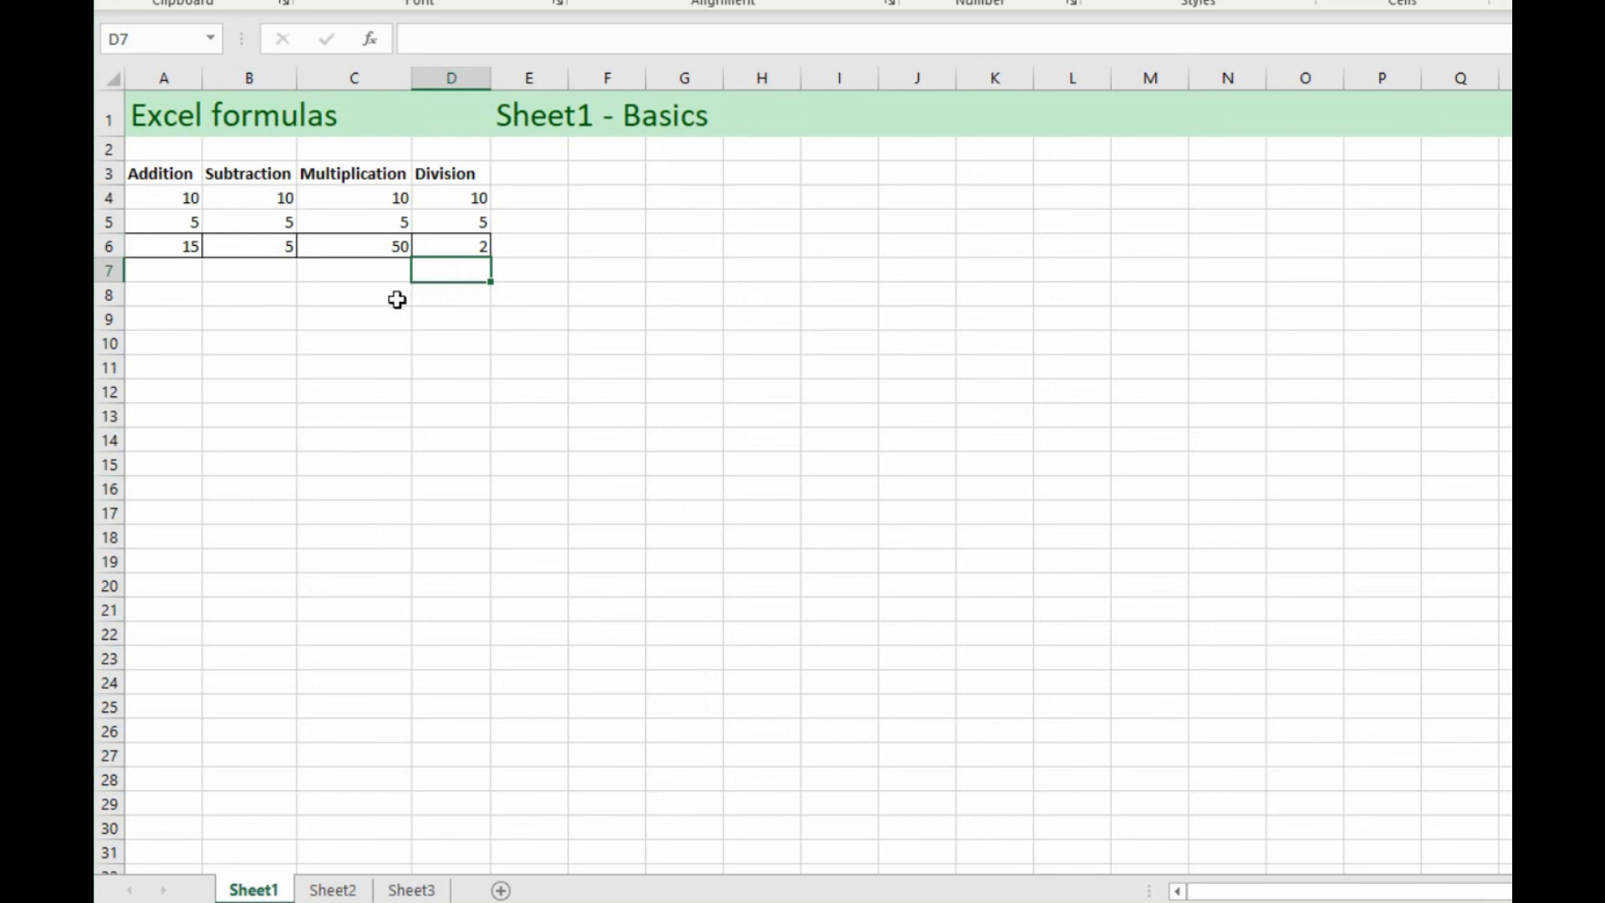
{"action": "mouse_move", "coordinate": [342, 314]}
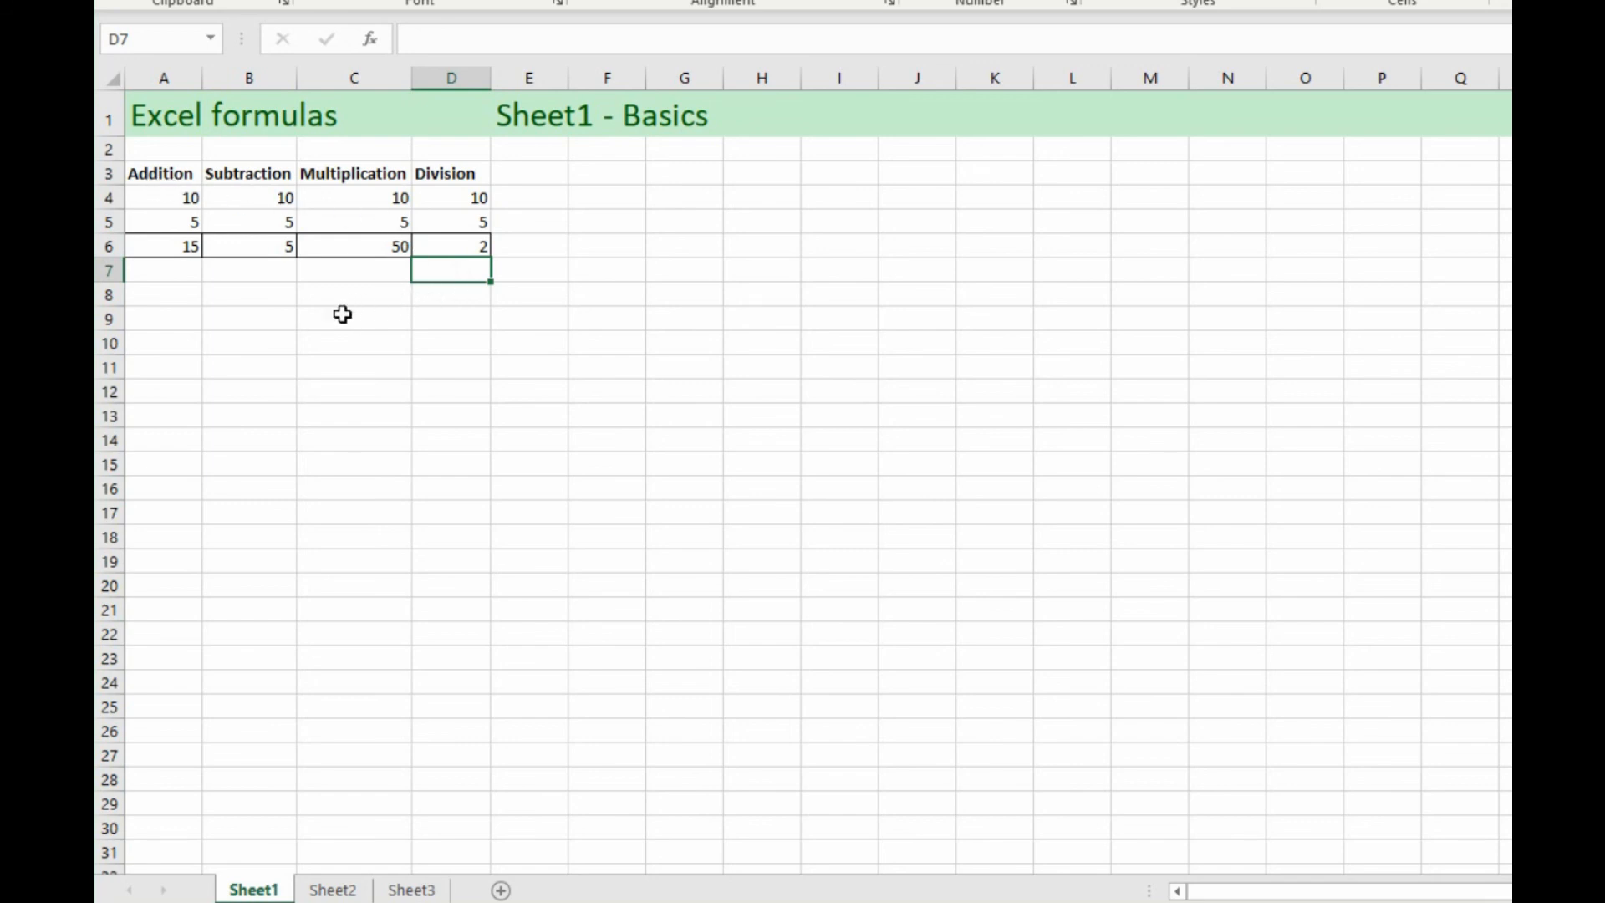
{"action": "left_click", "coordinate": [332, 889]}
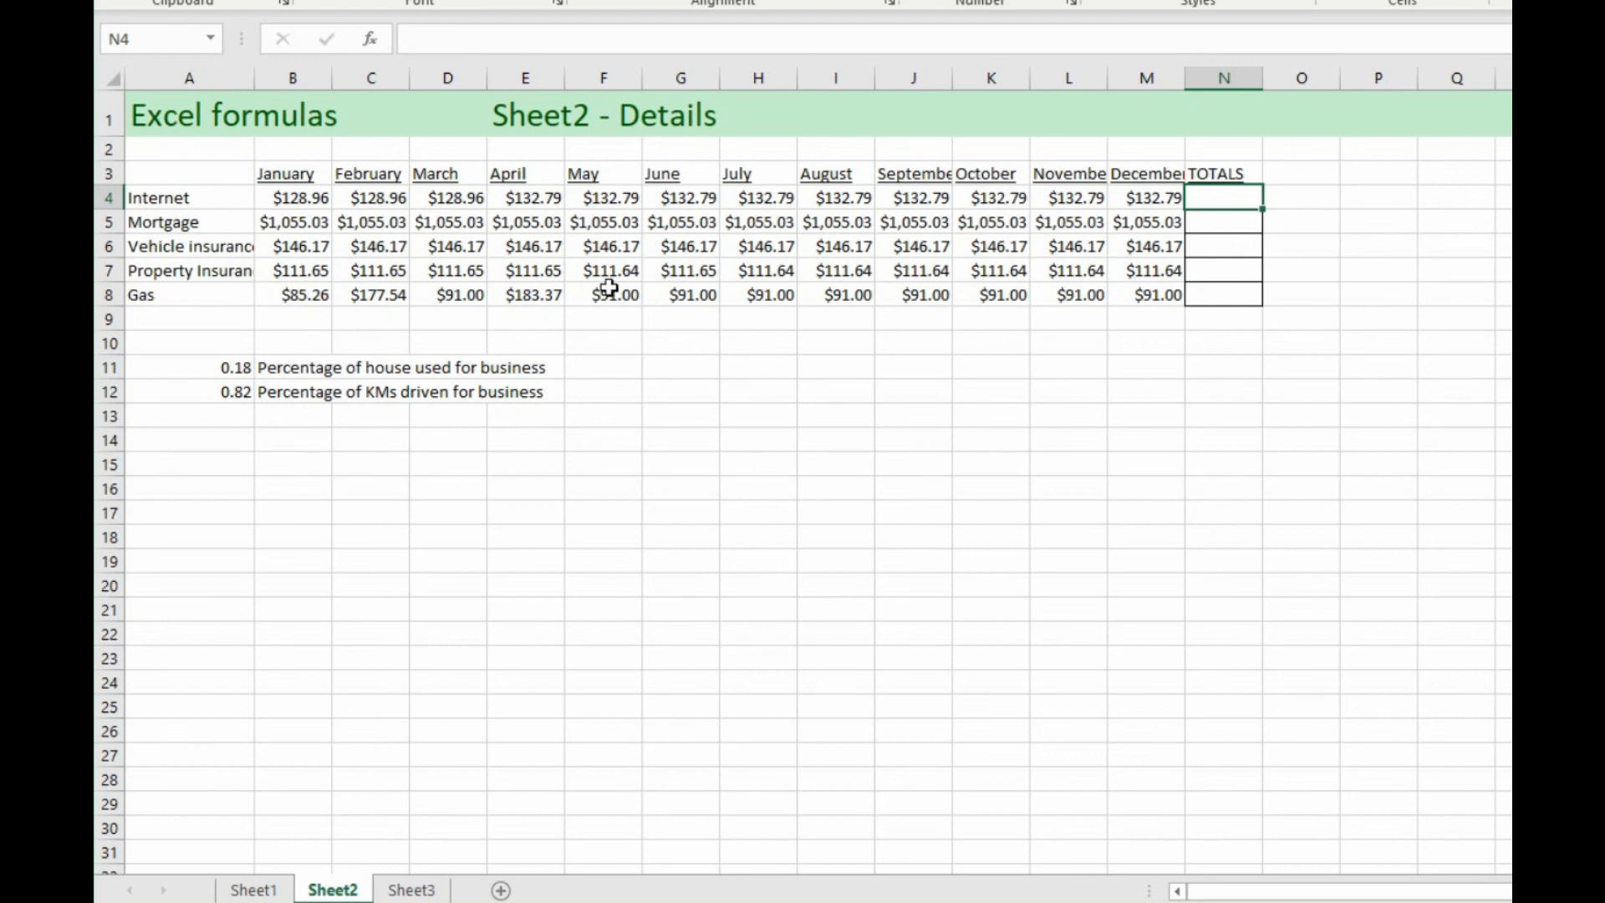
{"action": "mouse_move", "coordinate": [798, 292]}
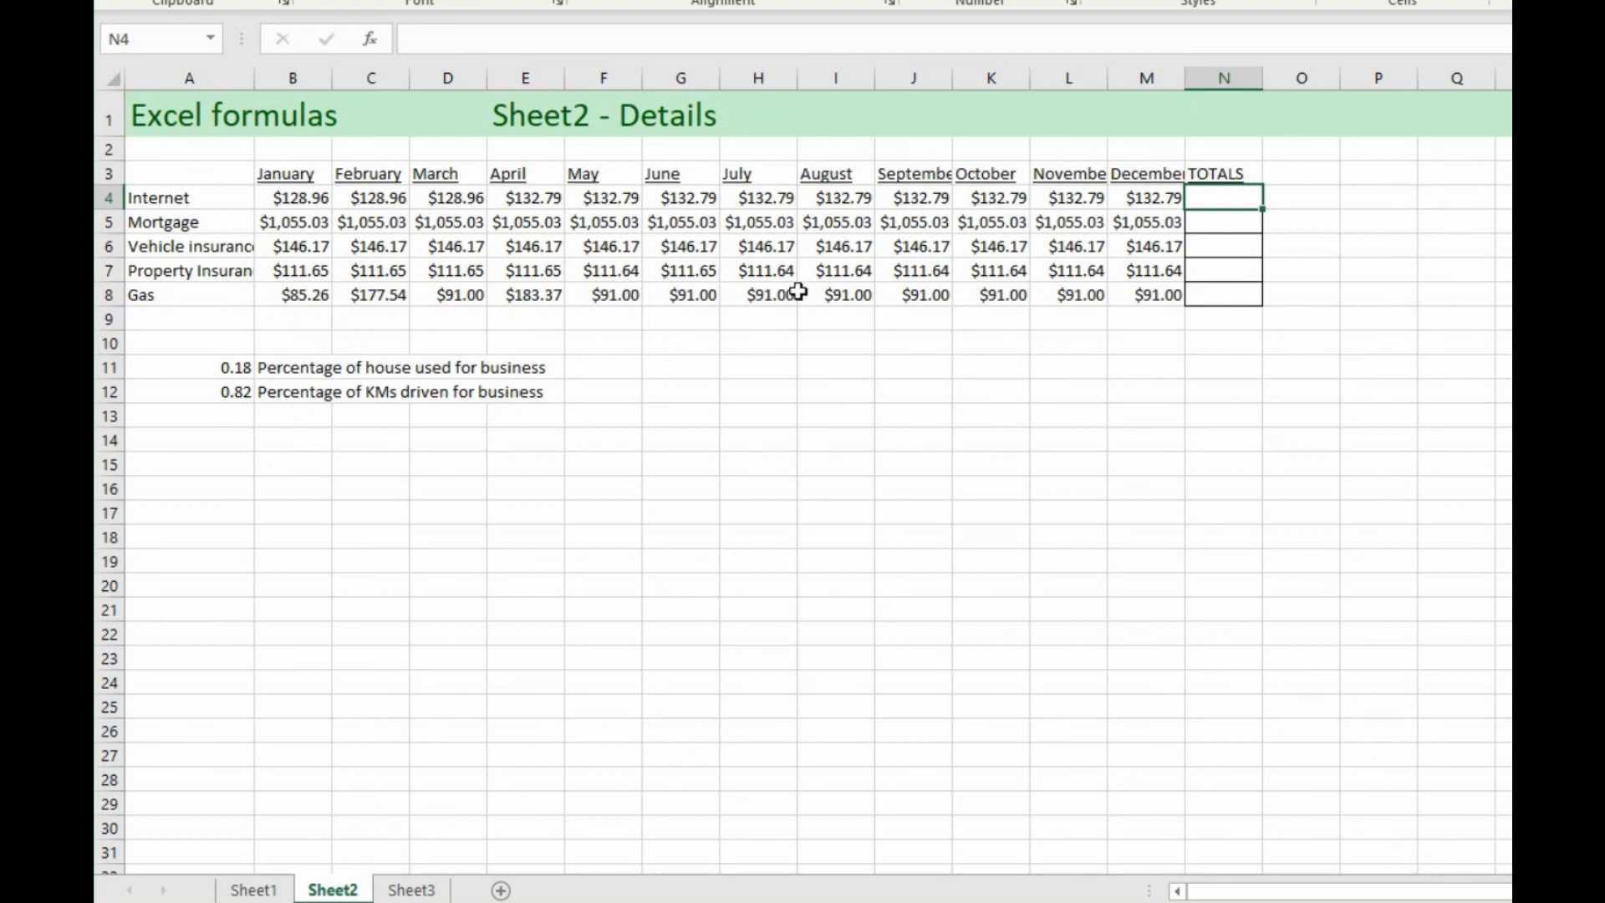
{"action": "mouse_move", "coordinate": [824, 293]}
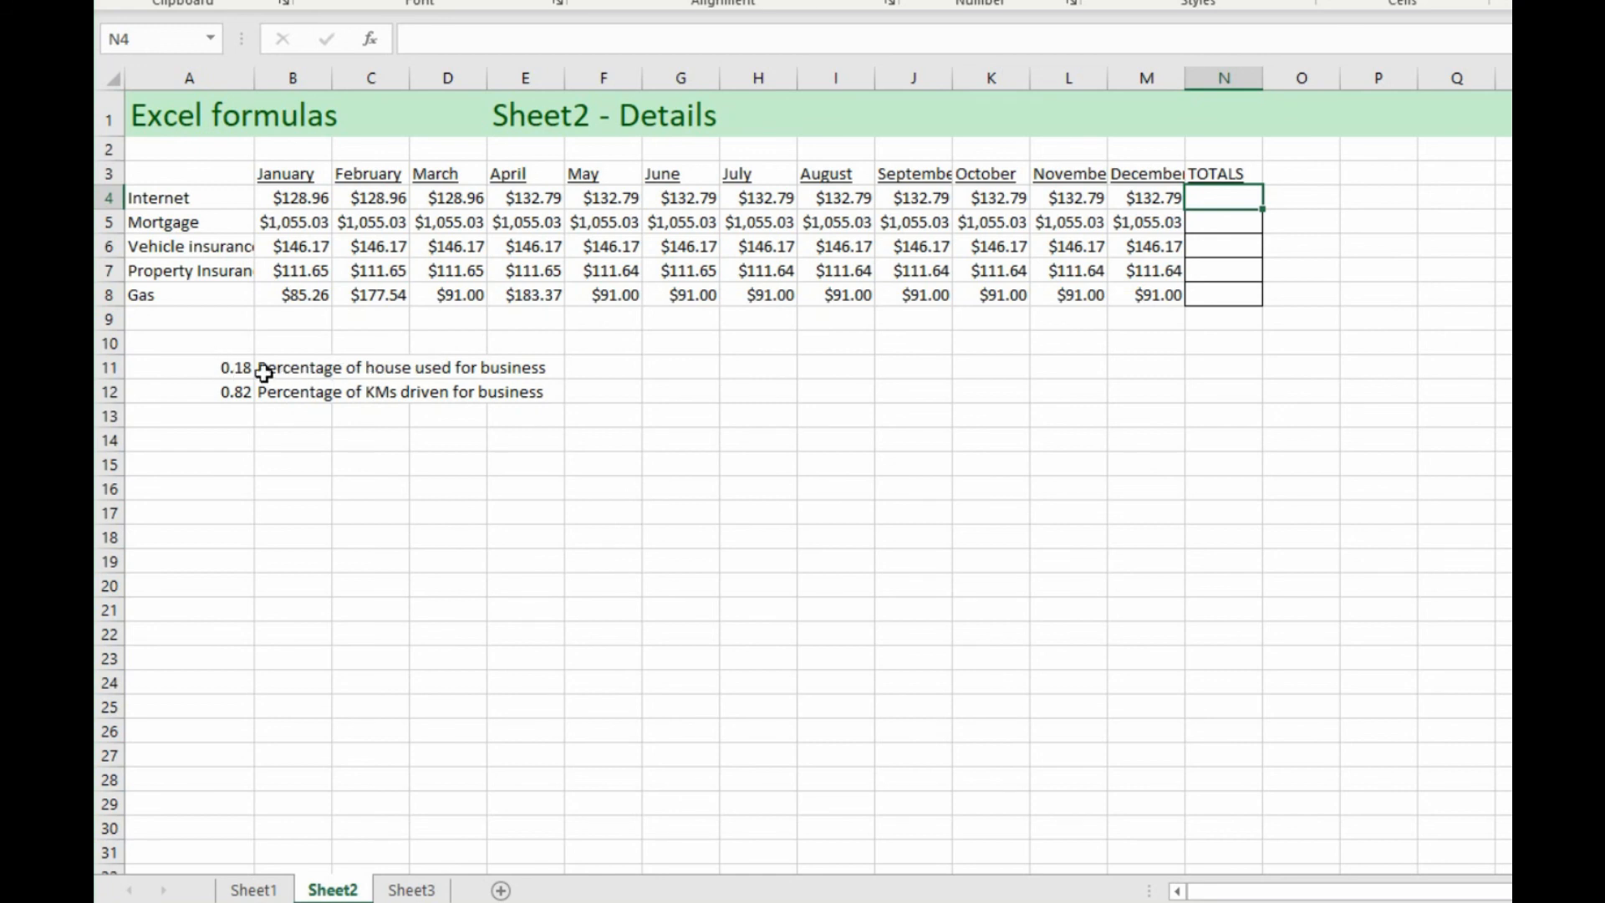
{"action": "mouse_move", "coordinate": [346, 371]}
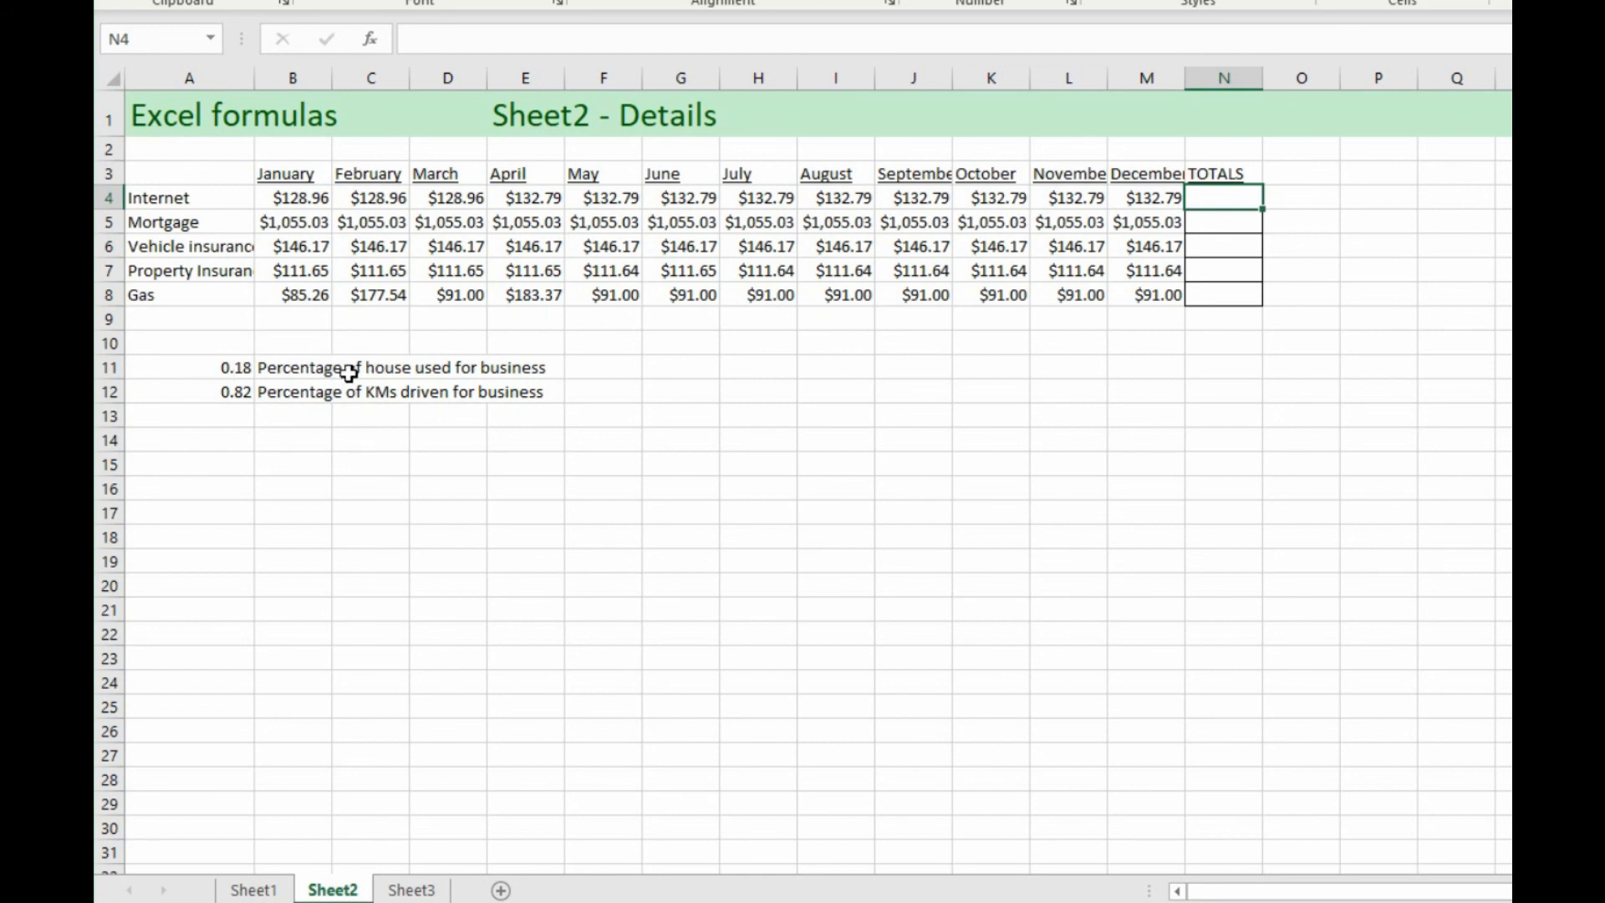
{"action": "mouse_move", "coordinate": [690, 346]}
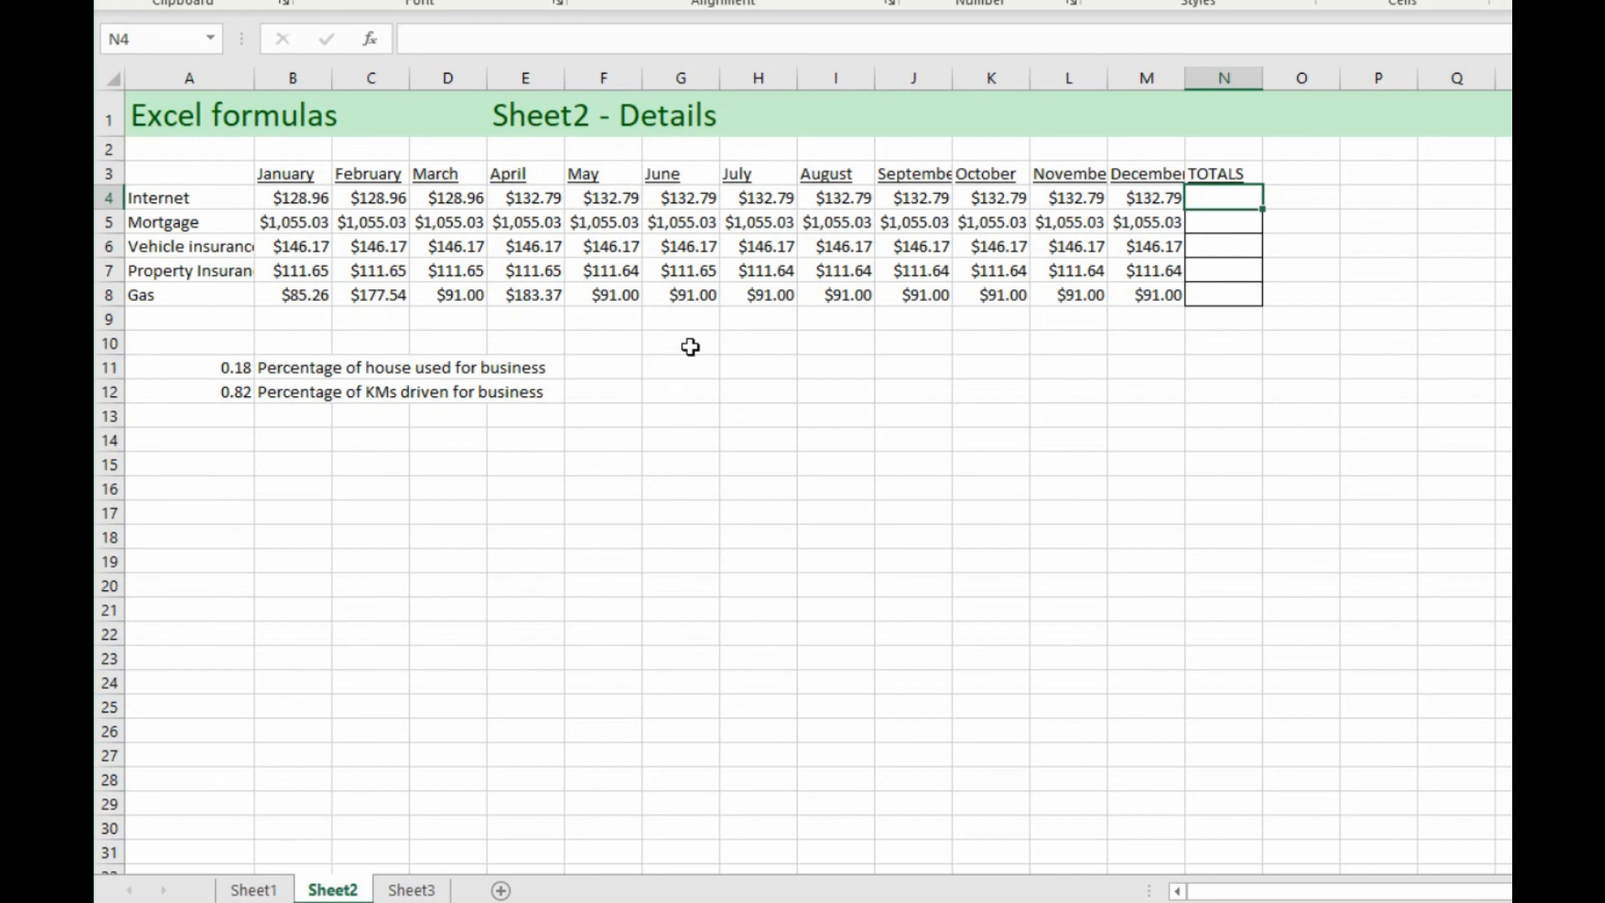
{"action": "left_click", "coordinate": [205, 366]}
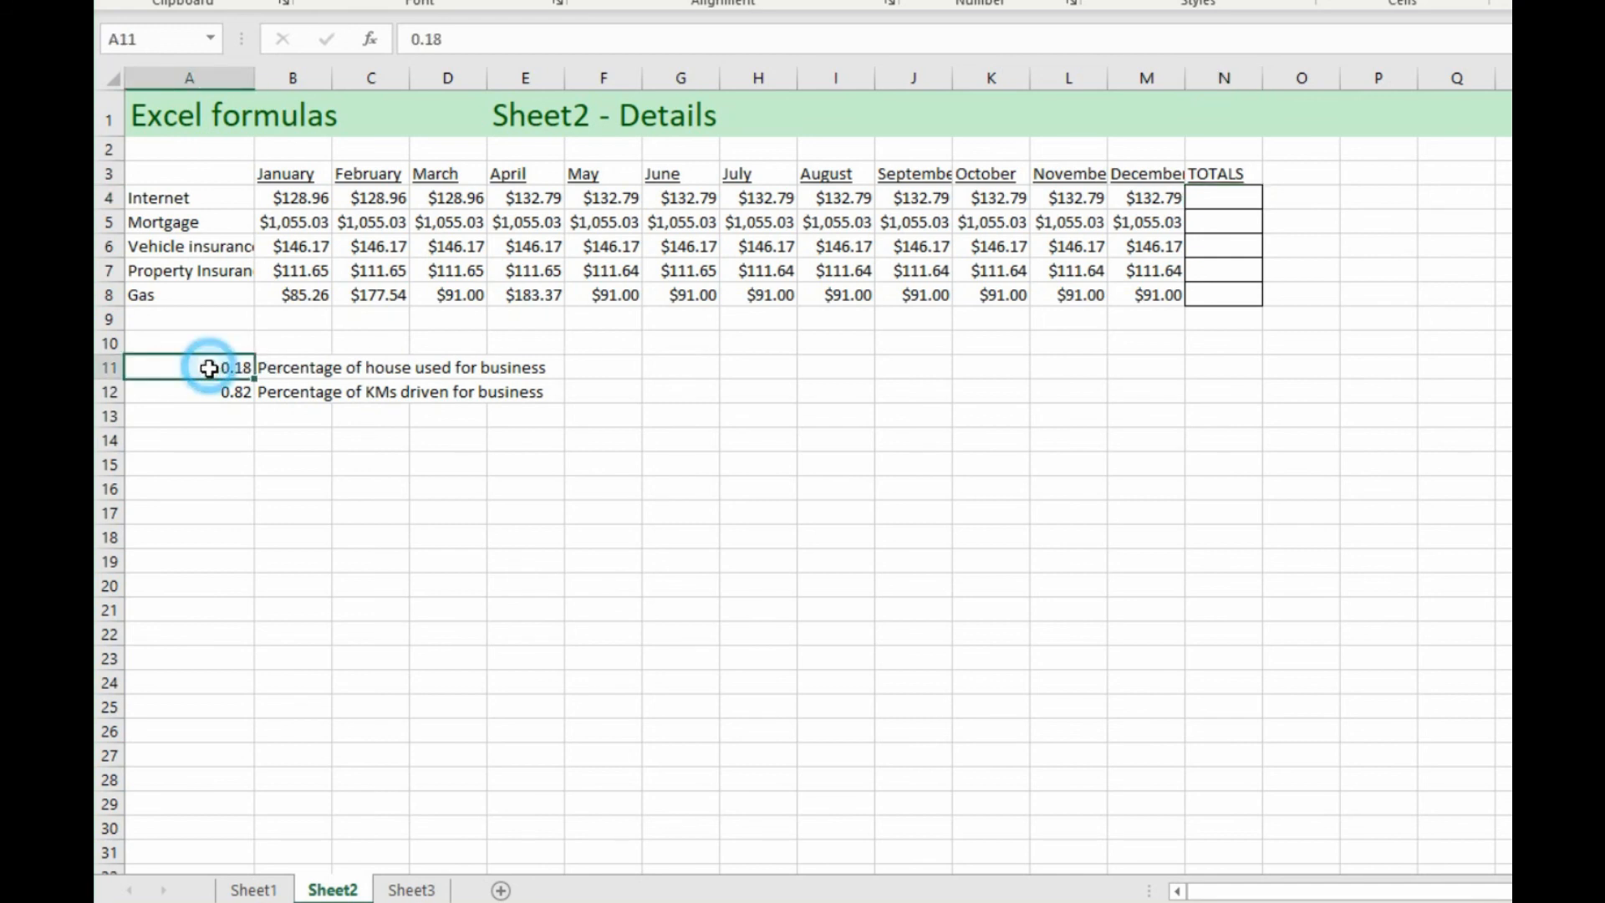
{"action": "mouse_move", "coordinate": [479, 367]}
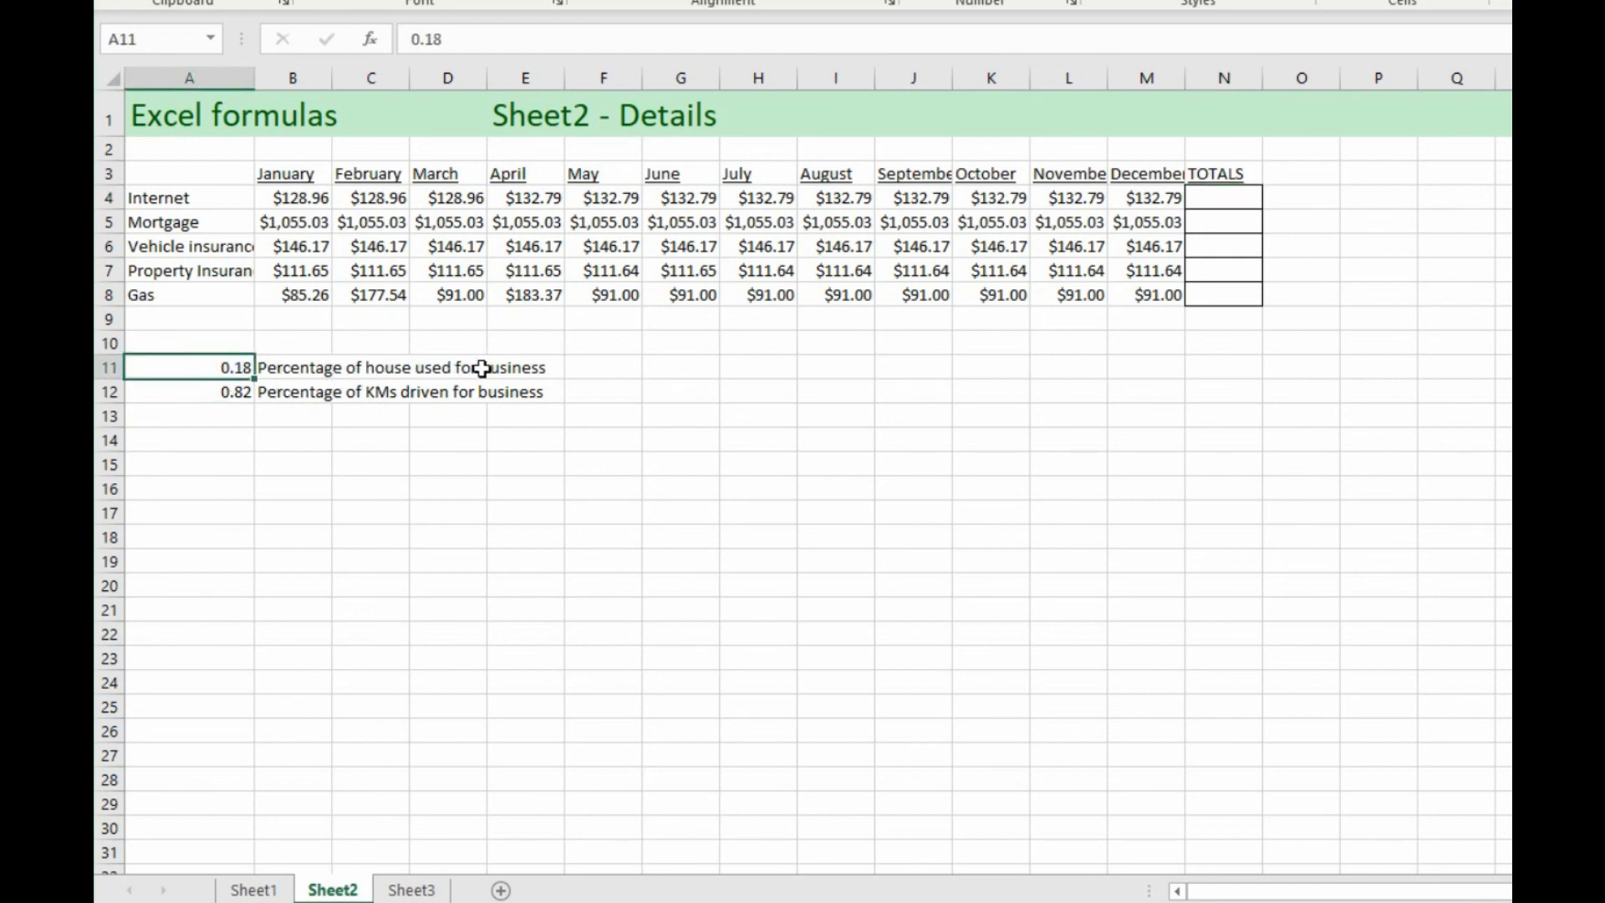
{"action": "mouse_move", "coordinate": [251, 393]}
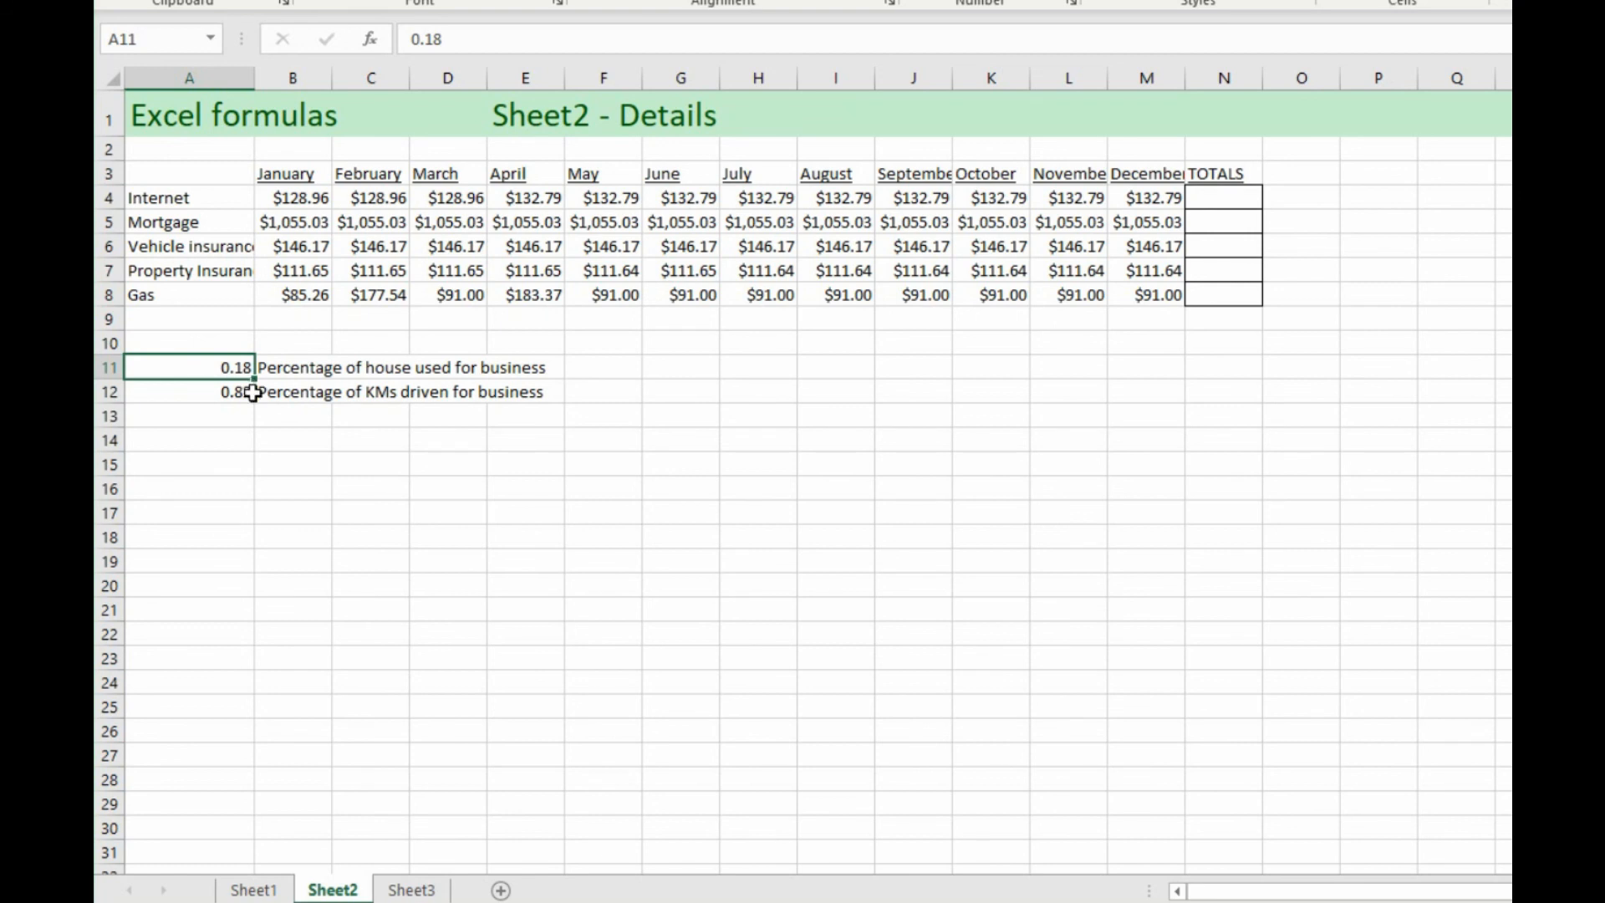
{"action": "mouse_move", "coordinate": [279, 398]}
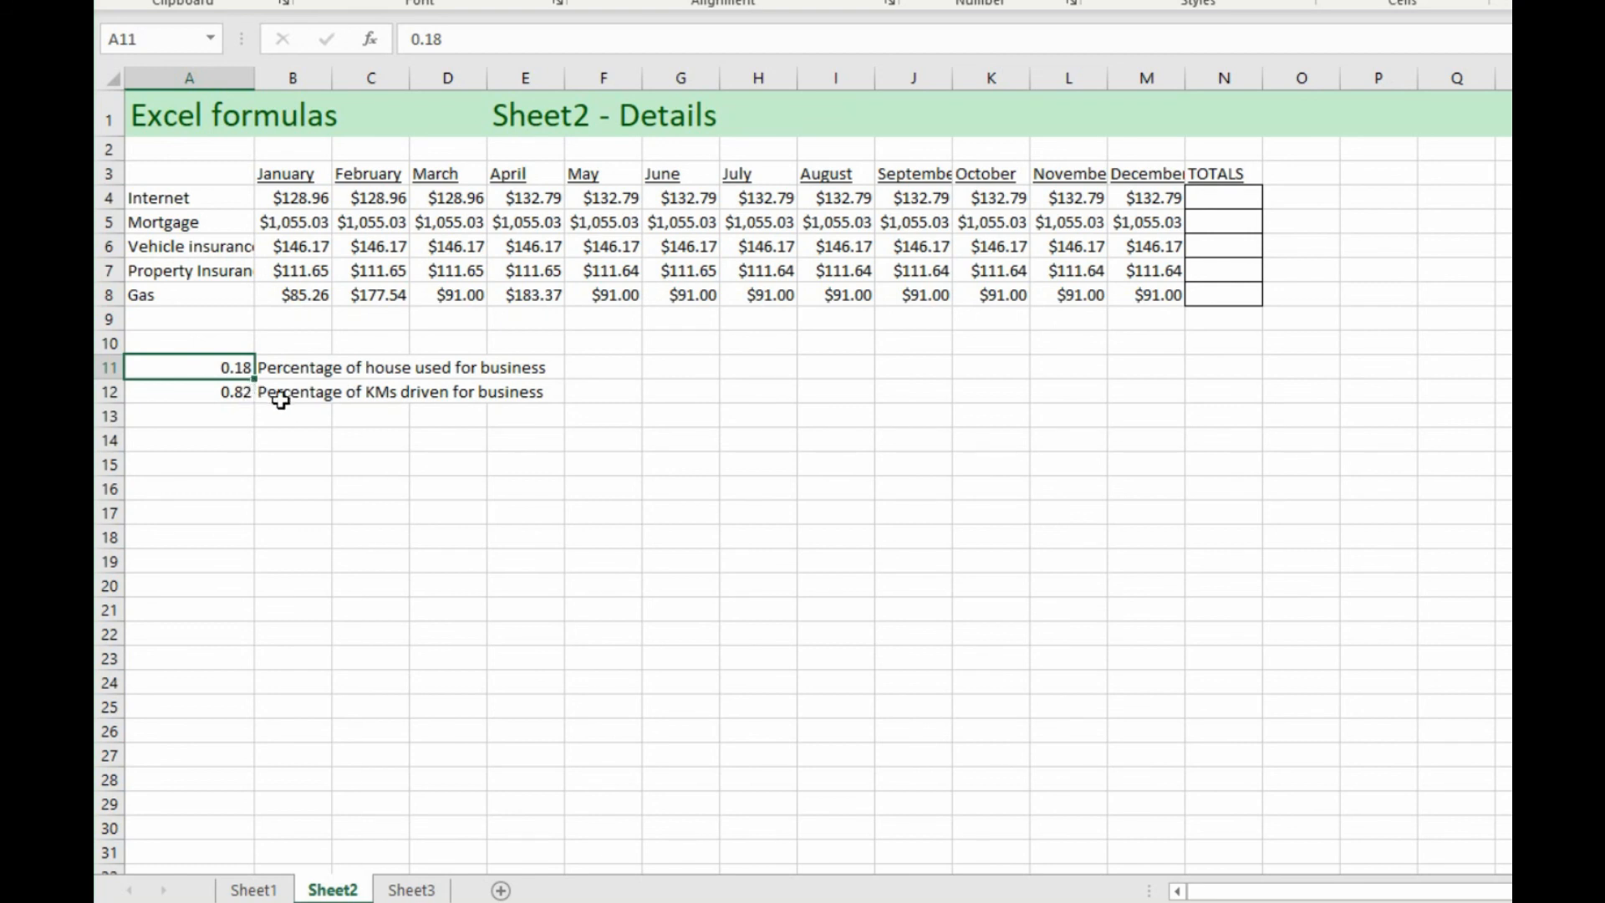
{"action": "left_click", "coordinate": [188, 391]}
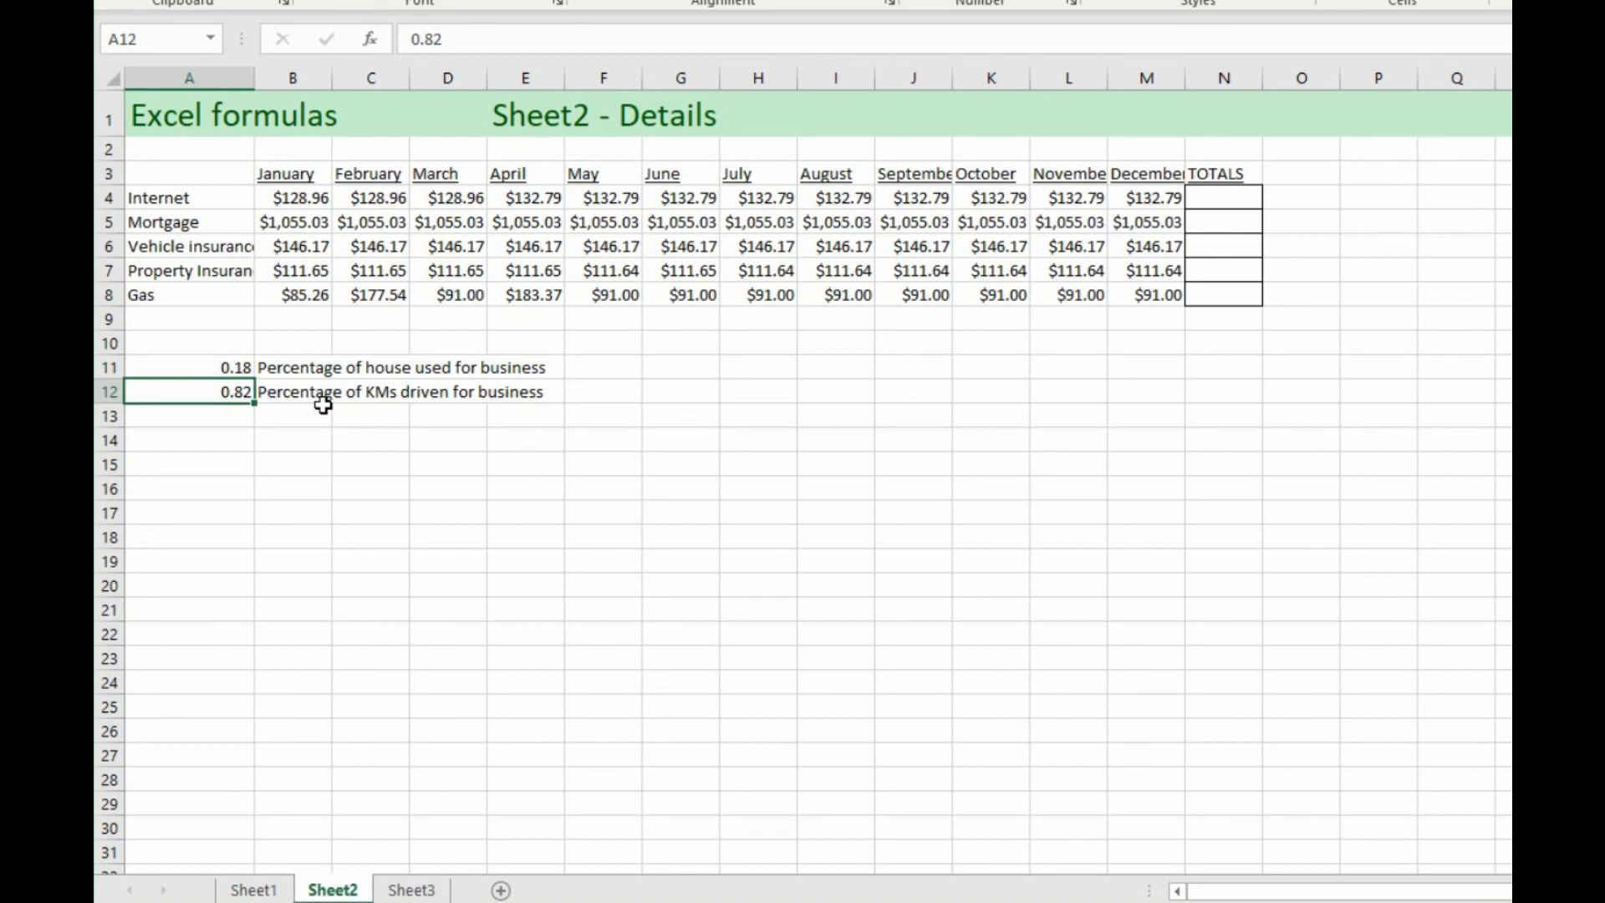
{"action": "mouse_move", "coordinate": [309, 420]}
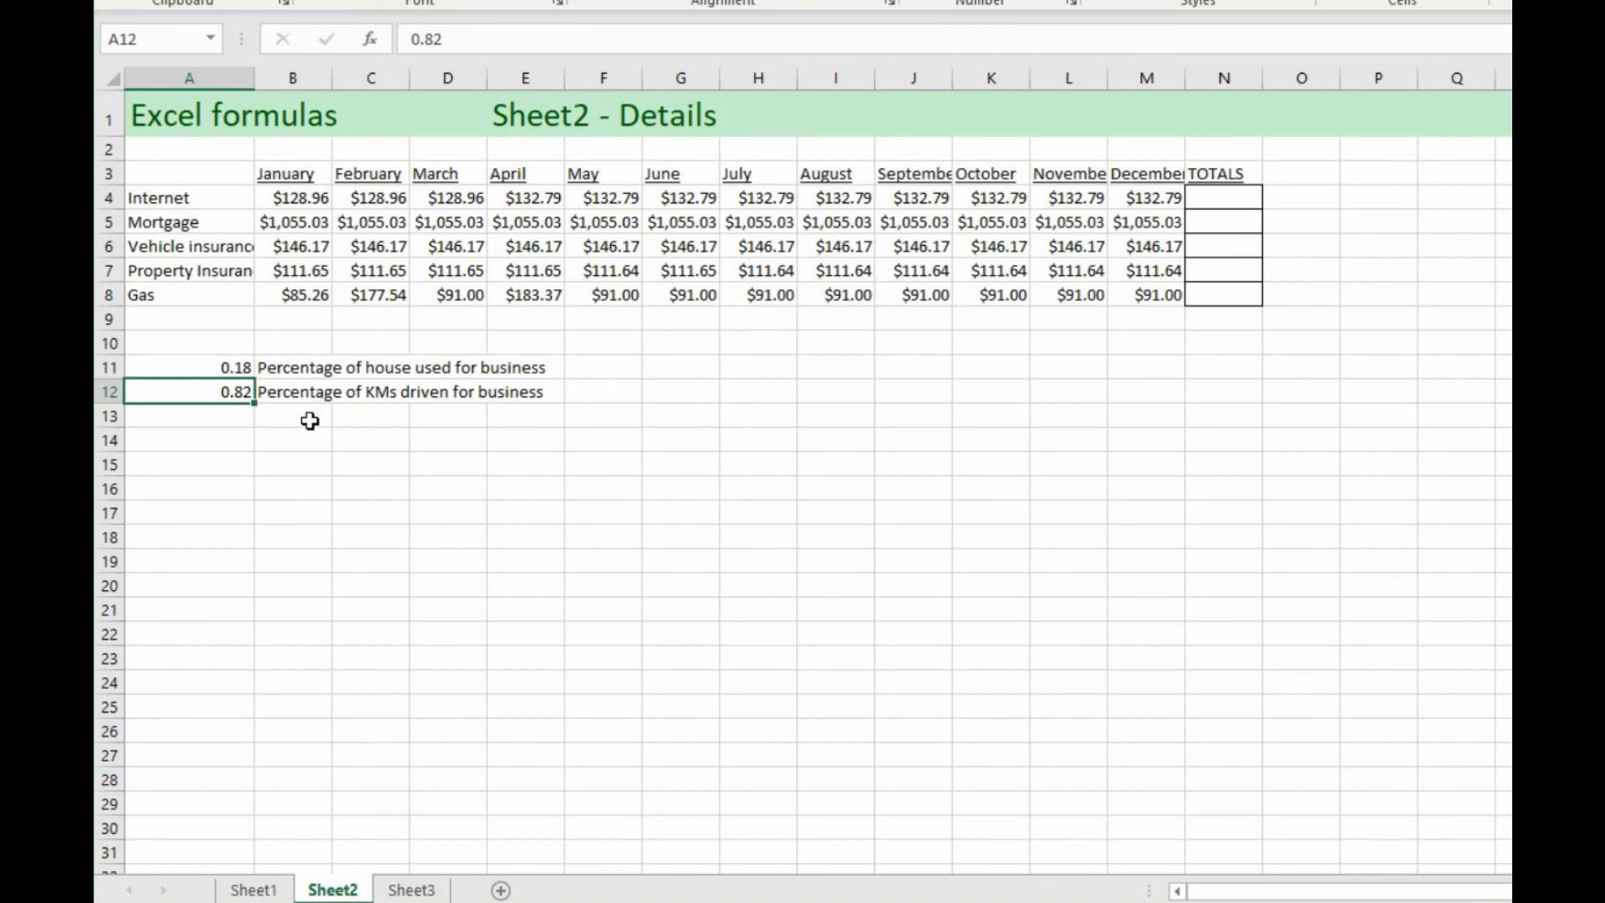
{"action": "mouse_move", "coordinate": [298, 412]}
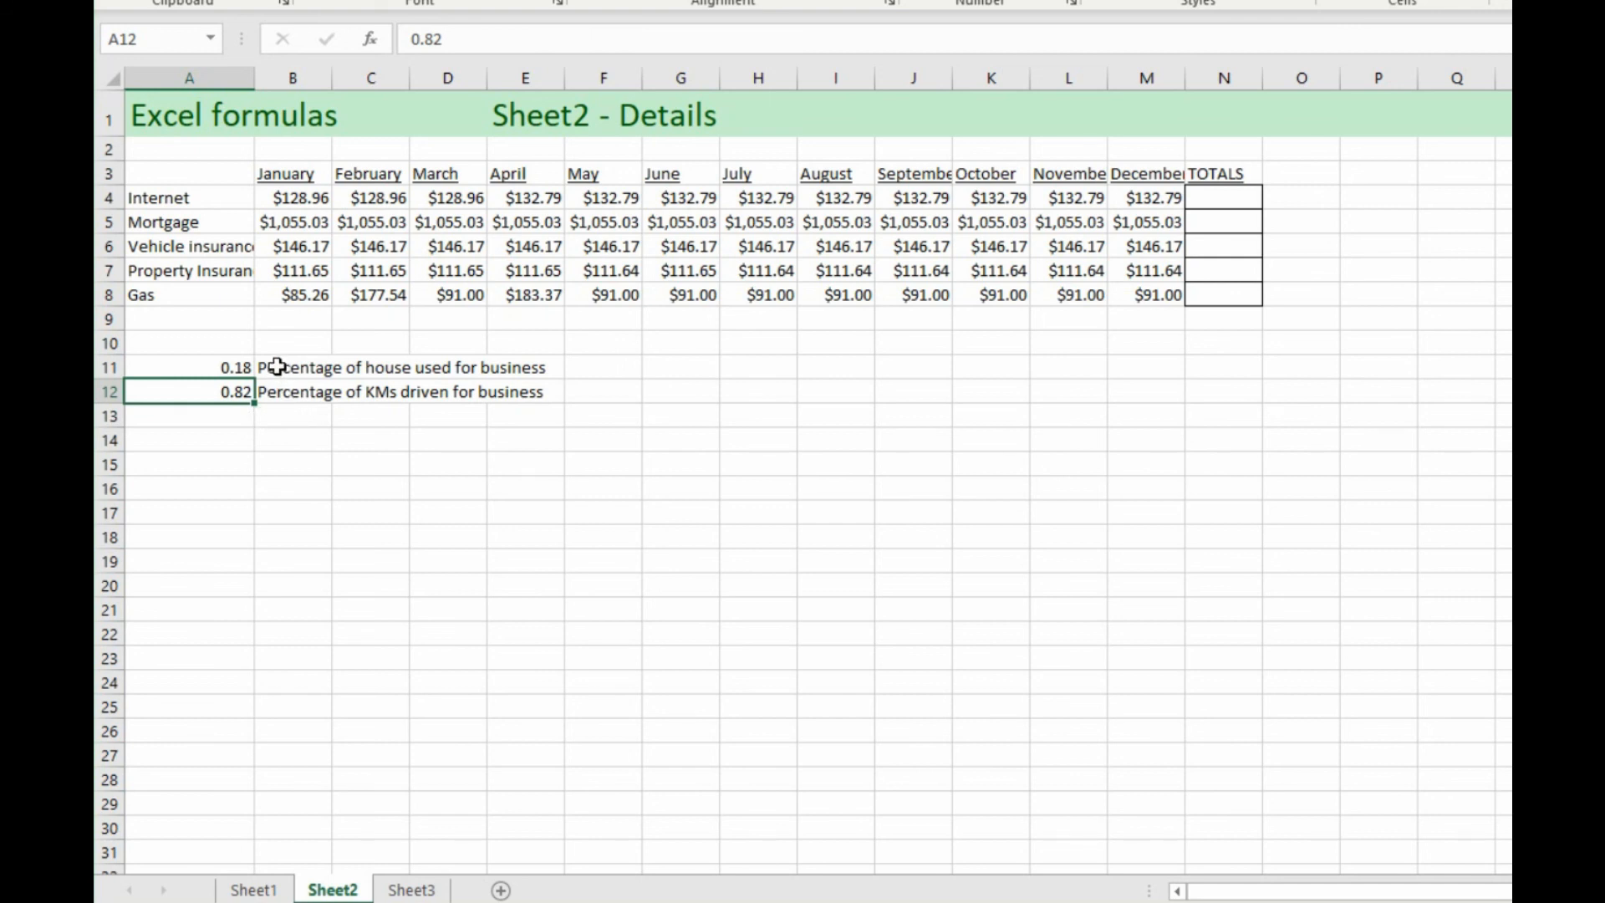
{"action": "mouse_move", "coordinate": [265, 416]}
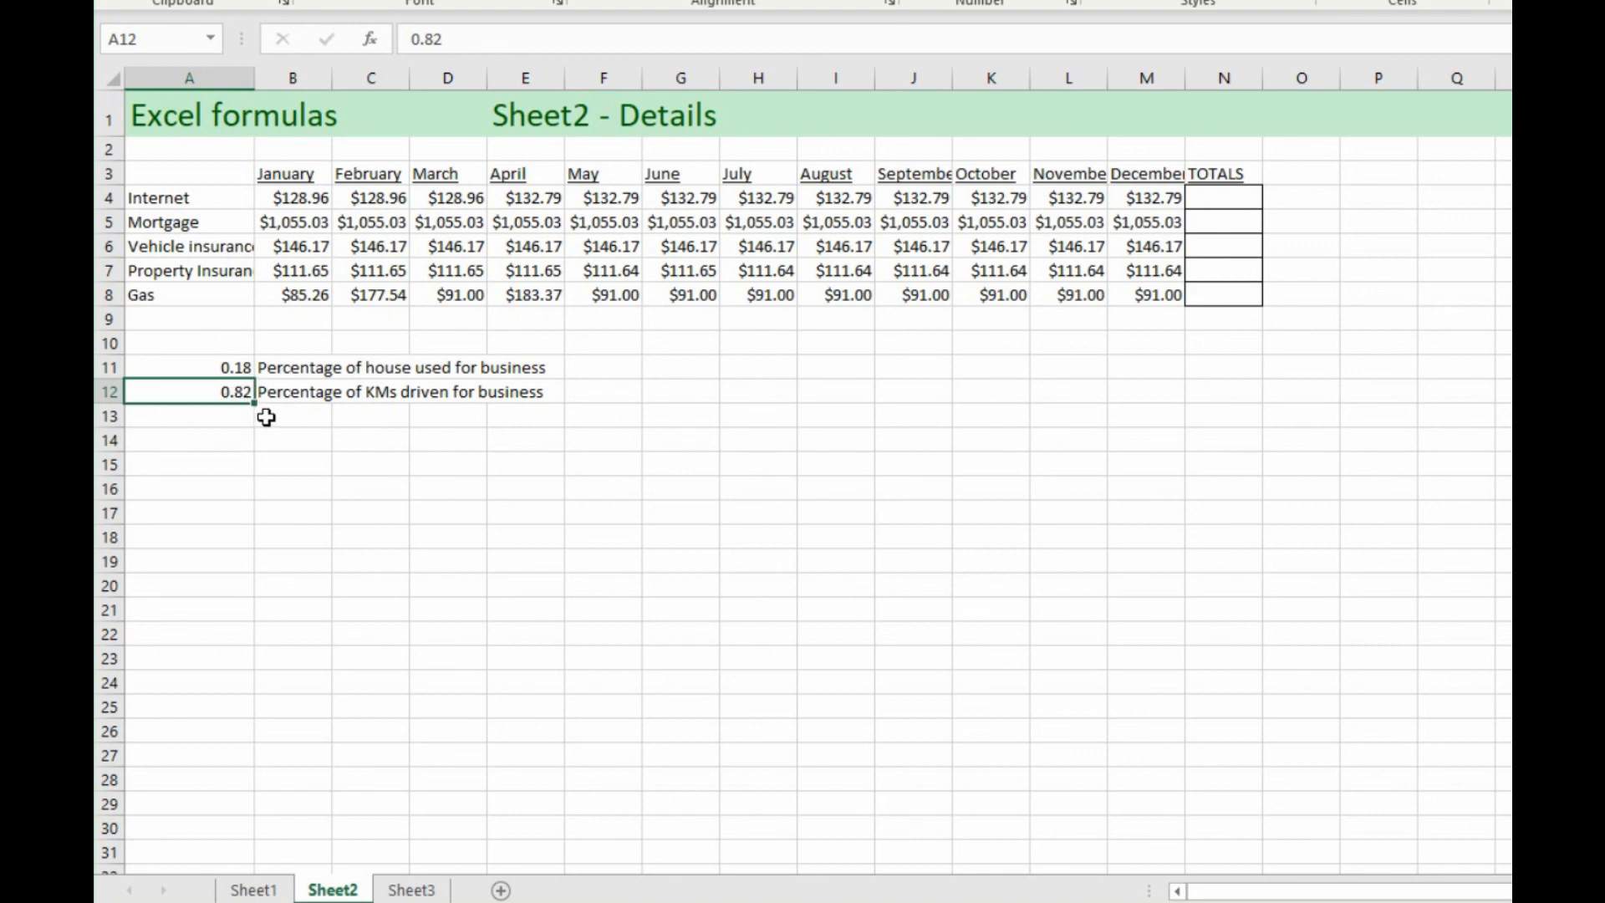
{"action": "mouse_move", "coordinate": [284, 210]}
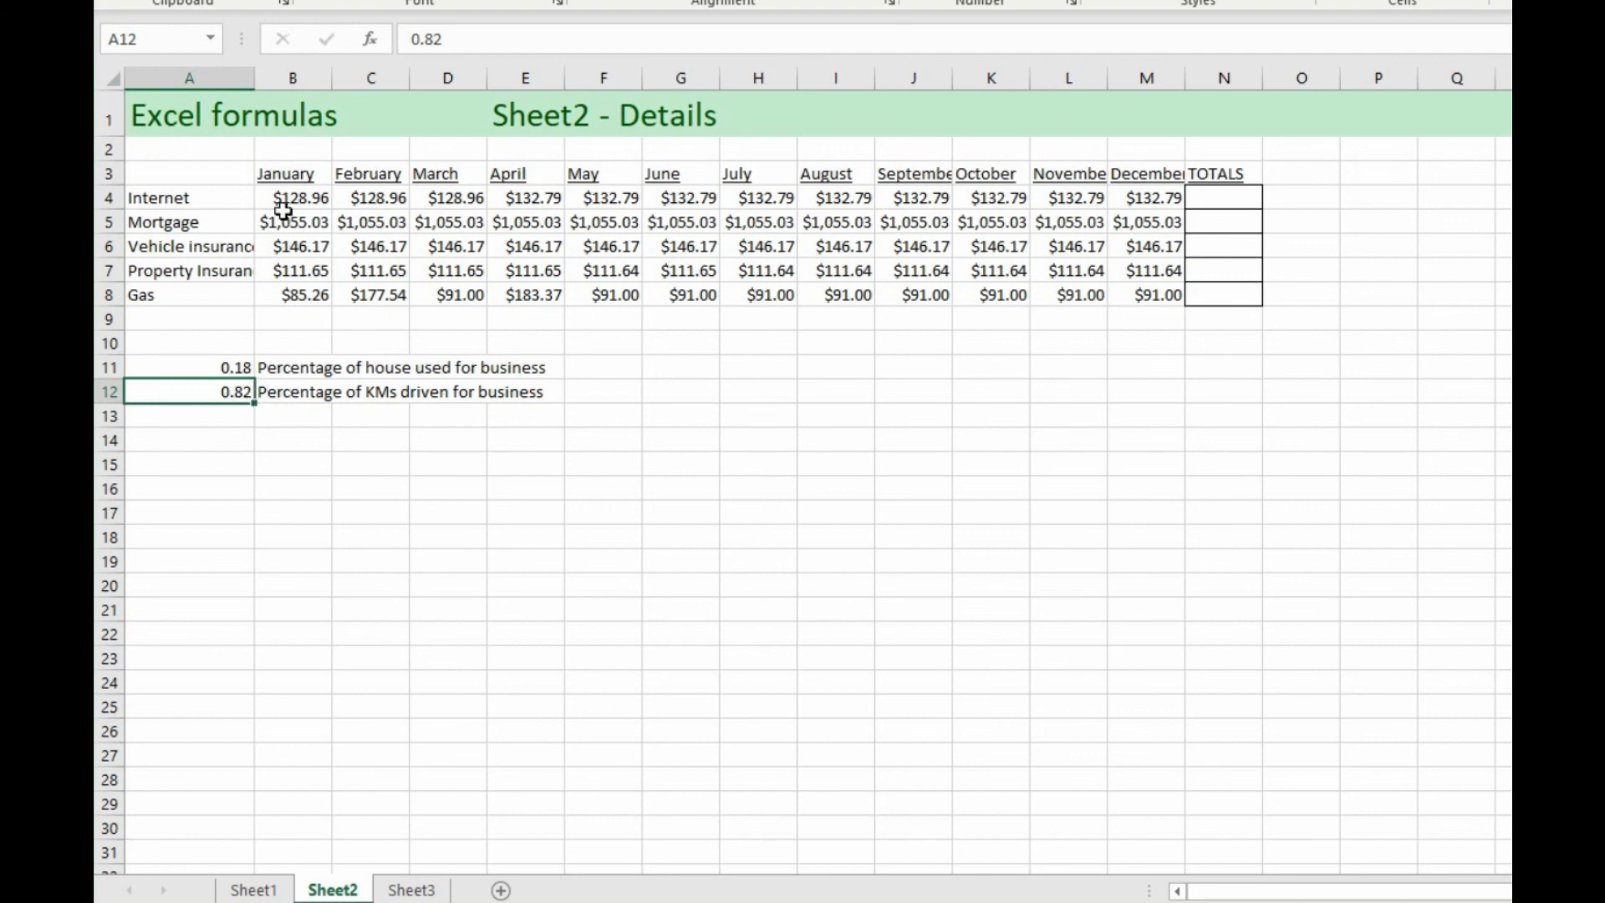
{"action": "mouse_move", "coordinate": [1237, 194]}
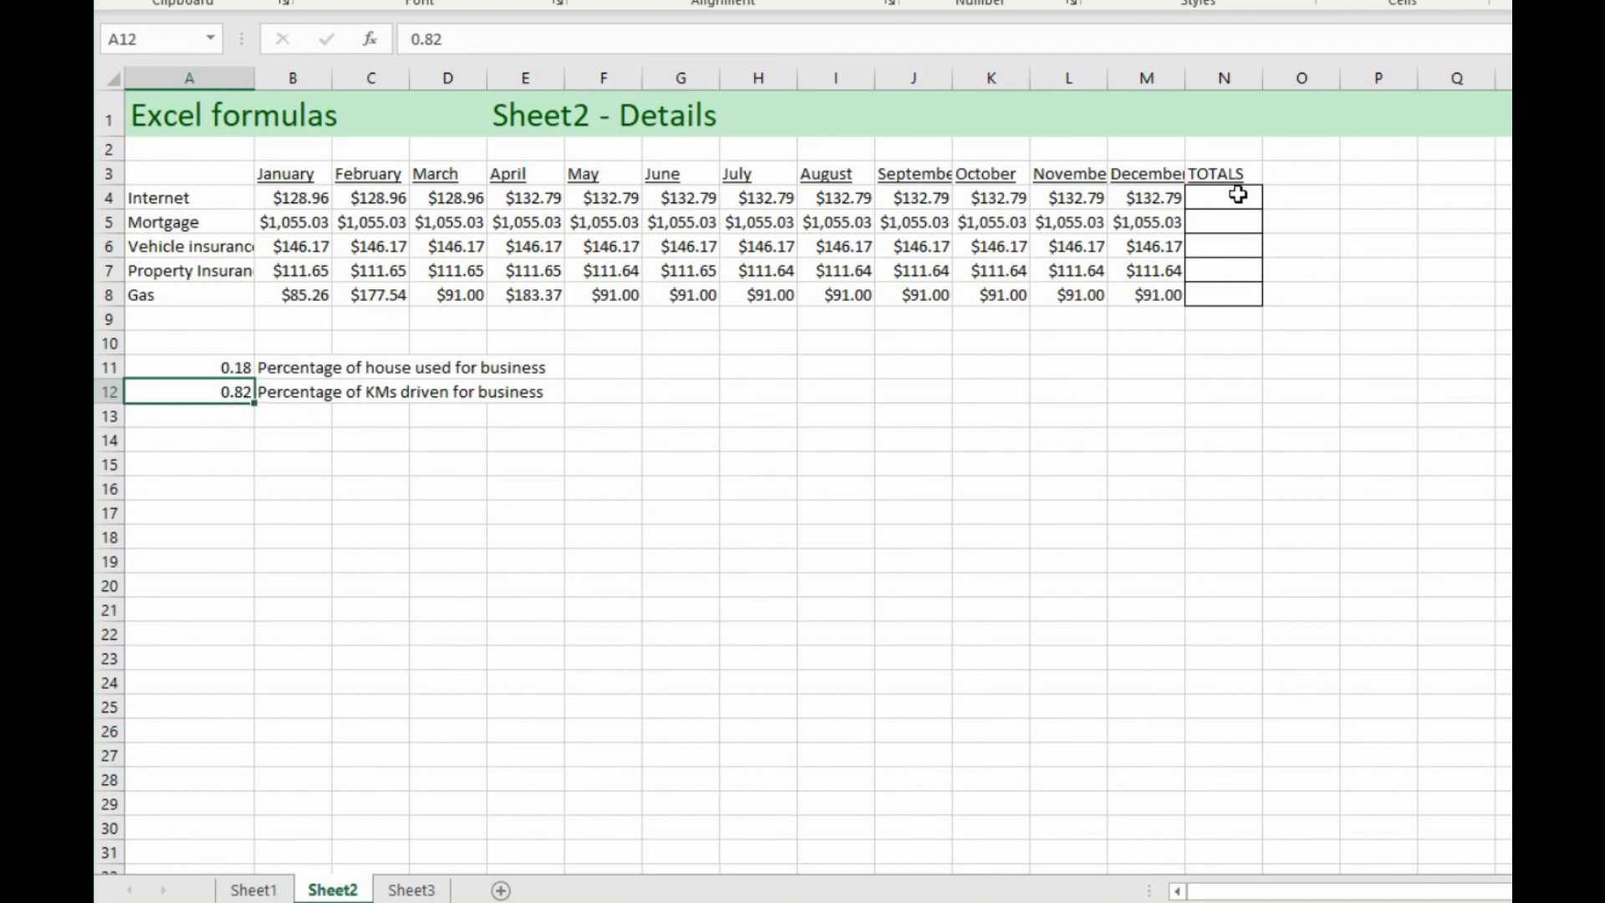
{"action": "left_click", "coordinate": [1222, 197]}
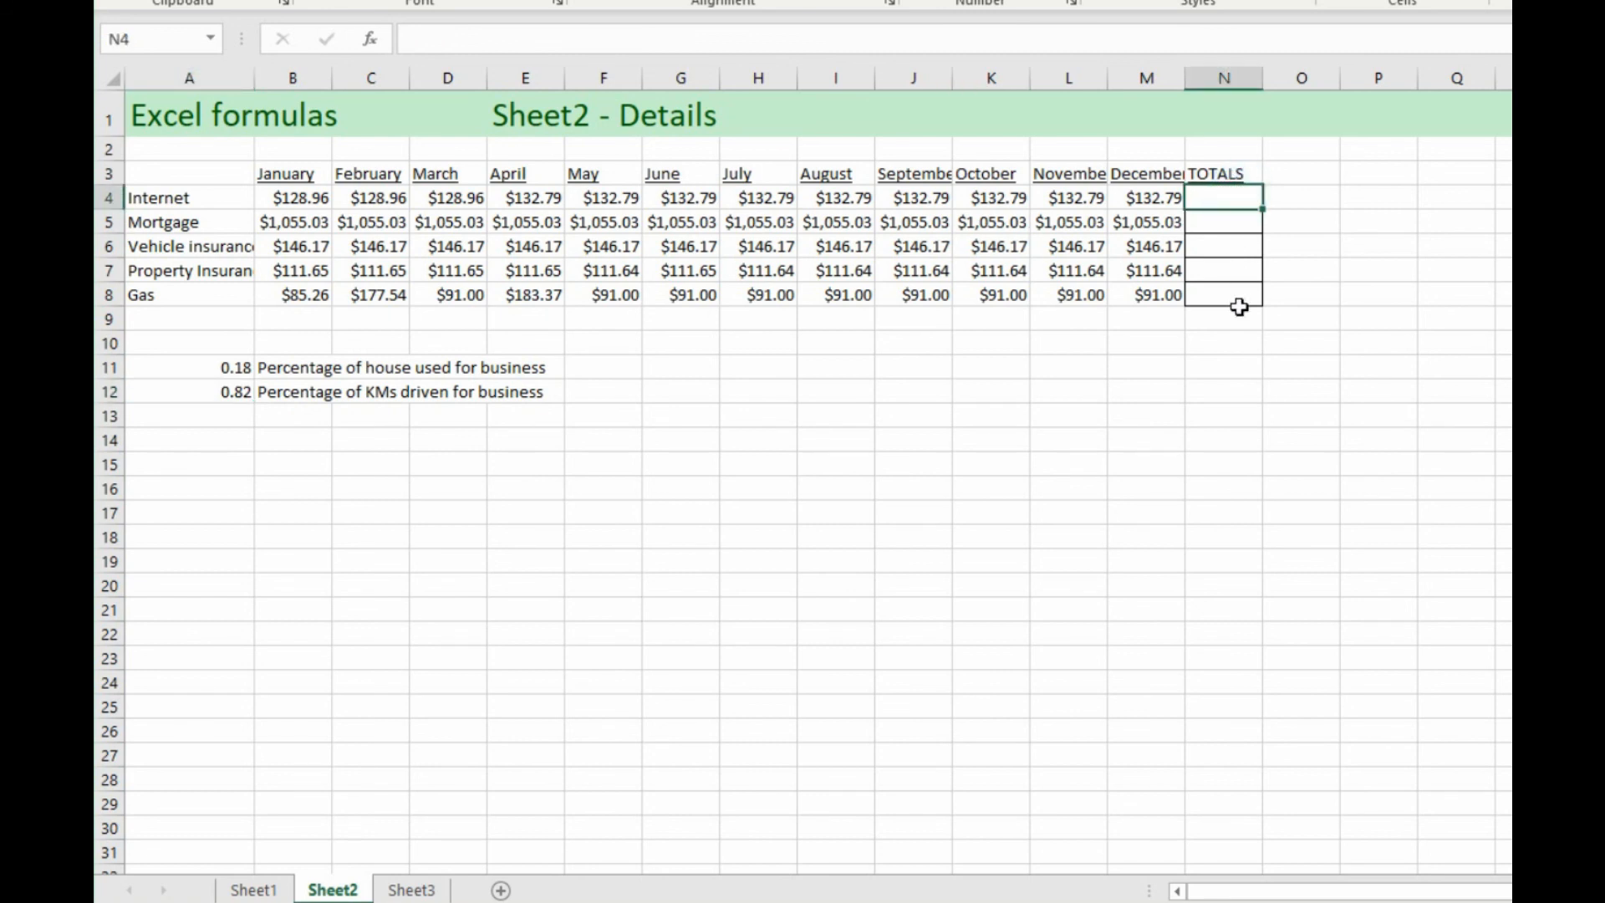
{"action": "mouse_move", "coordinate": [1218, 190]}
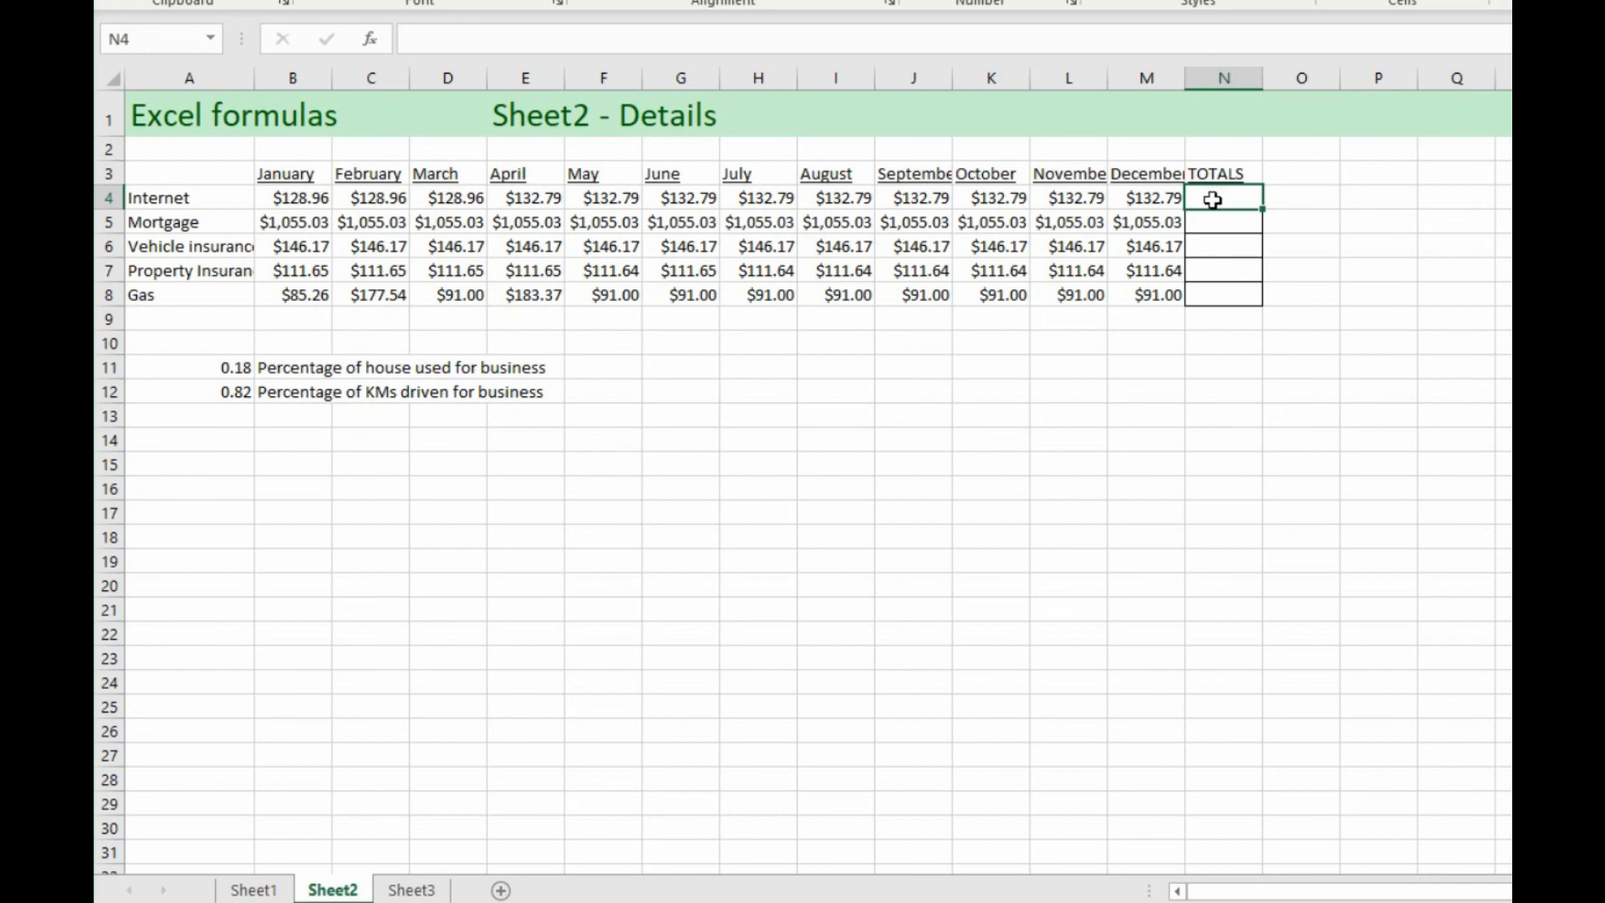
{"action": "mouse_move", "coordinate": [281, 192]}
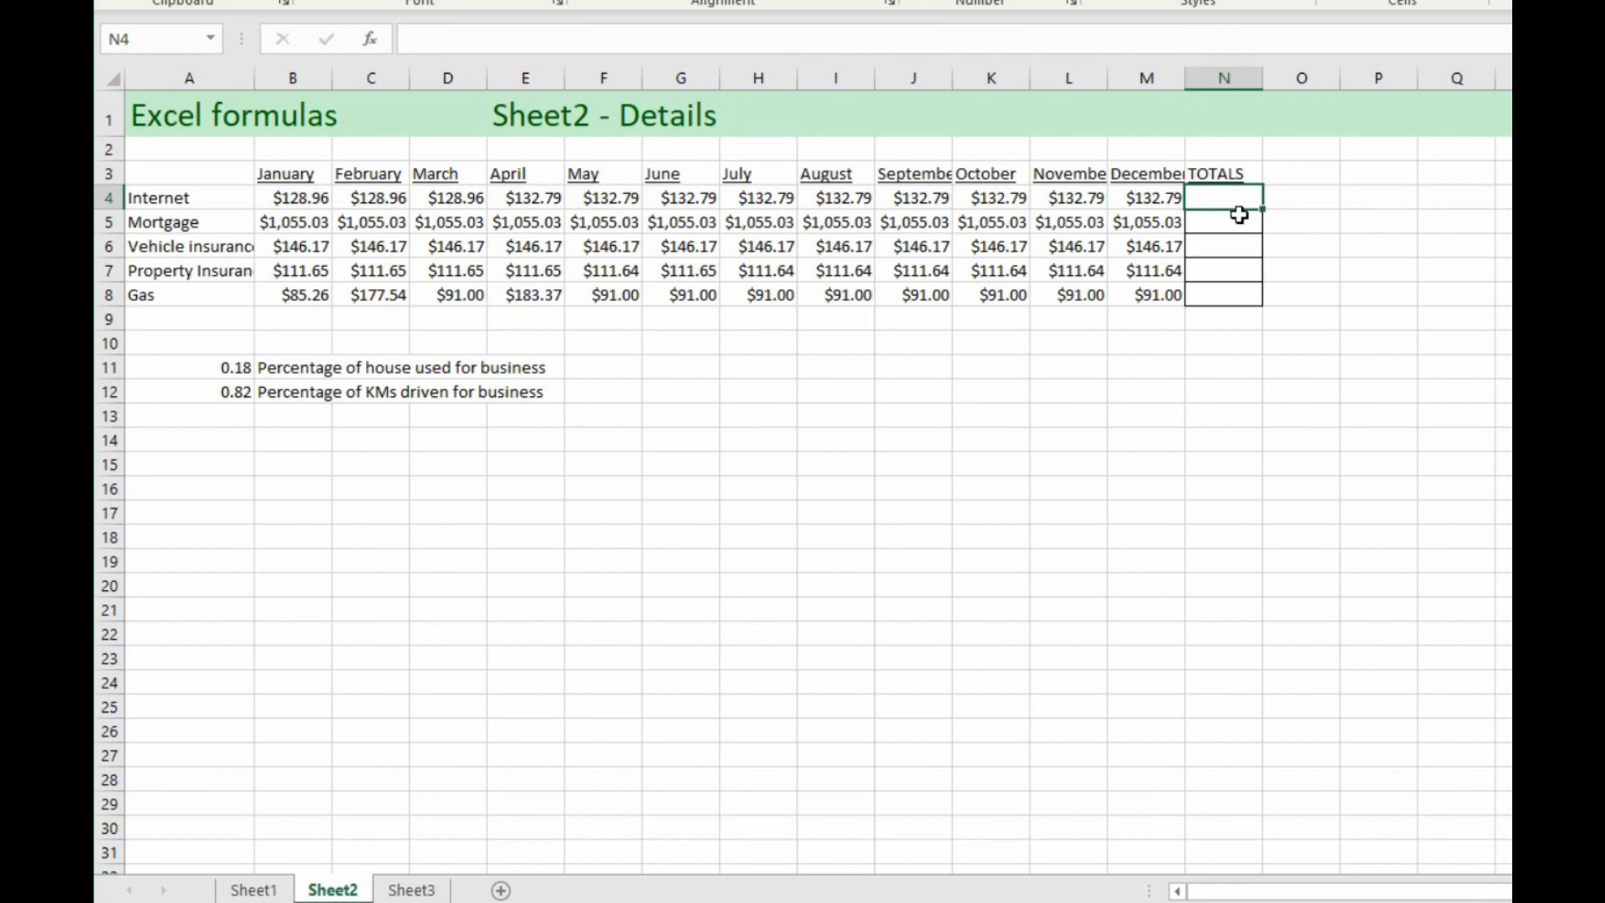
Step: Enter =SUM(B4:M4) in N4 for the Internet total of $1,581.94
{"action": "type", "text": "="}
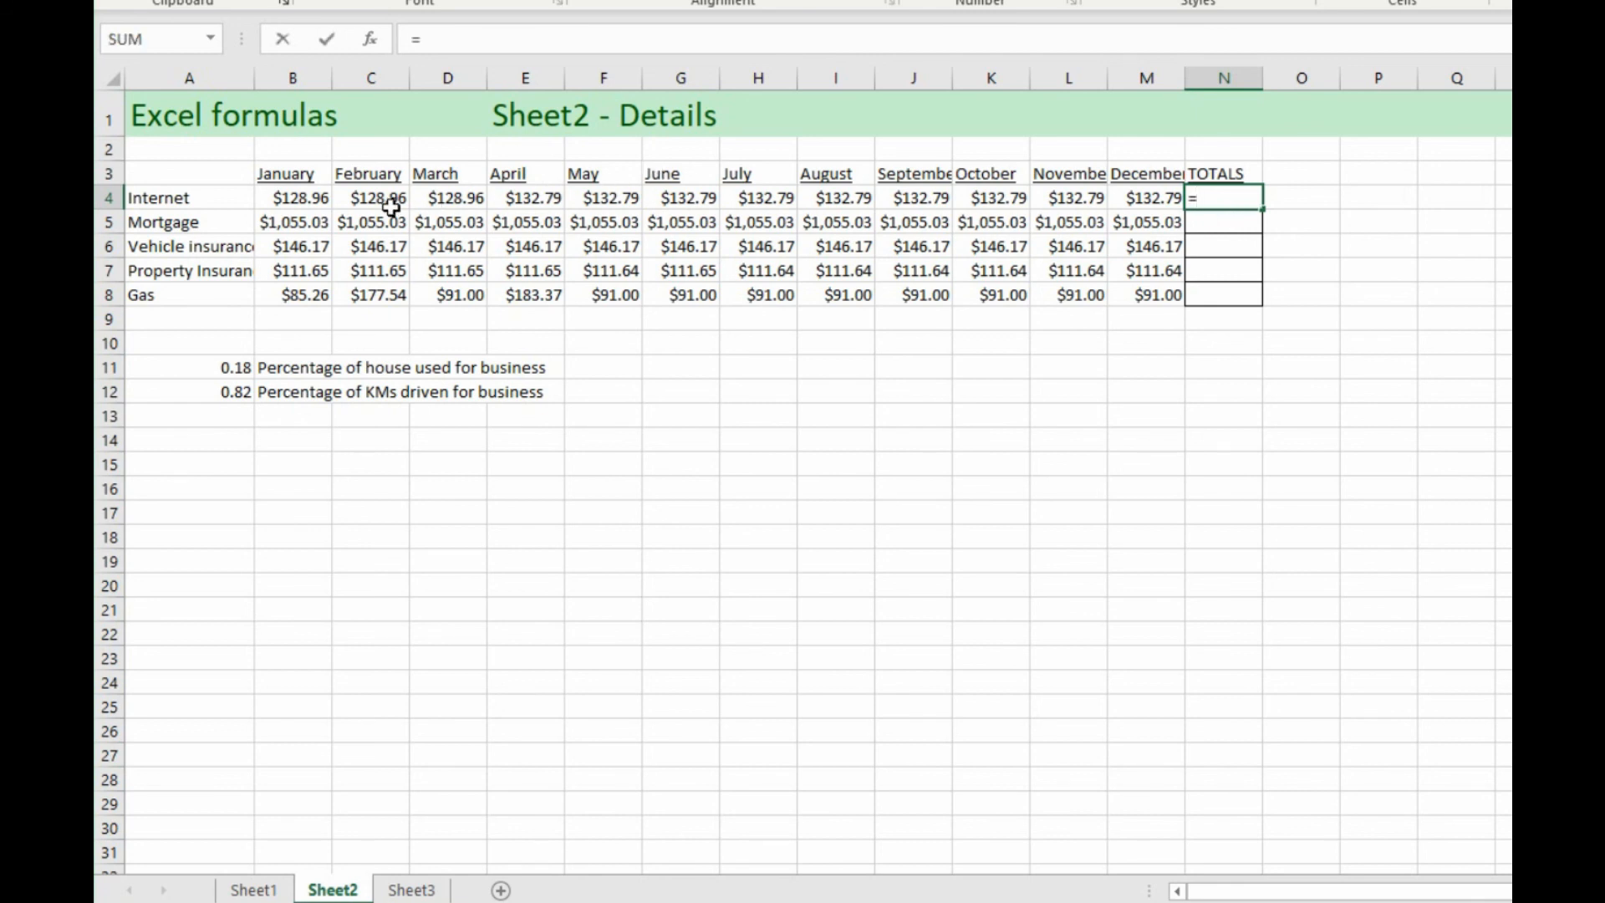
{"action": "mouse_move", "coordinate": [525, 197]}
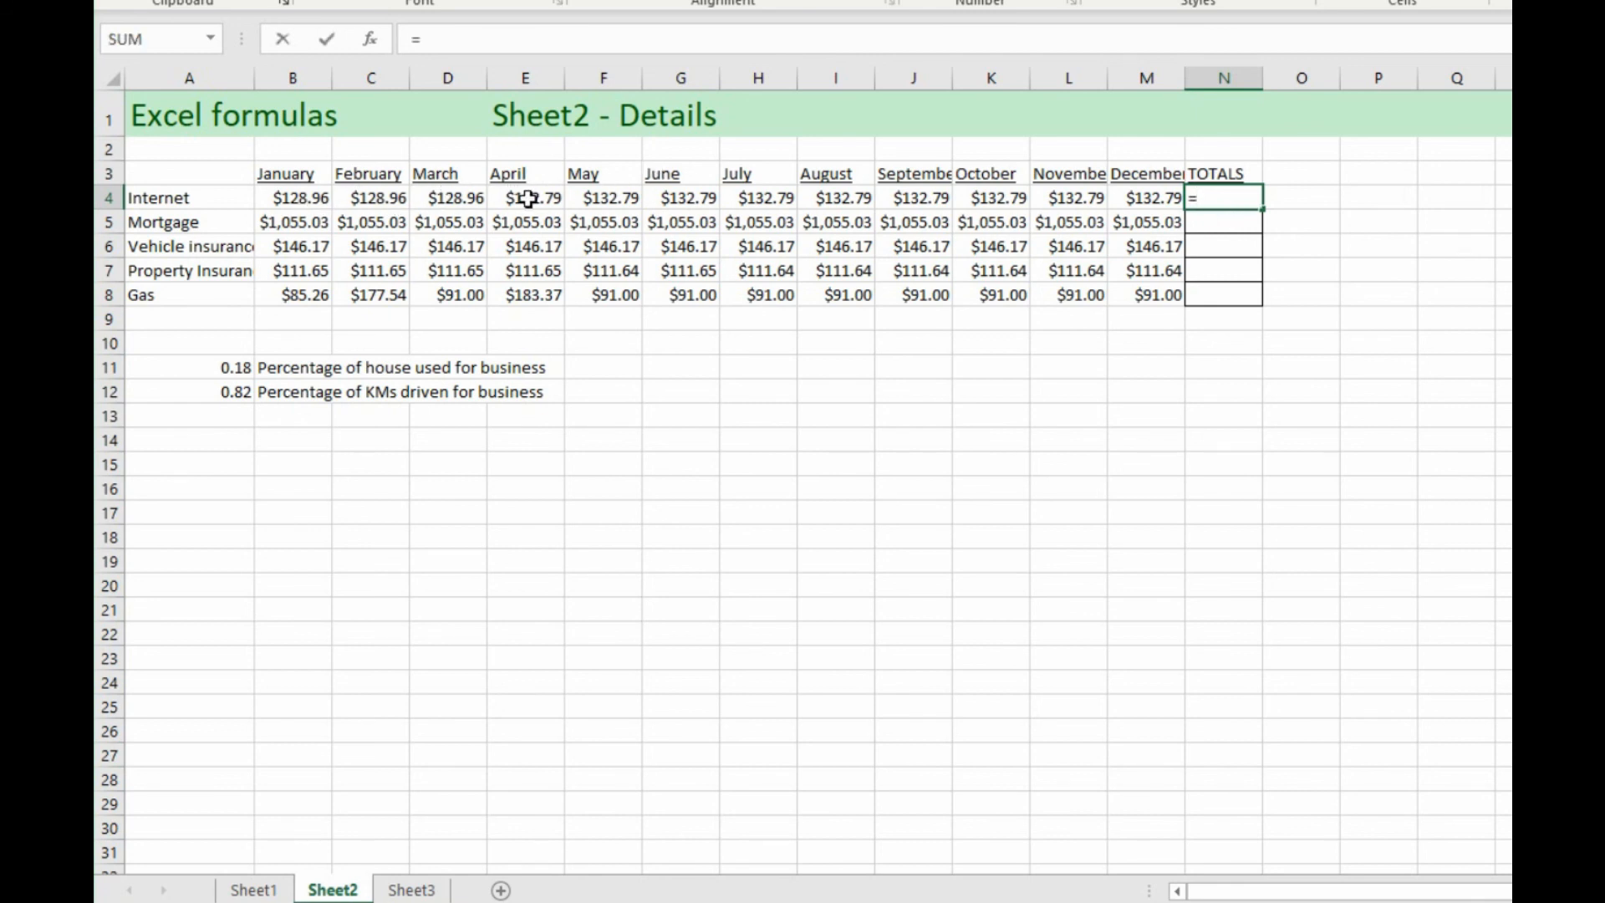
{"action": "mouse_move", "coordinate": [242, 138]}
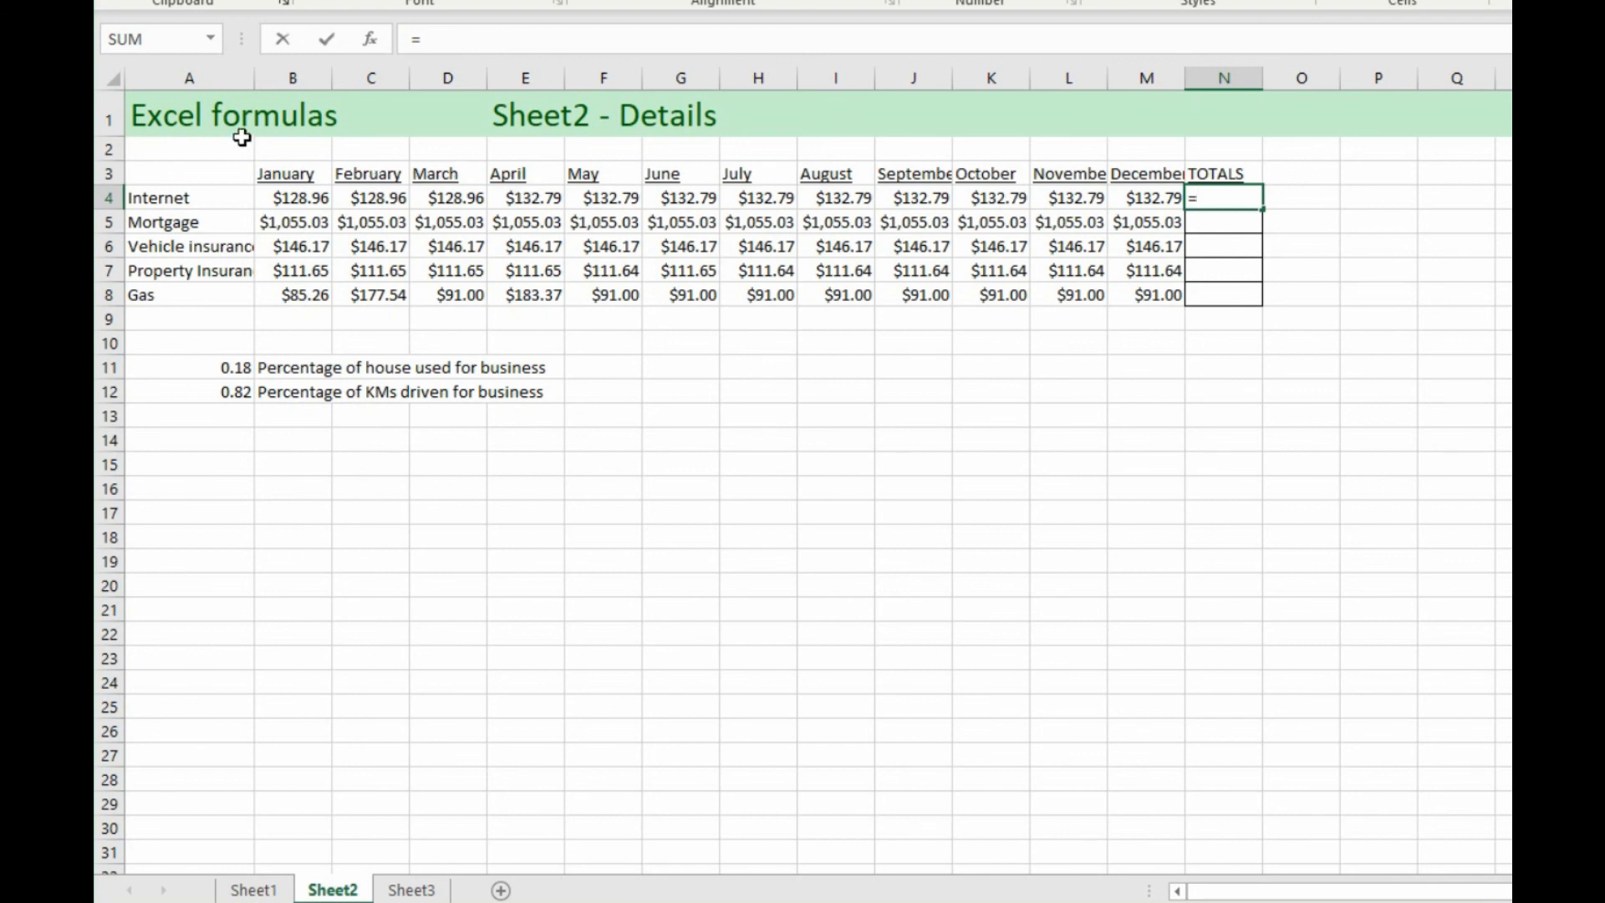
{"action": "mouse_move", "coordinate": [143, 49]}
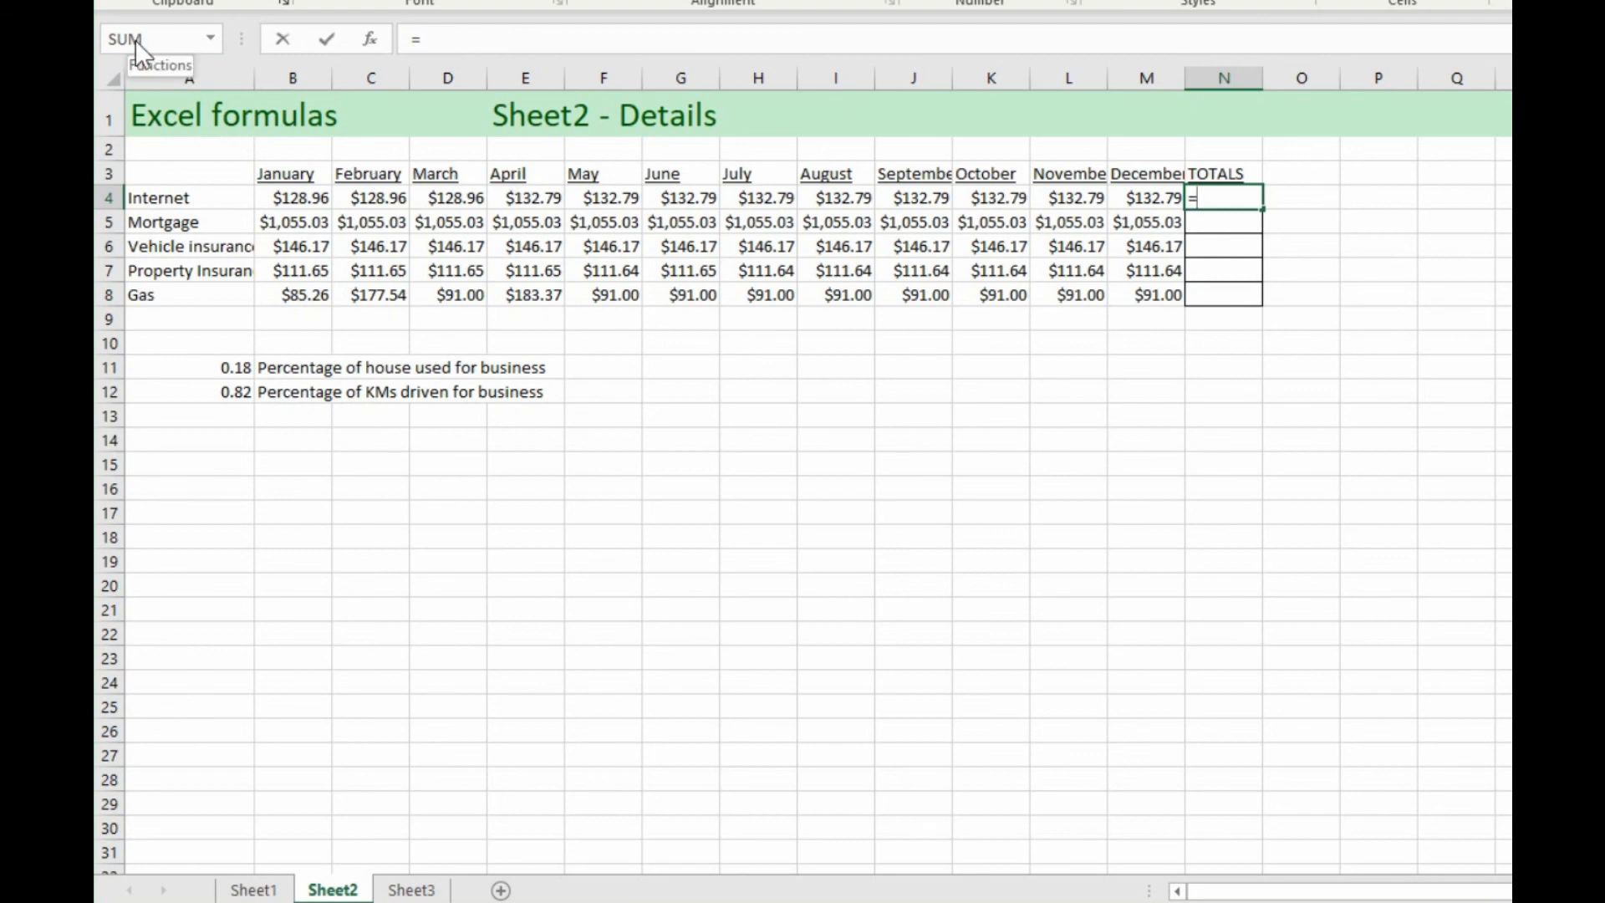
{"action": "left_click", "coordinate": [369, 39]}
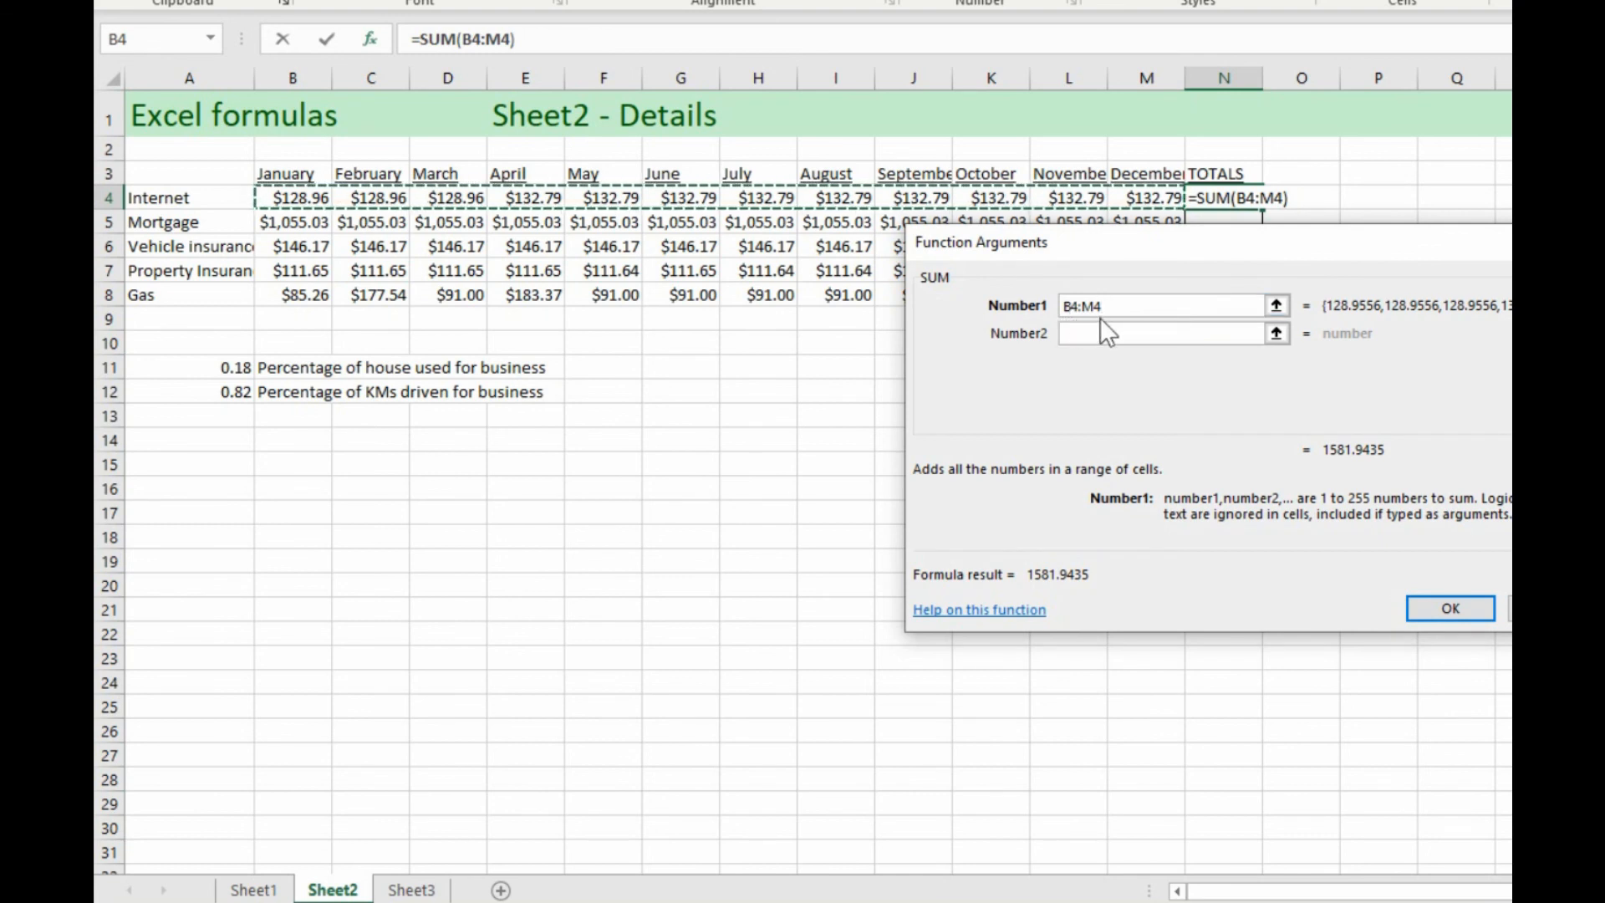
{"action": "left_click", "coordinate": [1450, 607]}
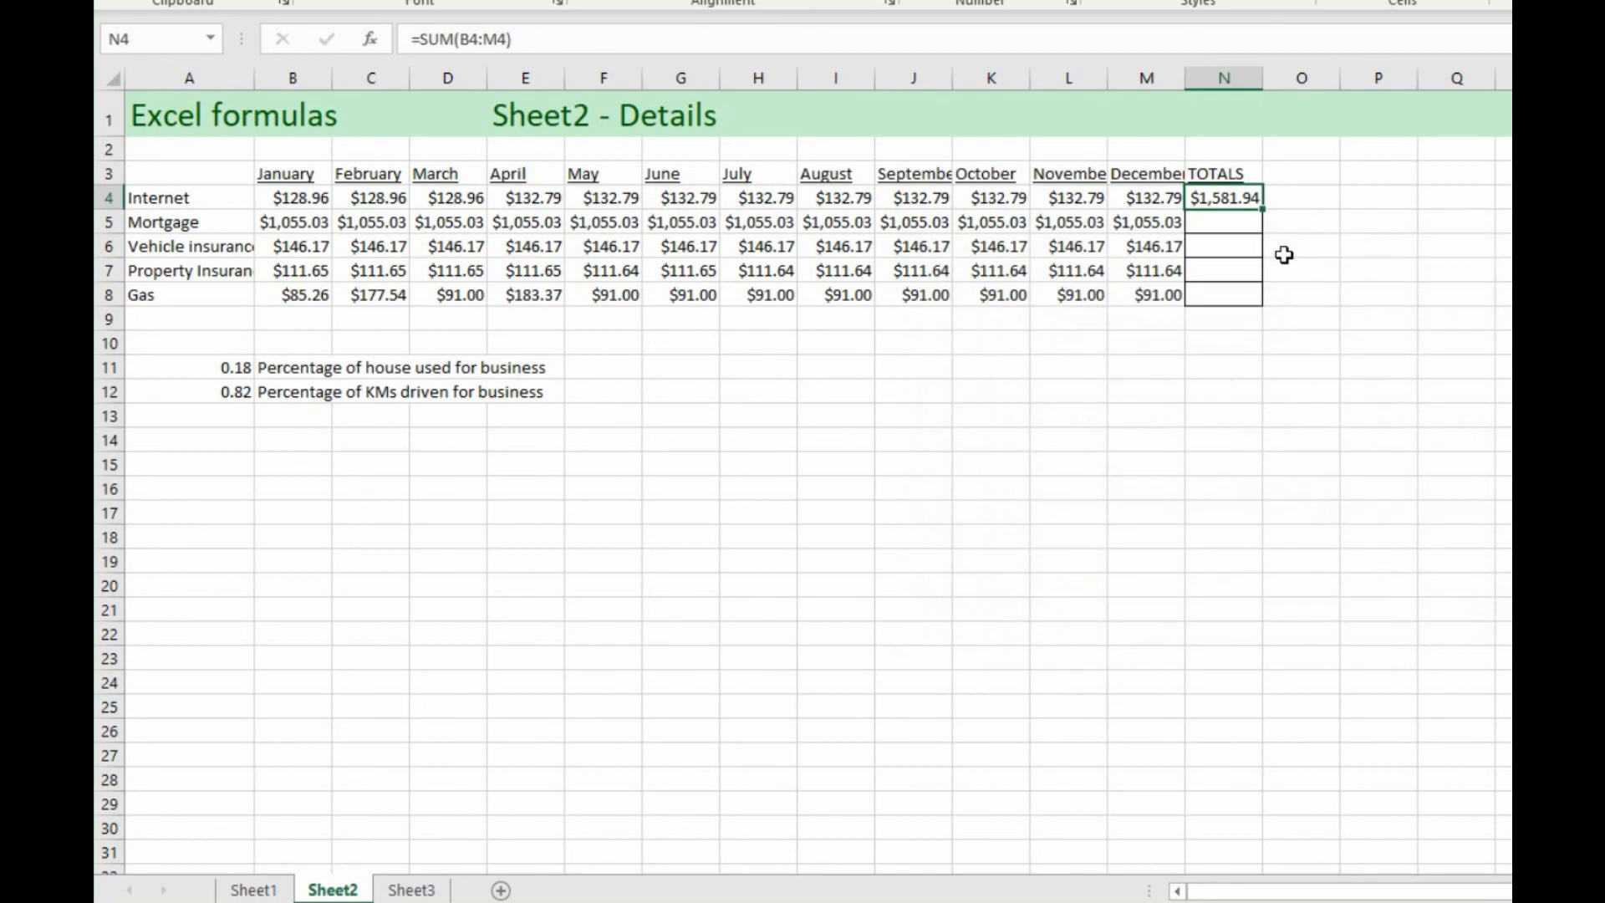
{"action": "mouse_move", "coordinate": [1244, 236]}
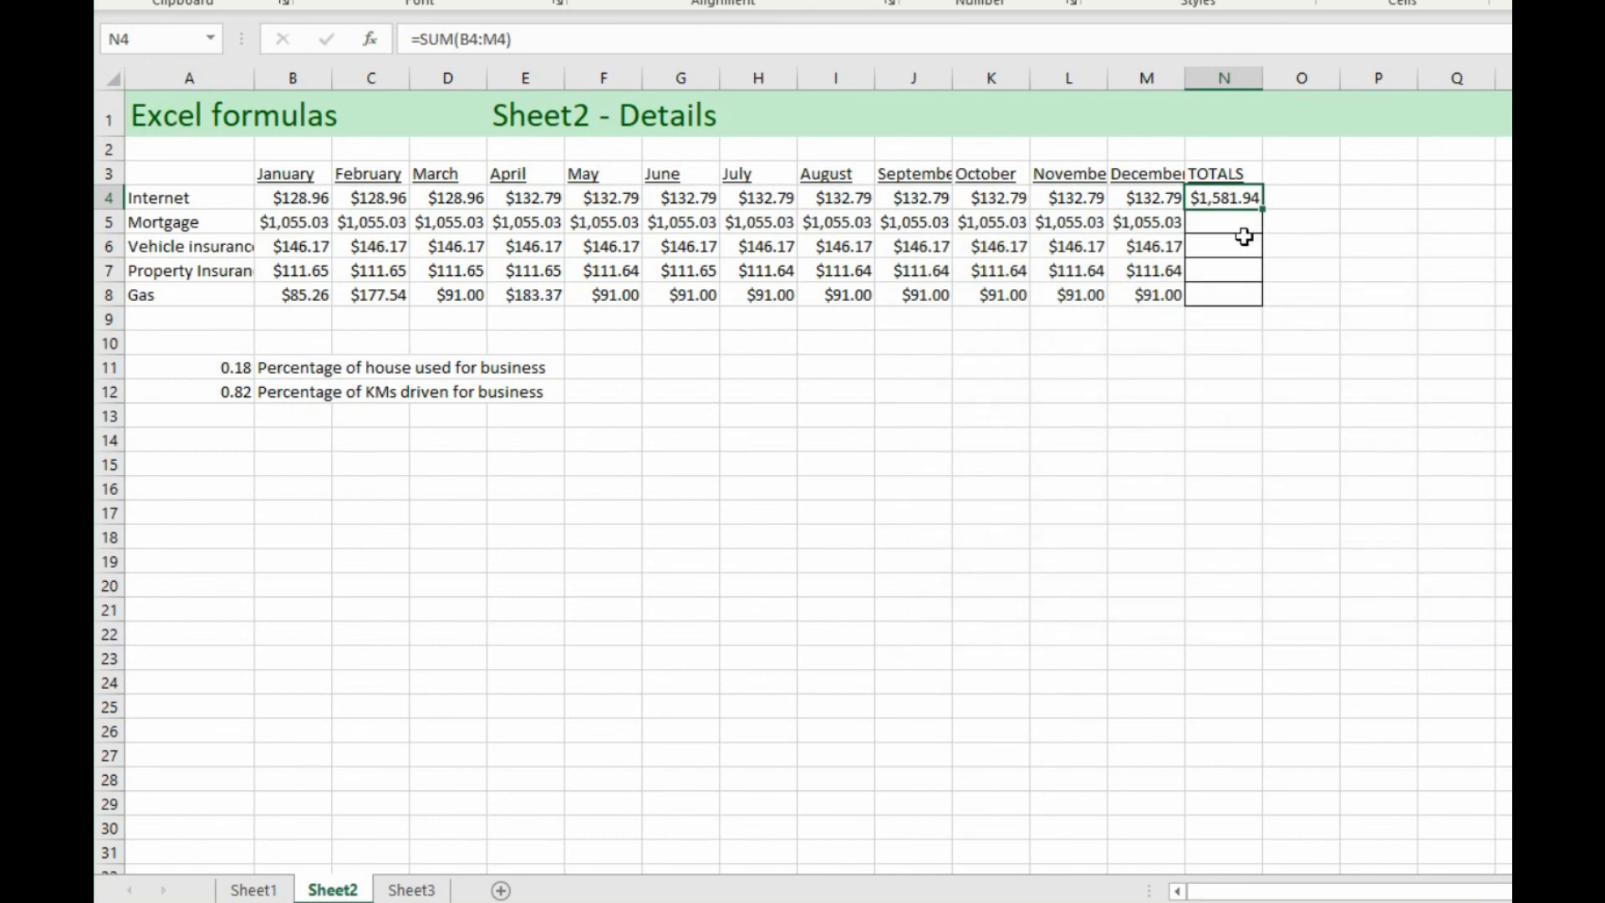
Step: Copy N4's SUM formula down to N8 to total Mortgage through Gas
{"action": "left_click", "coordinate": [1222, 221]}
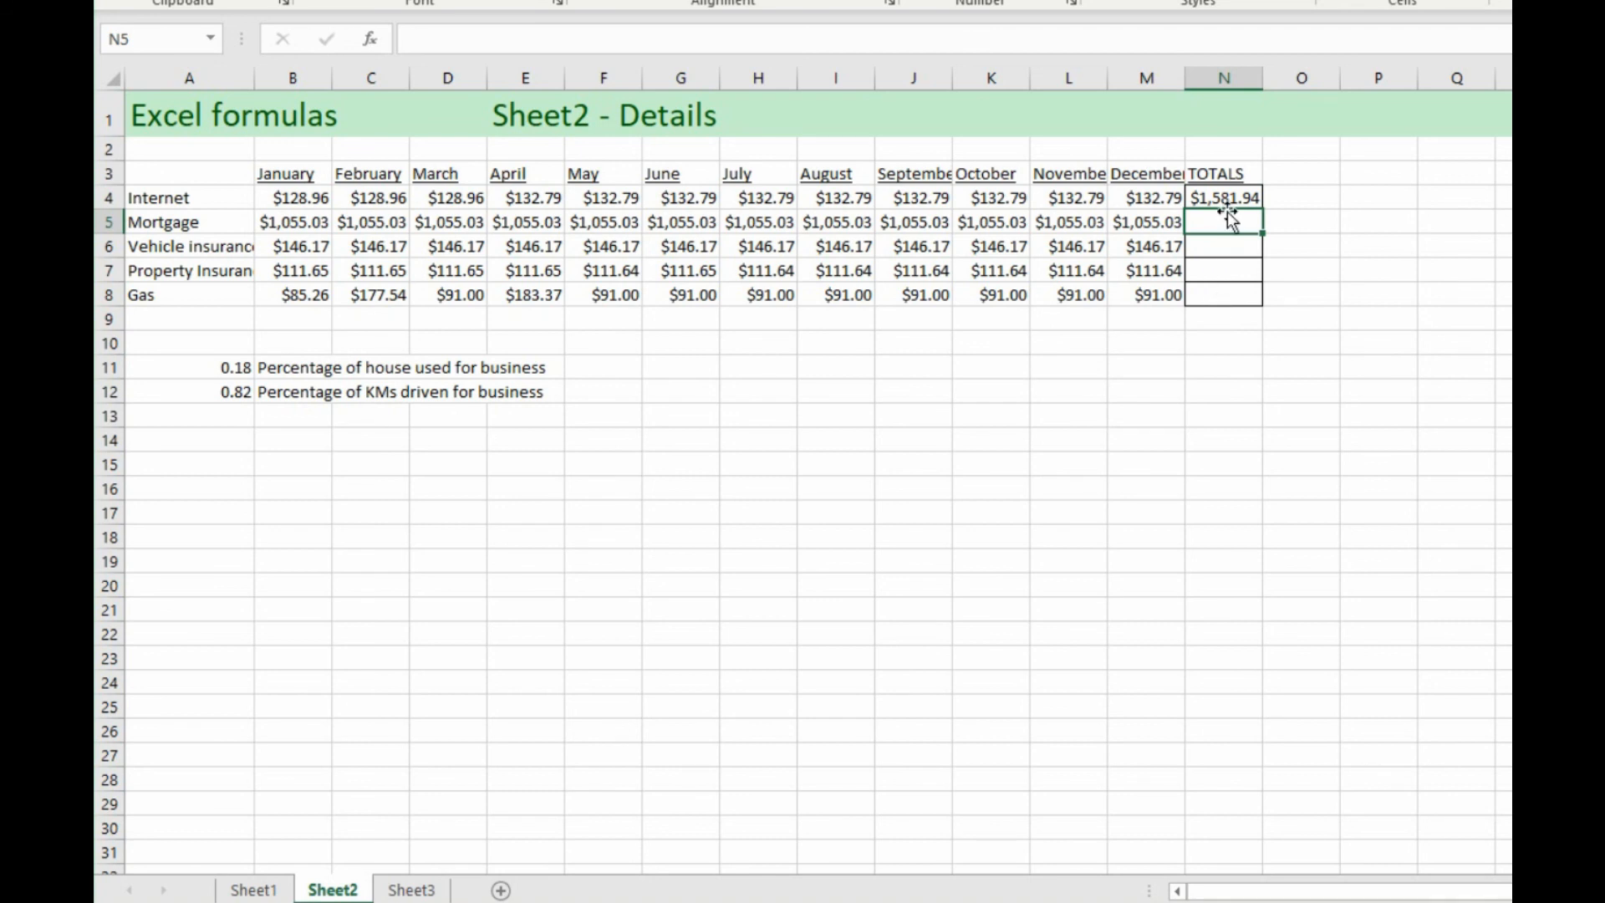
{"action": "left_click", "coordinate": [1223, 197]}
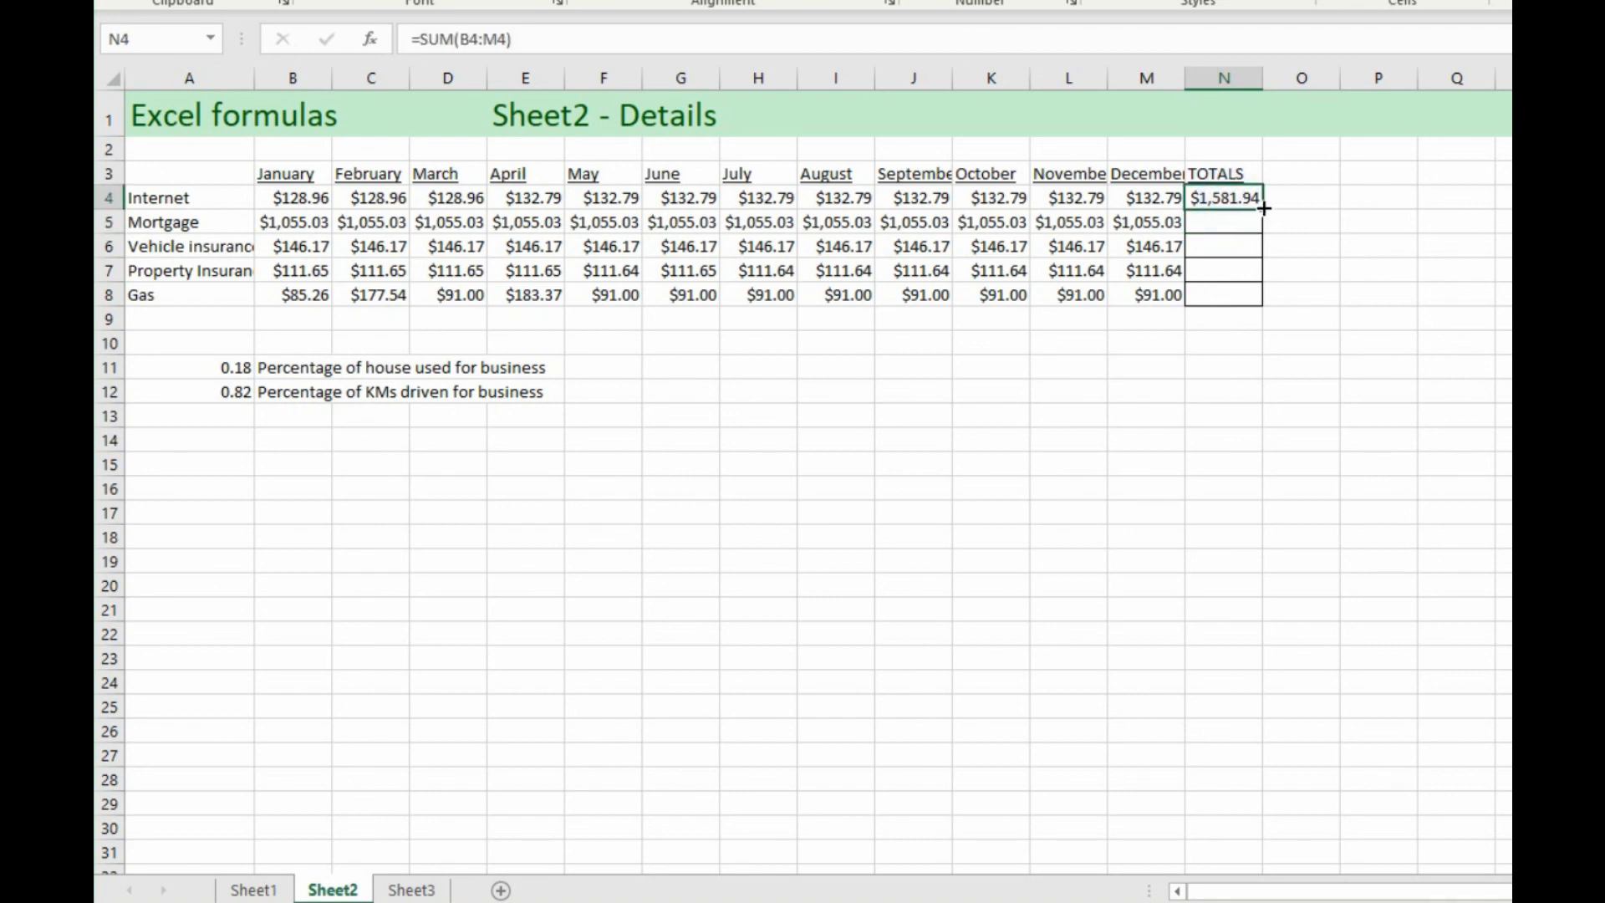
{"action": "mouse_move", "coordinate": [1272, 221]}
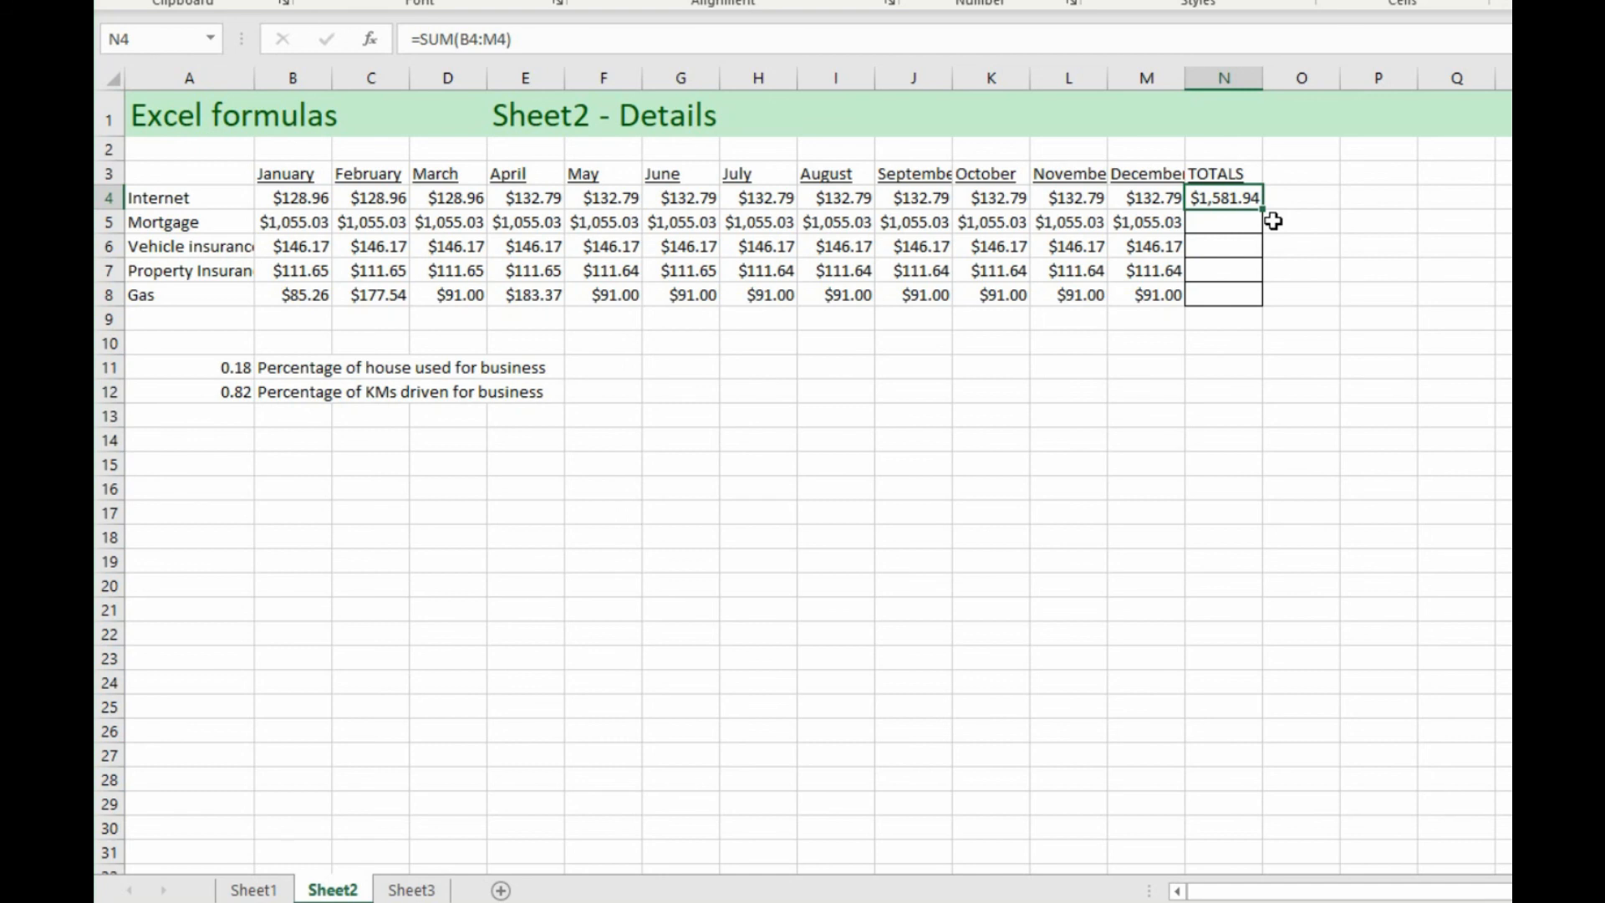
{"action": "mouse_move", "coordinate": [1268, 213]}
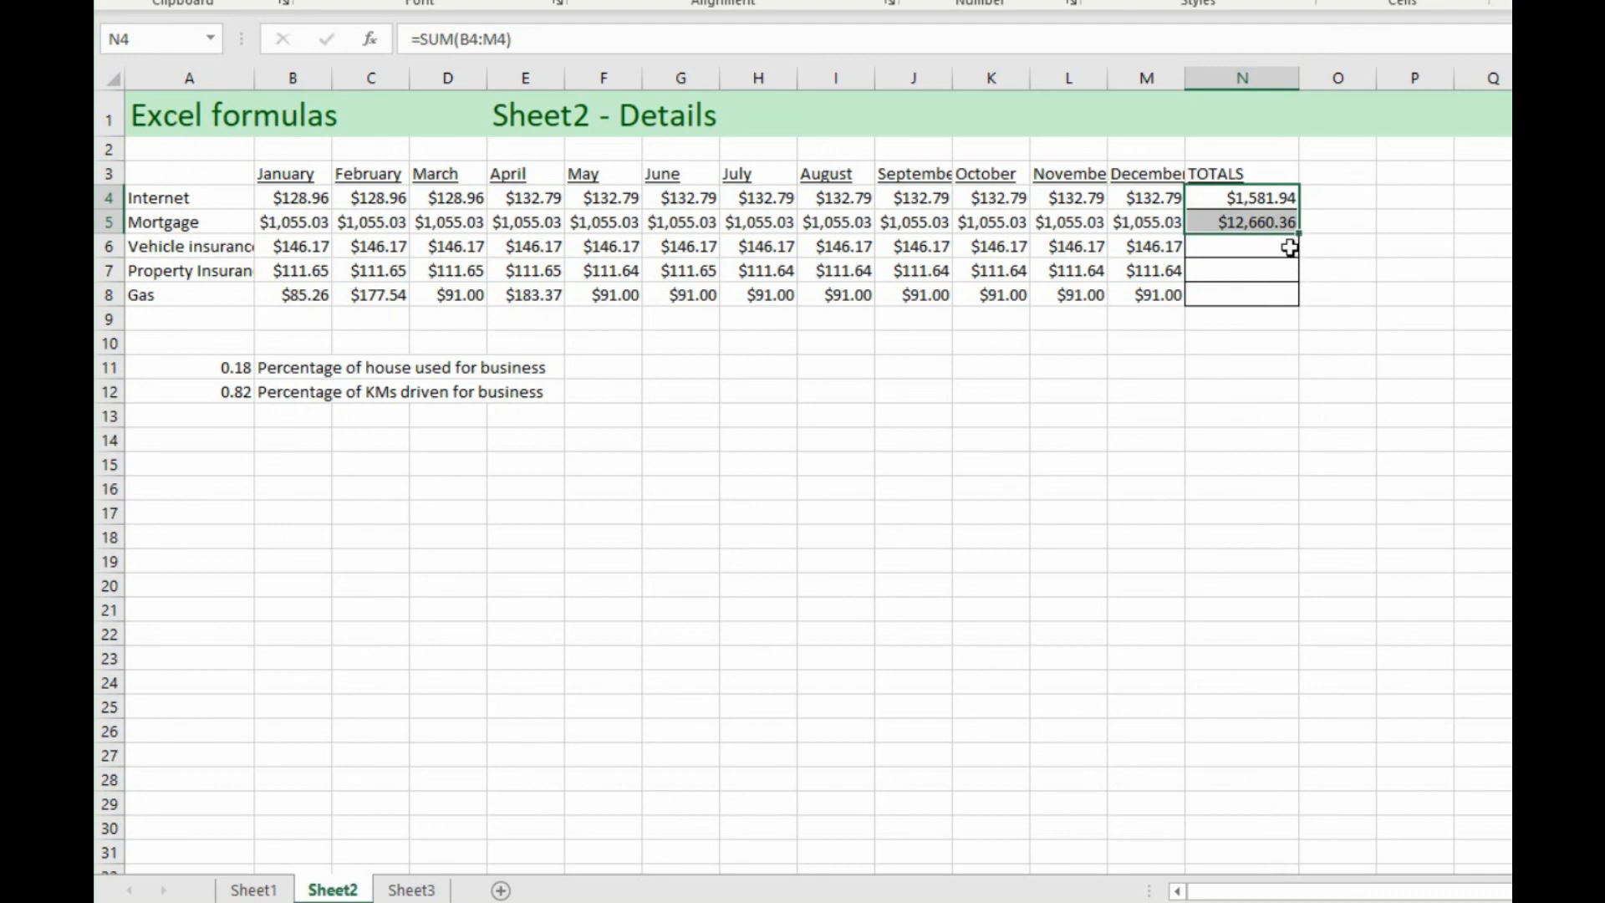
{"action": "mouse_move", "coordinate": [1305, 227]}
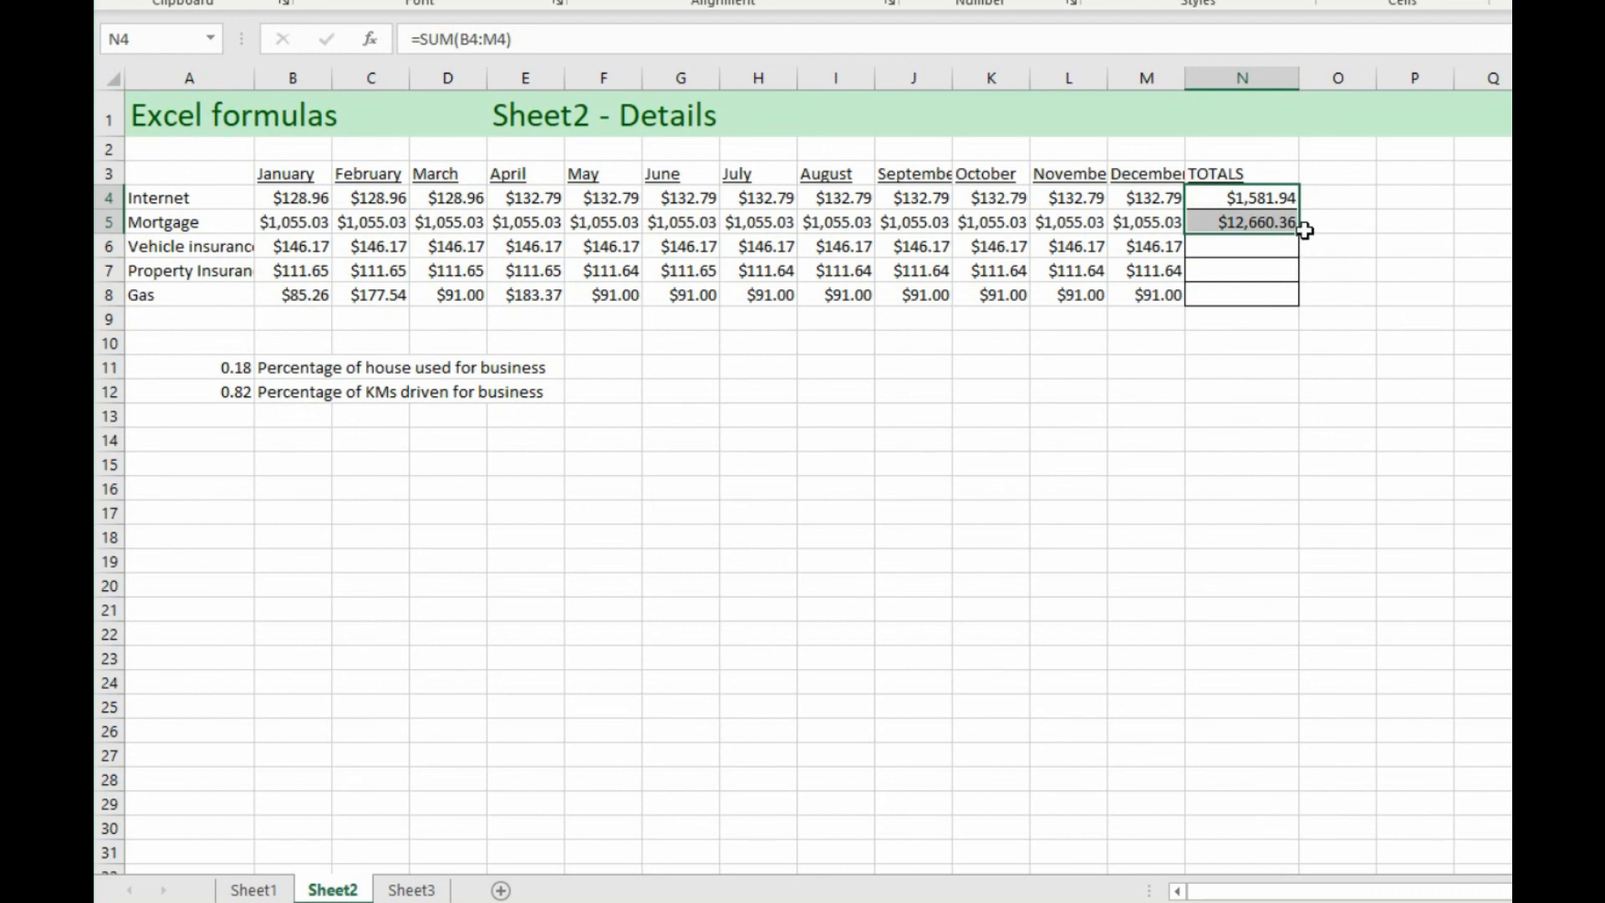
{"action": "mouse_move", "coordinate": [1298, 242]}
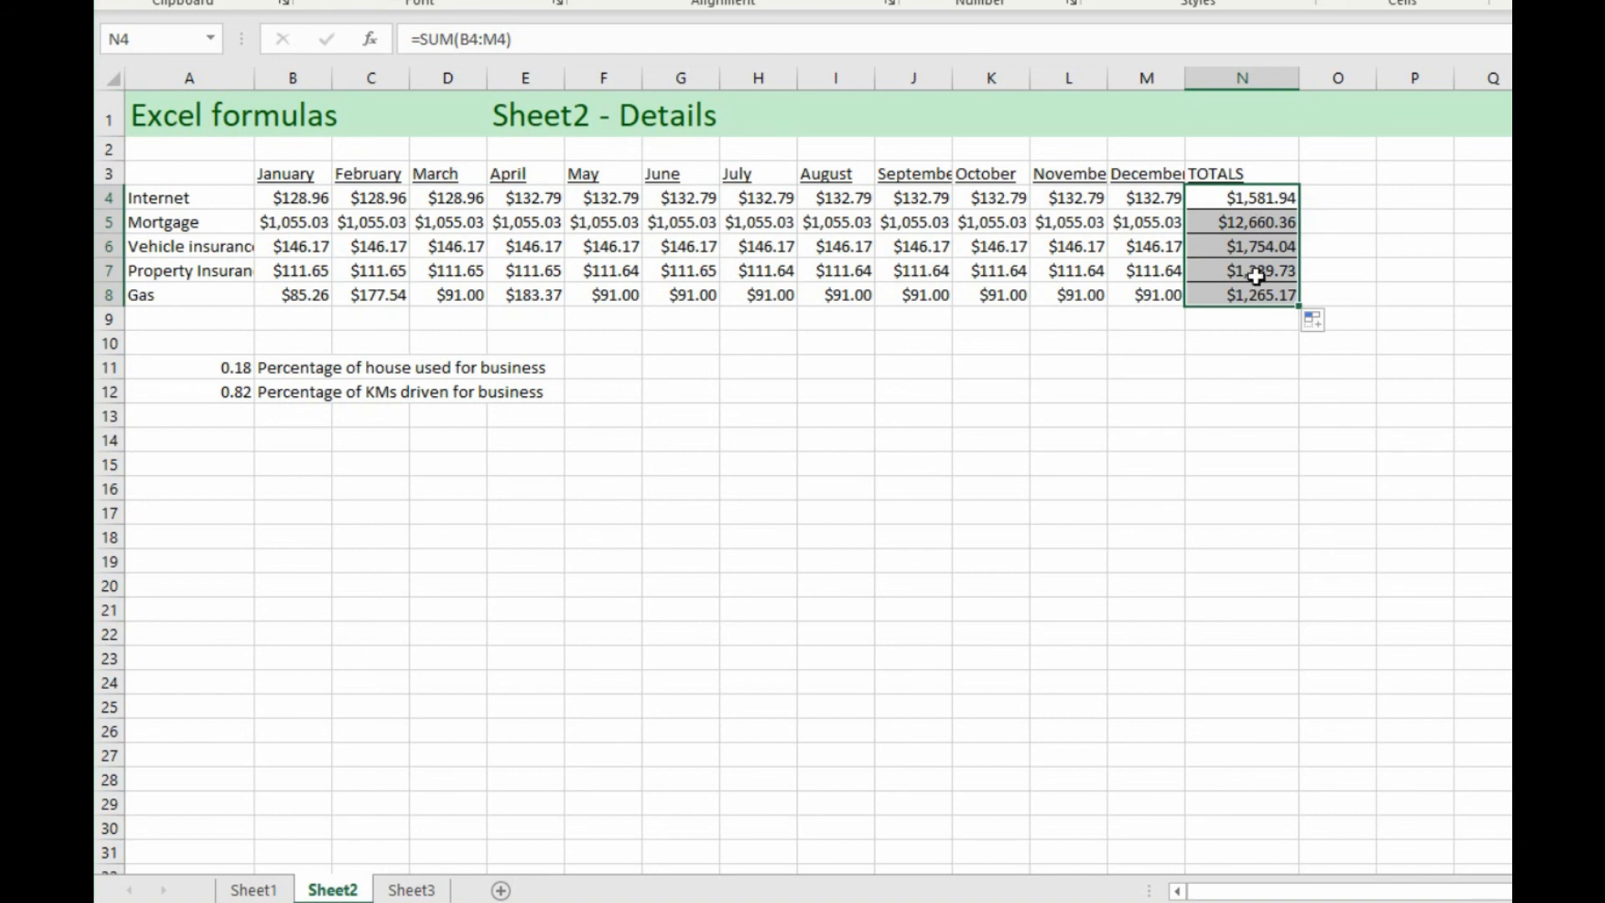
{"action": "left_click", "coordinate": [1241, 342]}
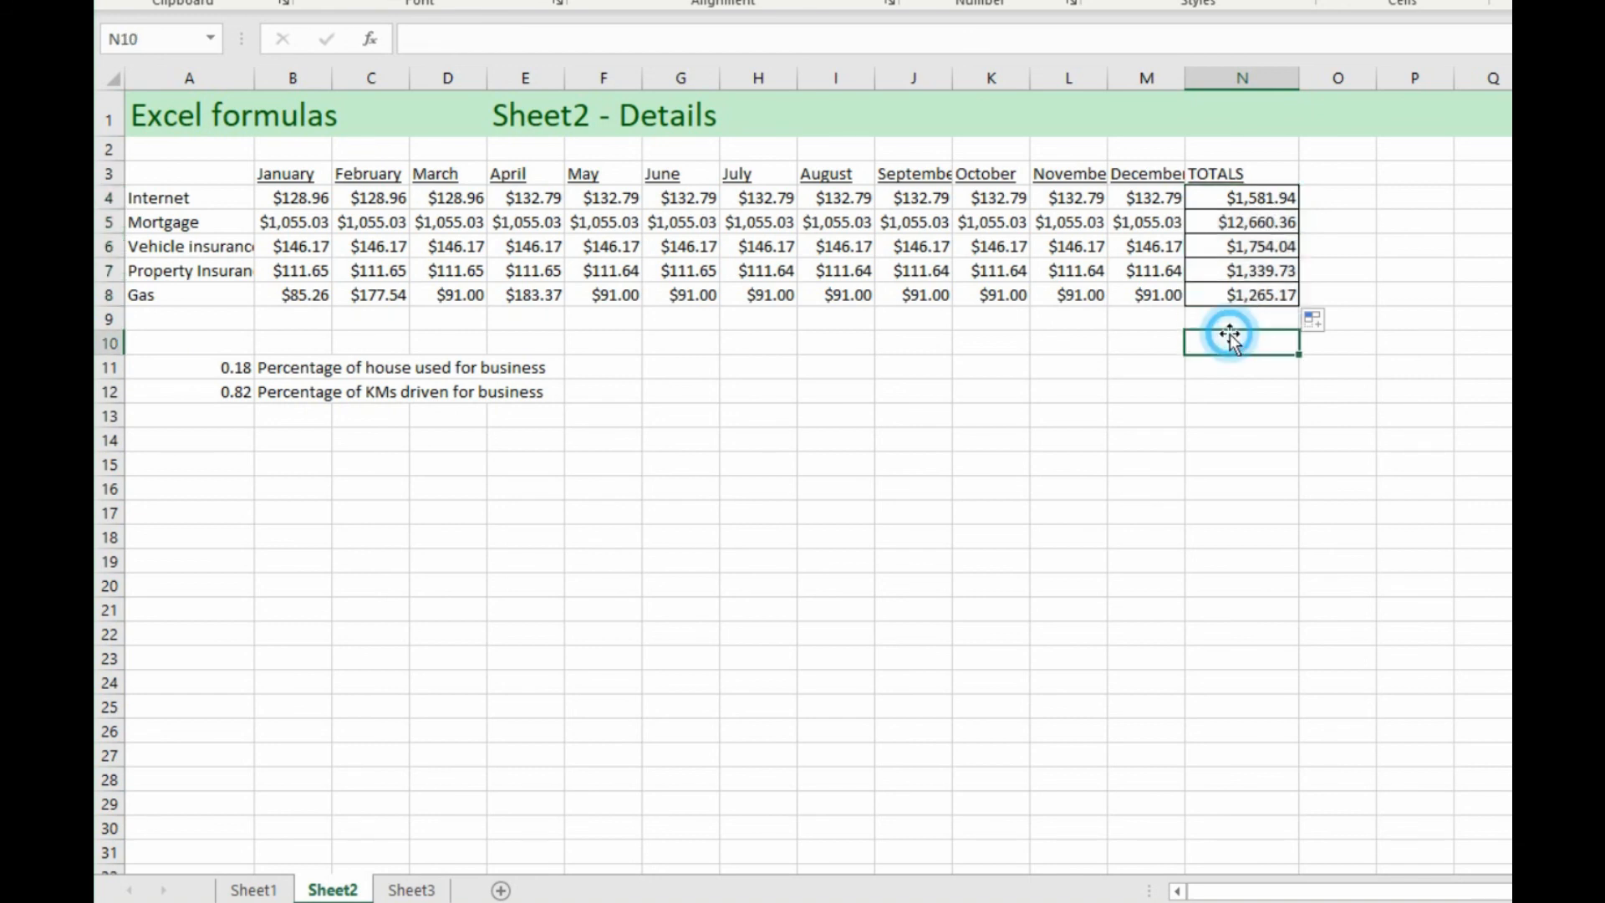
{"action": "mouse_move", "coordinate": [1171, 304]}
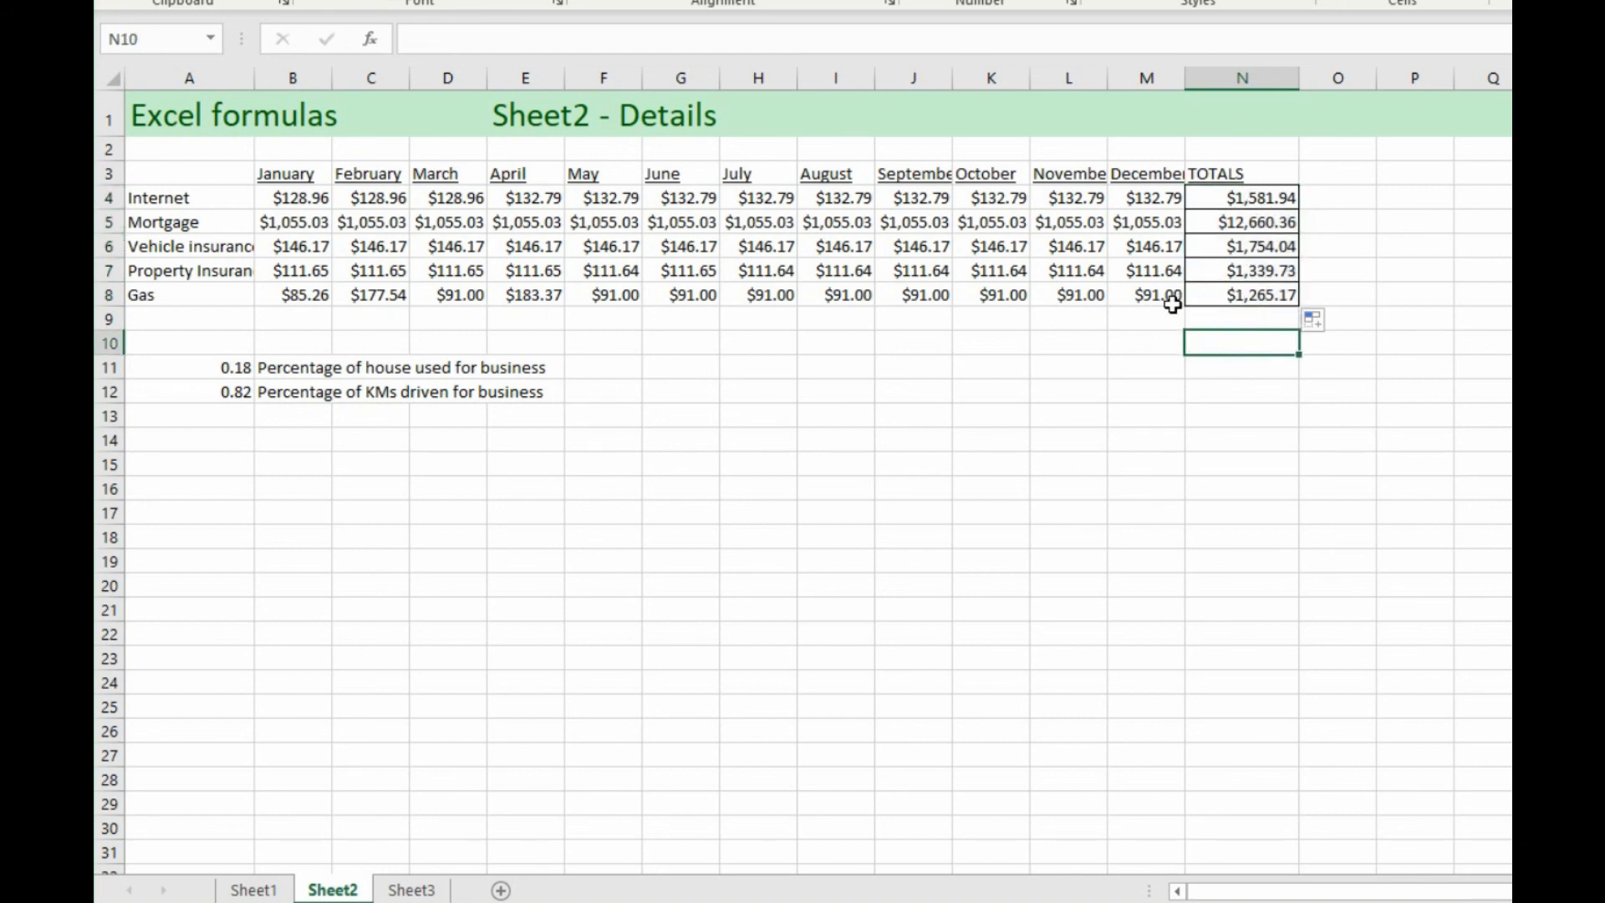
{"action": "mouse_move", "coordinate": [1131, 301]}
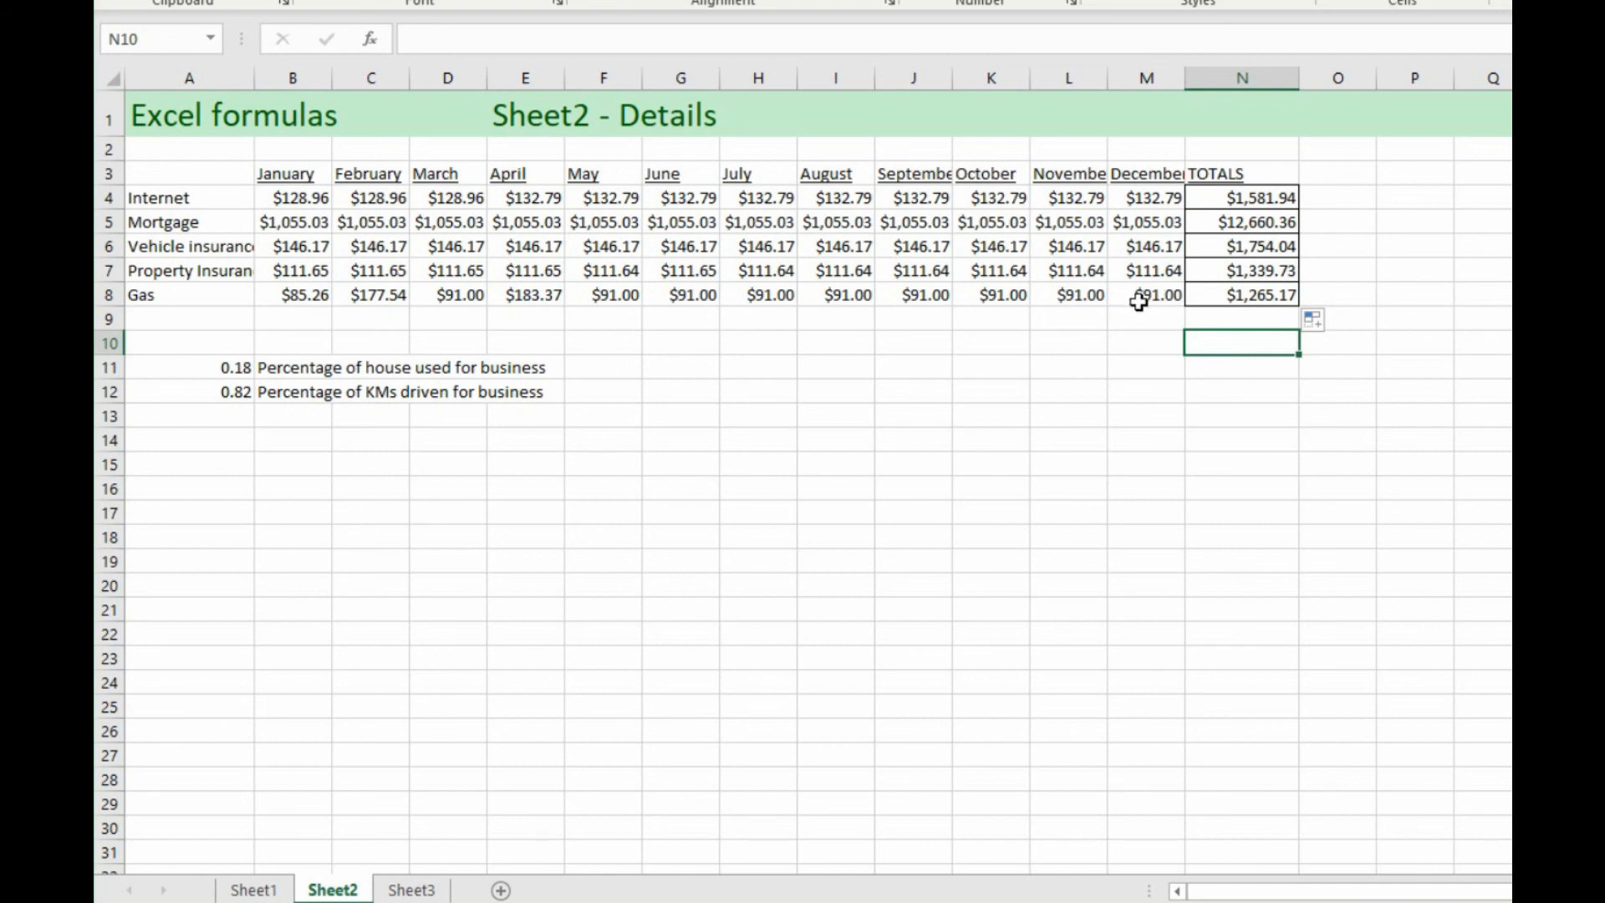
{"action": "mouse_move", "coordinate": [1242, 307]}
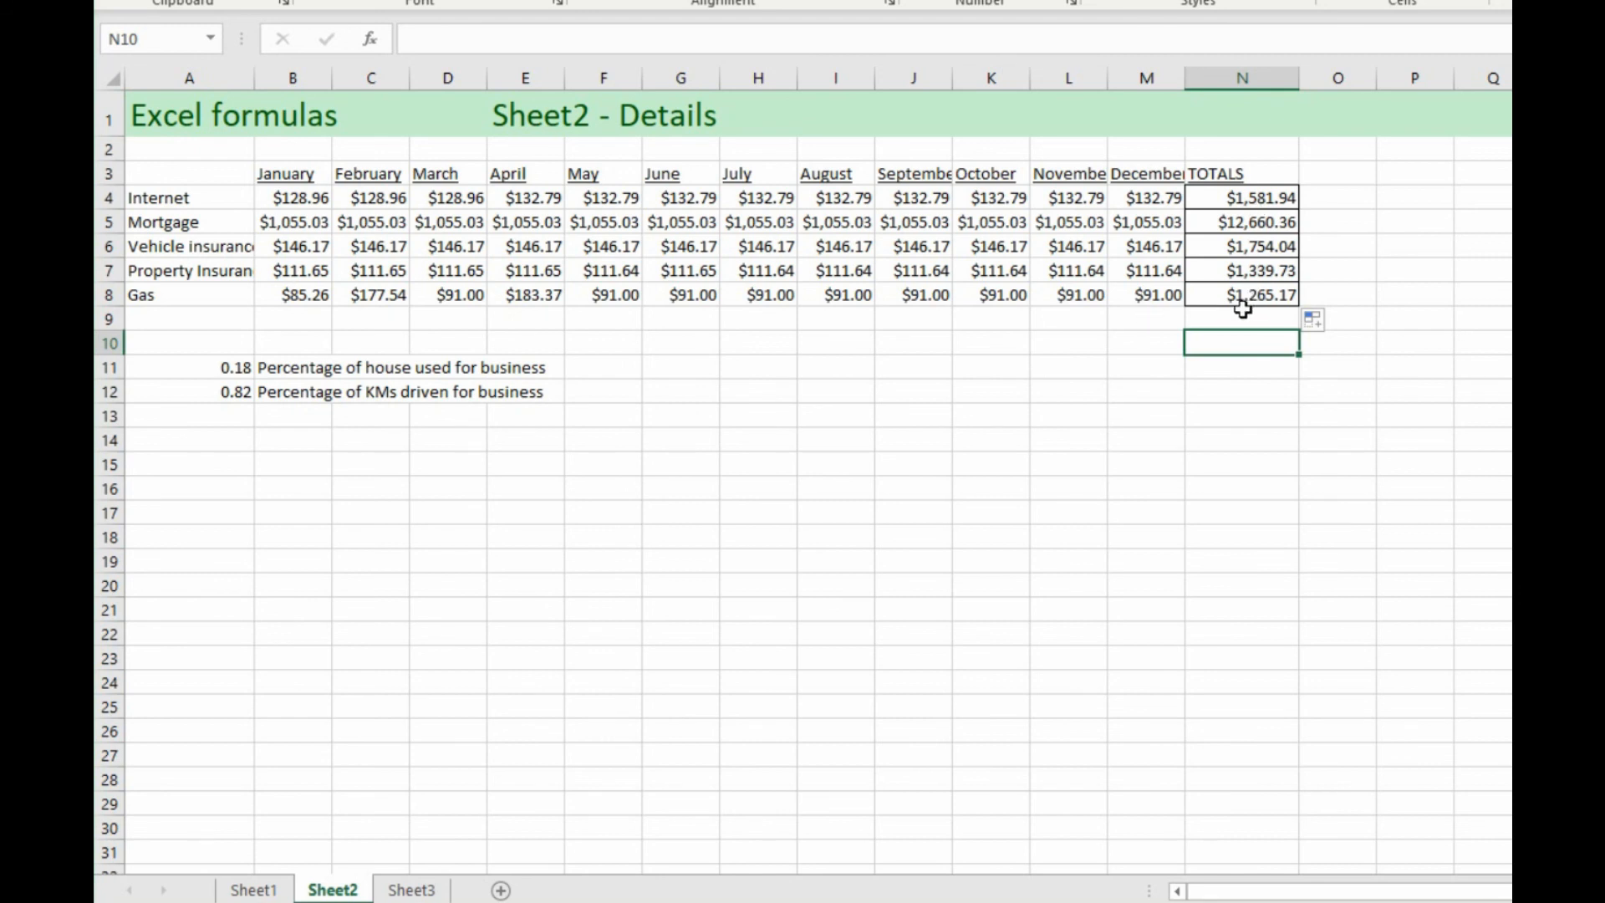
{"action": "mouse_move", "coordinate": [1234, 197]}
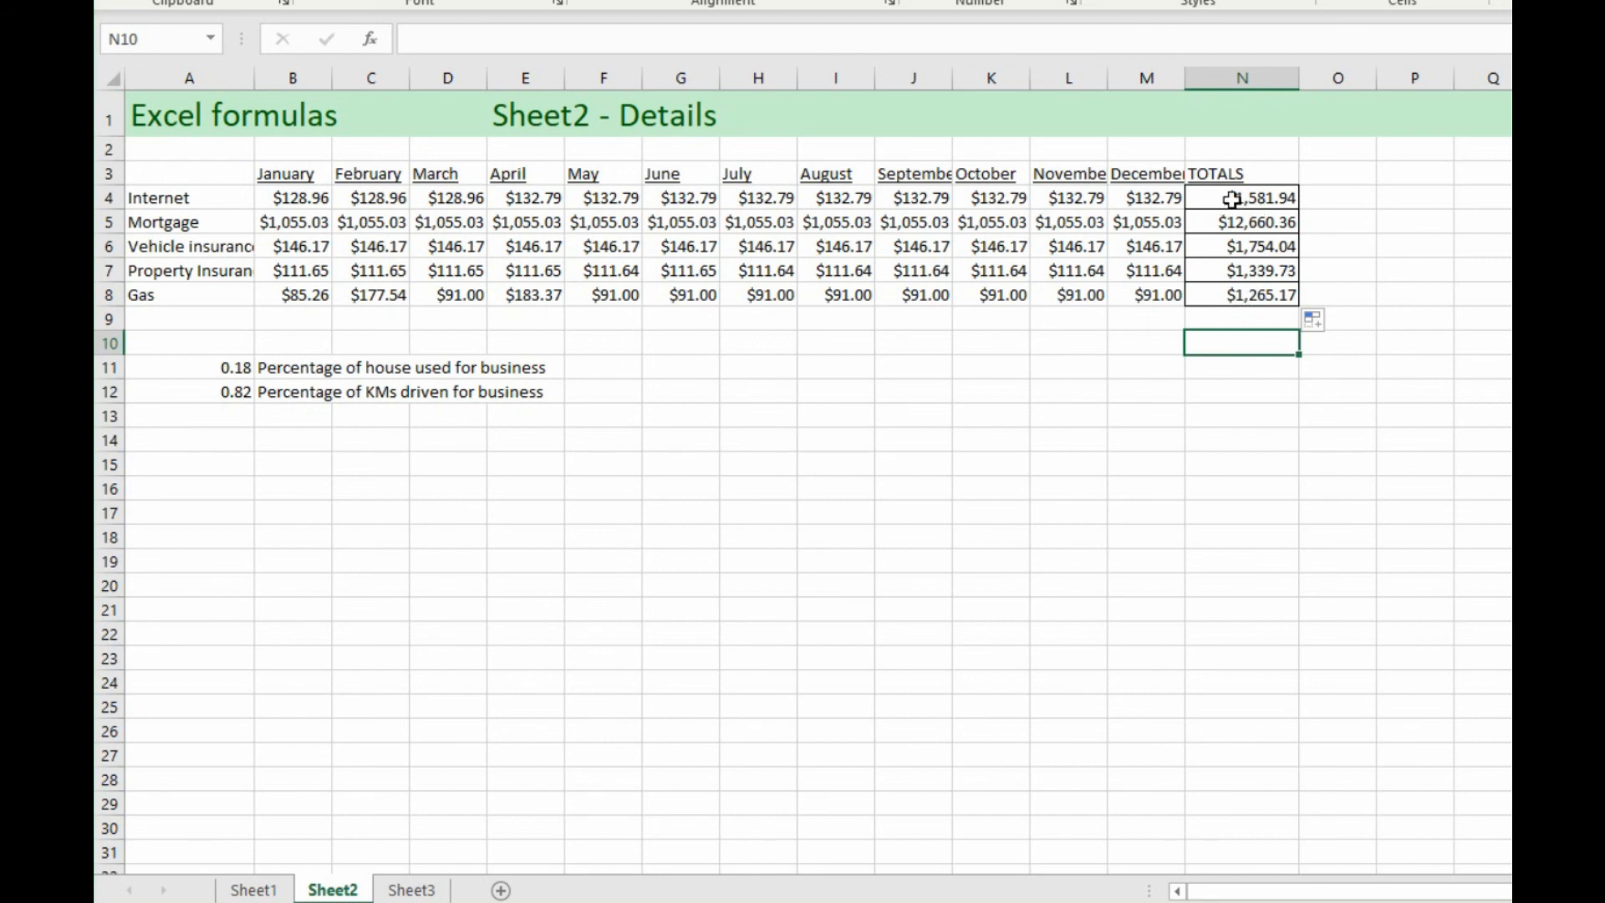
{"action": "mouse_move", "coordinate": [1218, 295]}
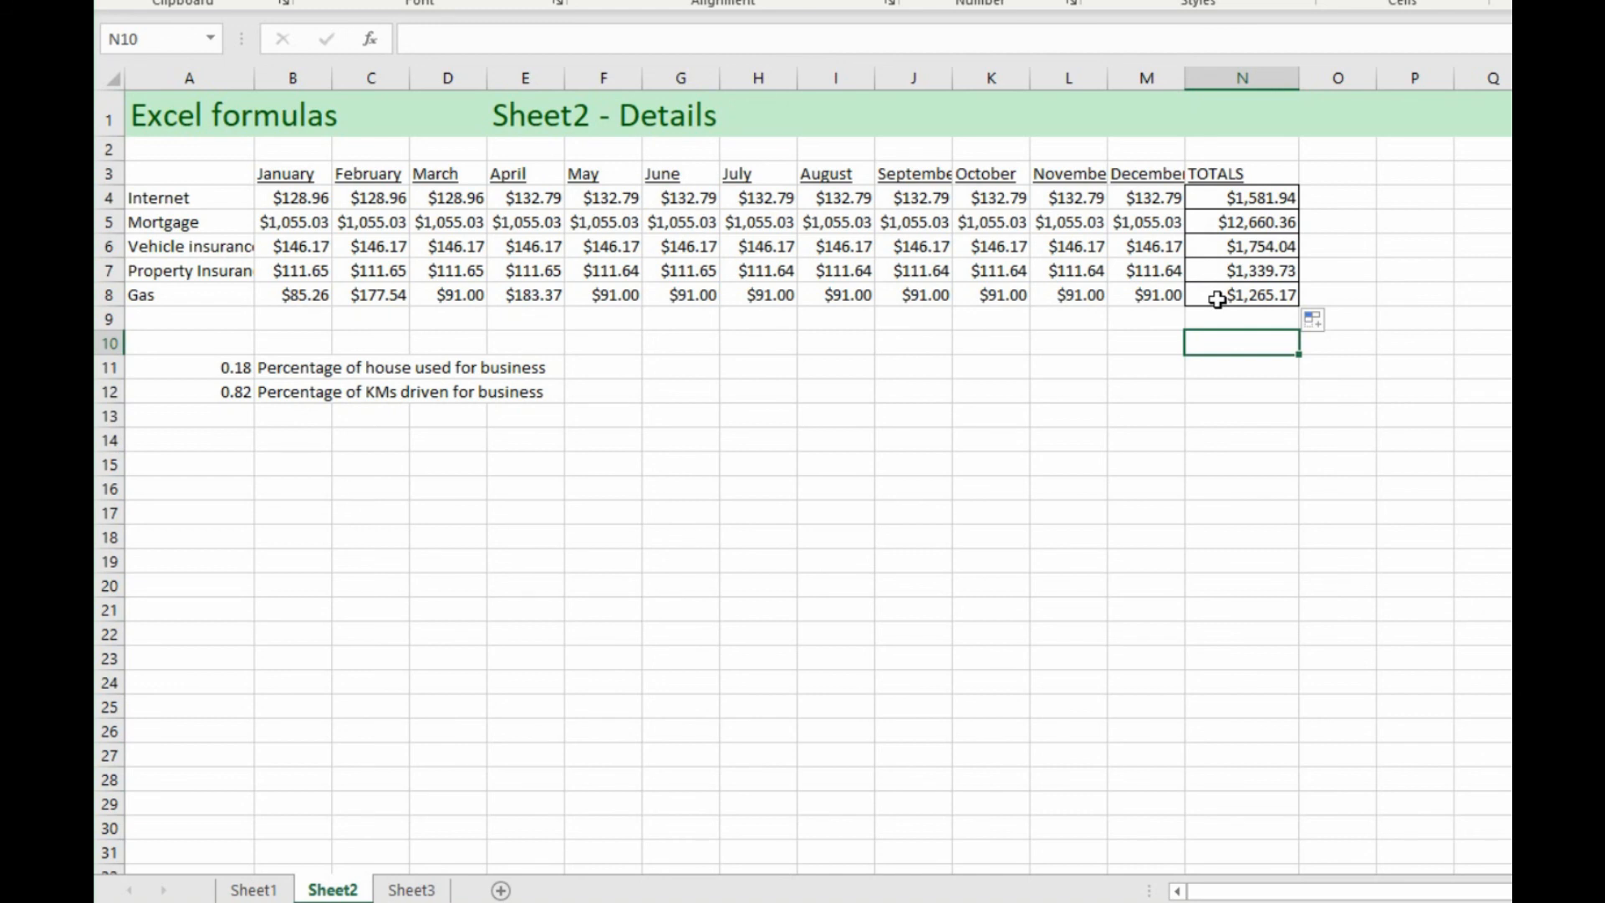
{"action": "mouse_move", "coordinate": [259, 371]}
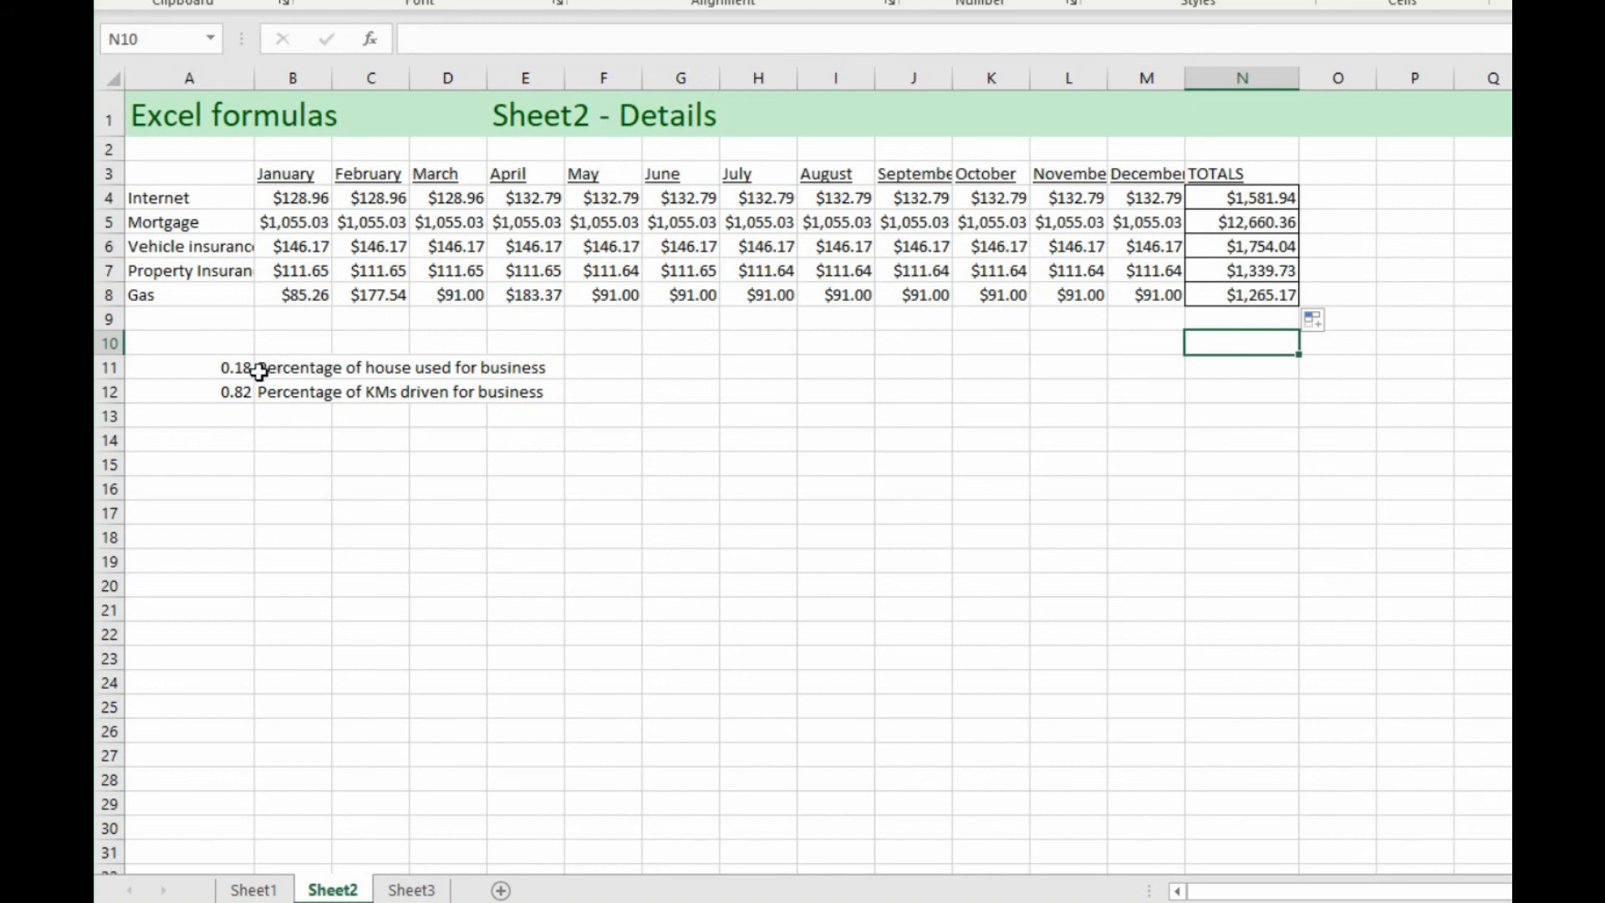
{"action": "left_click", "coordinate": [221, 366]}
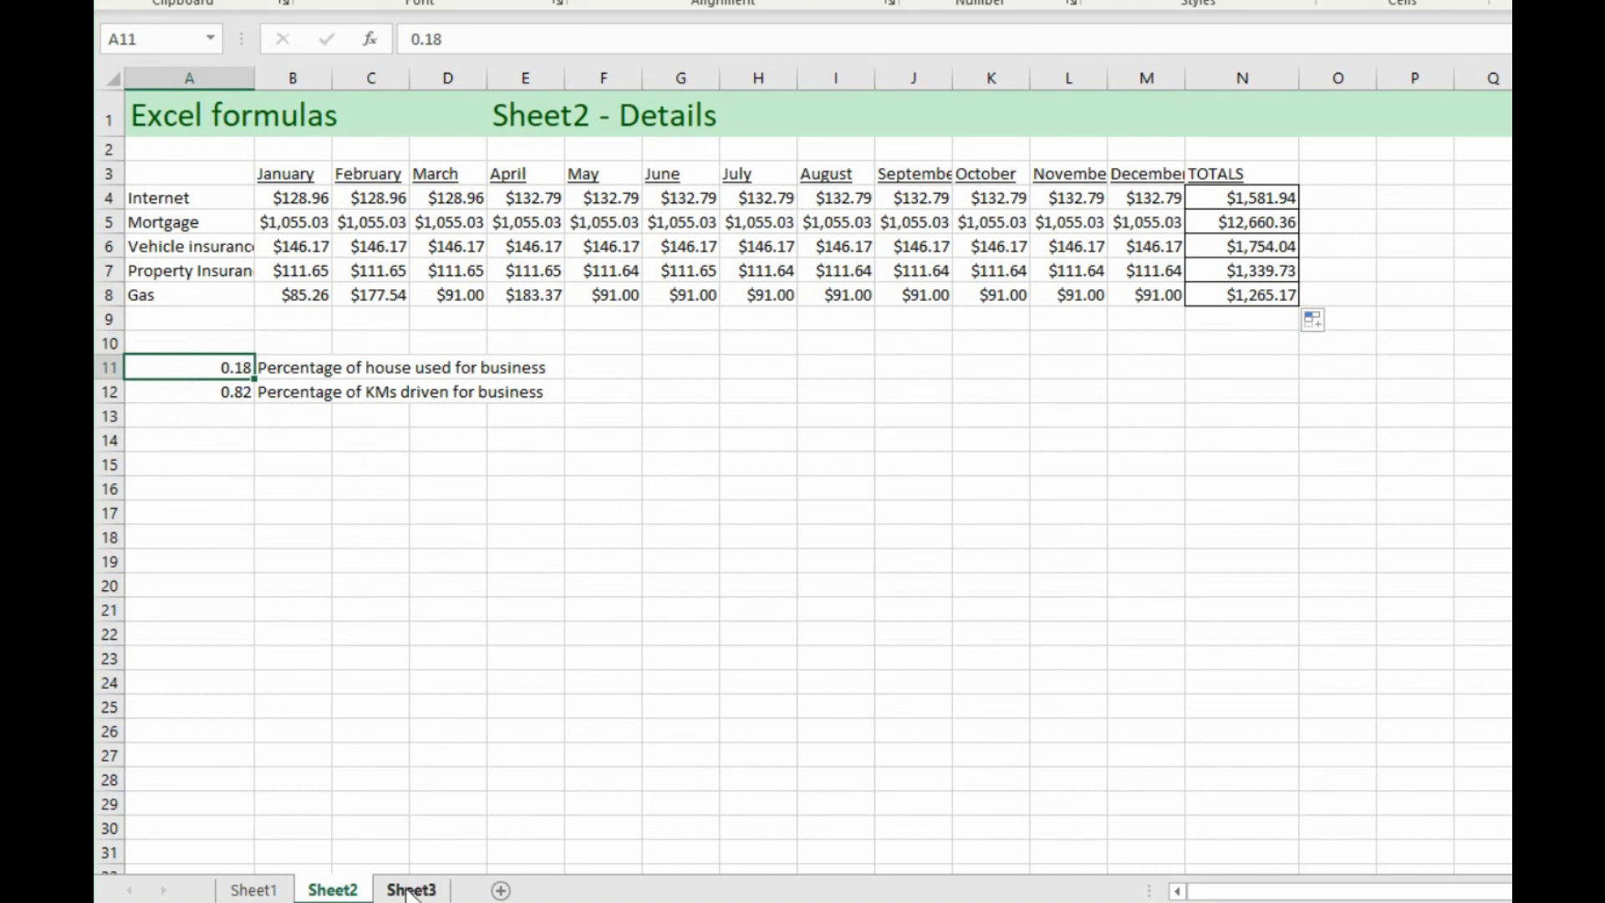
{"action": "left_click", "coordinate": [411, 888]}
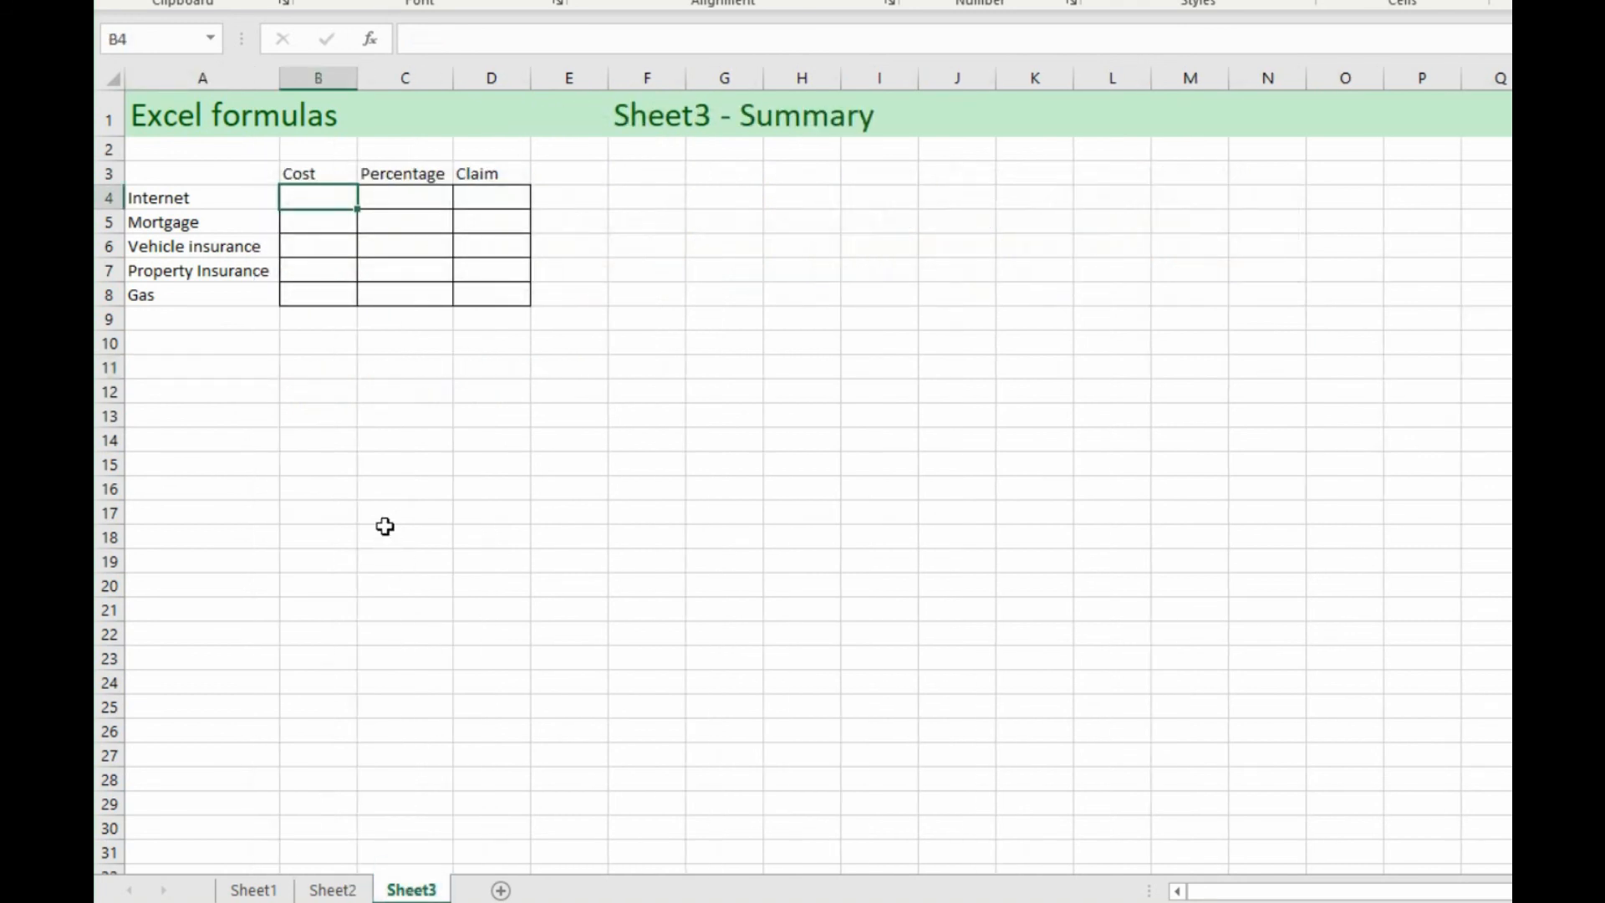
{"action": "mouse_move", "coordinate": [356, 406]}
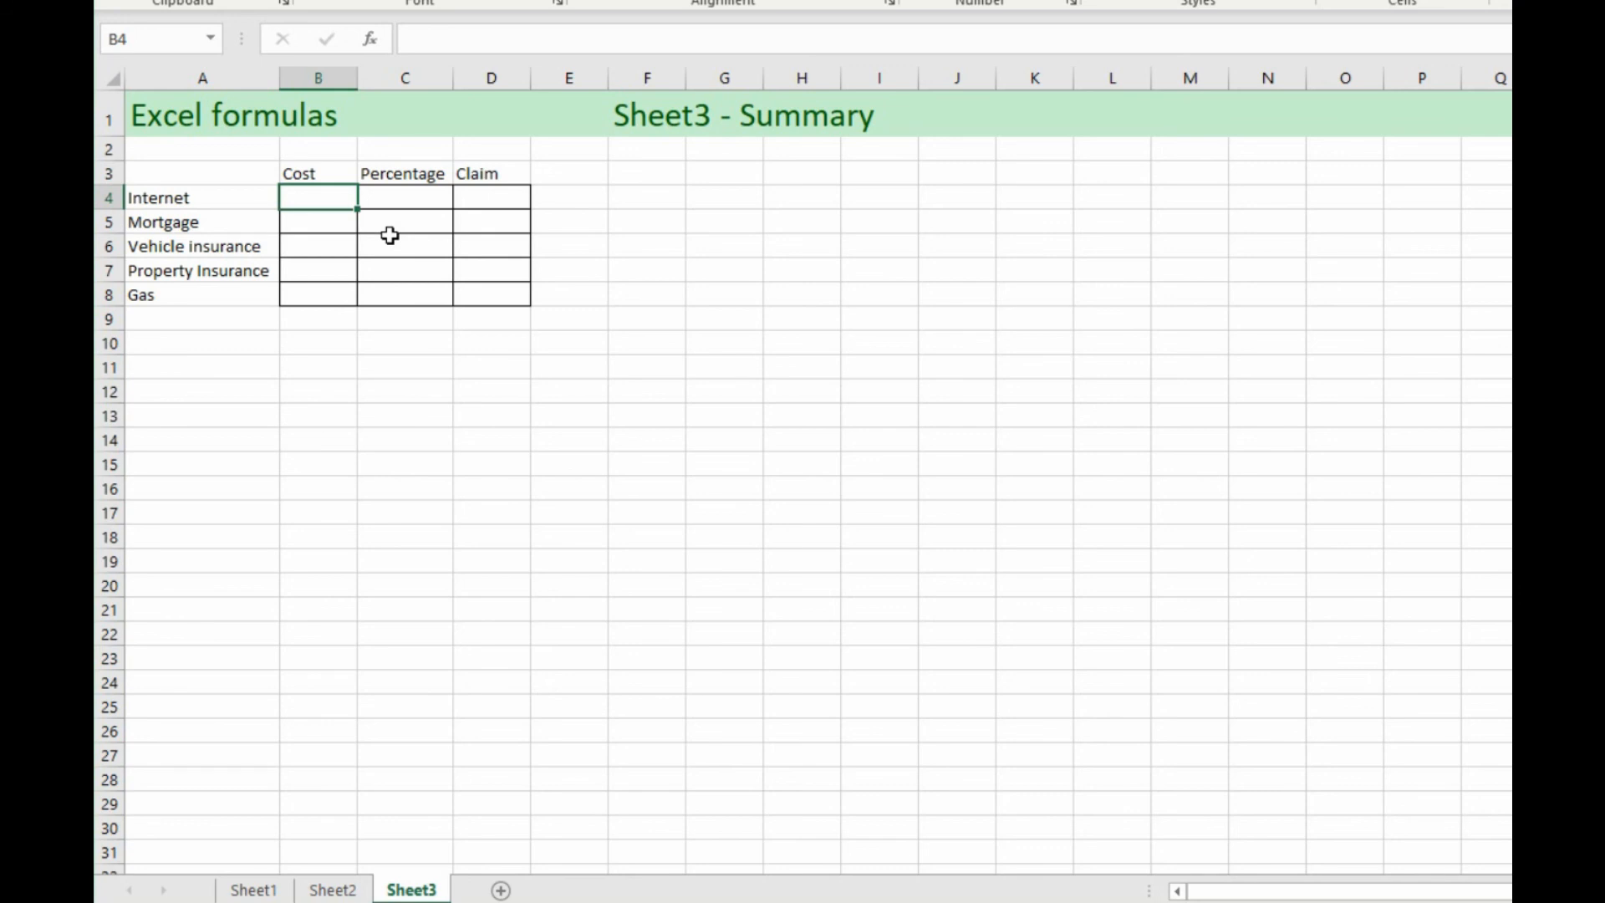
{"action": "mouse_move", "coordinate": [307, 196]}
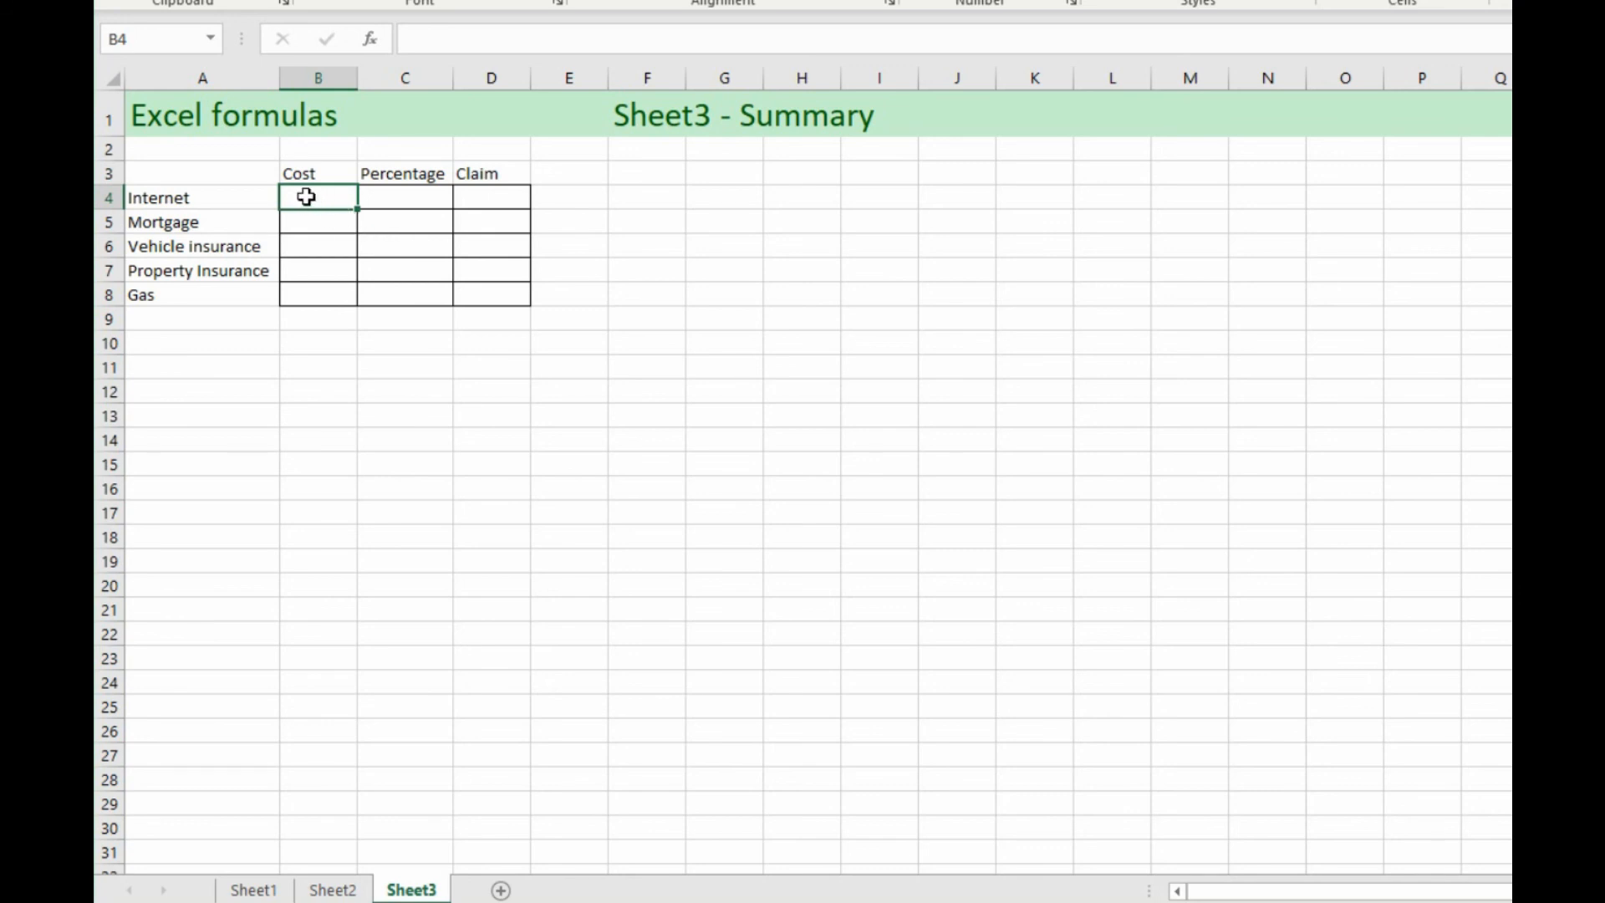
{"action": "left_click", "coordinate": [202, 196]}
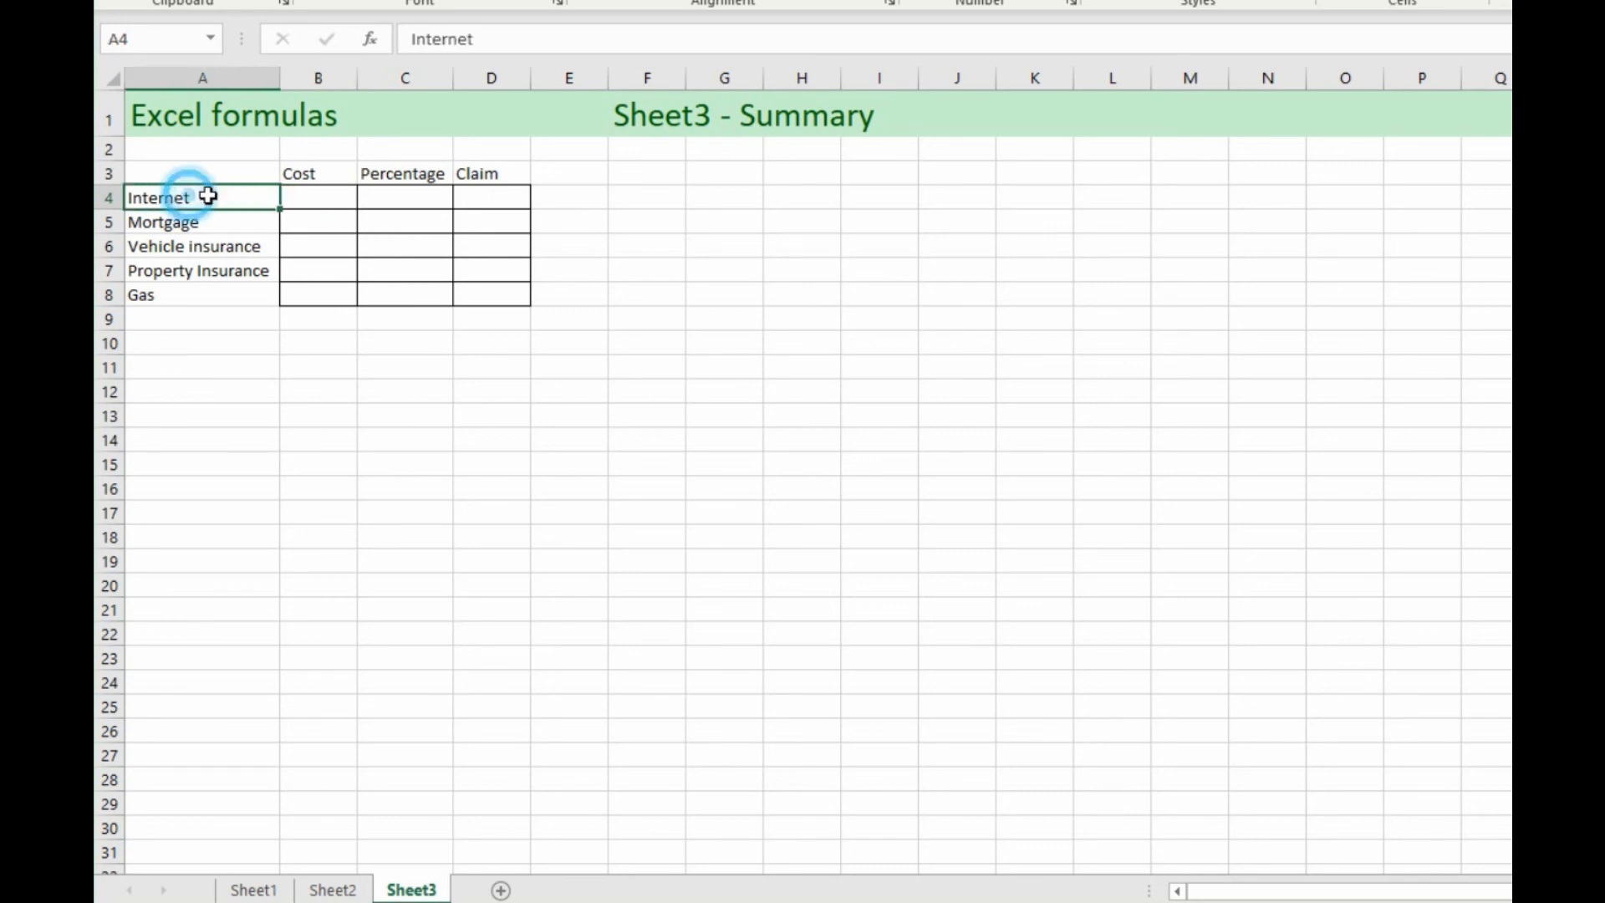
{"action": "left_click", "coordinate": [317, 196]}
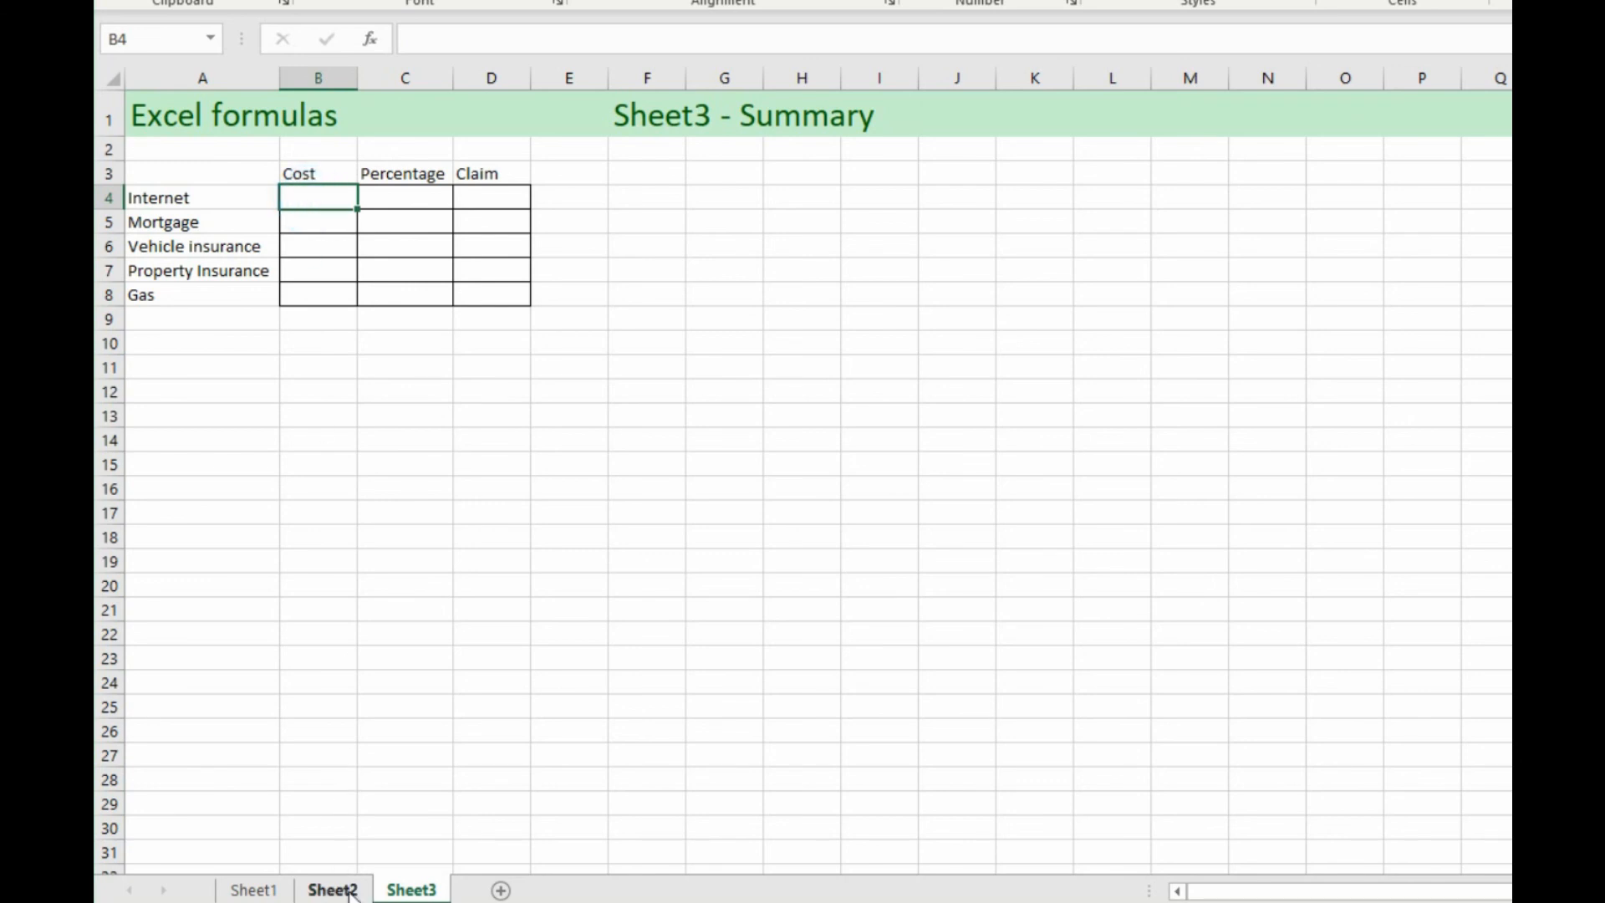
{"action": "left_click", "coordinate": [332, 889]}
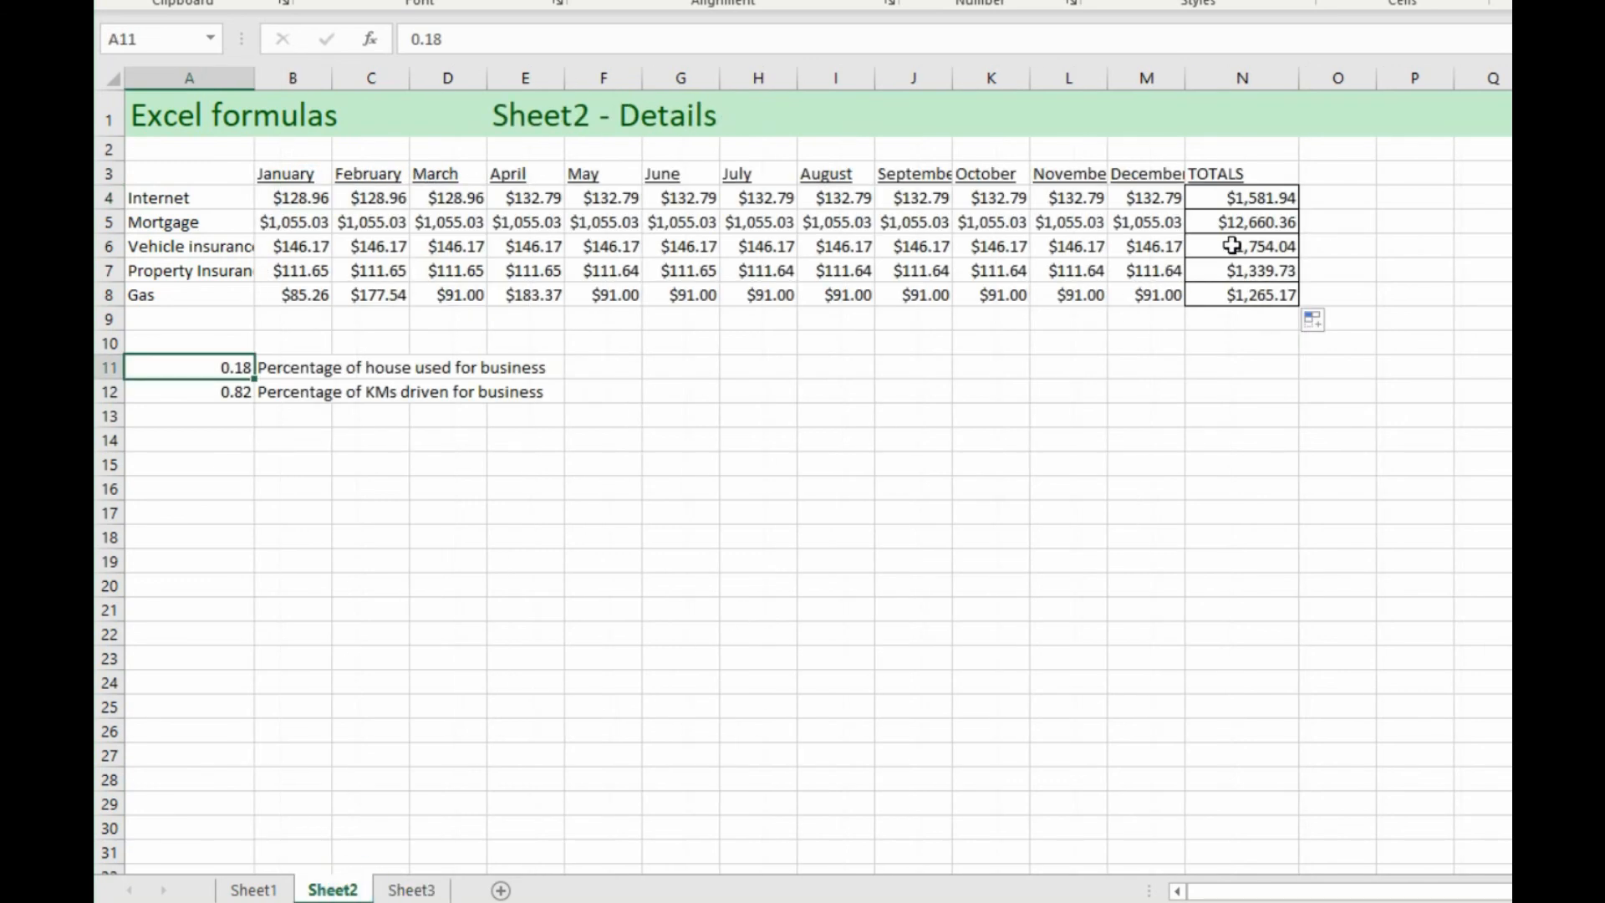
{"action": "left_click", "coordinate": [1240, 196]}
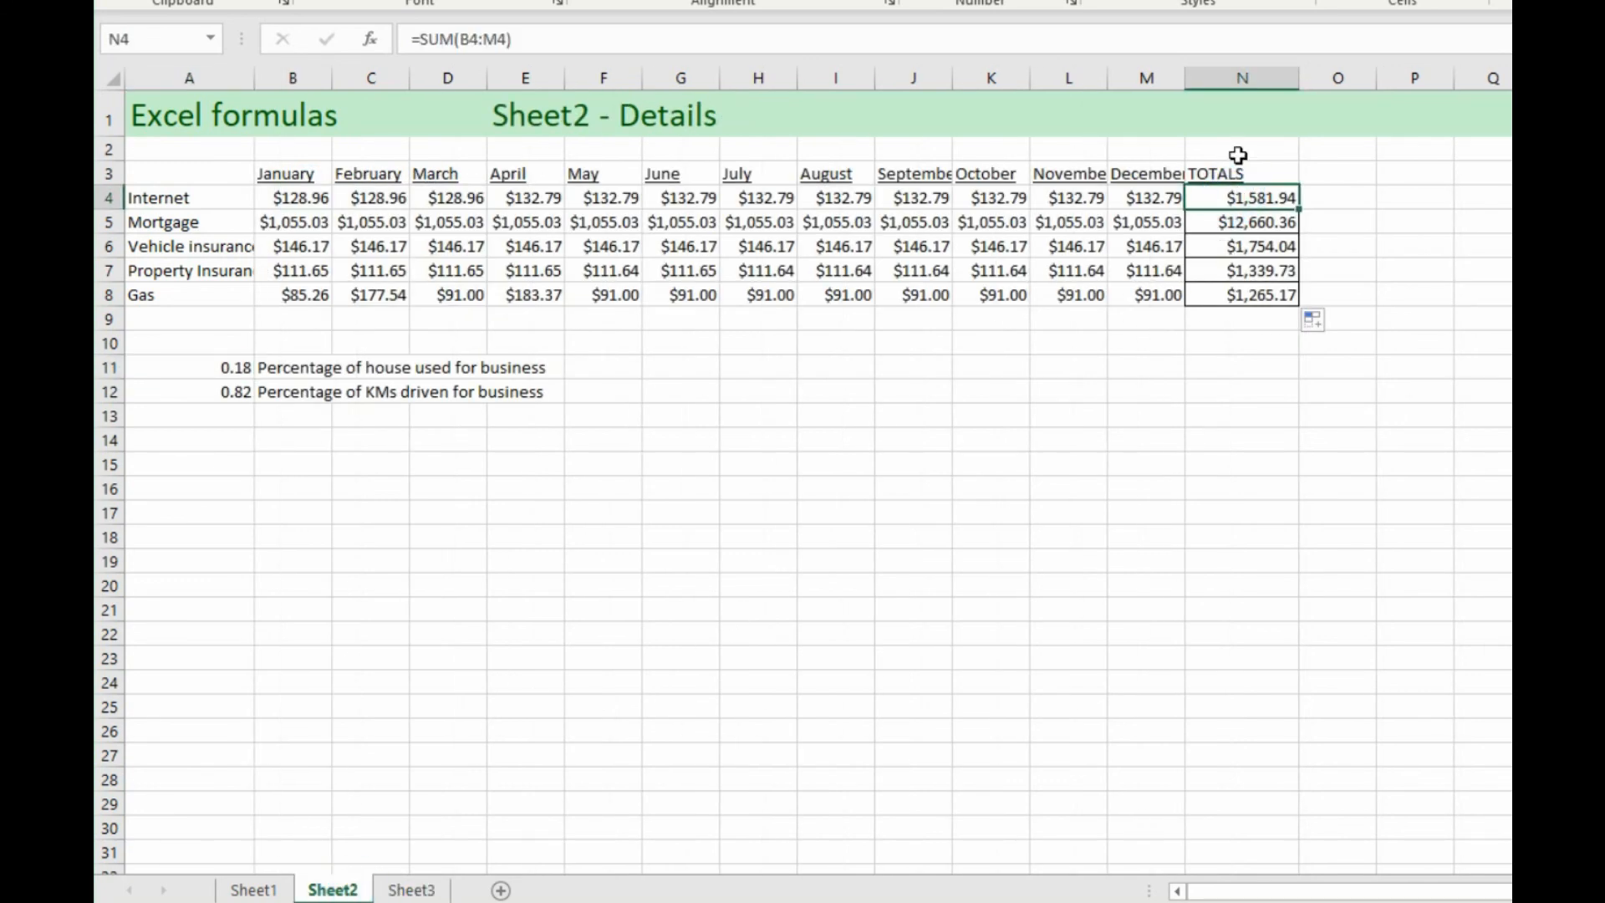
{"action": "mouse_move", "coordinate": [1249, 199]}
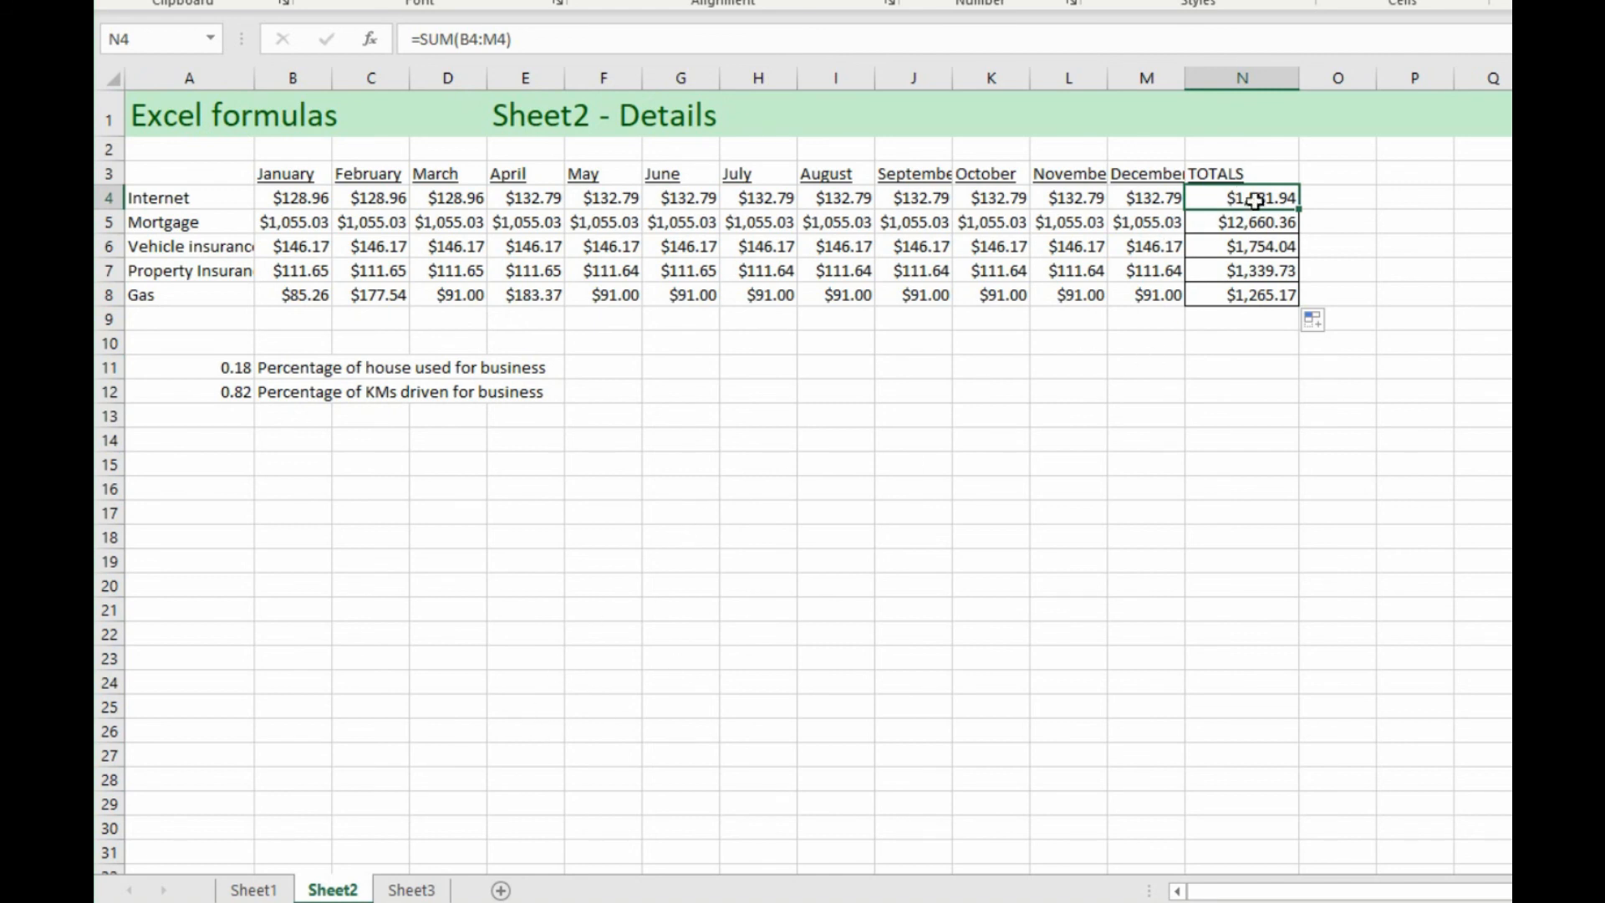
{"action": "left_click", "coordinate": [411, 888]}
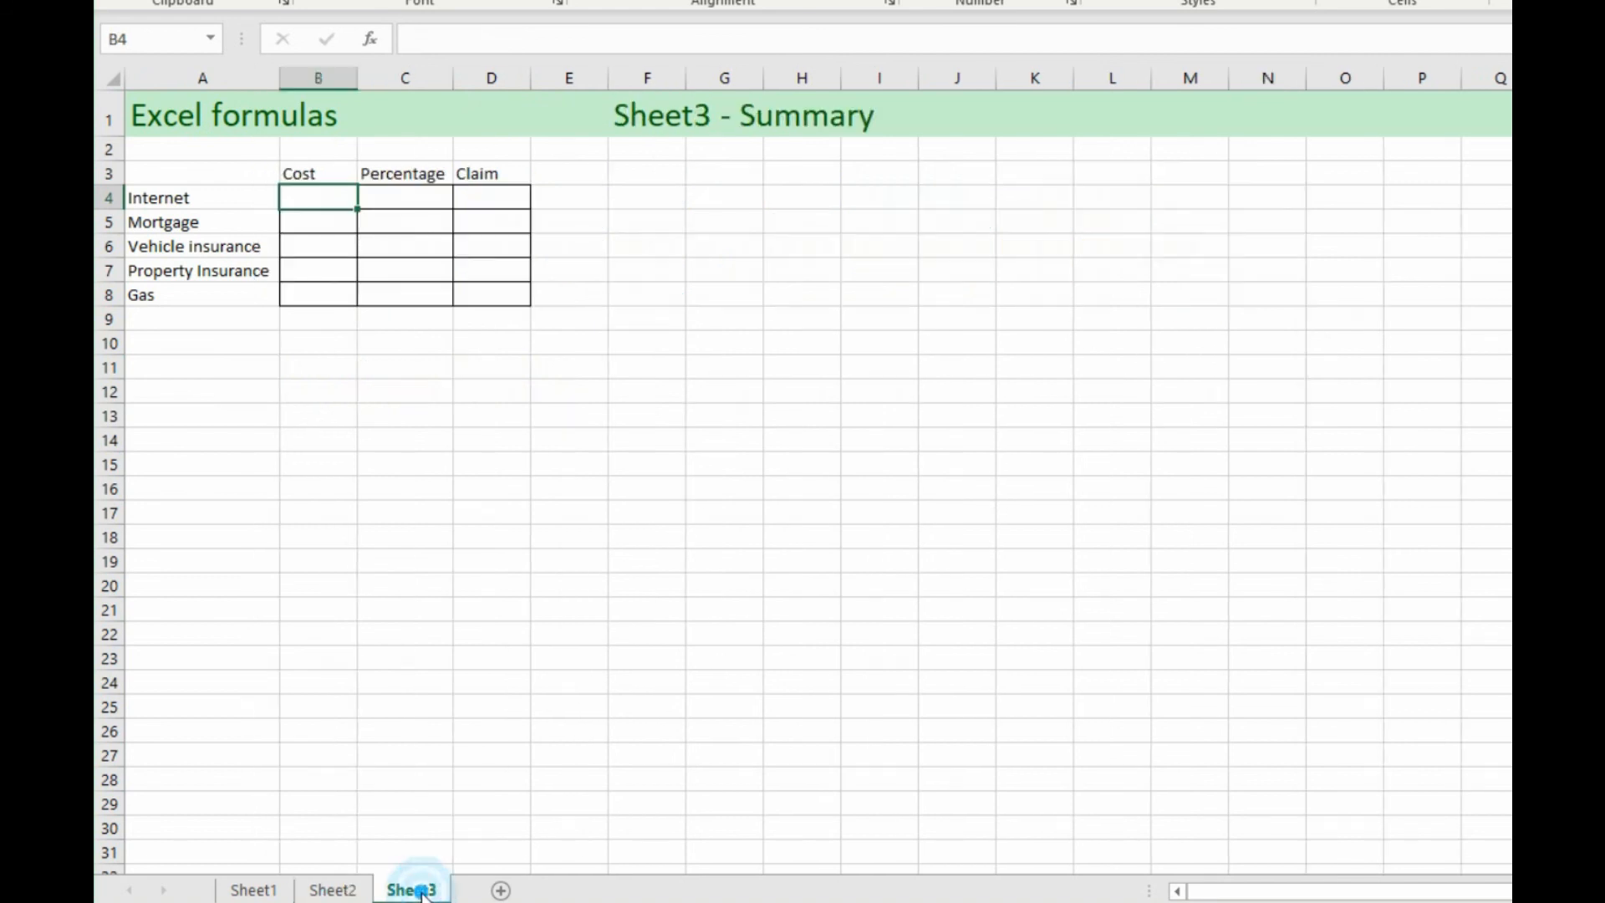
{"action": "mouse_move", "coordinate": [439, 599]}
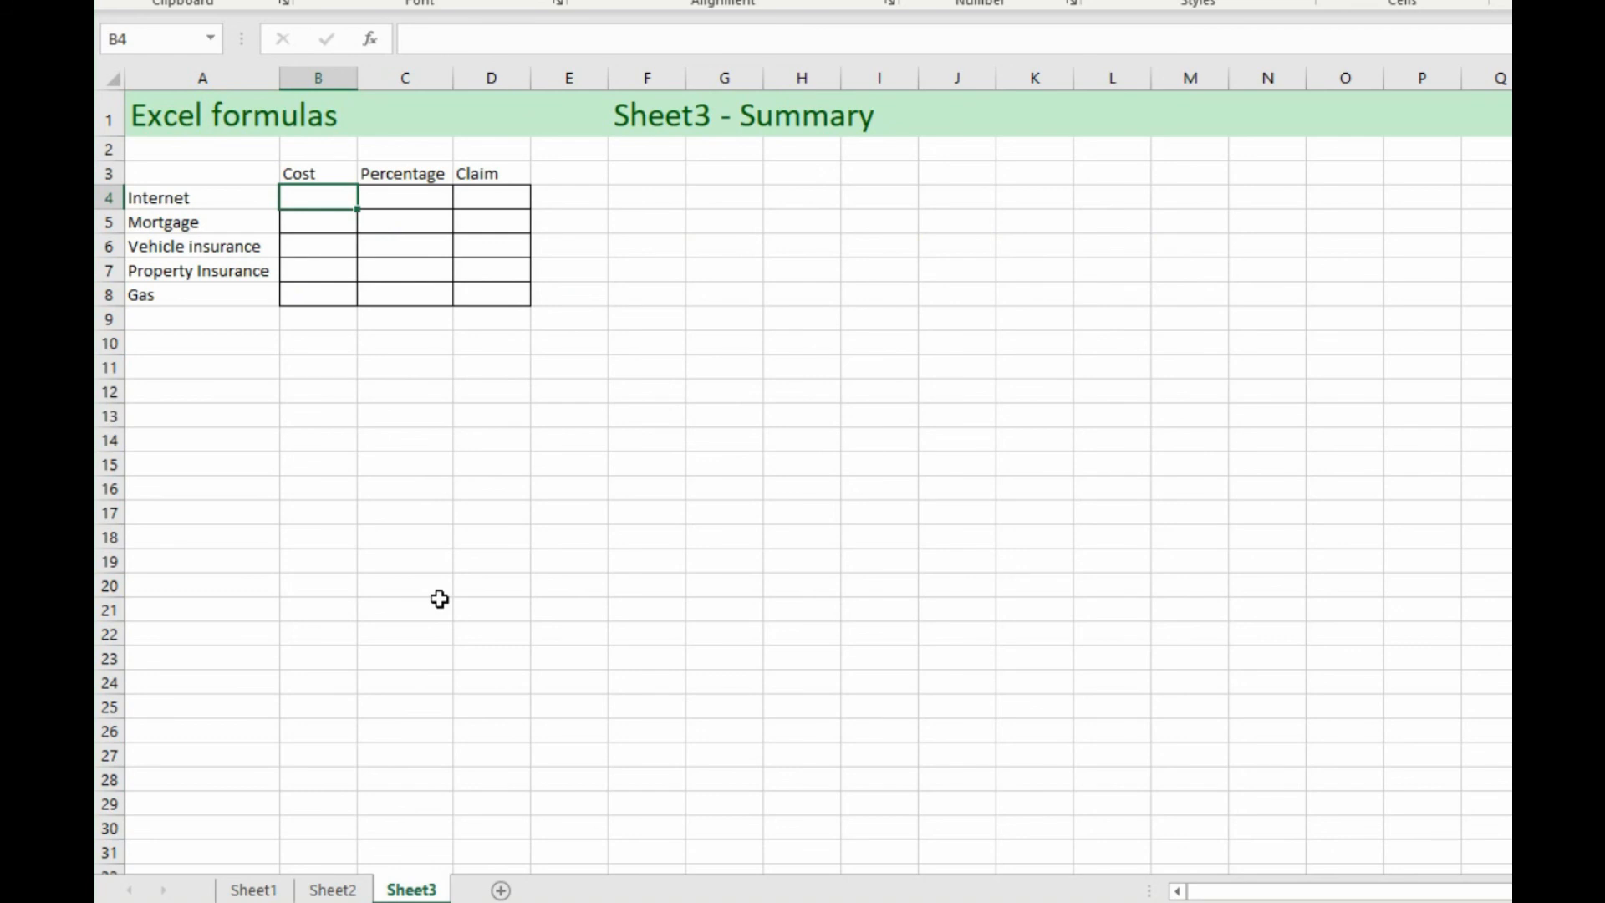
{"action": "mouse_move", "coordinate": [314, 284]}
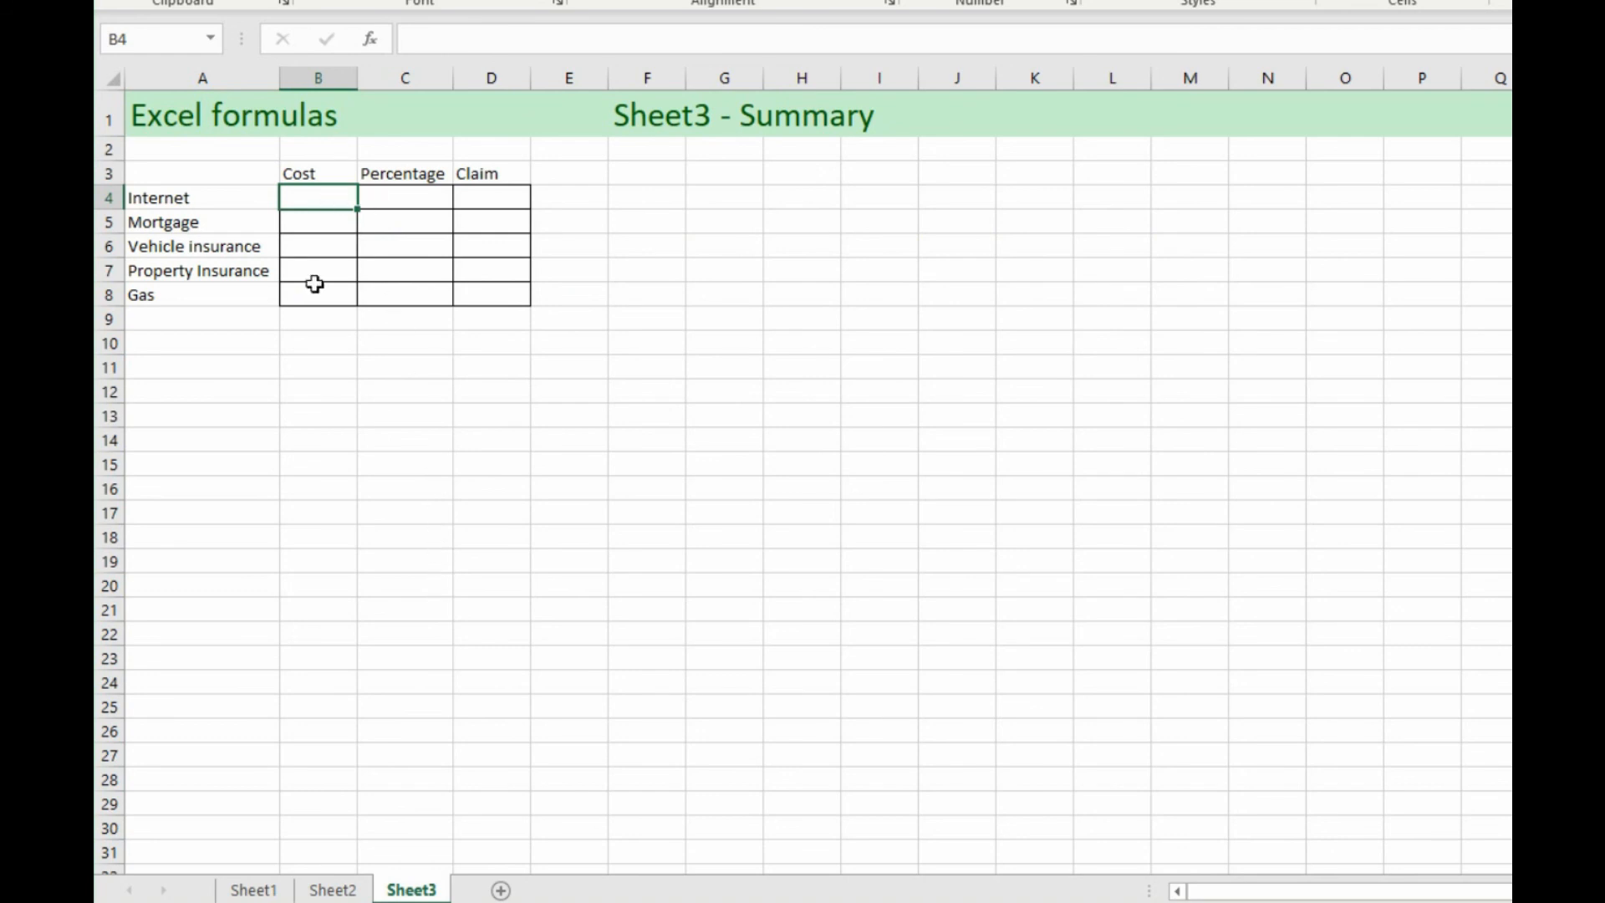
{"action": "left_click", "coordinate": [331, 889]}
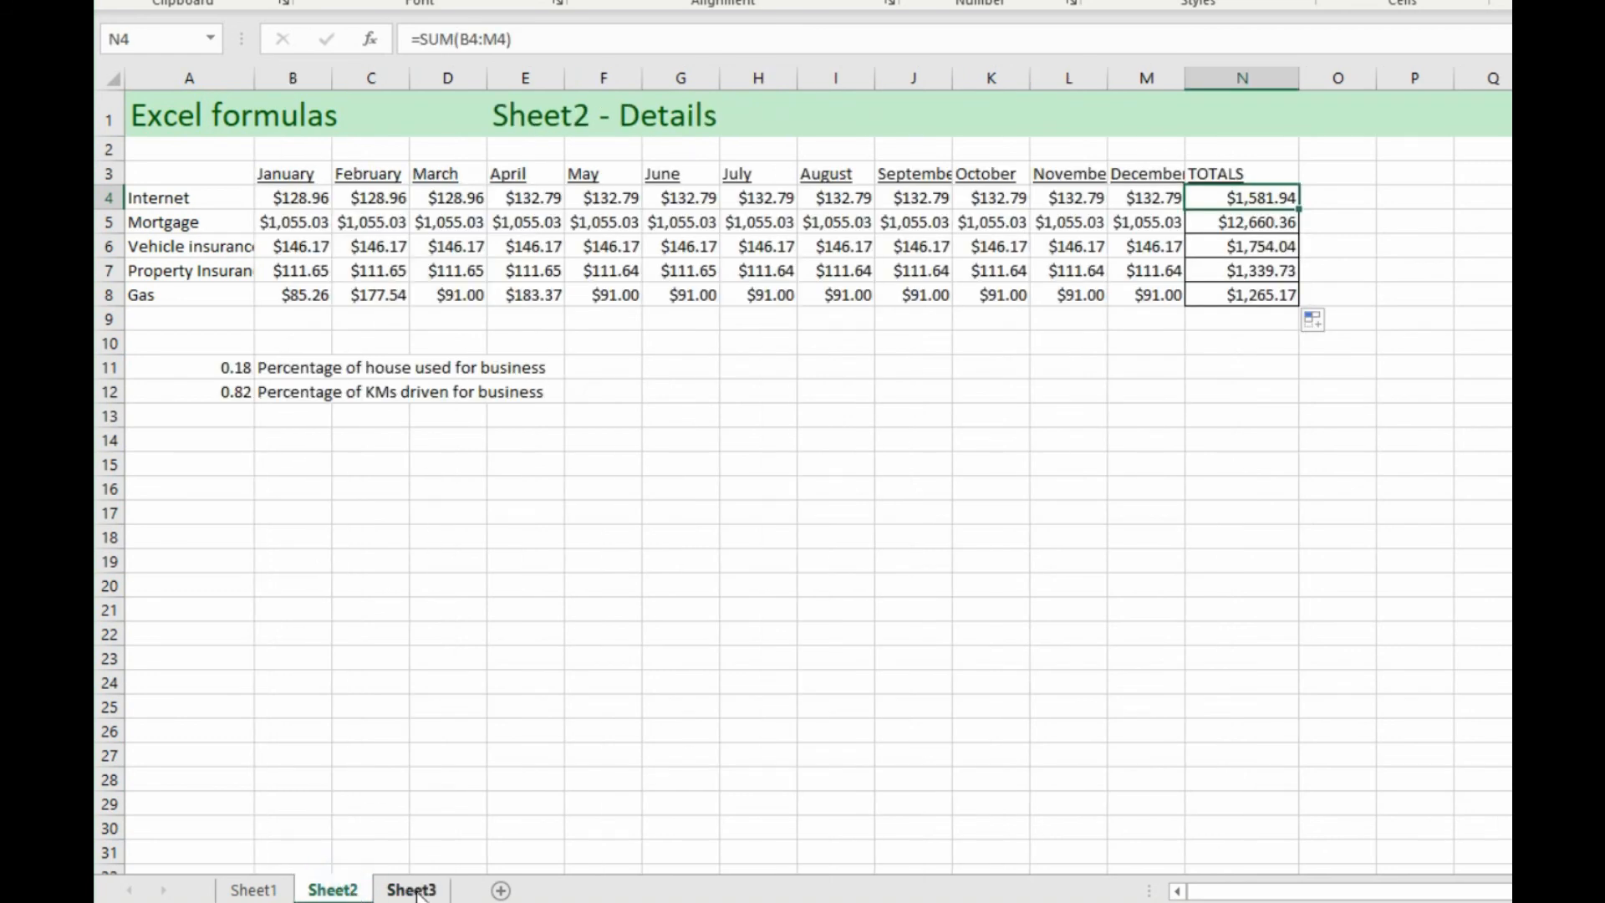
{"action": "left_click", "coordinate": [410, 889]}
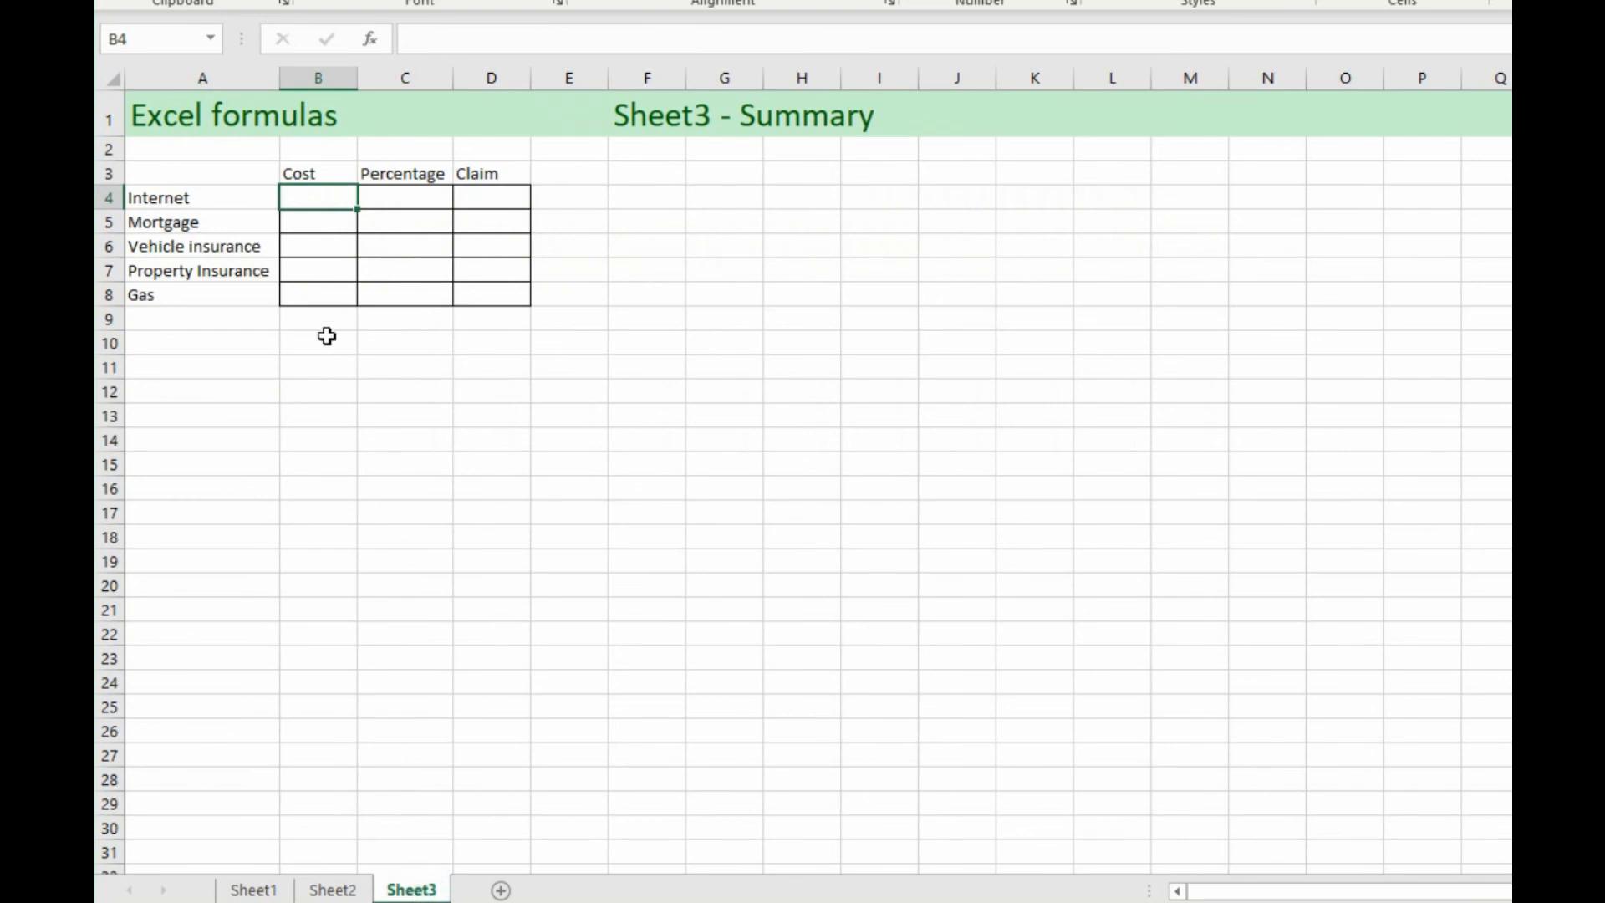
Step: Set Sheet3 cell B4 to =Sheet2!N4, showing the Internet cost 1581.944
{"action": "type", "text": "="}
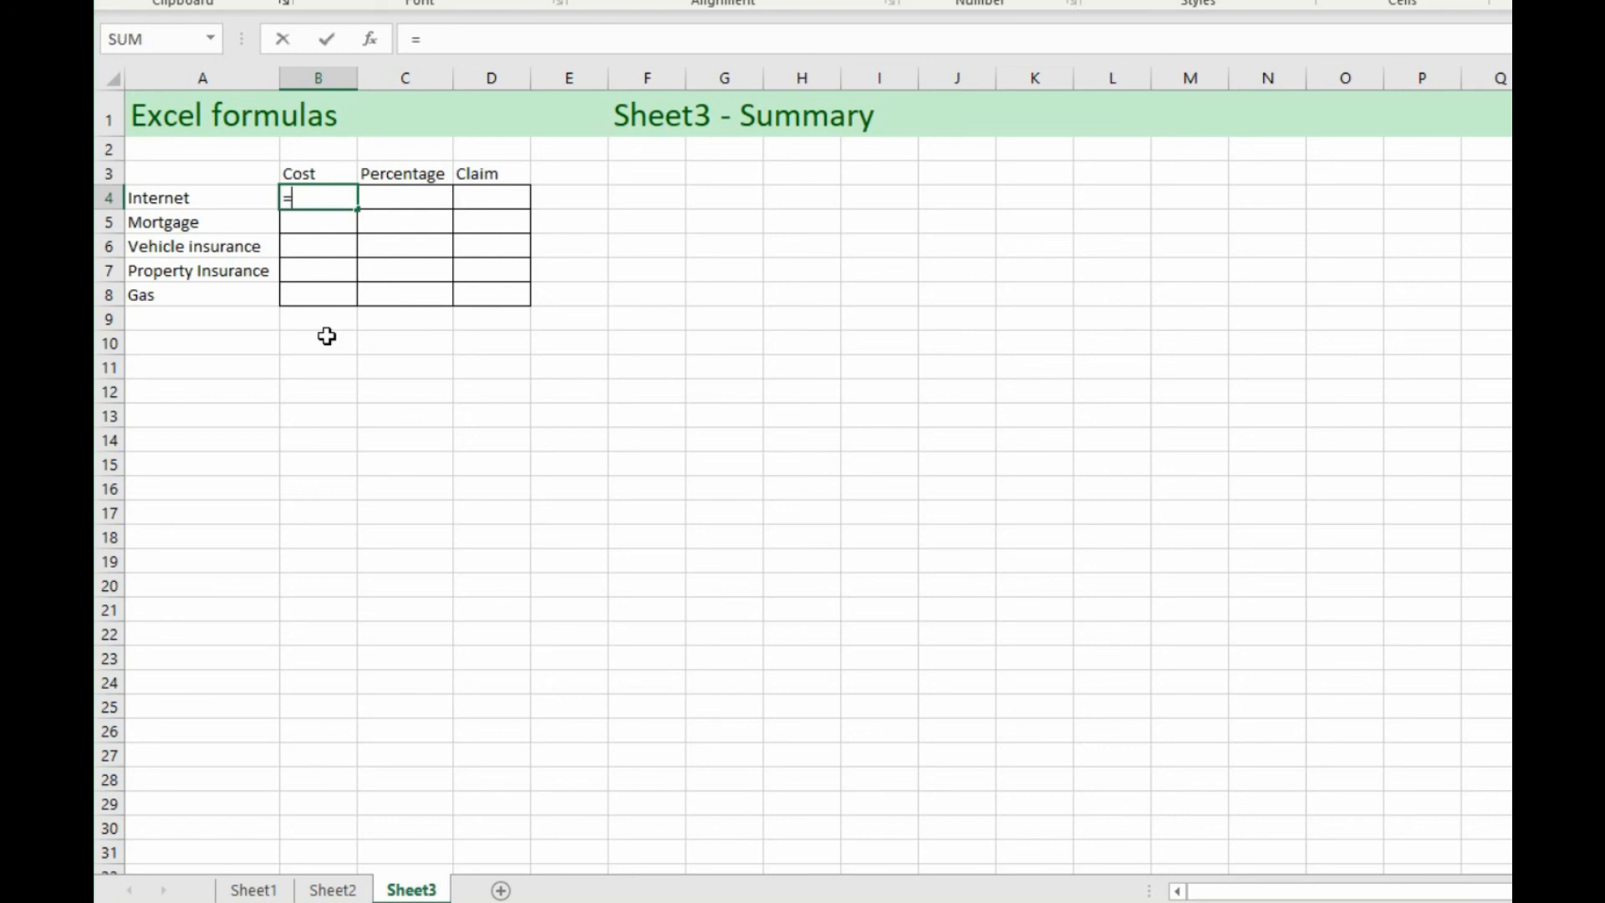
{"action": "mouse_move", "coordinate": [316, 345]}
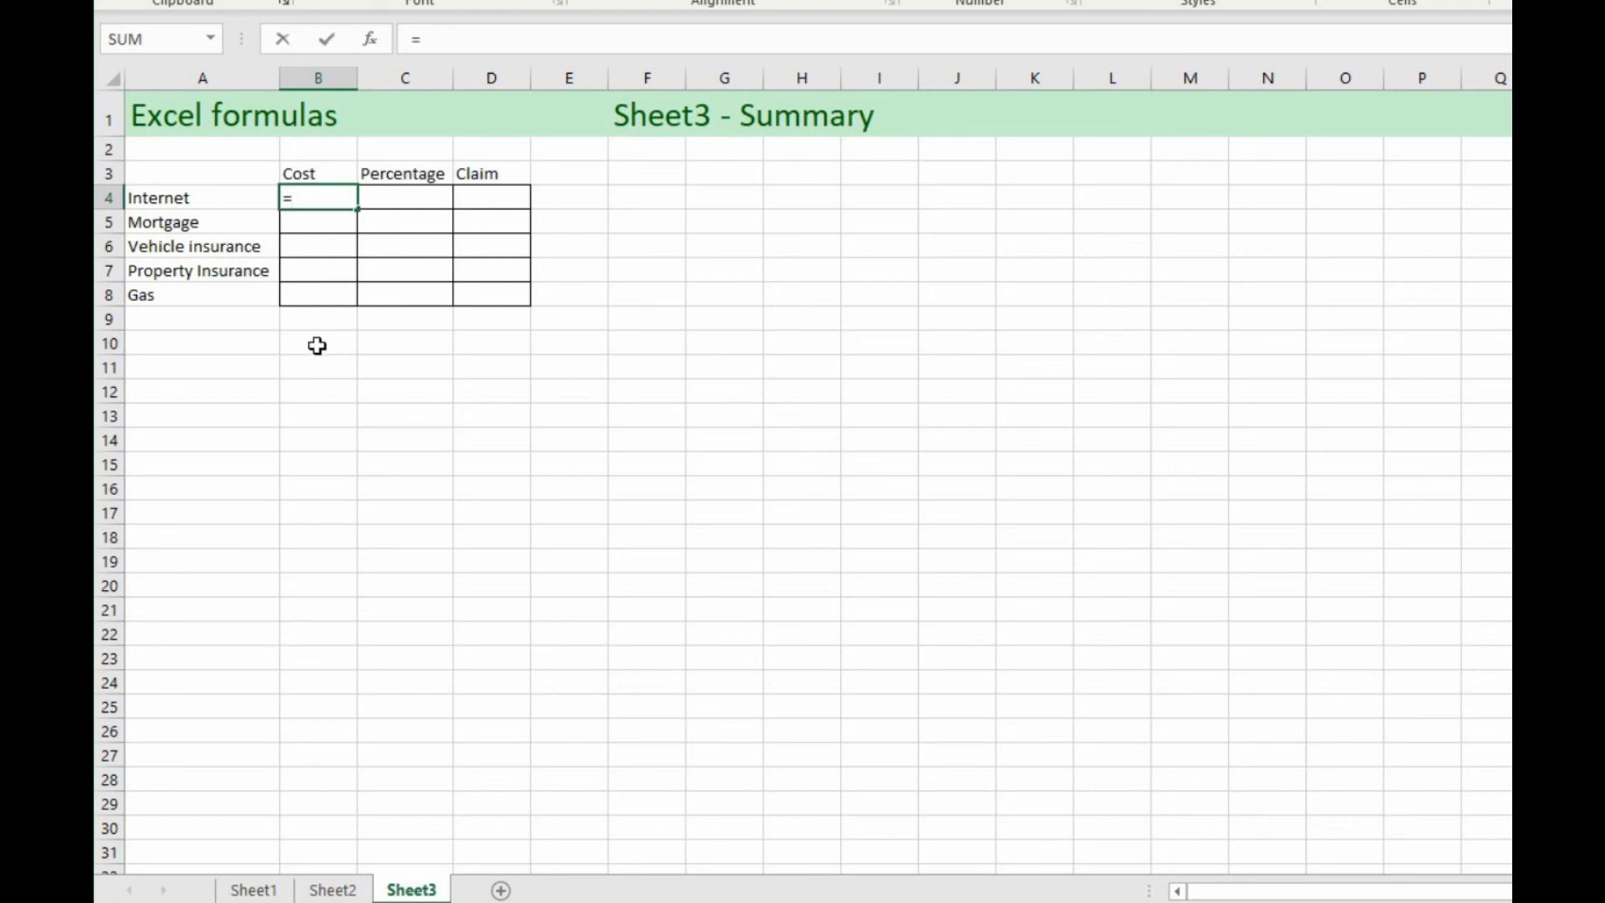
{"action": "mouse_move", "coordinate": [309, 364]}
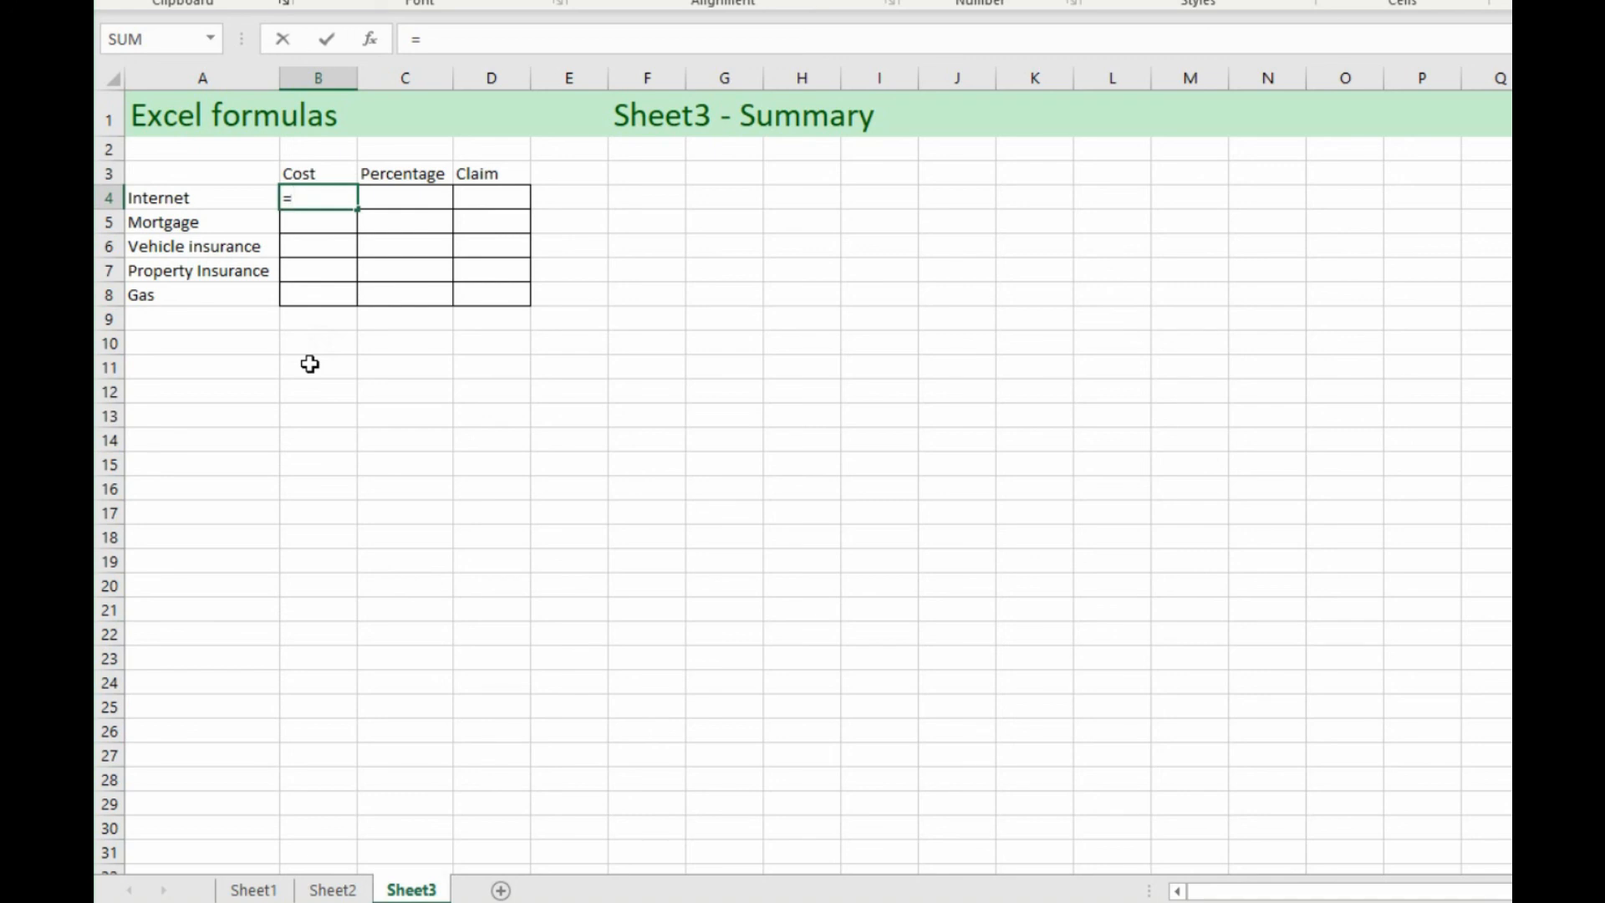
{"action": "mouse_move", "coordinate": [253, 161]}
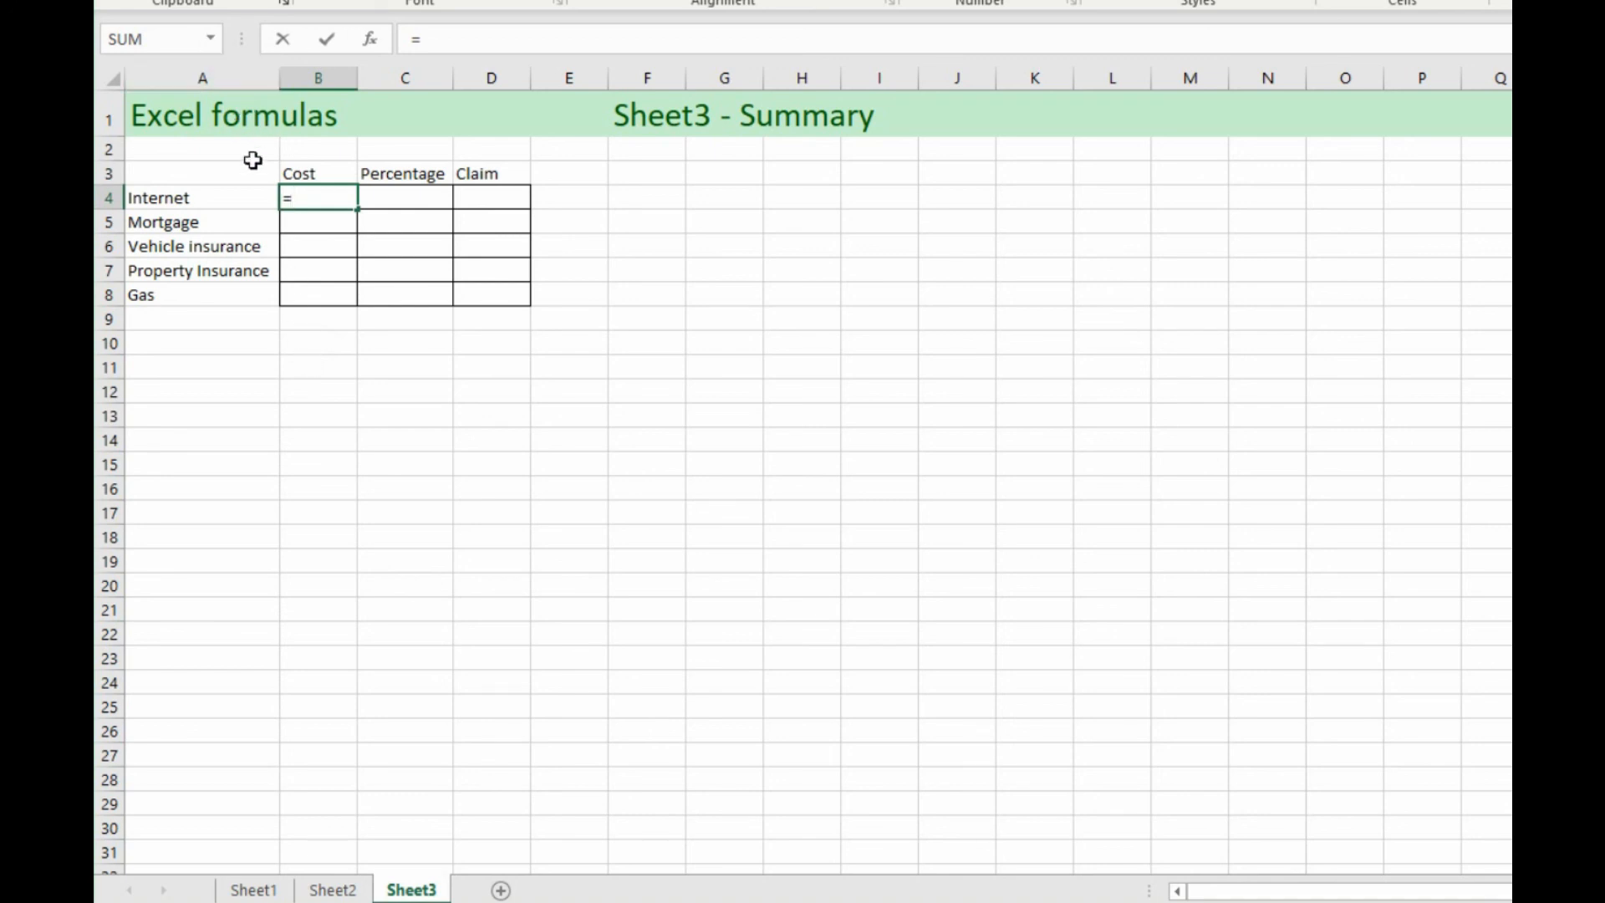
{"action": "mouse_move", "coordinate": [388, 737]}
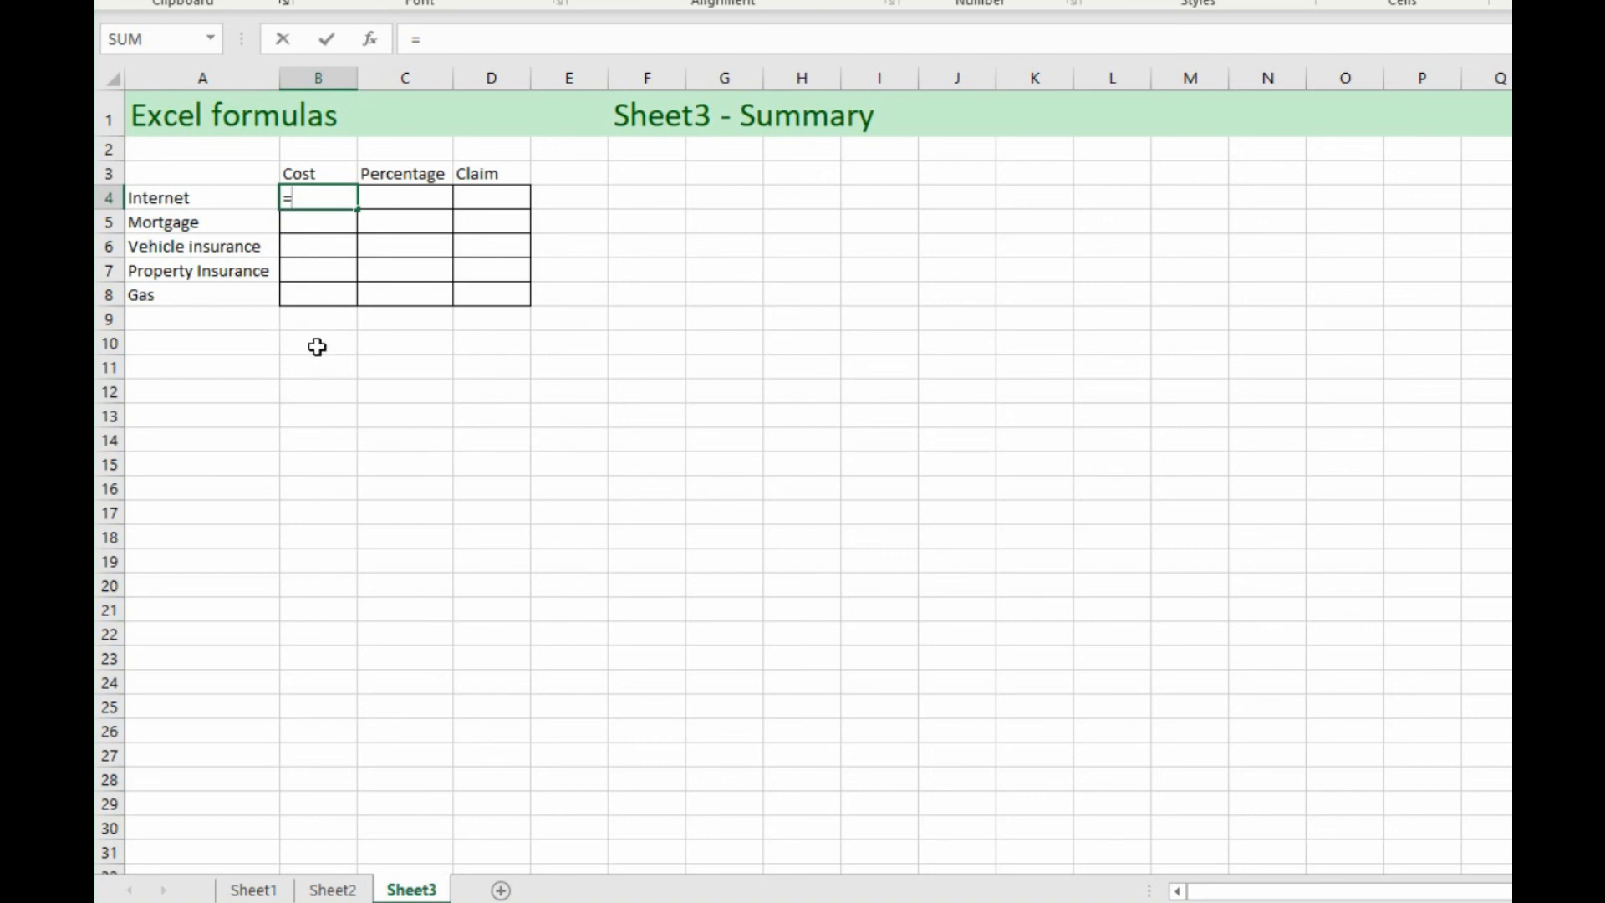
{"action": "mouse_move", "coordinate": [375, 553]}
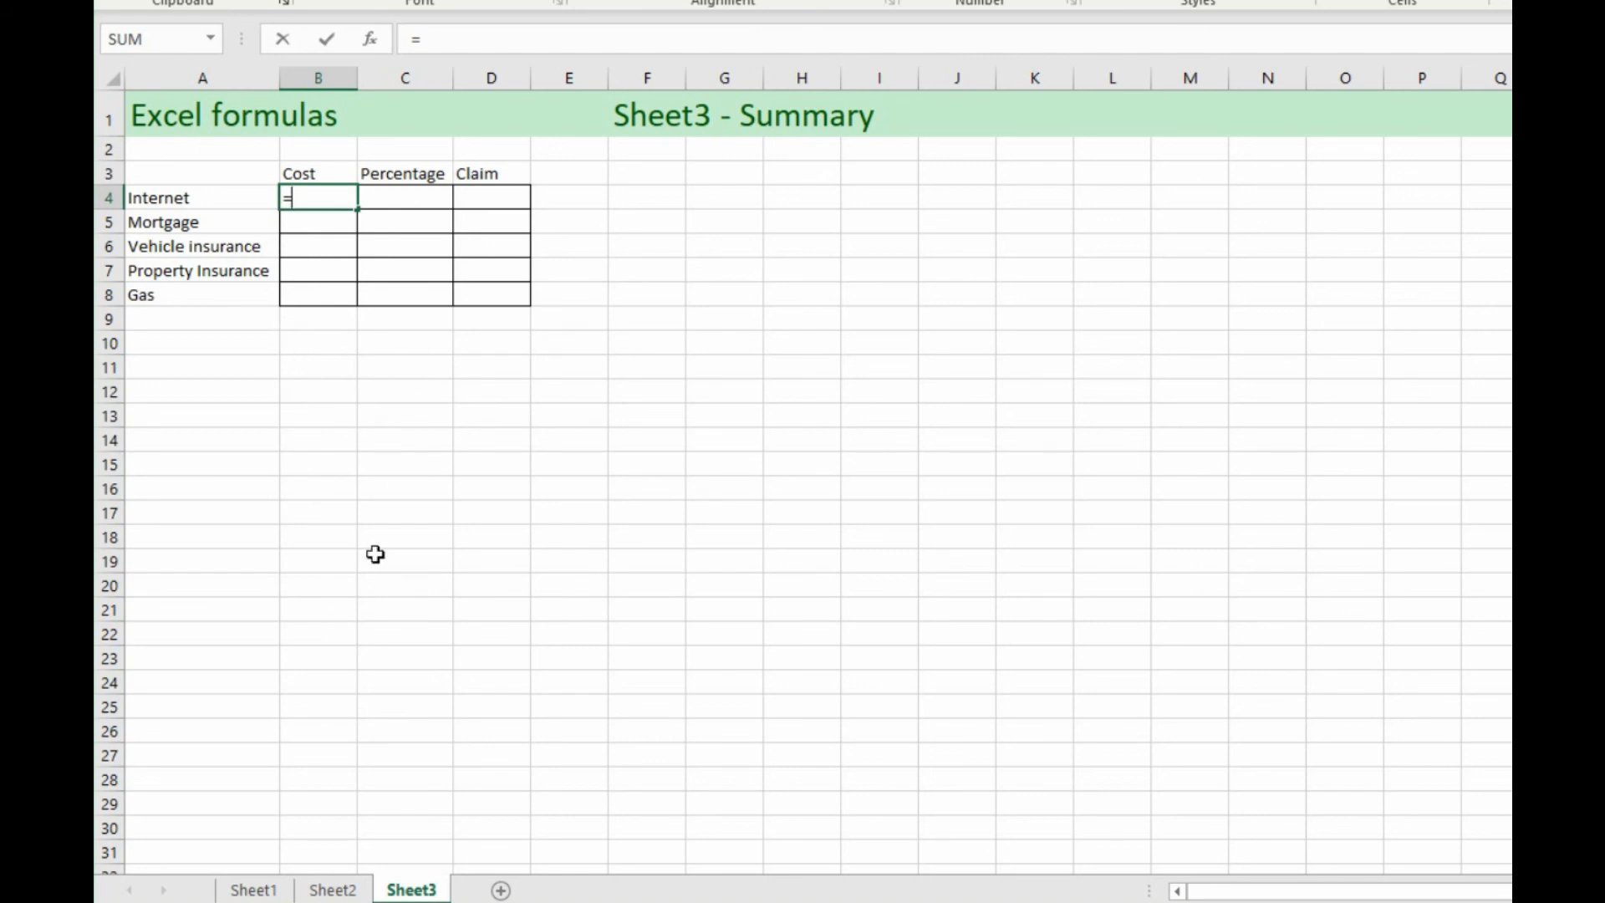
{"action": "mouse_move", "coordinate": [370, 729]}
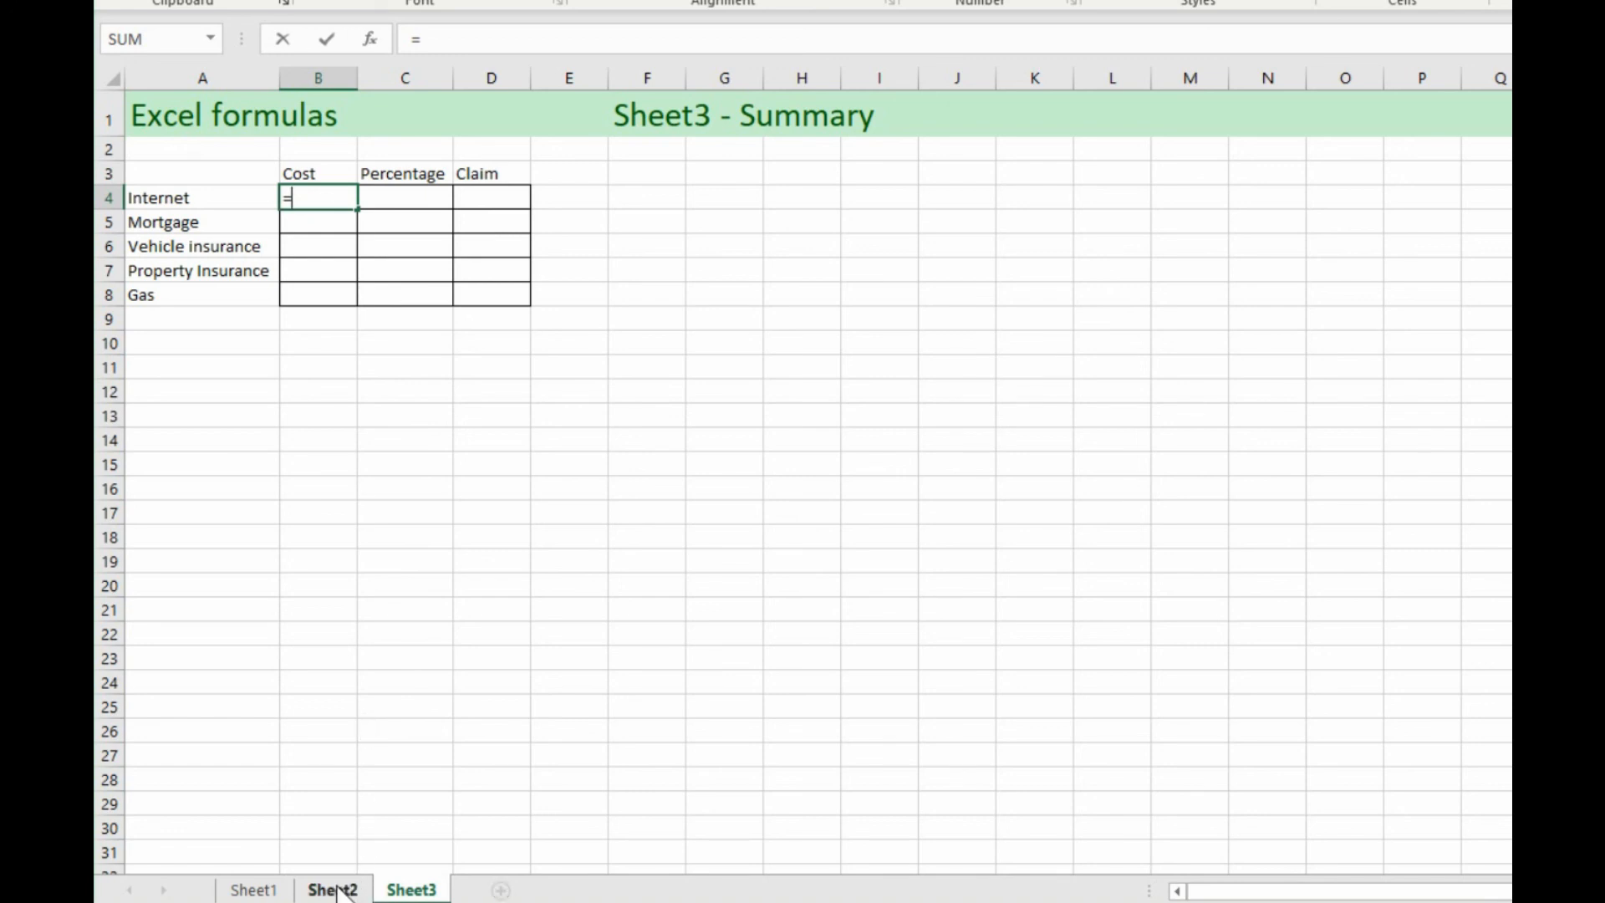
{"action": "left_click", "coordinate": [332, 888]}
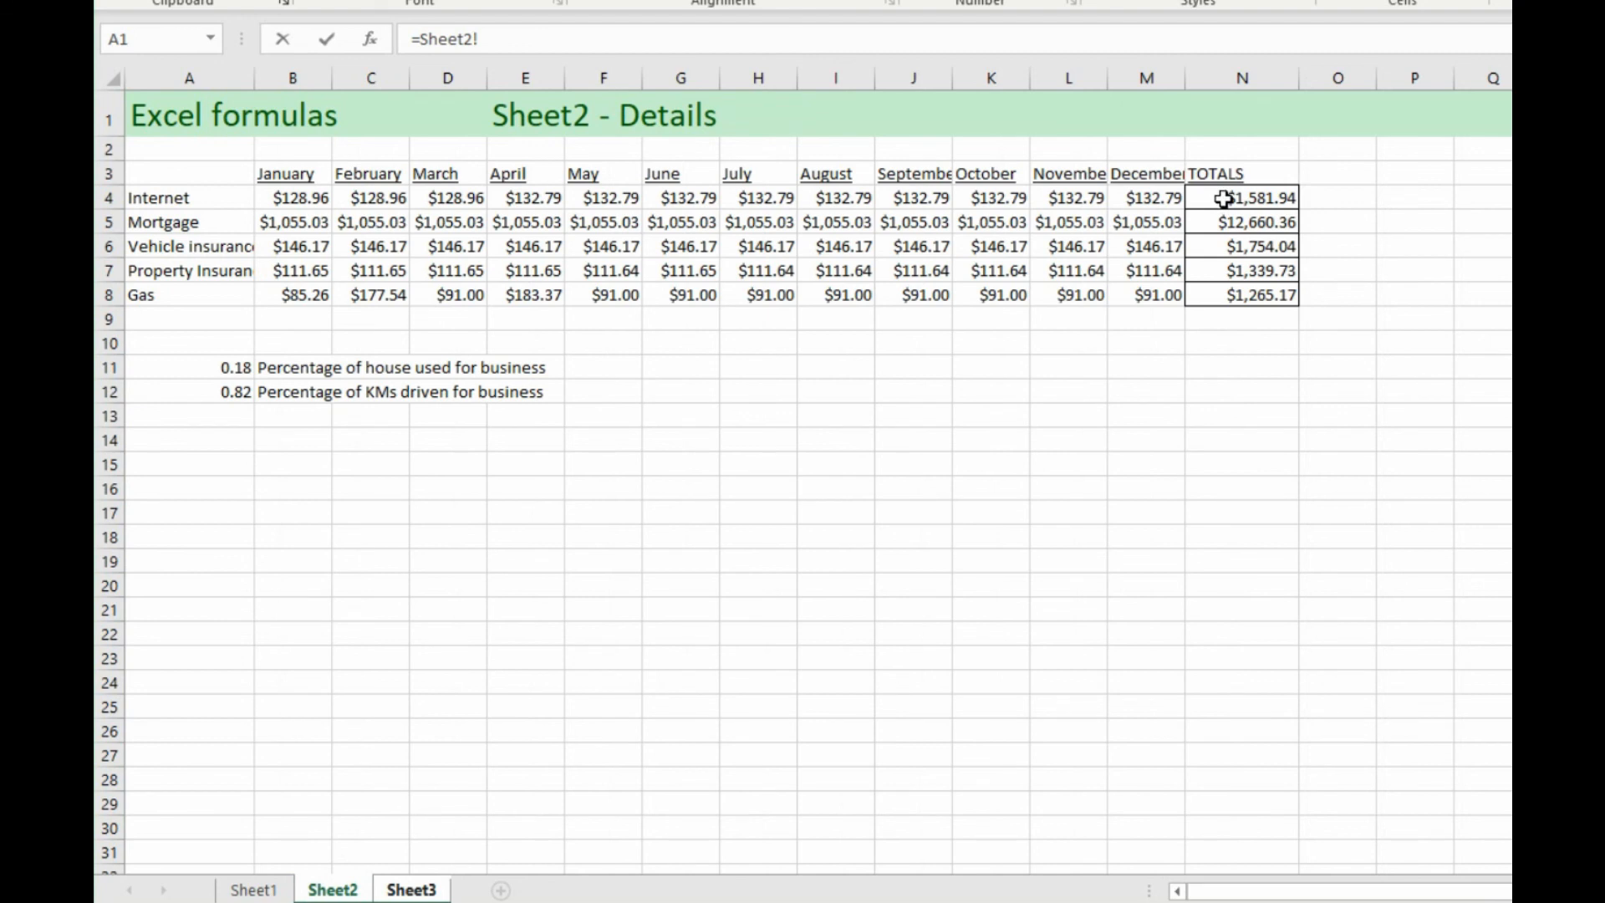
{"action": "left_click", "coordinate": [1241, 196]}
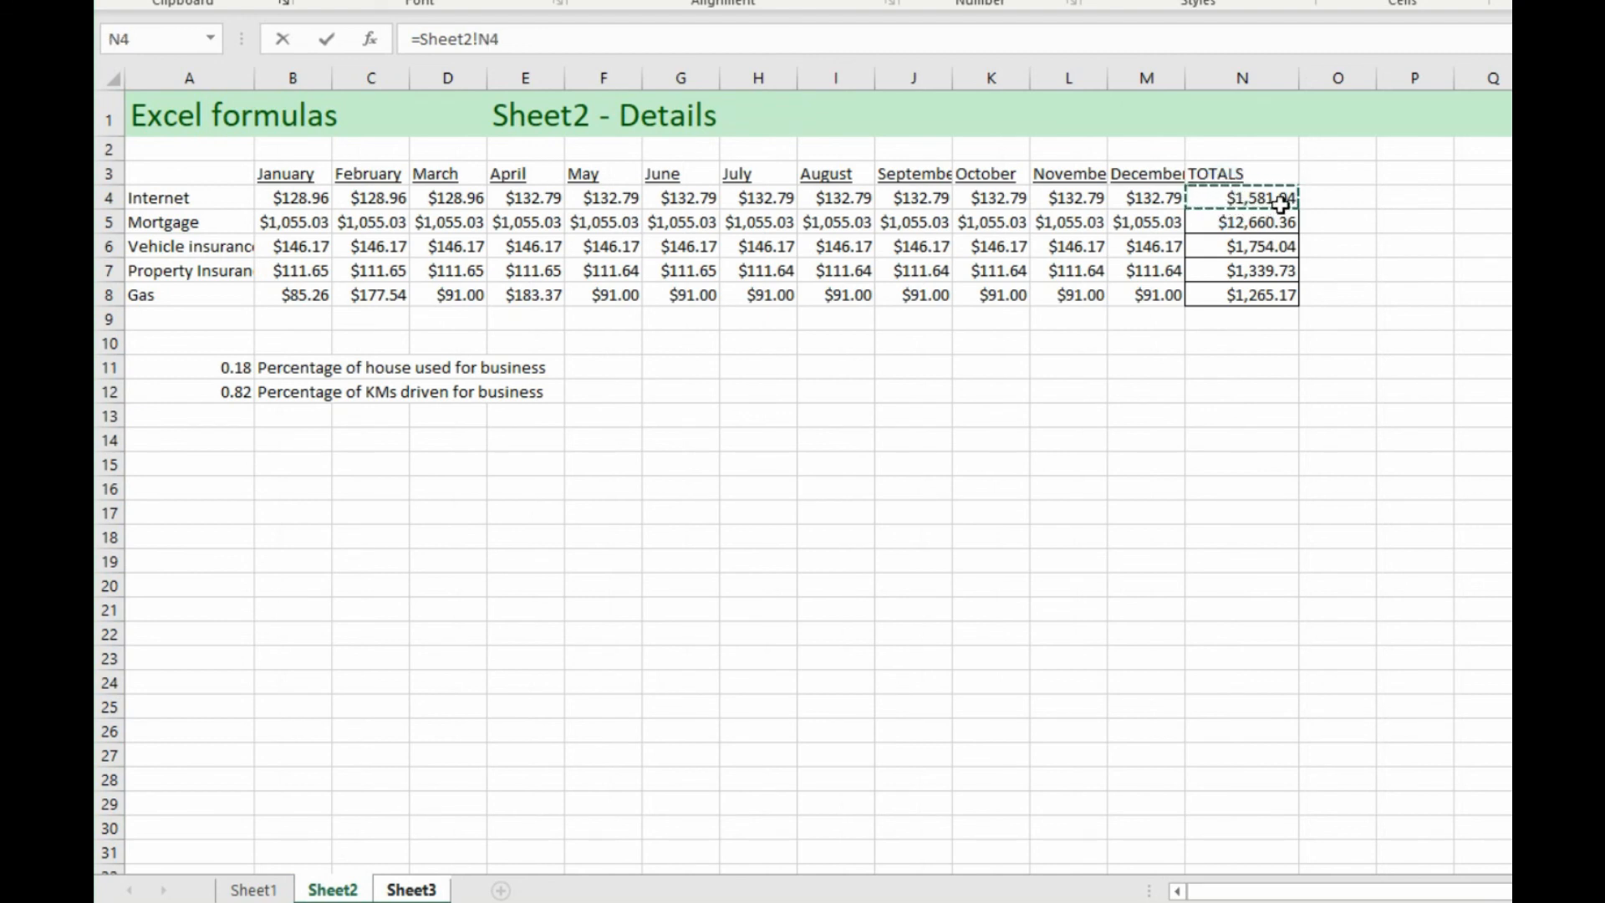
{"action": "mouse_move", "coordinate": [1203, 232]}
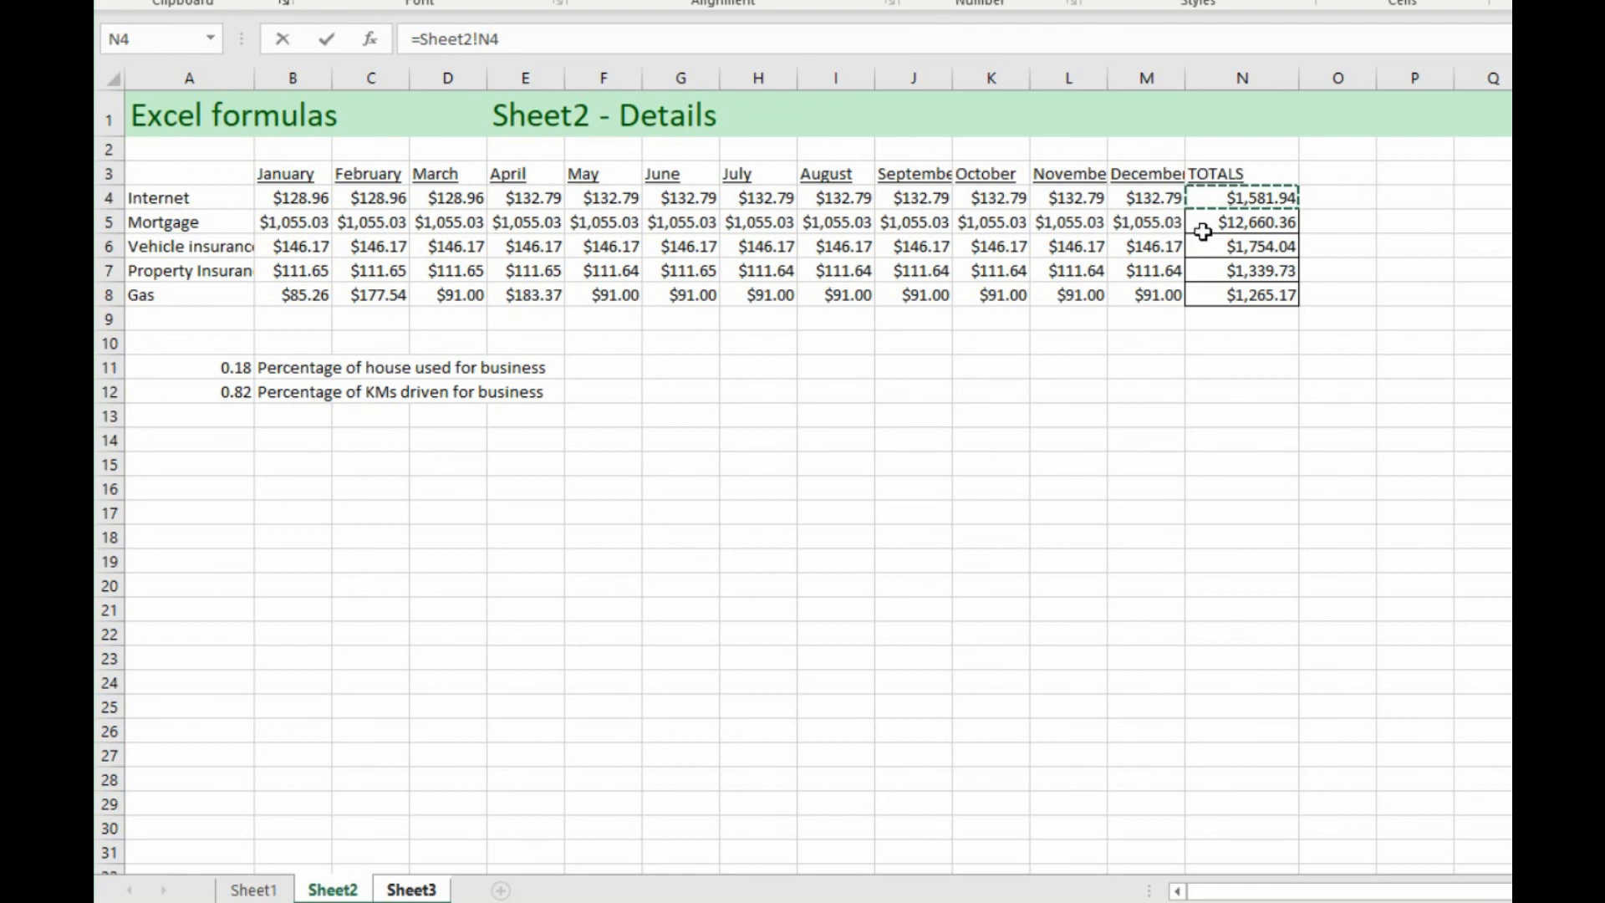
{"action": "left_click", "coordinate": [414, 888]}
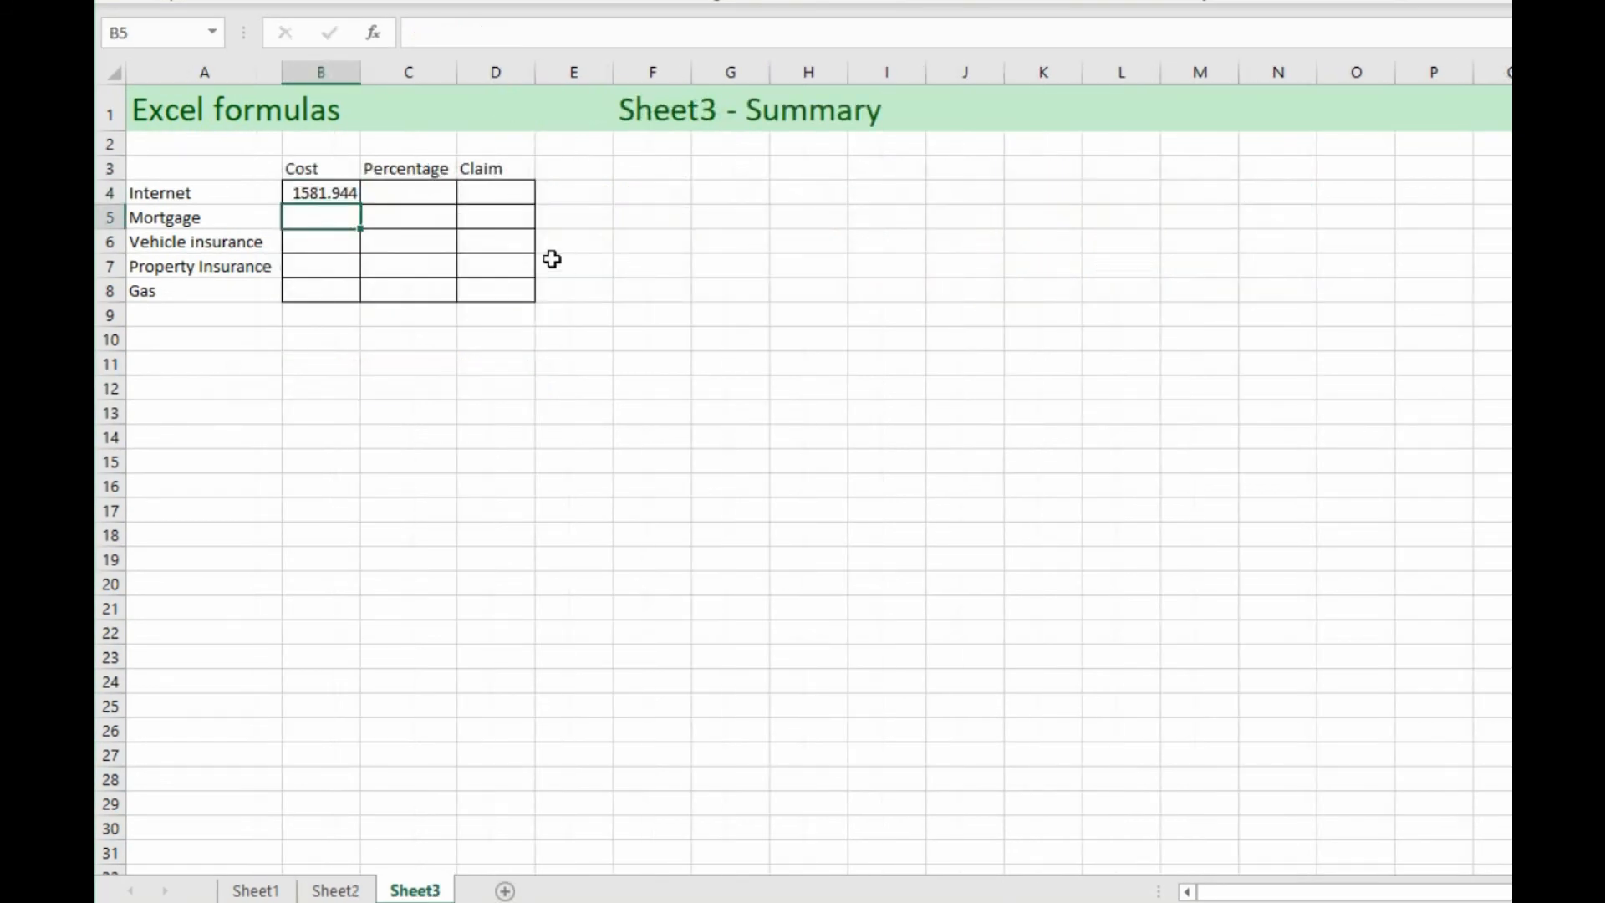
{"action": "mouse_move", "coordinate": [327, 219]}
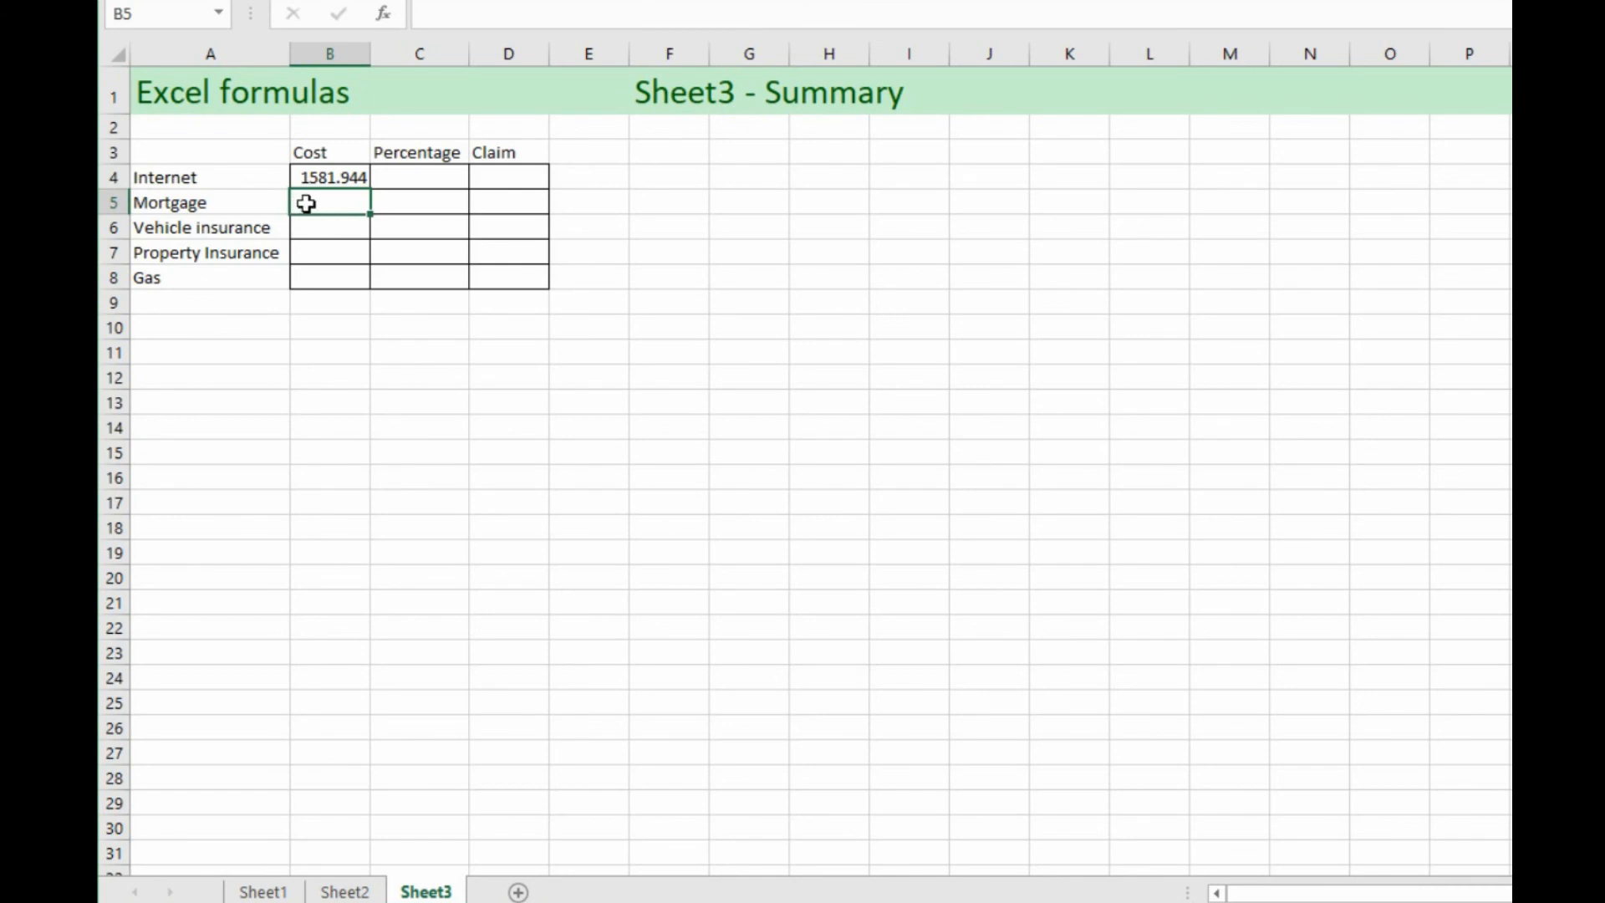
Step: Check the Mortgage Cost formula in B5 against the Sheet2 totals
{"action": "left_click", "coordinate": [329, 177]}
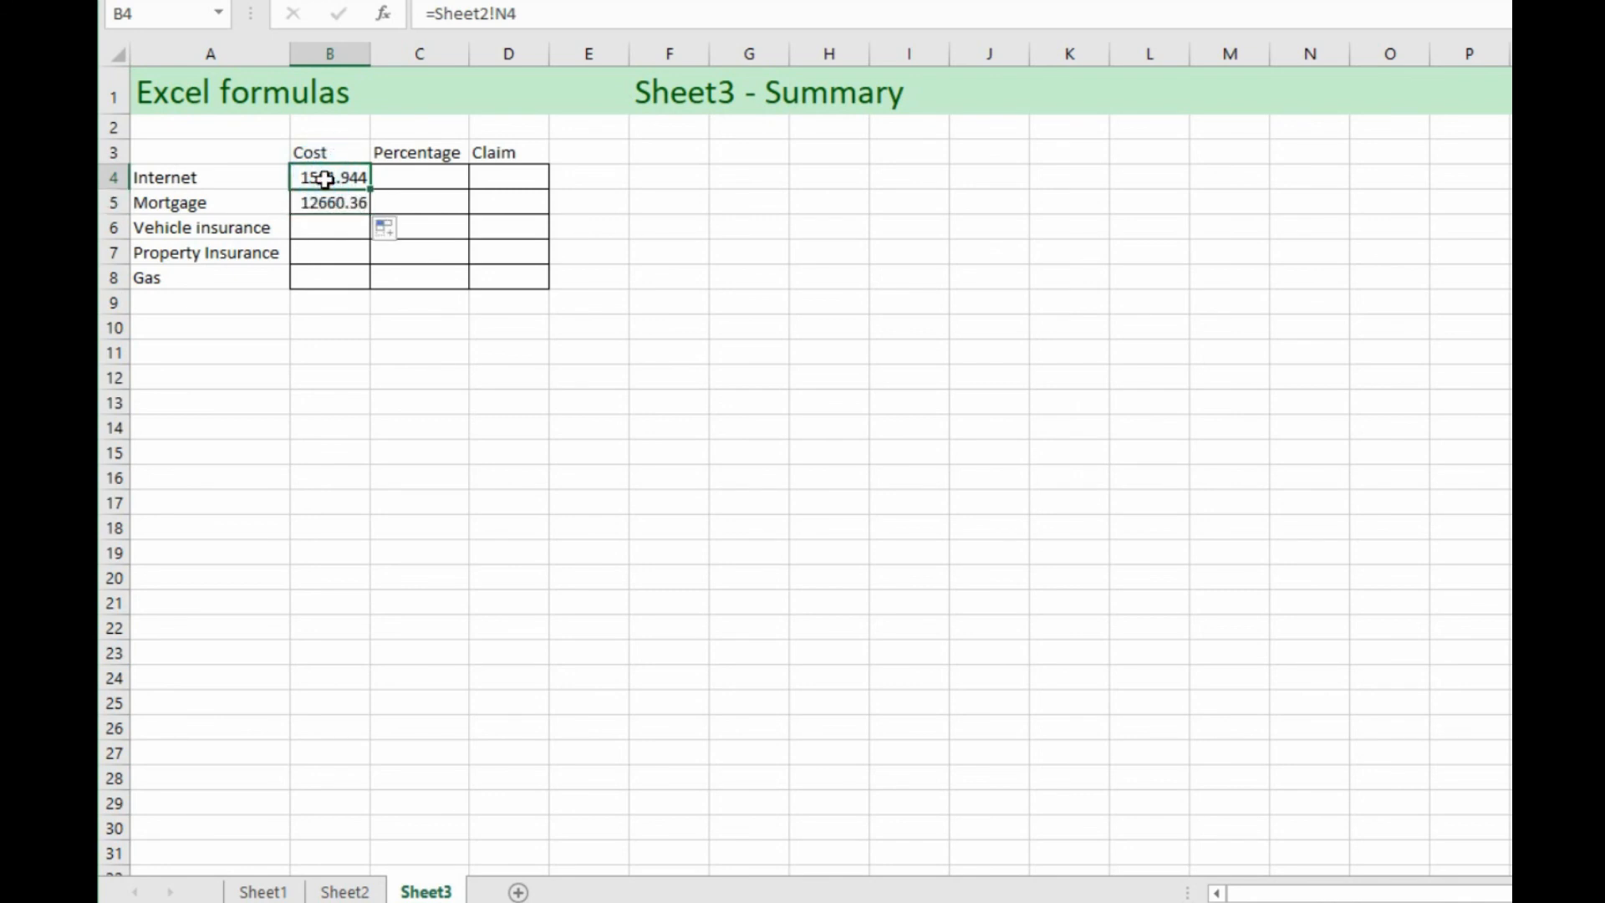
{"action": "mouse_move", "coordinate": [527, 20]}
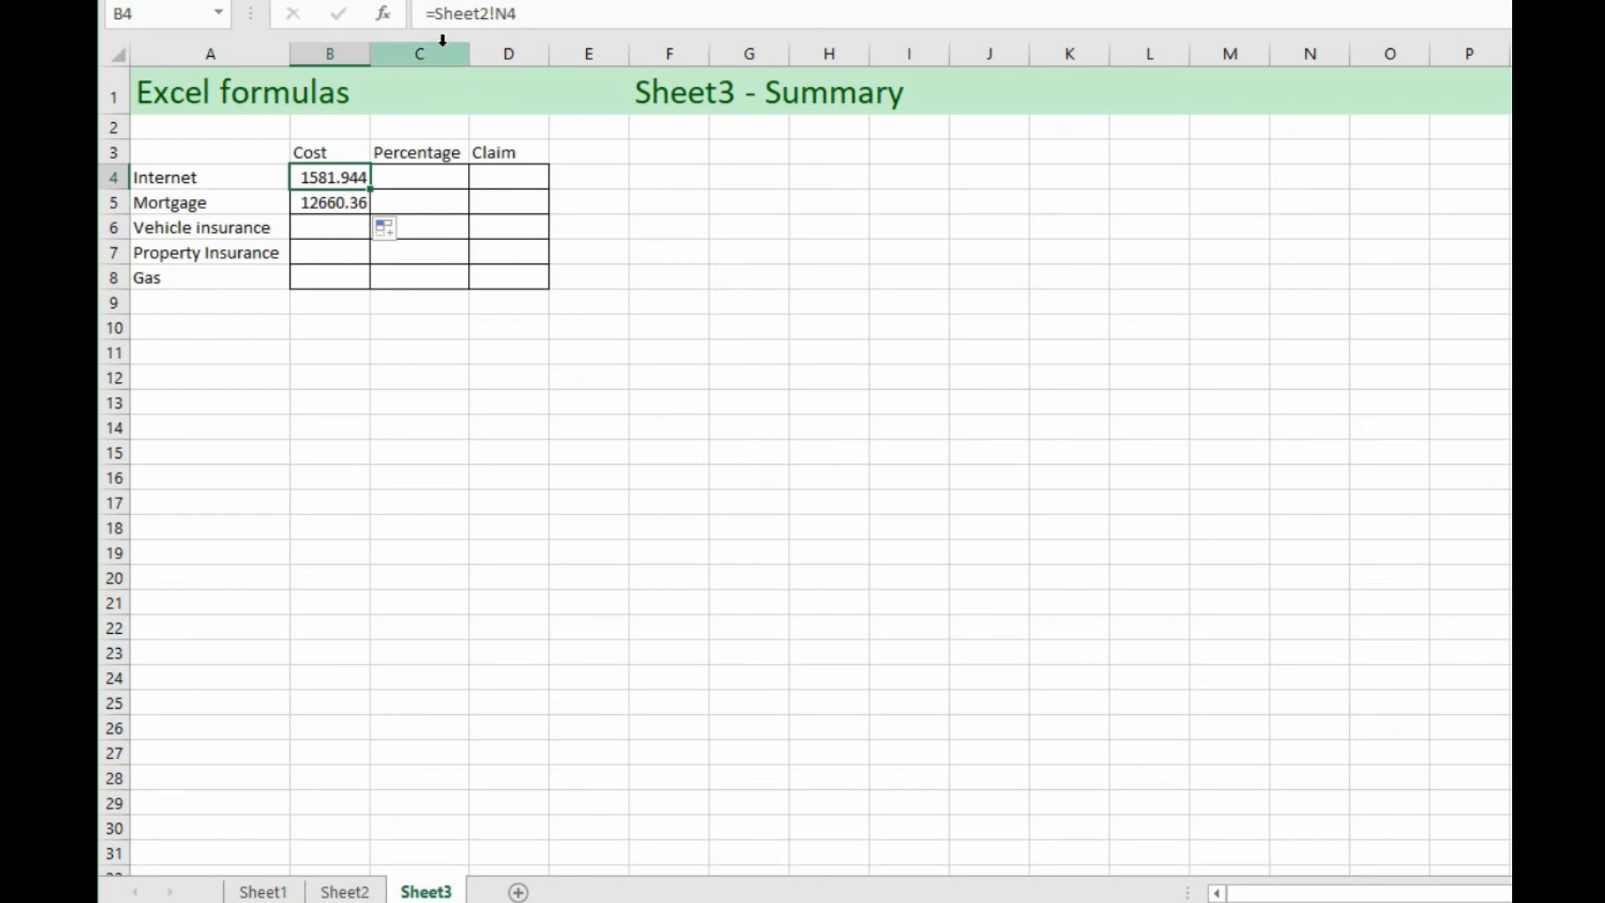
{"action": "mouse_move", "coordinate": [509, 20]}
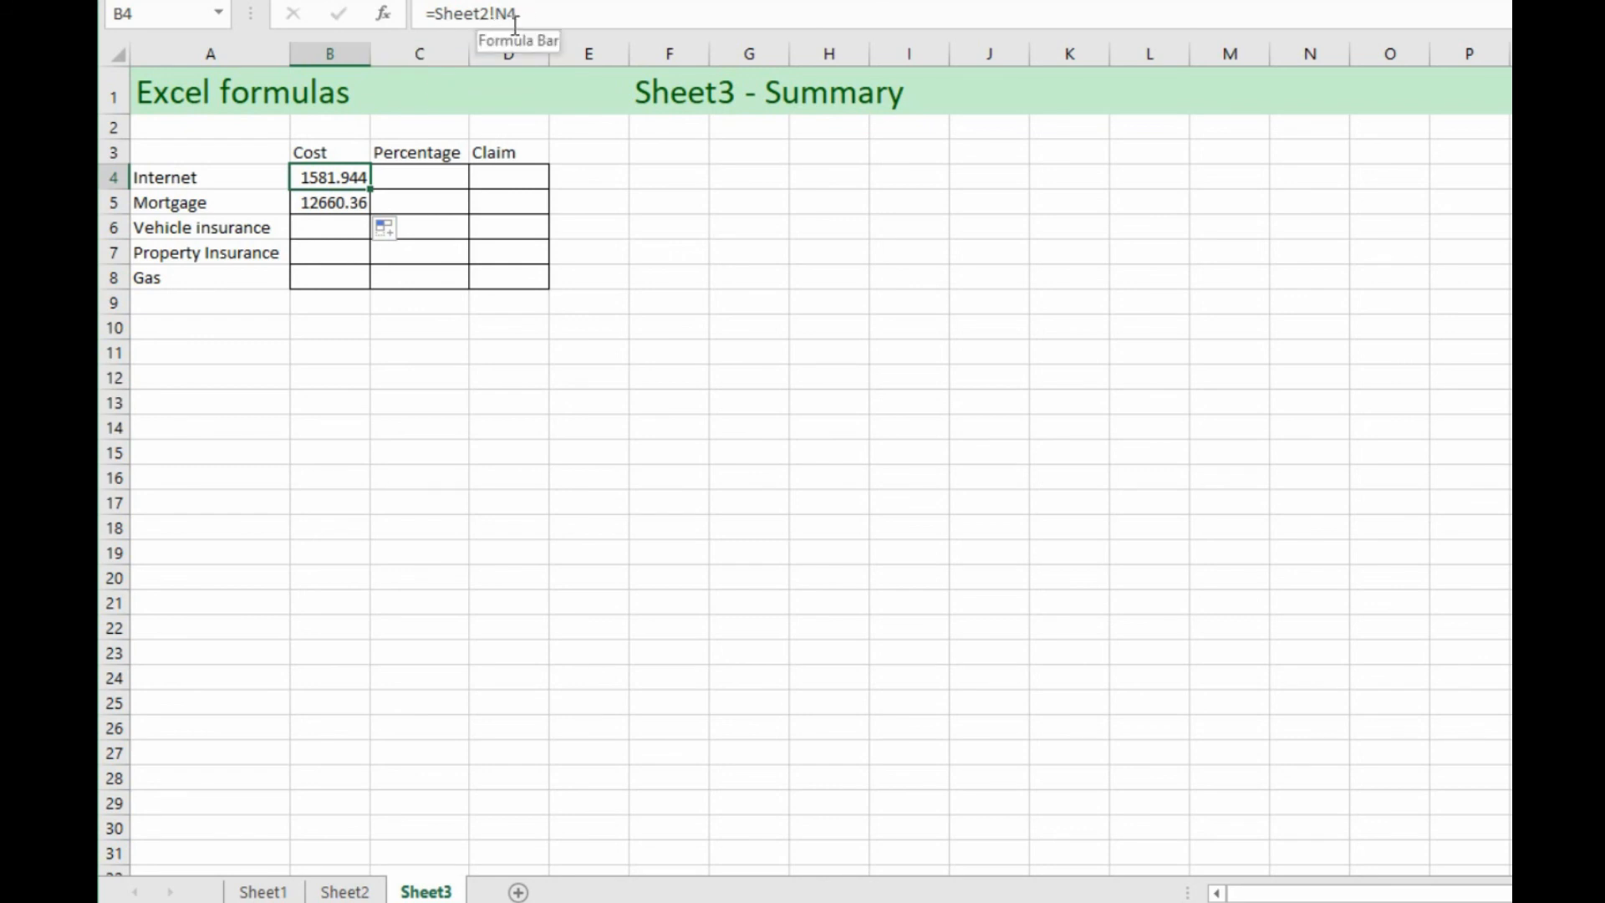
{"action": "left_click", "coordinate": [330, 201]}
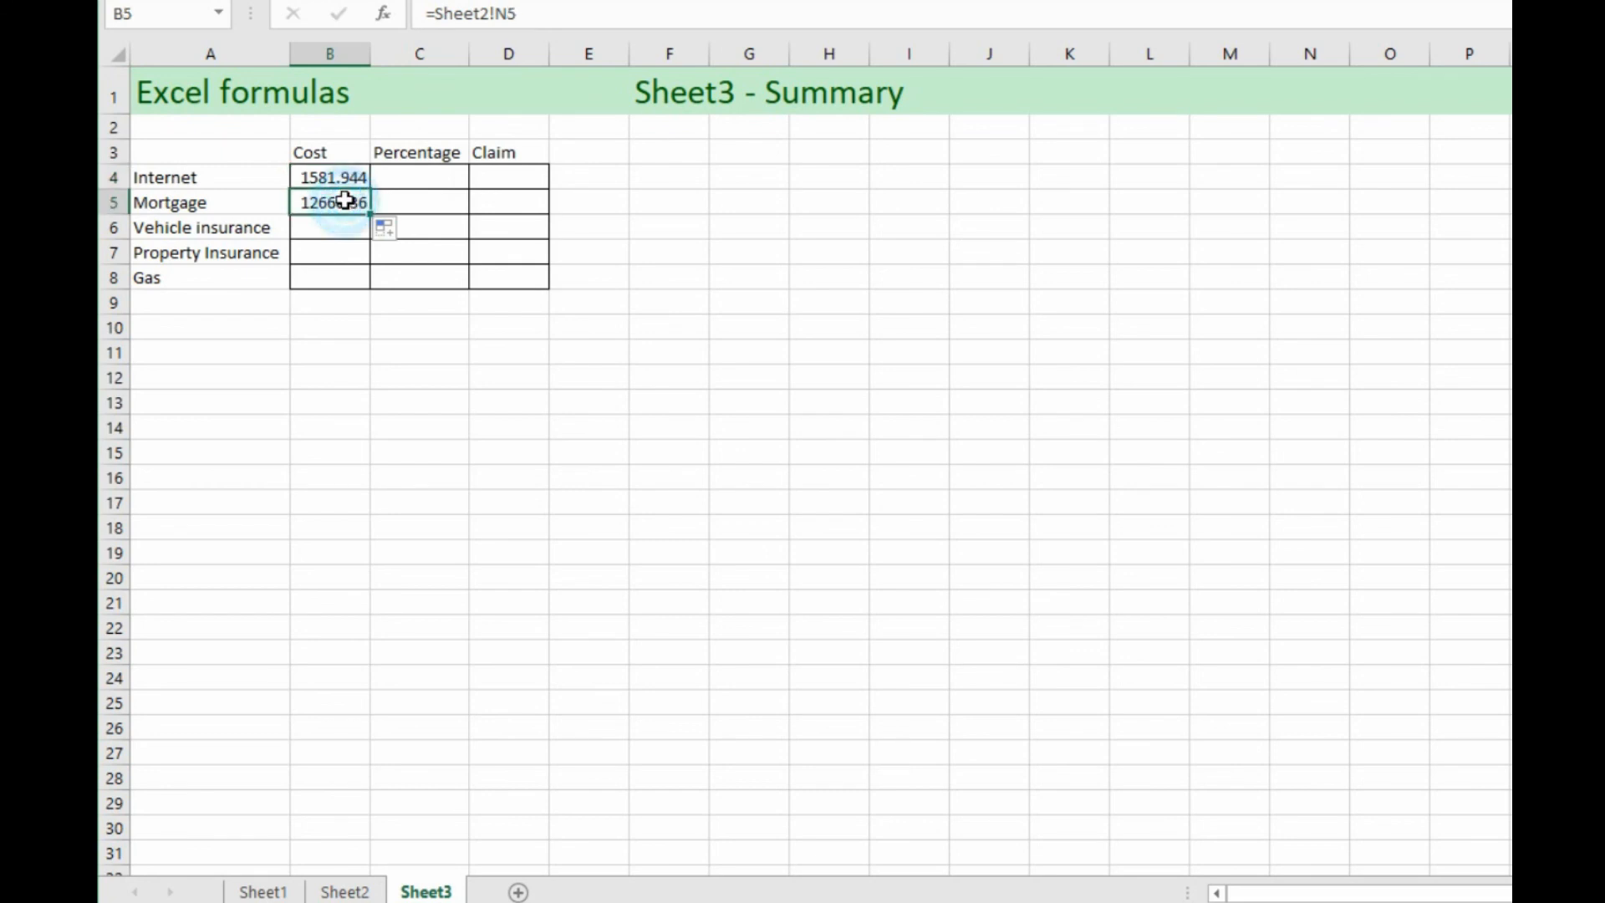
{"action": "mouse_move", "coordinate": [343, 220]}
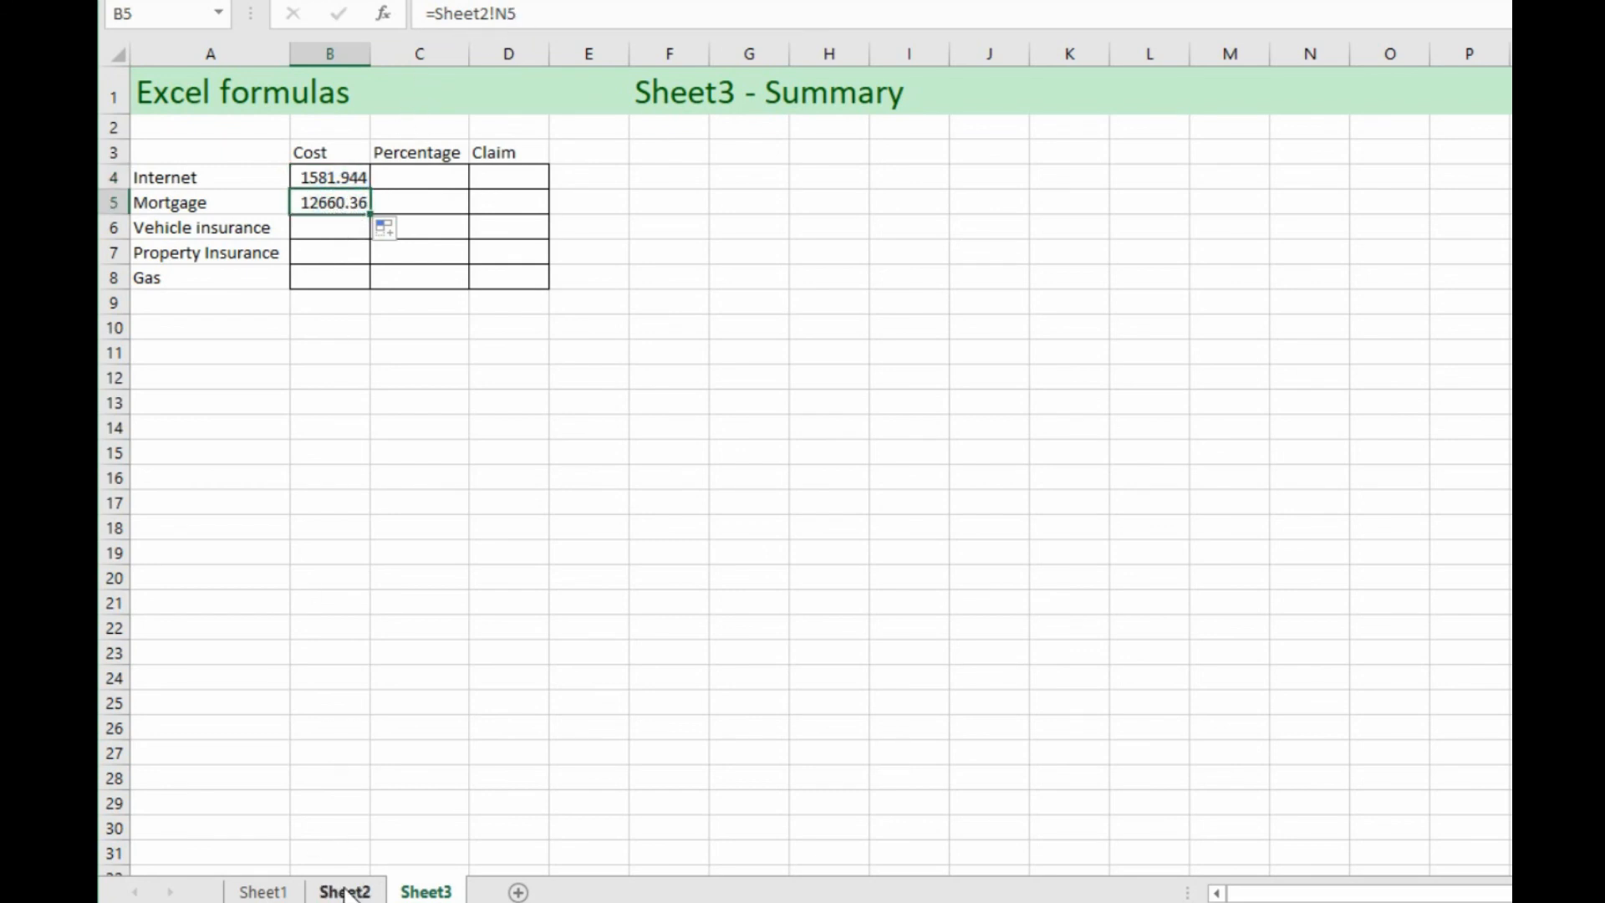
{"action": "left_click", "coordinate": [346, 892]}
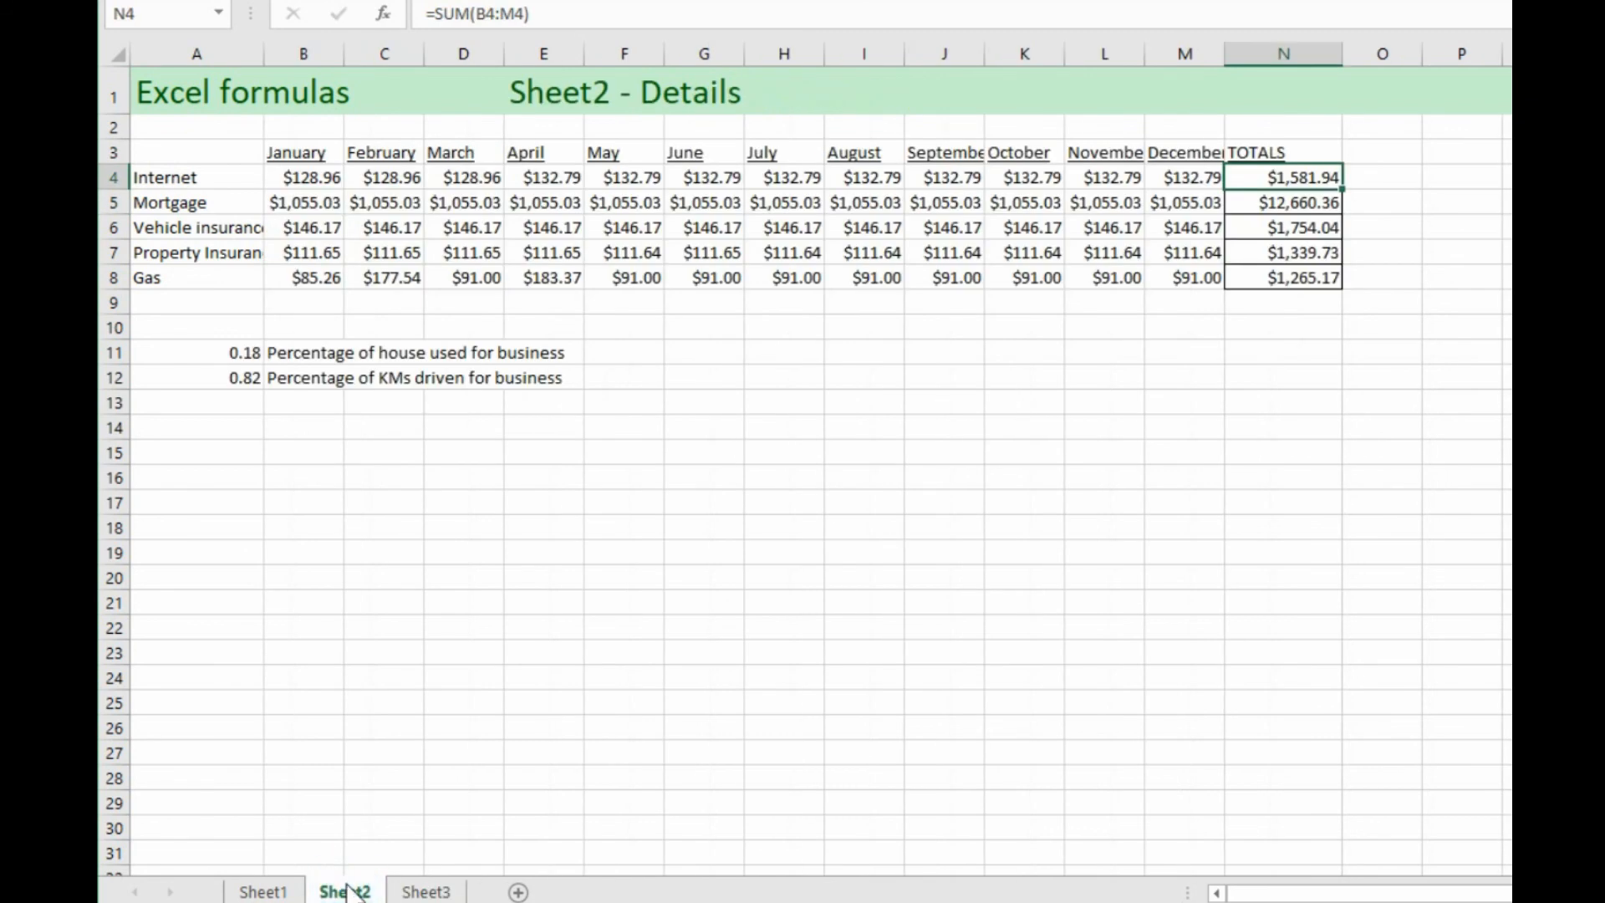
{"action": "left_click", "coordinate": [425, 892]}
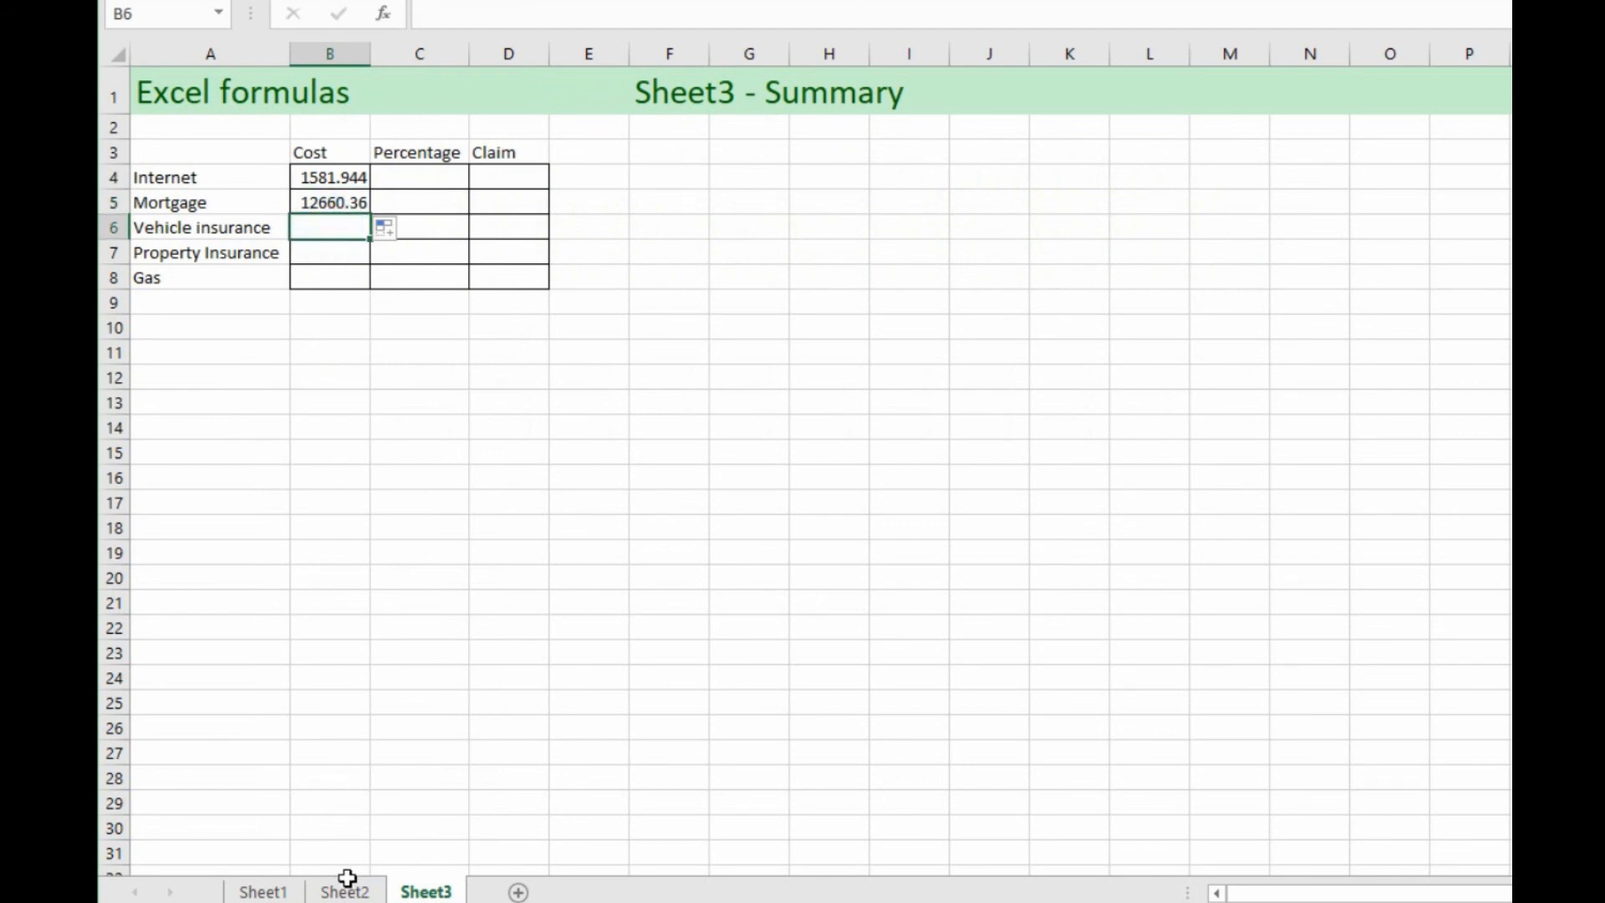
{"action": "mouse_move", "coordinate": [315, 246]}
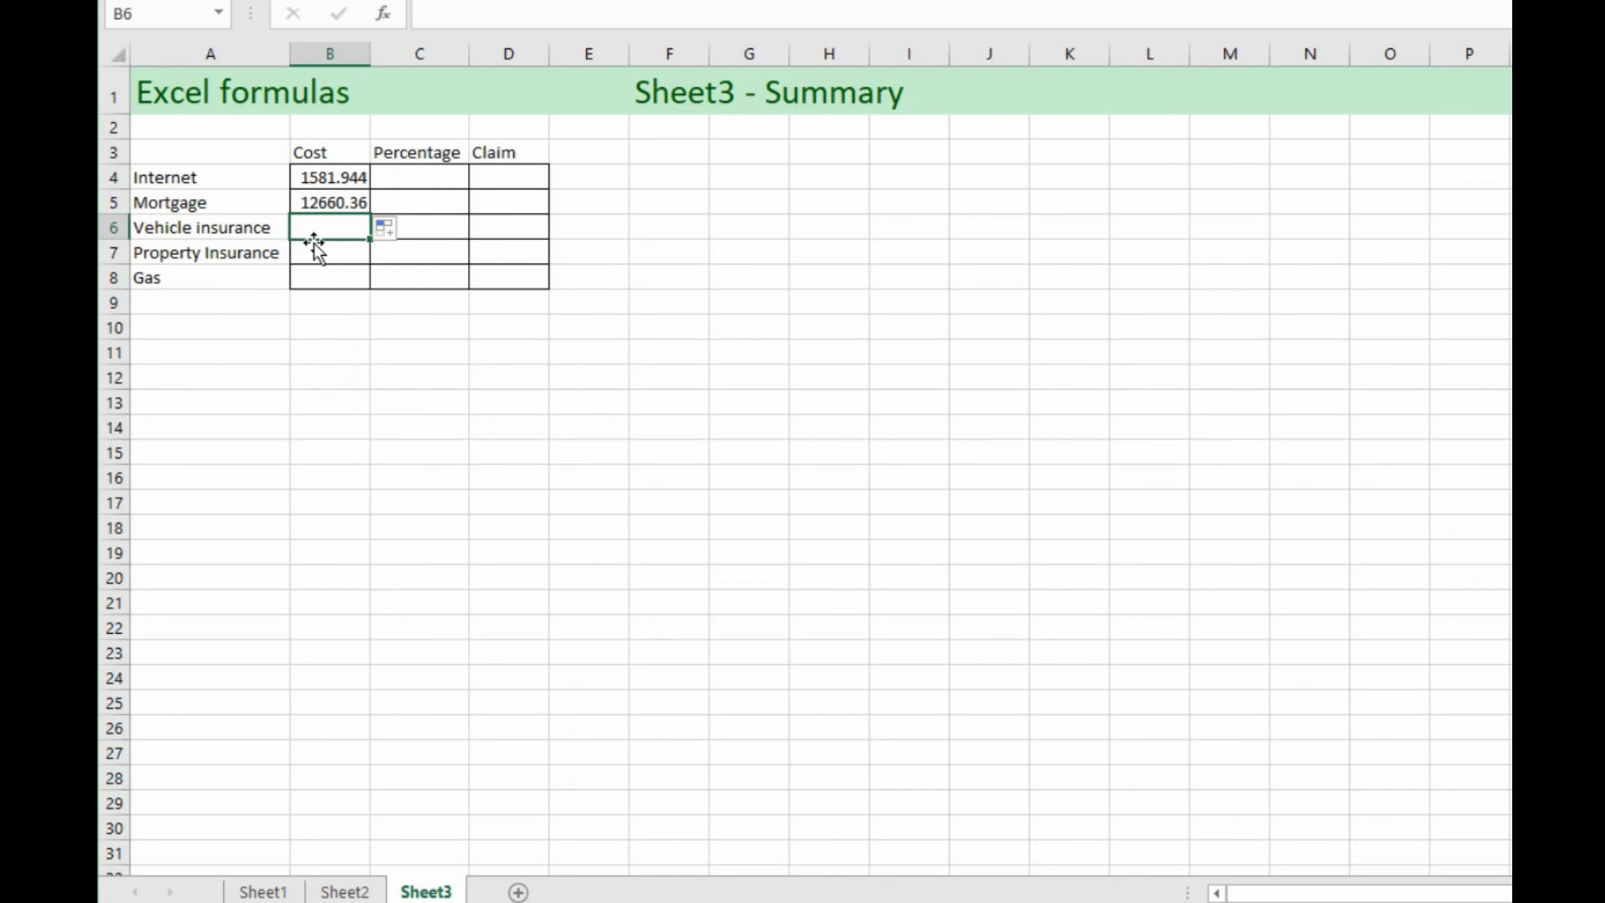
Step: Fill the Cost link from B5 down through B8 for the Gas row
{"action": "left_click", "coordinate": [329, 202]}
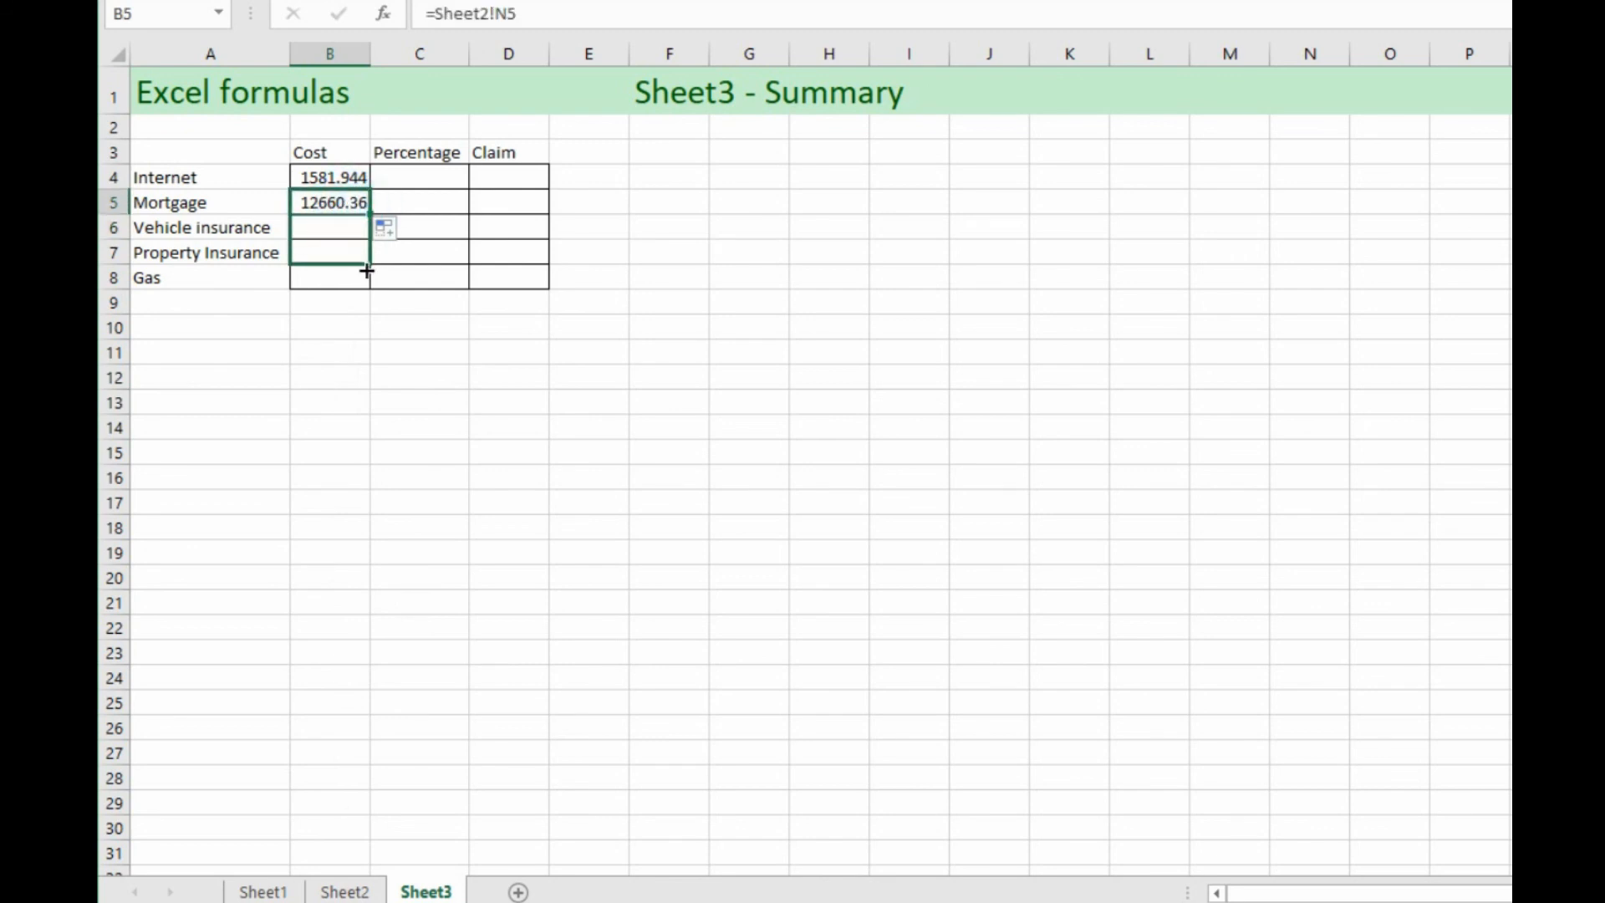
{"action": "left_click_drag", "start_coordinate": [366, 214], "coordinate": [338, 278]}
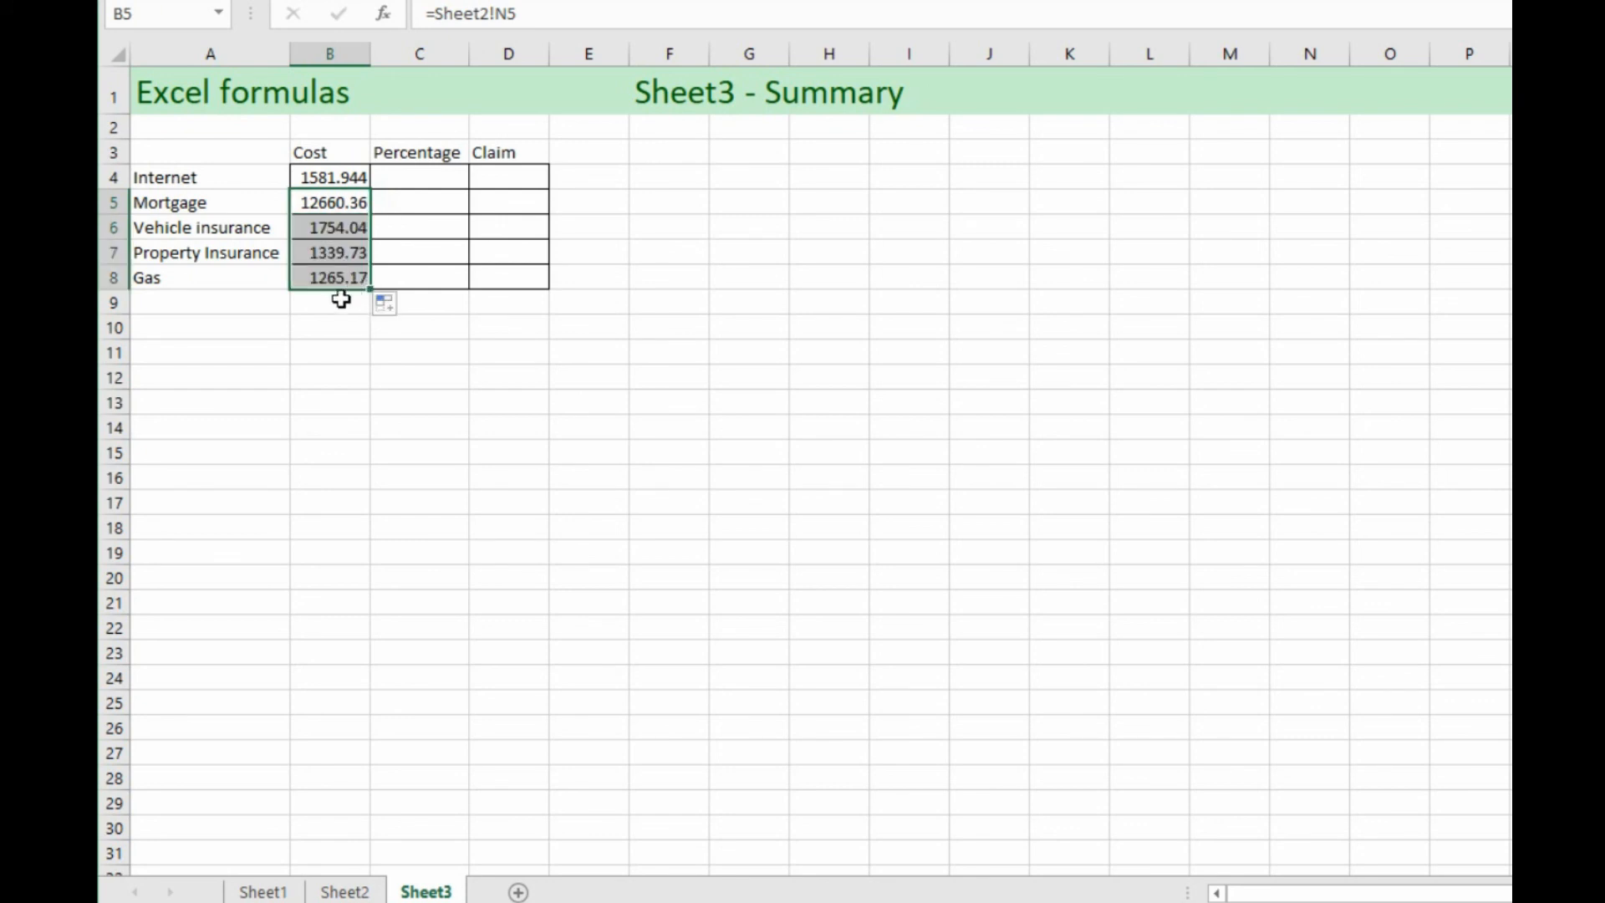
{"action": "left_click", "coordinate": [329, 301]}
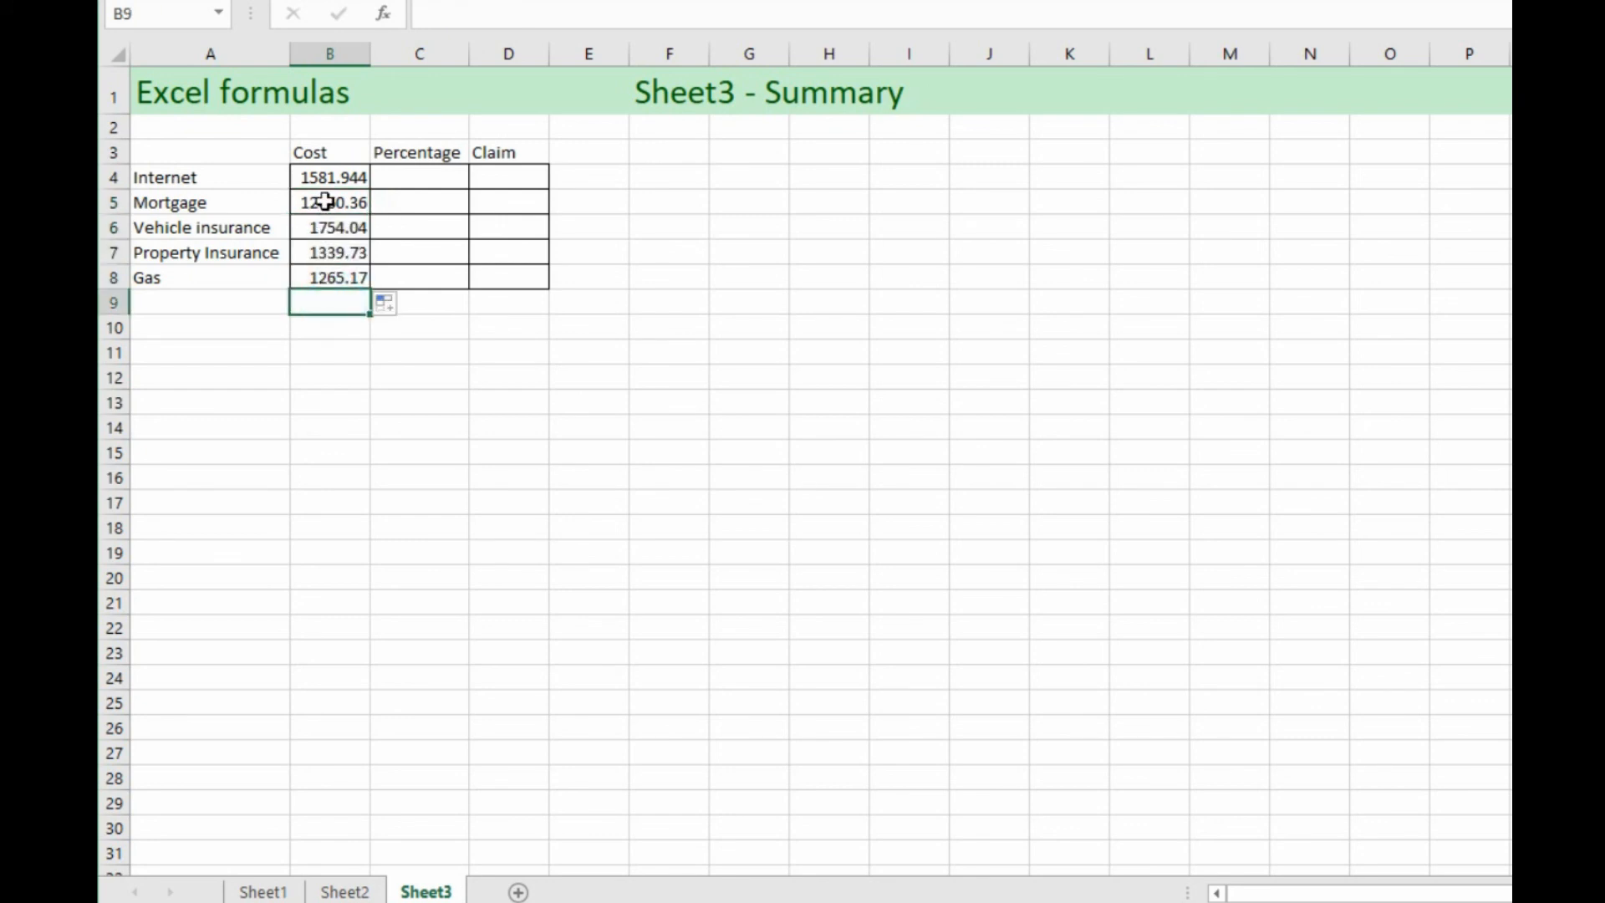
{"action": "left_click", "coordinate": [328, 228]}
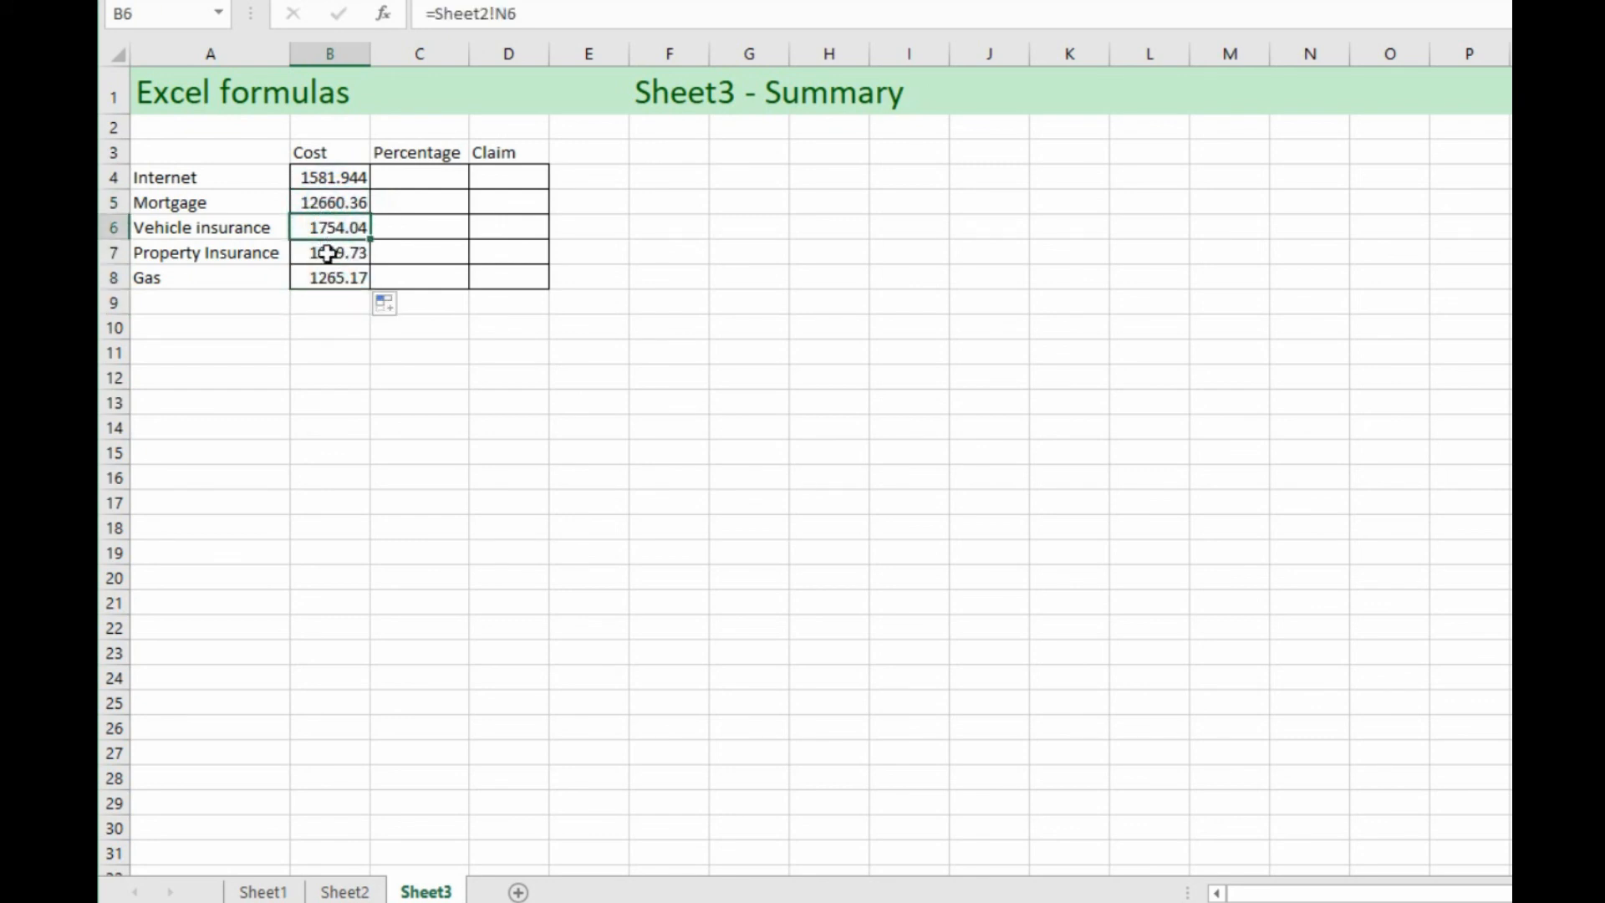
{"action": "left_click", "coordinate": [329, 276]}
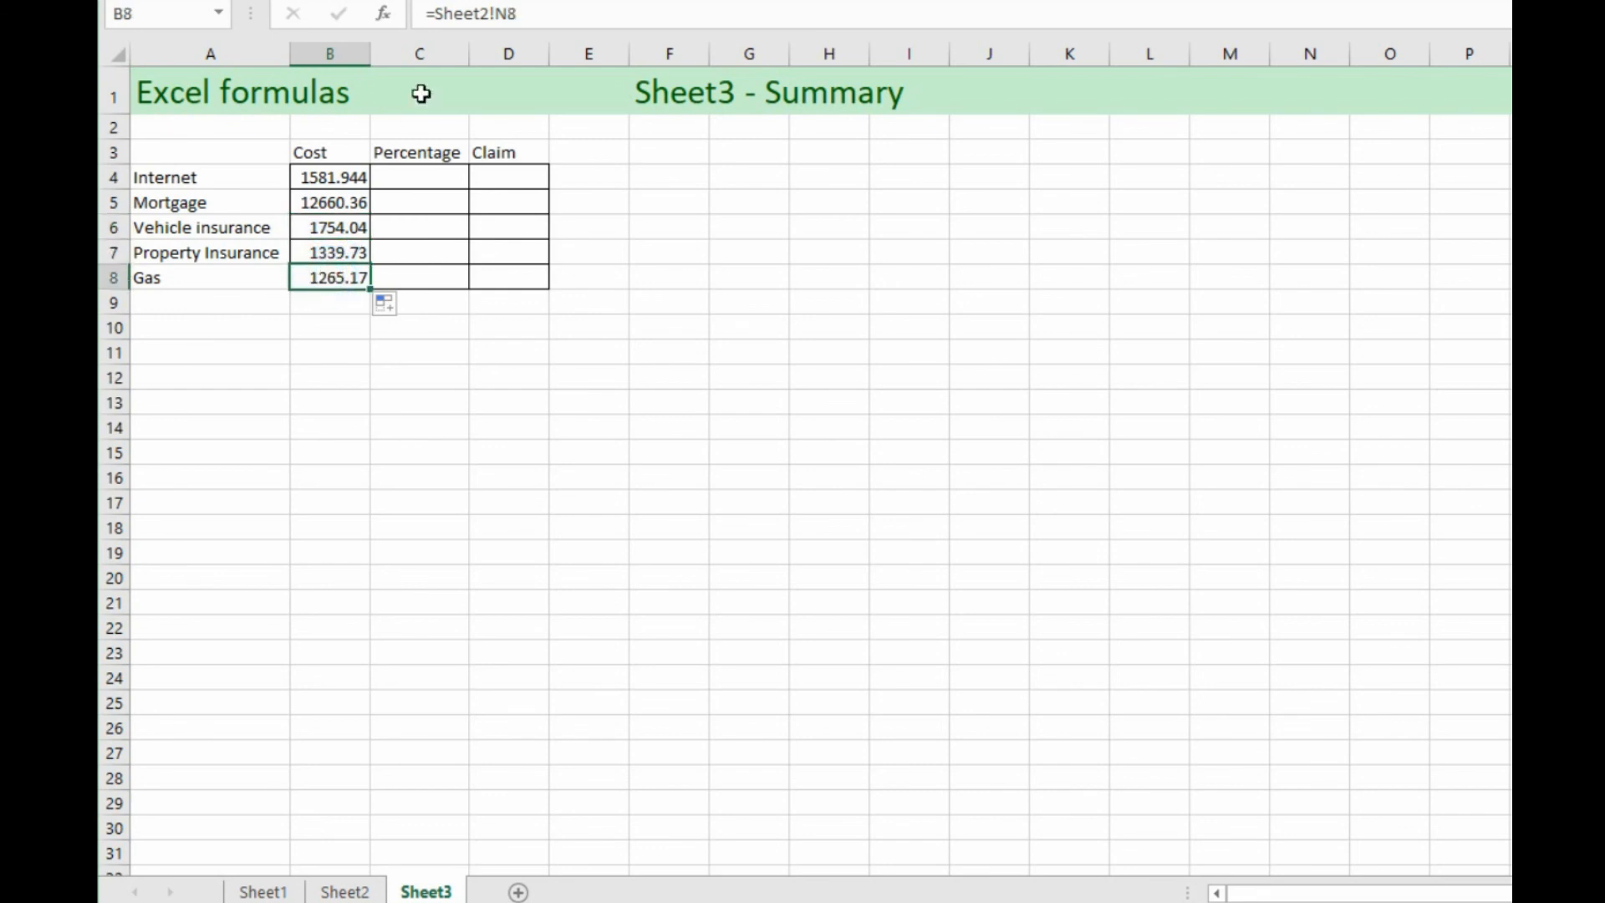
{"action": "mouse_move", "coordinate": [462, 51]}
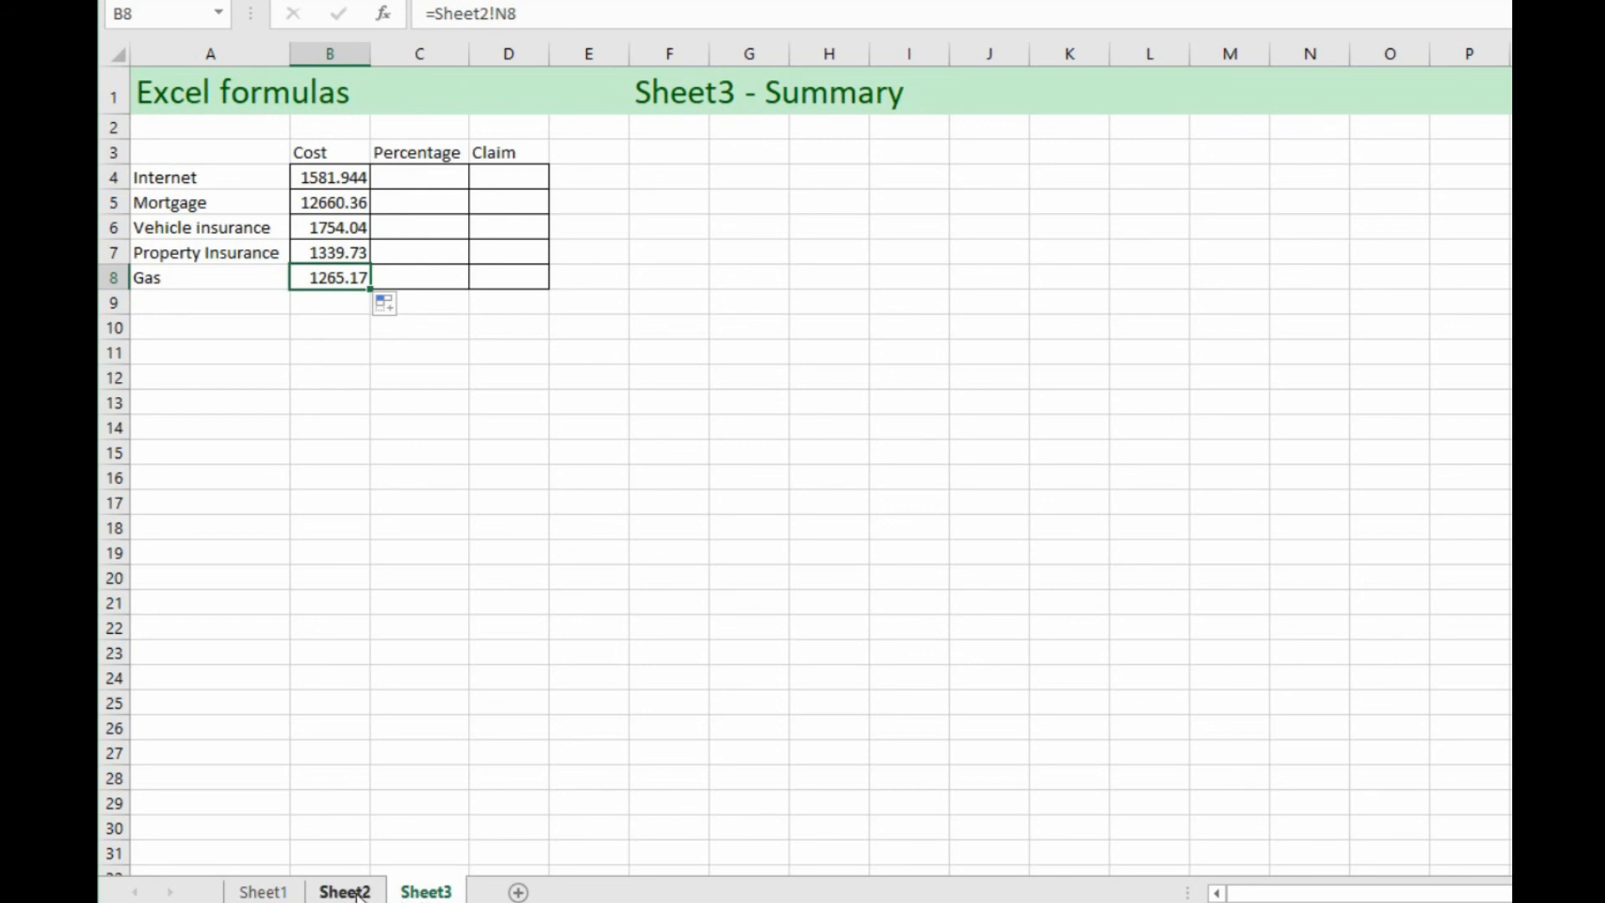
{"action": "mouse_move", "coordinate": [428, 357]}
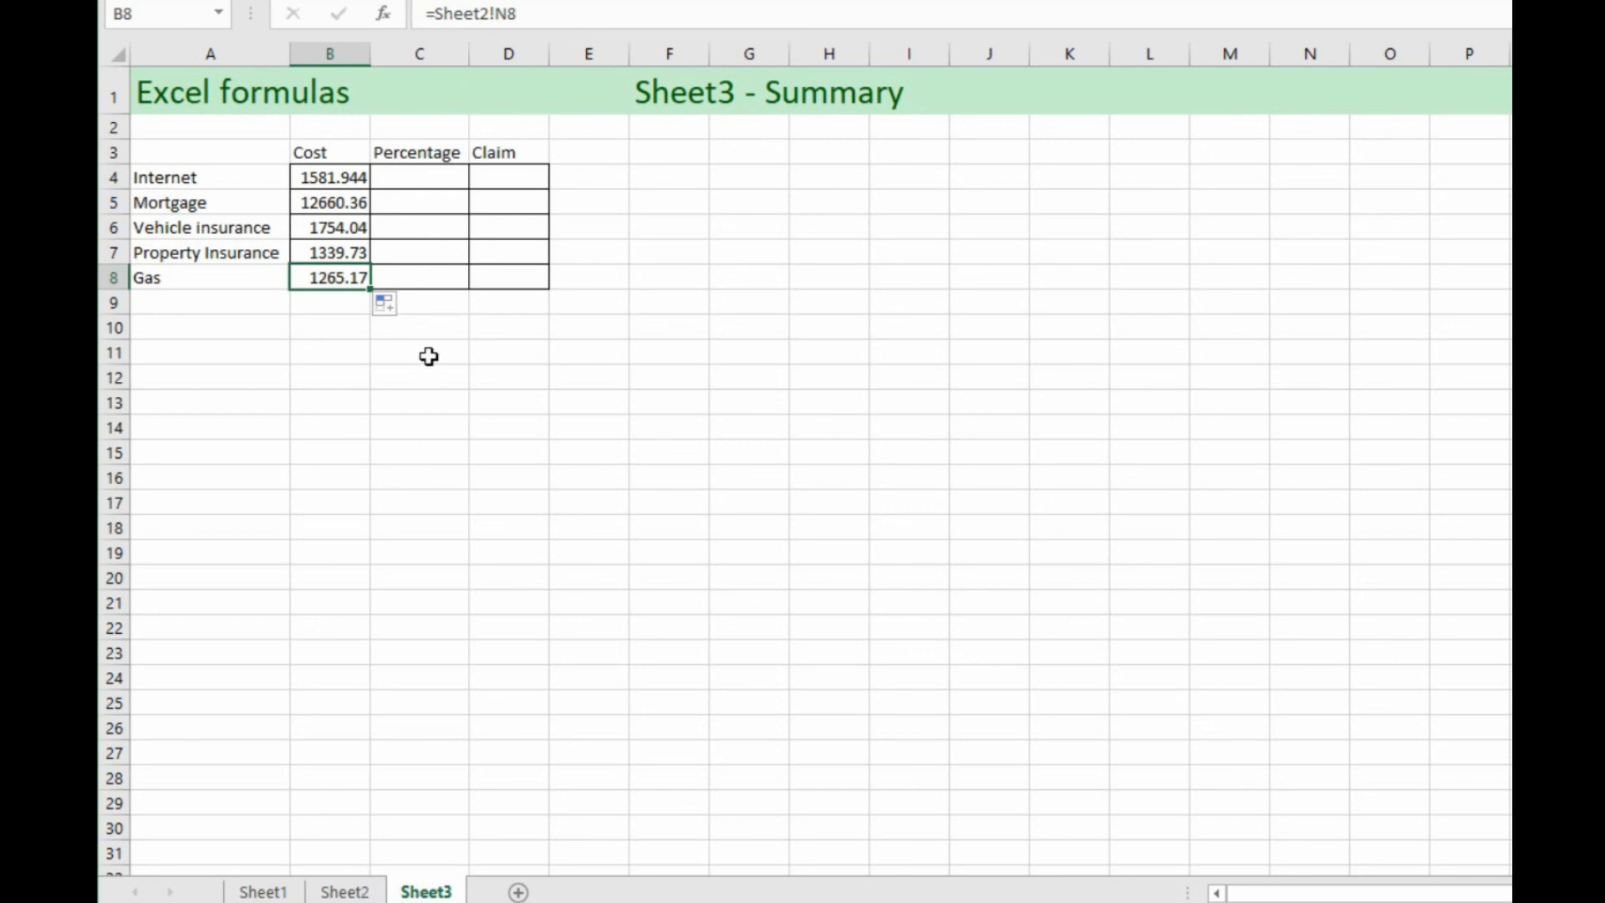
{"action": "mouse_move", "coordinate": [327, 312]}
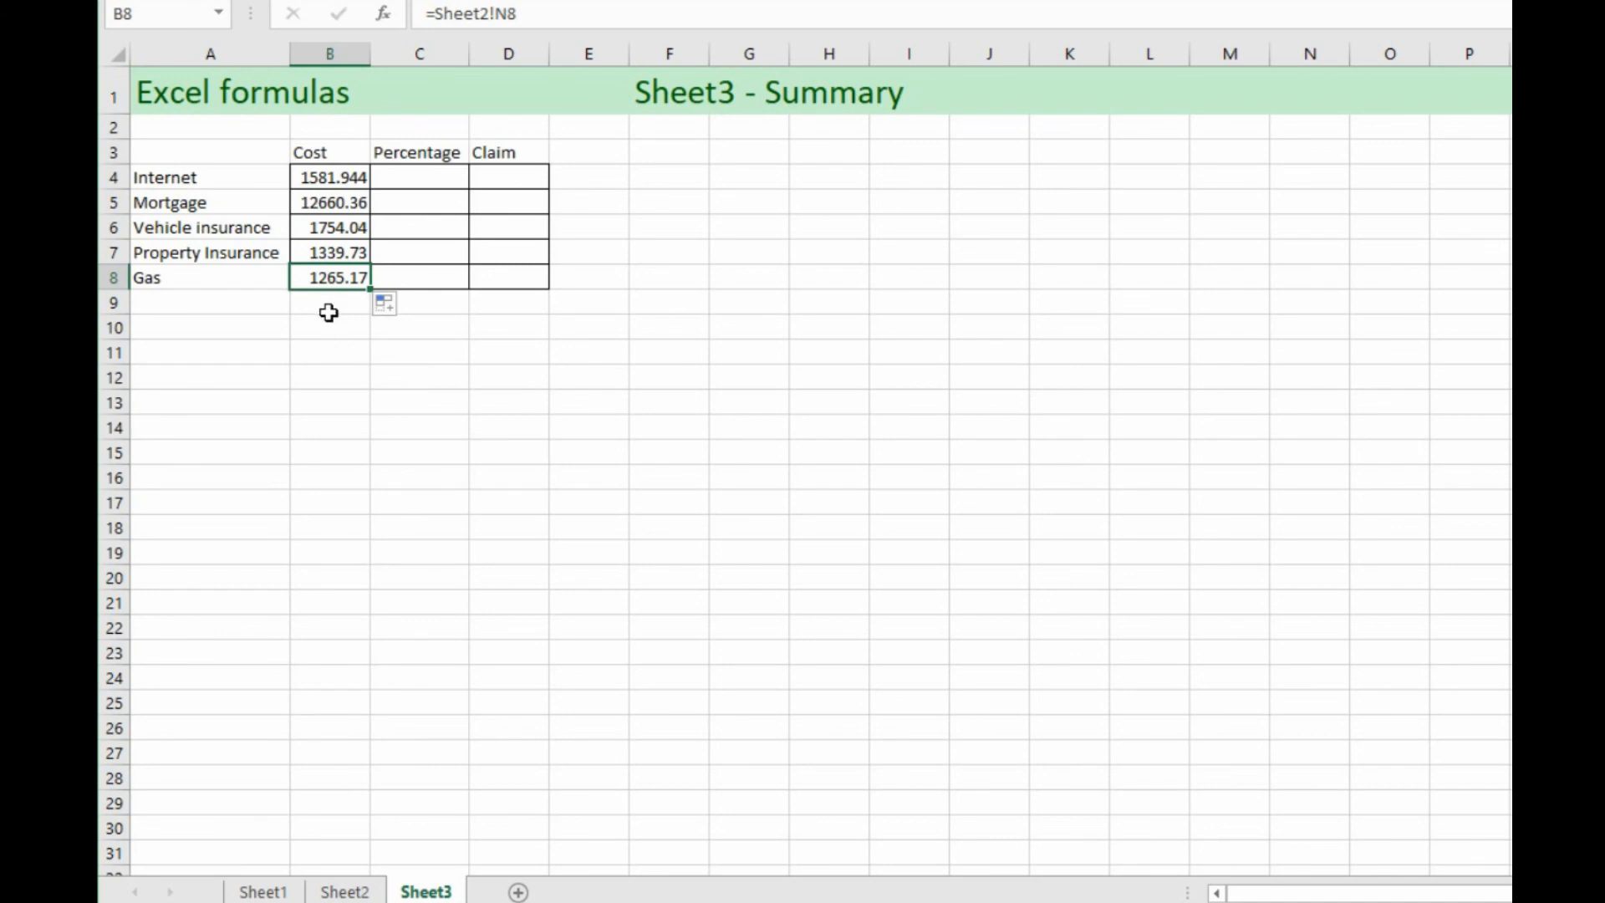
{"action": "mouse_move", "coordinate": [379, 252]}
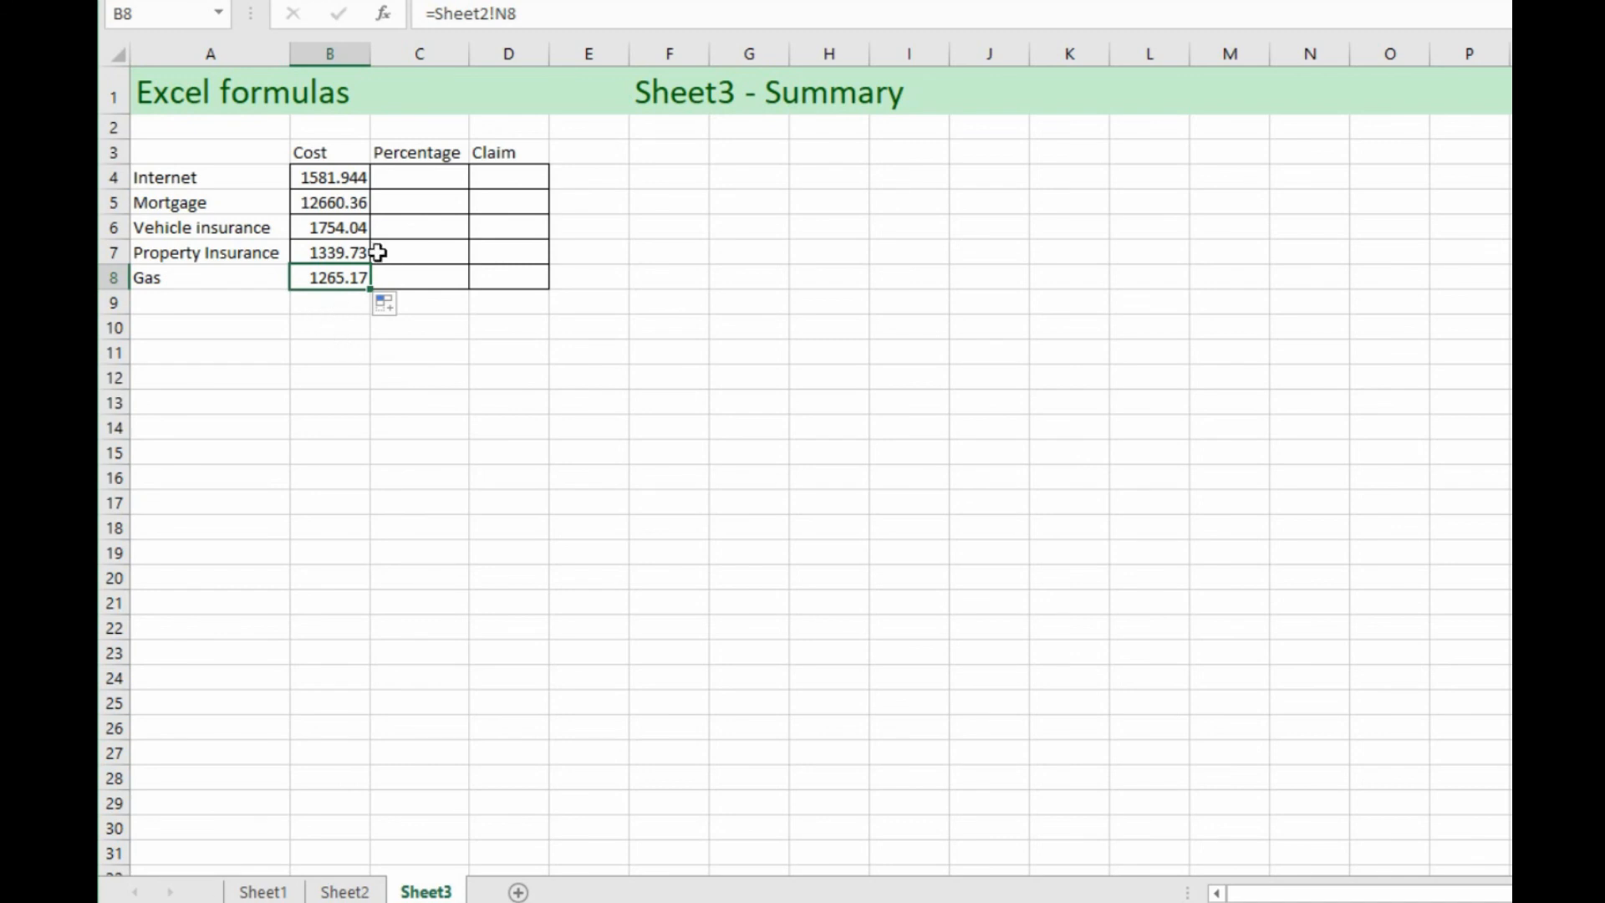
{"action": "left_click", "coordinate": [419, 177]}
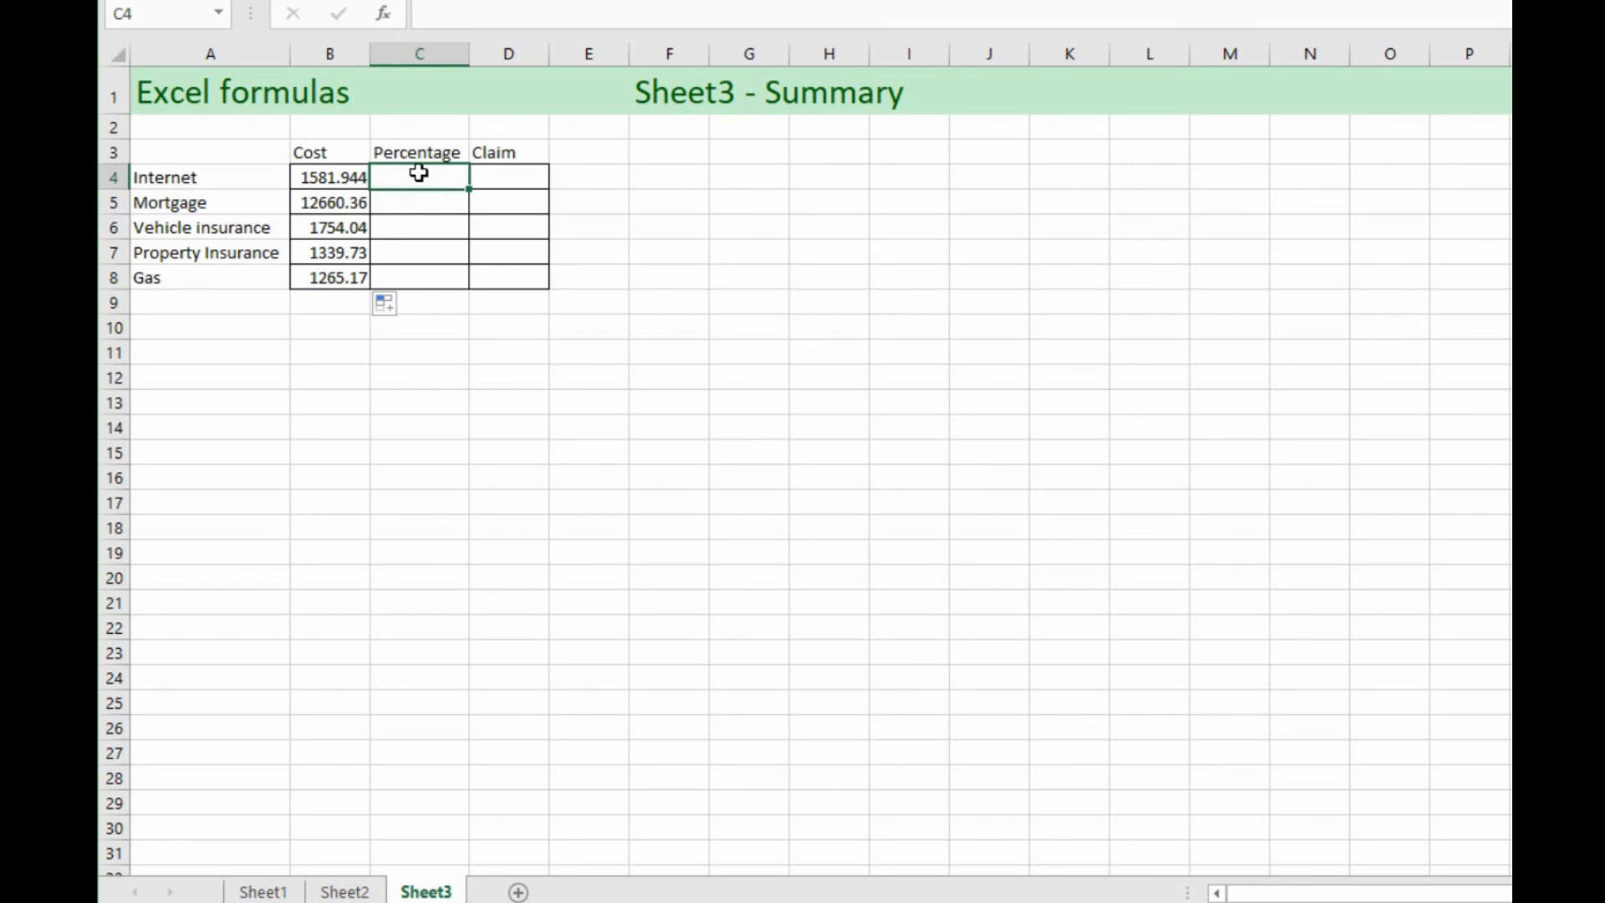
{"action": "mouse_move", "coordinate": [310, 189]}
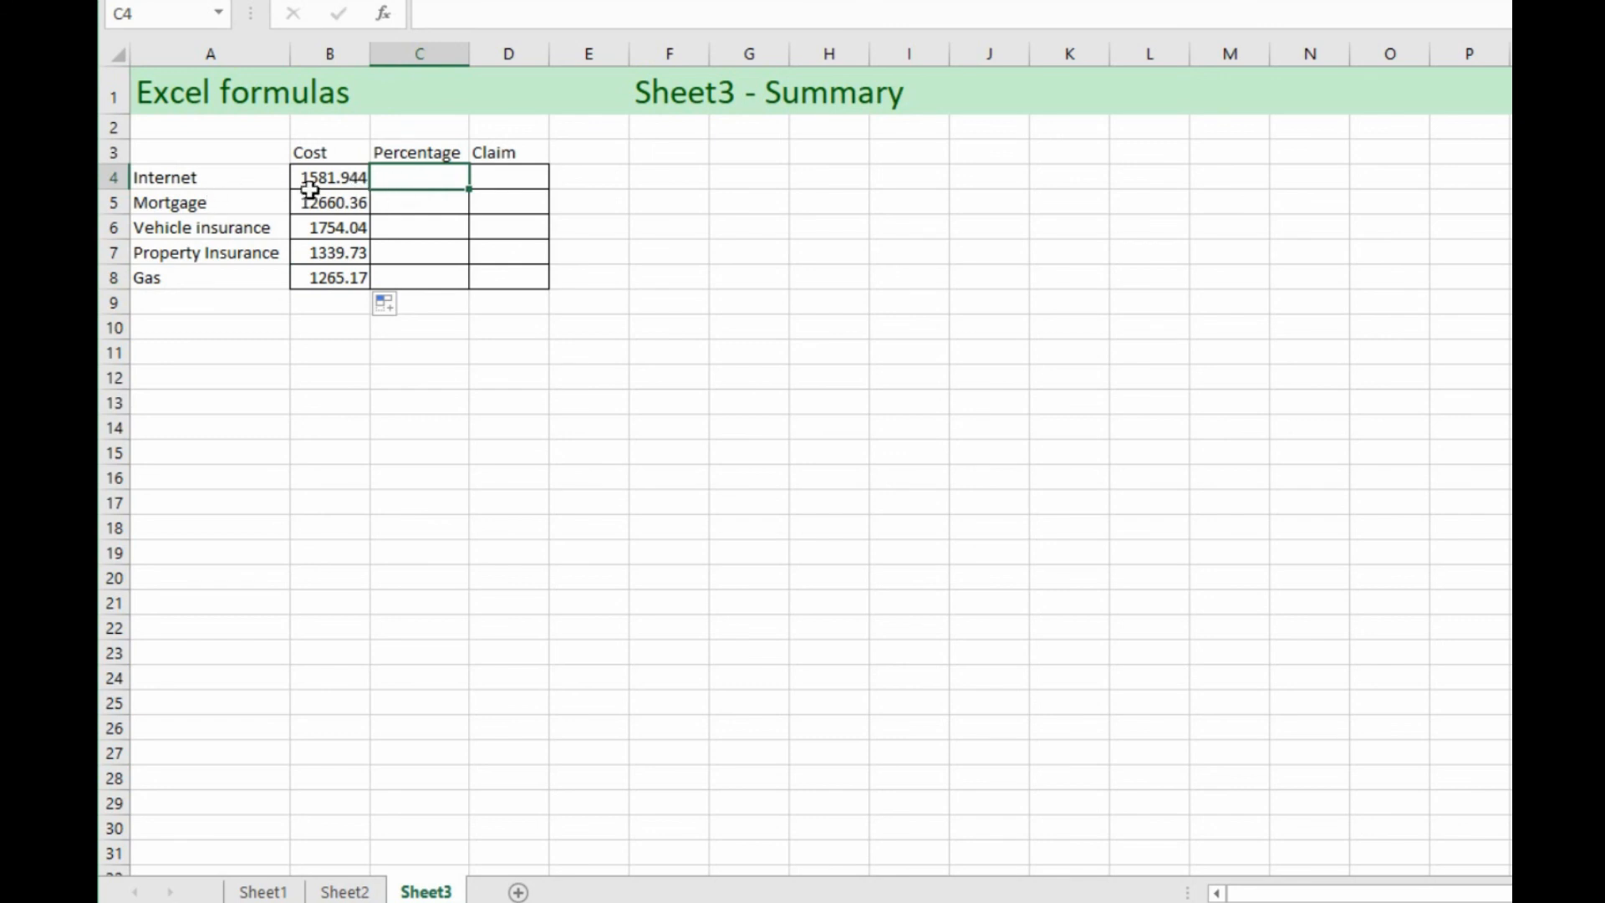
{"action": "left_click", "coordinate": [345, 892]}
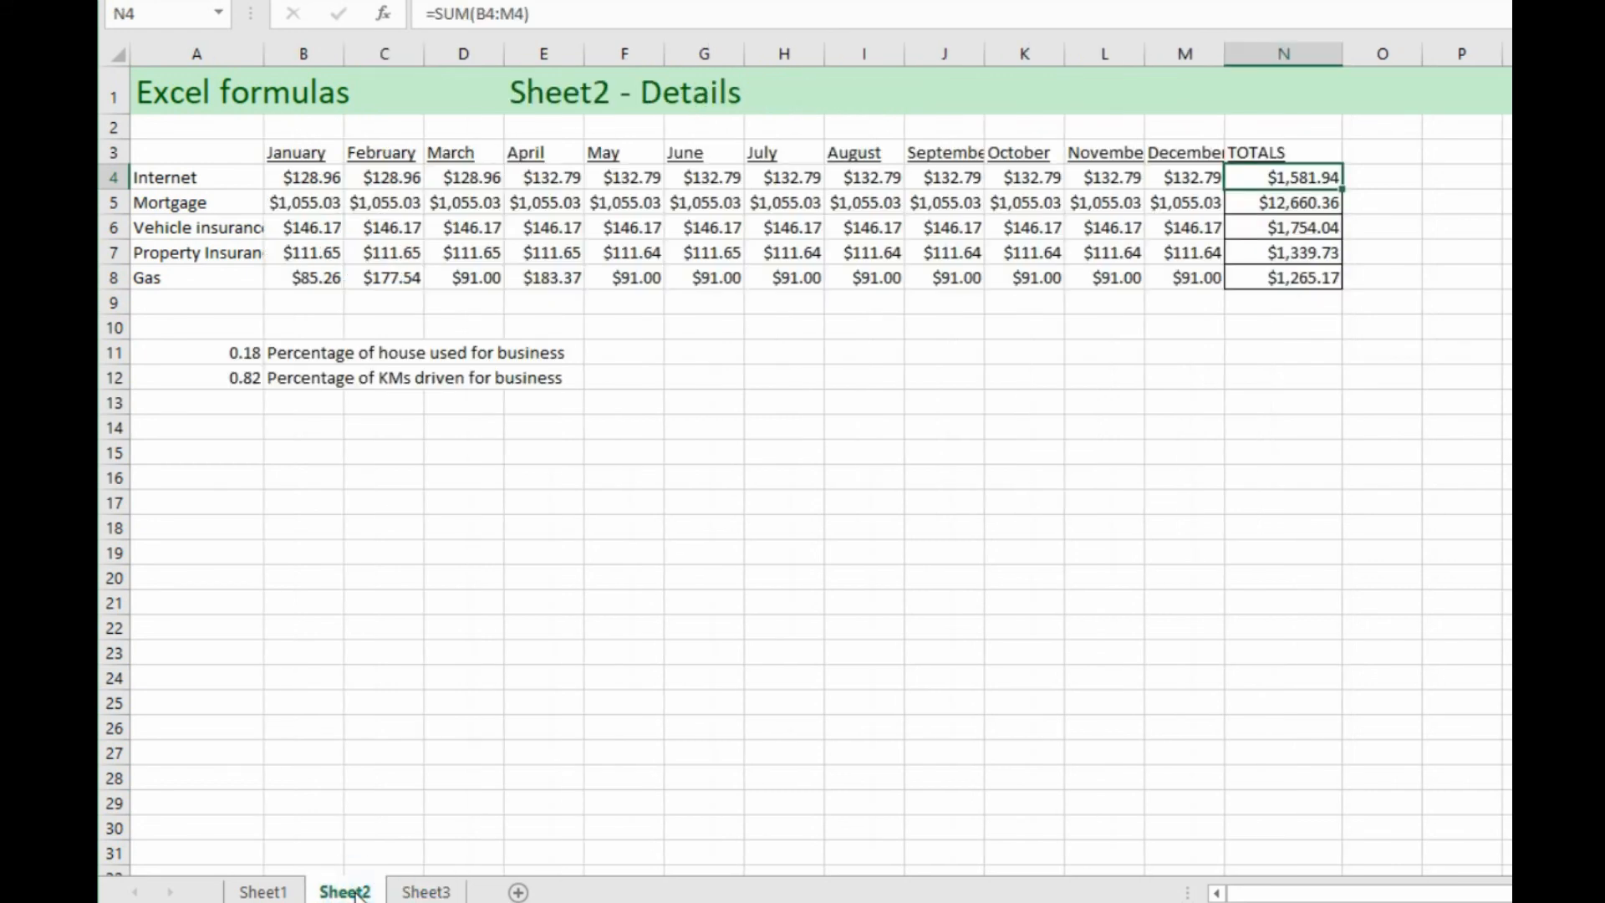
{"action": "mouse_move", "coordinate": [329, 353]}
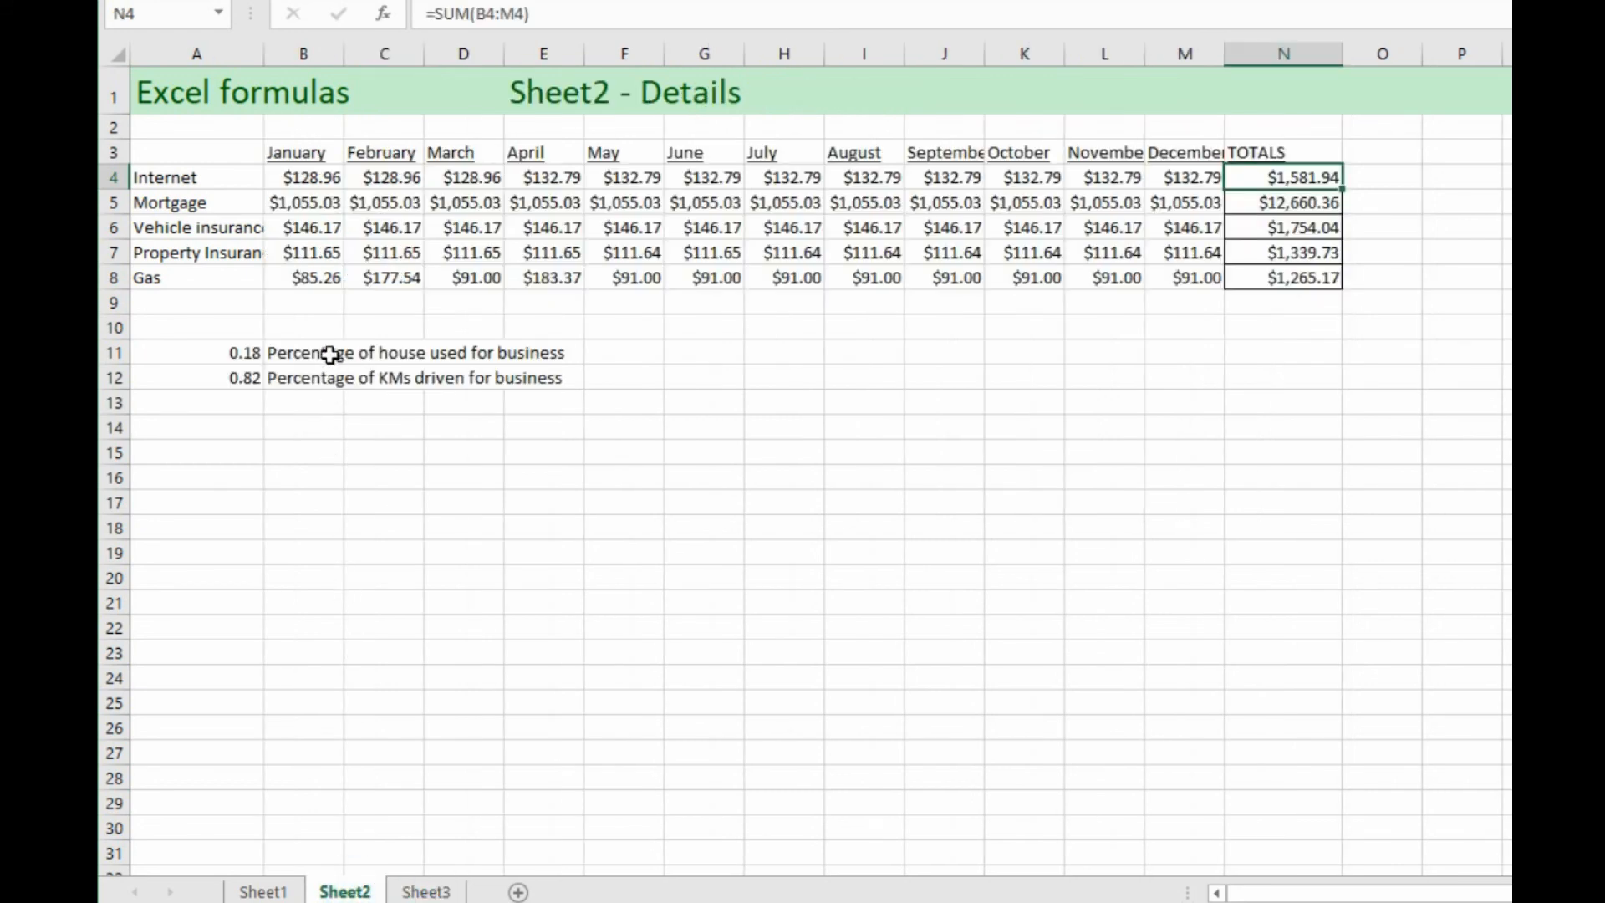
{"action": "left_click", "coordinate": [196, 352]}
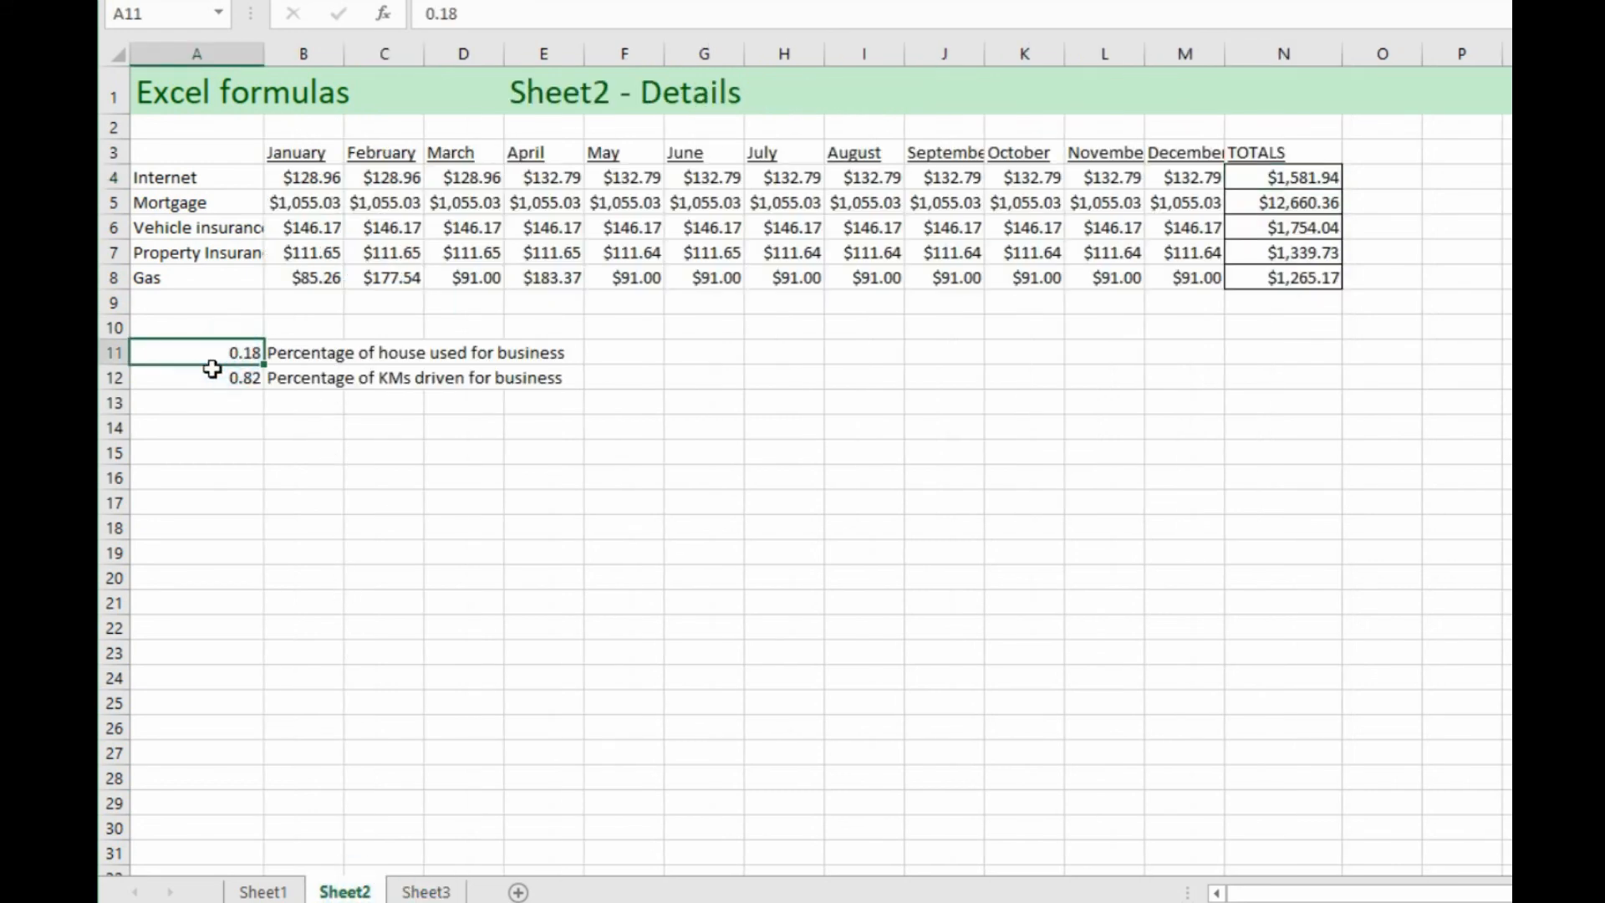
{"action": "mouse_move", "coordinate": [359, 687]}
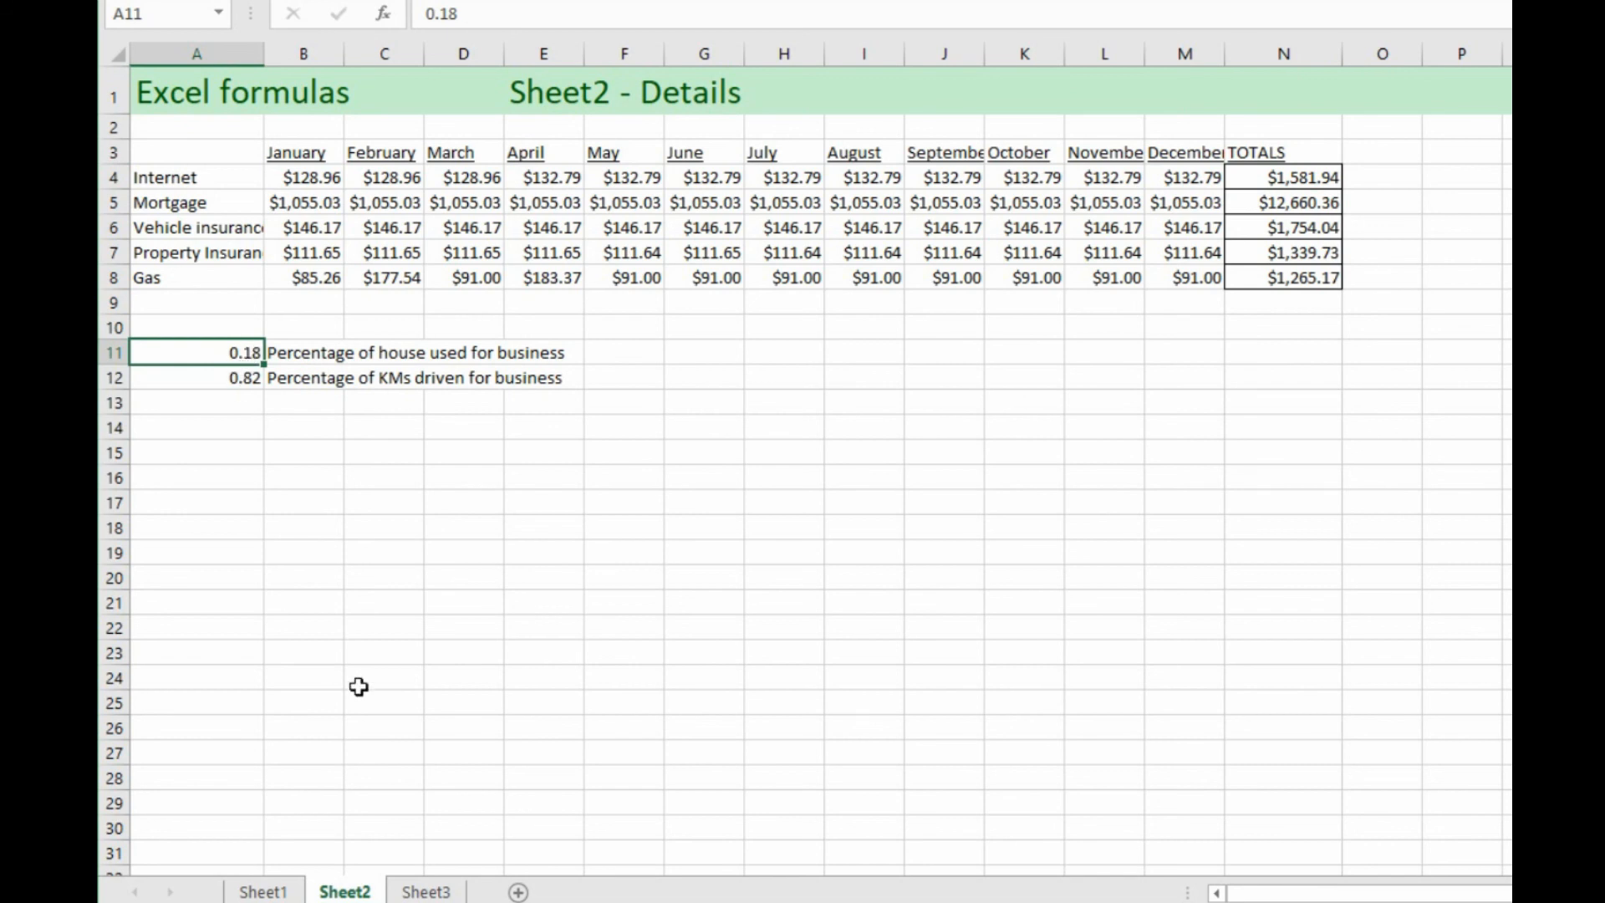
{"action": "left_click", "coordinate": [425, 892]}
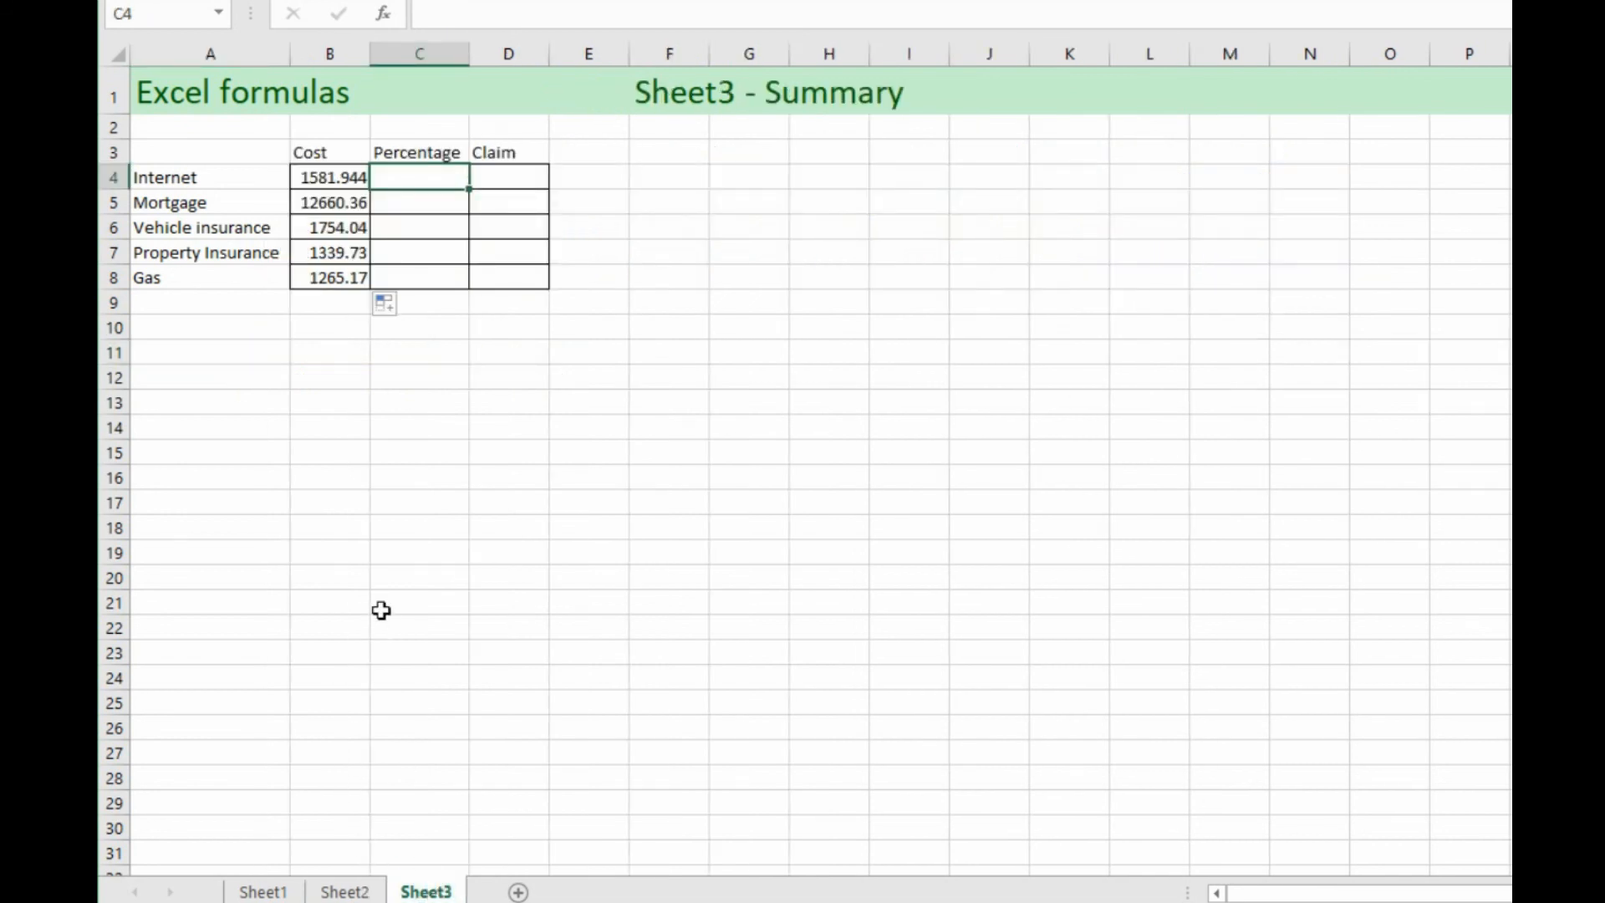
{"action": "mouse_move", "coordinate": [409, 174]}
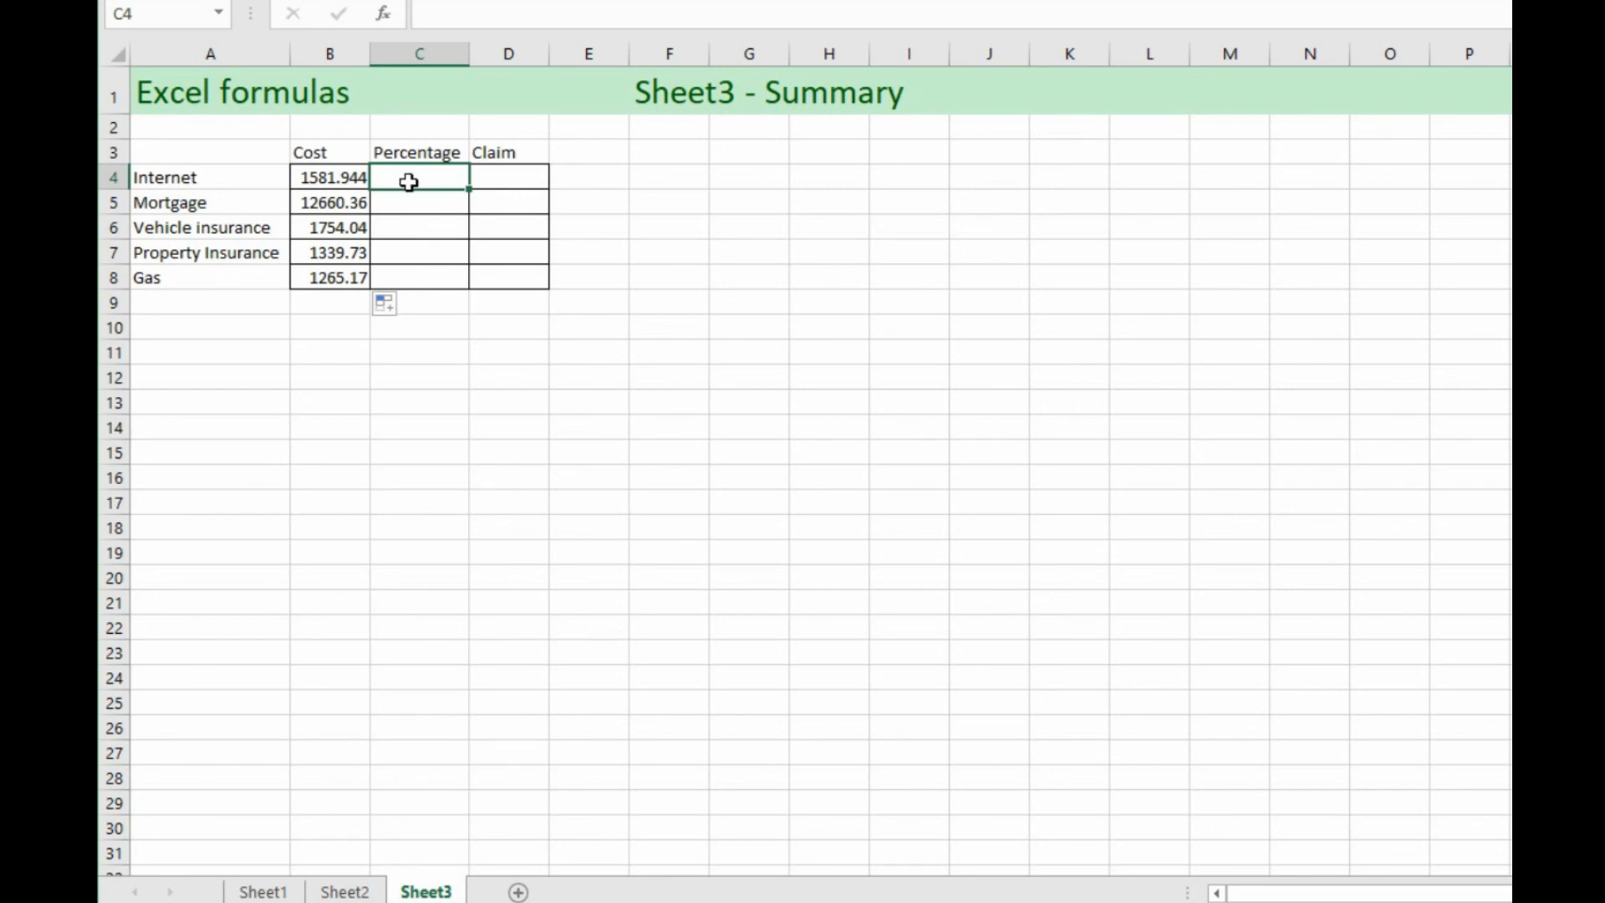
{"action": "mouse_move", "coordinate": [410, 195]}
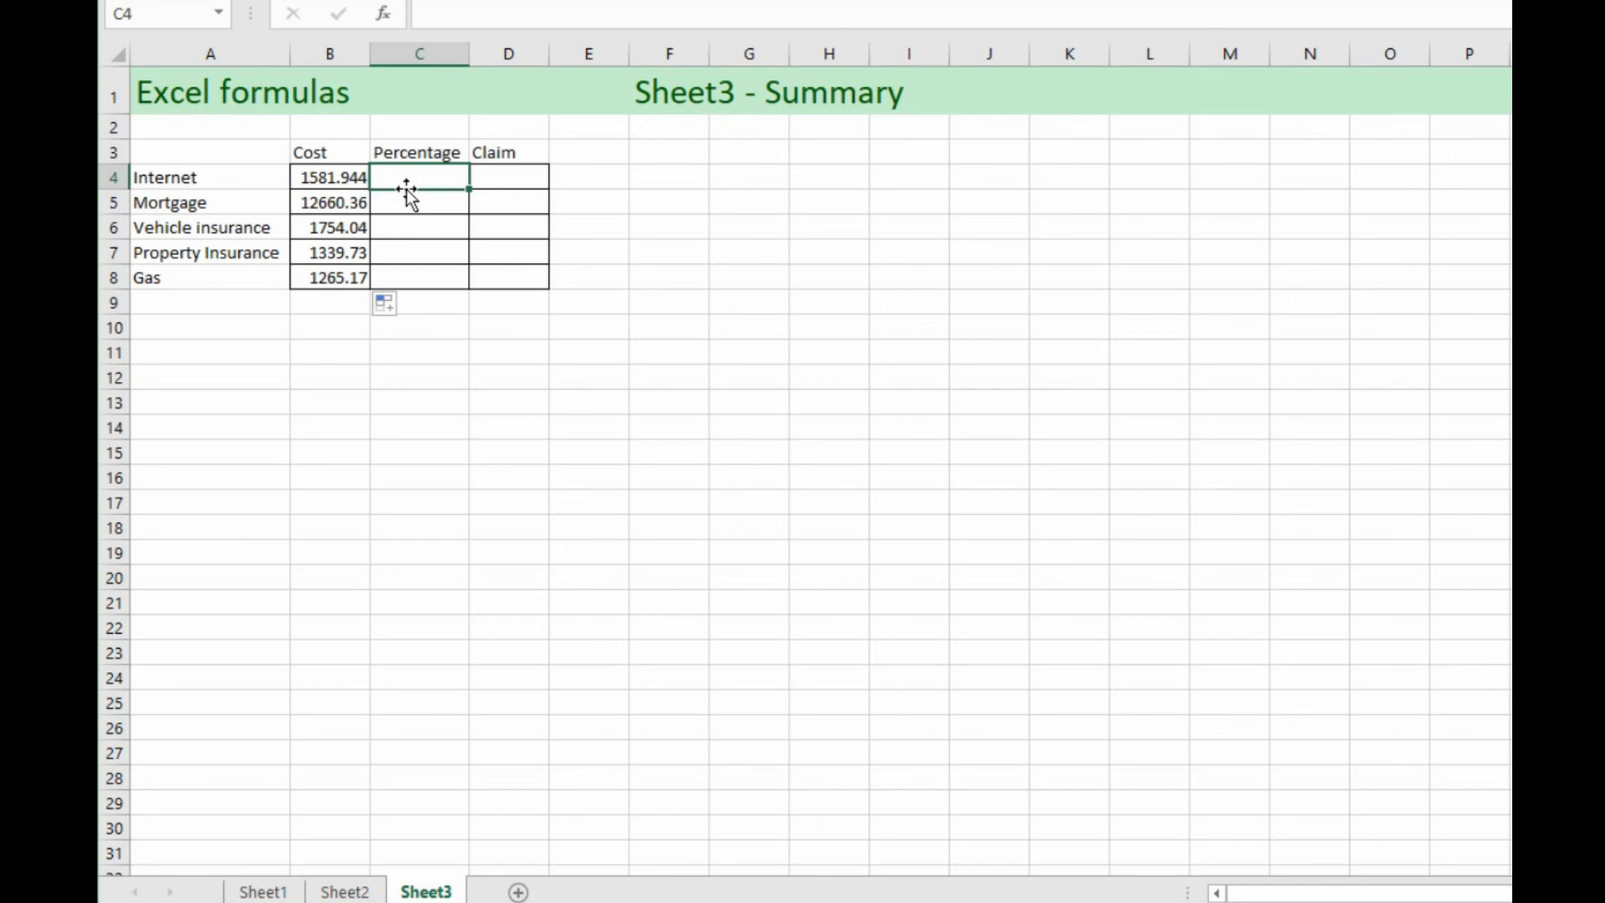
Step: Set Sheet3 cell C4 to =Sheet2!A11, showing the 0.18 house-use percentage
{"action": "type", "text": "="}
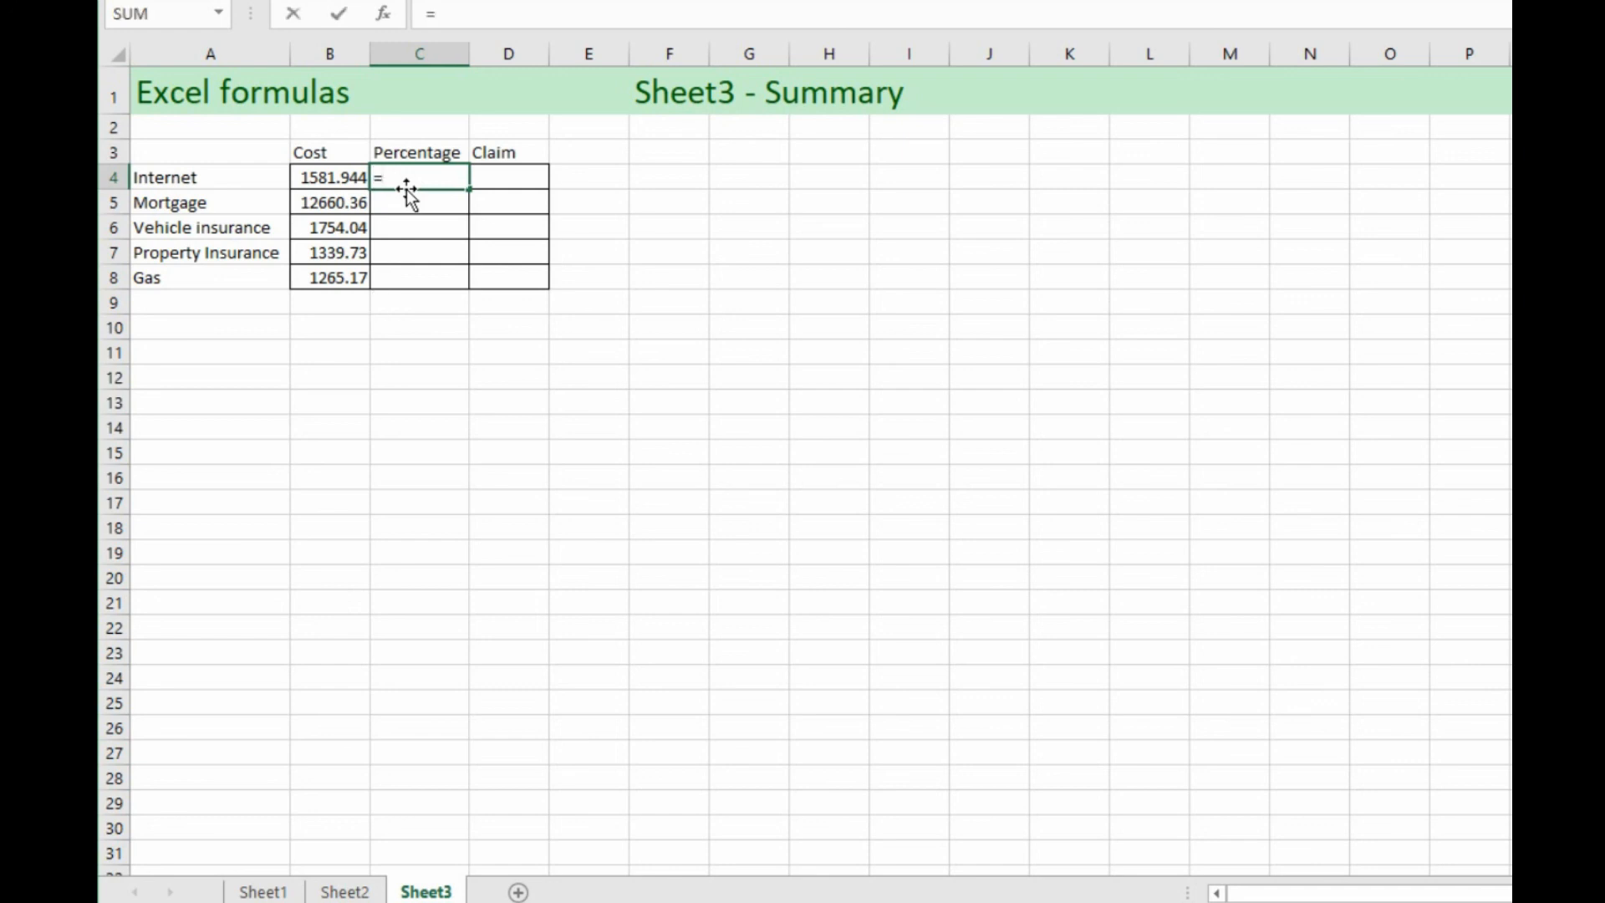
{"action": "left_click", "coordinate": [344, 892]}
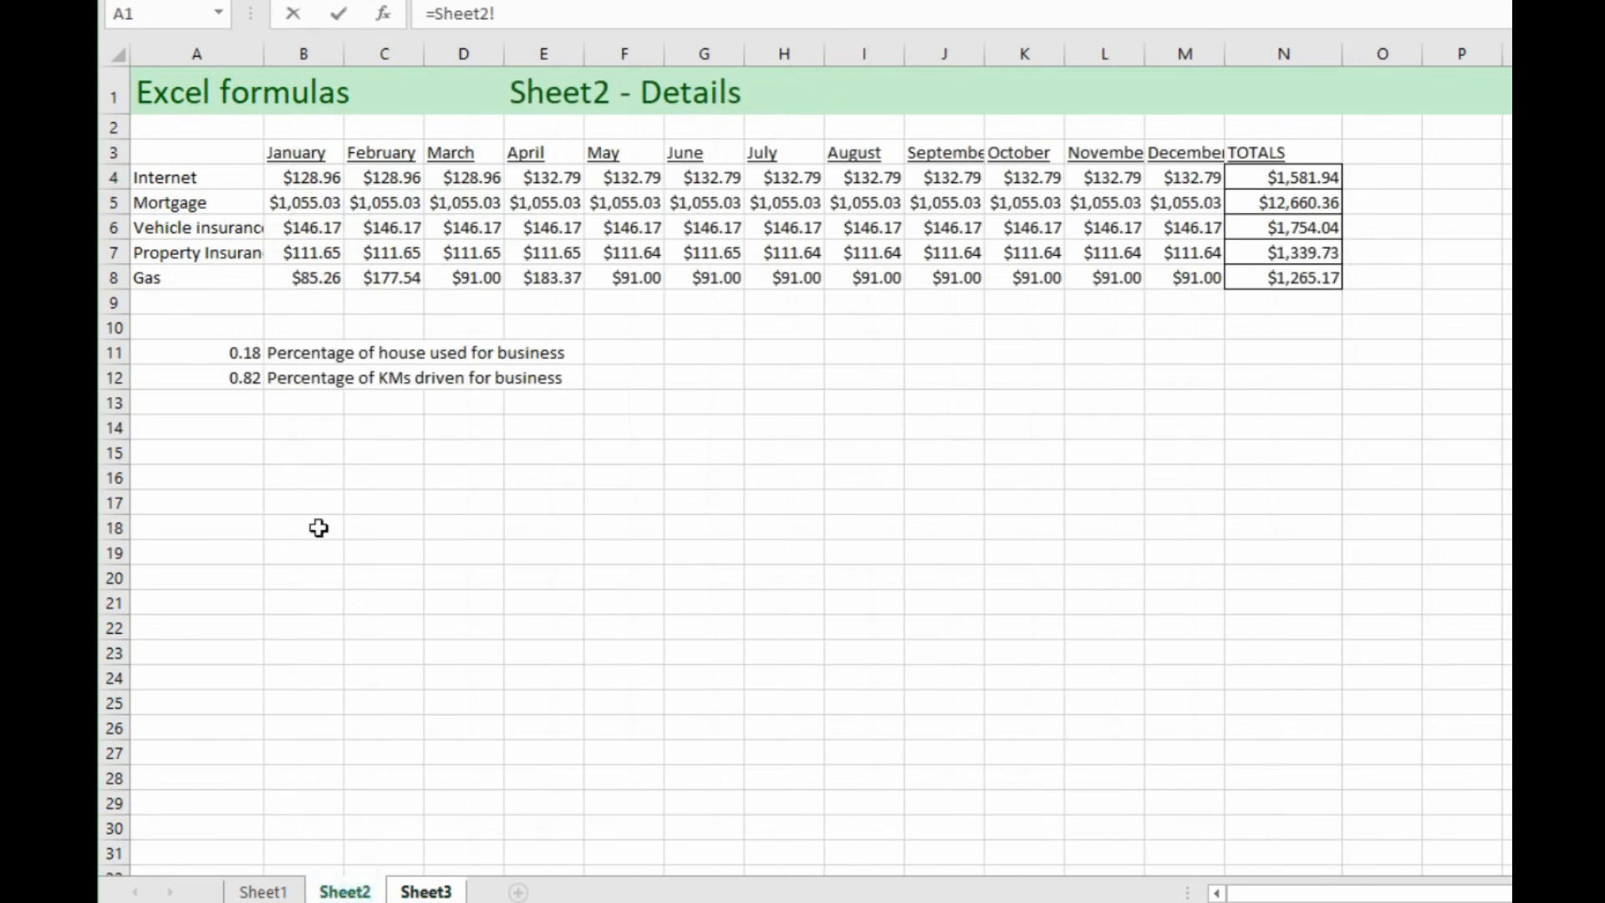
{"action": "left_click", "coordinate": [196, 351]}
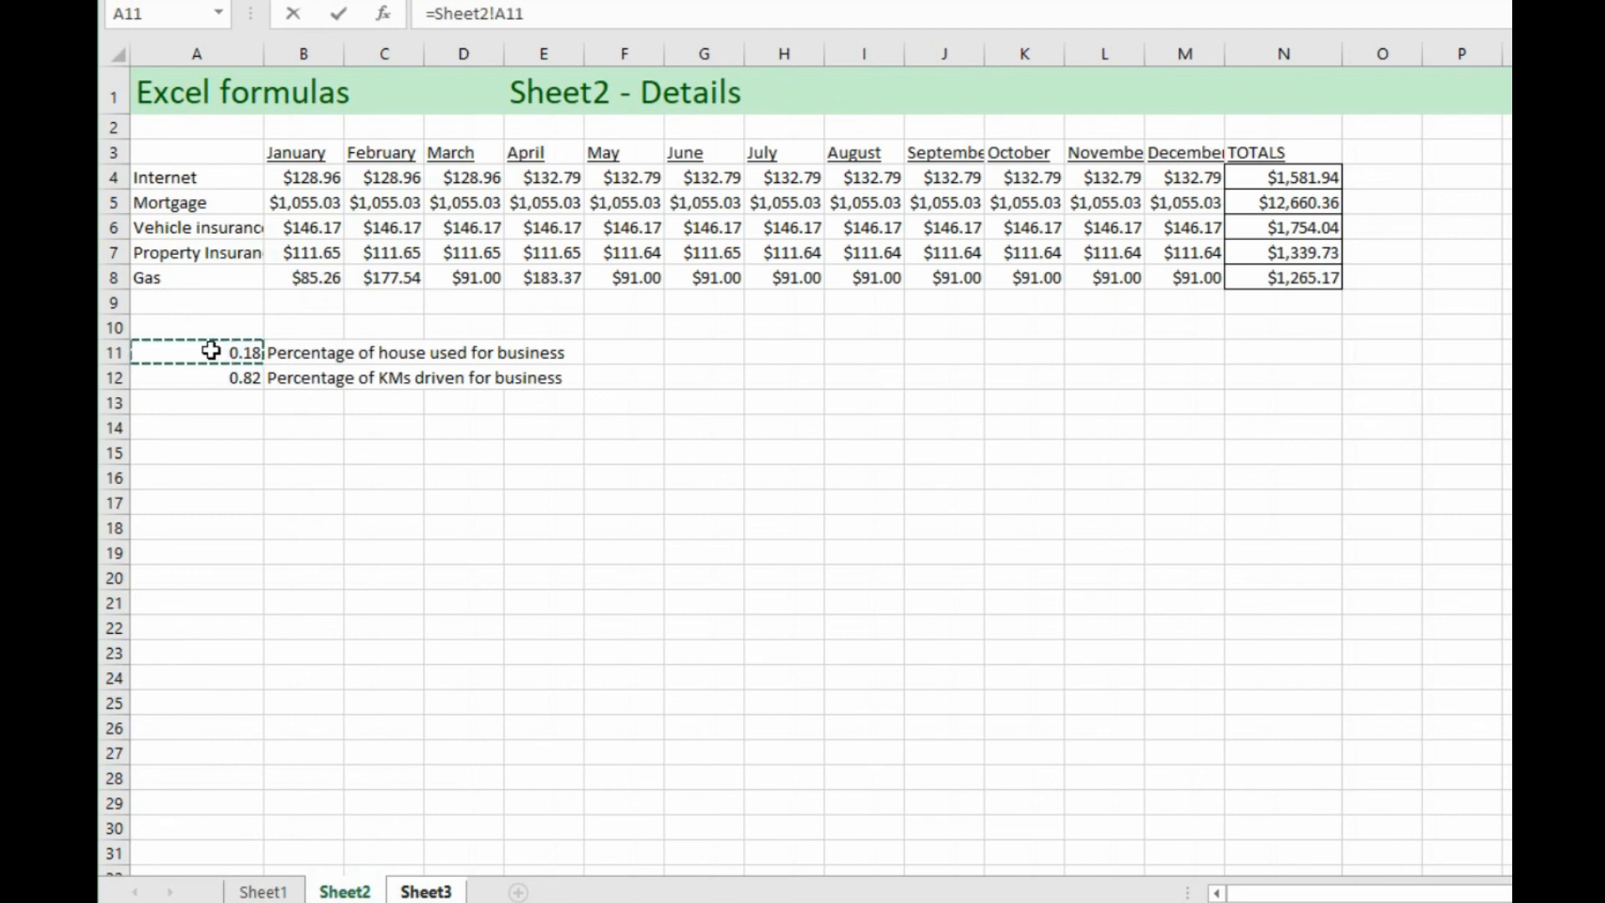
{"action": "left_click", "coordinate": [425, 892]}
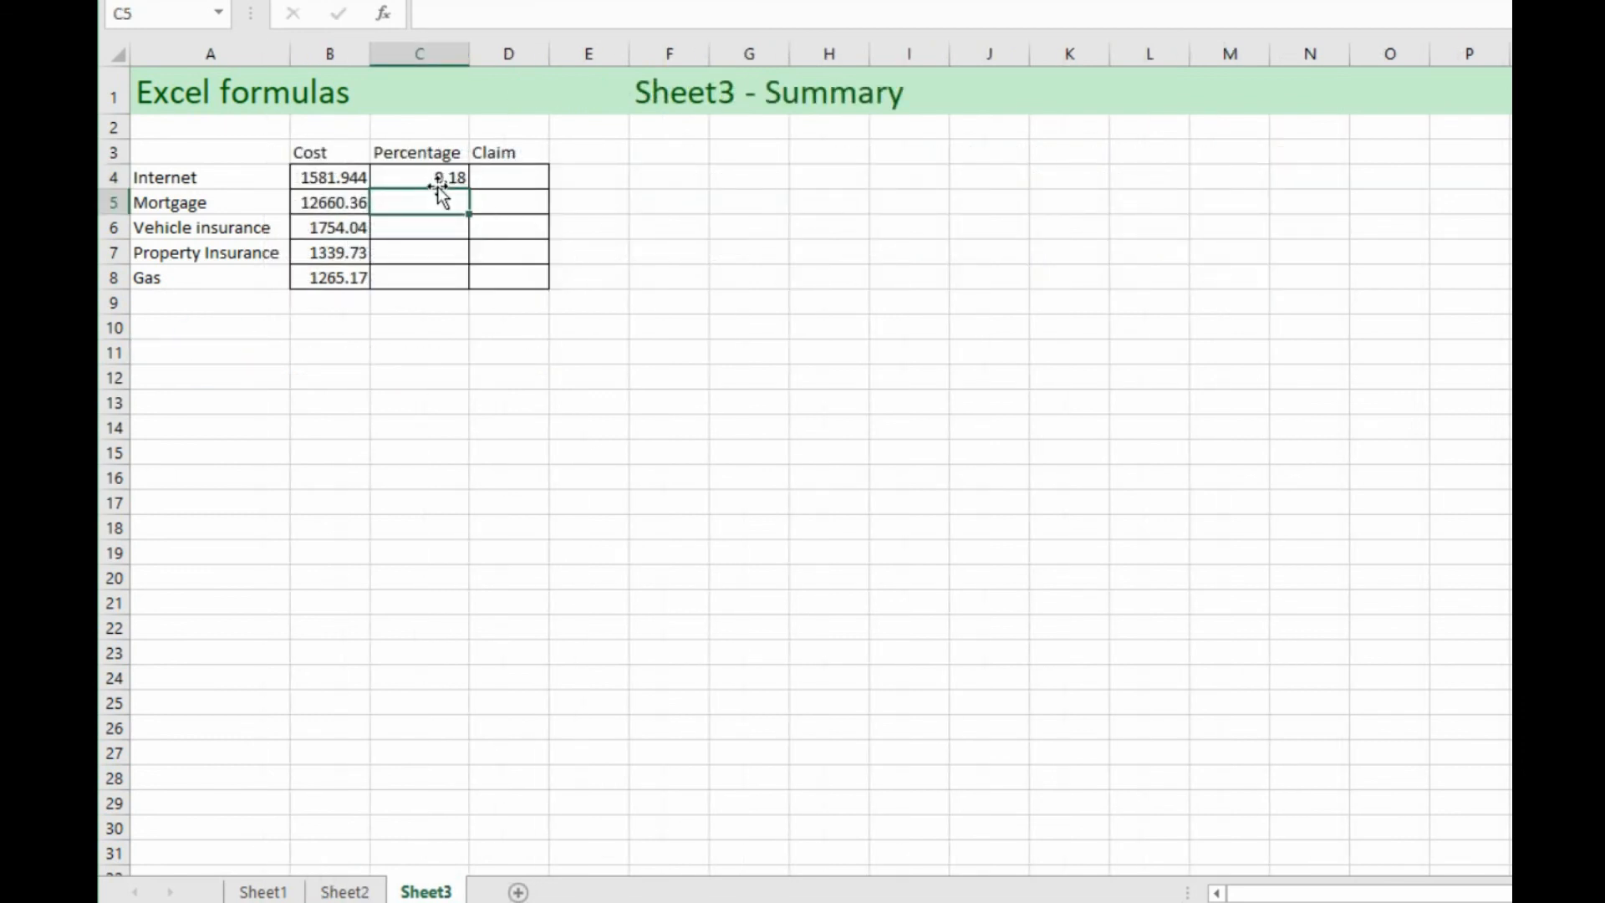
{"action": "left_click", "coordinate": [419, 176]}
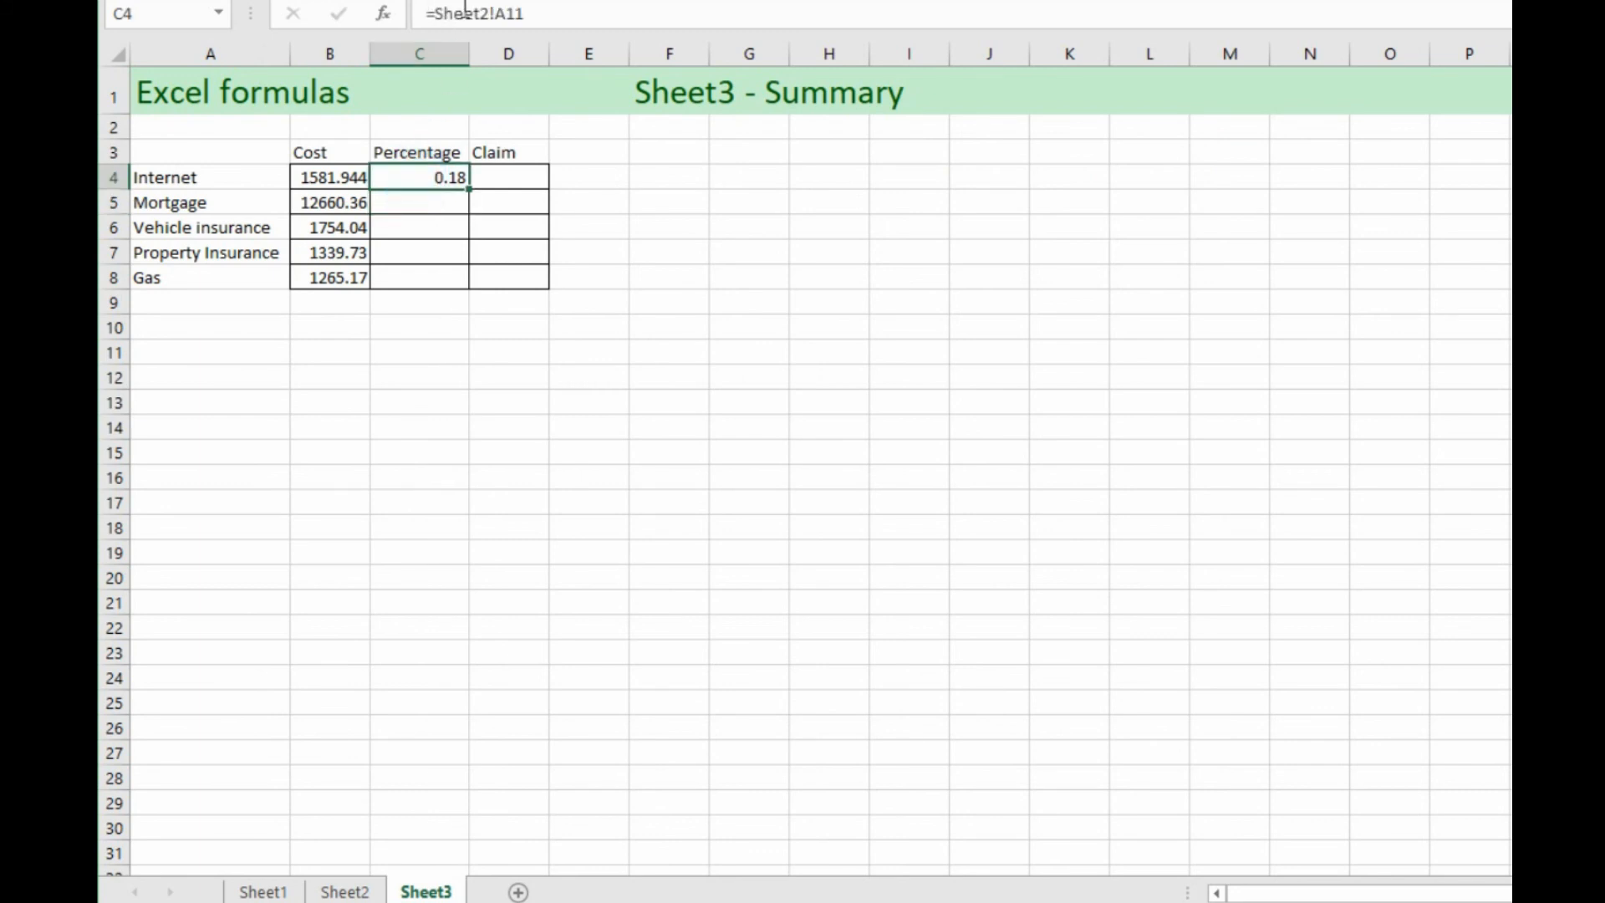
{"action": "mouse_move", "coordinate": [481, 15]}
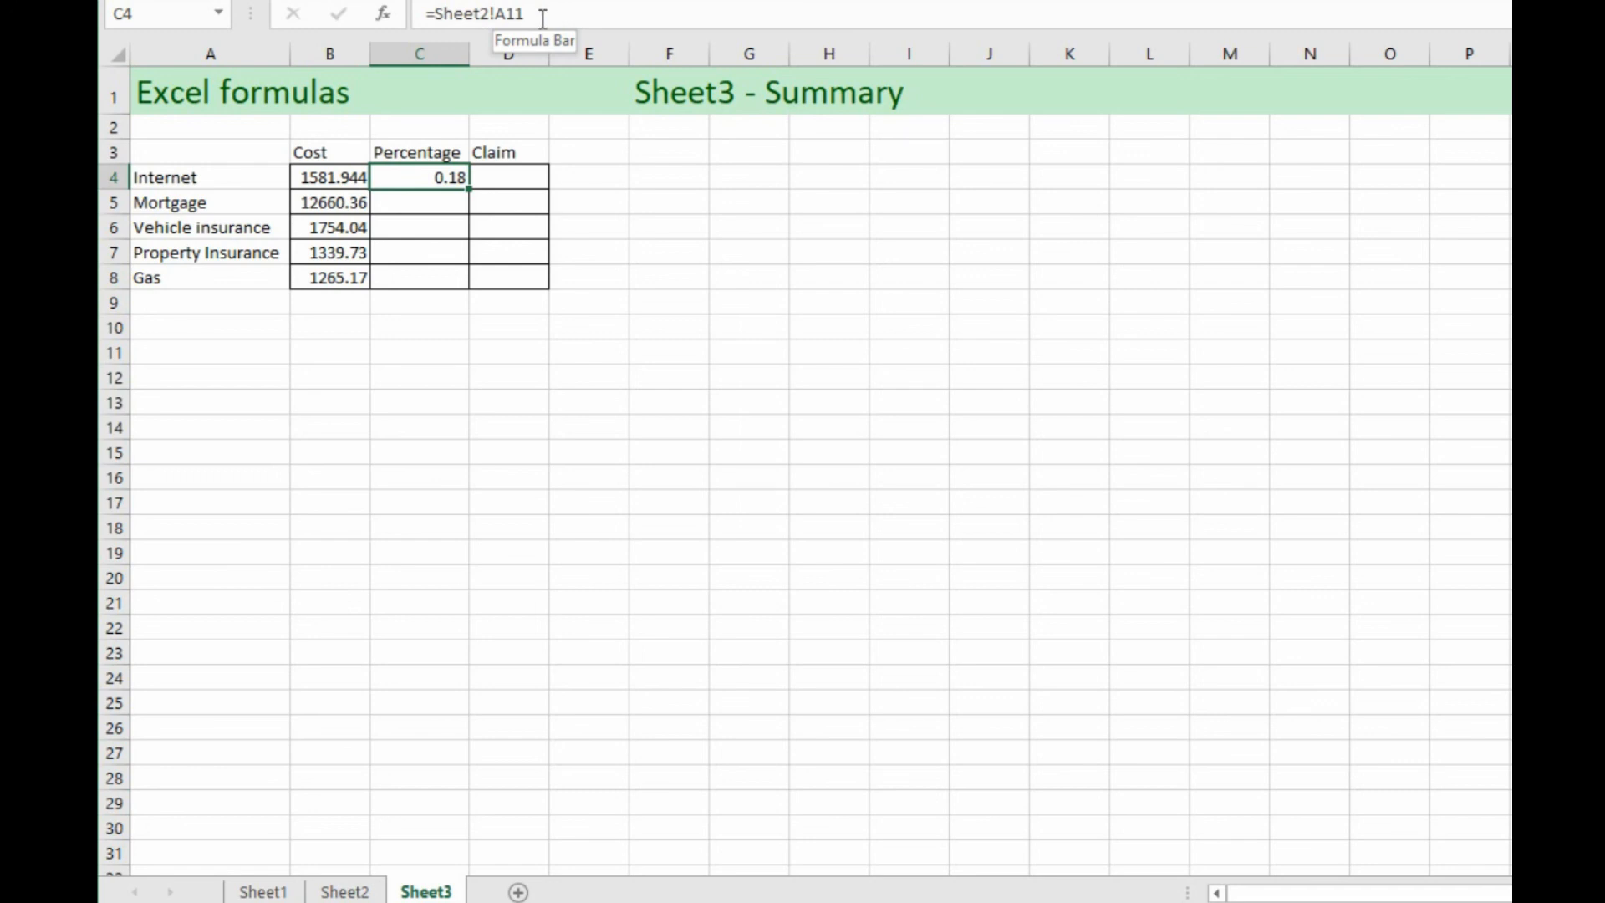
{"action": "mouse_move", "coordinate": [439, 206]}
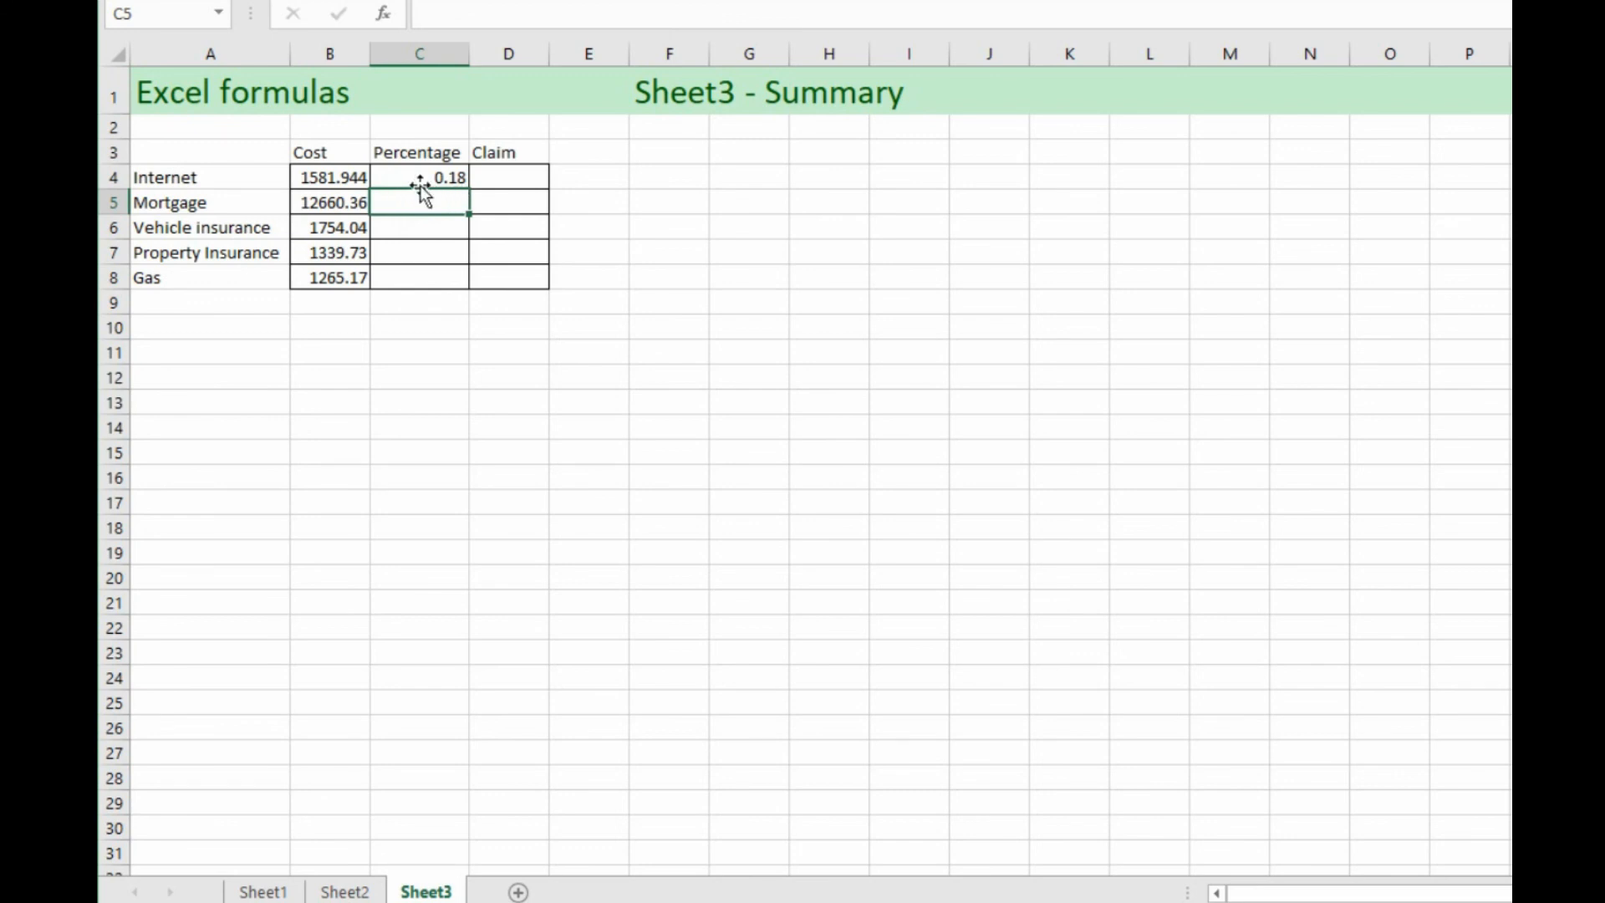
Step: Fill the Internet percentage link down to Mortgage, showing 0.82, and glance at Sheet2
{"action": "left_click", "coordinate": [418, 177]}
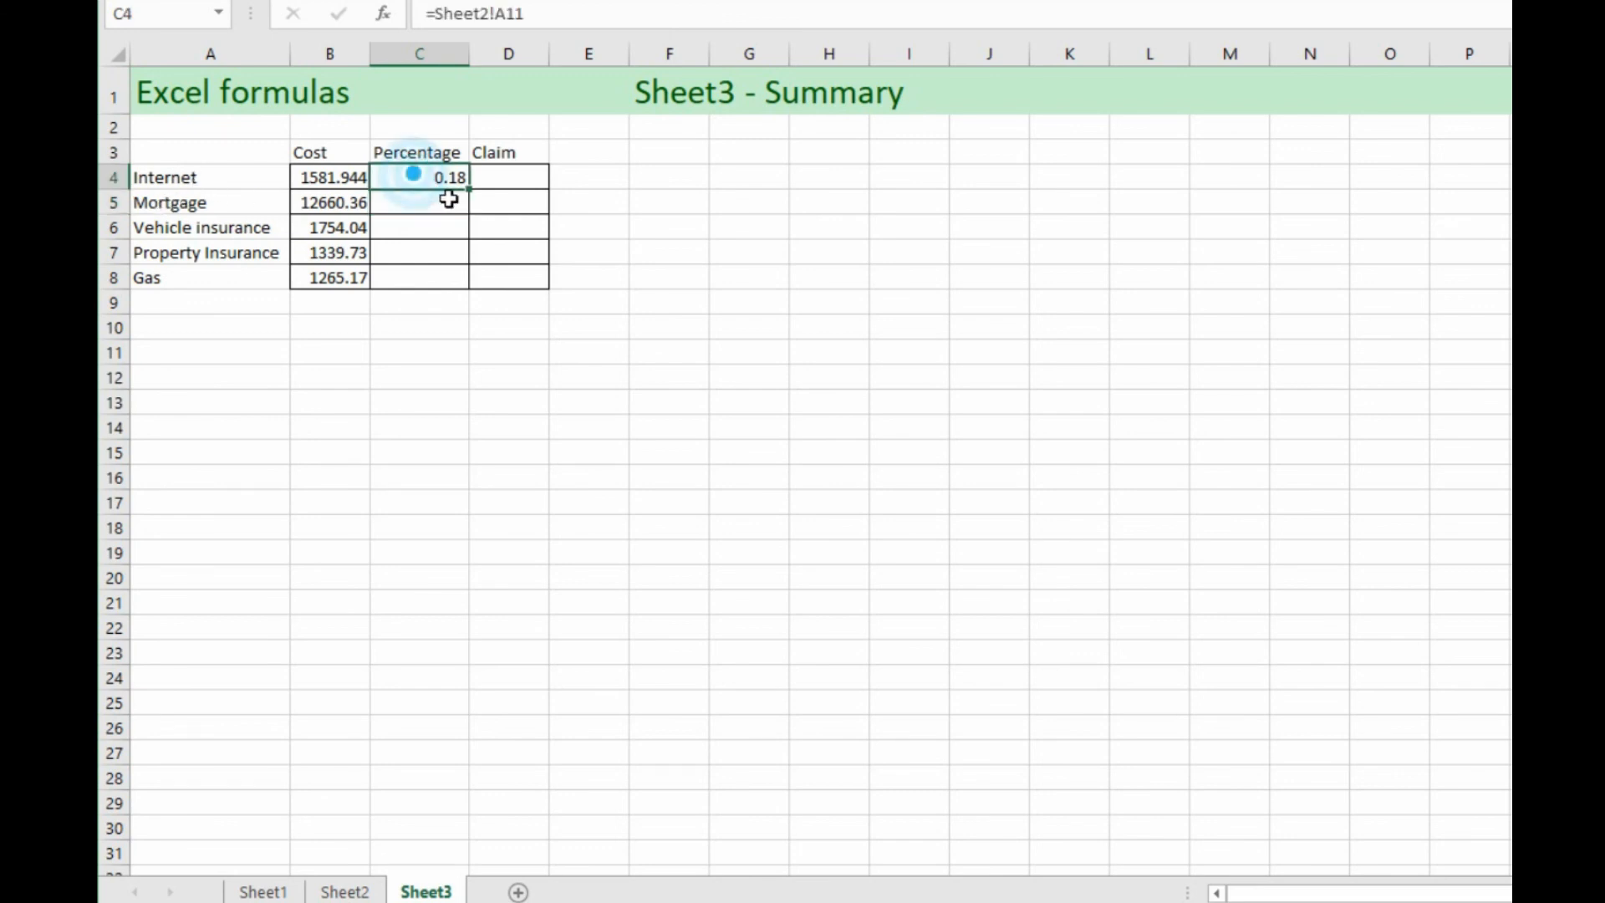
{"action": "left_click_drag", "start_coordinate": [419, 176], "coordinate": [419, 201]}
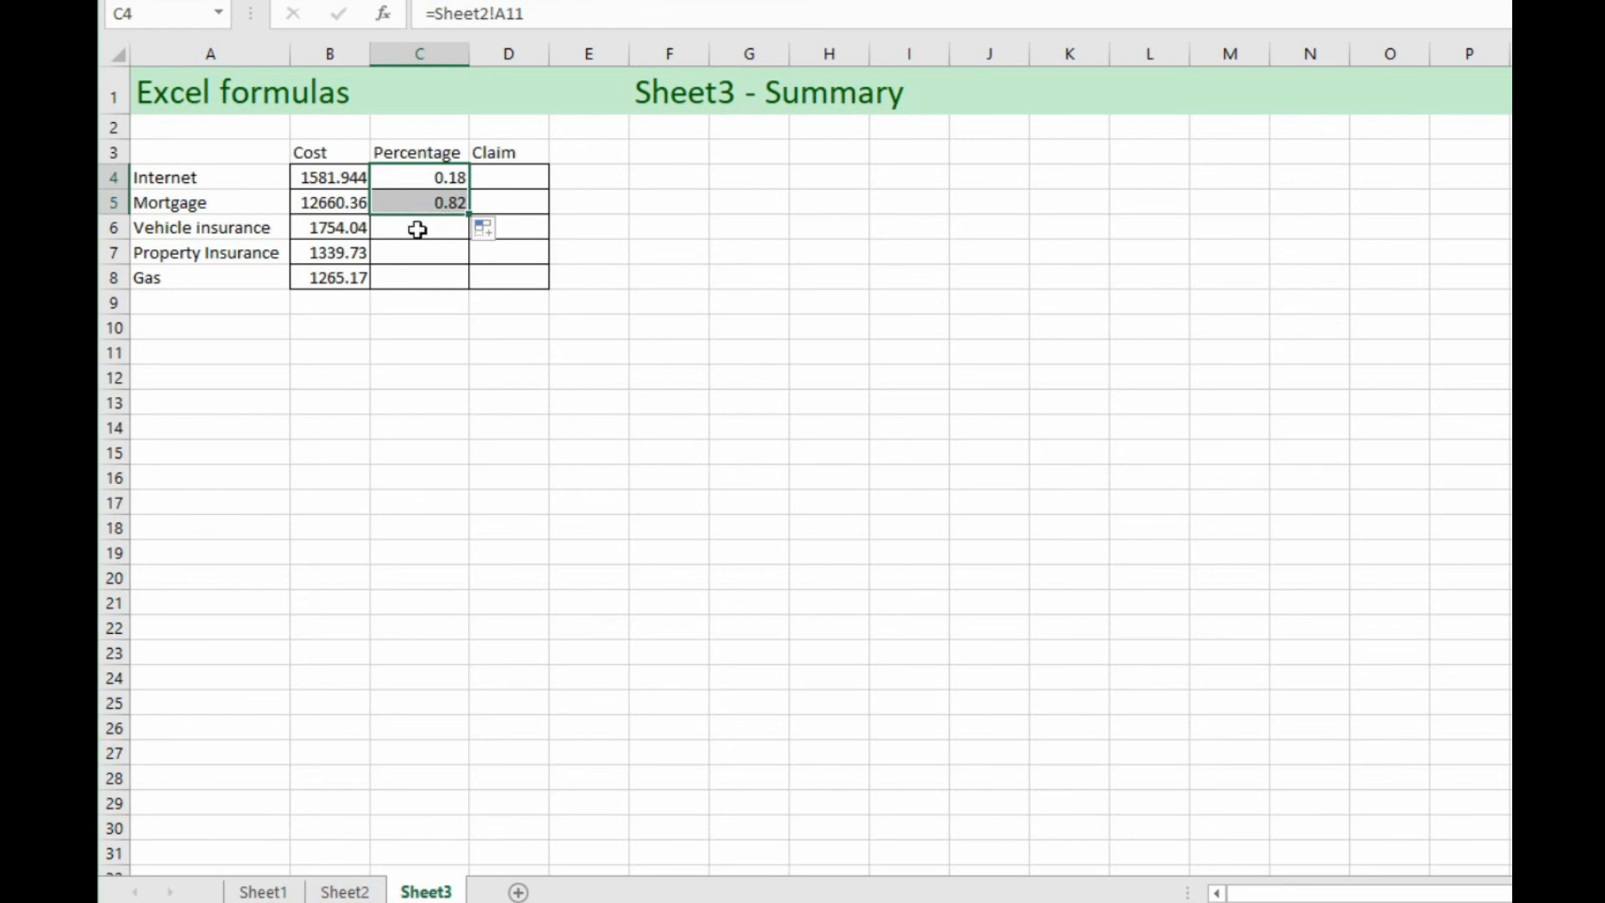
{"action": "mouse_move", "coordinate": [417, 201]}
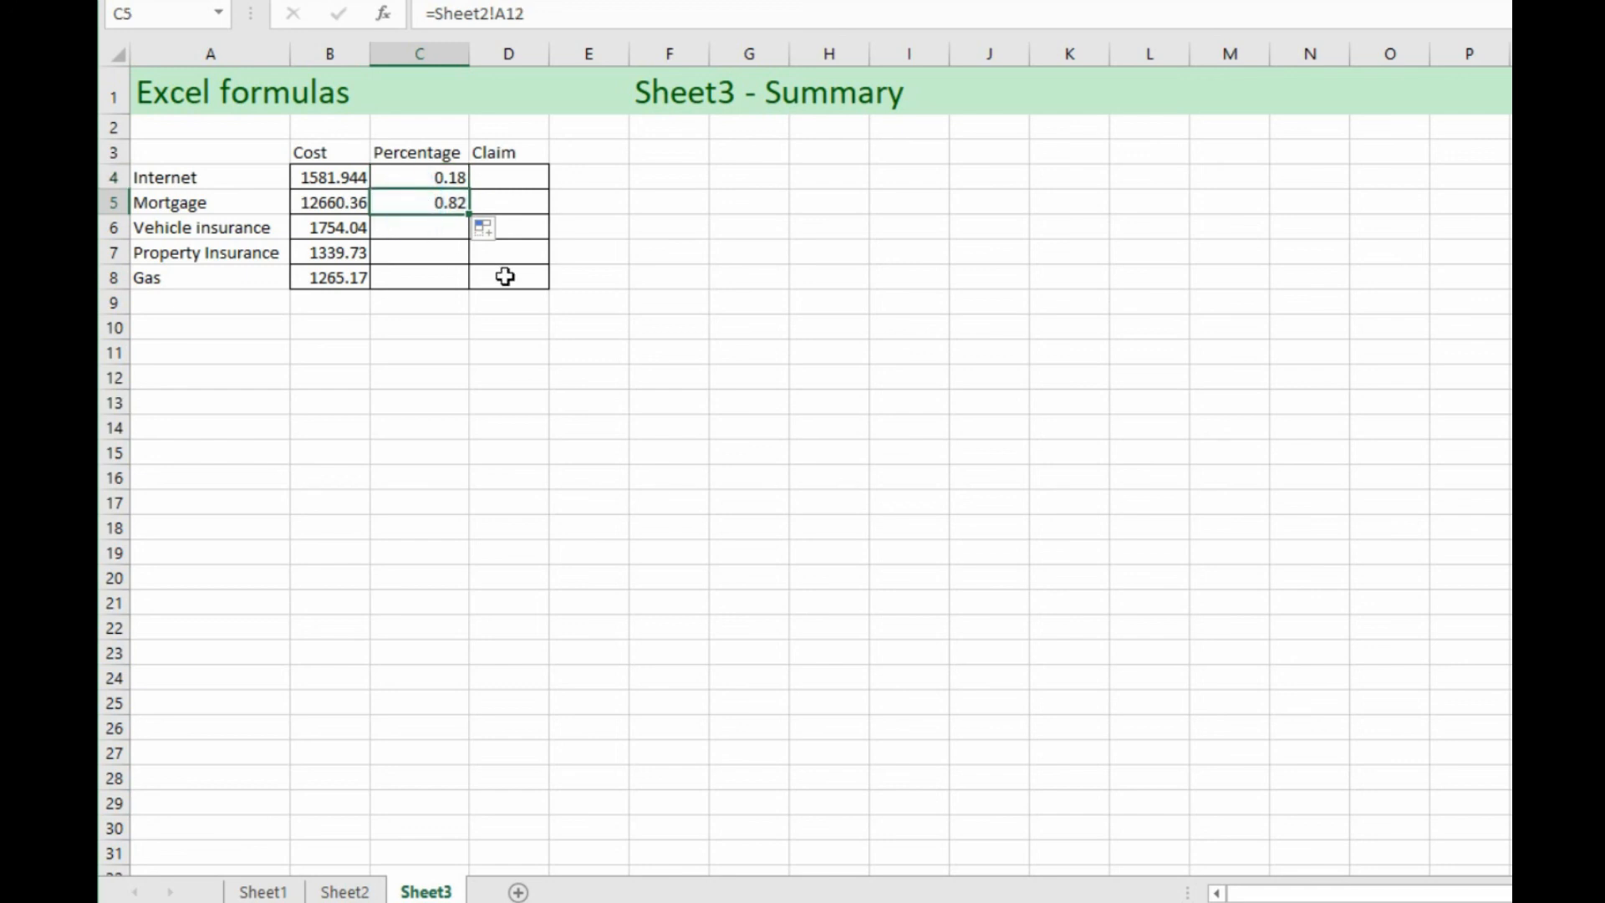
{"action": "mouse_move", "coordinate": [428, 220]}
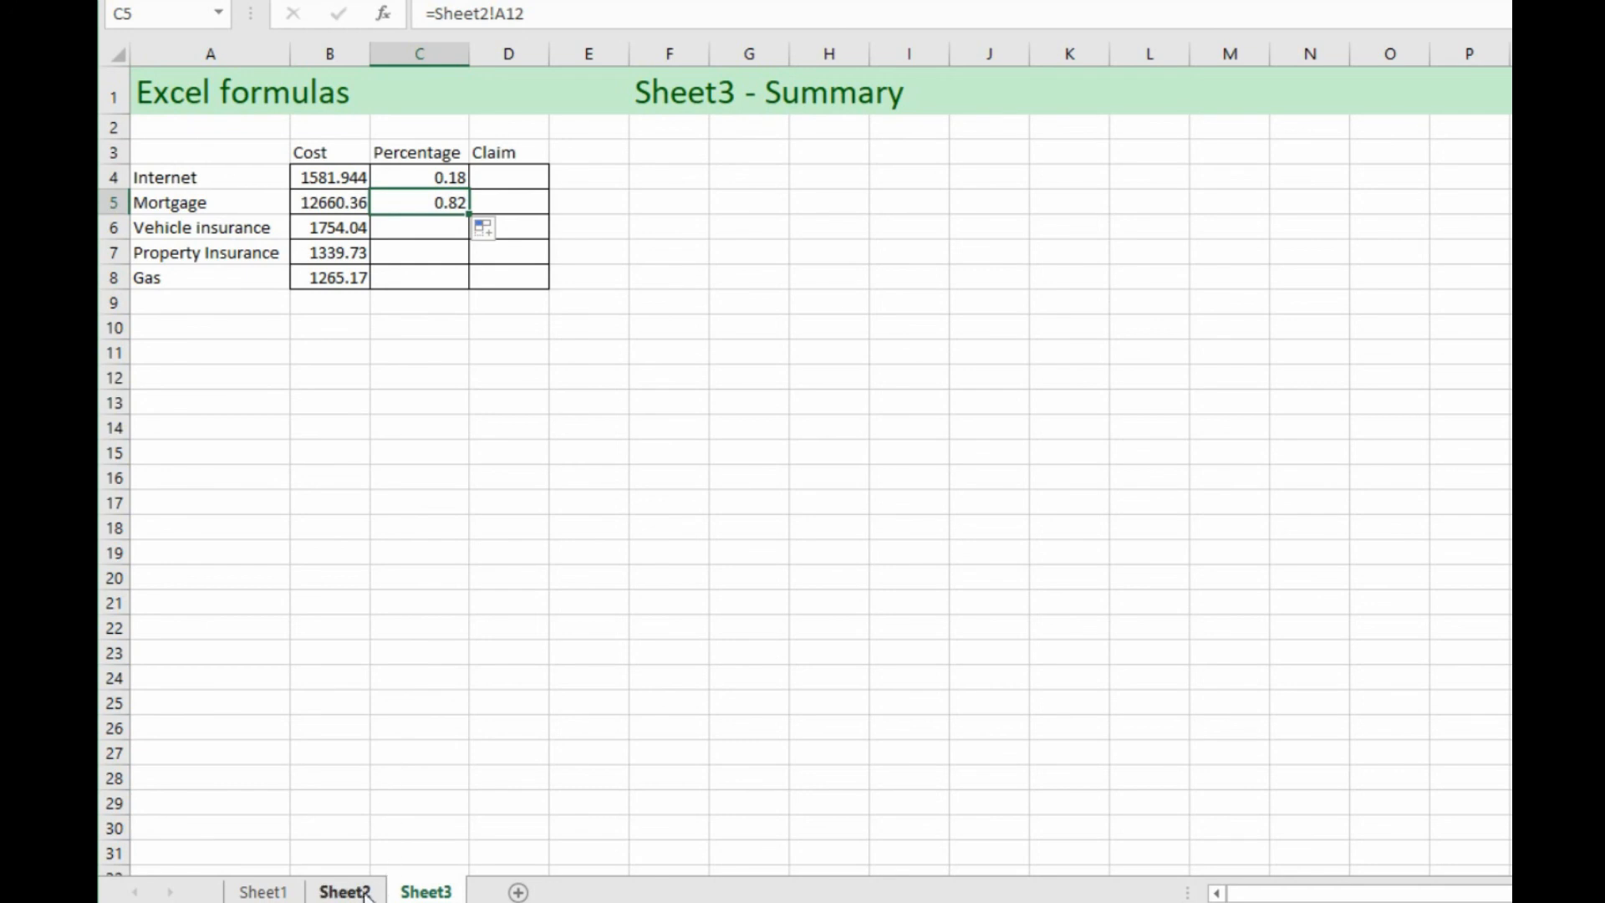
{"action": "left_click", "coordinate": [344, 892]}
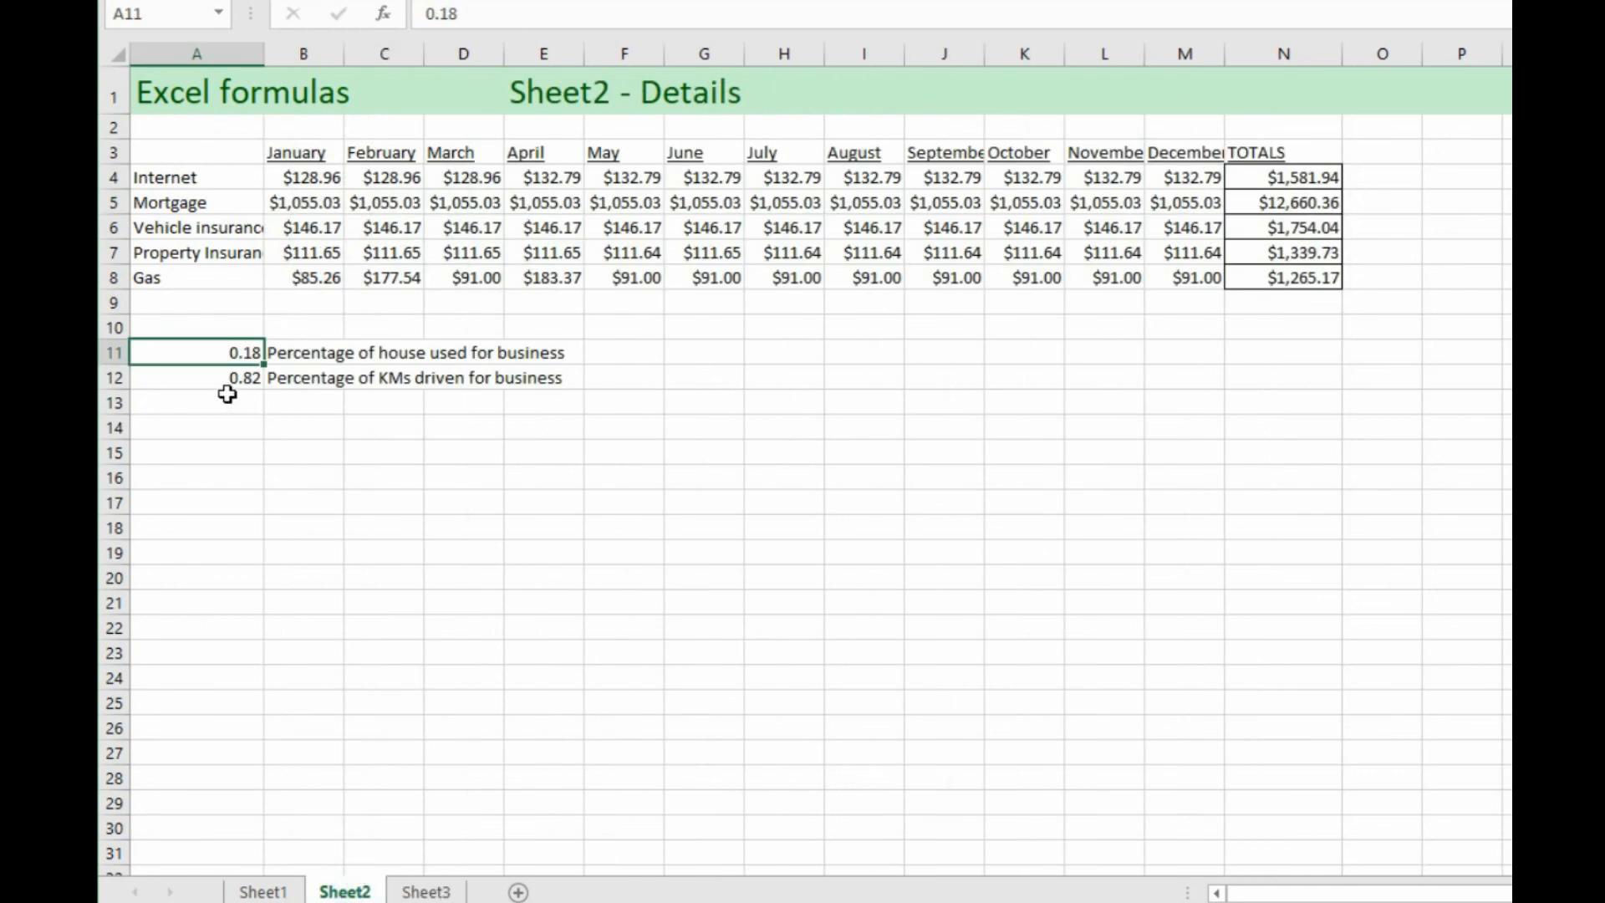
{"action": "left_click", "coordinate": [424, 891]}
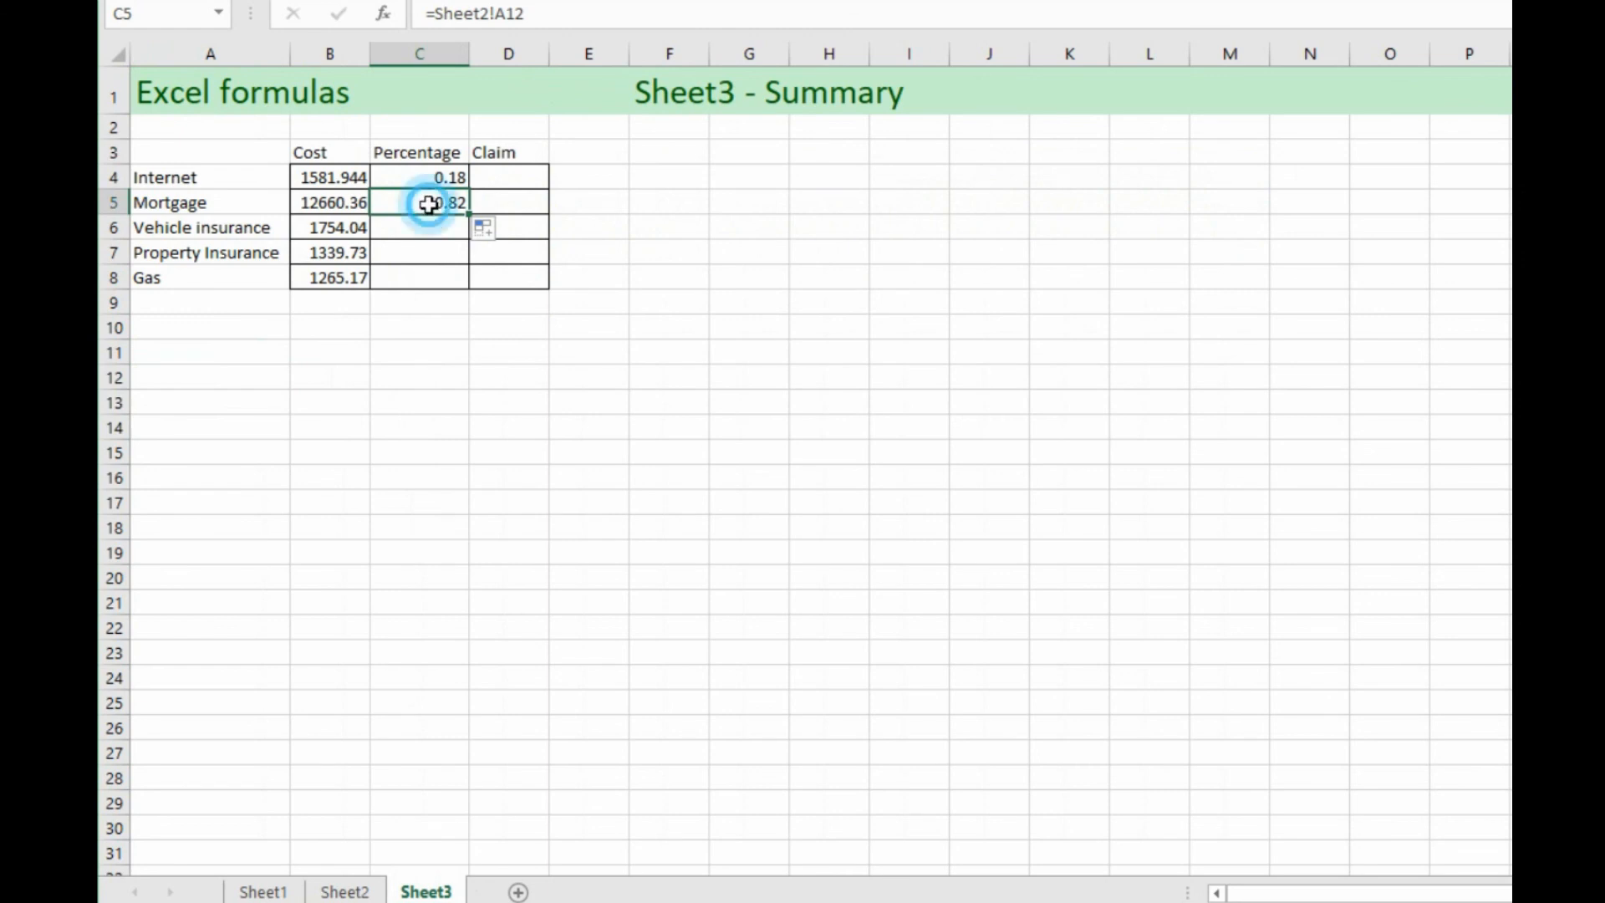
Step: Clear Mortgage's percentage and relink it to Sheet2's 0.18 house percentage
{"action": "key", "text": "Delete"}
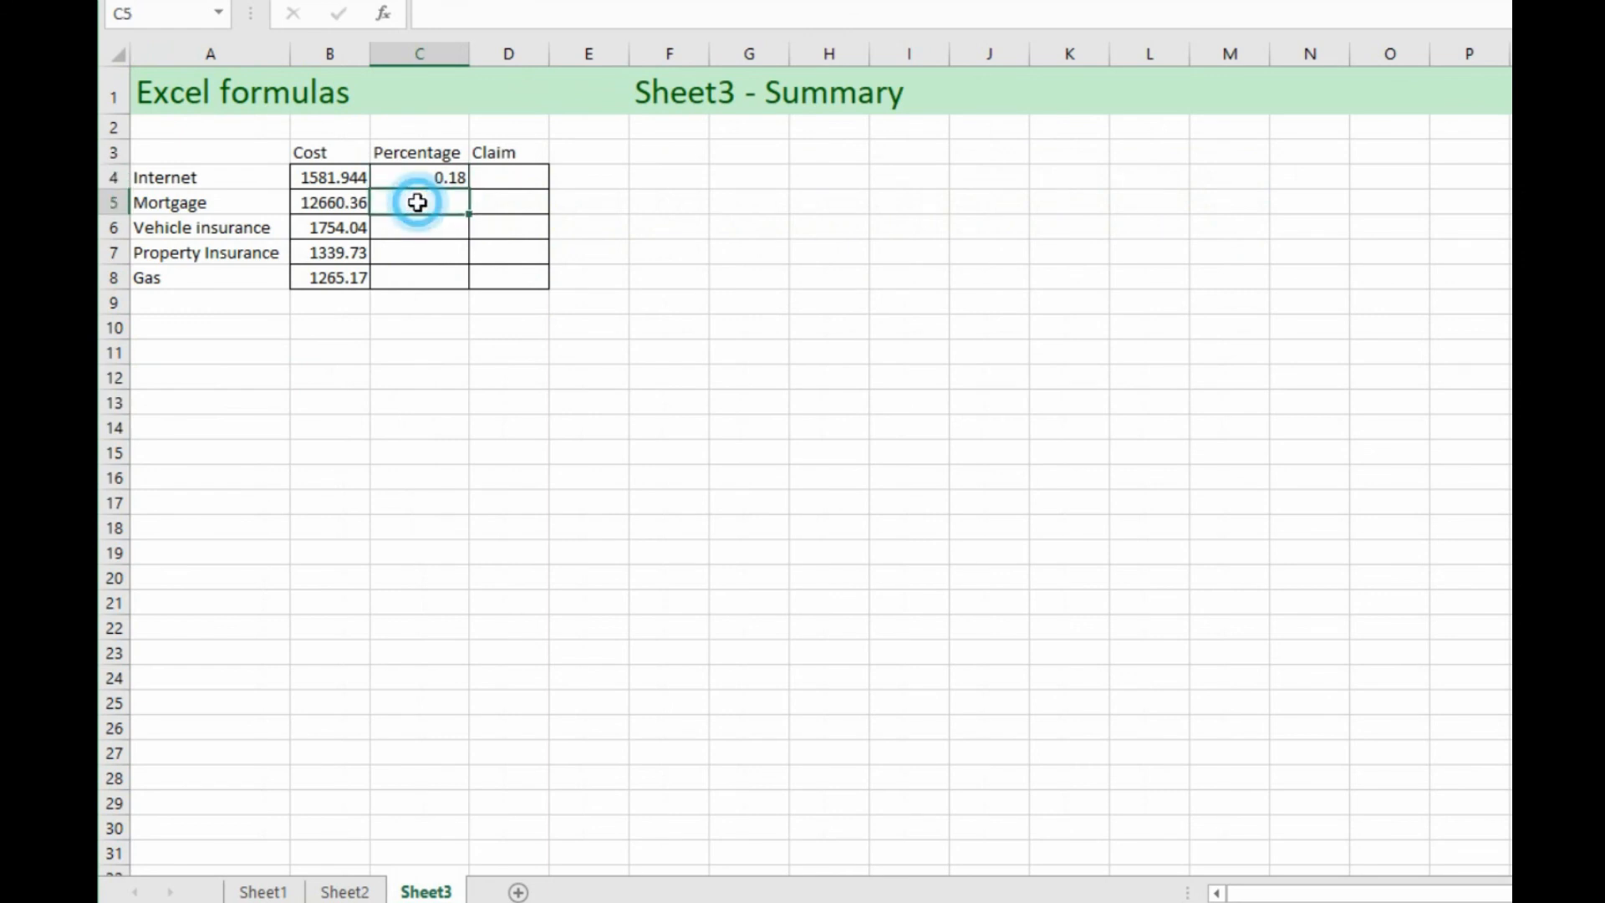
{"action": "left_click", "coordinate": [419, 177]}
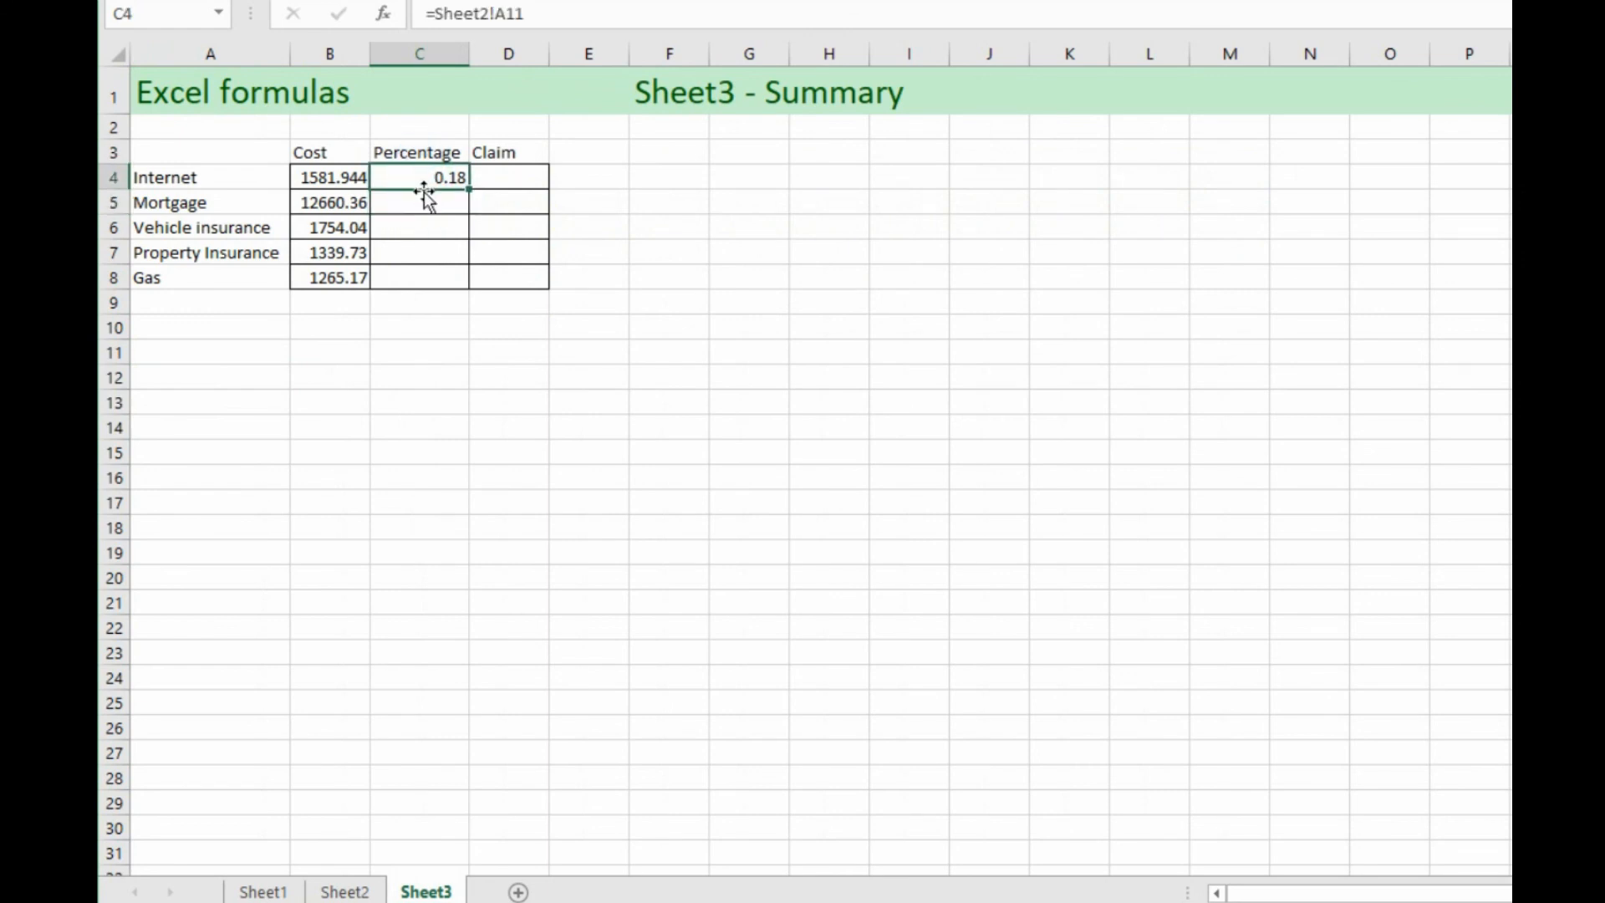
{"action": "mouse_move", "coordinate": [430, 204]}
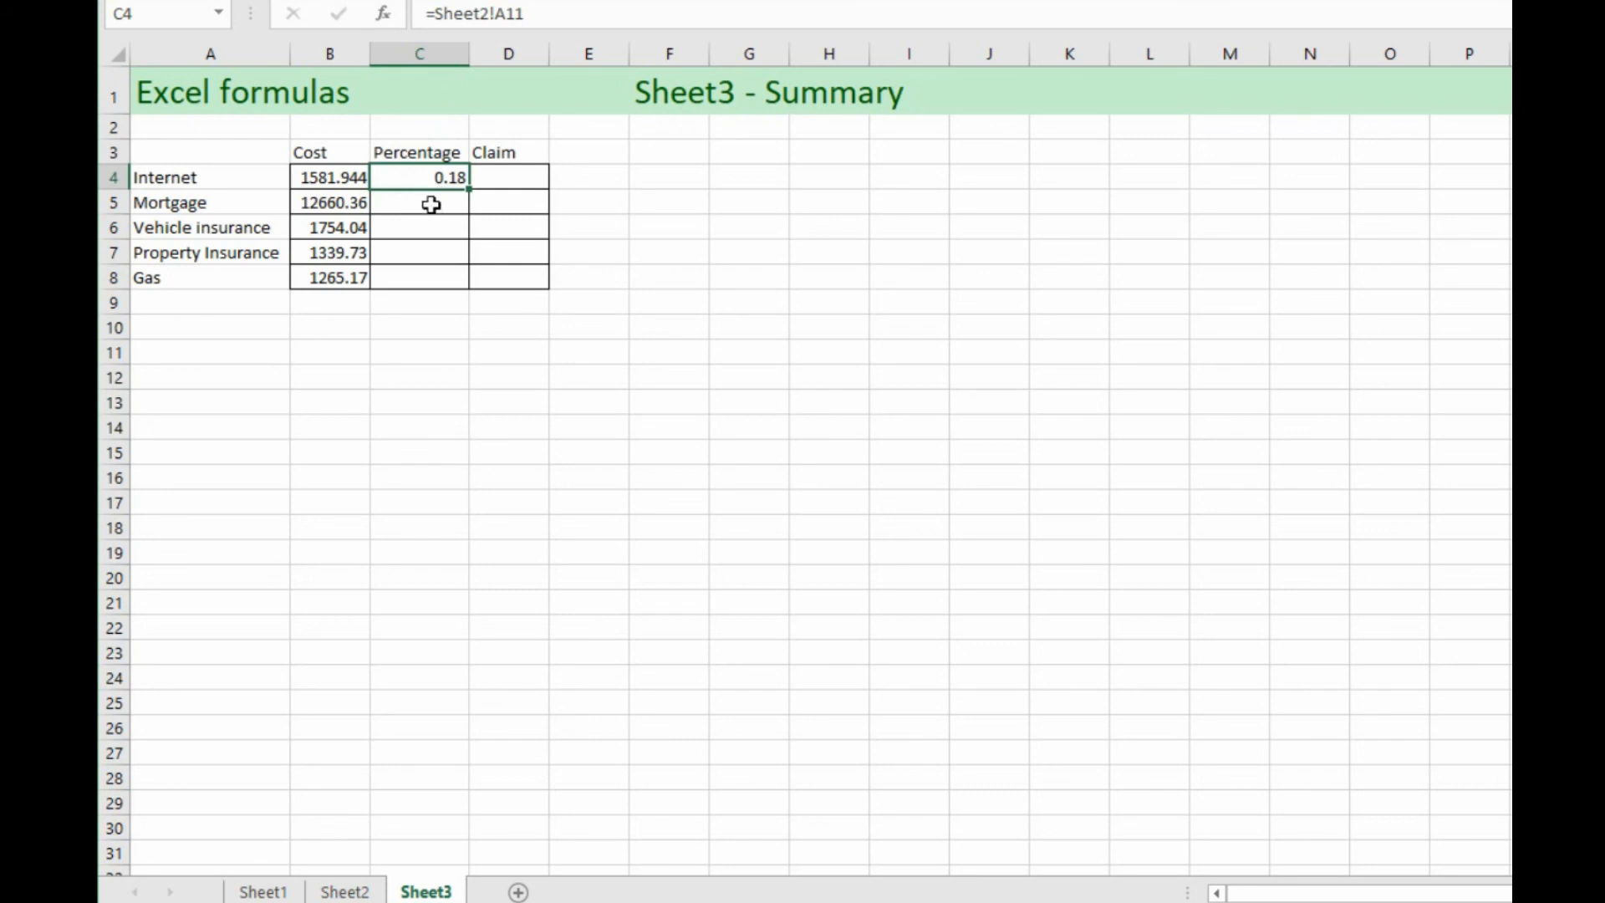
{"action": "left_click", "coordinate": [418, 201]}
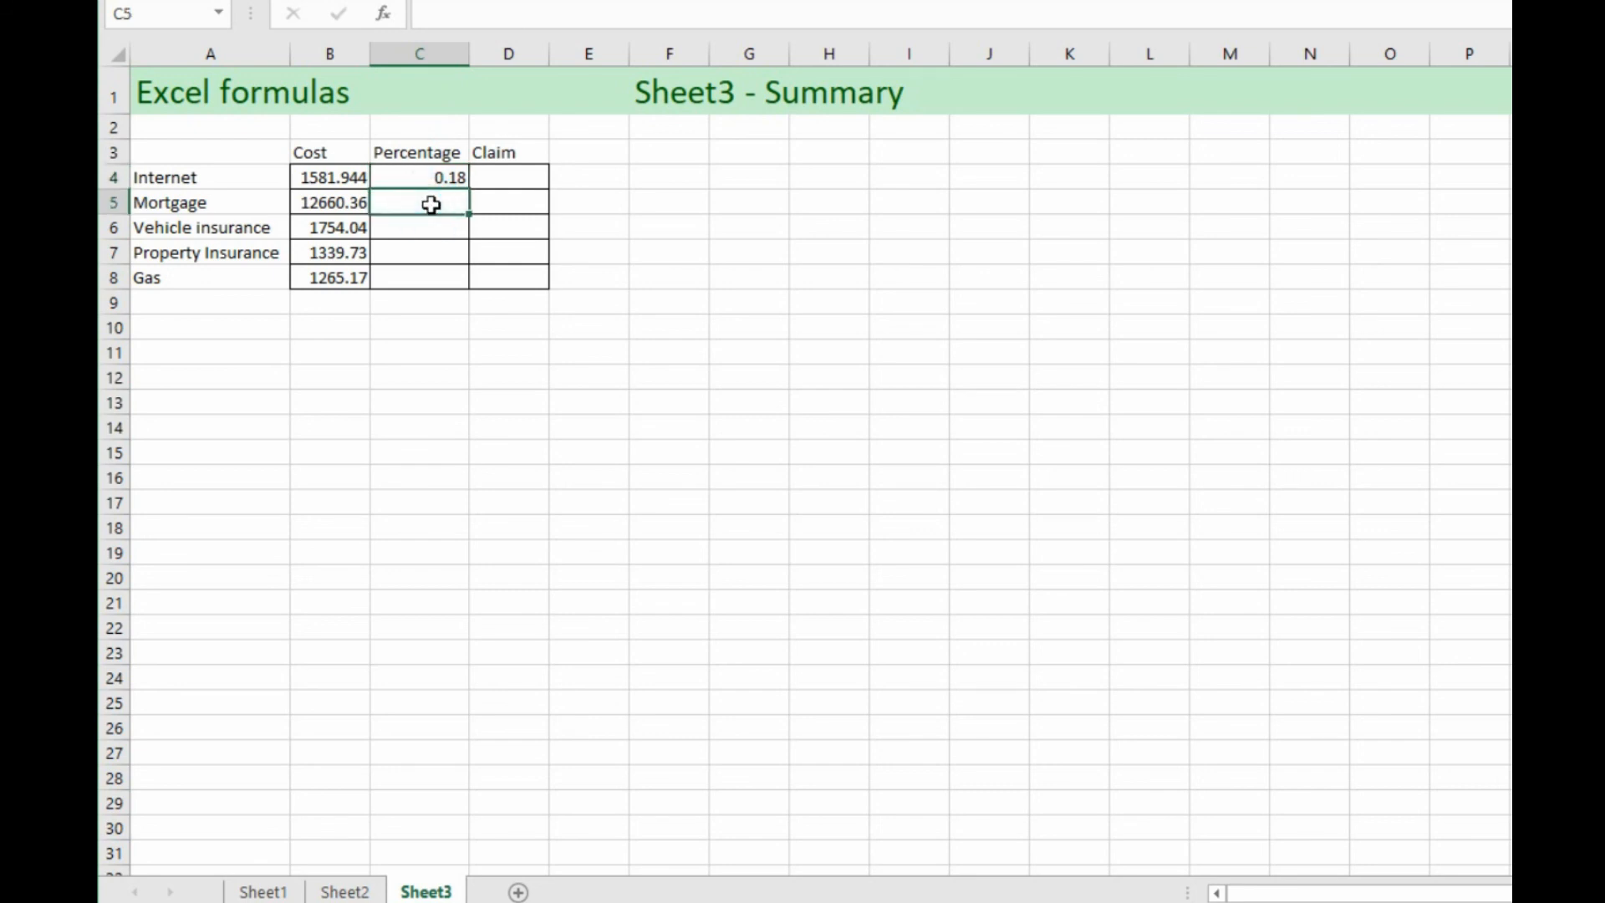
{"action": "type", "text": "-"}
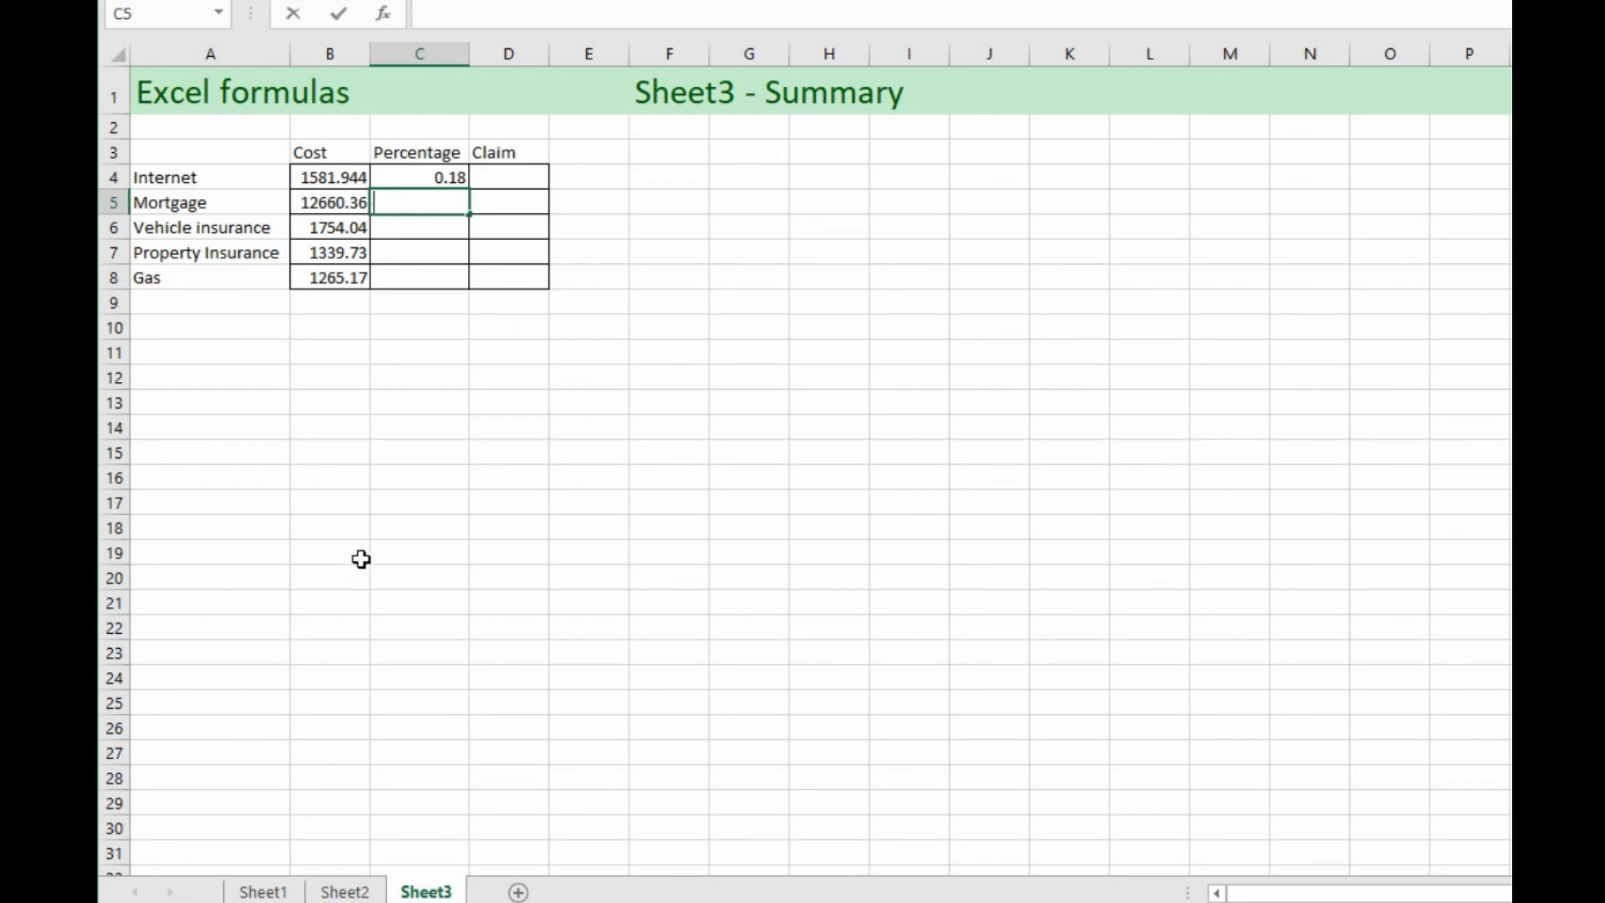
{"action": "type", "text": "="}
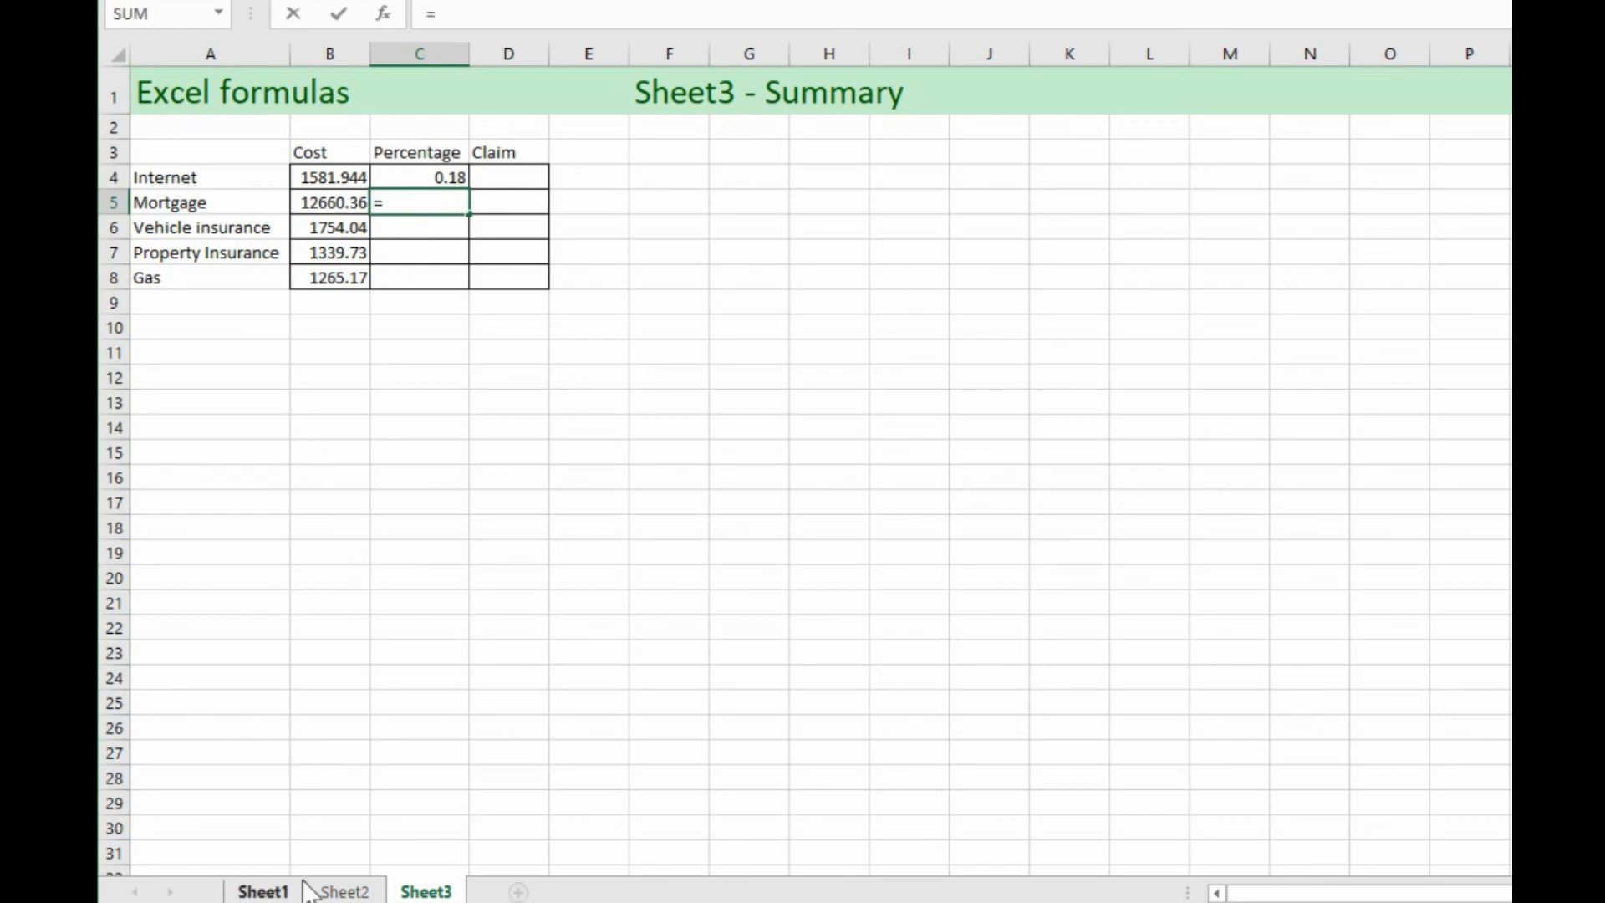
{"action": "left_click", "coordinate": [345, 890]}
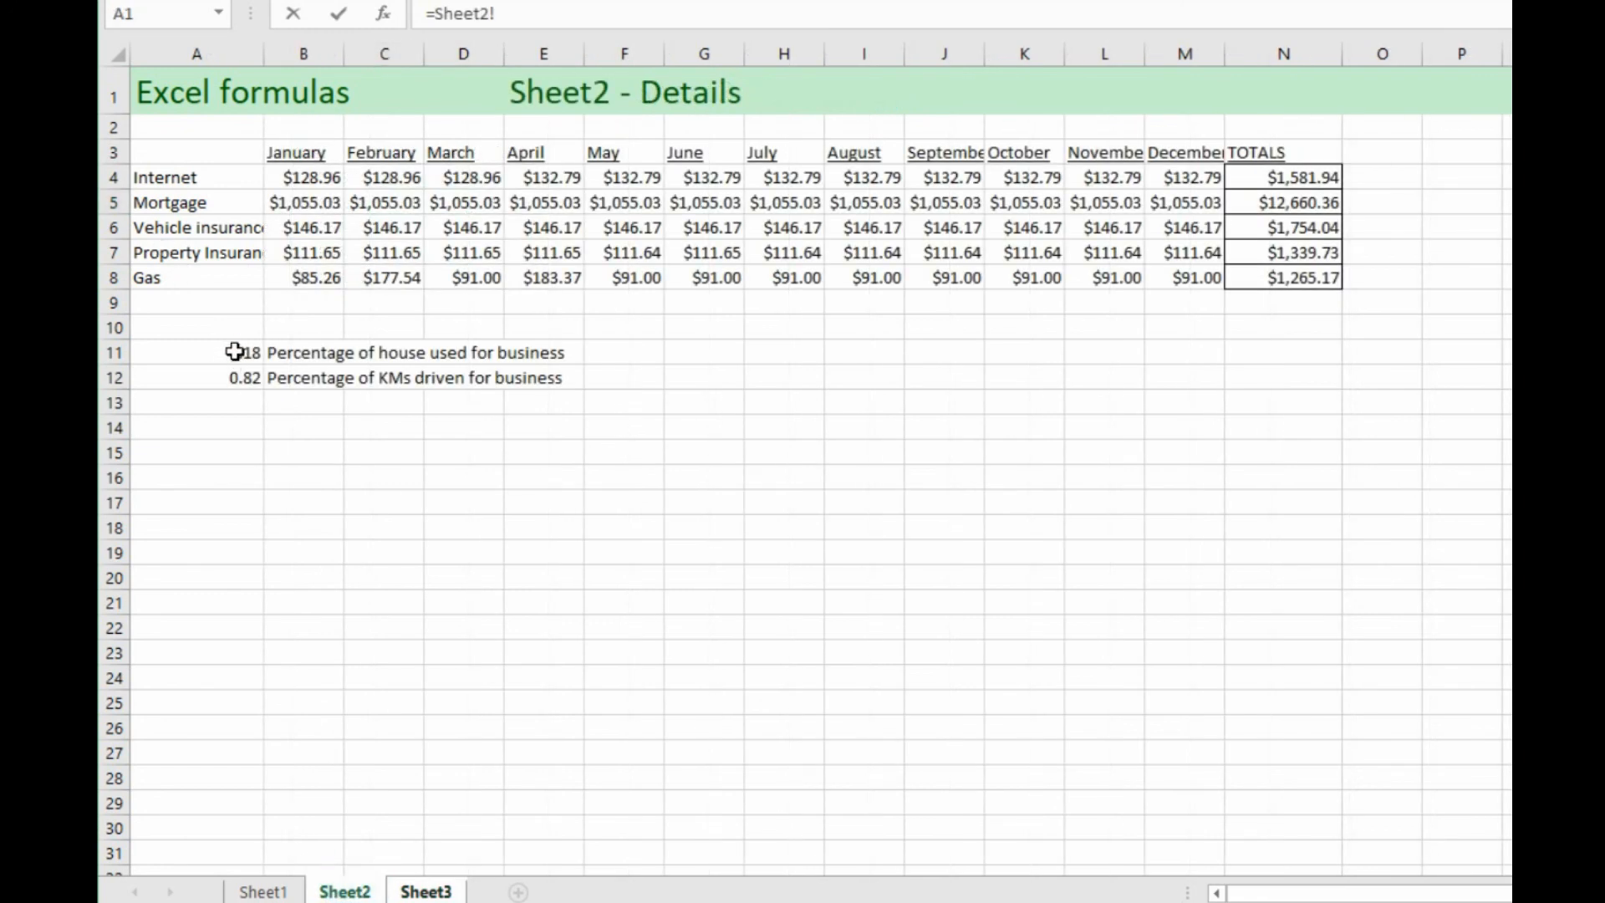
{"action": "left_click", "coordinate": [425, 891]}
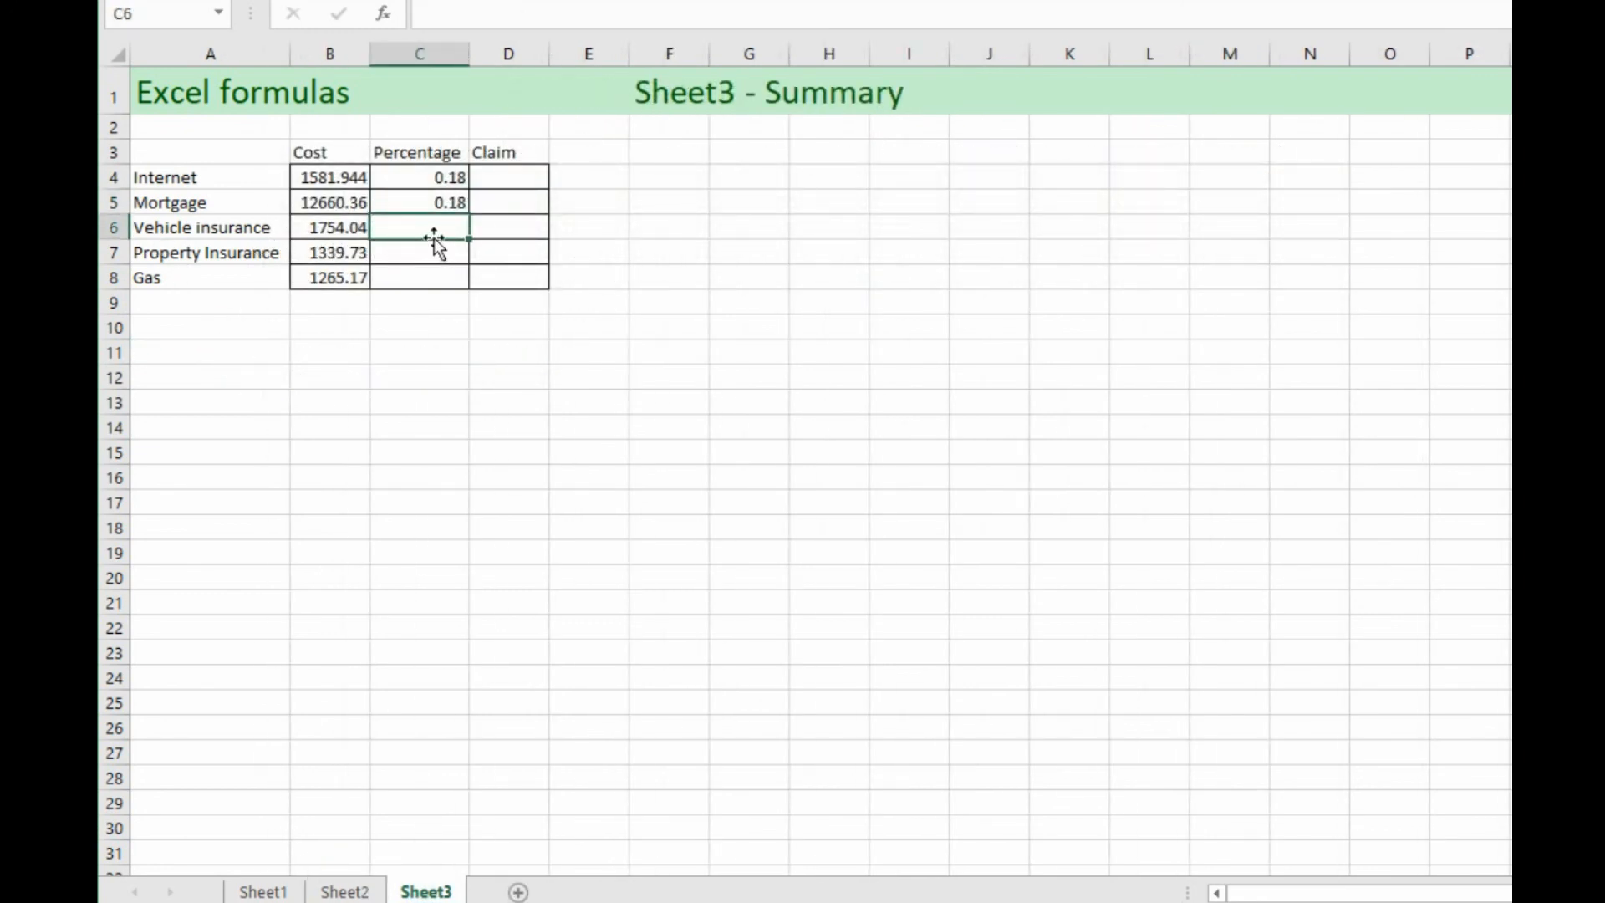
Step: Link Vehicle insurance's percentage to Sheet2's 0.82 driving percentage
{"action": "type", "text": "="}
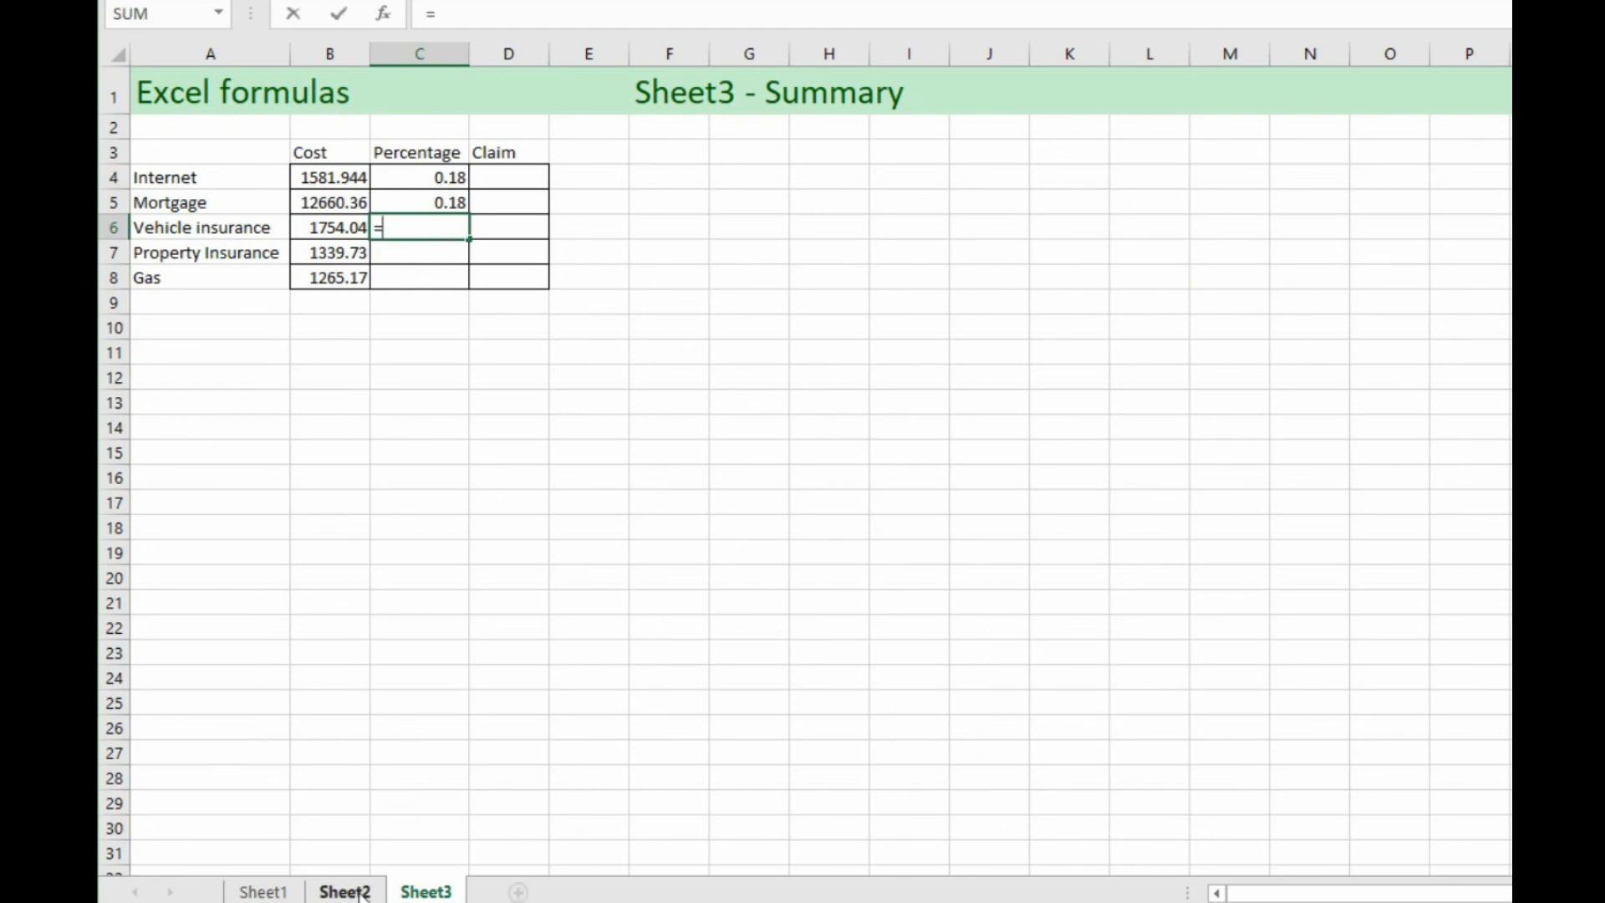
{"action": "left_click", "coordinate": [345, 891]}
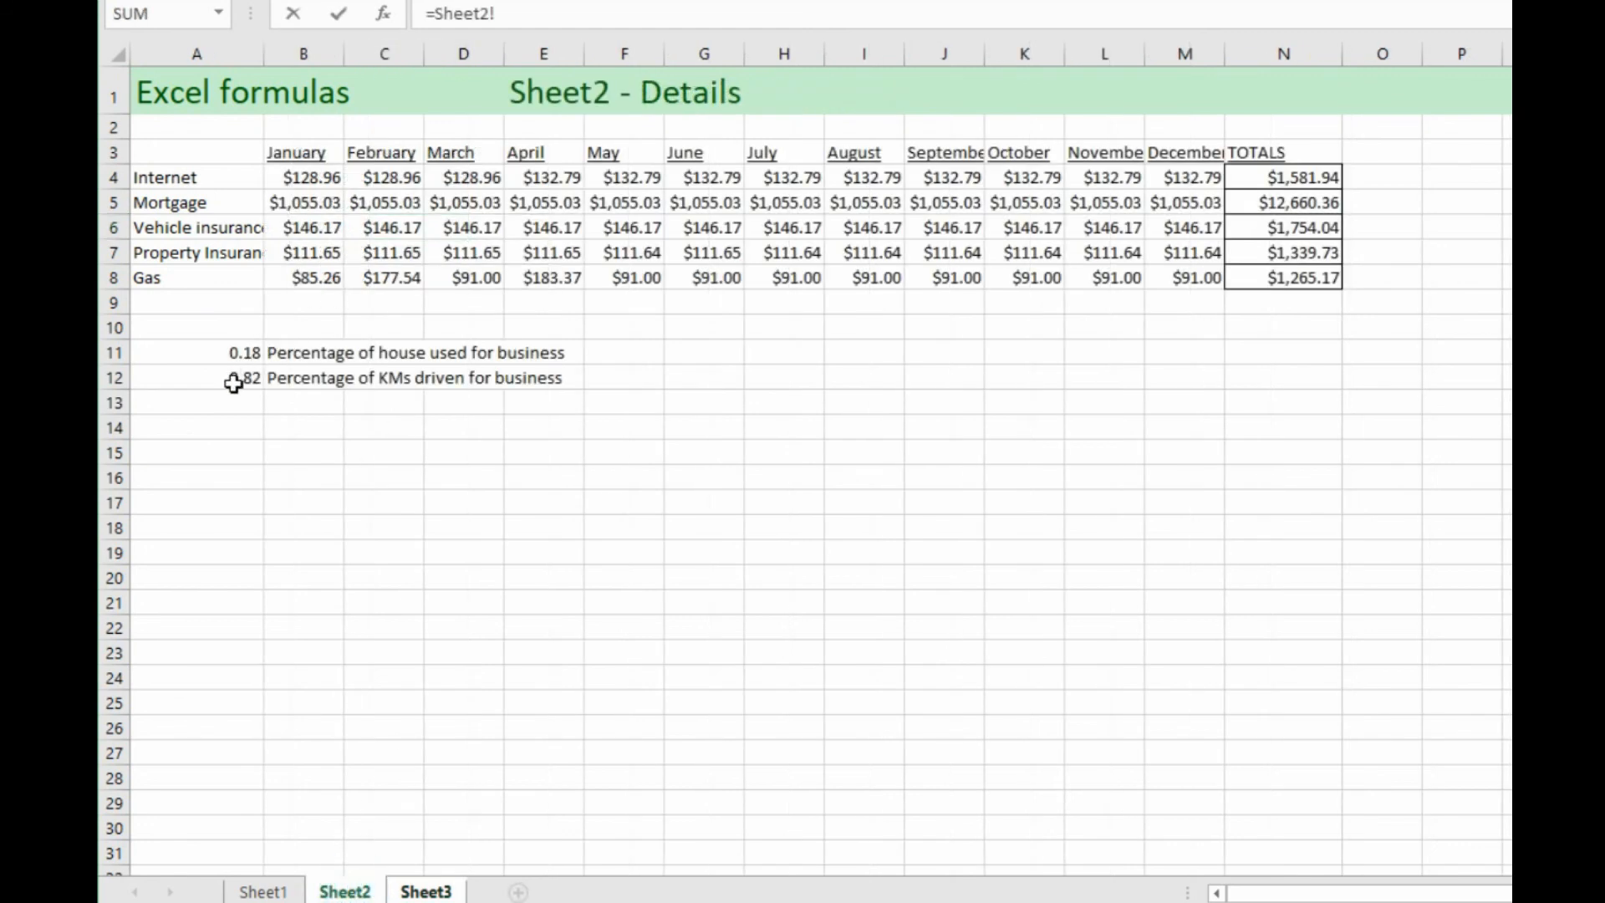
{"action": "left_click", "coordinate": [196, 377]}
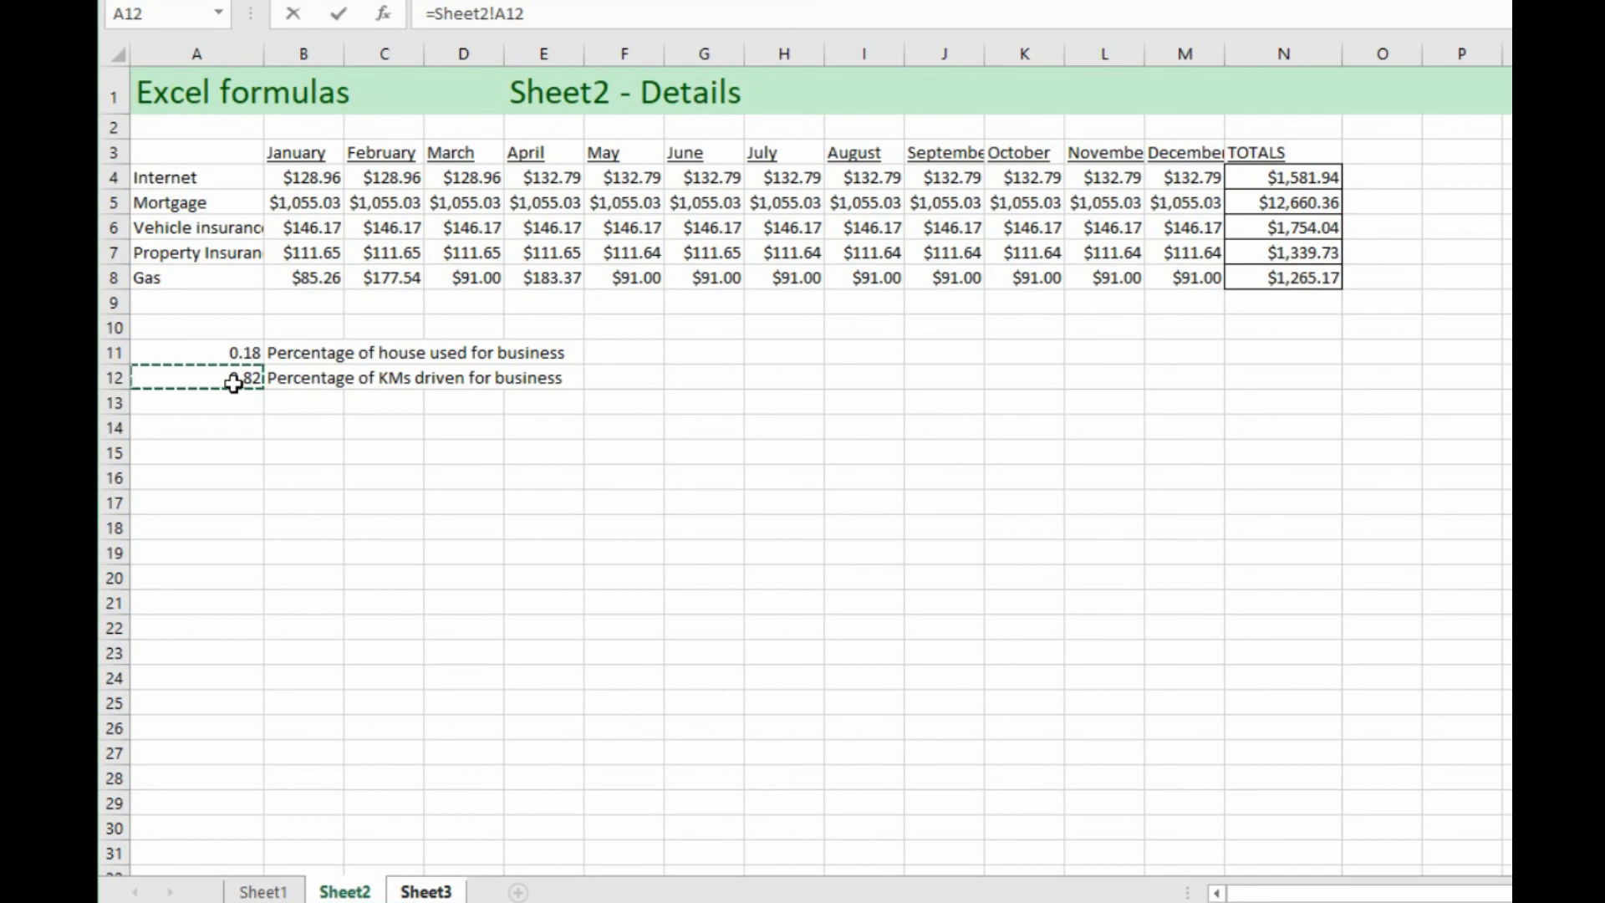
{"action": "left_click", "coordinate": [424, 890]}
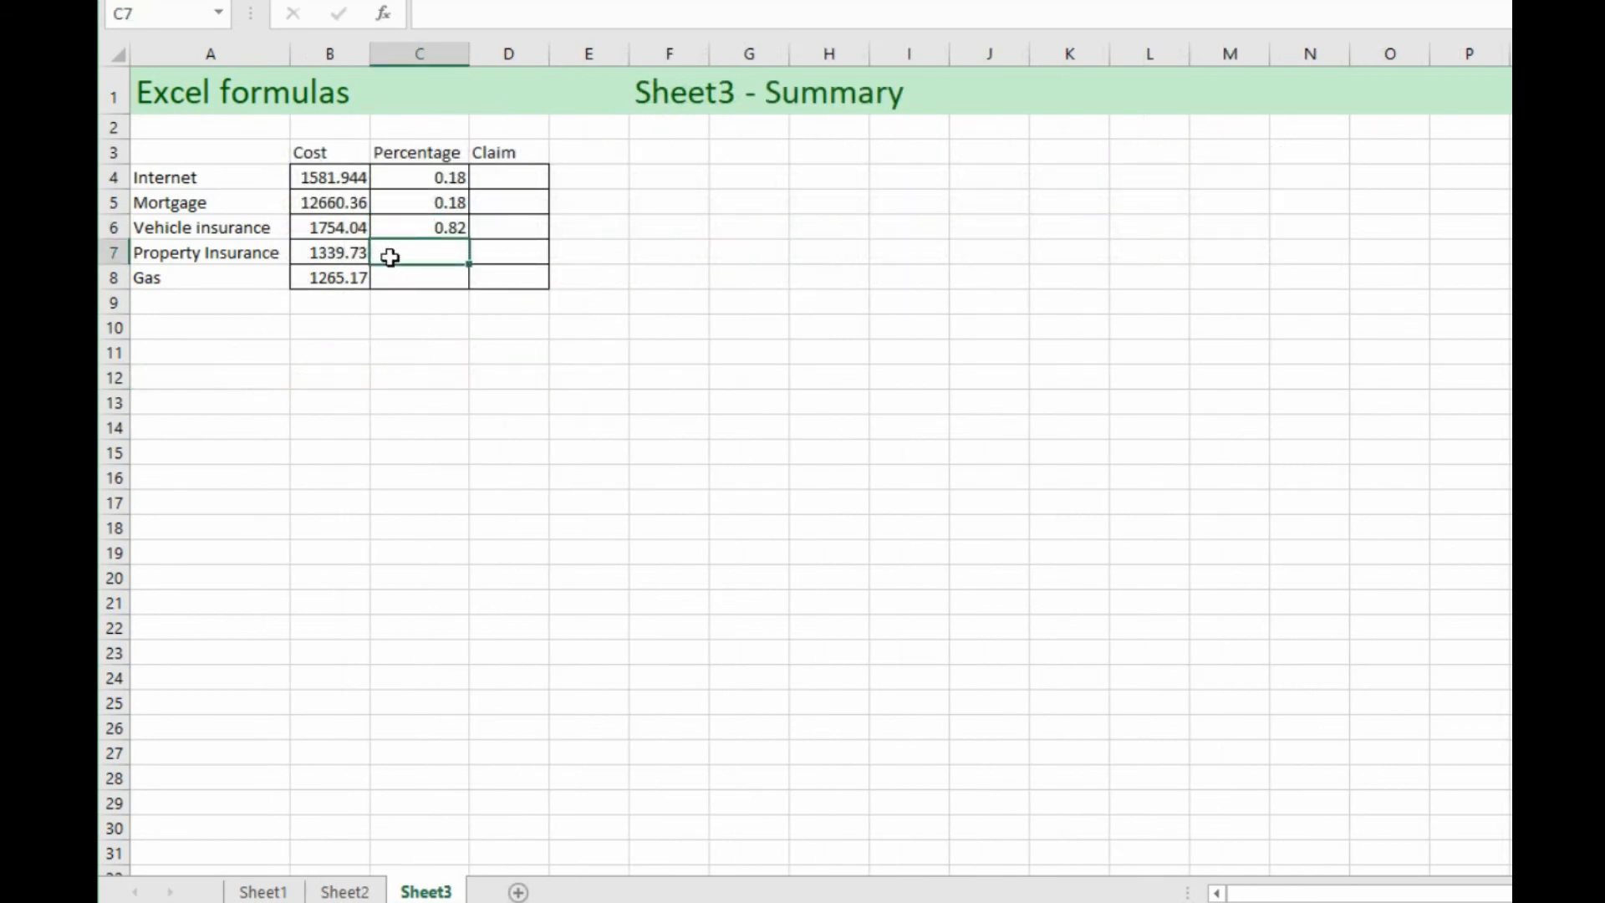
Step: Link Property Insurance and Gas percentages to Sheet2's 0.18 house percentage
{"action": "type", "text": "="}
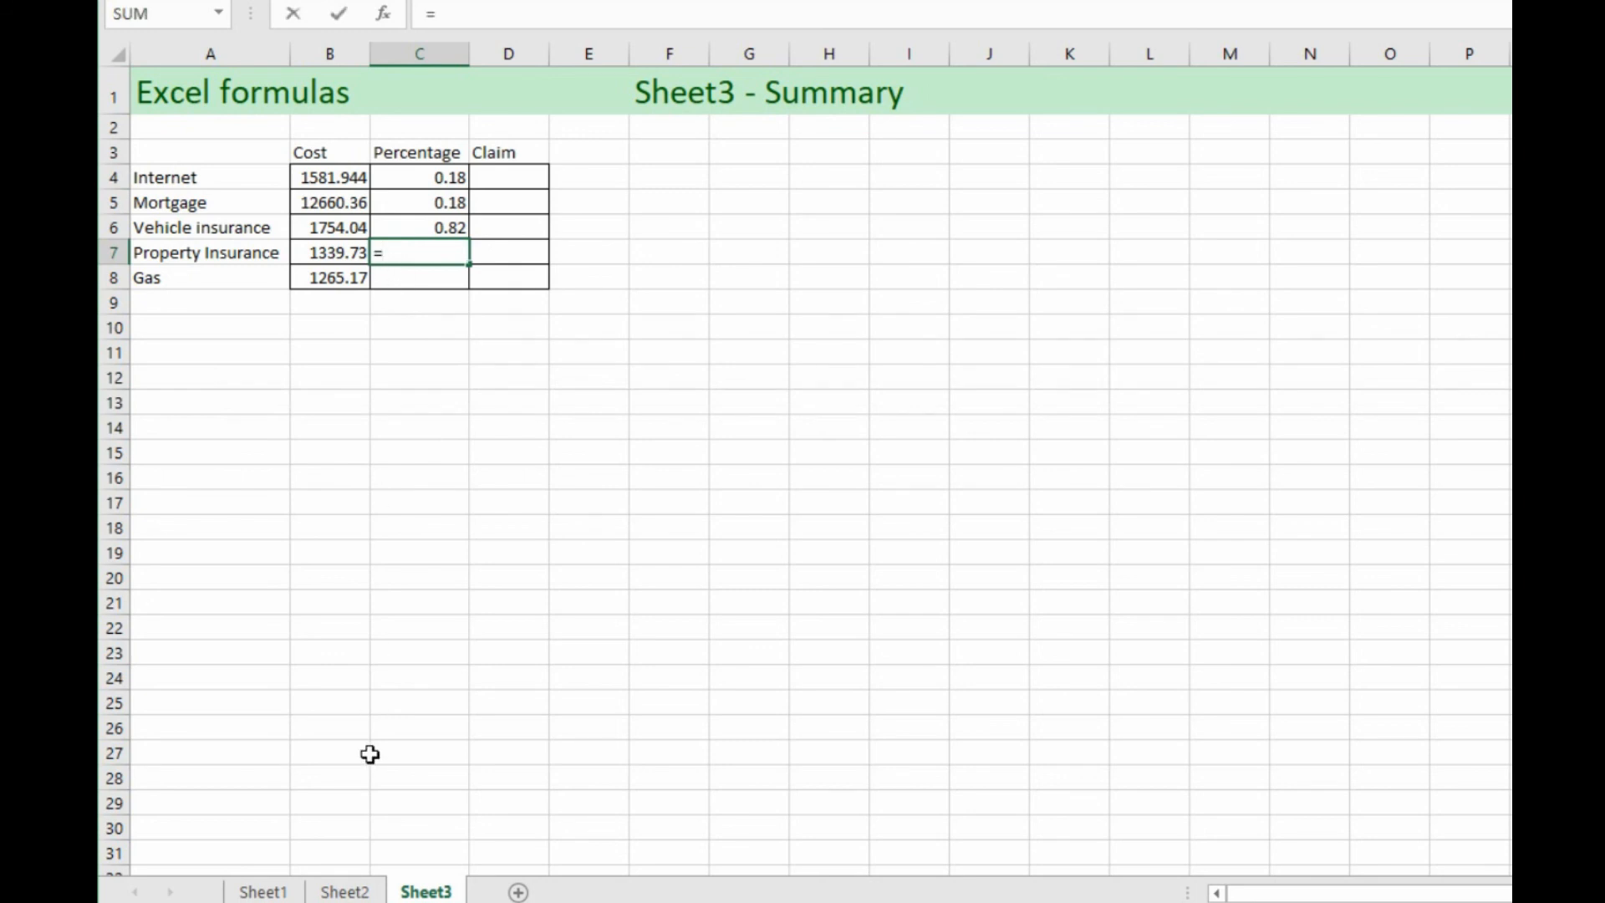
{"action": "left_click", "coordinate": [345, 890]}
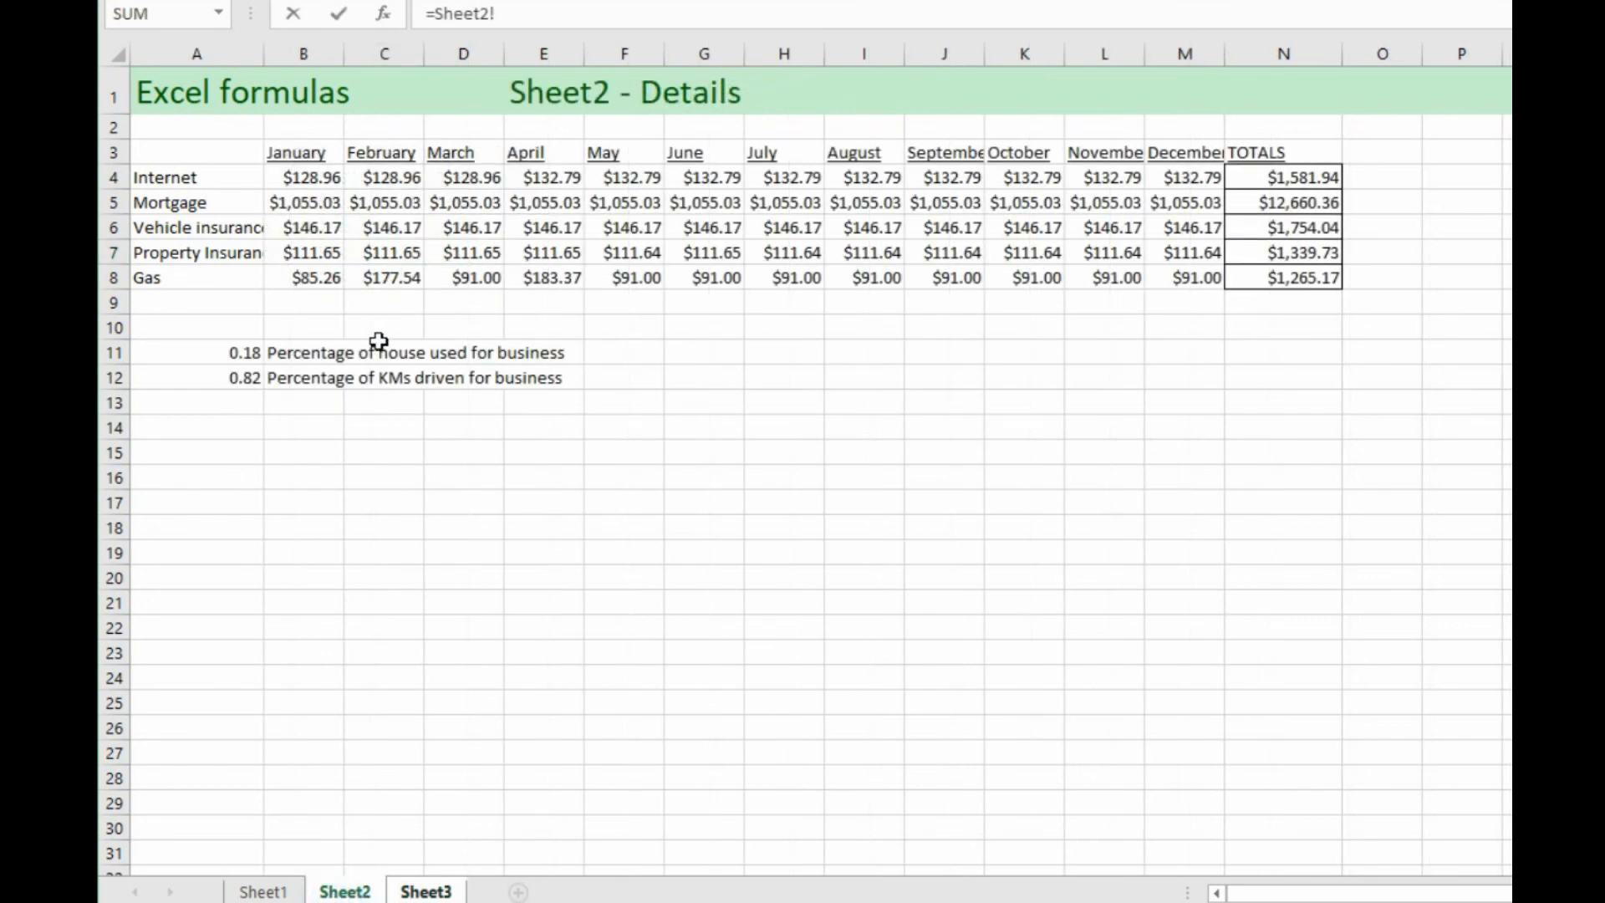
{"action": "left_click", "coordinate": [425, 891]}
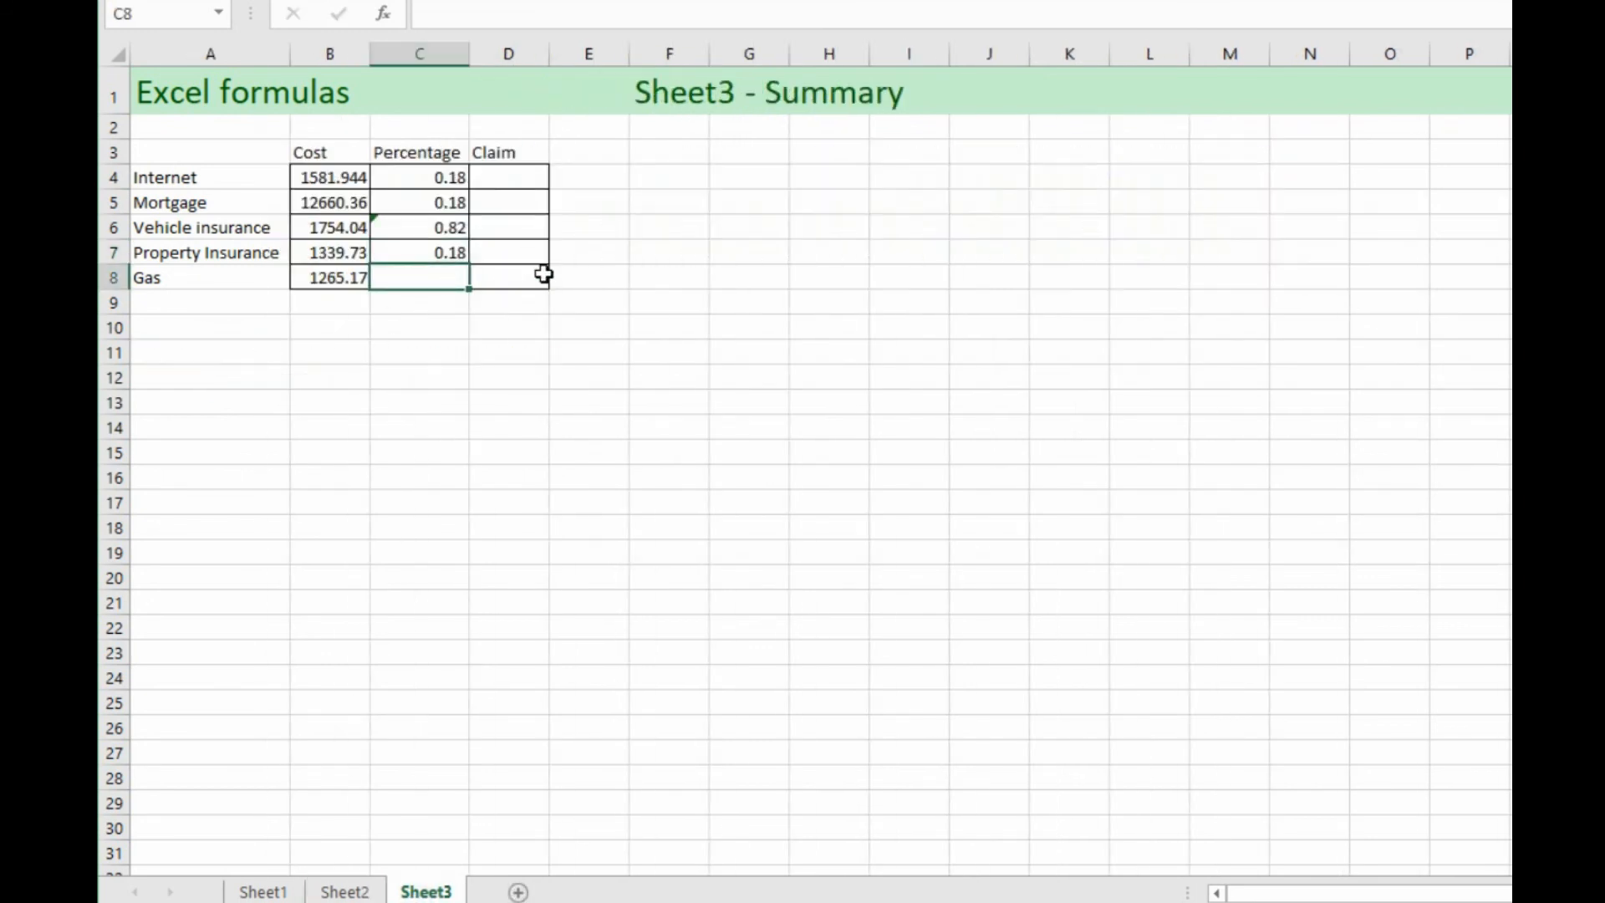
{"action": "mouse_move", "coordinate": [400, 297]}
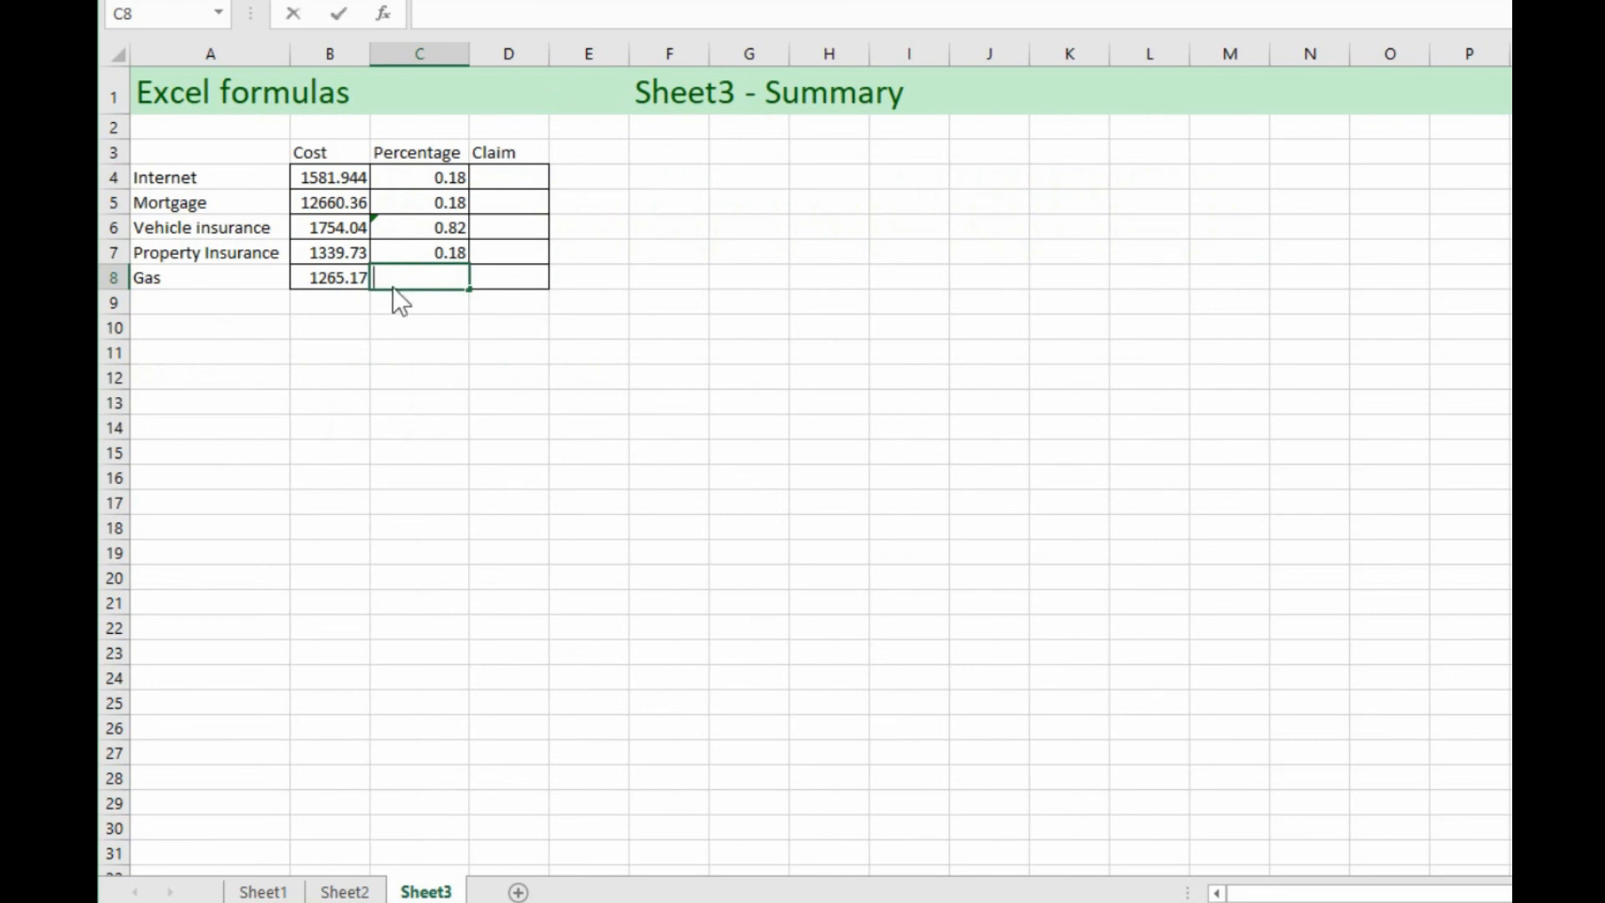
{"action": "left_click", "coordinate": [343, 890]}
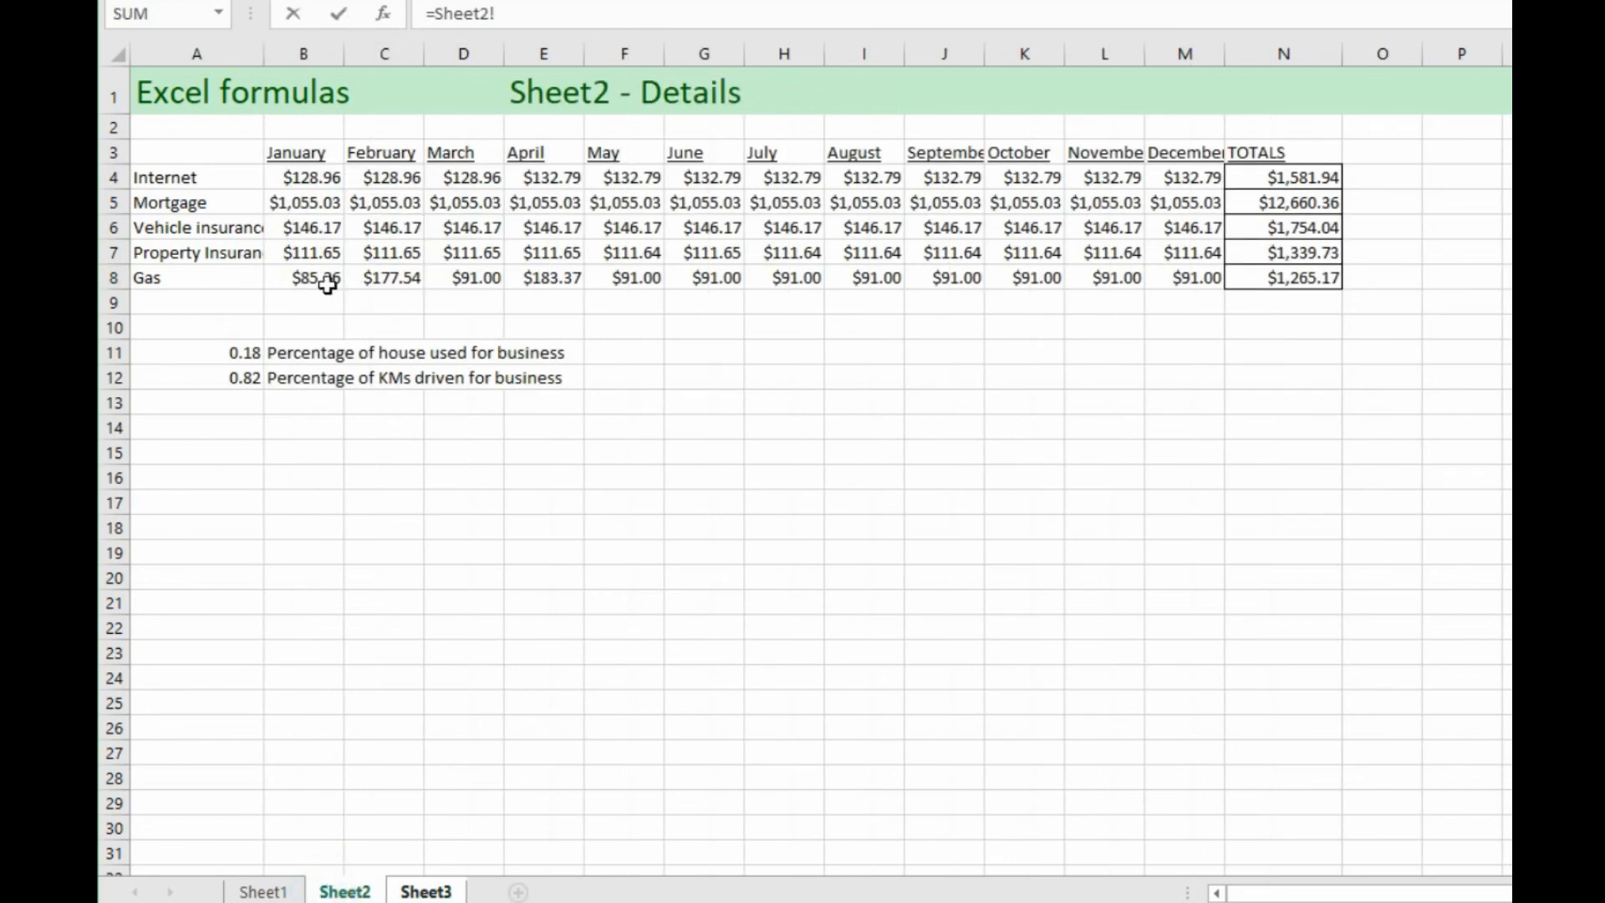
{"action": "left_click", "coordinate": [195, 352]}
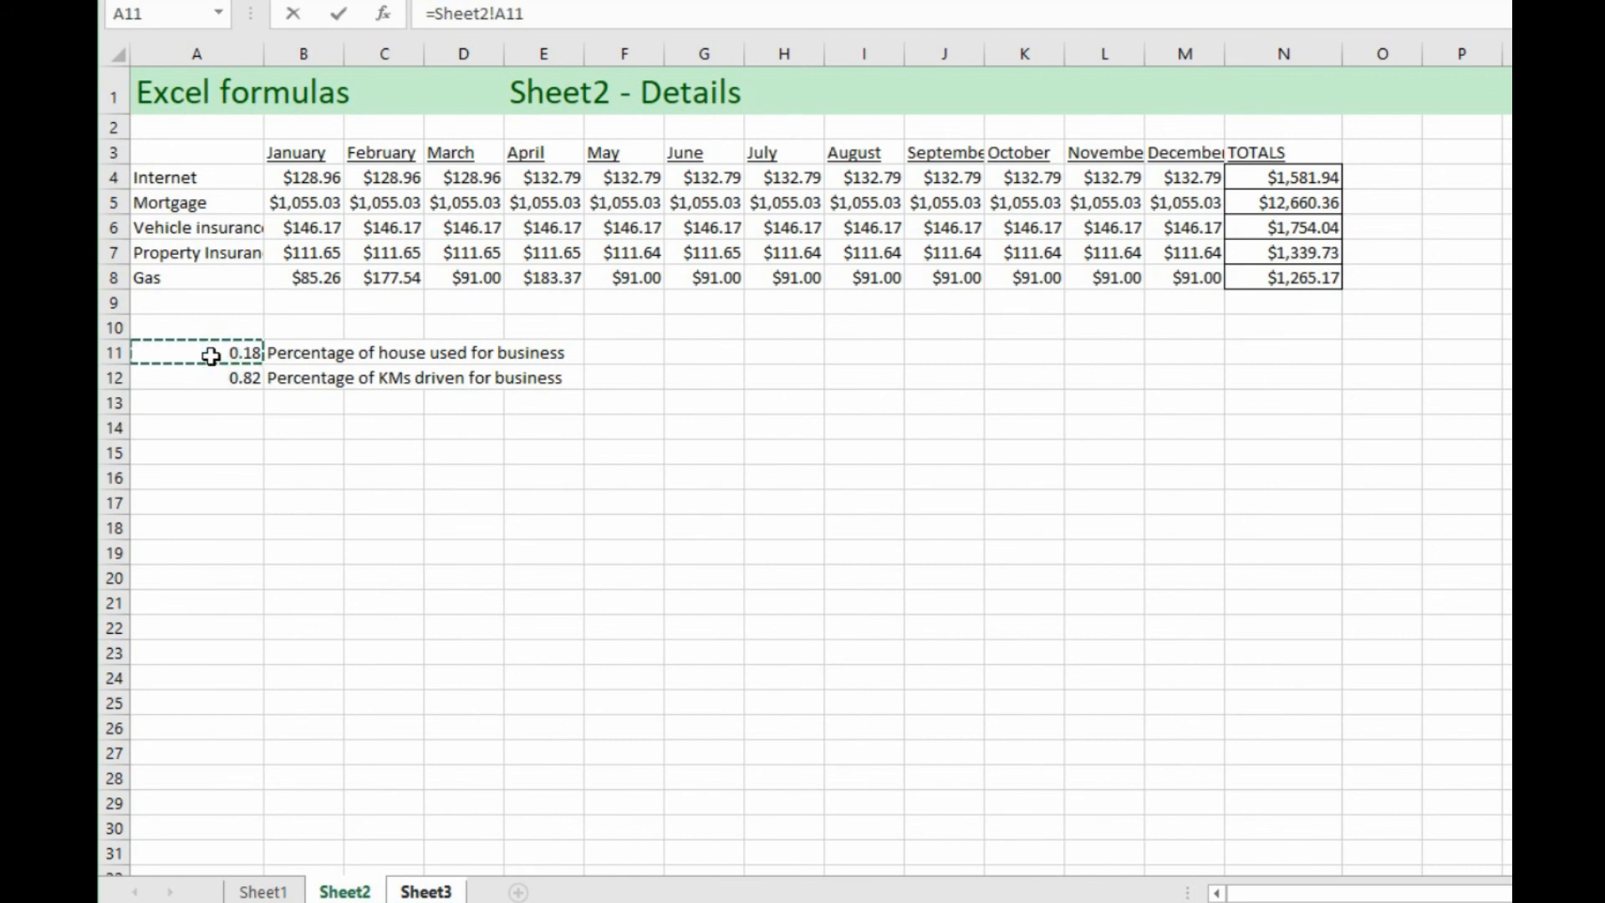
{"action": "left_click", "coordinate": [425, 890]}
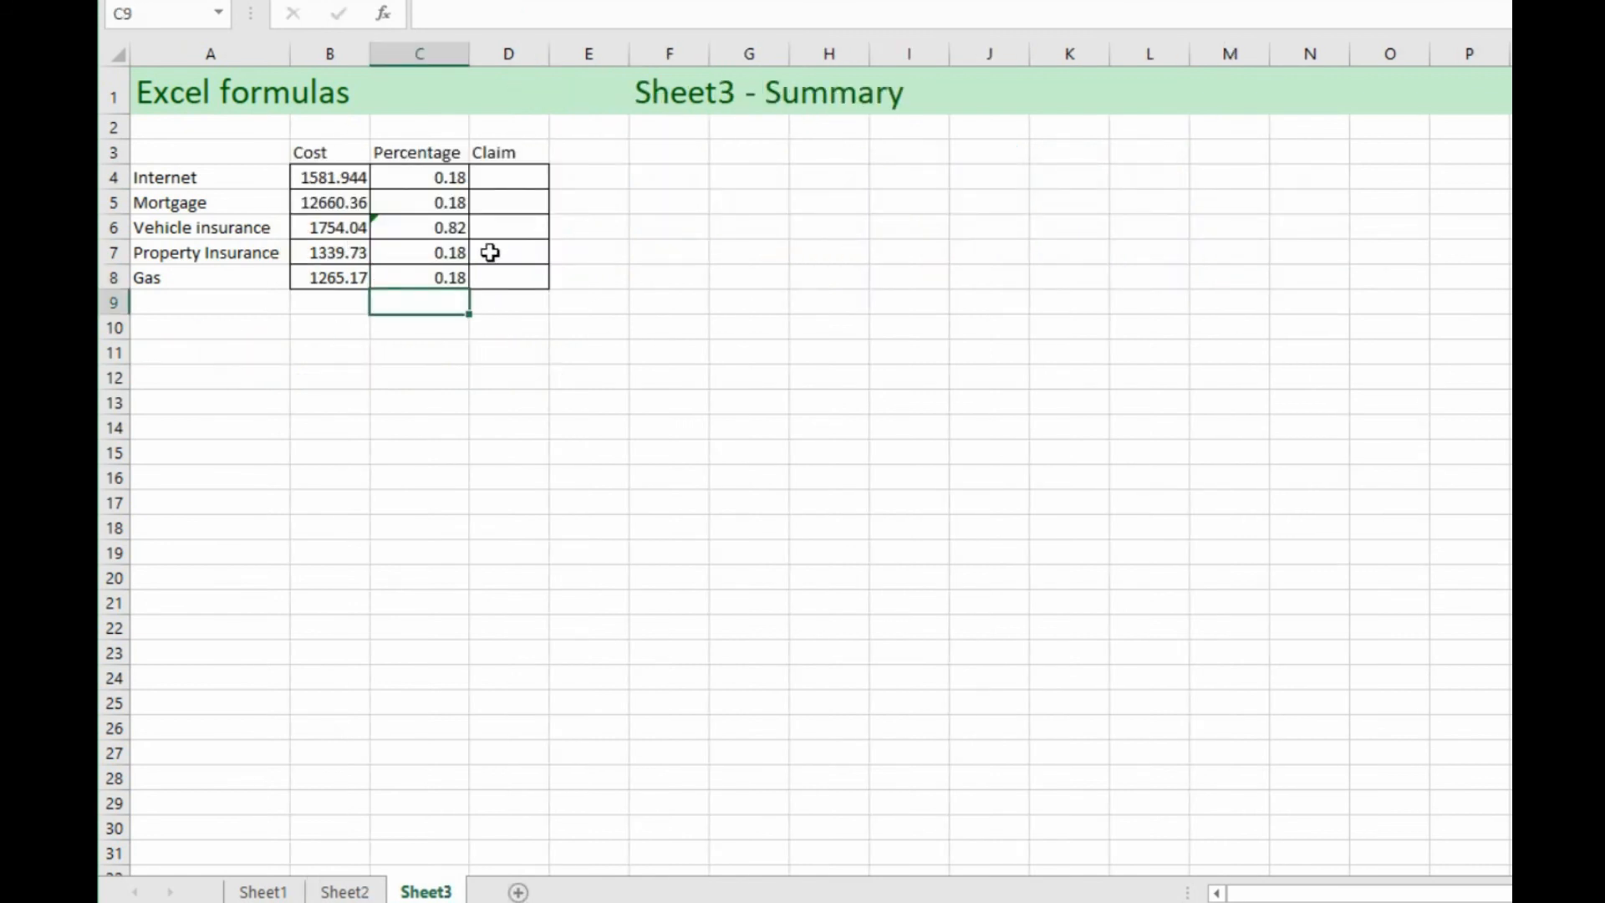
{"action": "mouse_move", "coordinate": [469, 242]}
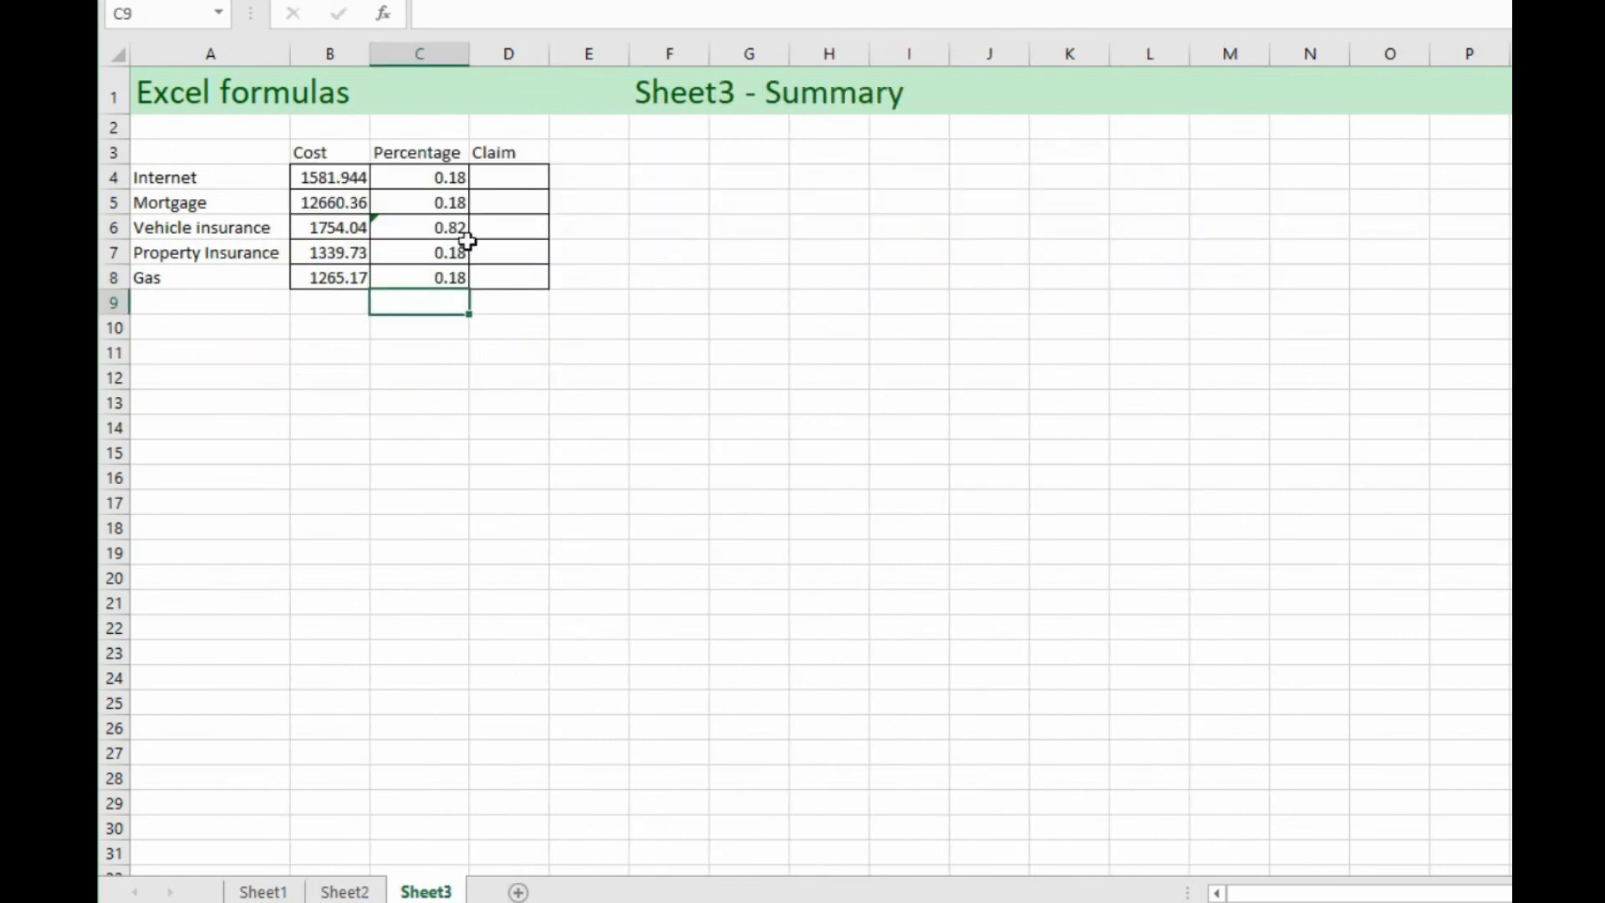
Step: Inspect the Cost and Percentage link formulas against Sheet2's source values
{"action": "left_click", "coordinate": [329, 177]}
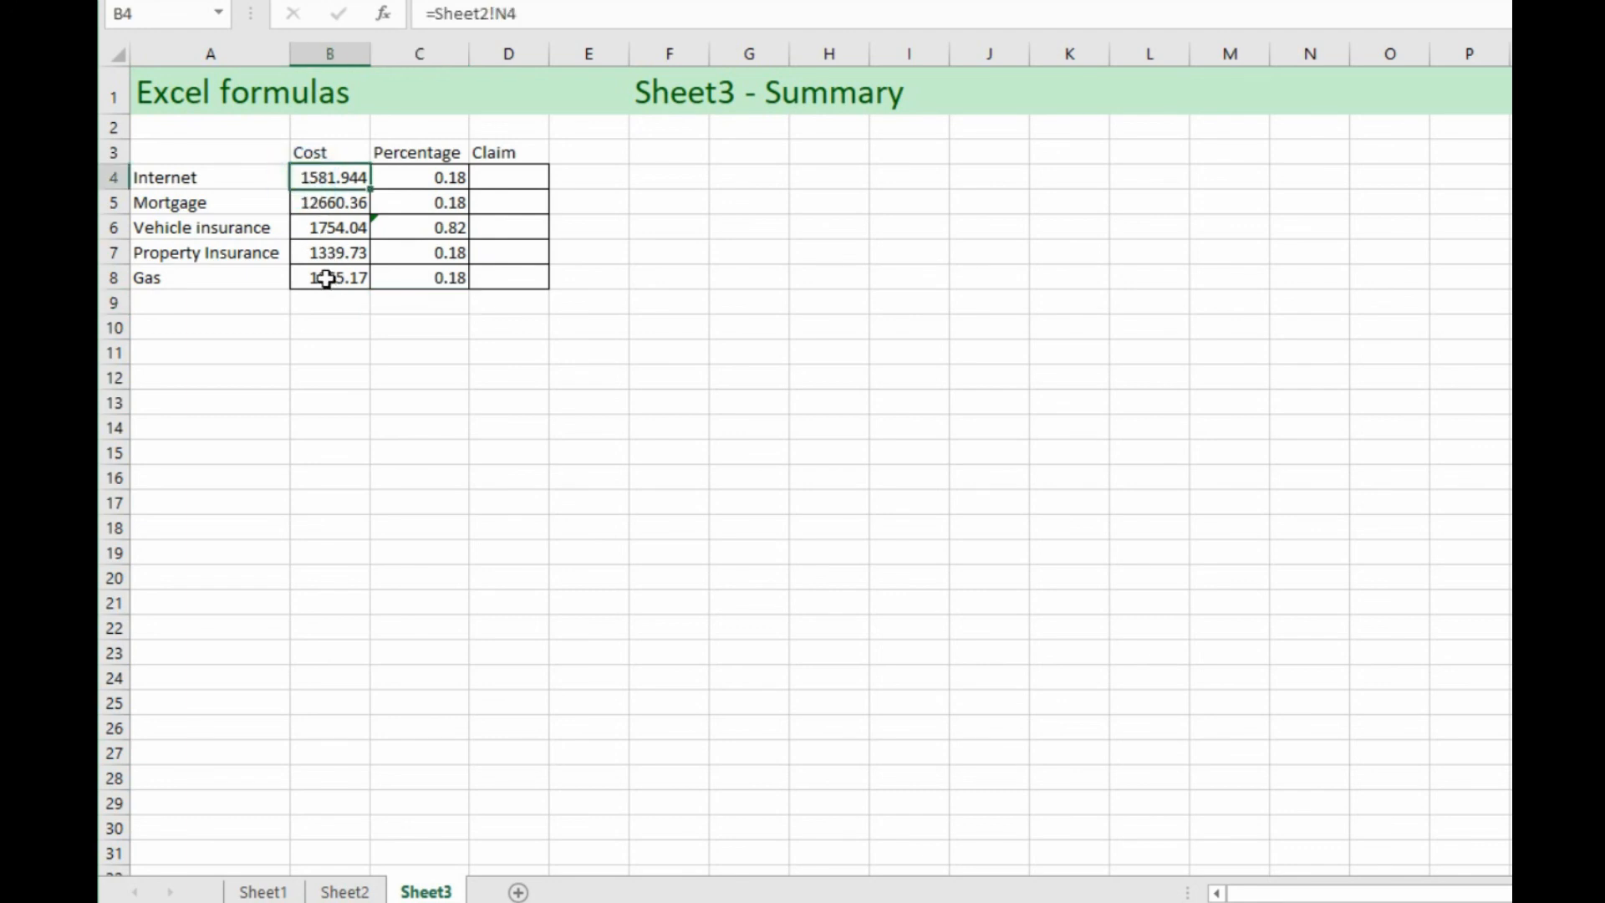
{"action": "left_click", "coordinate": [419, 202]}
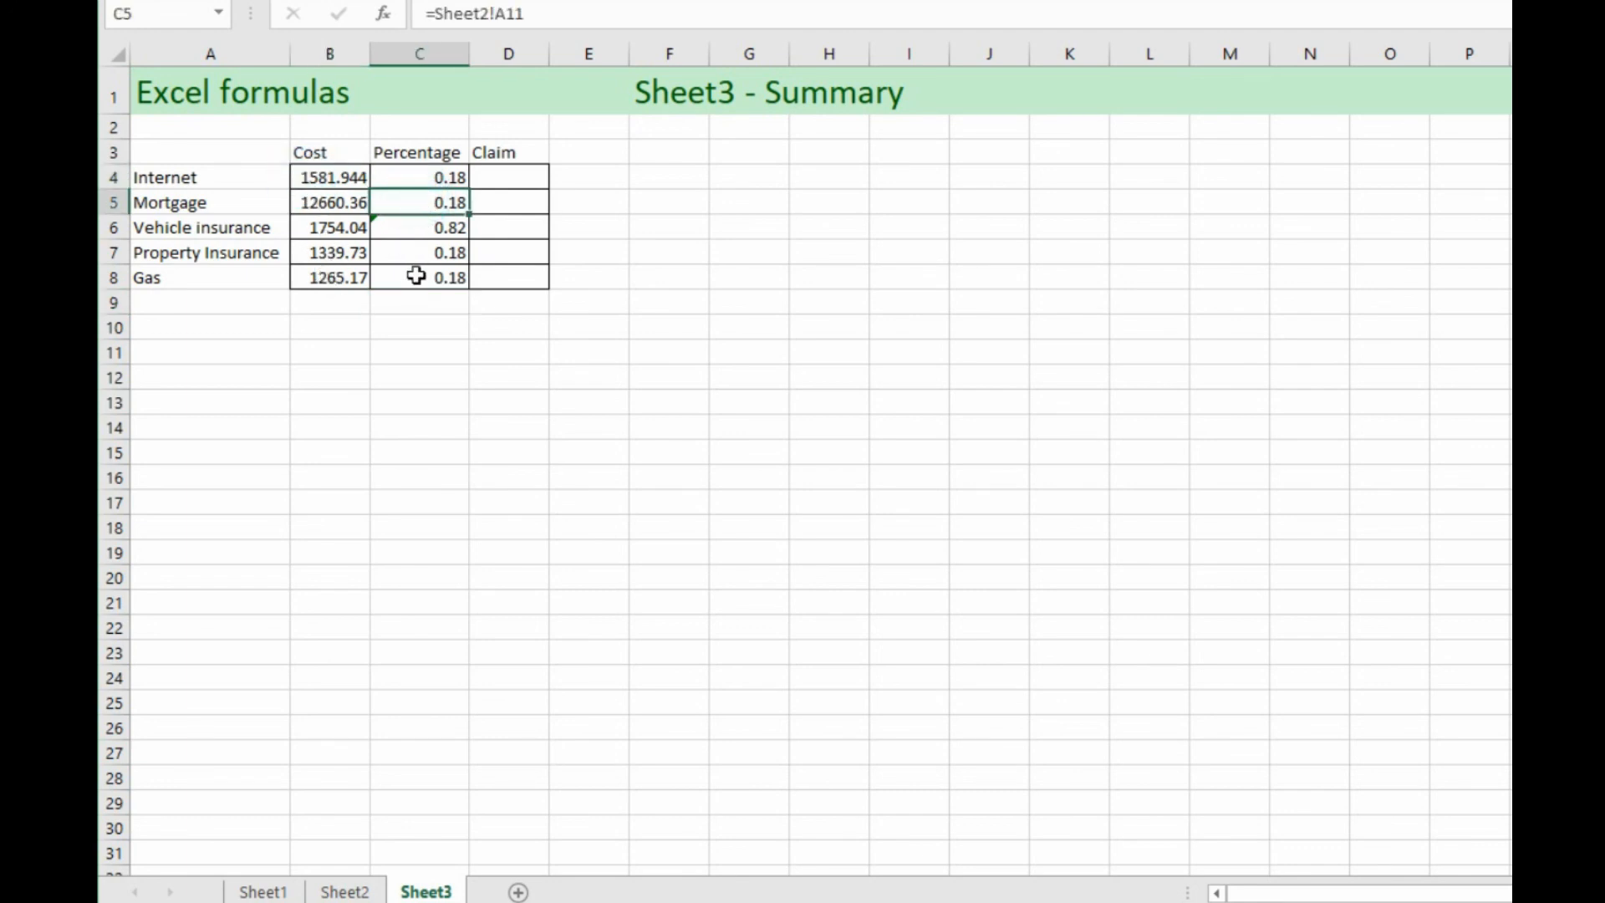
{"action": "mouse_move", "coordinate": [420, 208]}
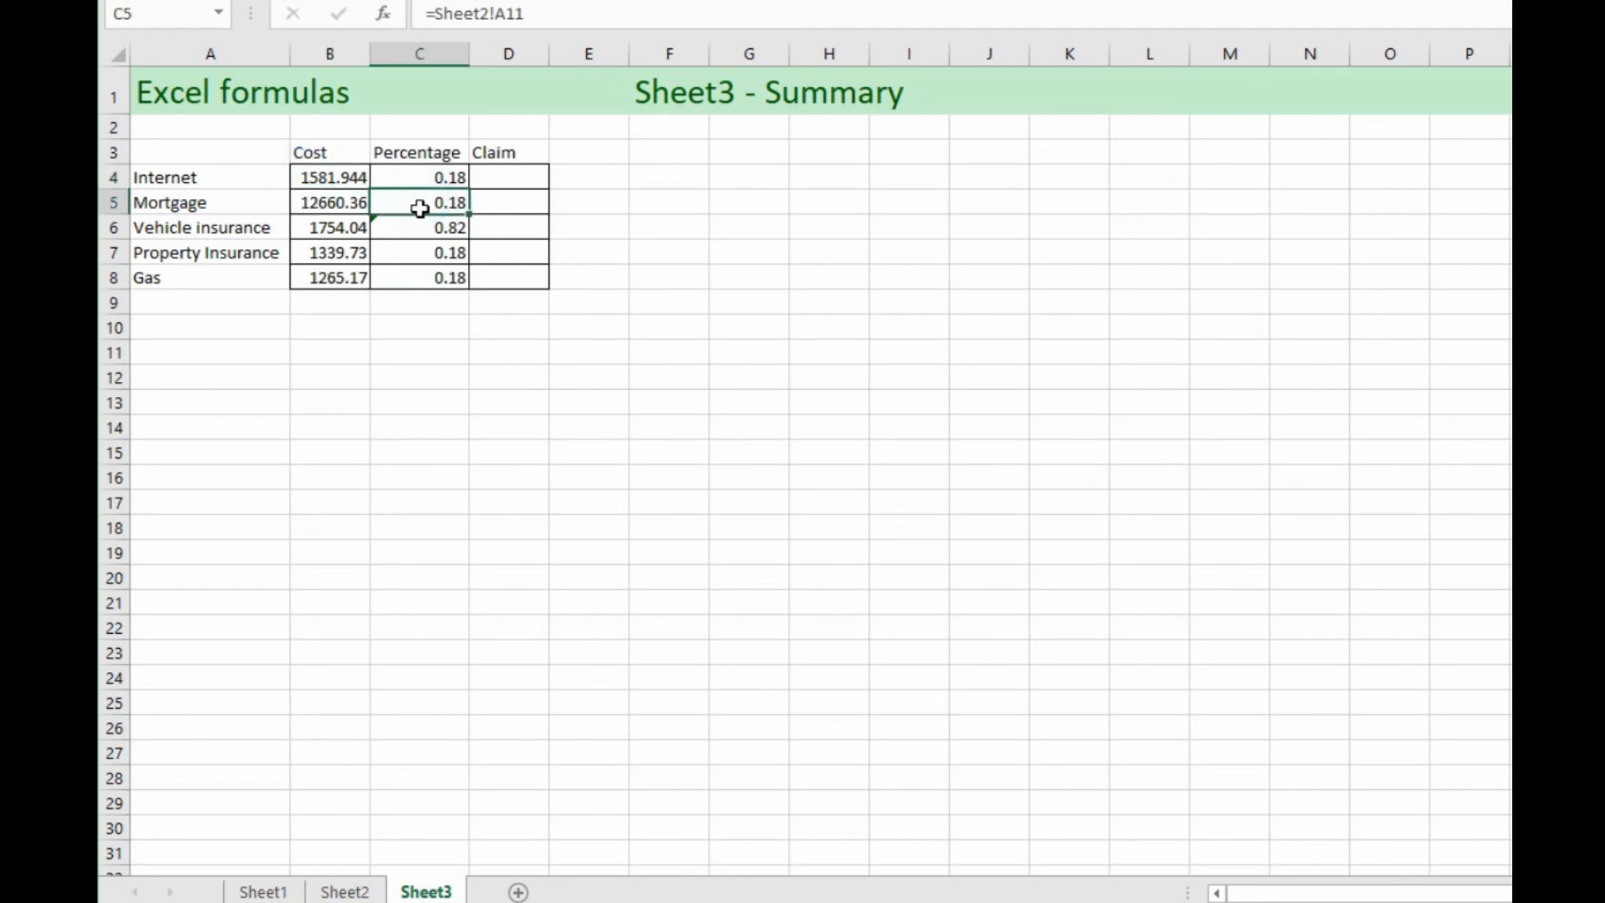
{"action": "left_click", "coordinate": [419, 177]}
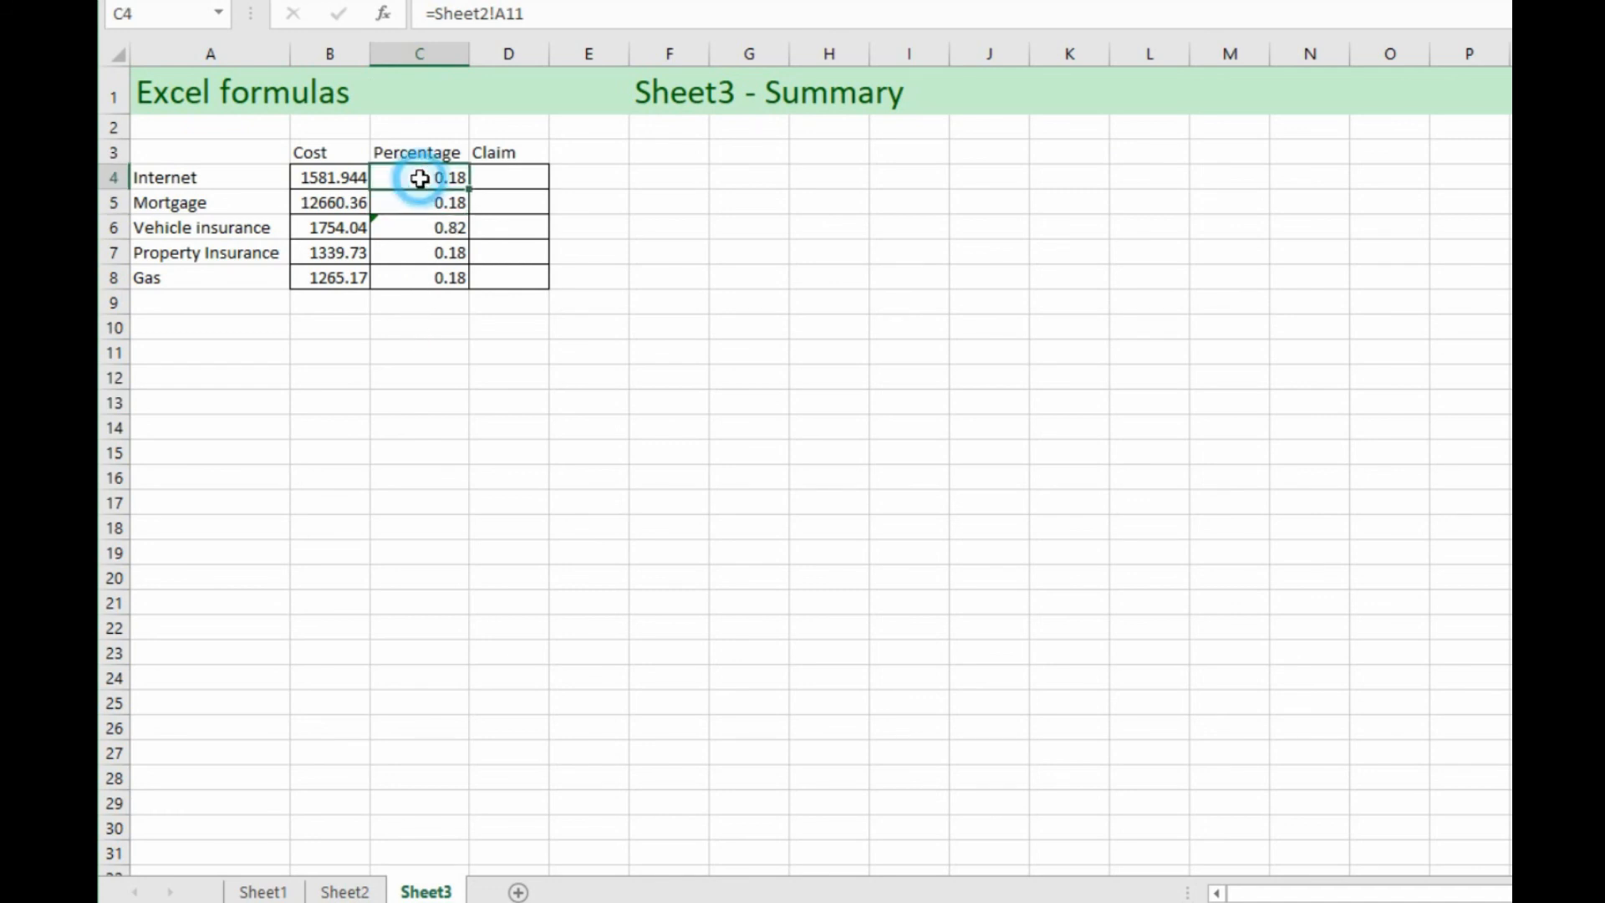
{"action": "left_click", "coordinate": [346, 892]}
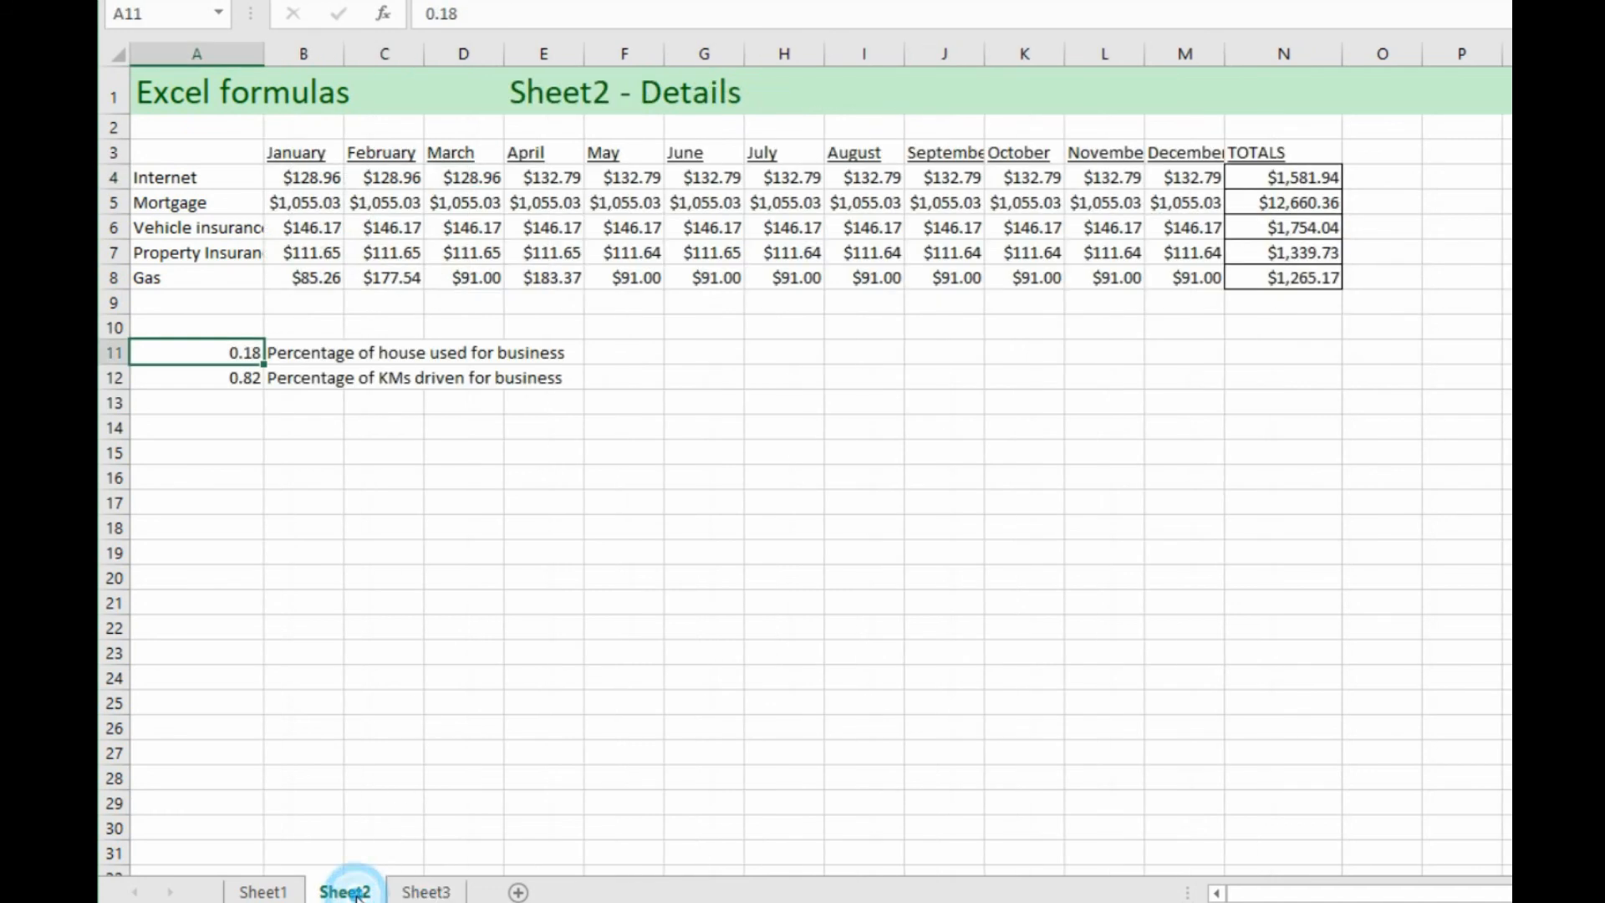
{"action": "mouse_move", "coordinate": [205, 352]}
{"action": "type", "text": "0.2"}
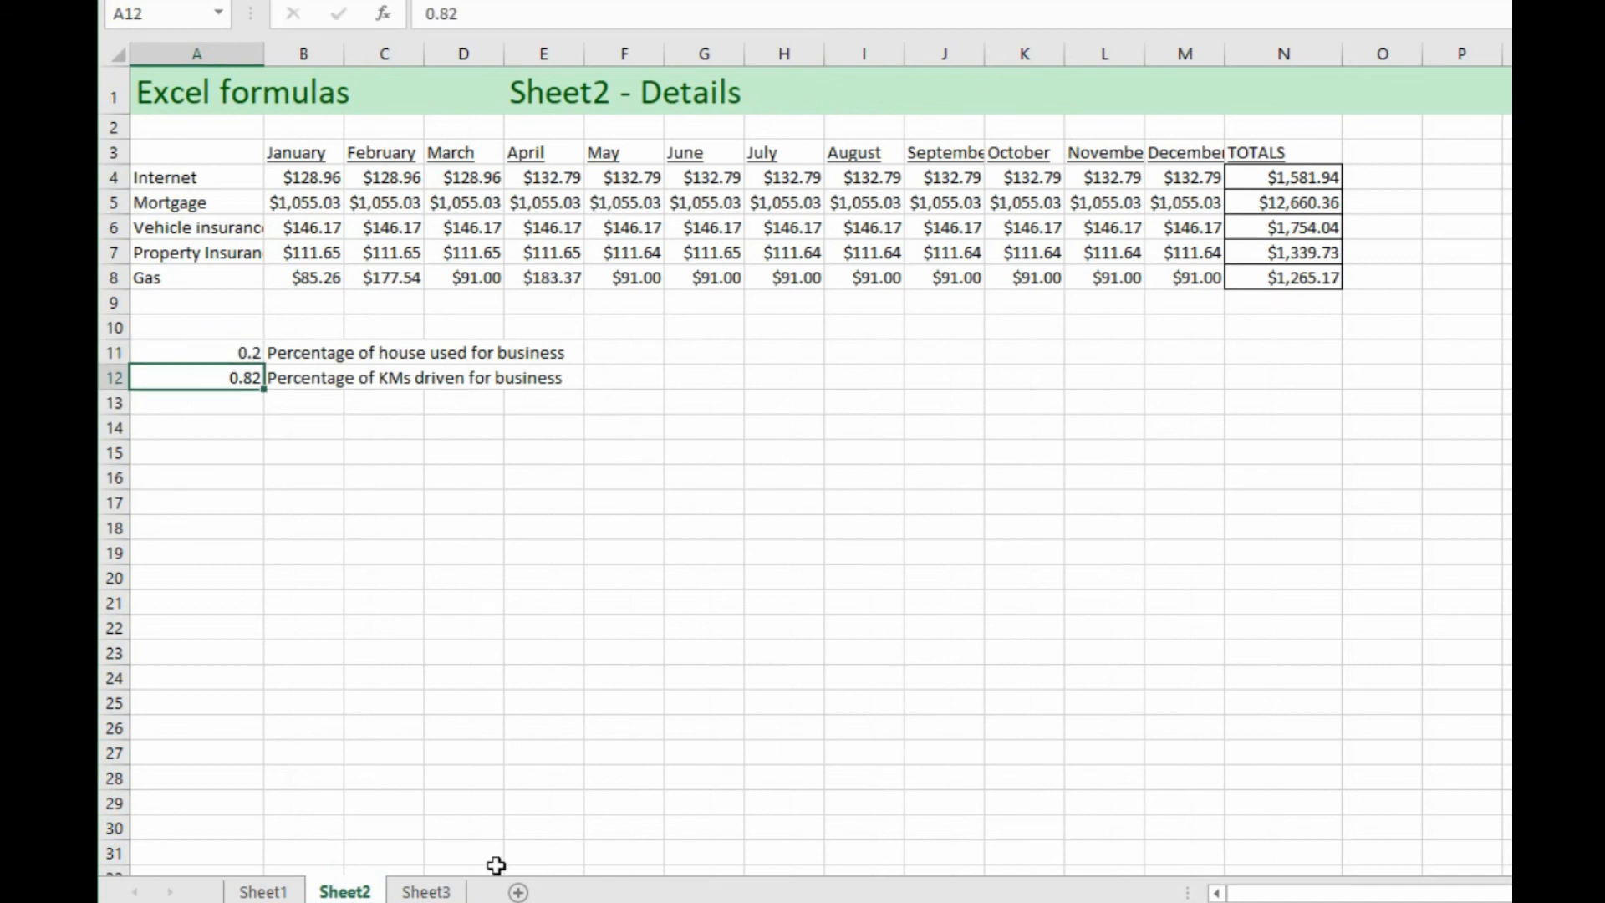
{"action": "left_click", "coordinate": [425, 892]}
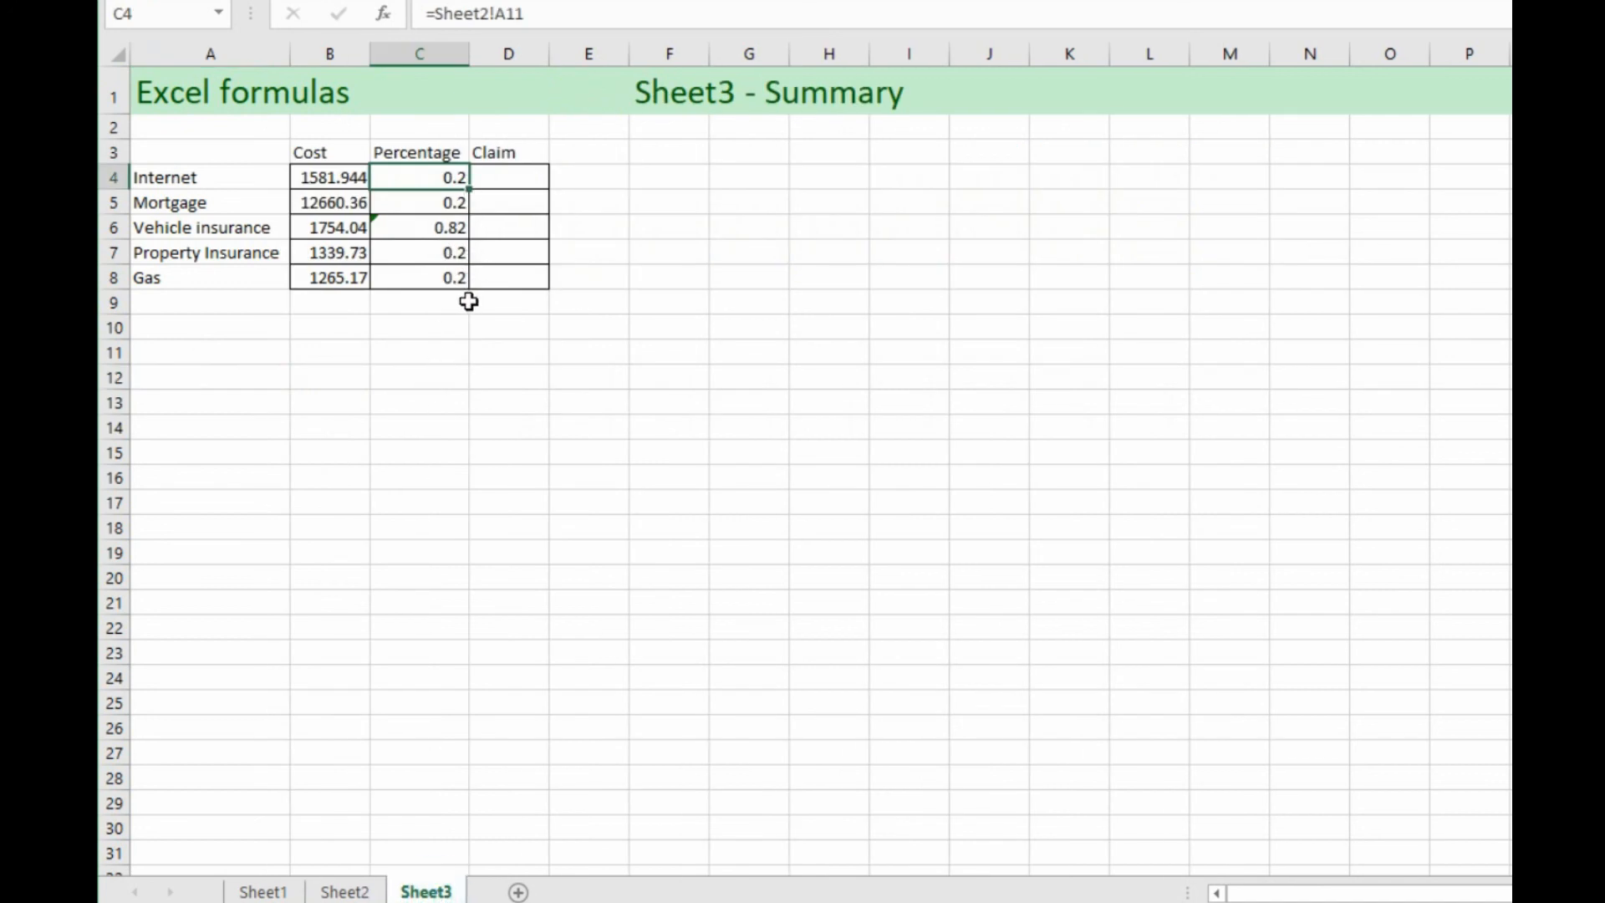
{"action": "mouse_move", "coordinate": [333, 252]}
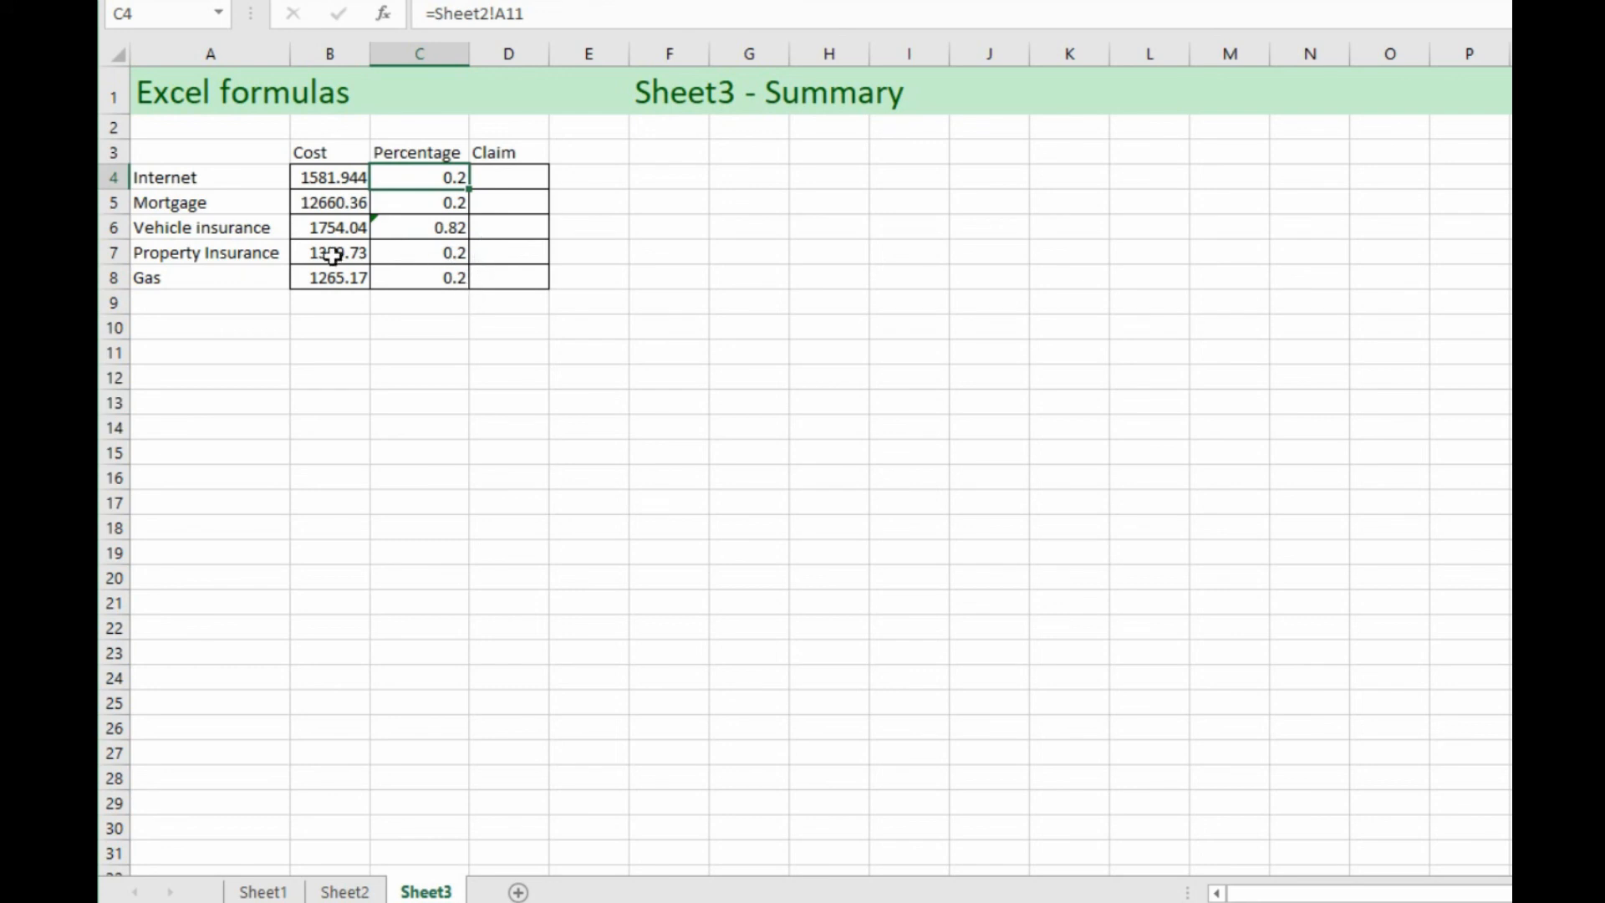
{"action": "mouse_move", "coordinate": [464, 228]}
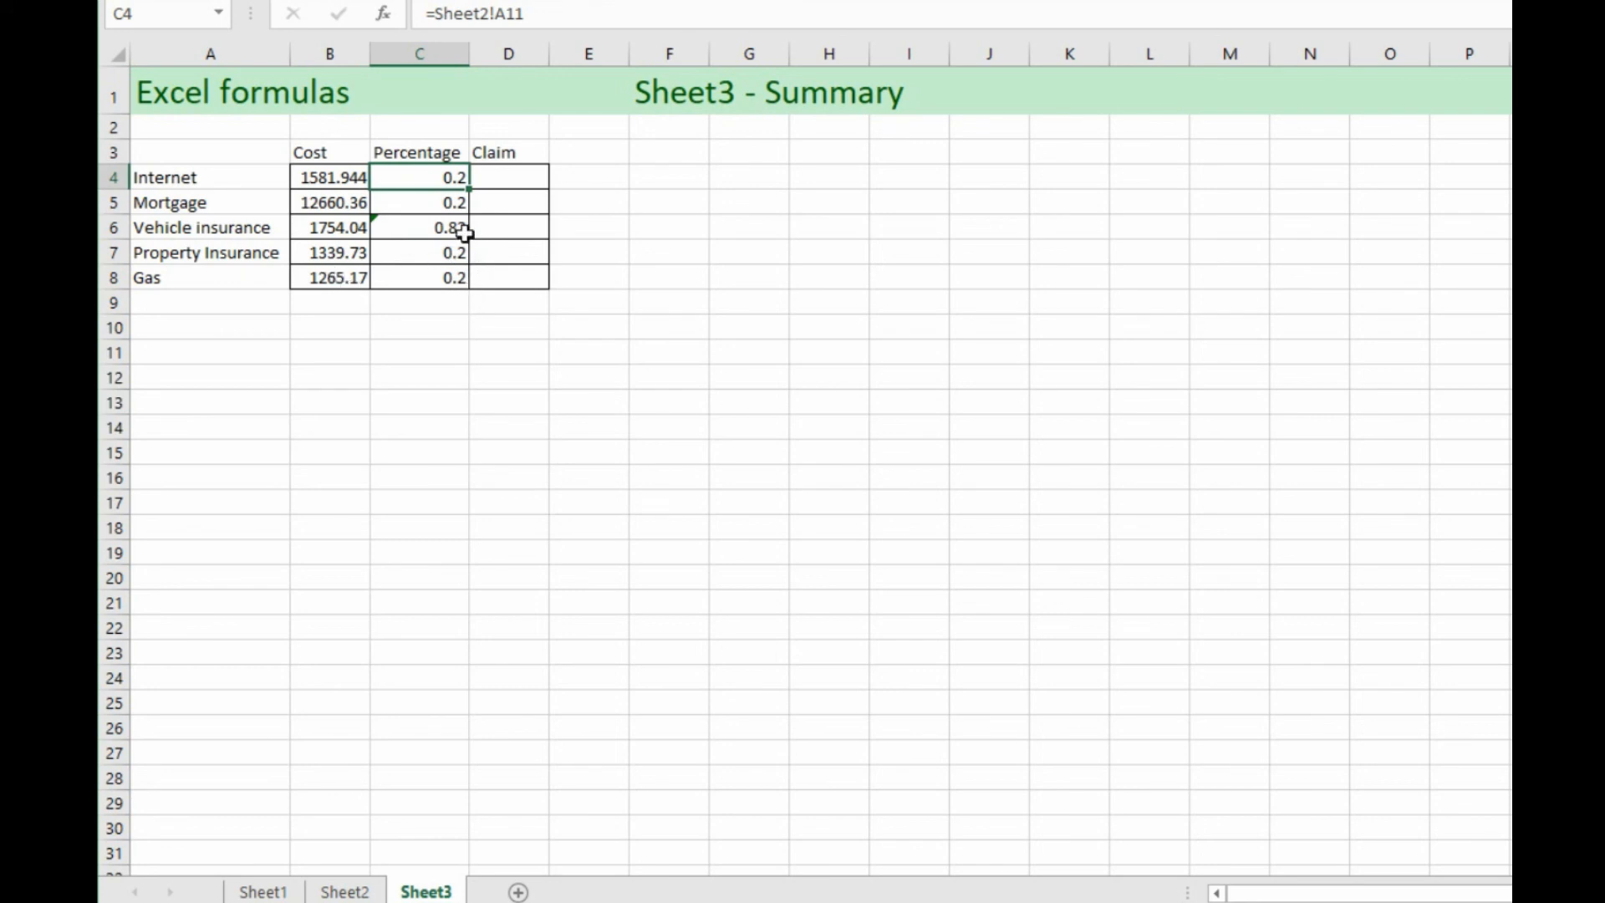
{"action": "left_click", "coordinate": [507, 176]}
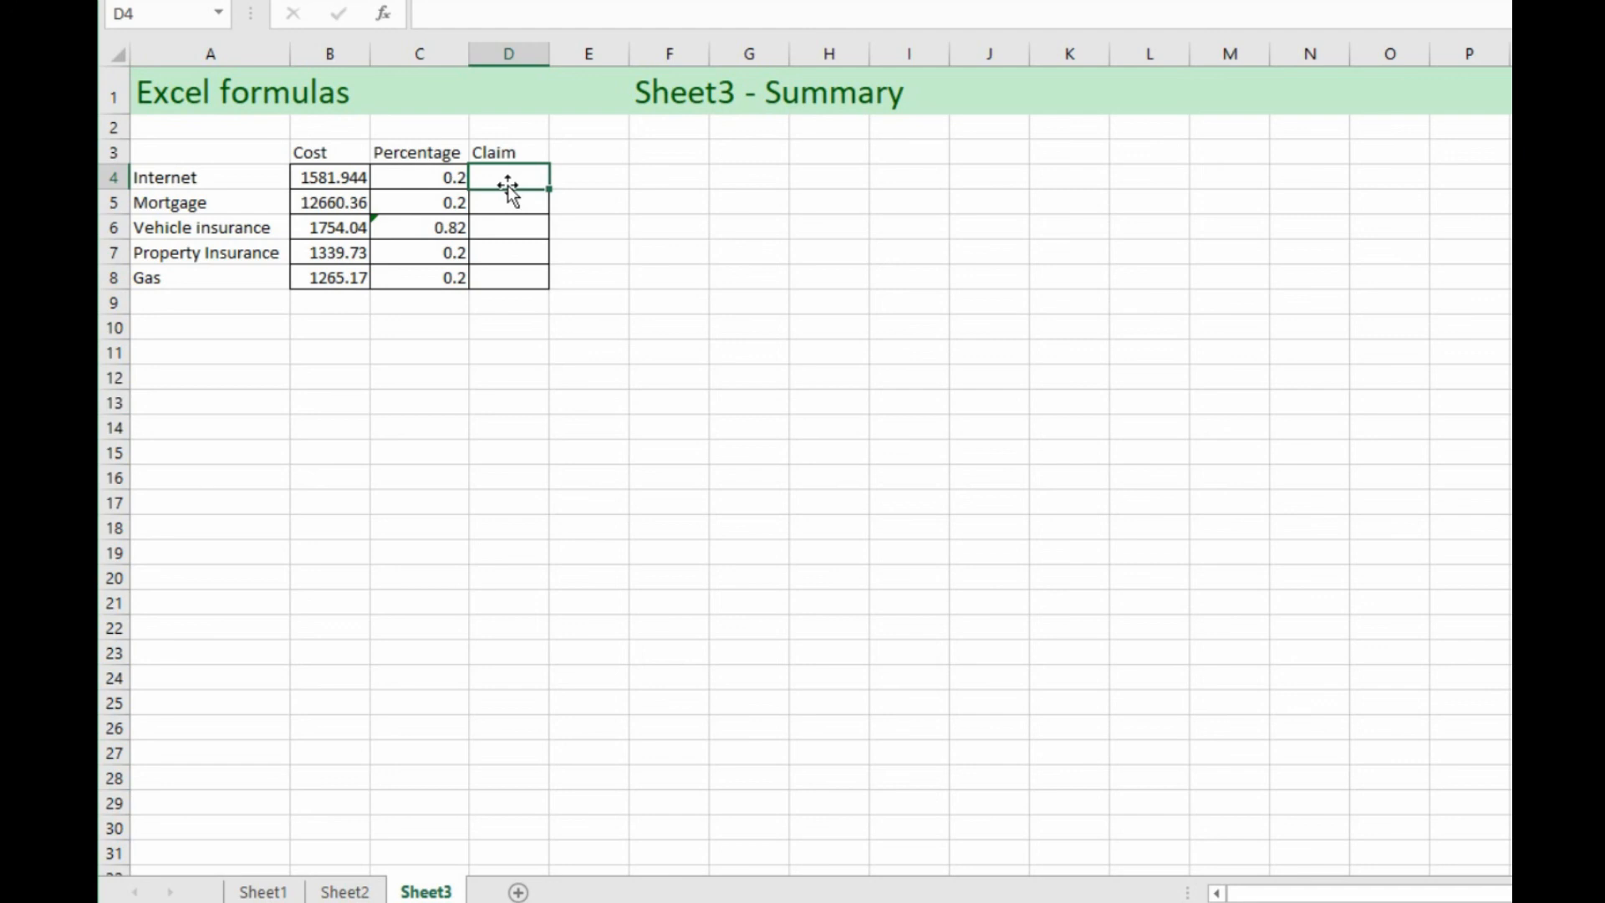
Step: Enter =B4*C4 as the Internet row's Claim formula
{"action": "type", "text": "="}
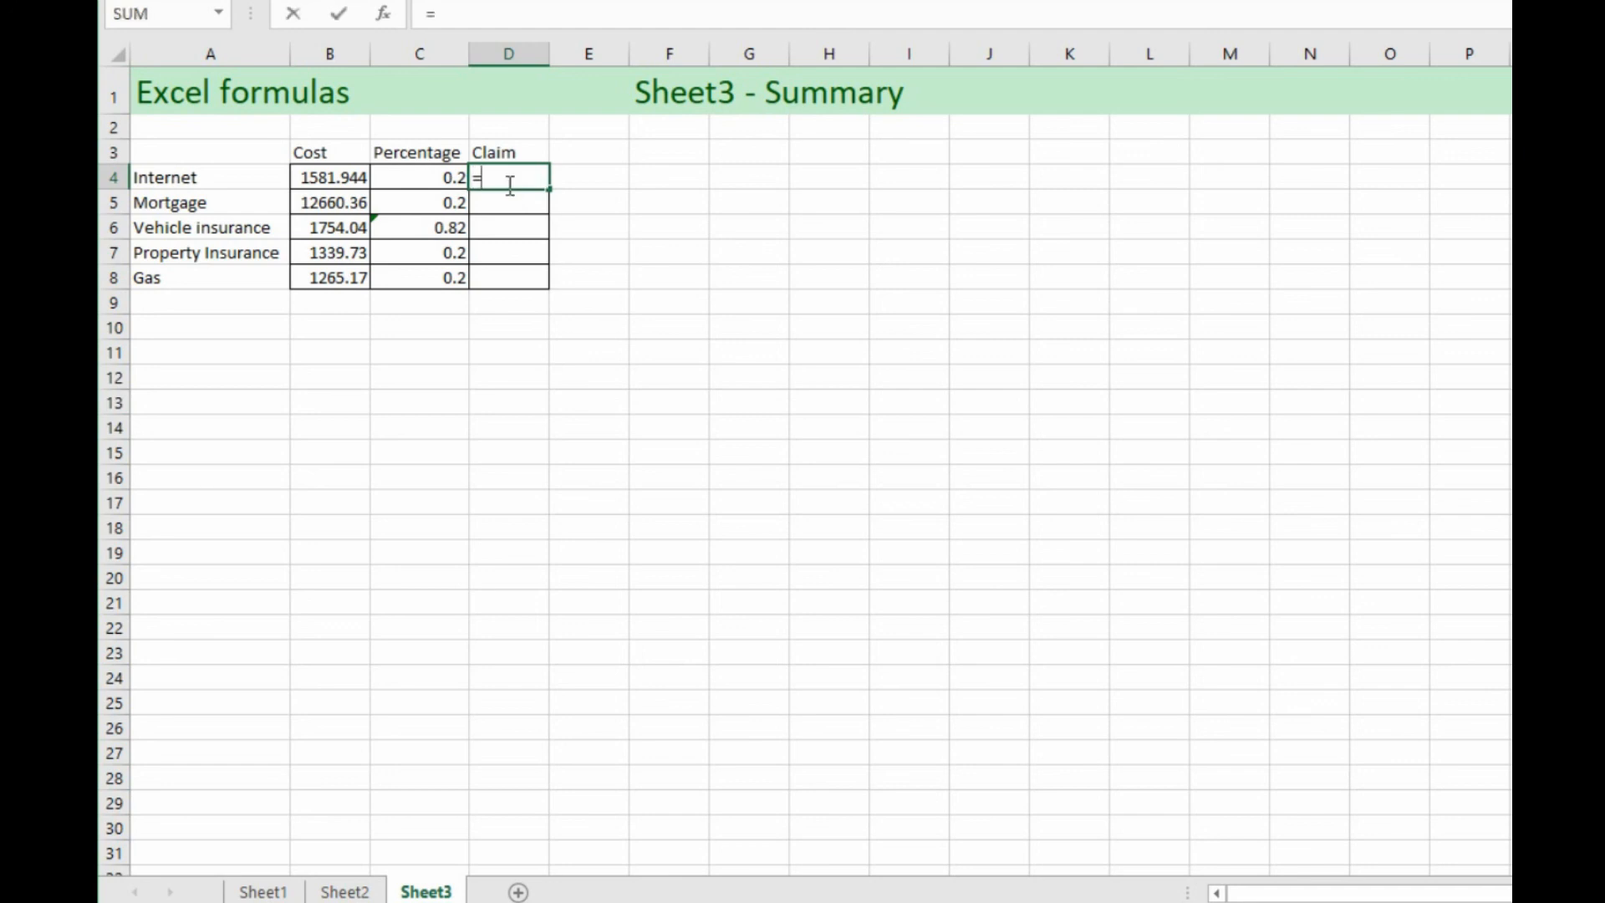
{"action": "left_click", "coordinate": [329, 177]}
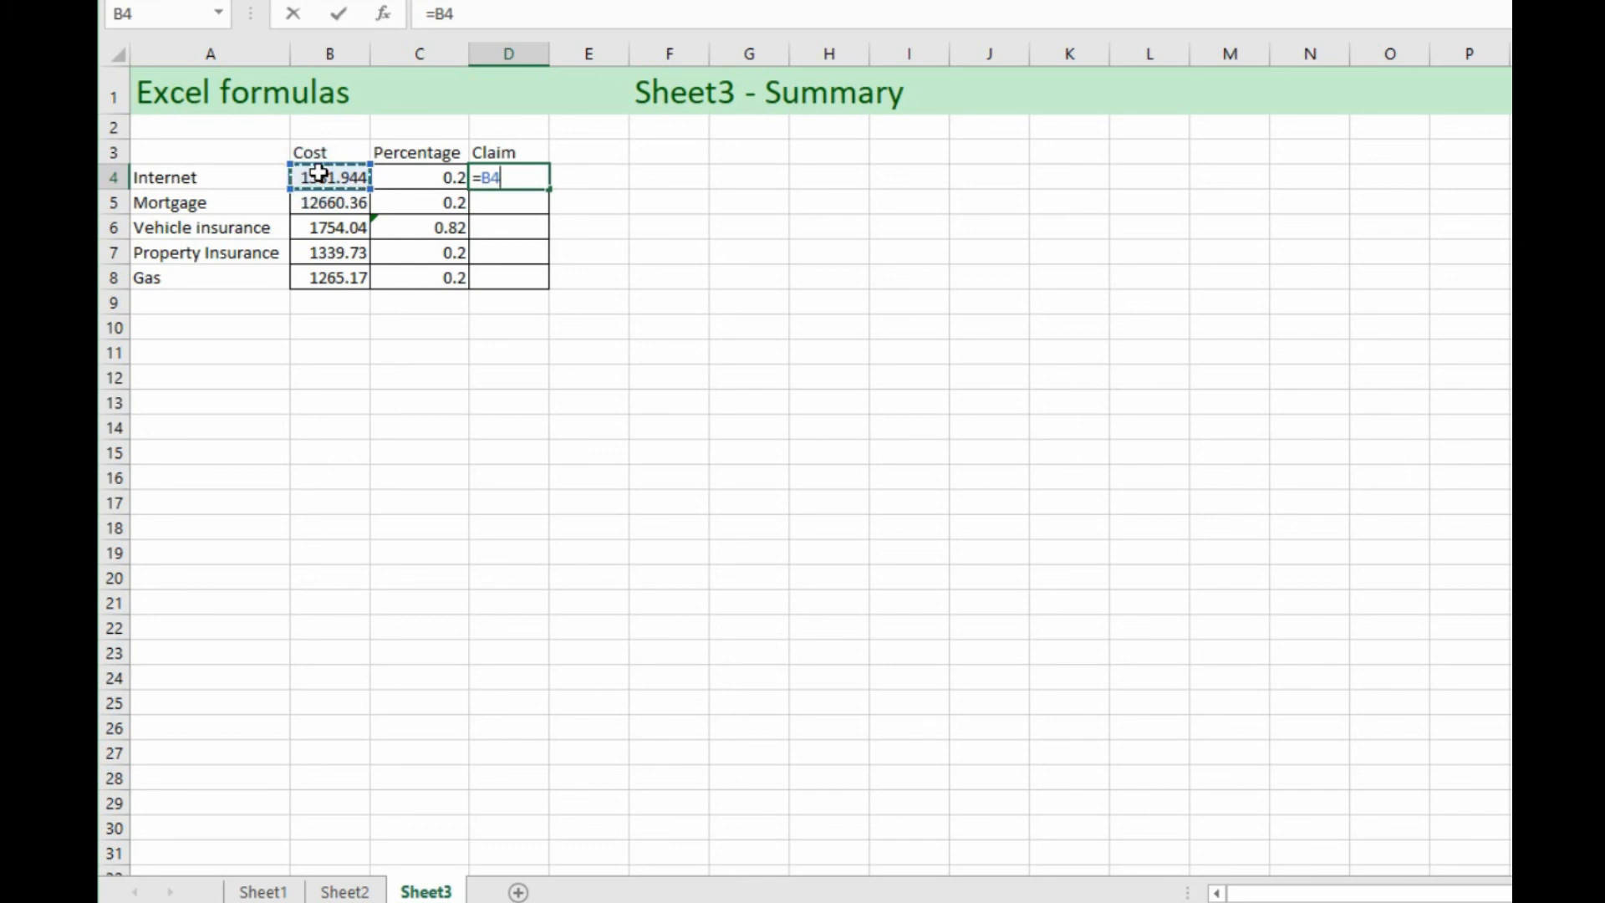
{"action": "type", "text": "*"}
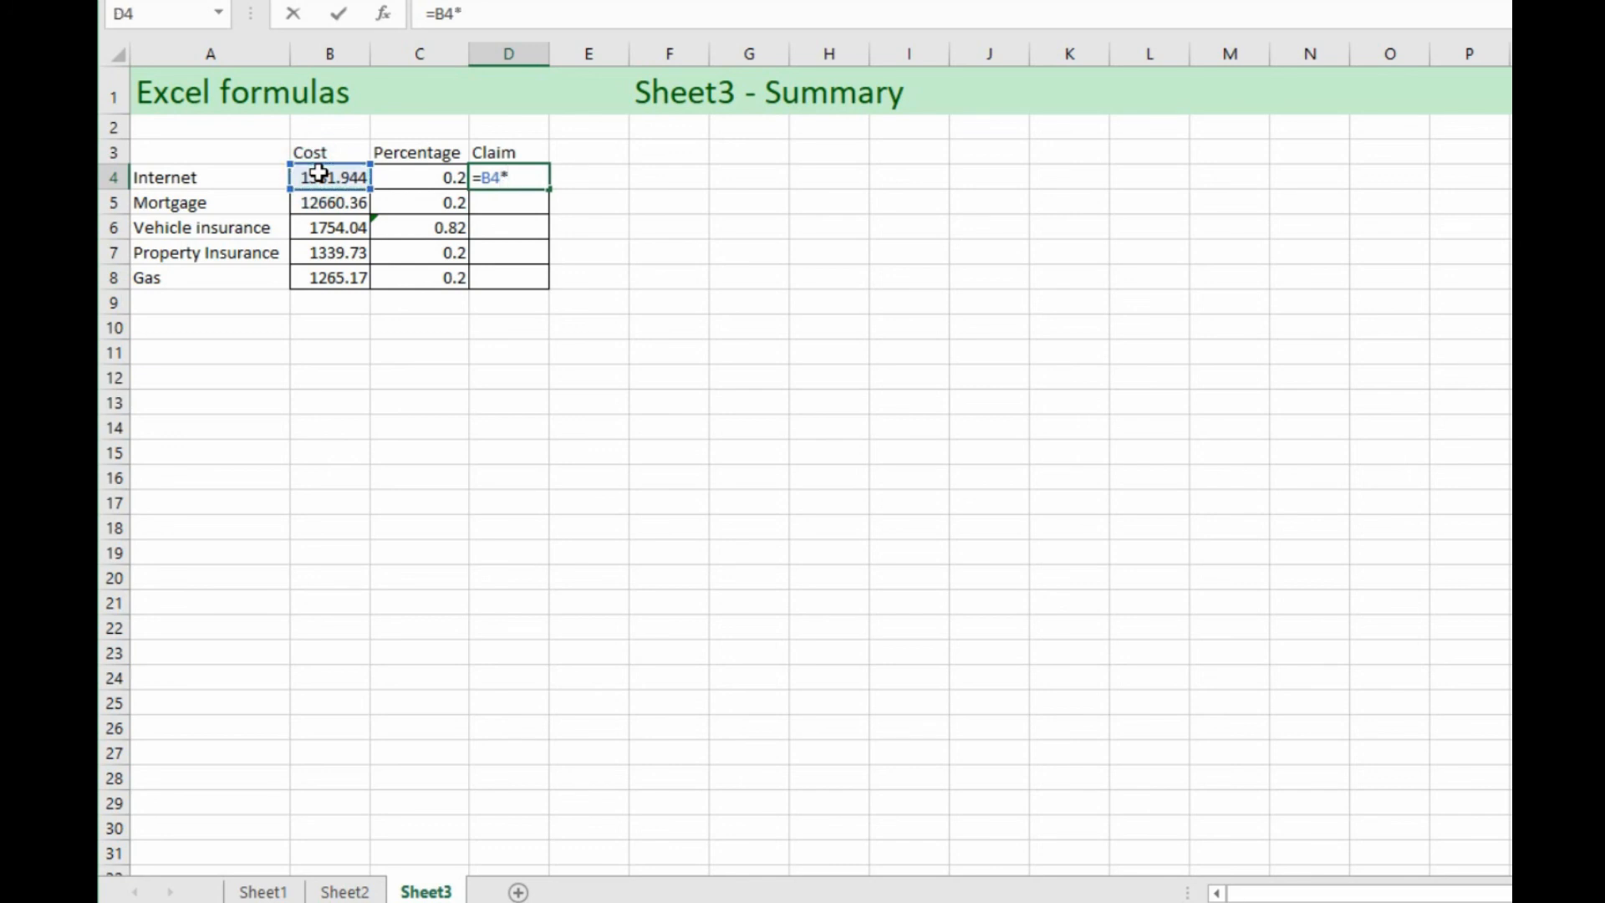
{"action": "left_click", "coordinate": [418, 176]}
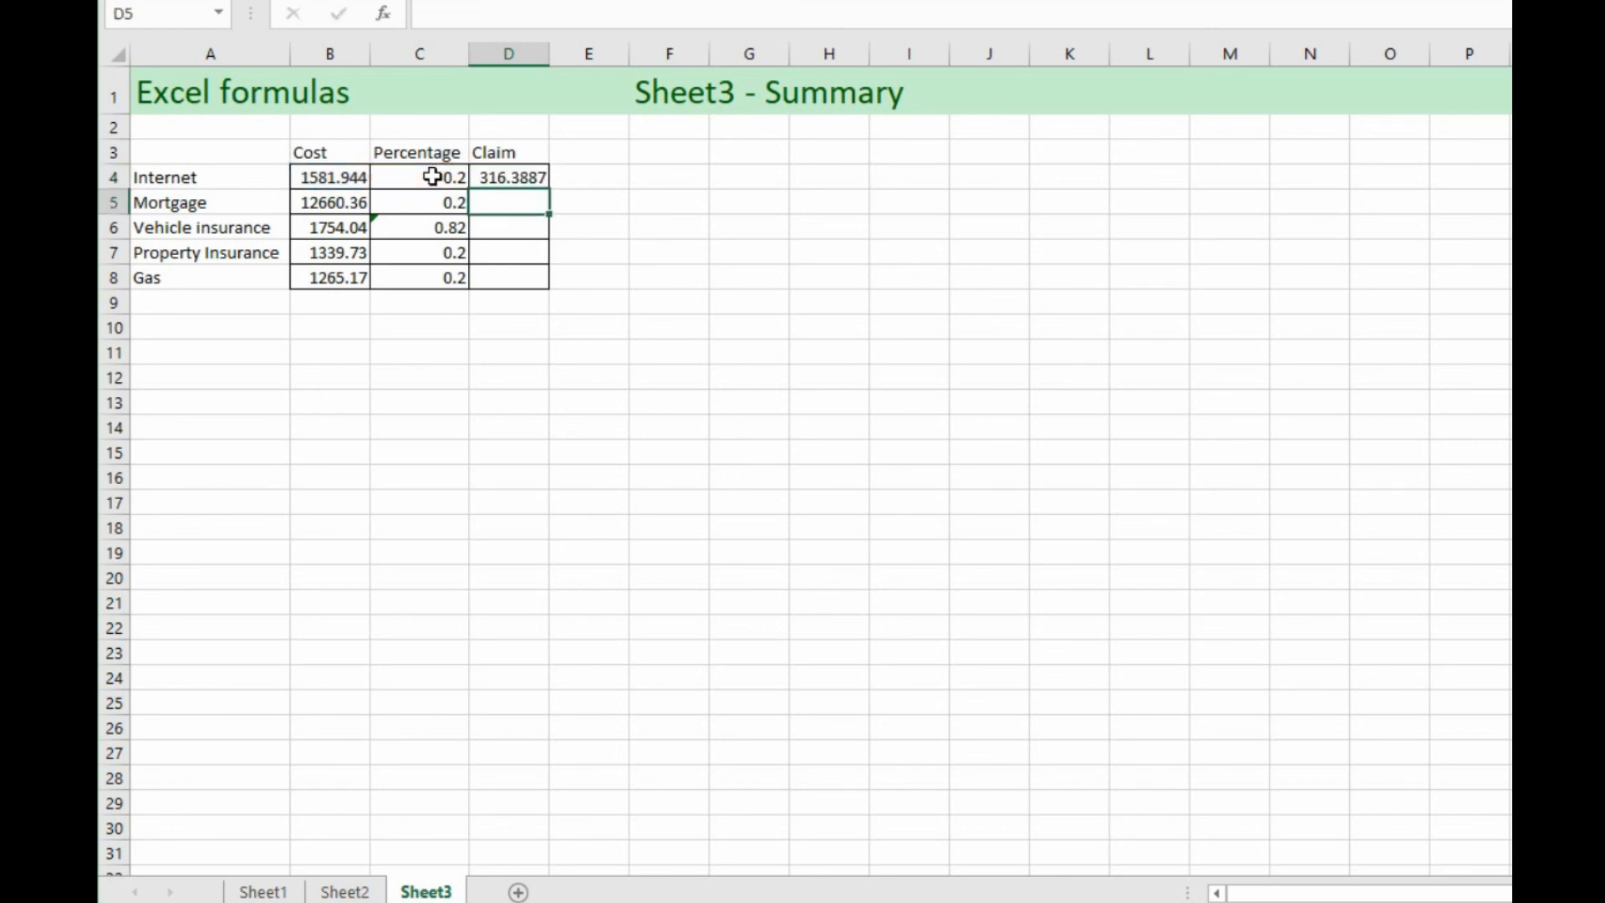
{"action": "mouse_move", "coordinate": [541, 177]}
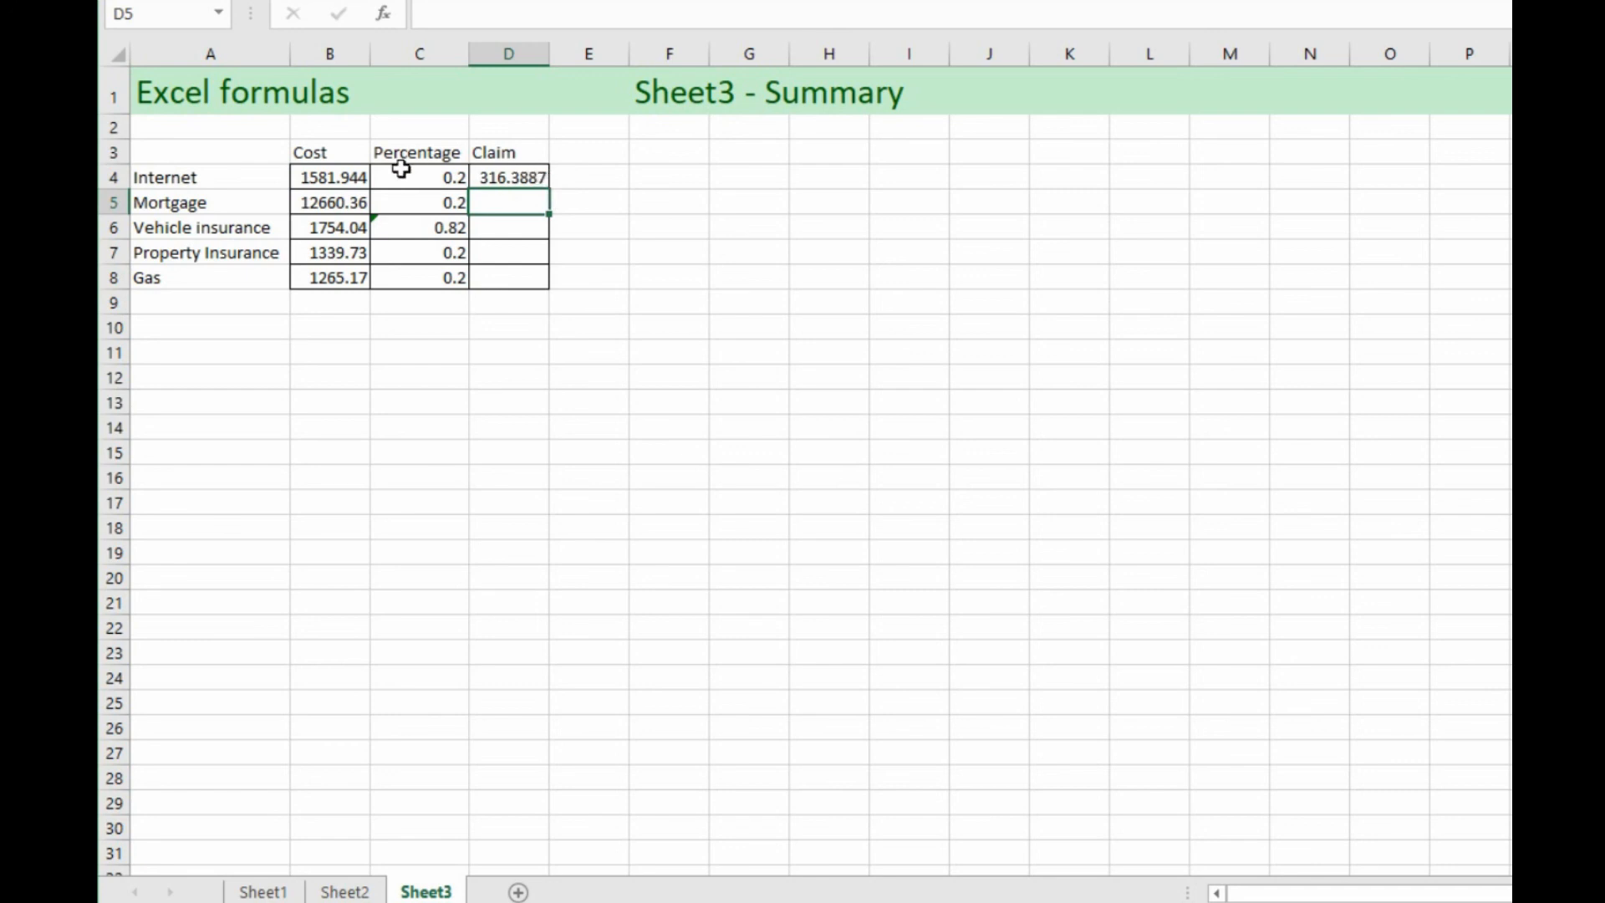
{"action": "mouse_move", "coordinate": [347, 184]}
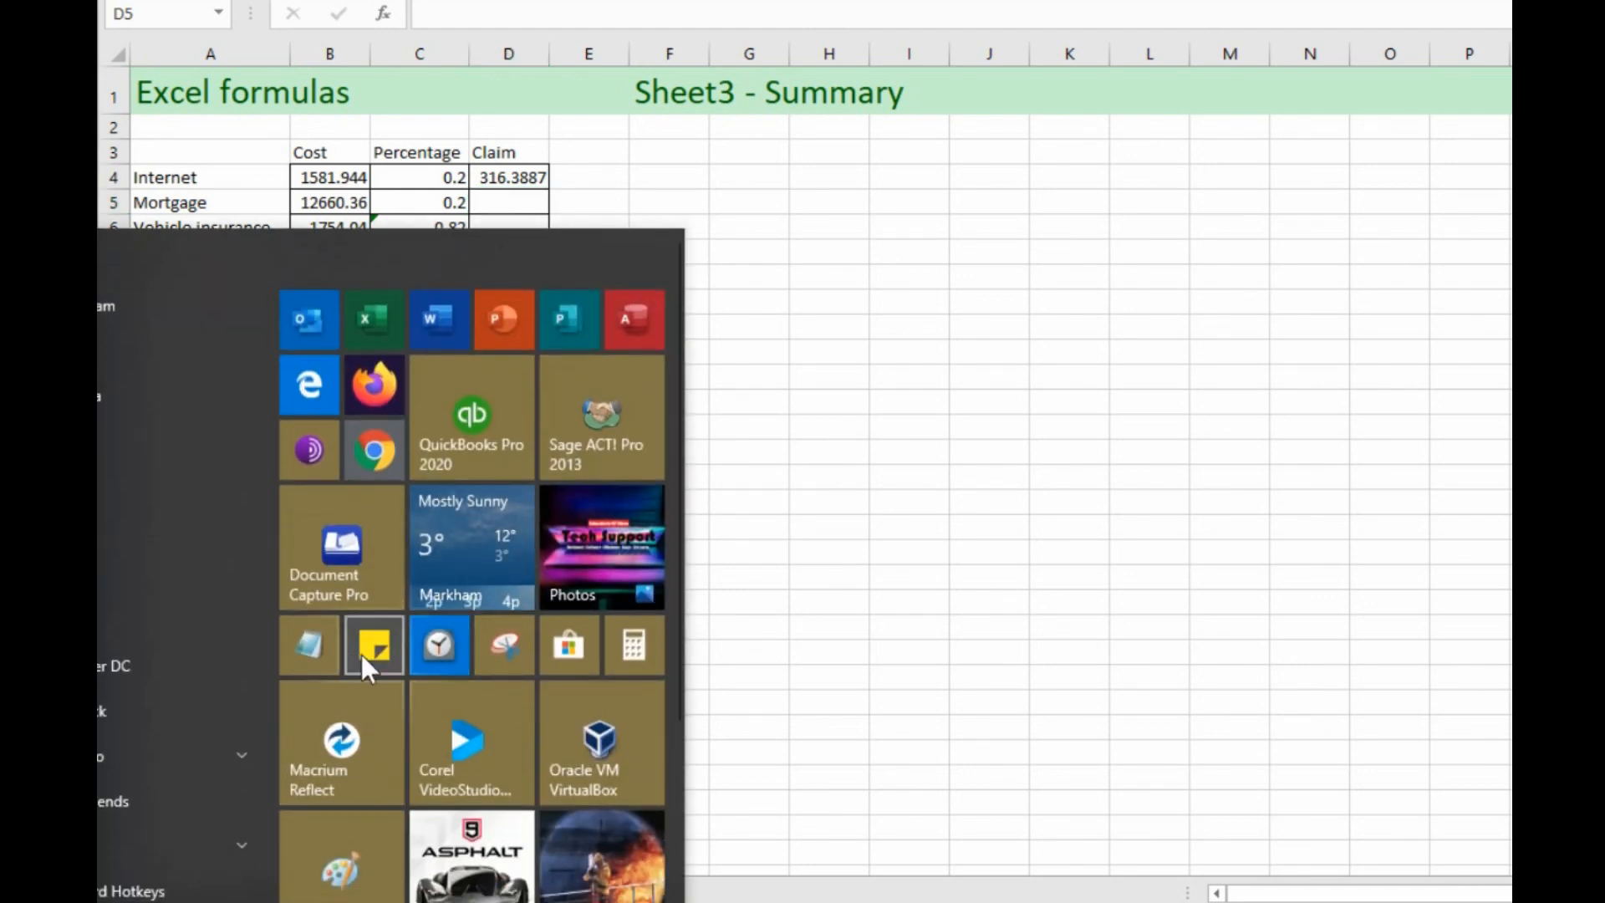
Step: Compute 1581.944 × 0.2 in Calculator, compare with the 316.3887 claim, then close it
{"action": "scroll", "scroll_direction": "down", "scroll_amount": 3}
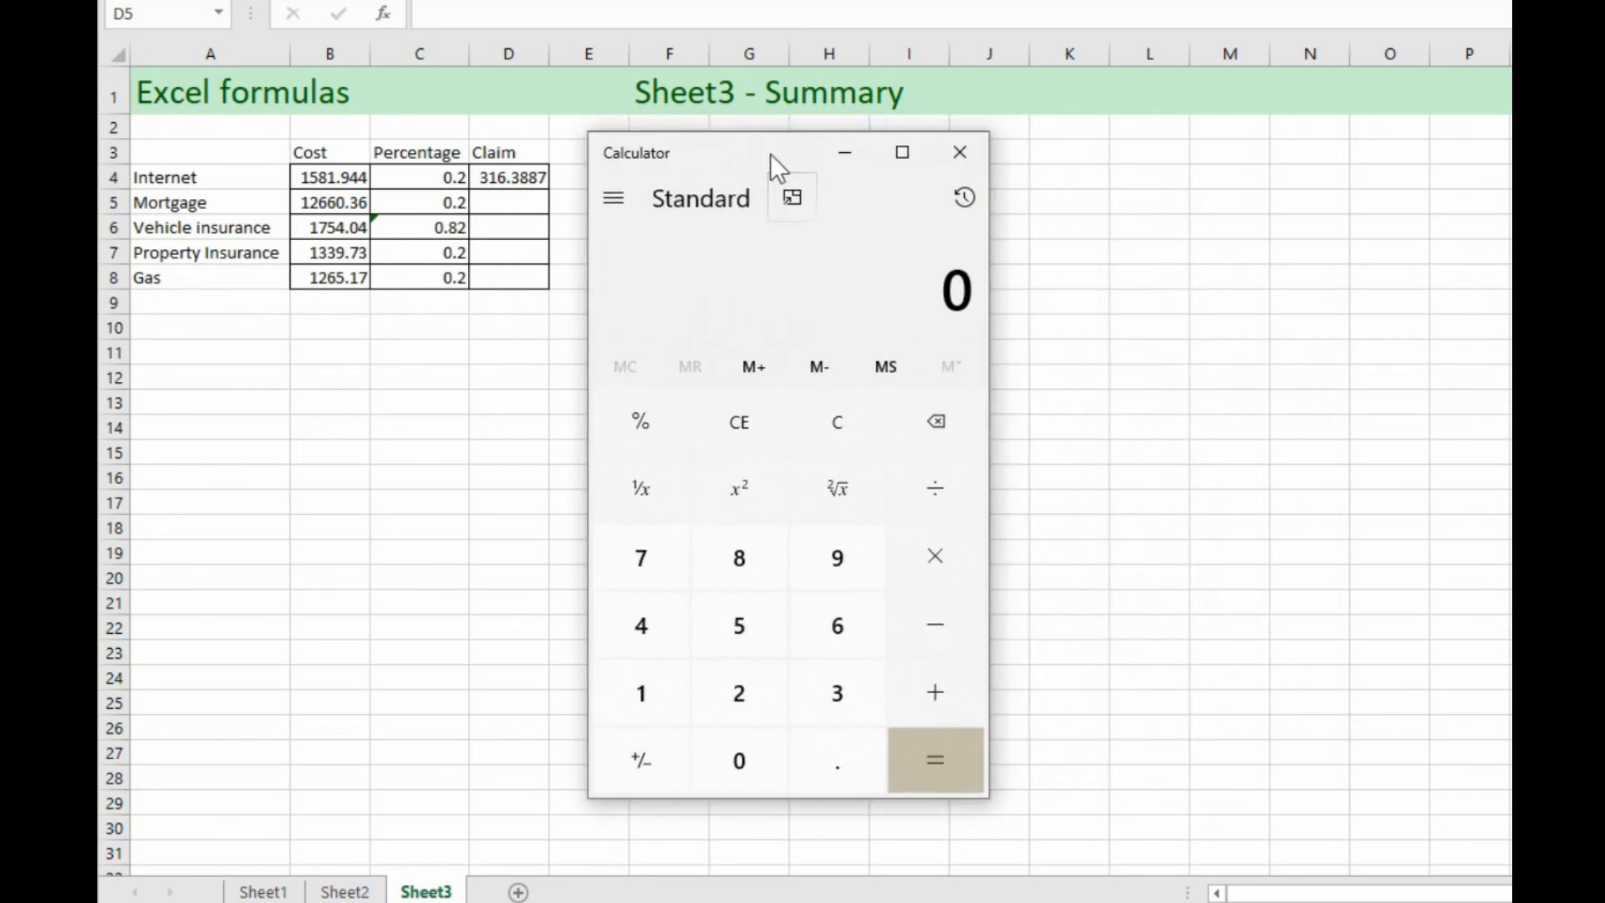
{"action": "mouse_move", "coordinate": [641, 626]}
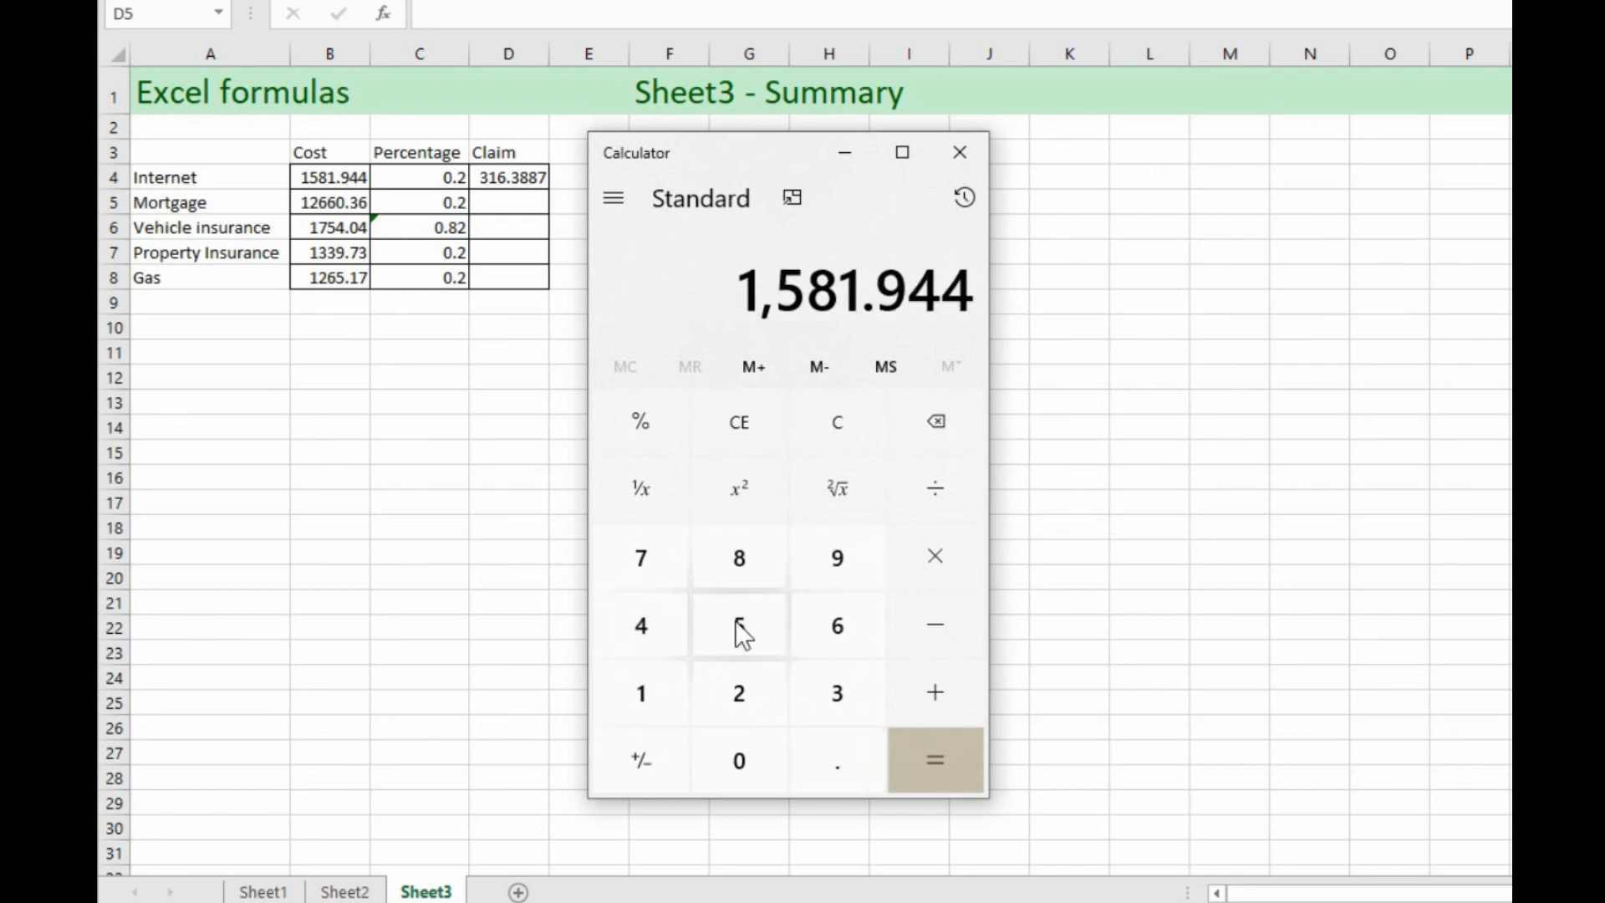
{"action": "left_click", "coordinate": [934, 556]}
{"action": "type", "text": "0.2"}
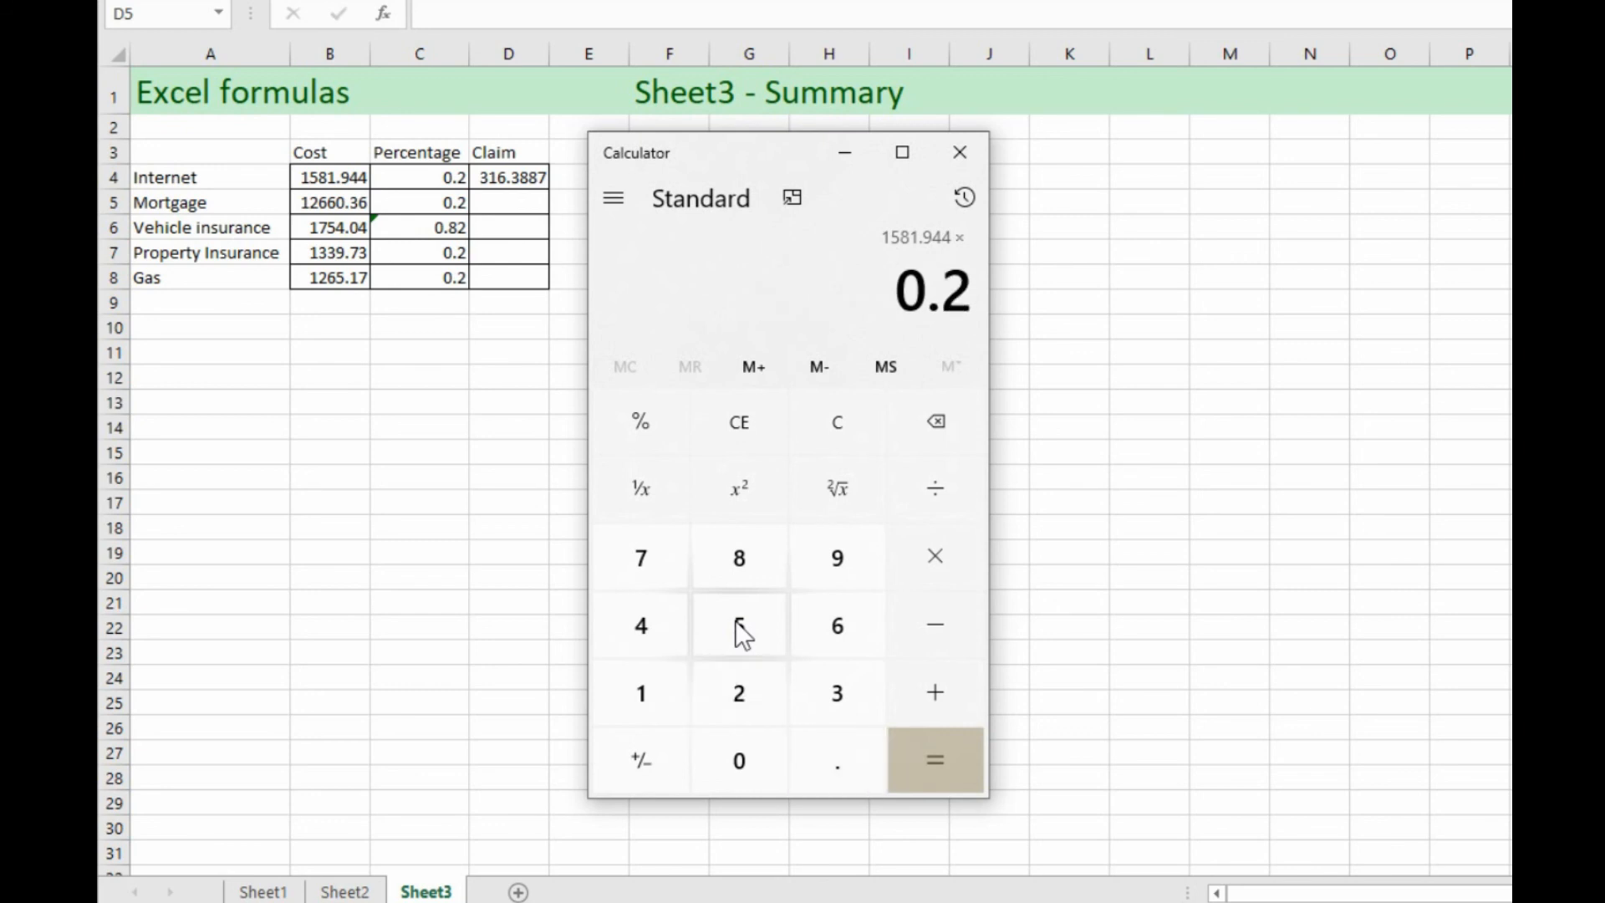
{"action": "left_click", "coordinate": [933, 760]}
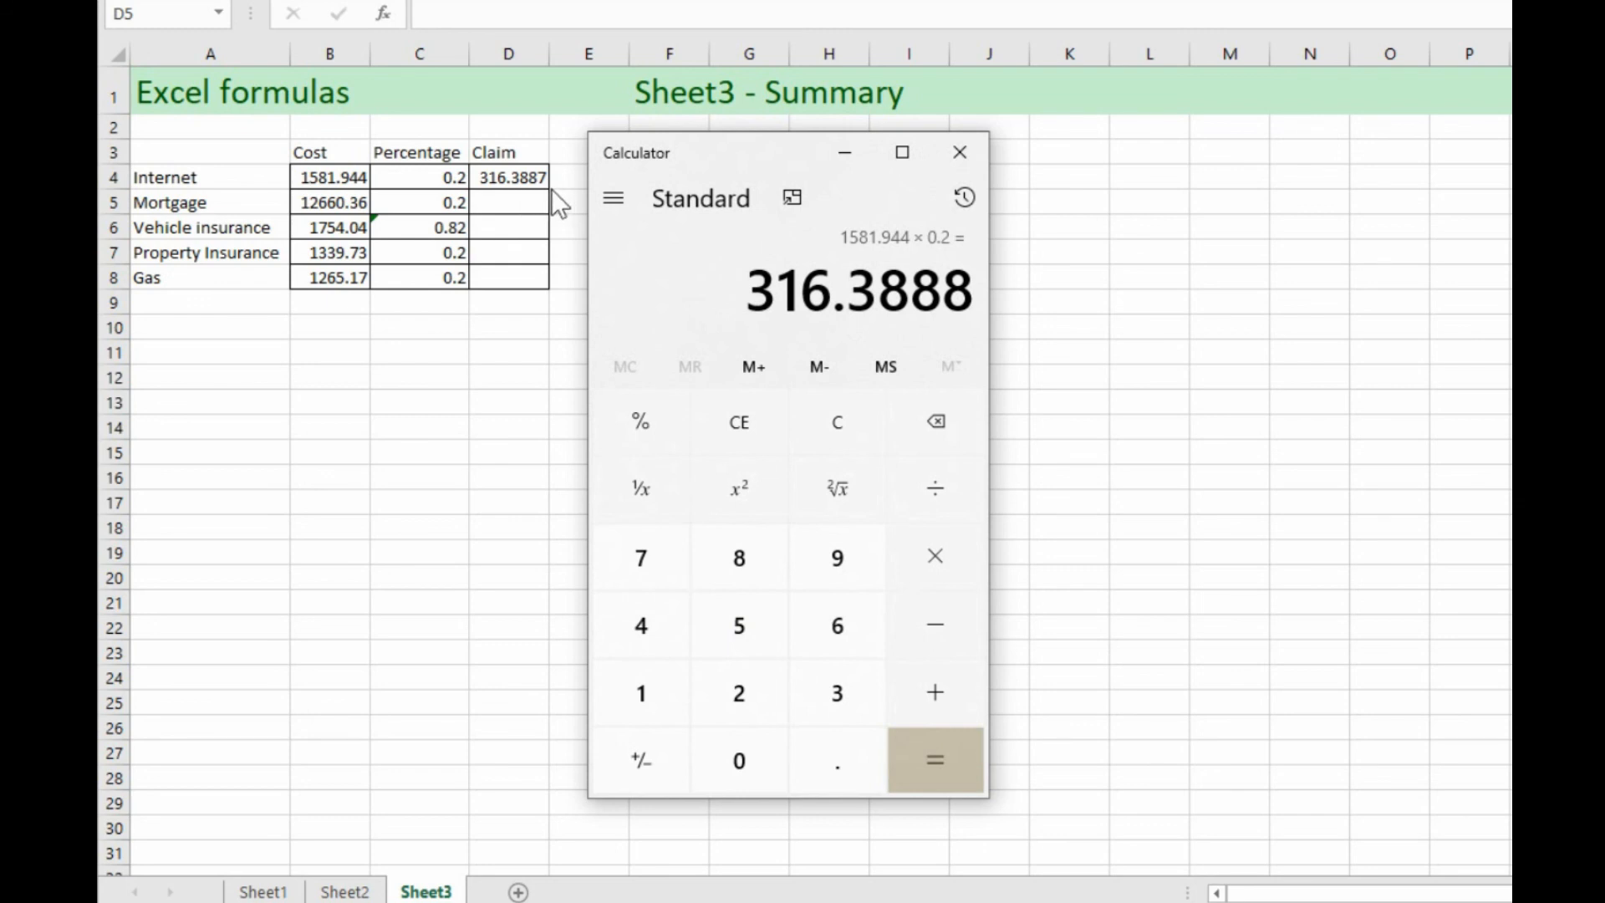
{"action": "mouse_move", "coordinate": [533, 195]}
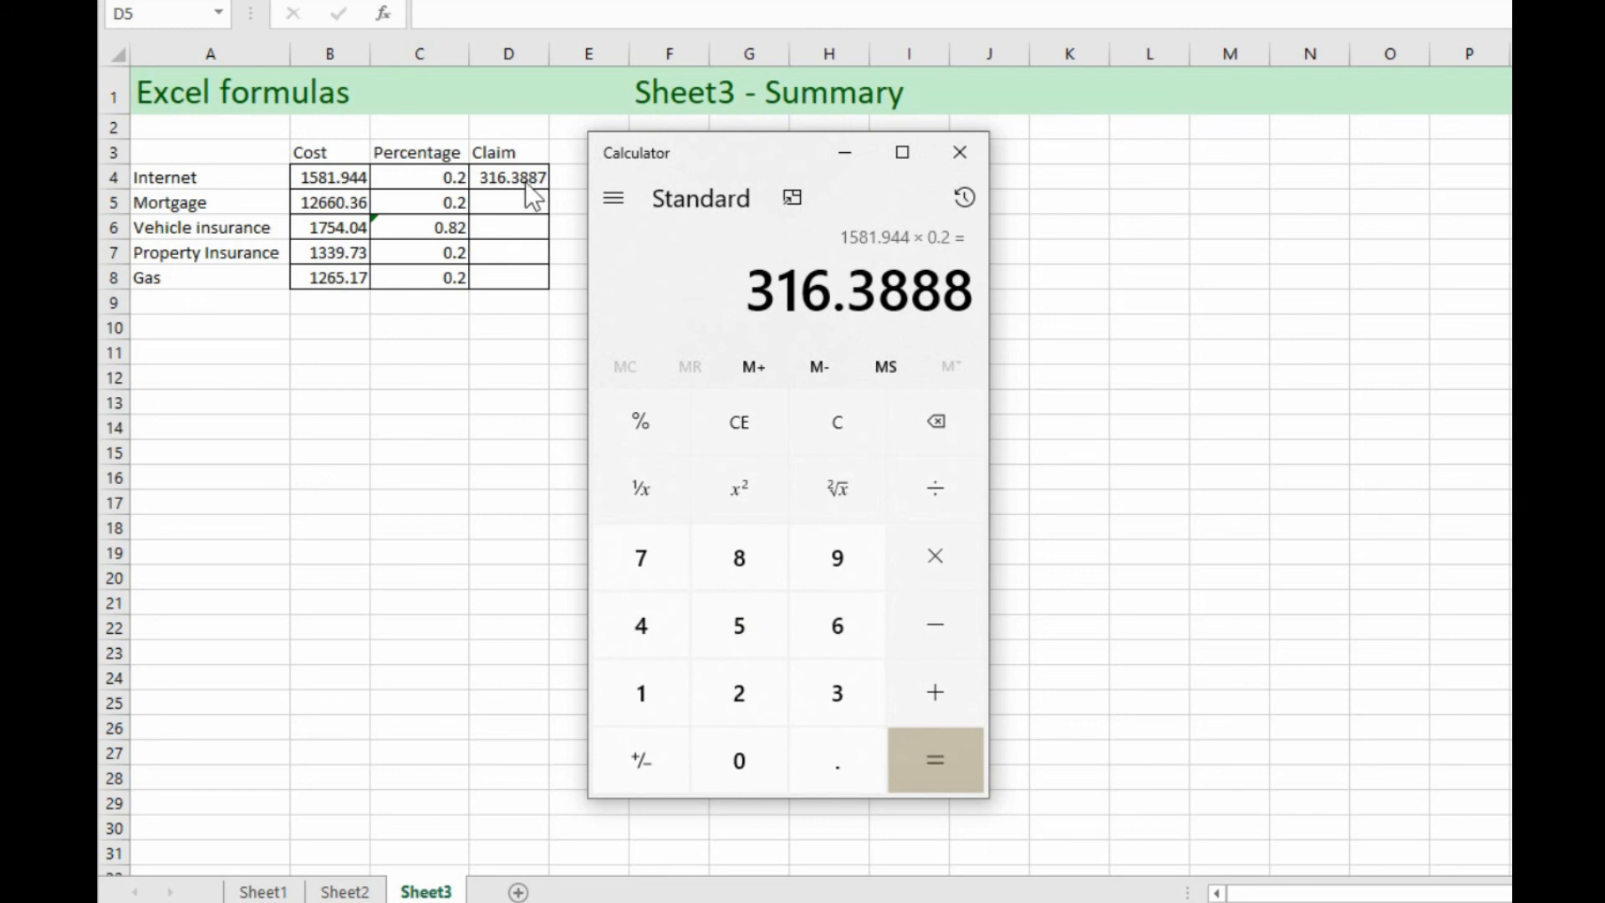
{"action": "left_click", "coordinate": [958, 151]}
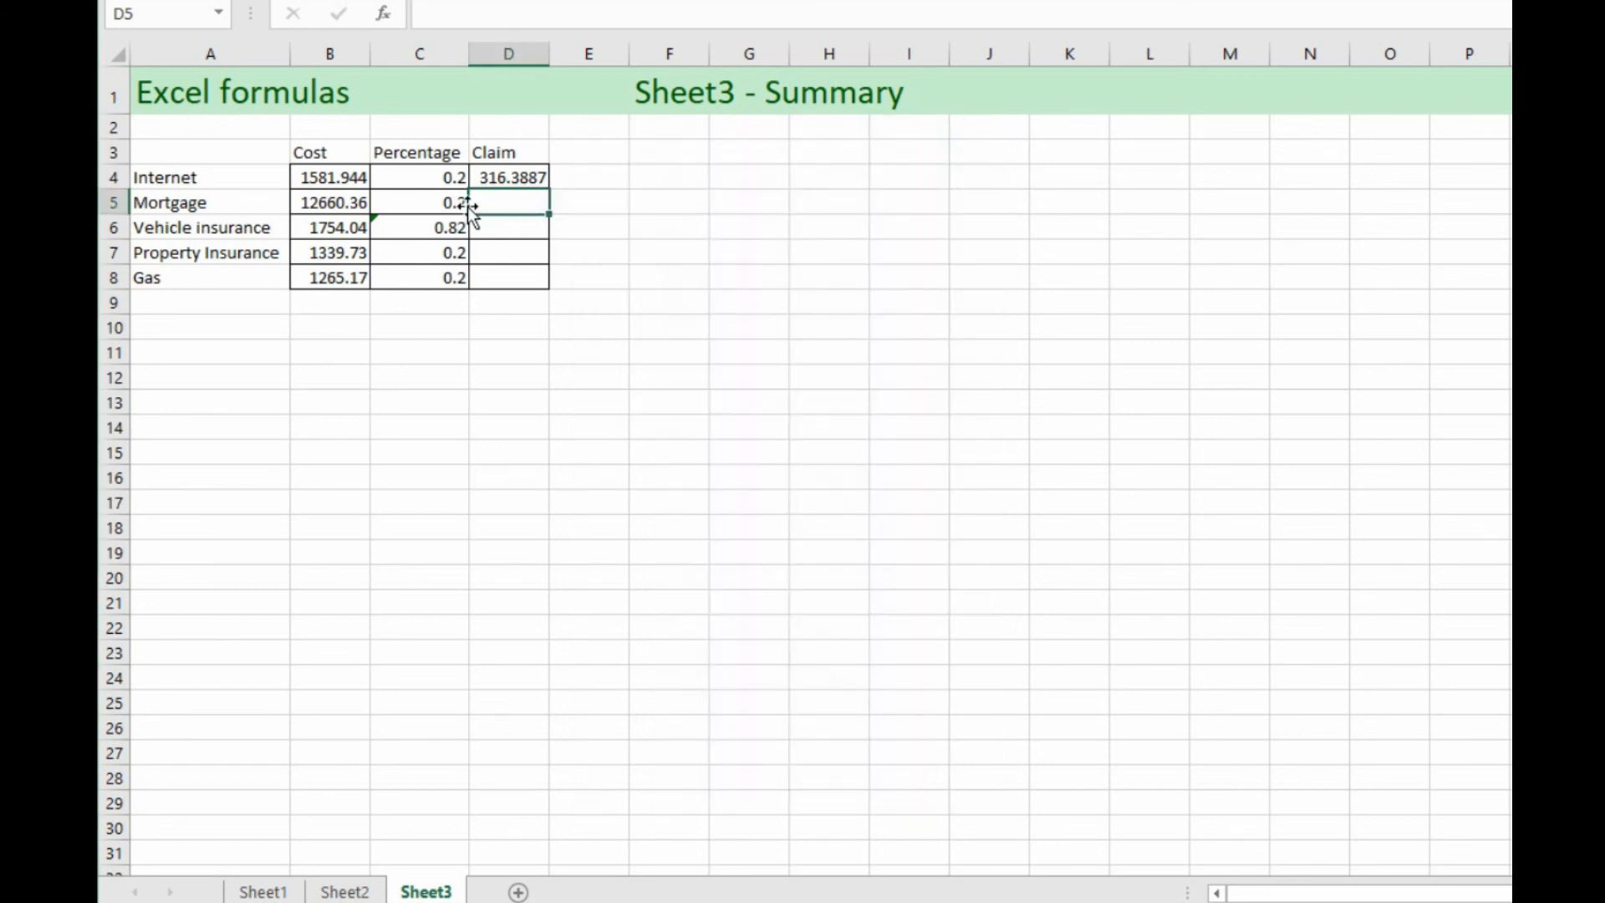
Step: Fill the Claim formula down to Gas and check the Mortgage, Vehicle and Property claim formulas
{"action": "left_click", "coordinate": [509, 177]}
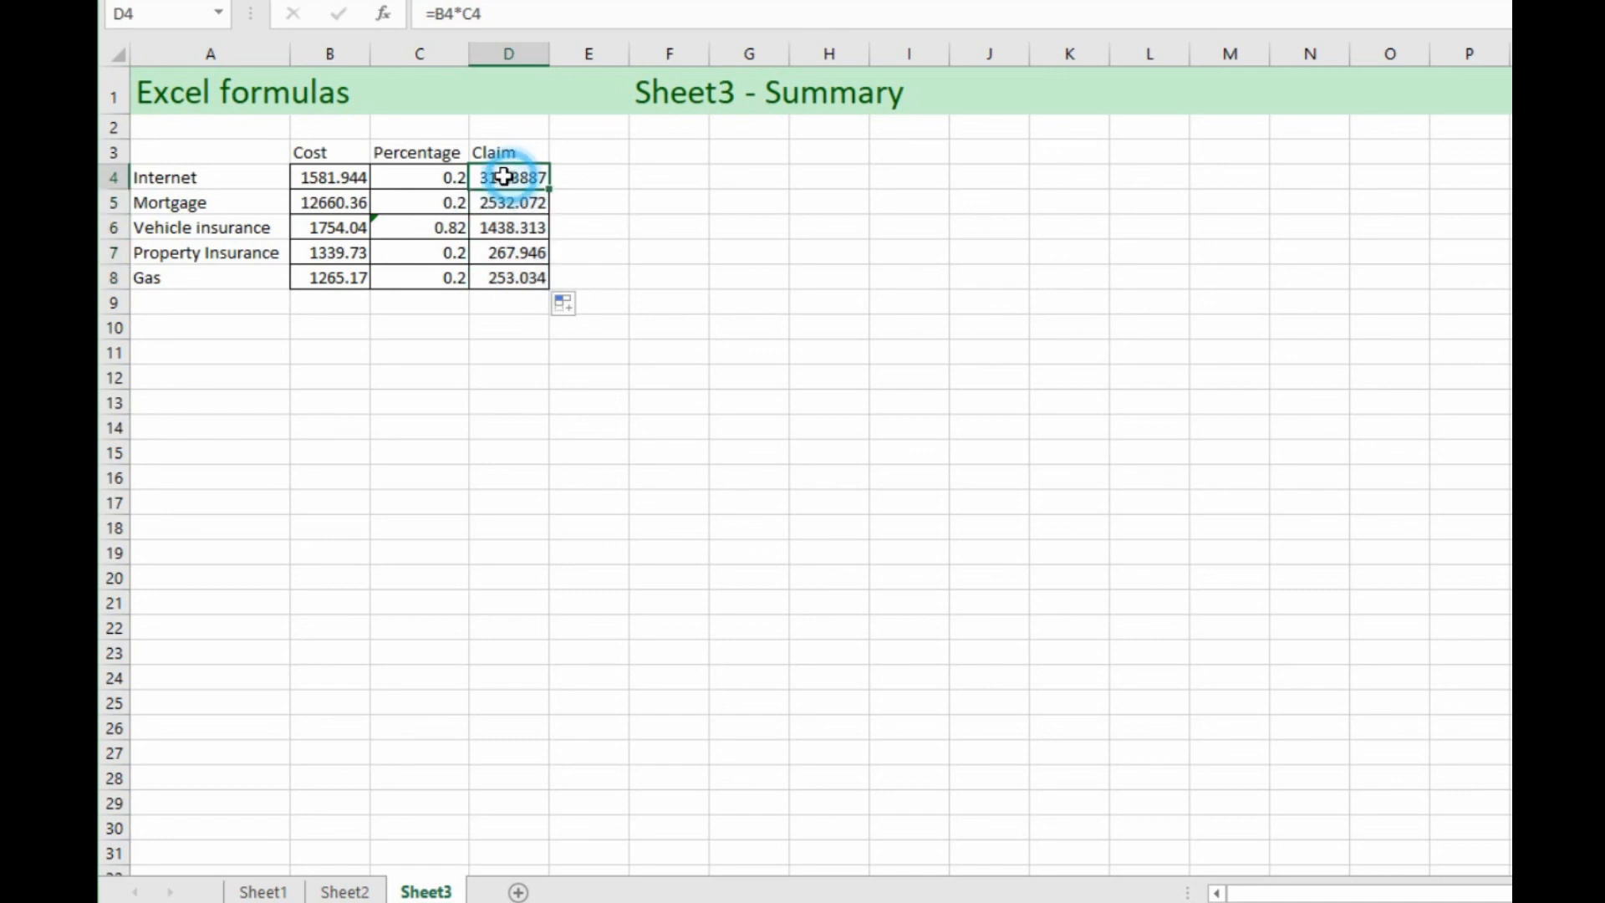
{"action": "left_click", "coordinate": [509, 202]}
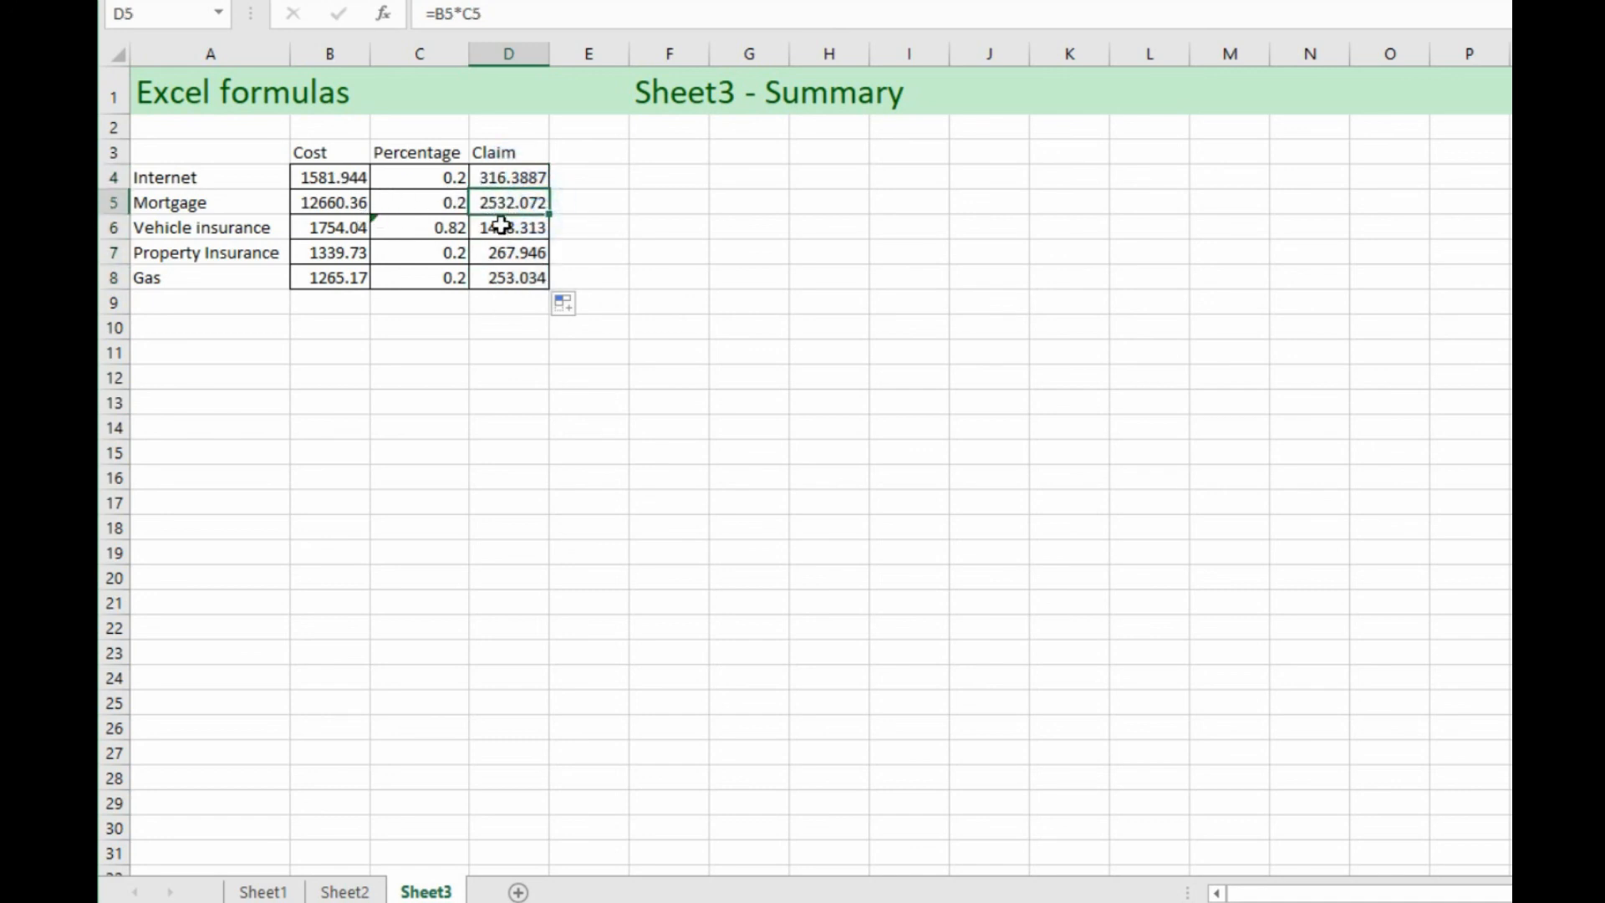
{"action": "left_click", "coordinate": [508, 228]}
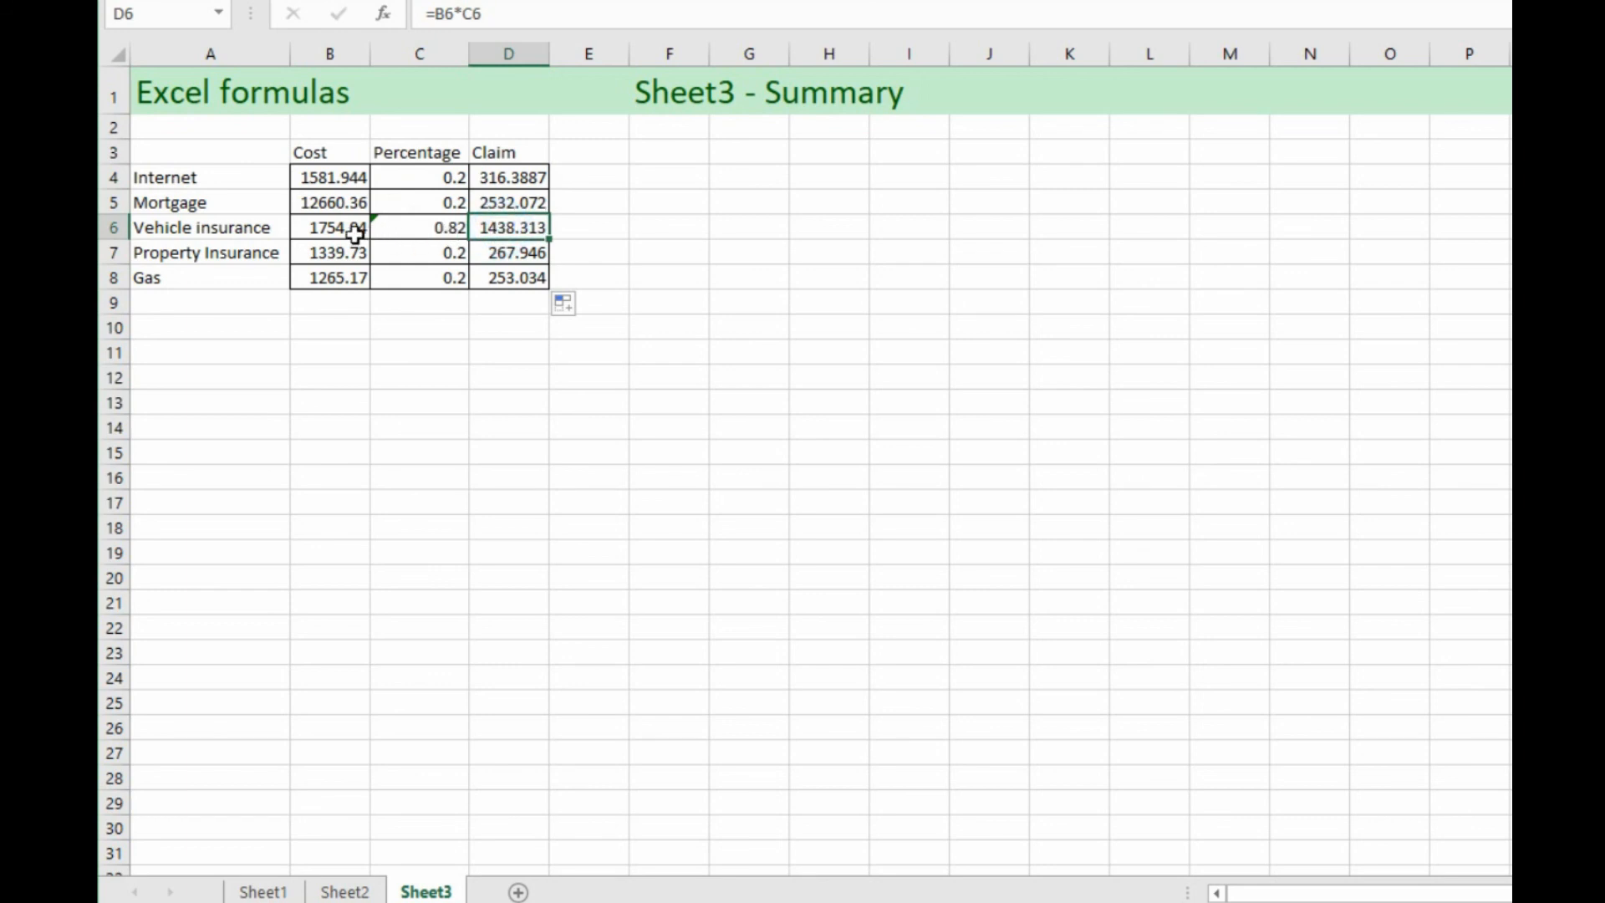
{"action": "left_click", "coordinate": [509, 251]}
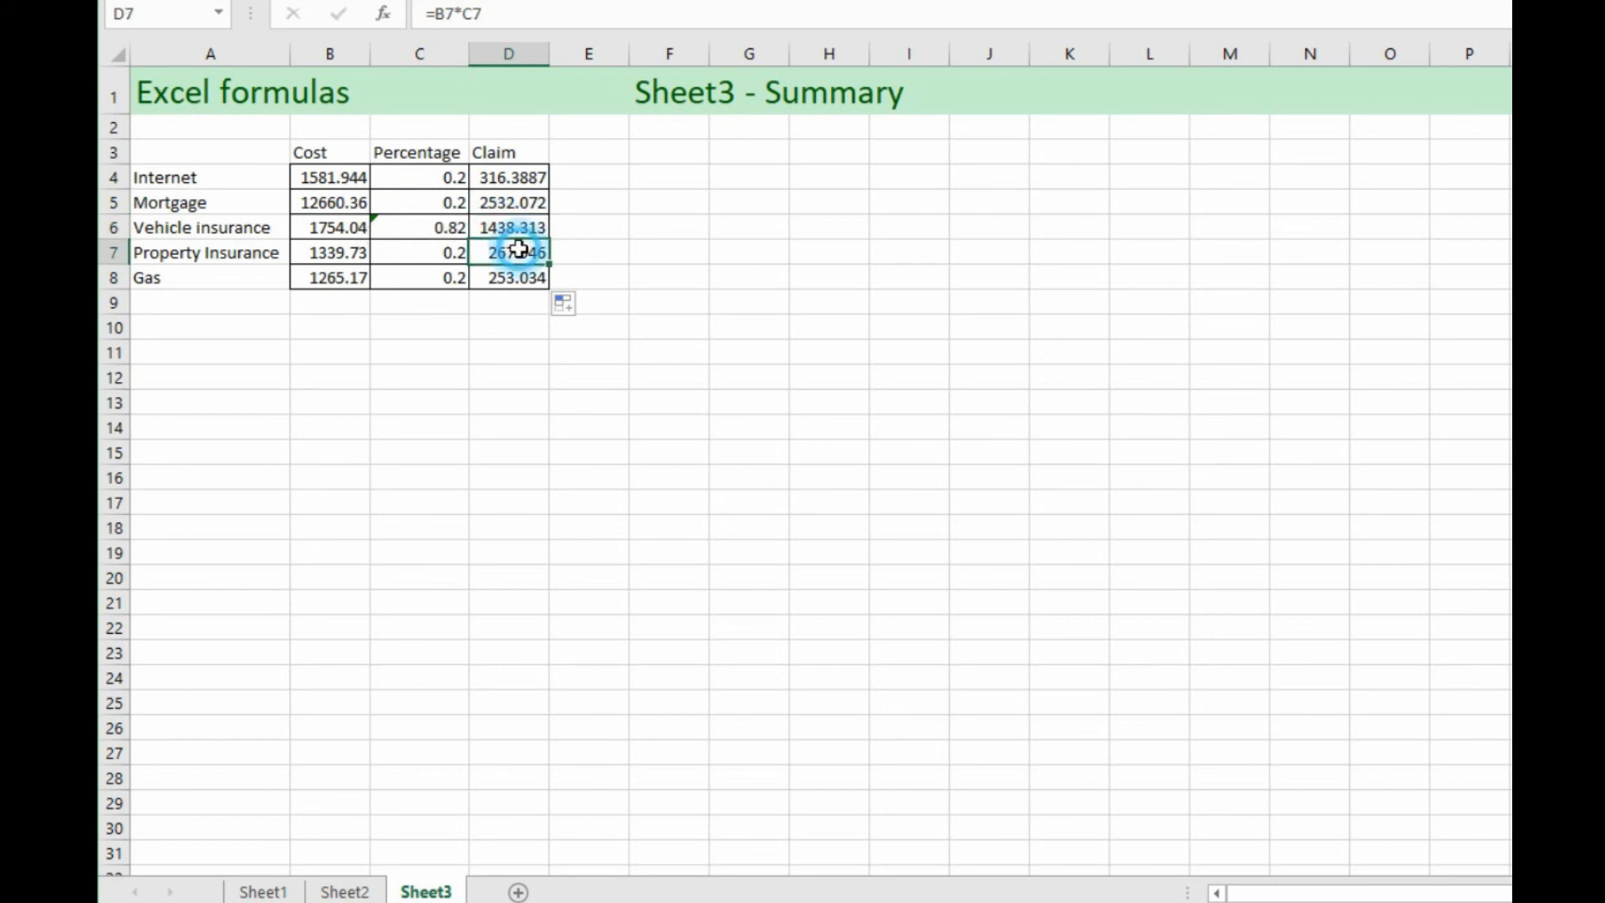
{"action": "left_click", "coordinate": [508, 277]}
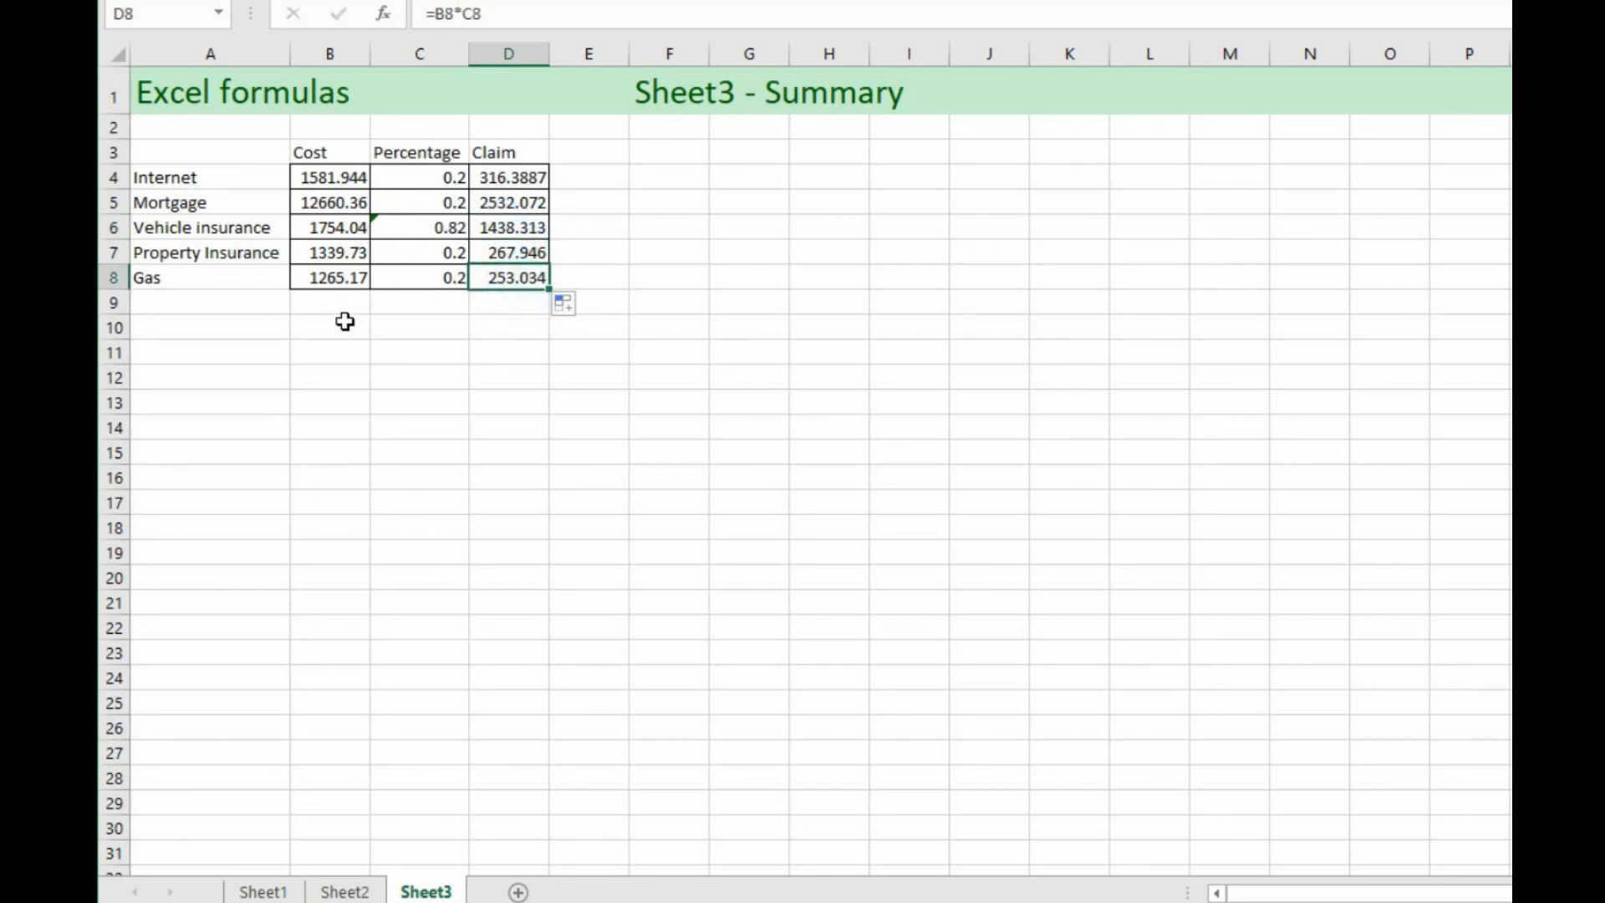
{"action": "mouse_move", "coordinate": [489, 186]}
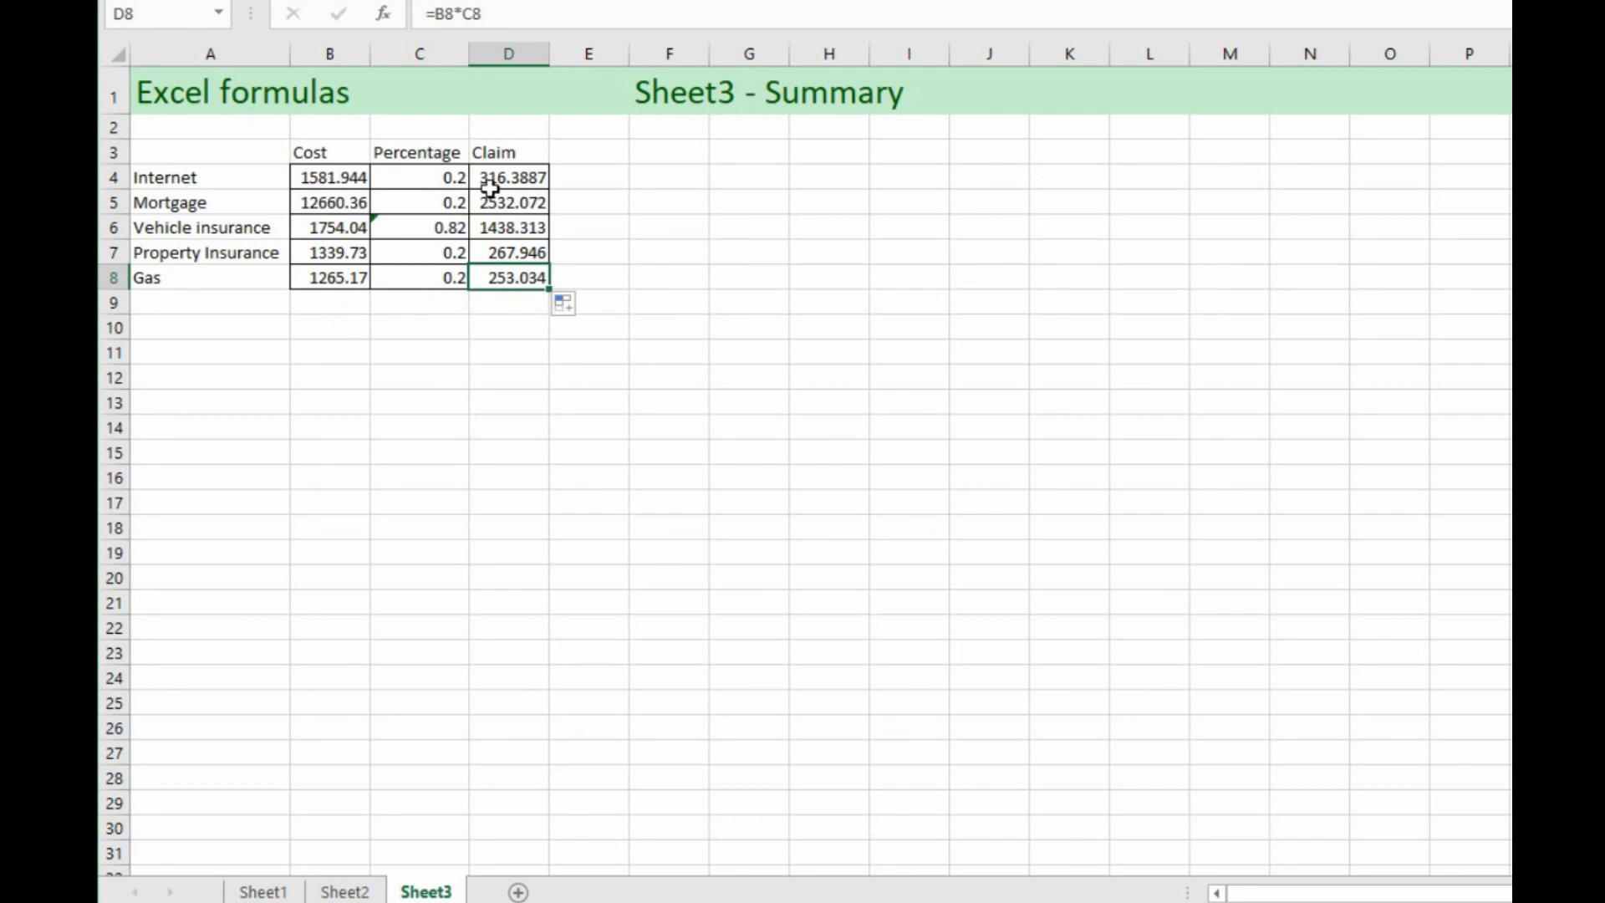
{"action": "mouse_move", "coordinate": [488, 427]}
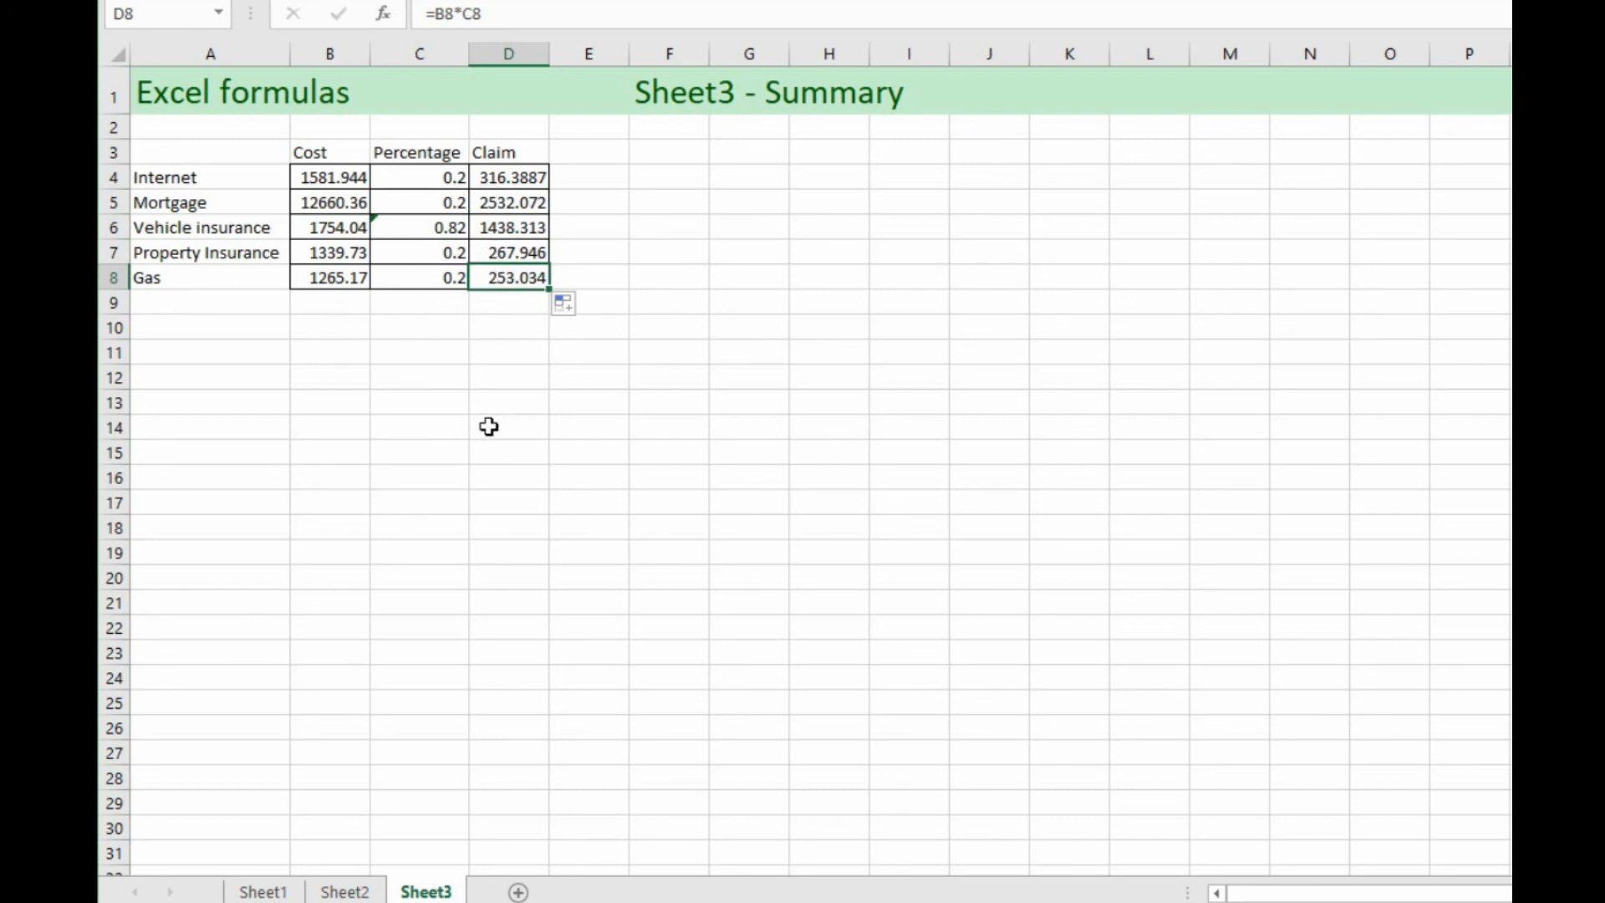